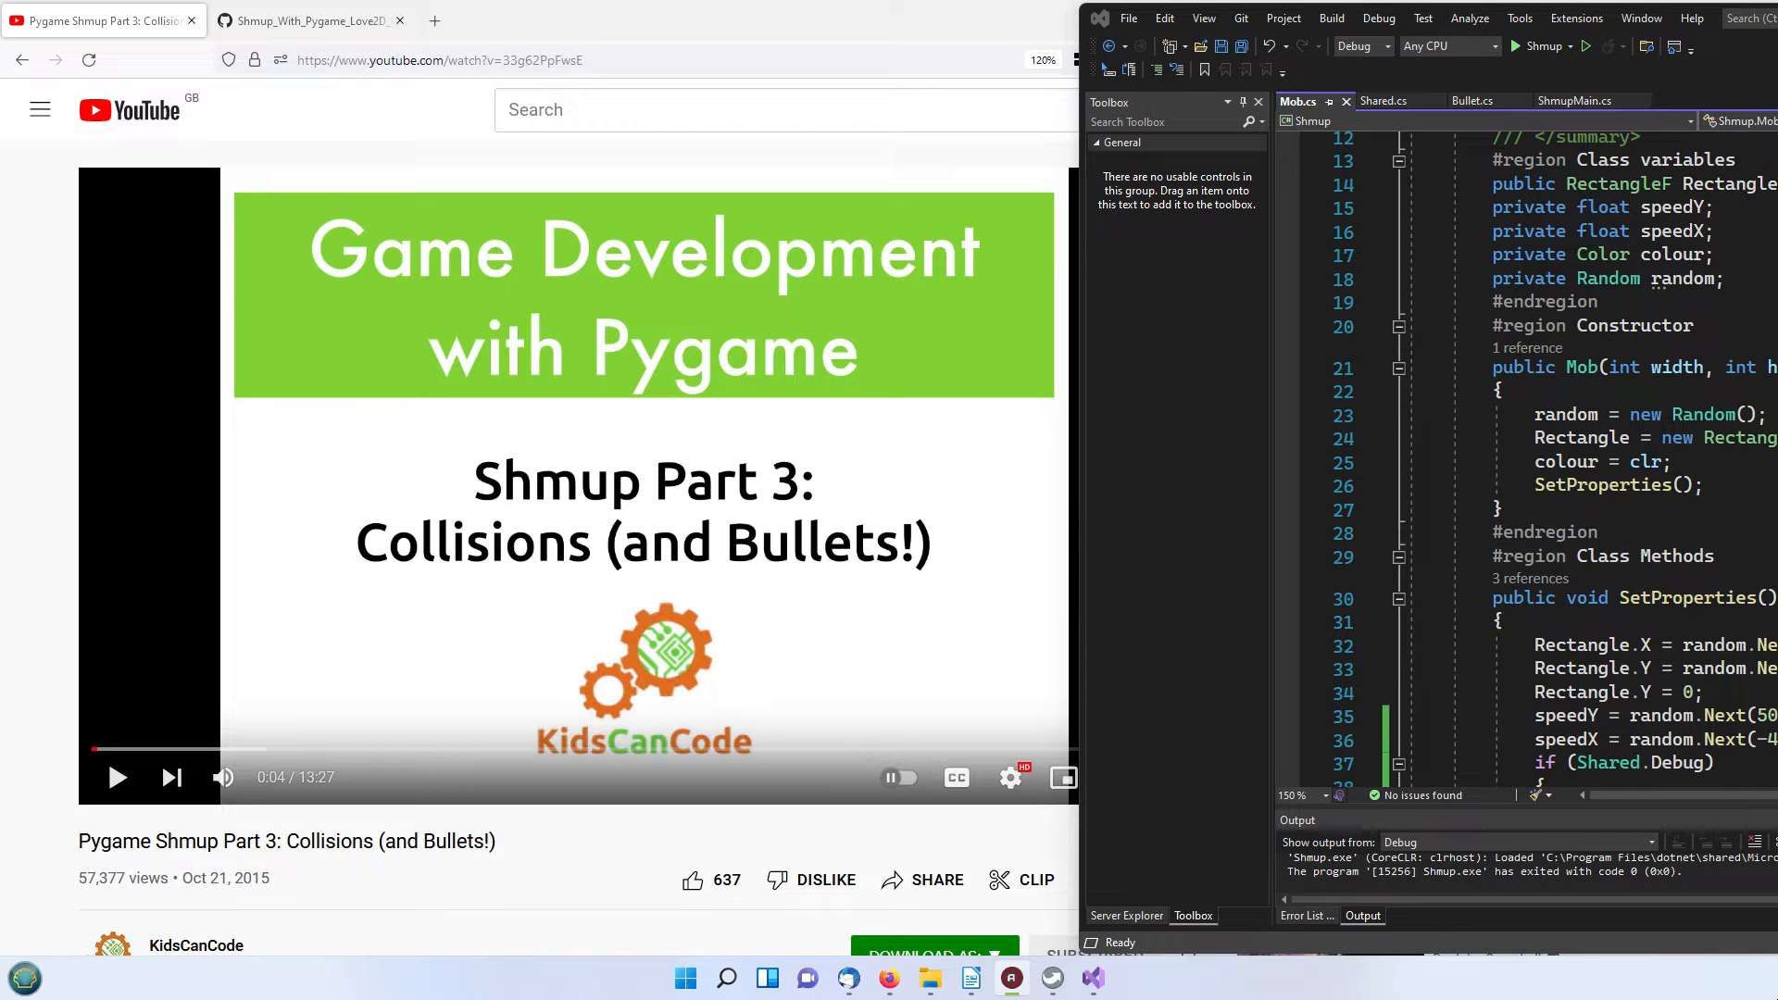
pyautogui.moveTo(630, 766)
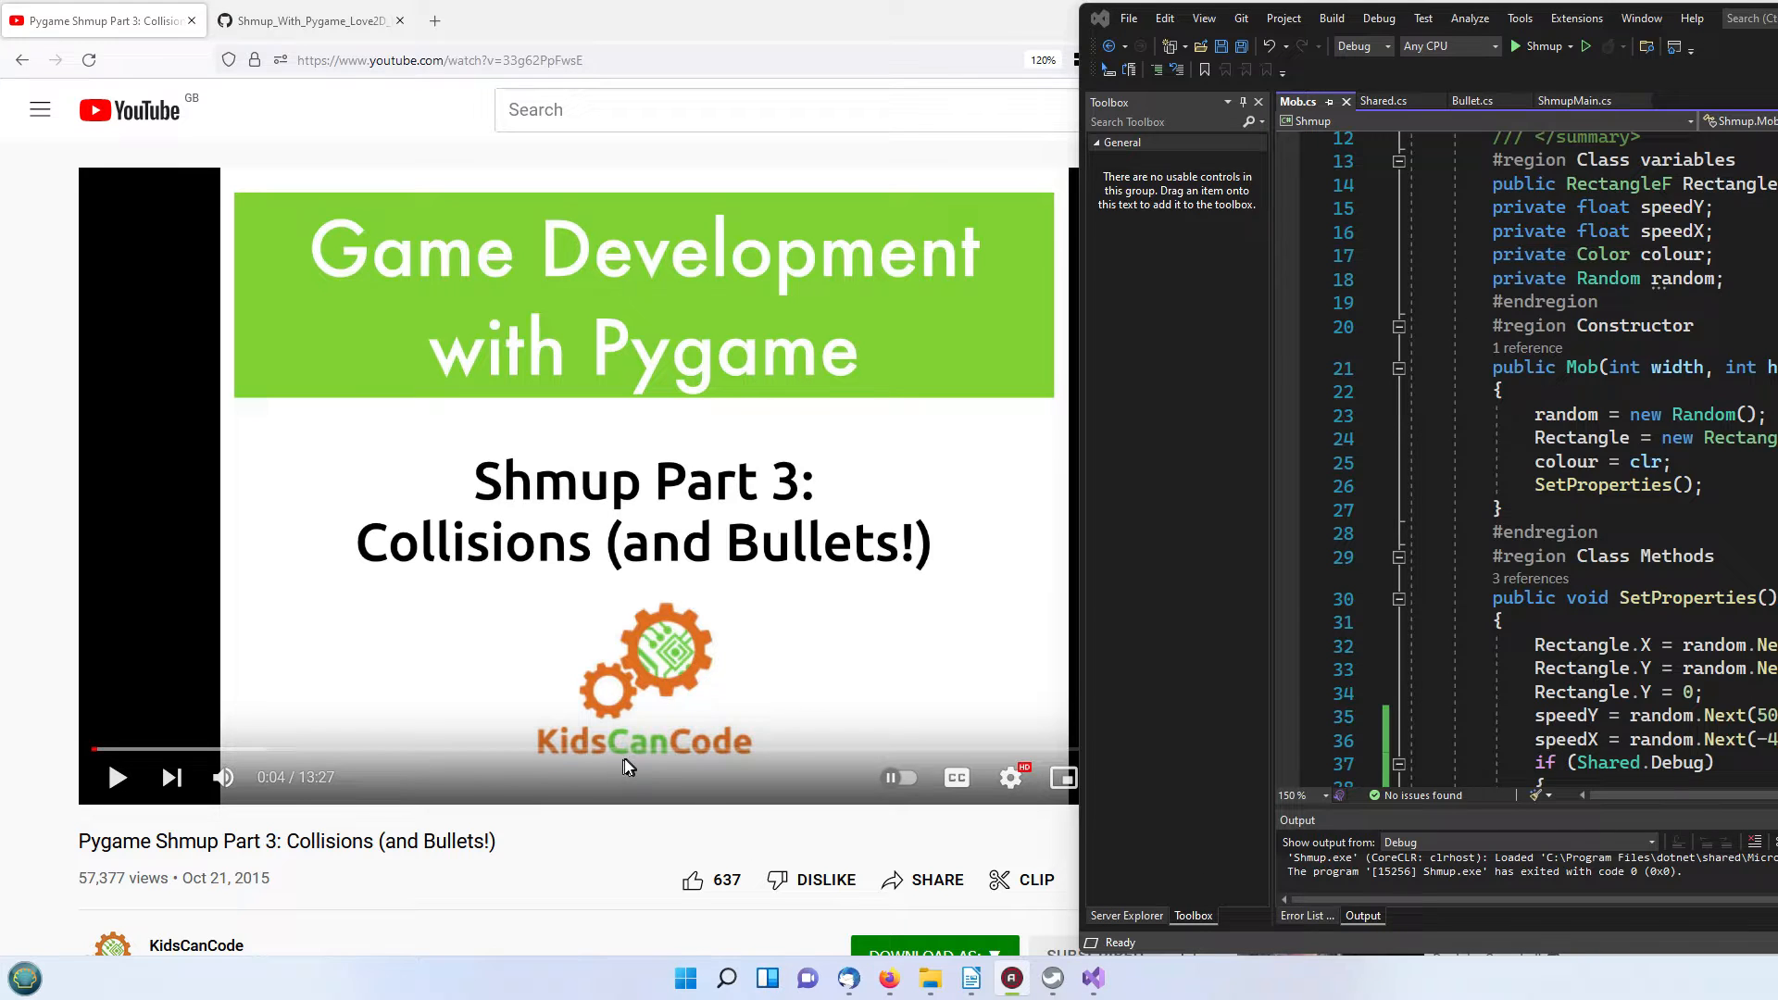
pyautogui.moveTo(737, 829)
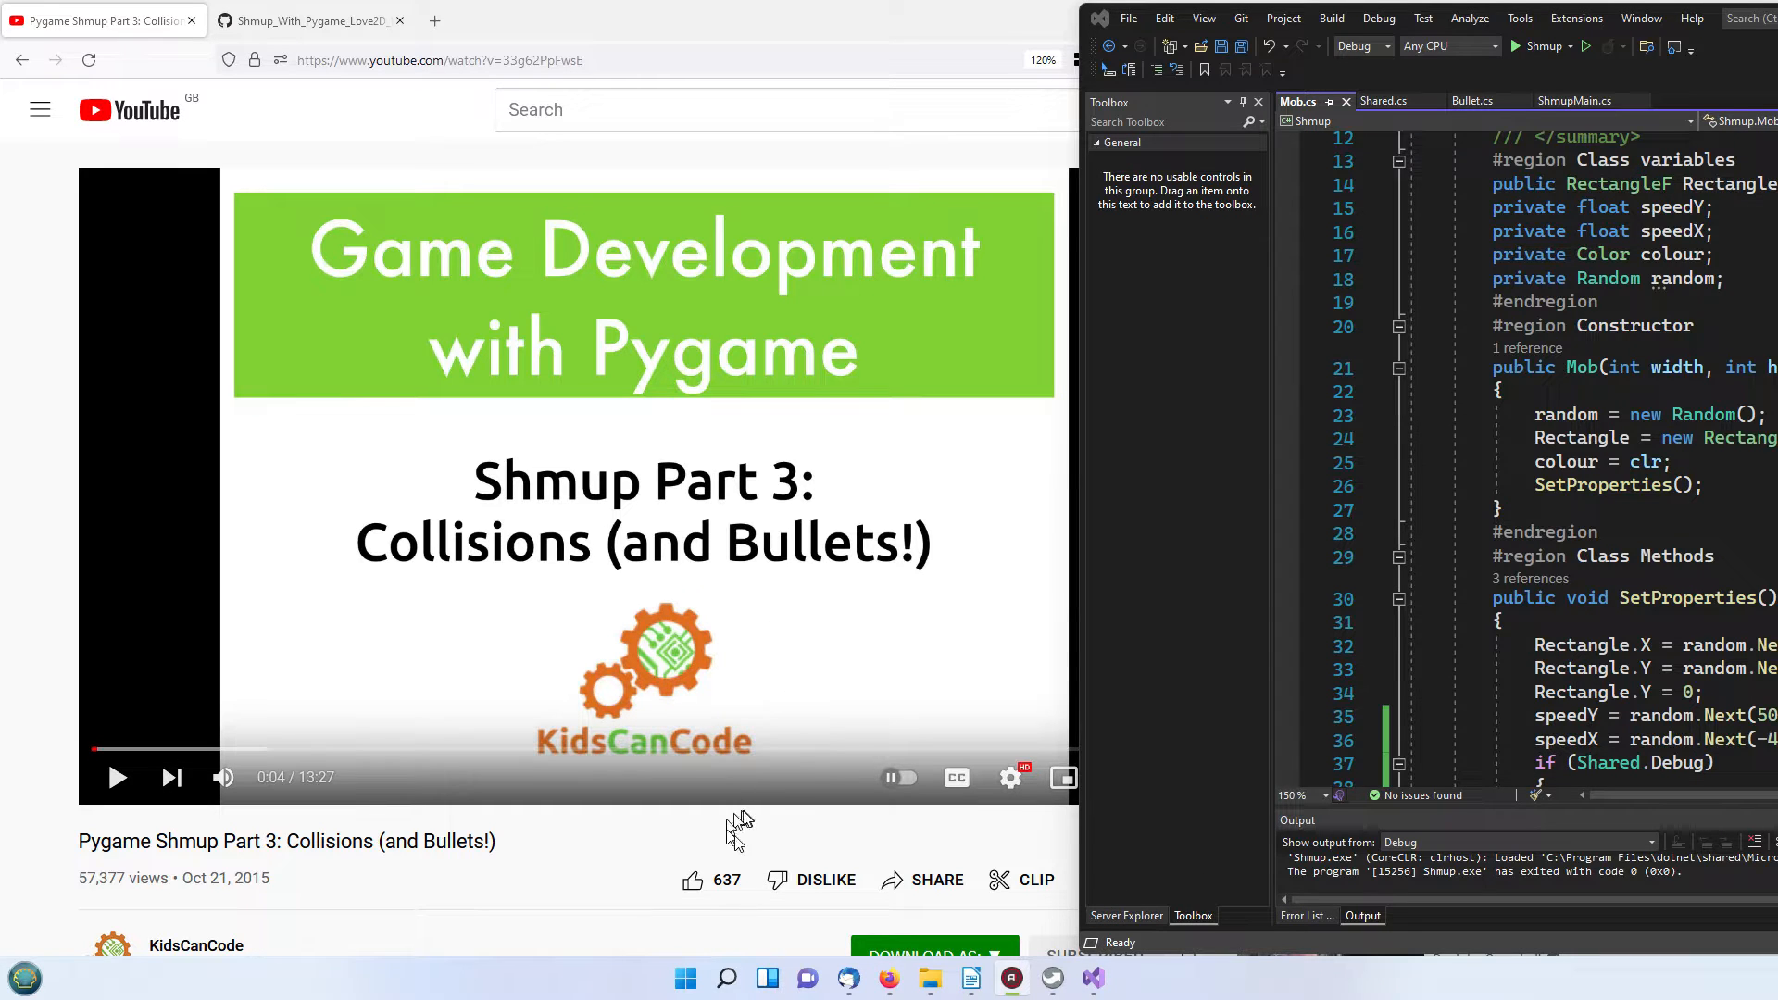
pyautogui.moveTo(626, 44)
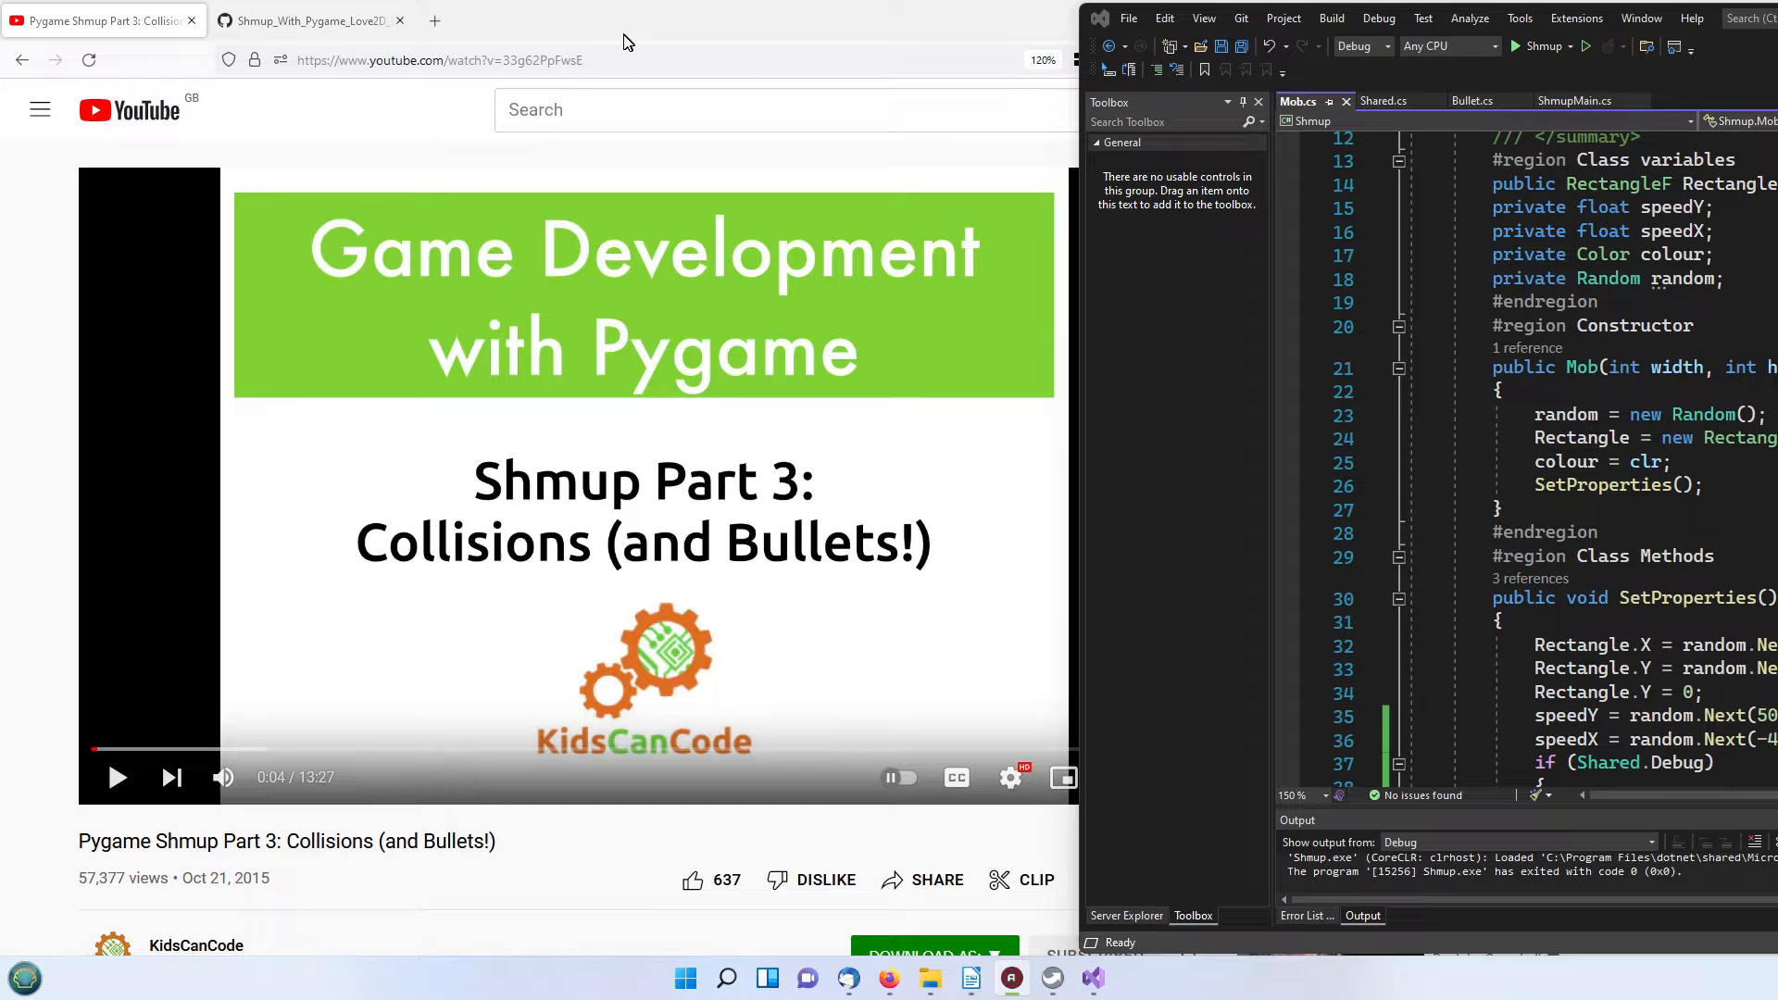
pyautogui.moveTo(730, 465)
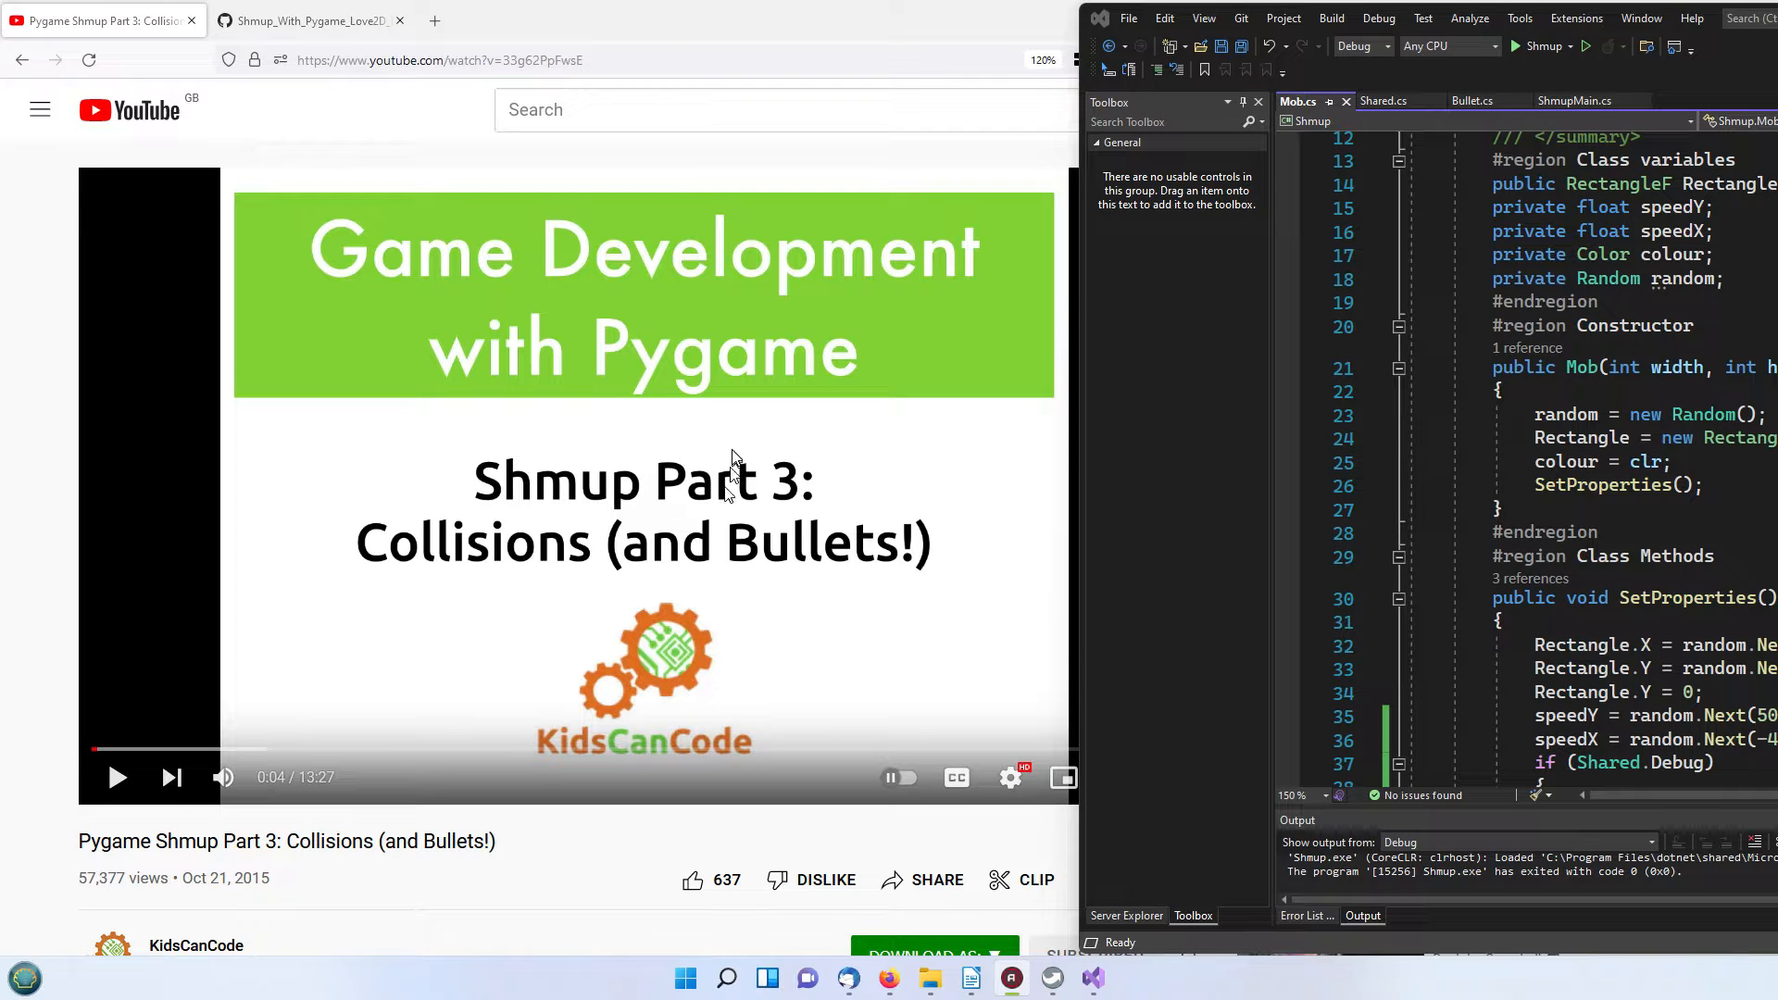
# Step: Navigate the GitHub repo to the Episode03 project's Monogame folder listing the source files
pyautogui.click(315, 21)
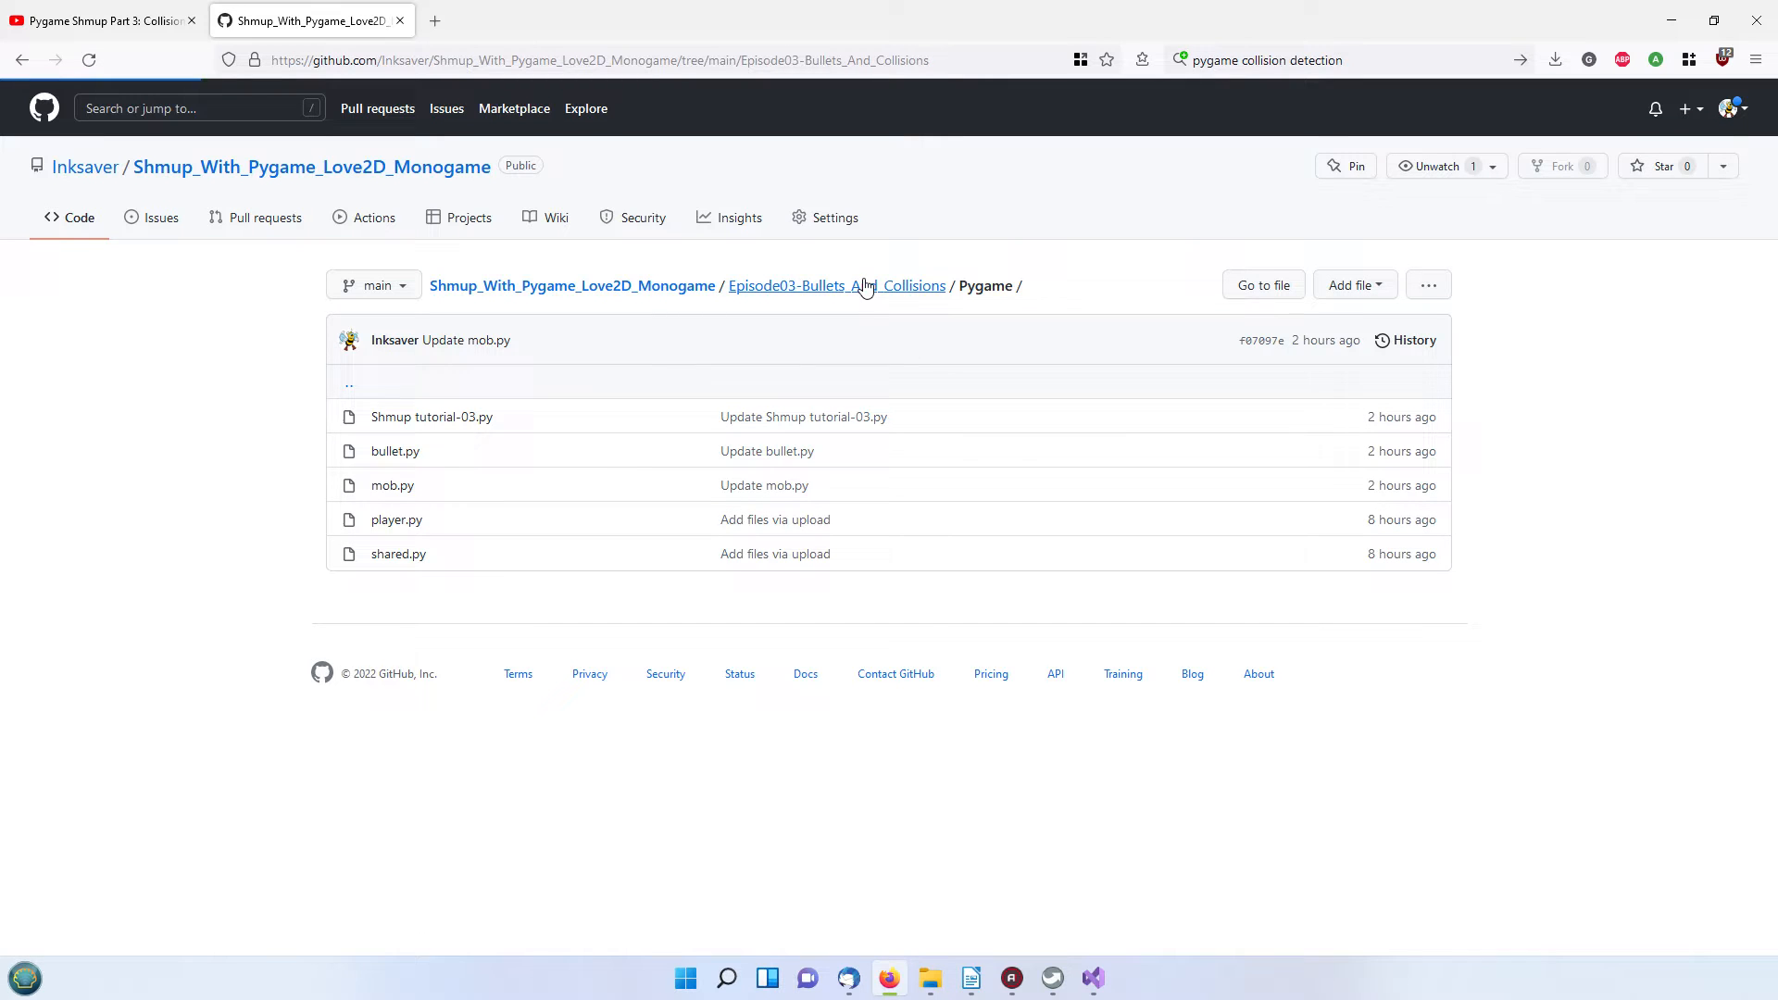
pyautogui.click(837, 285)
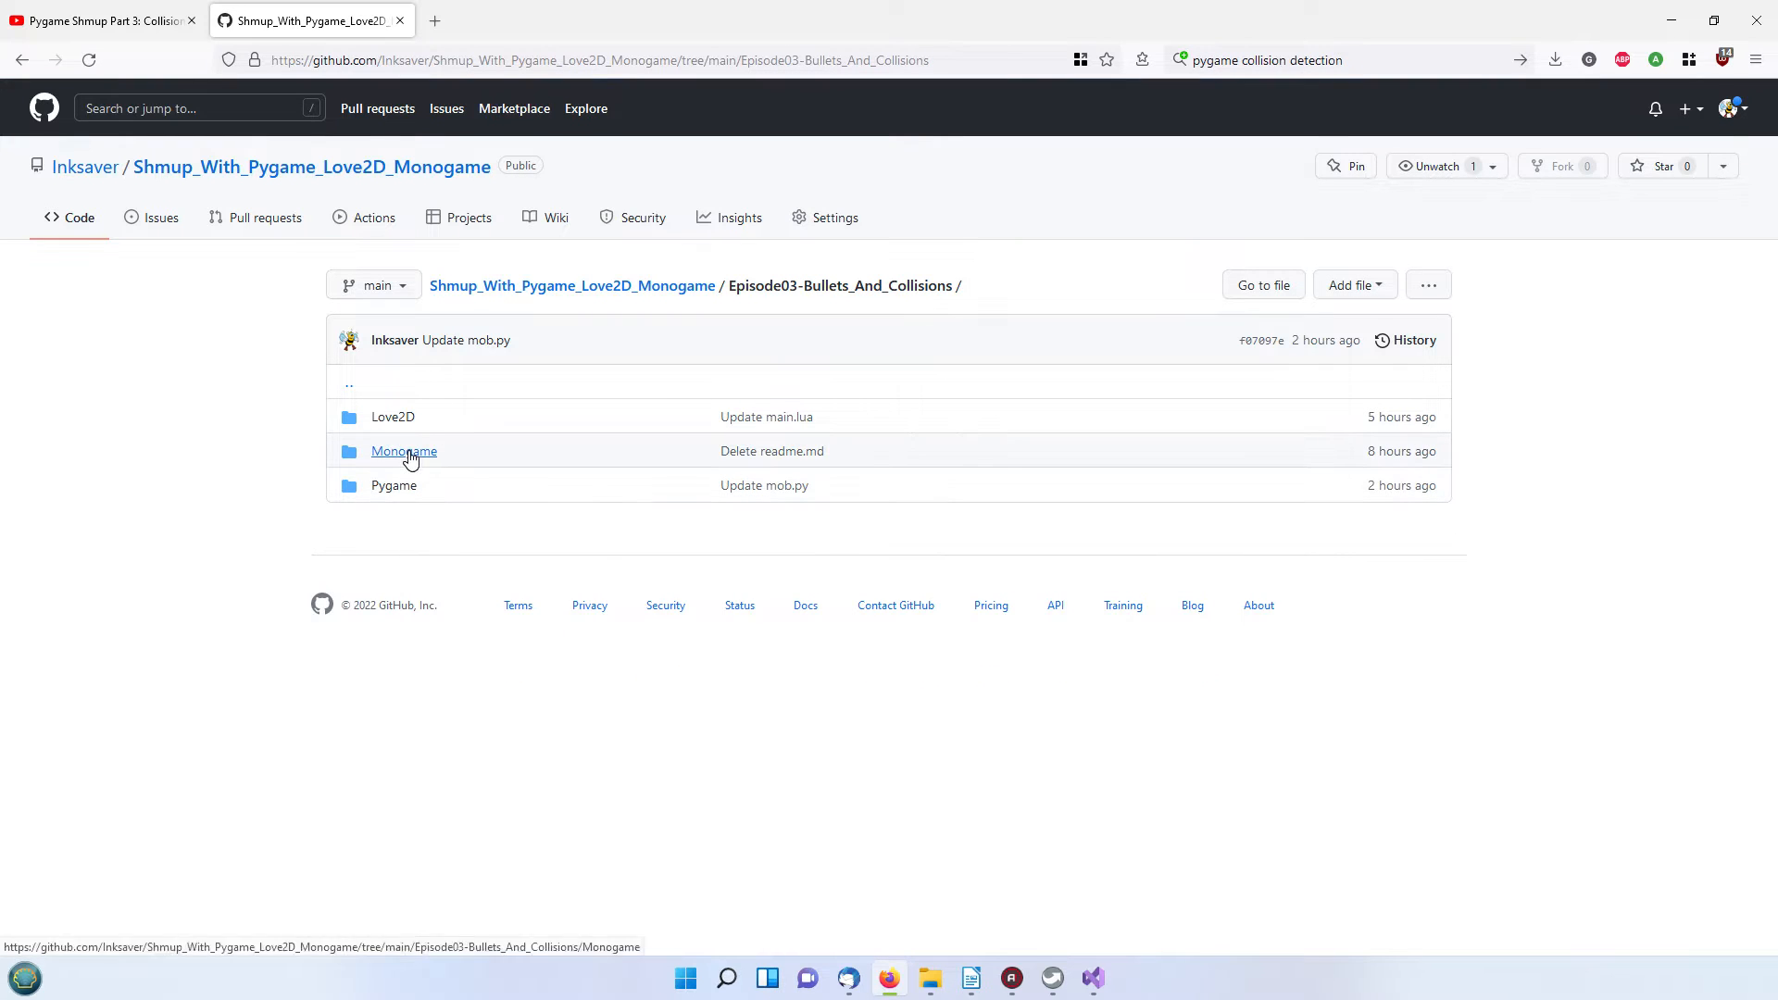
pyautogui.click(404, 450)
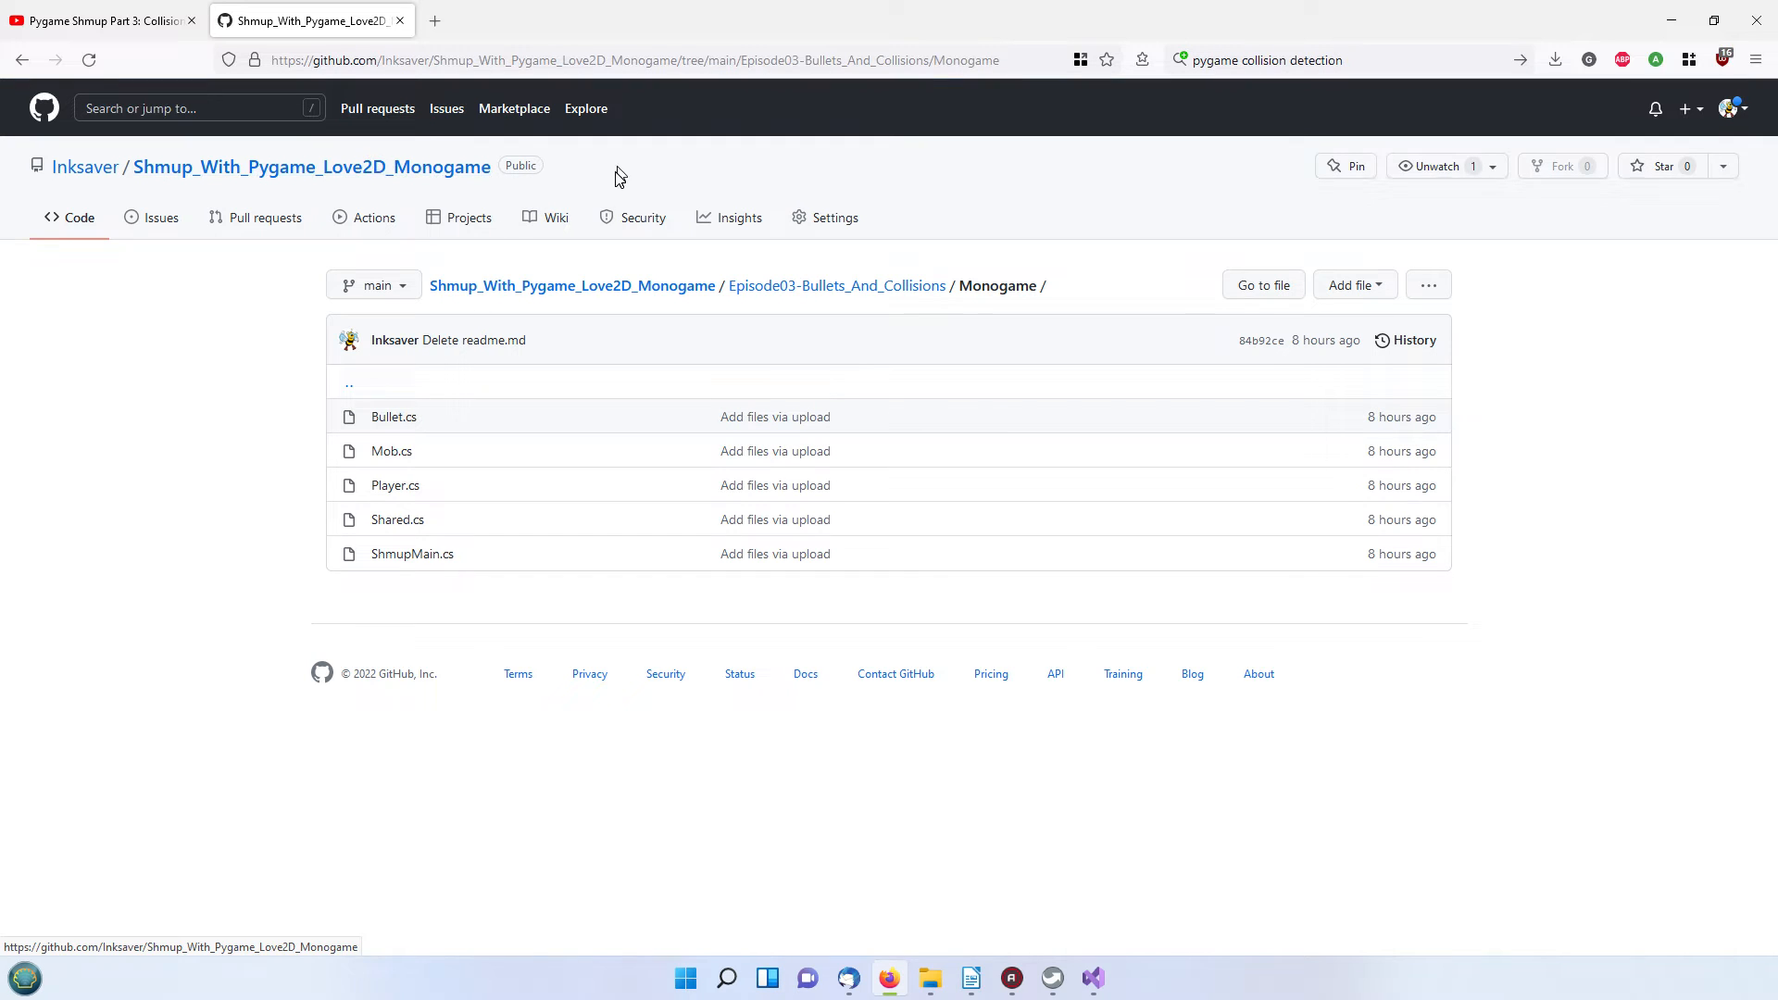
pyautogui.moveTo(215, 81)
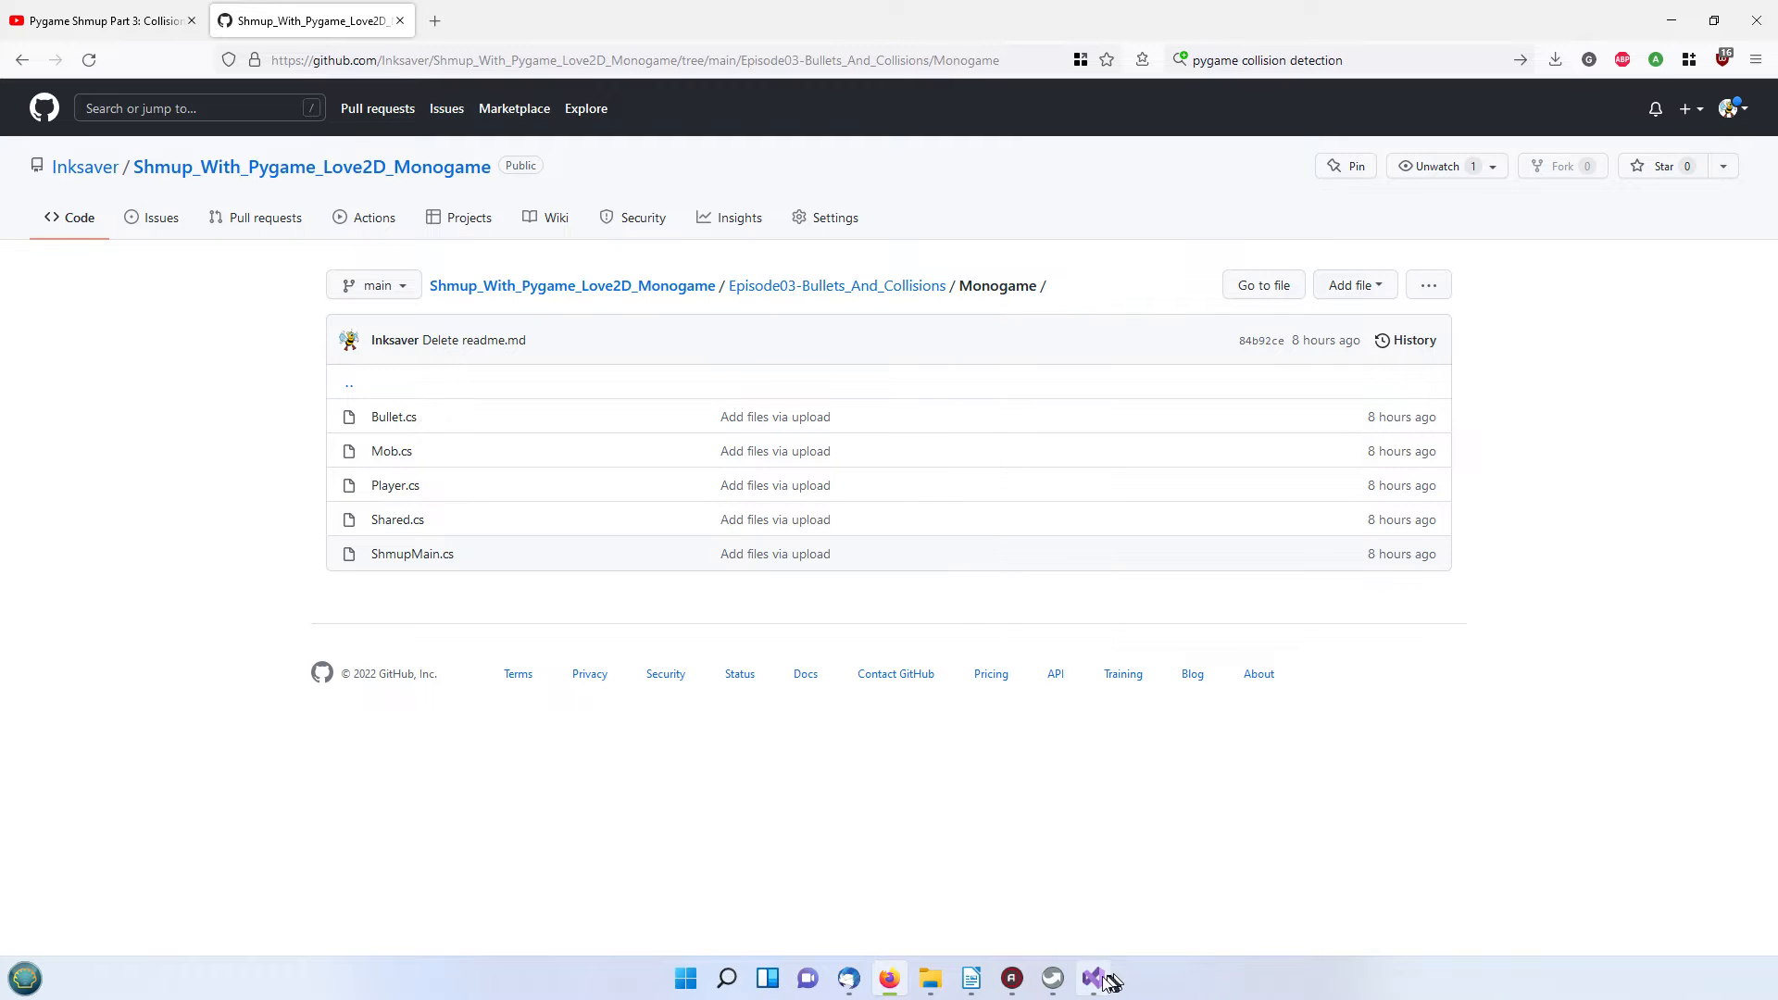
# Step: Restore Visual Studio and start the Shmup project so the red mobs fall toward the green player
pyautogui.click(1092, 977)
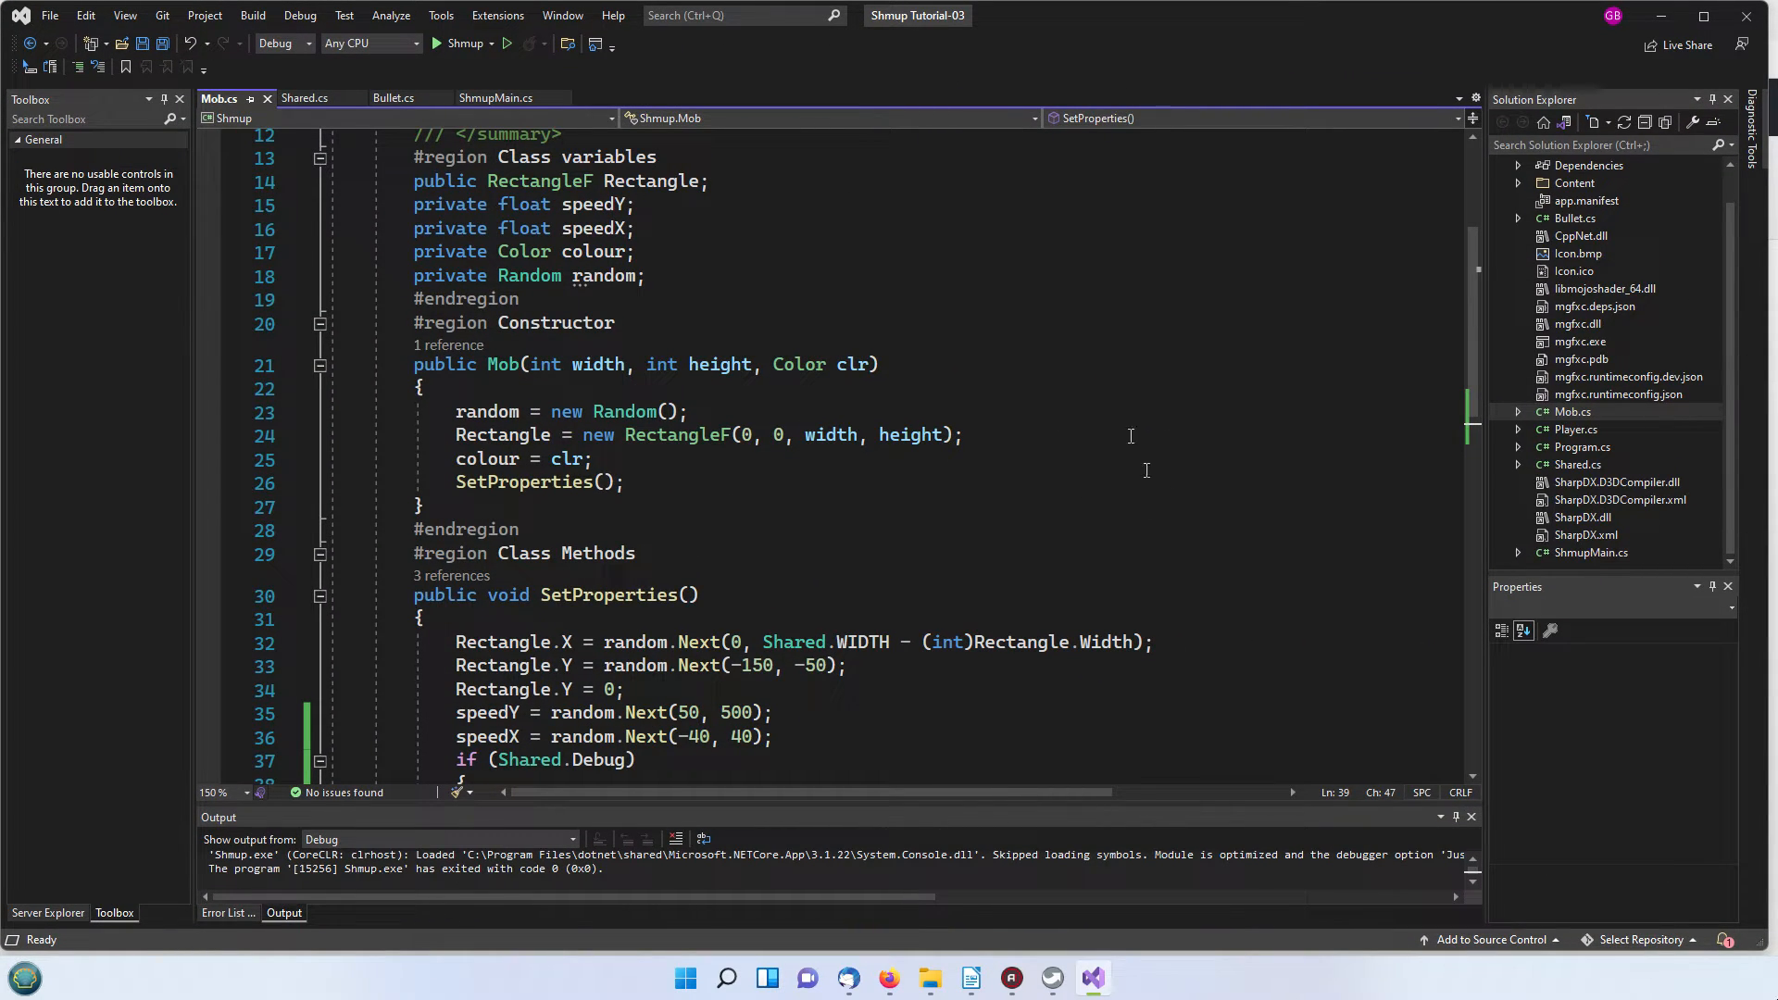
pyautogui.moveTo(456, 45)
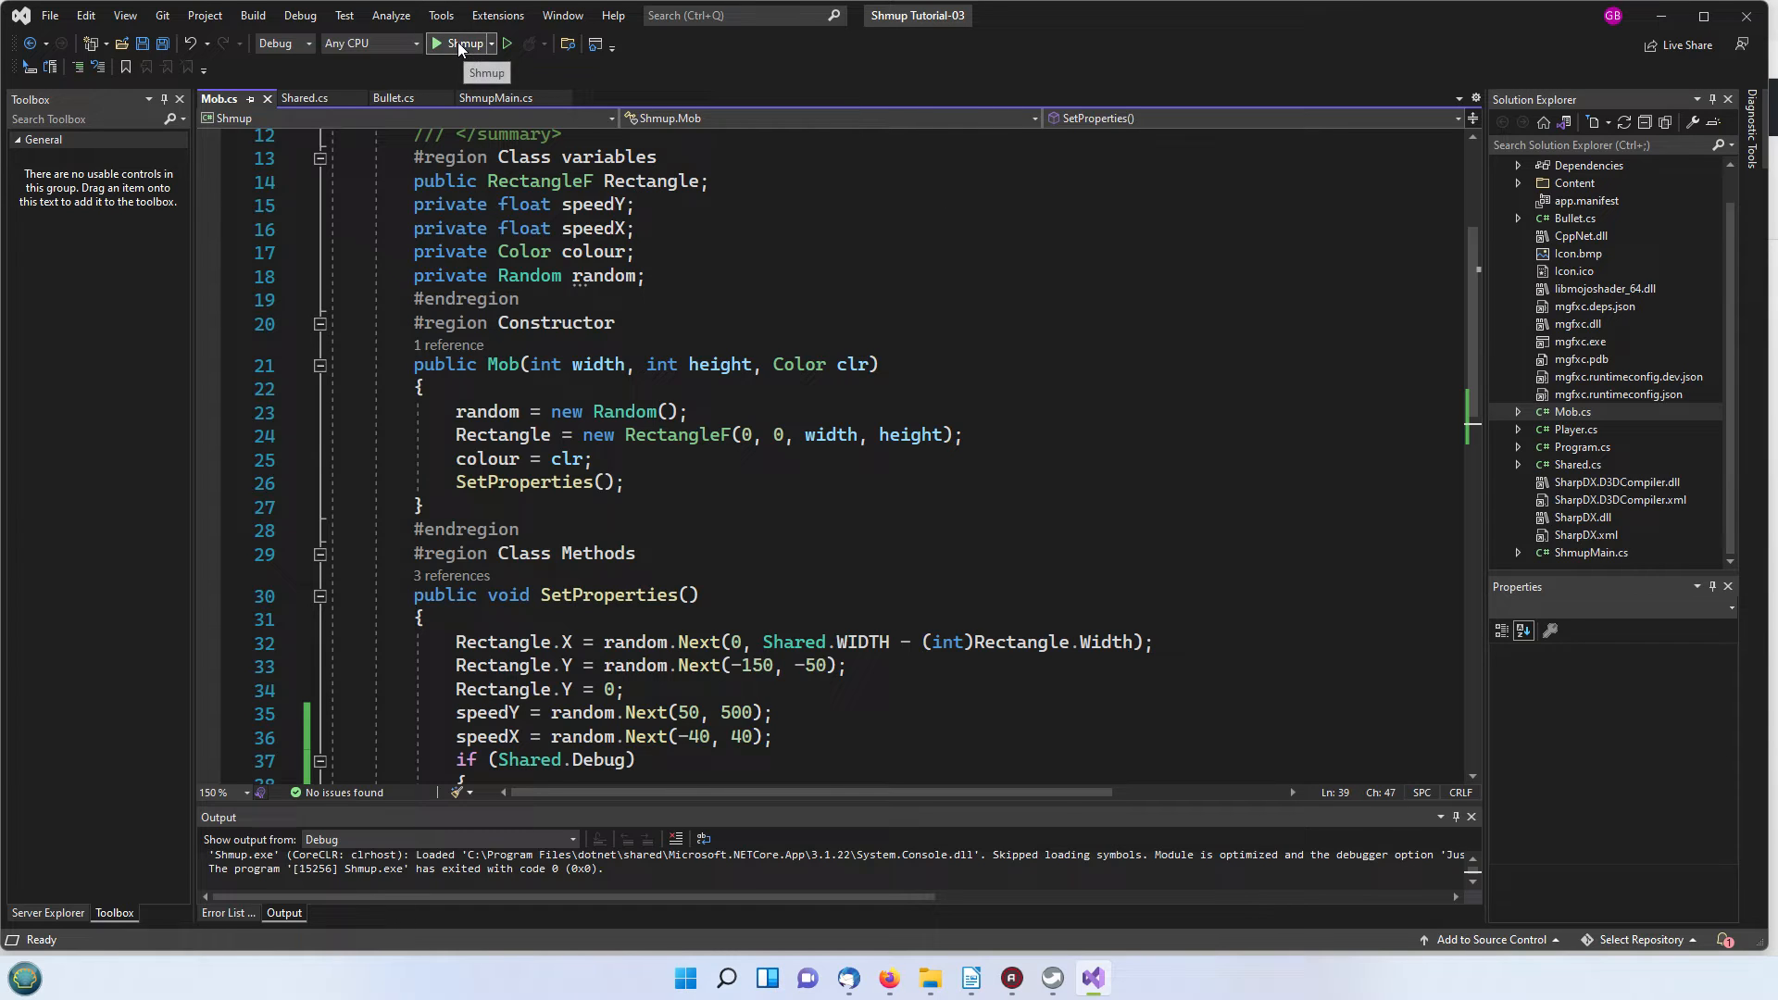
pyautogui.click(433, 45)
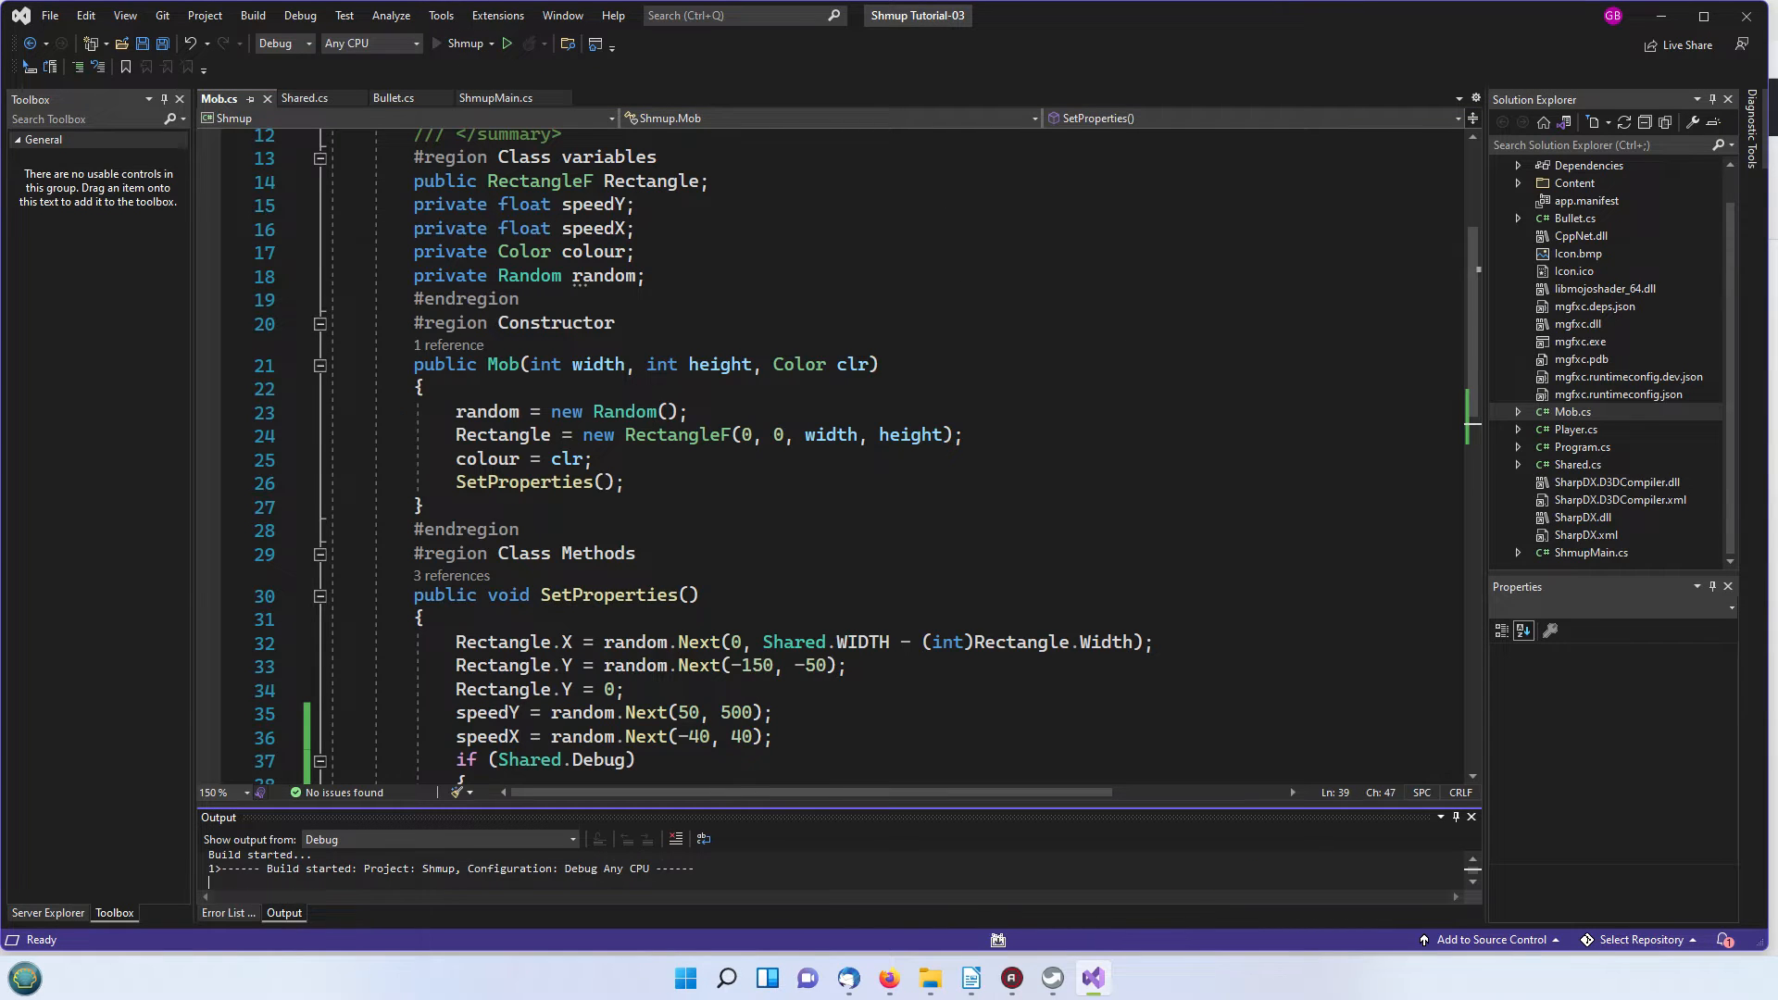
pyautogui.click(503, 43)
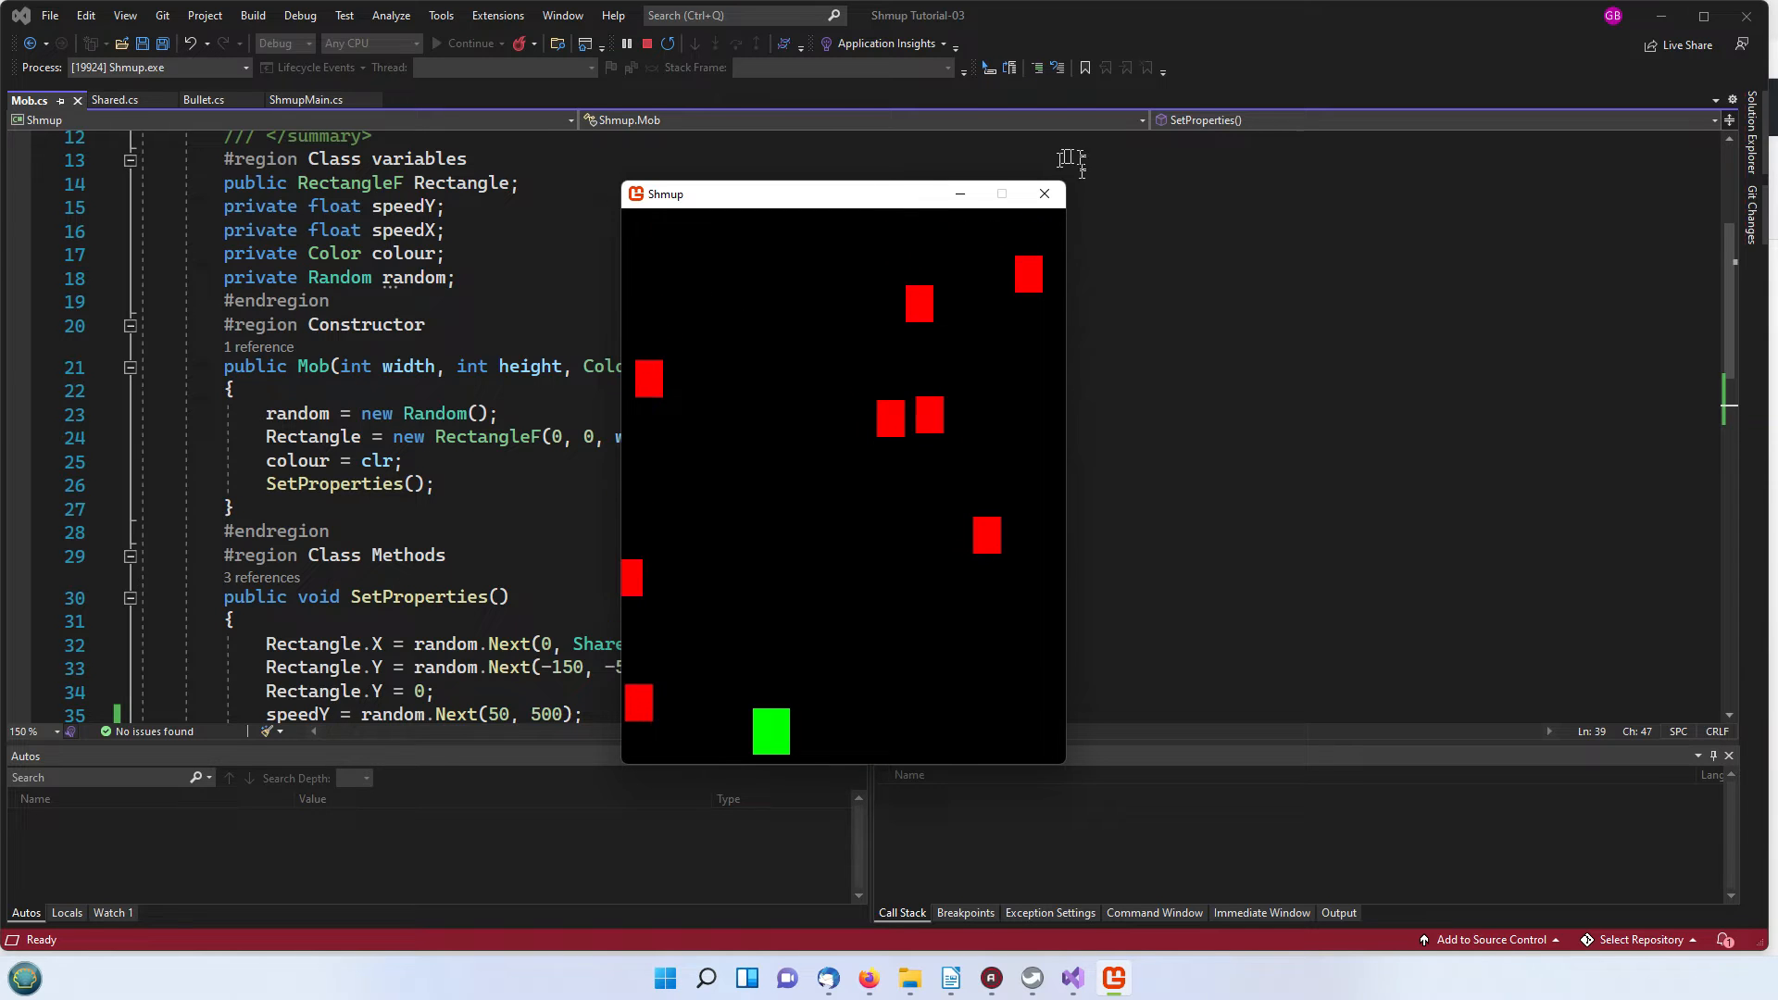
# Step: Close the running Shmup window and bring up Bullet.cs with its constructor
pyautogui.click(1045, 194)
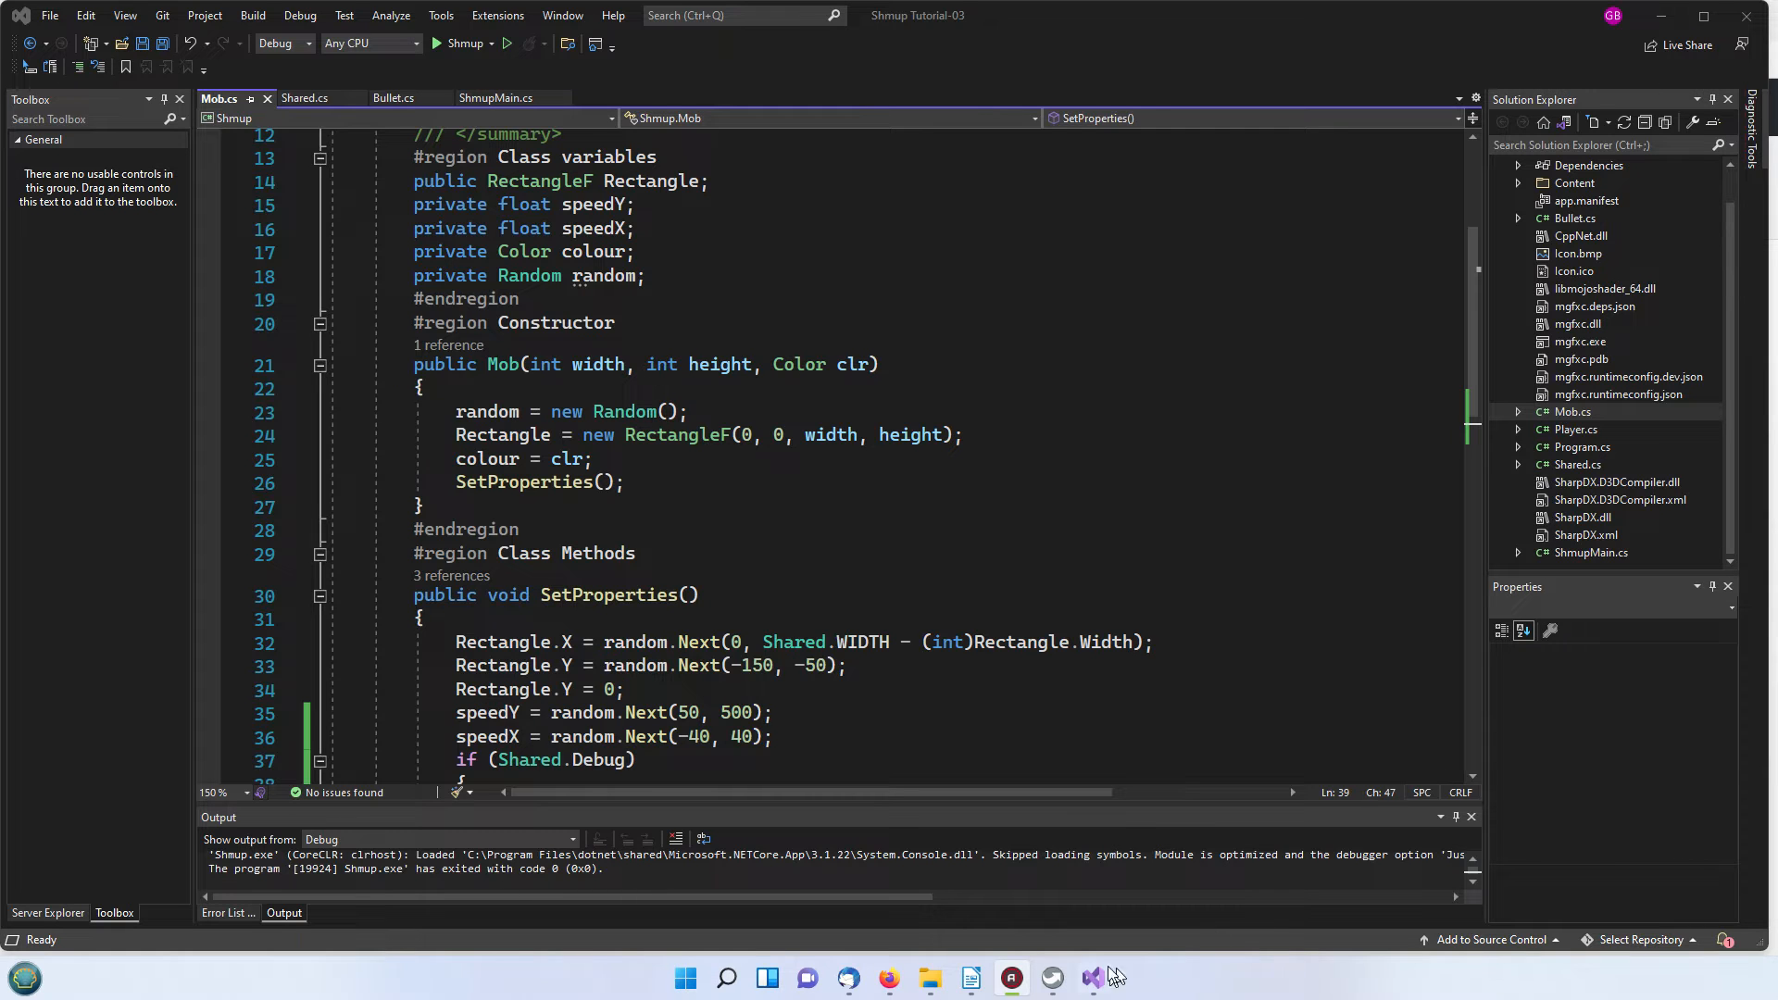
pyautogui.click(1574, 218)
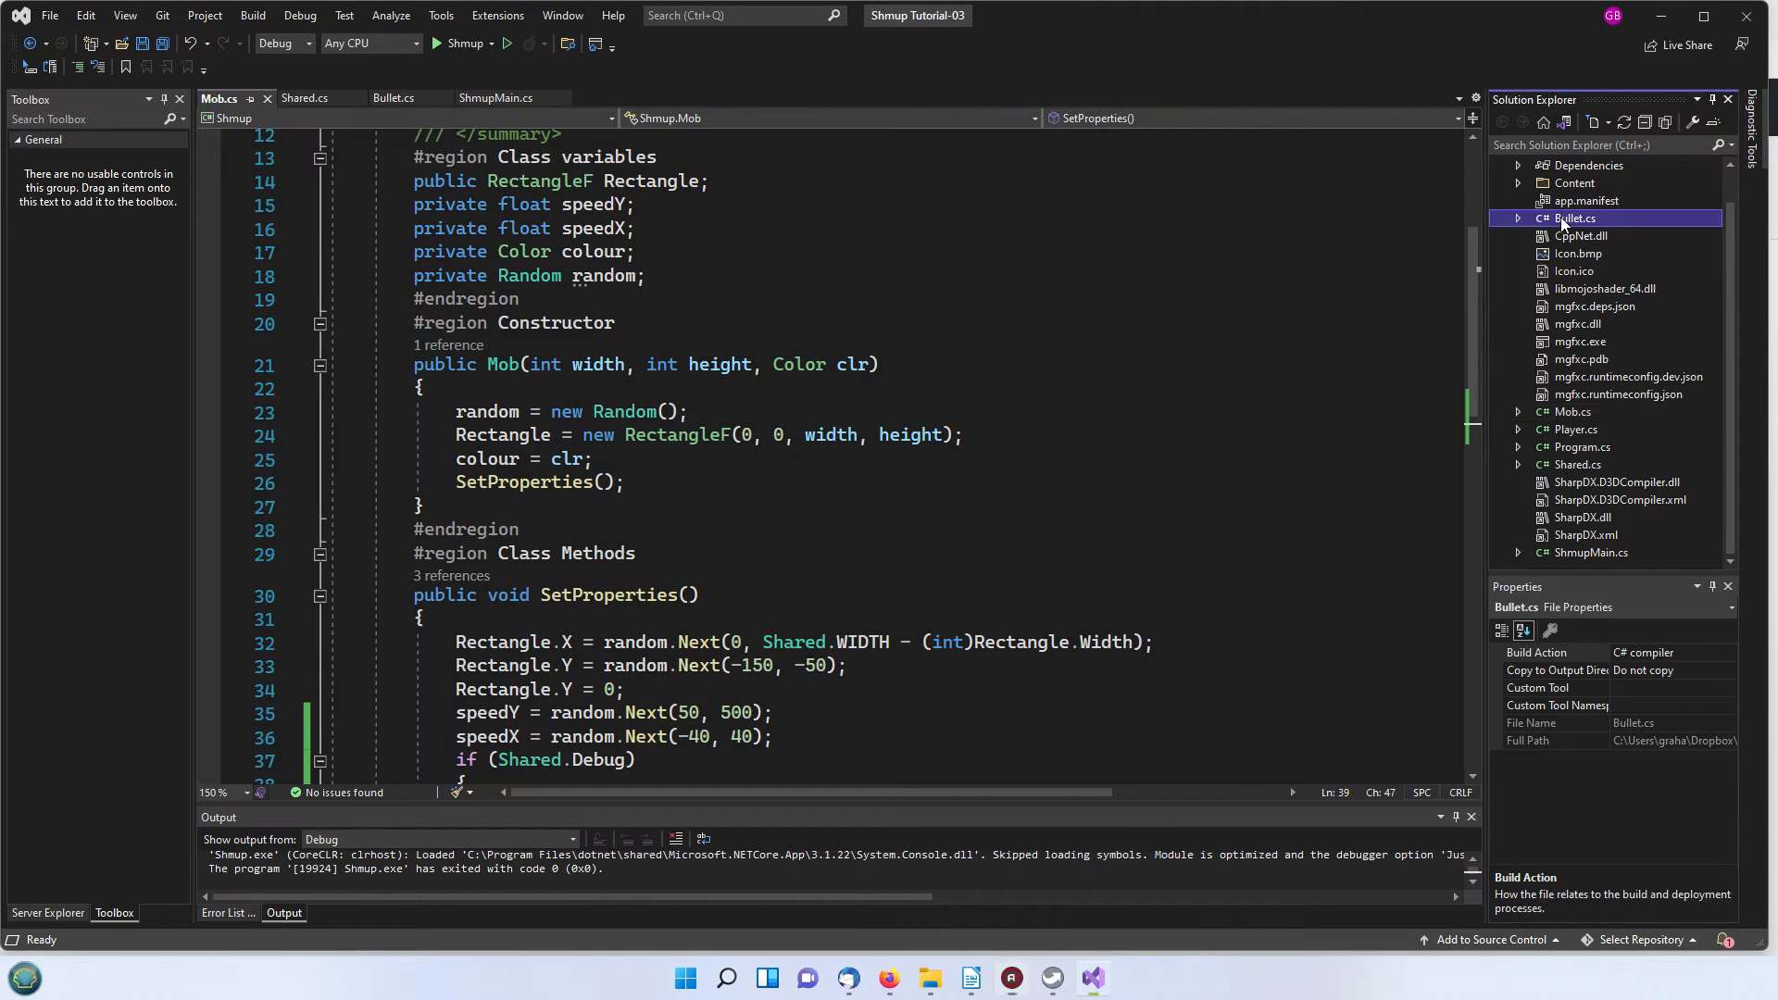
pyautogui.click(393, 98)
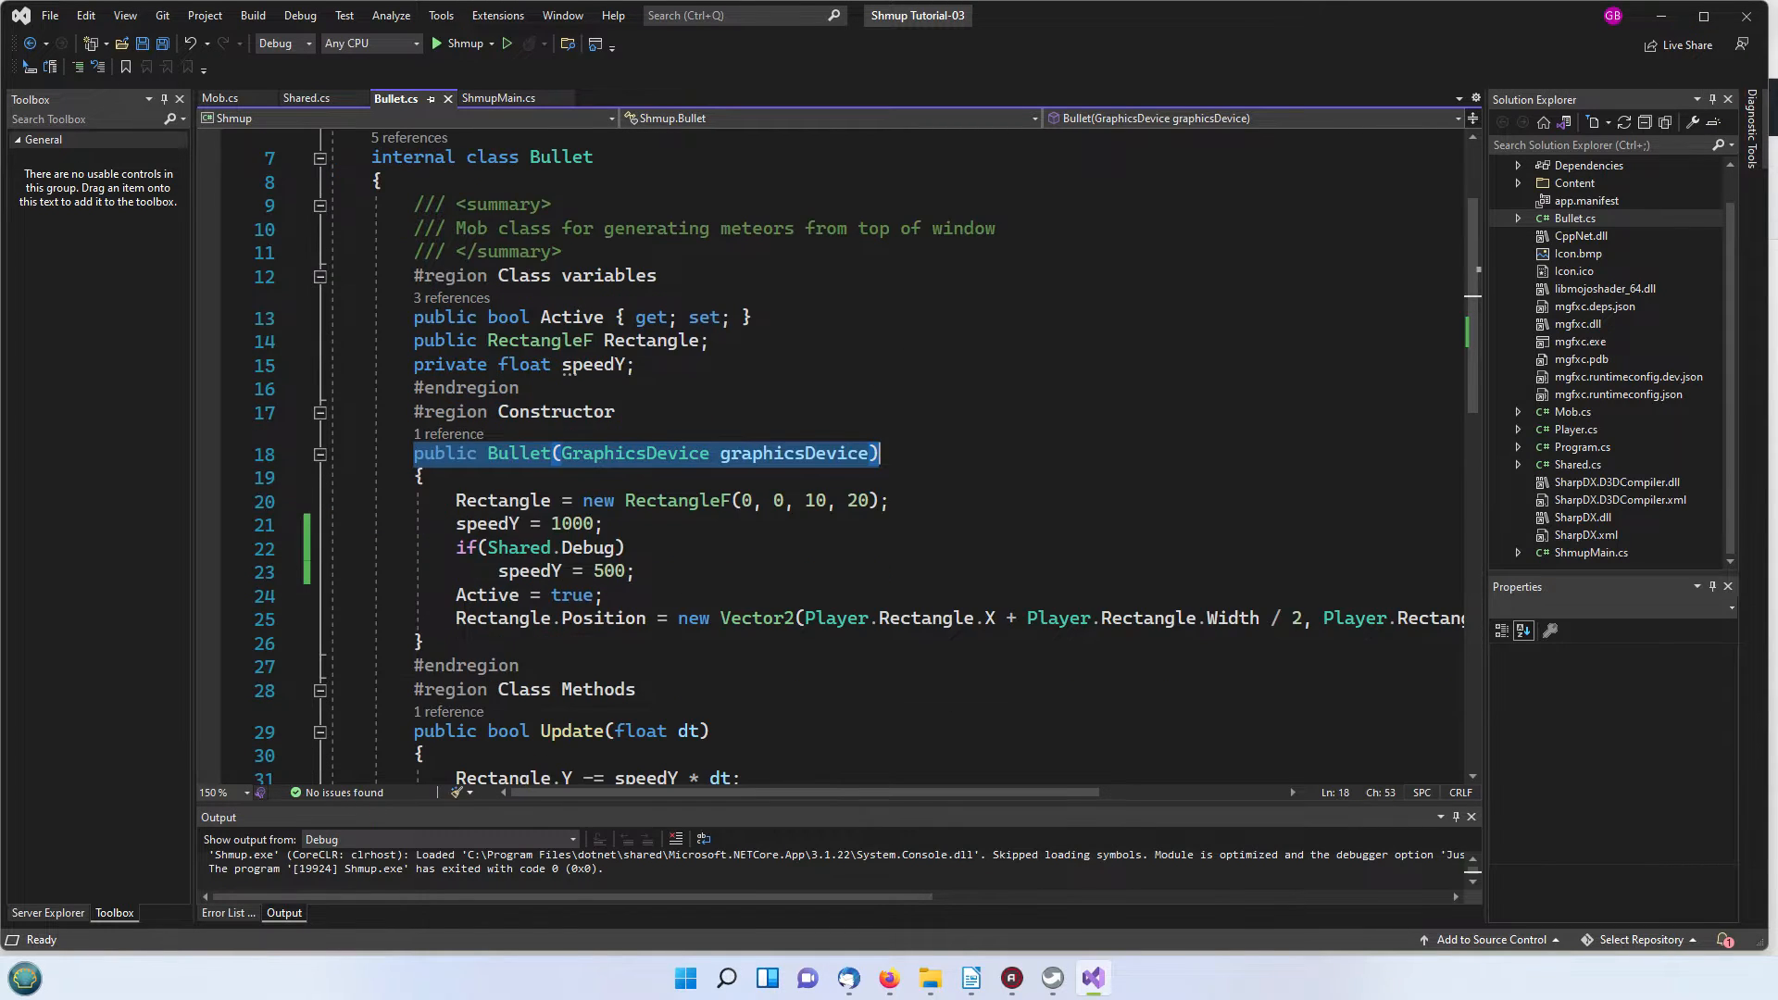
pyautogui.scroll(-3)
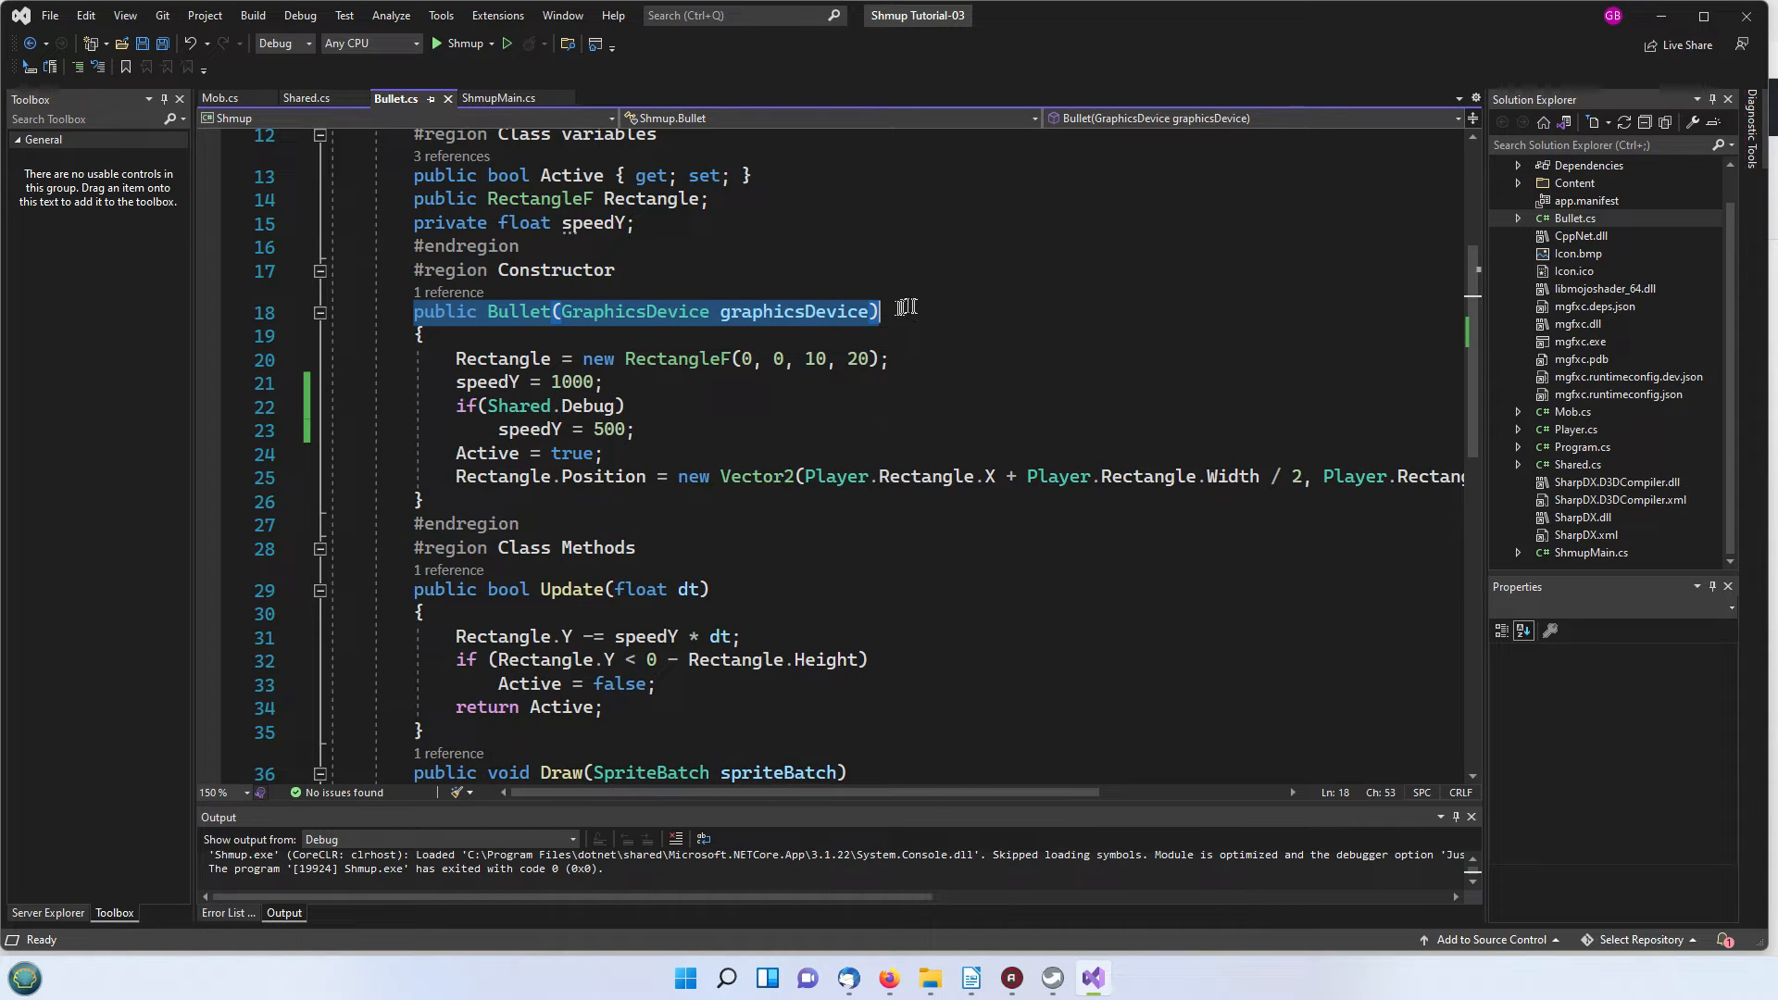
pyautogui.click(601, 382)
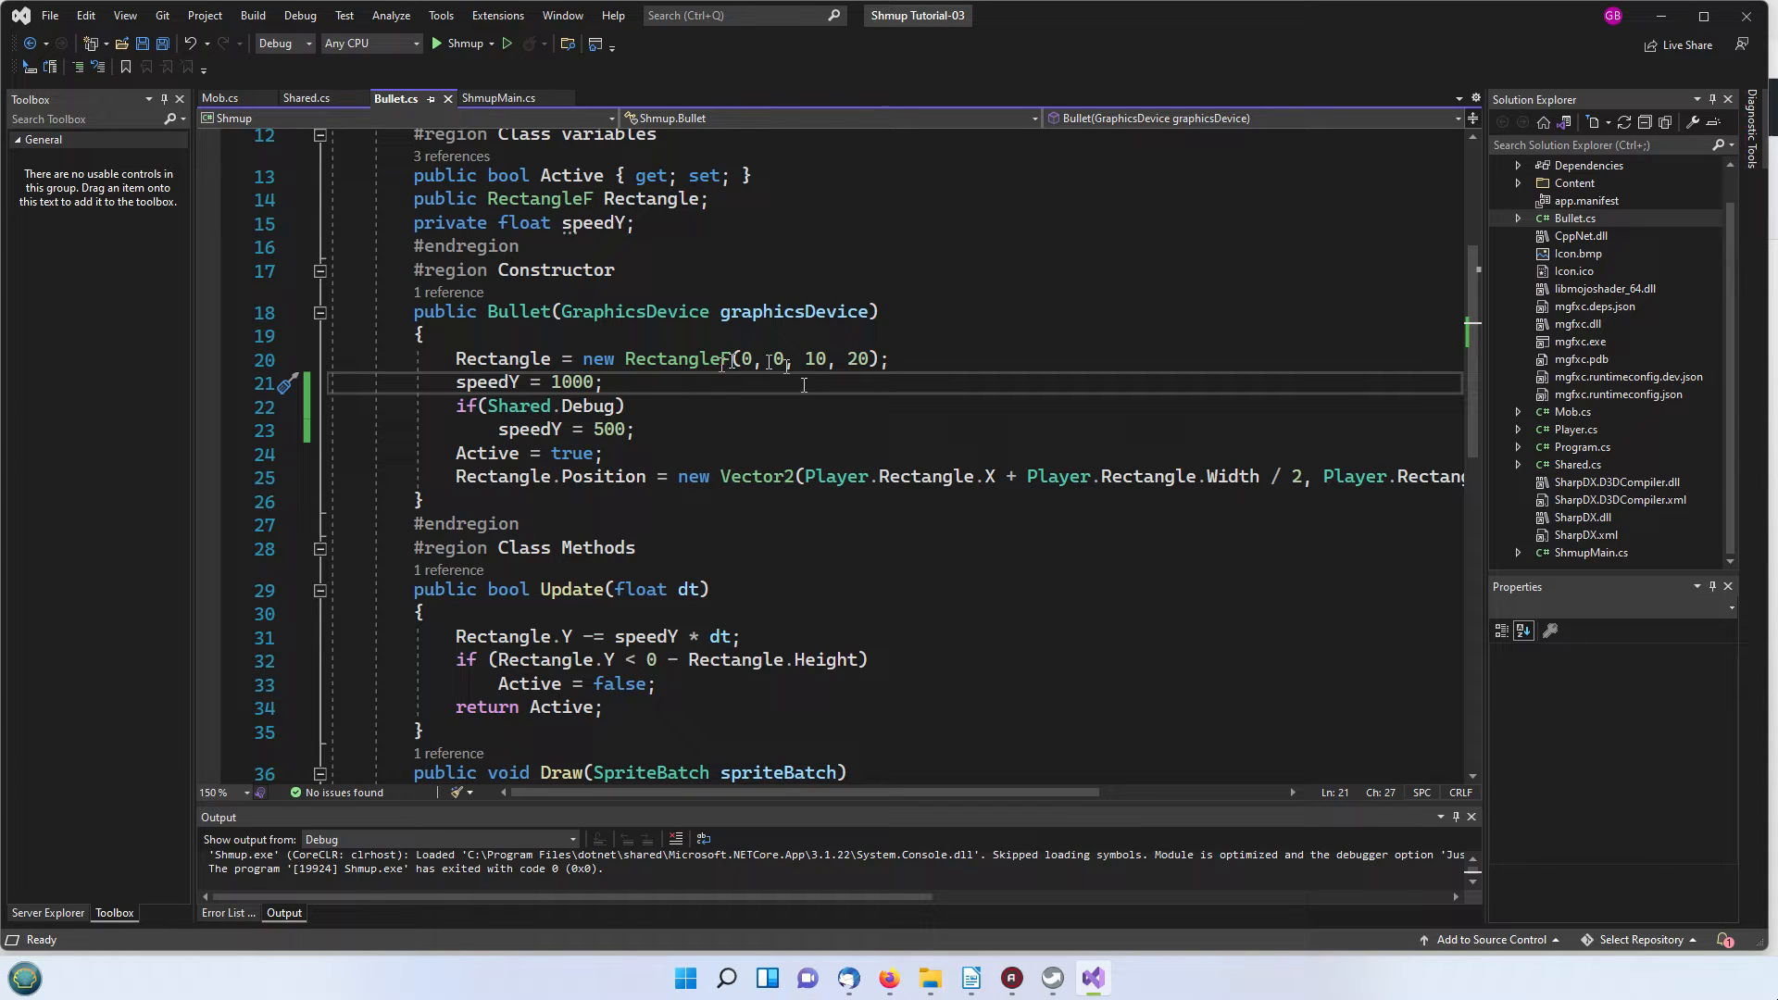
pyautogui.moveTo(774, 359)
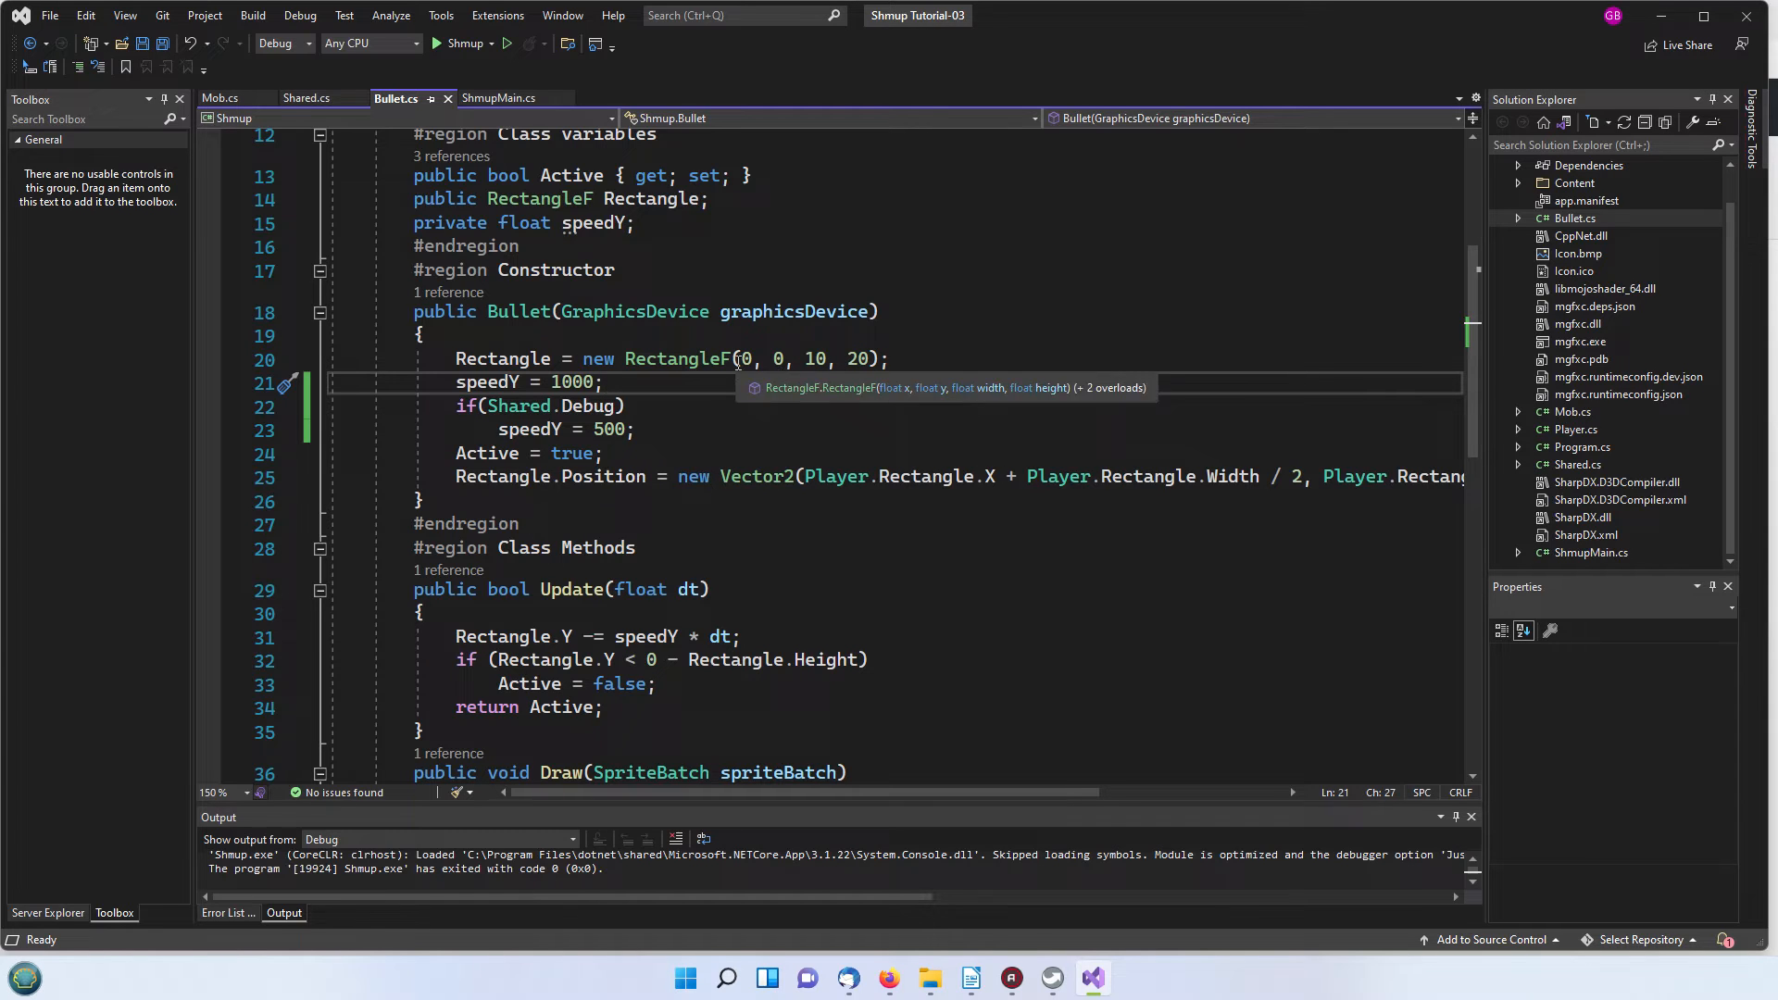
pyautogui.moveTo(774, 359)
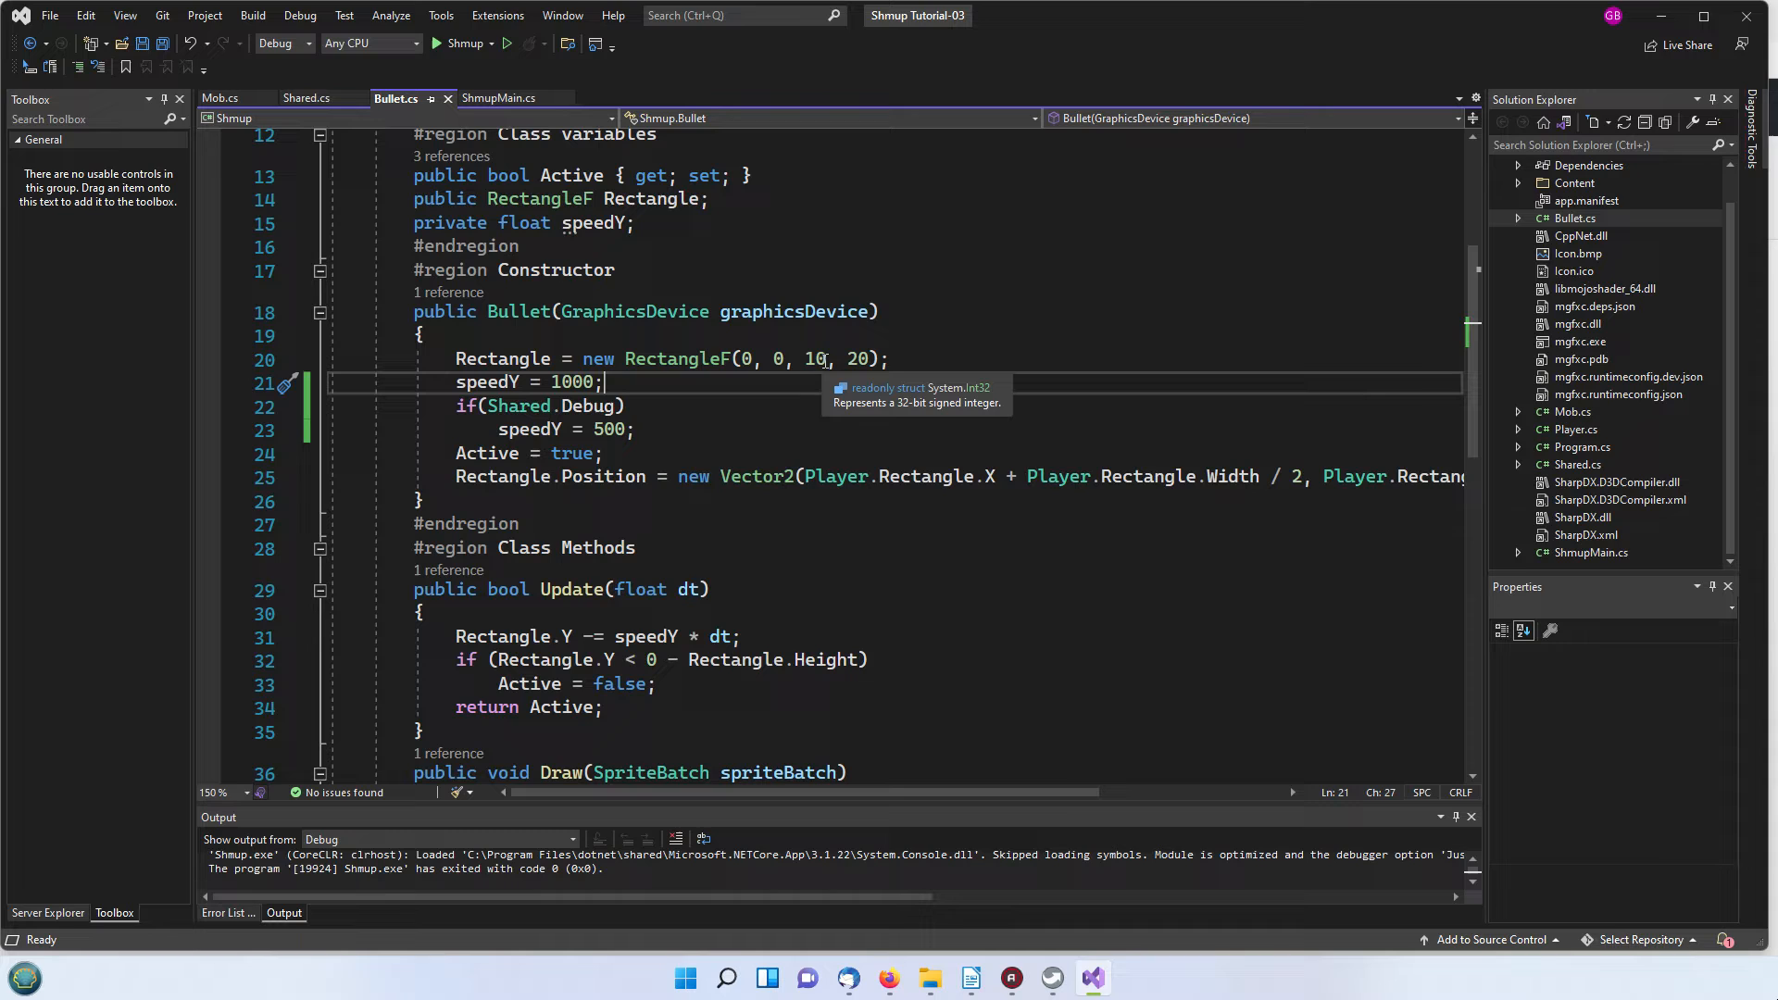
pyautogui.moveTo(856, 359)
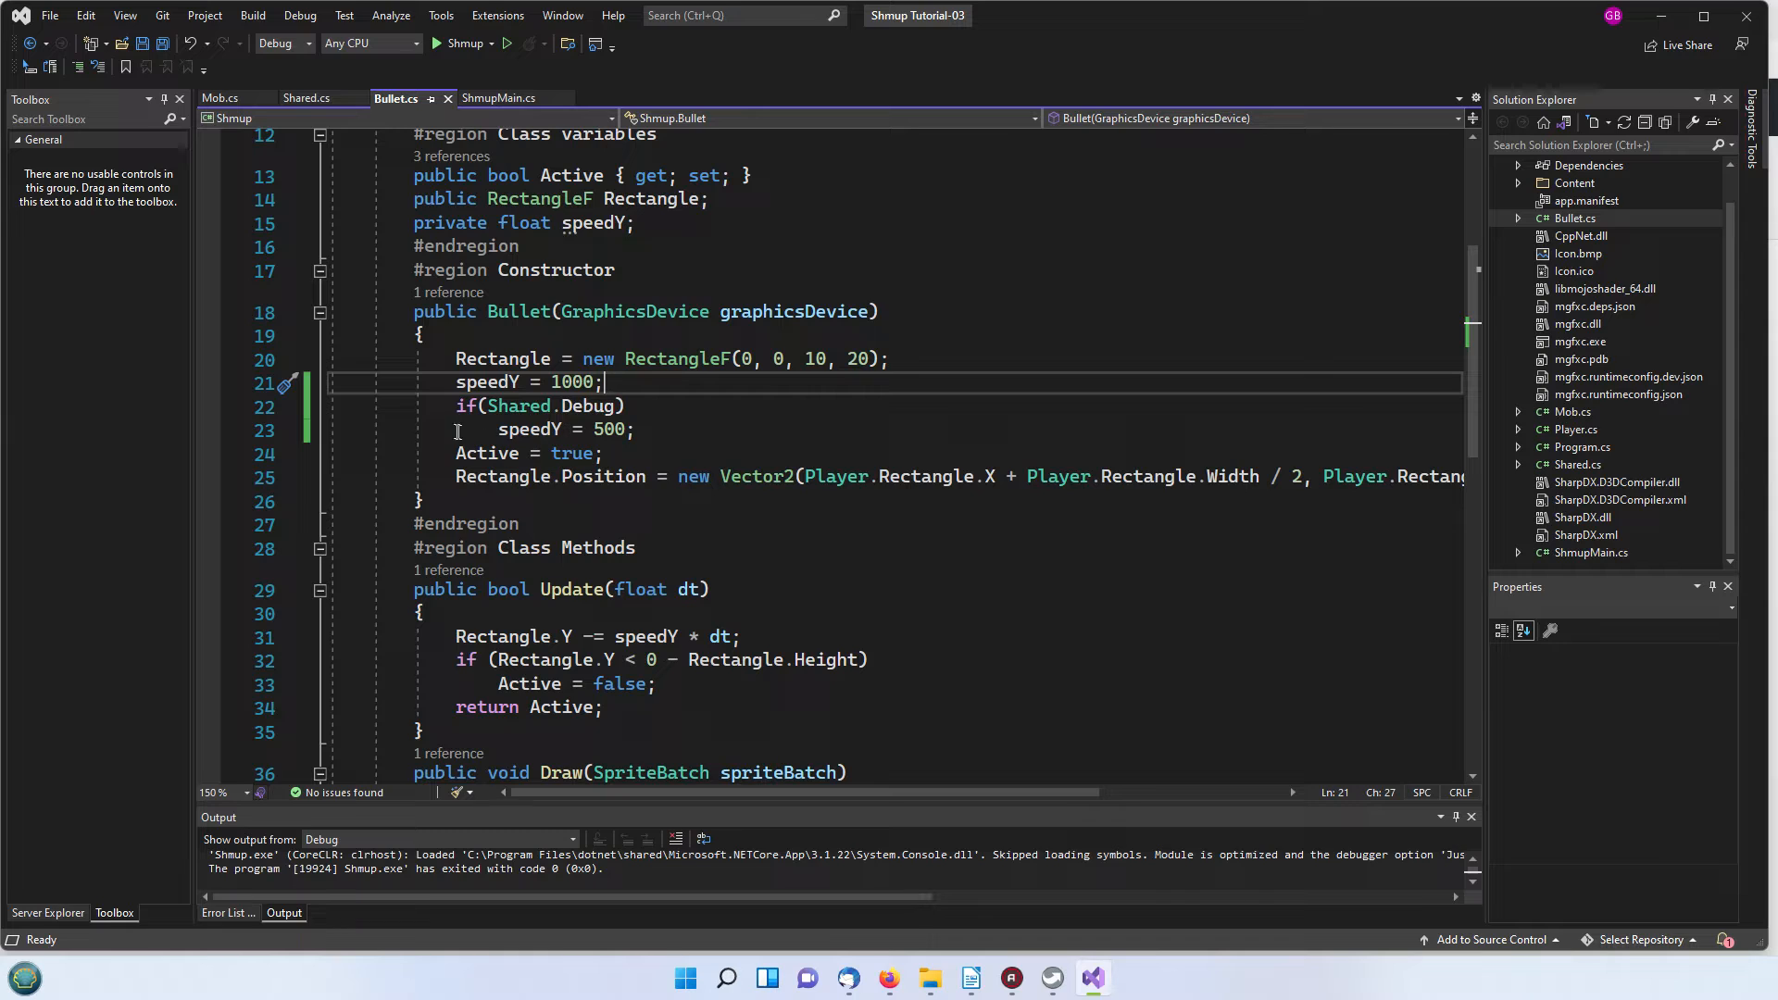
pyautogui.moveTo(565, 417)
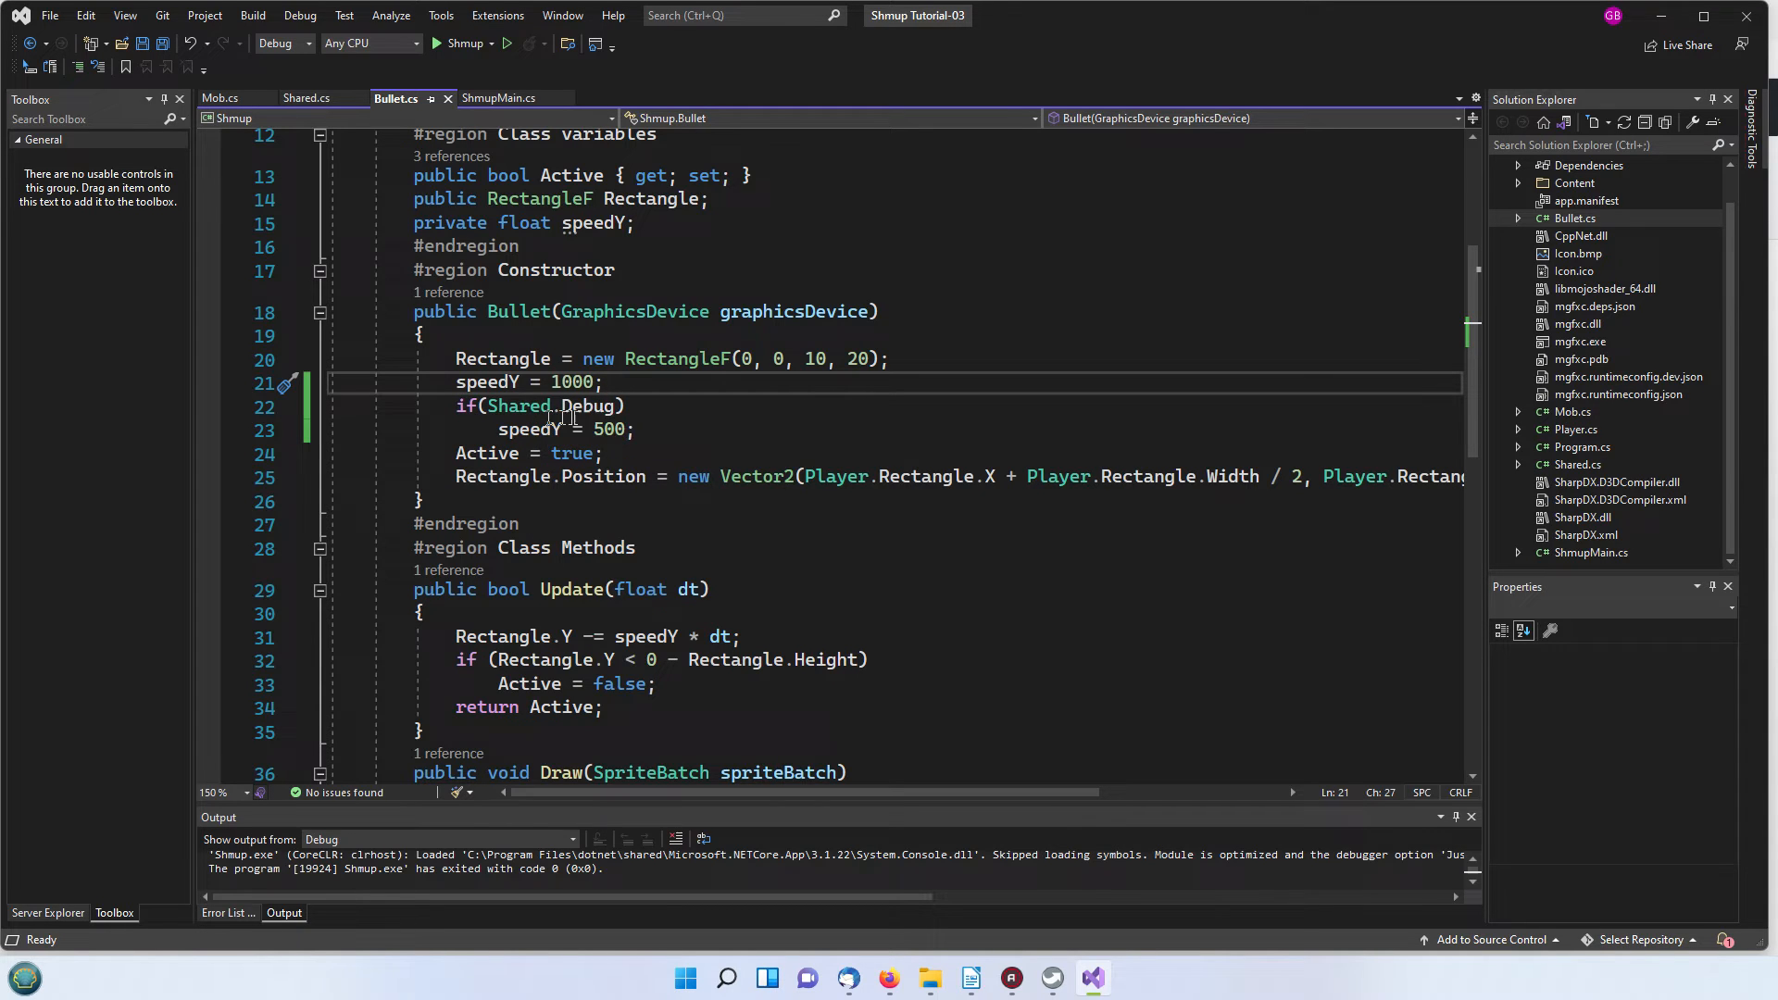
pyautogui.moveTo(594, 406)
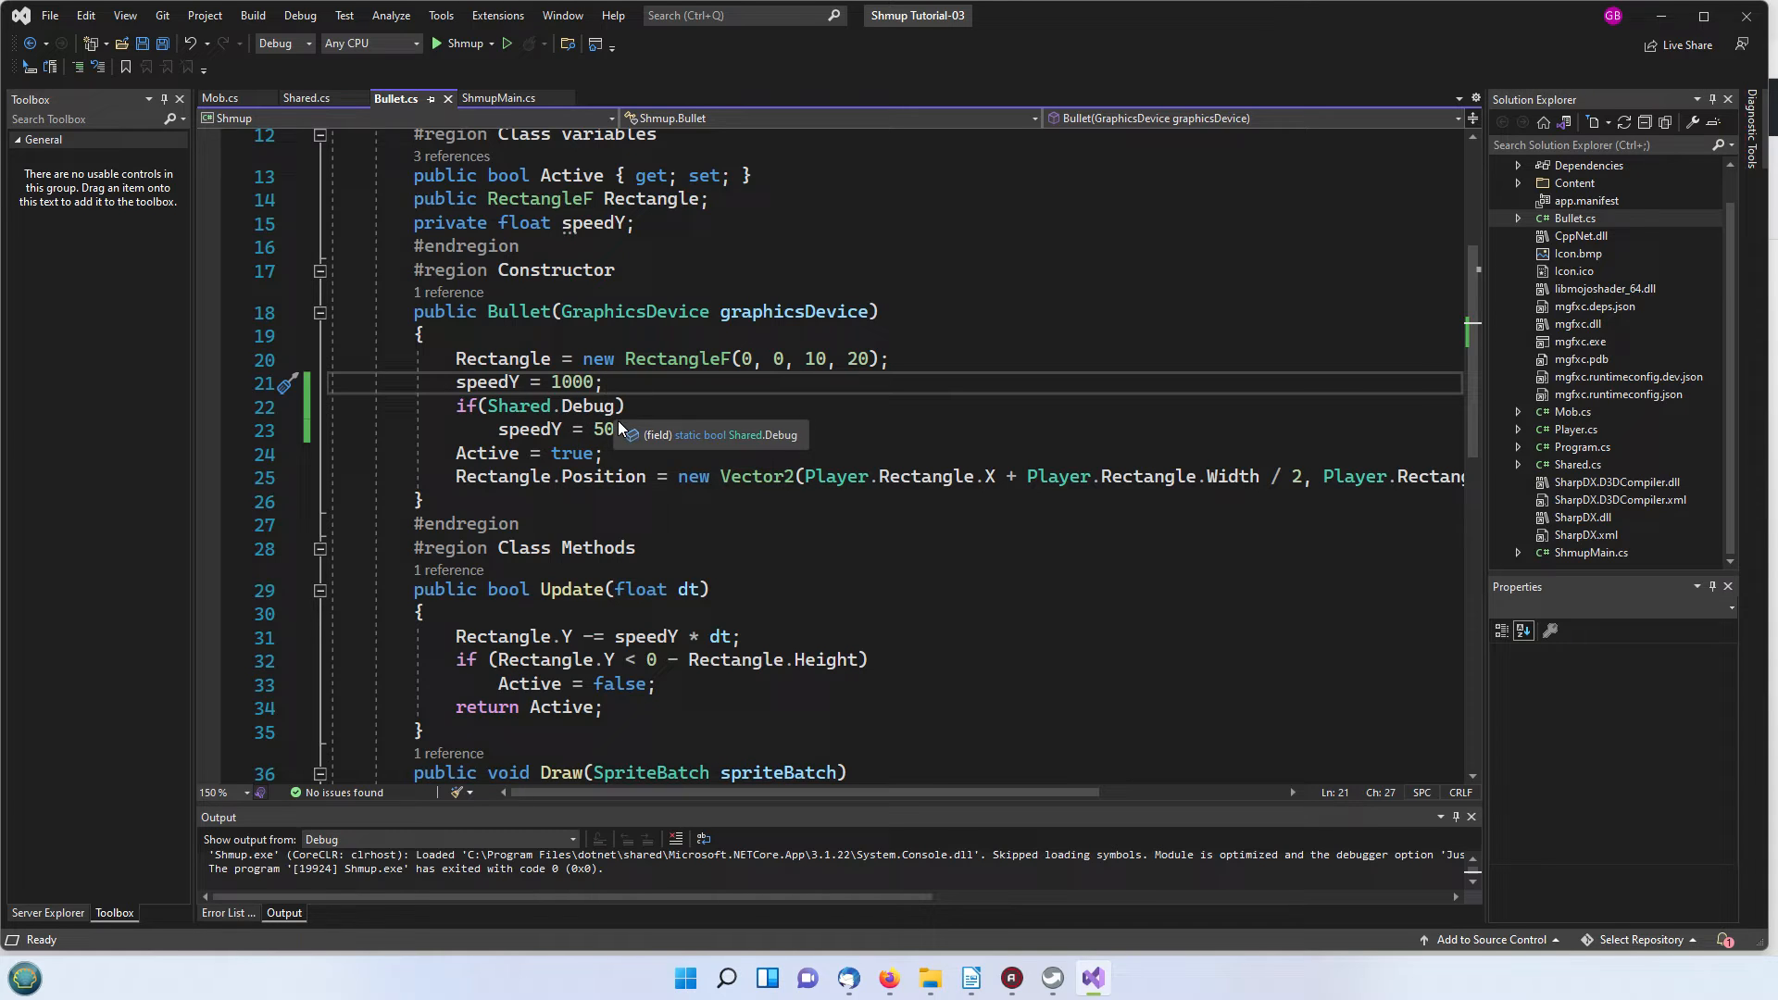
pyautogui.moveTo(492, 430)
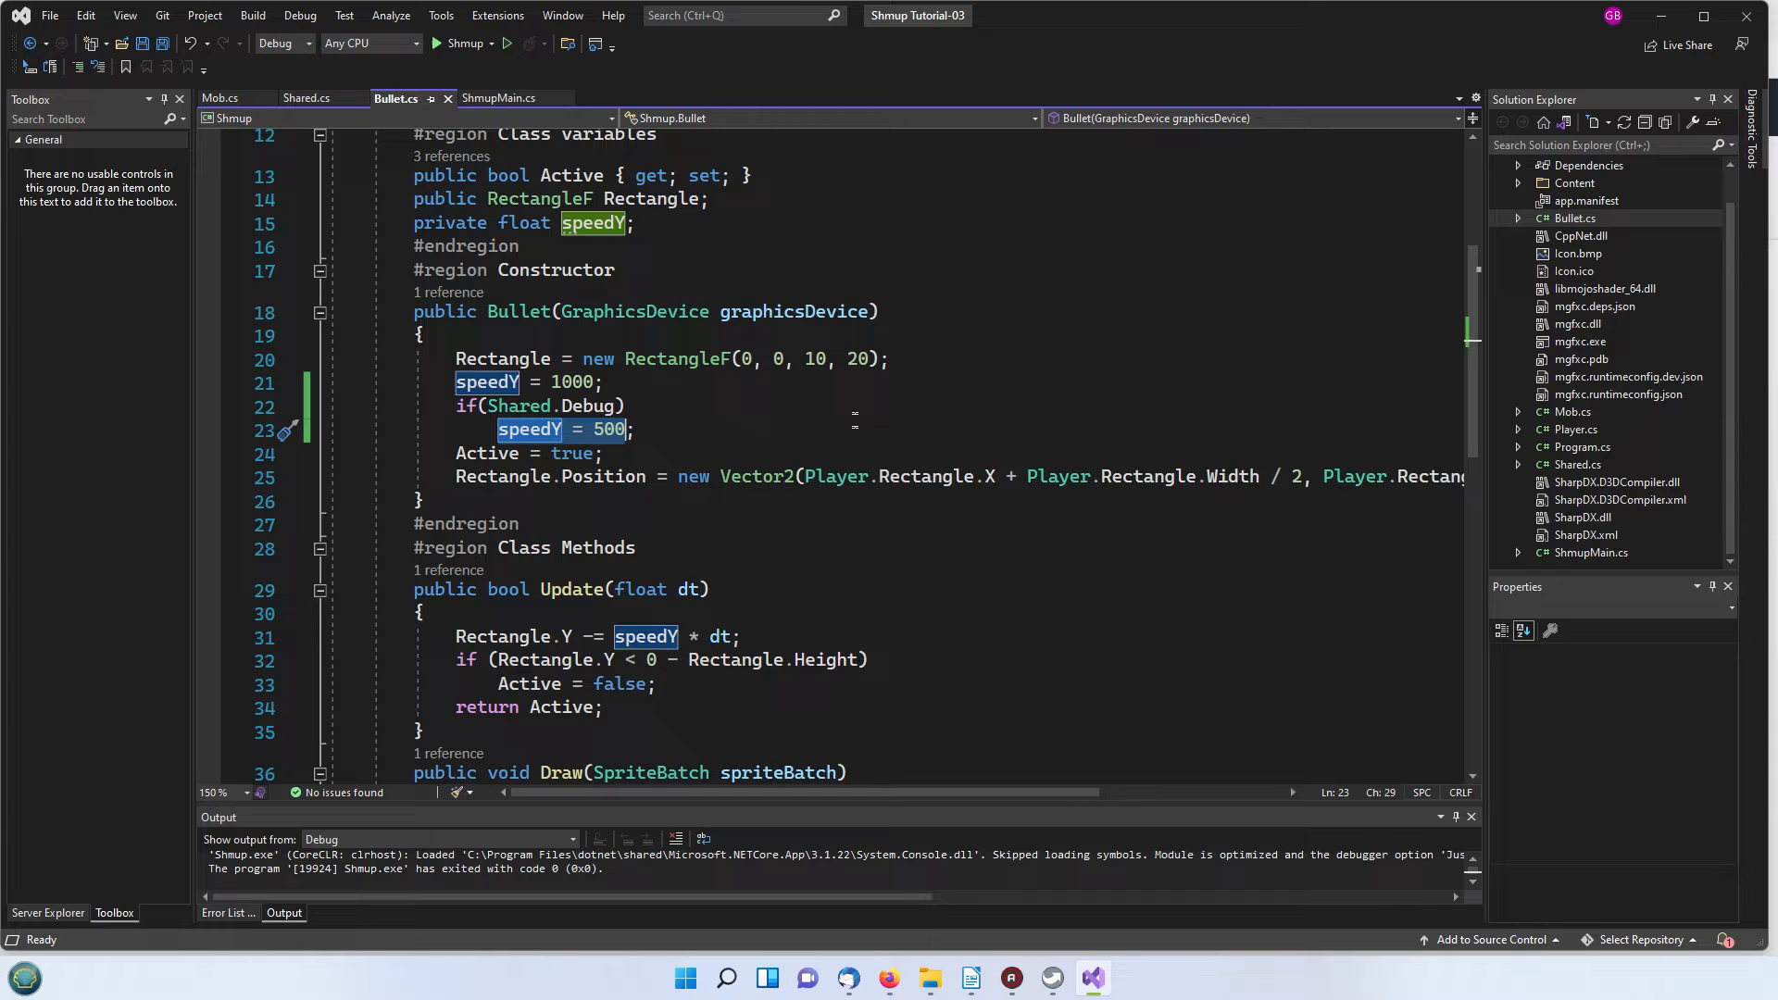
pyautogui.click(456, 454)
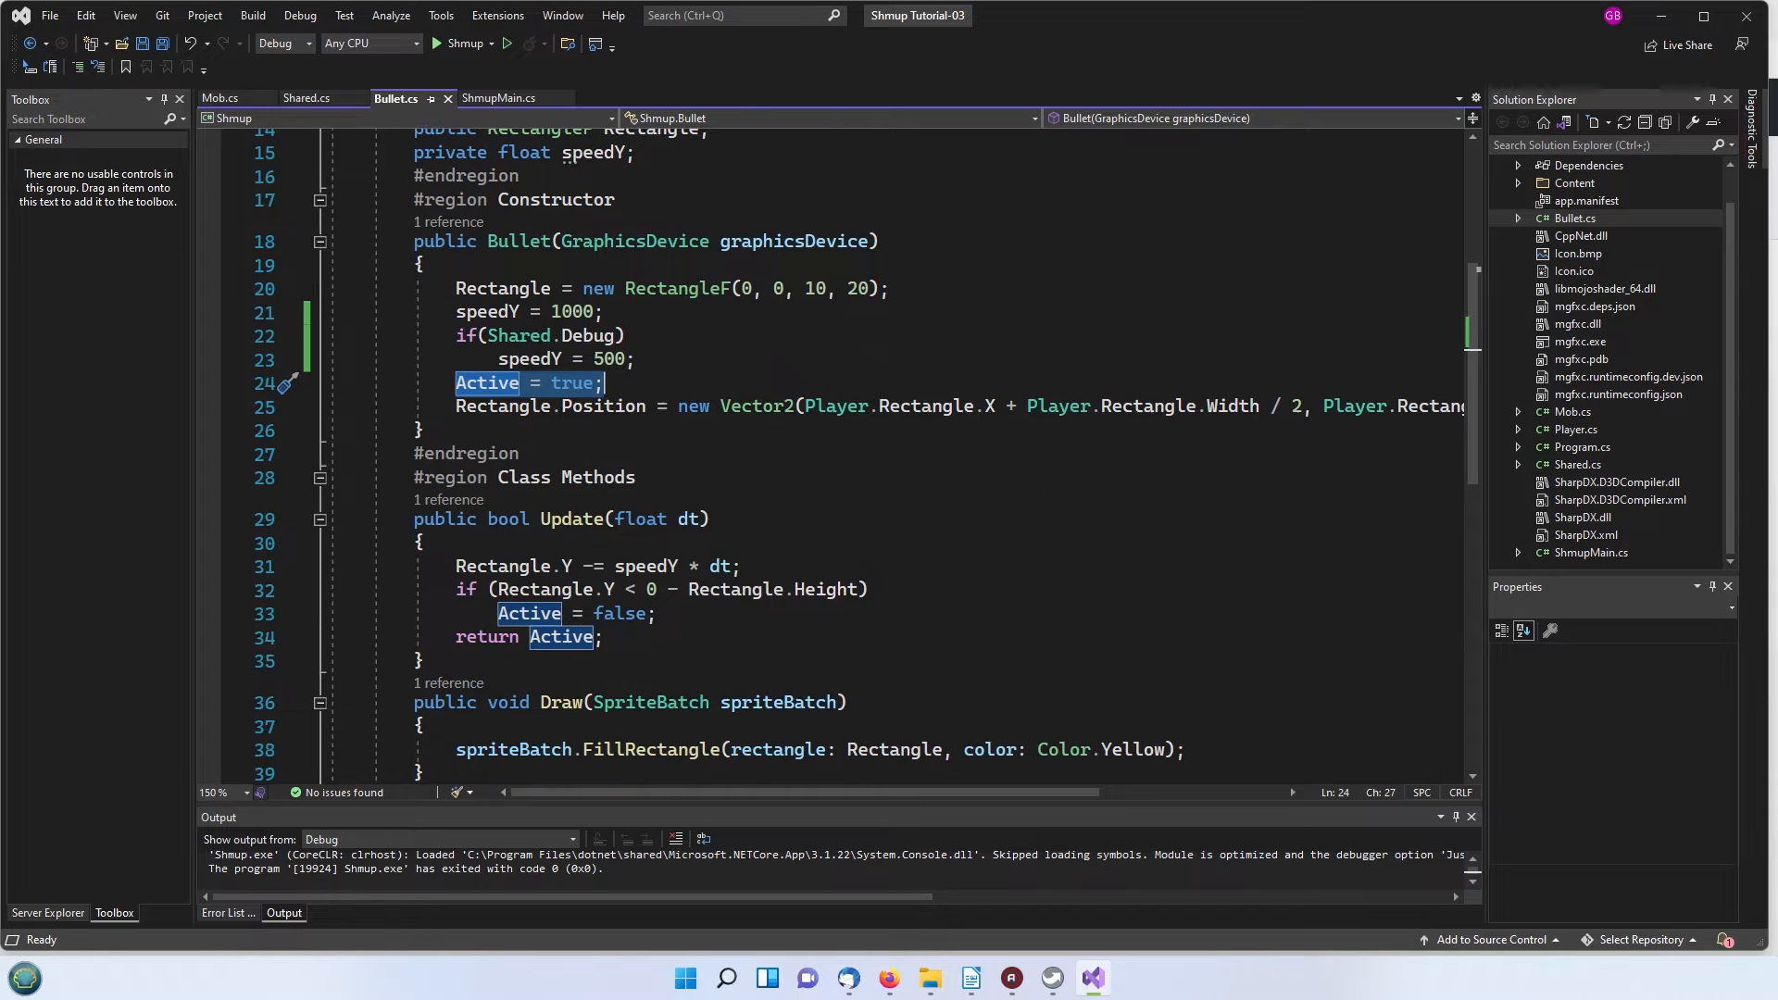
pyautogui.moveTo(682, 430)
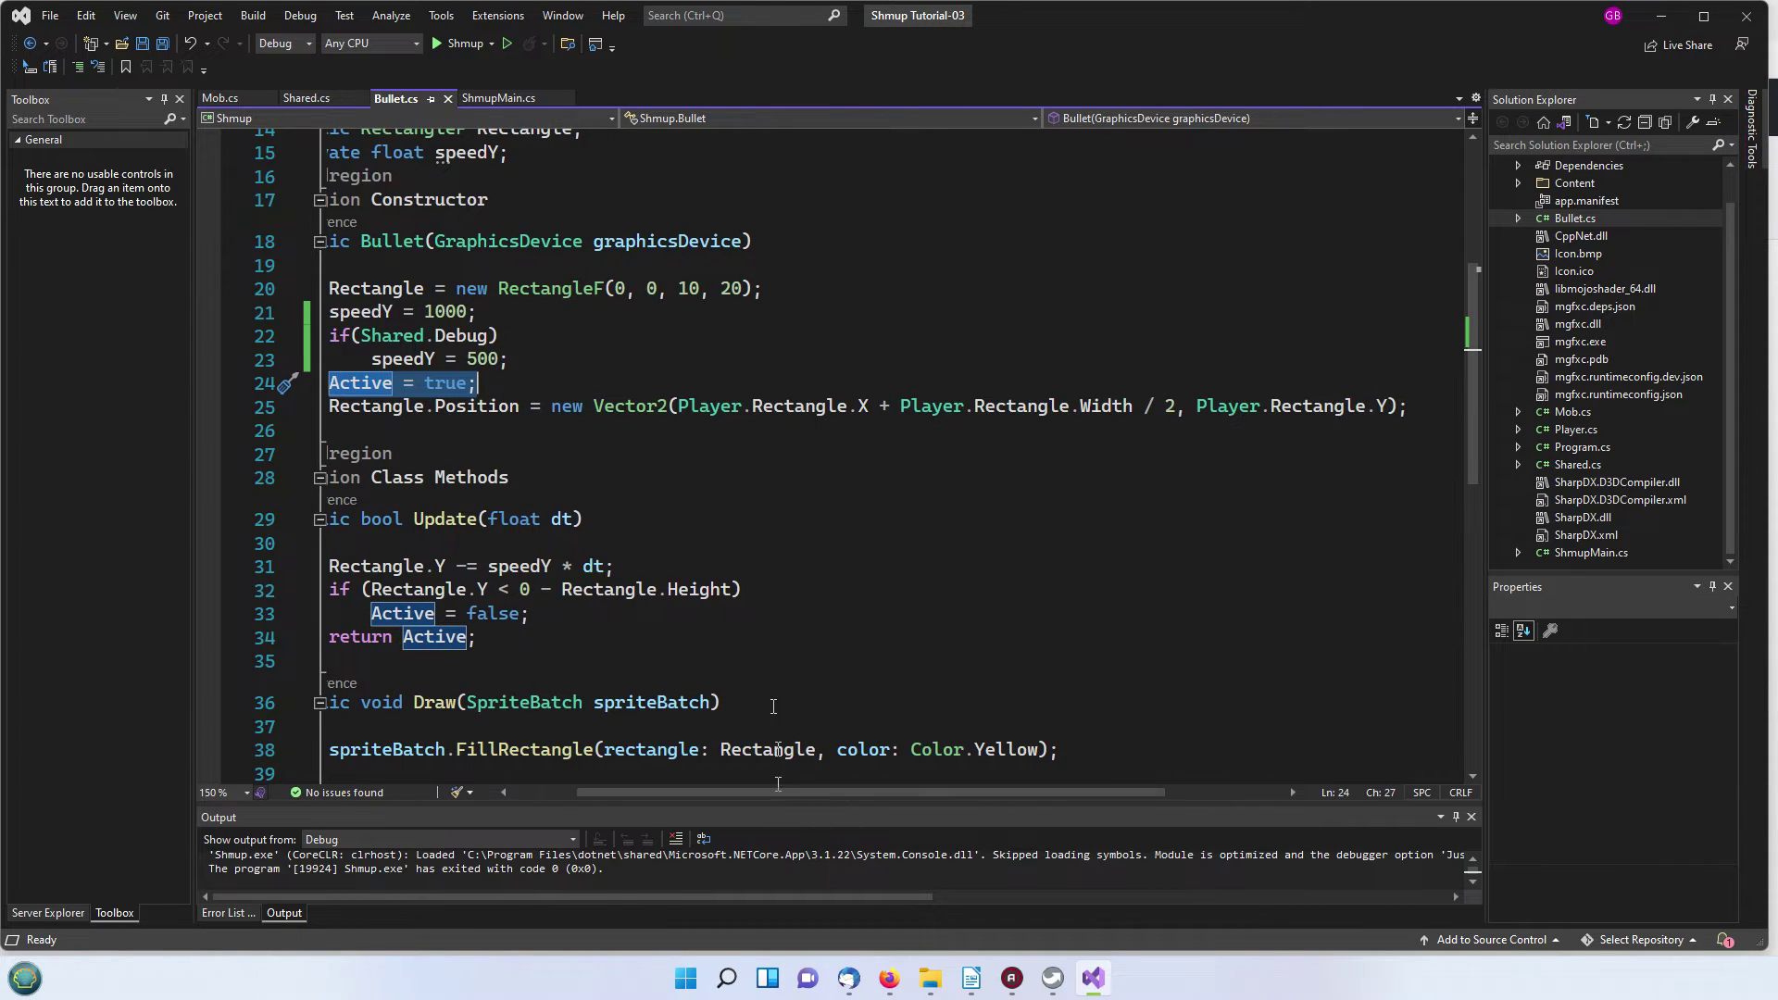
pyautogui.moveTo(712, 405)
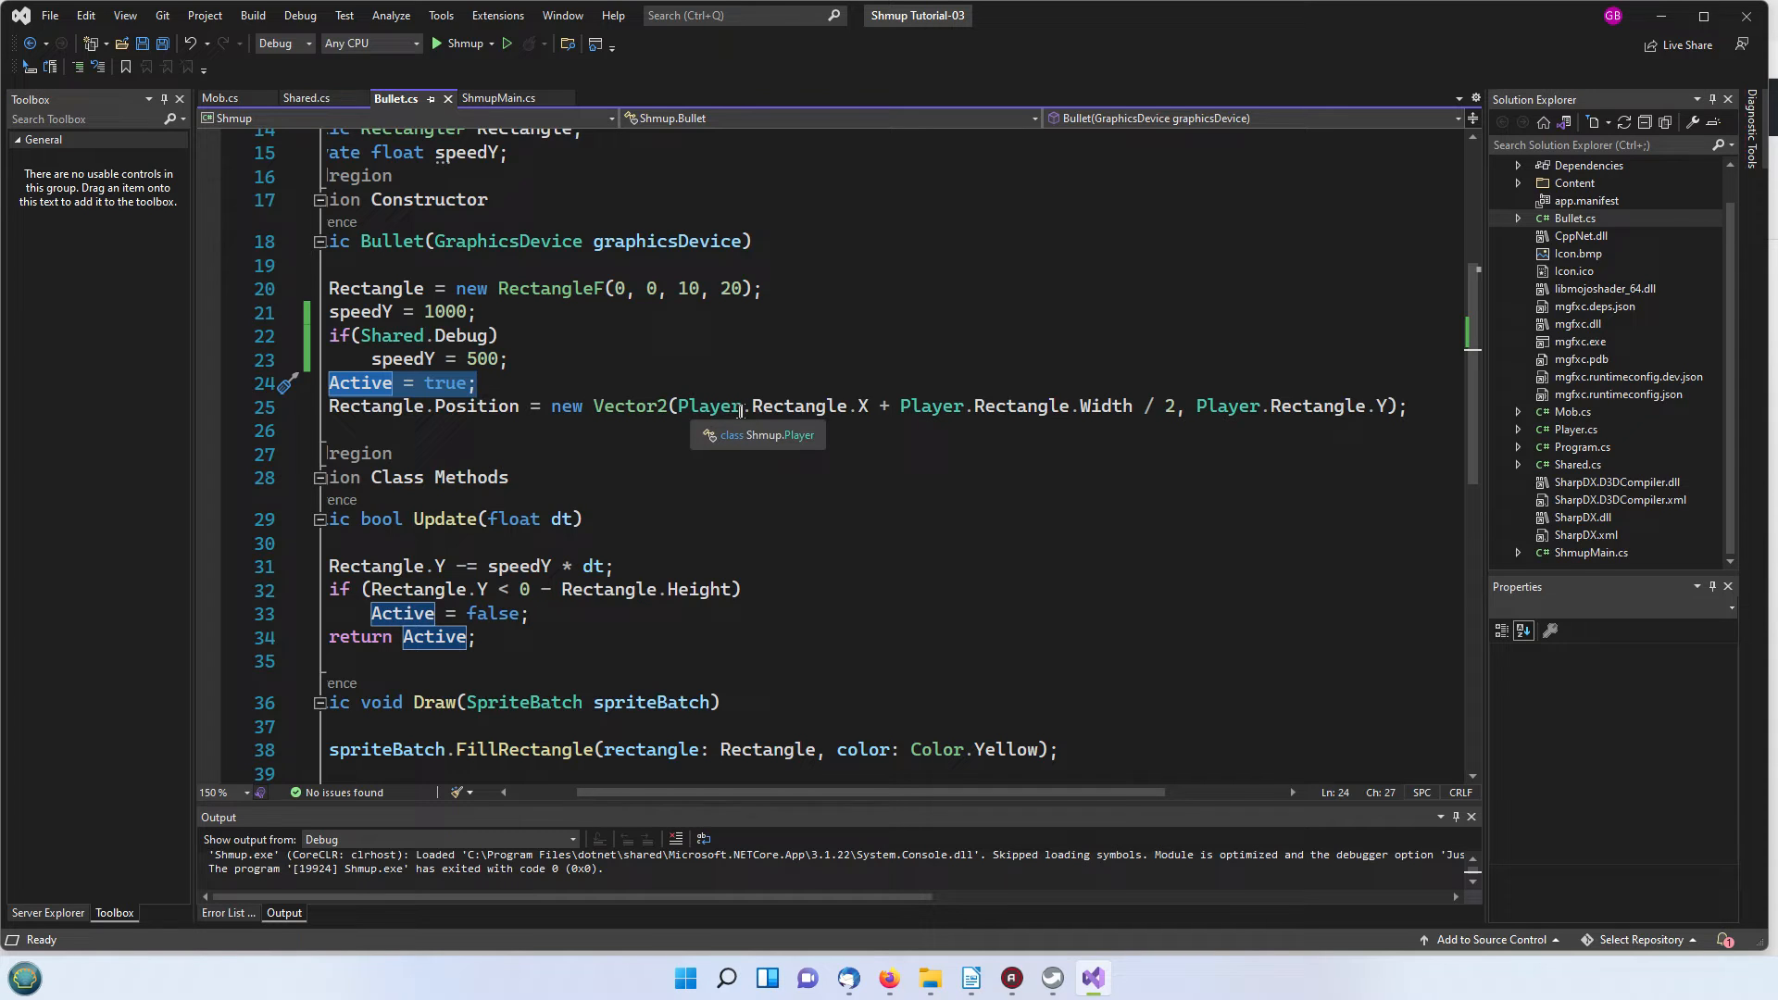
pyautogui.moveTo(863, 406)
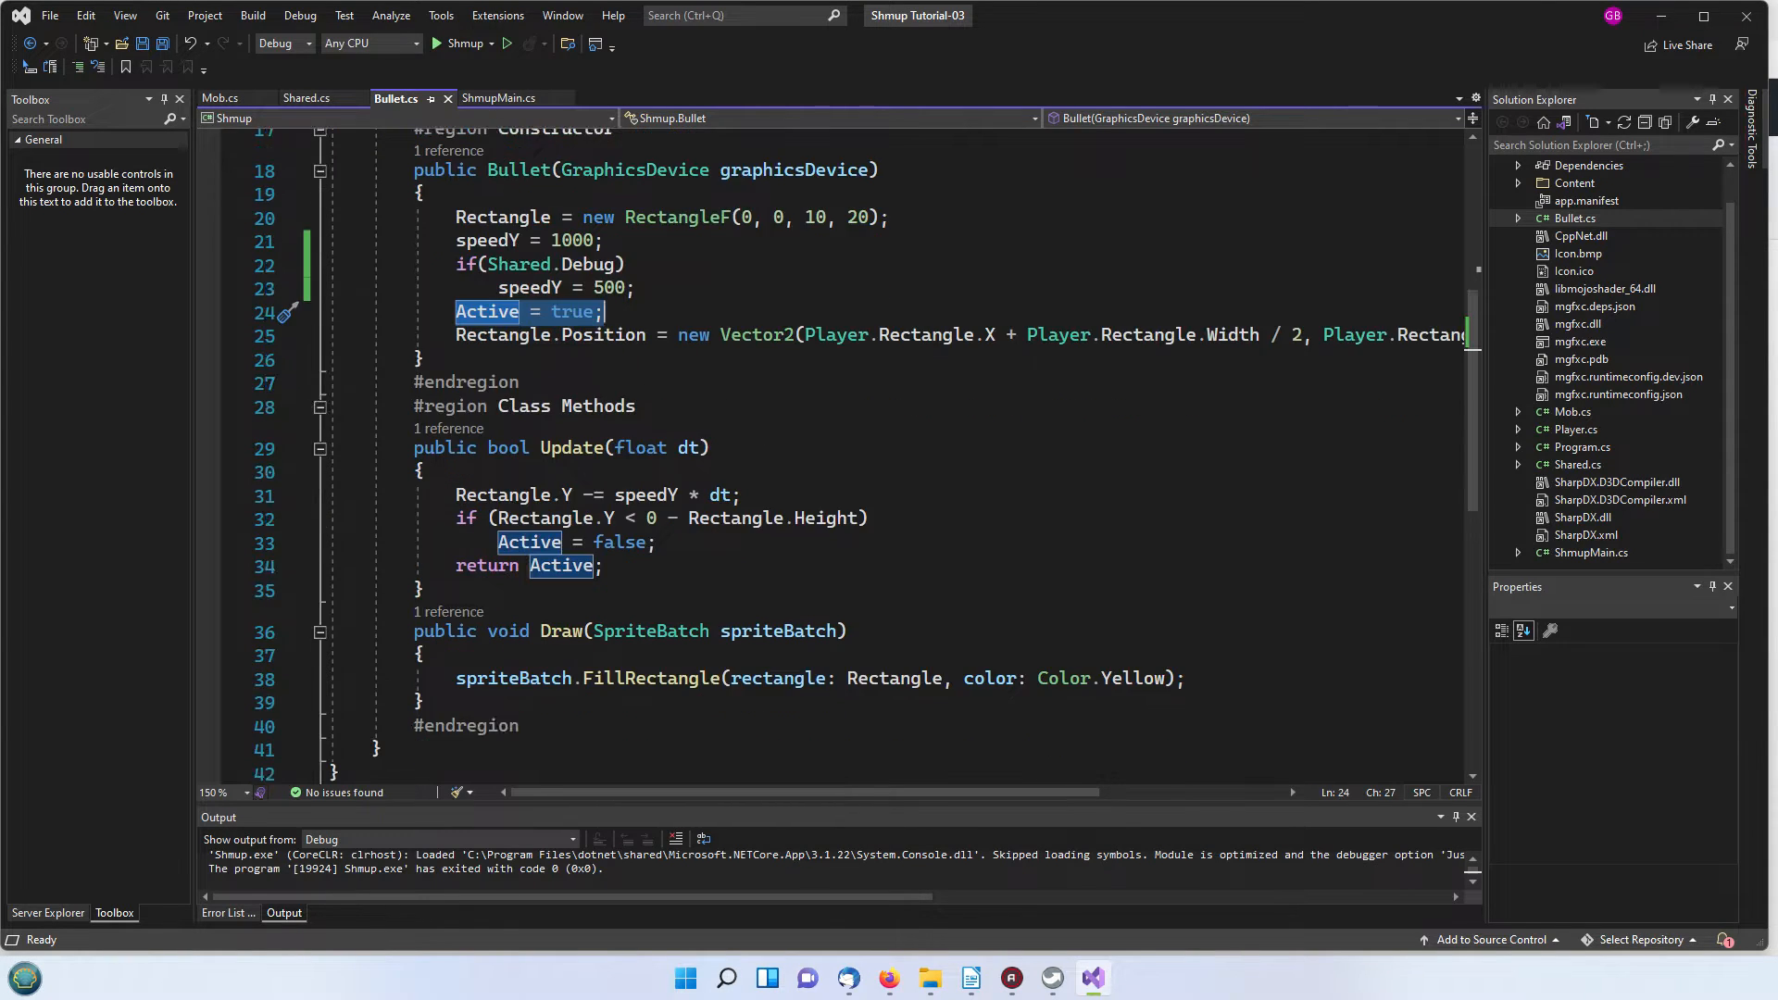
pyautogui.scroll(-3)
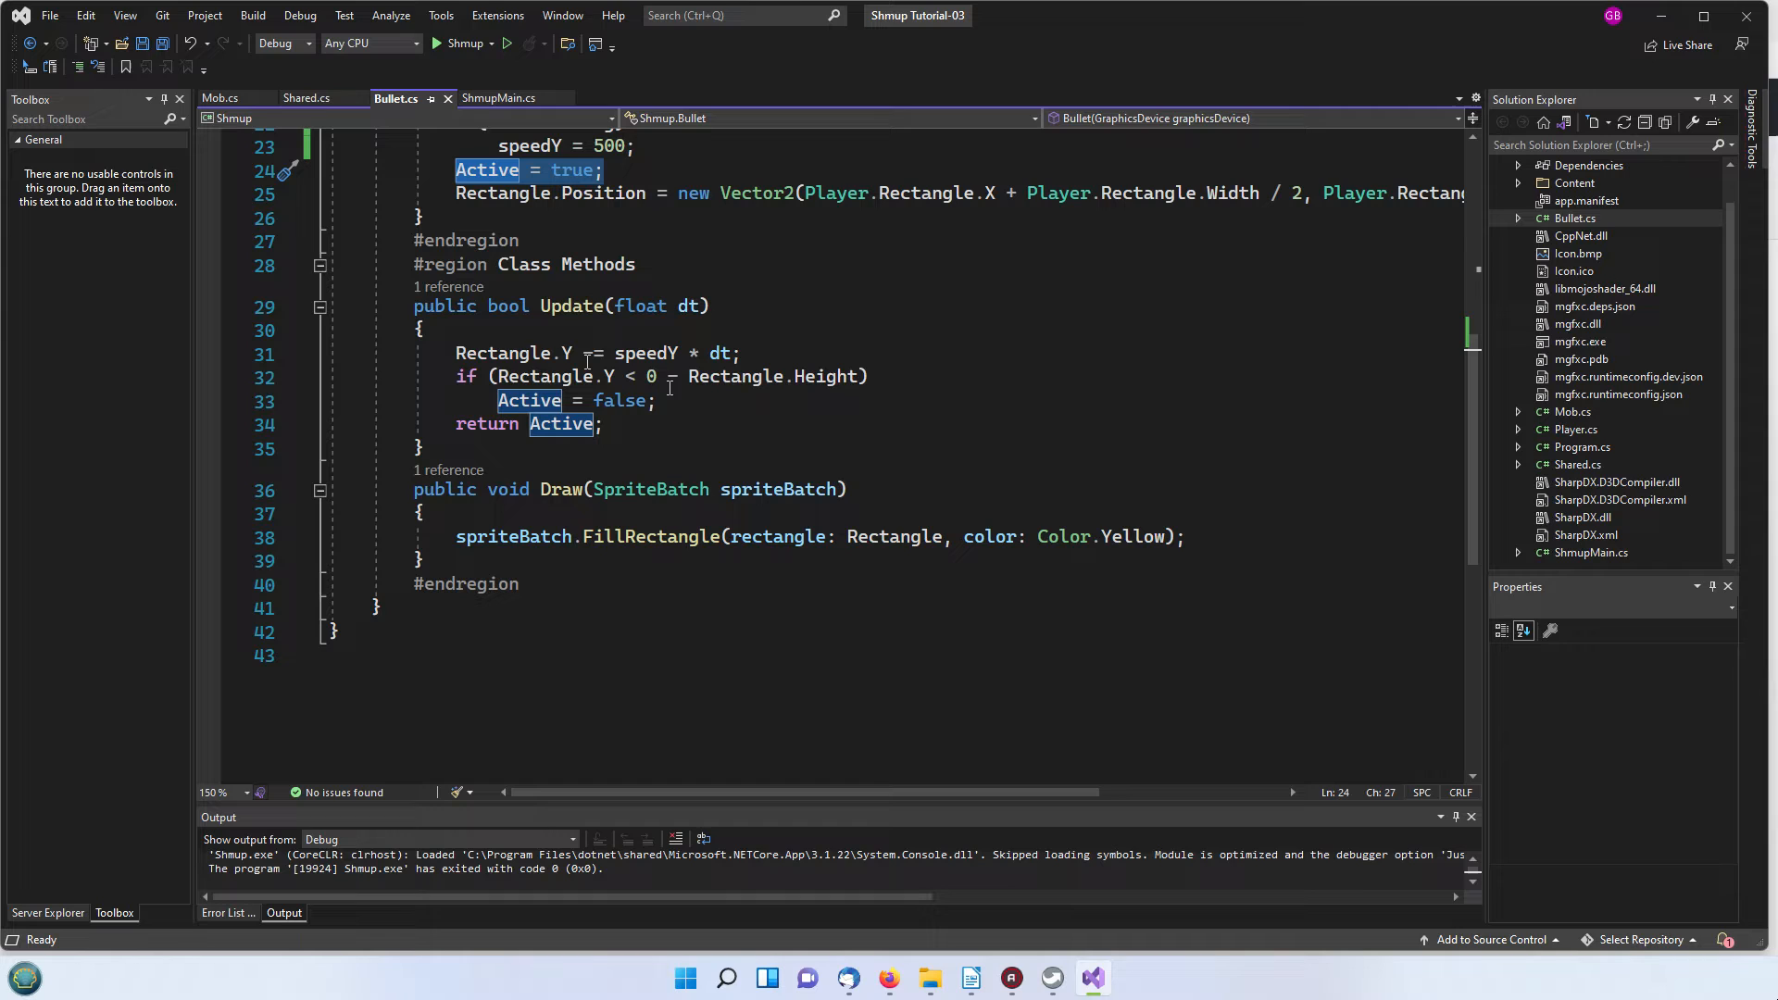
pyautogui.moveTo(944, 572)
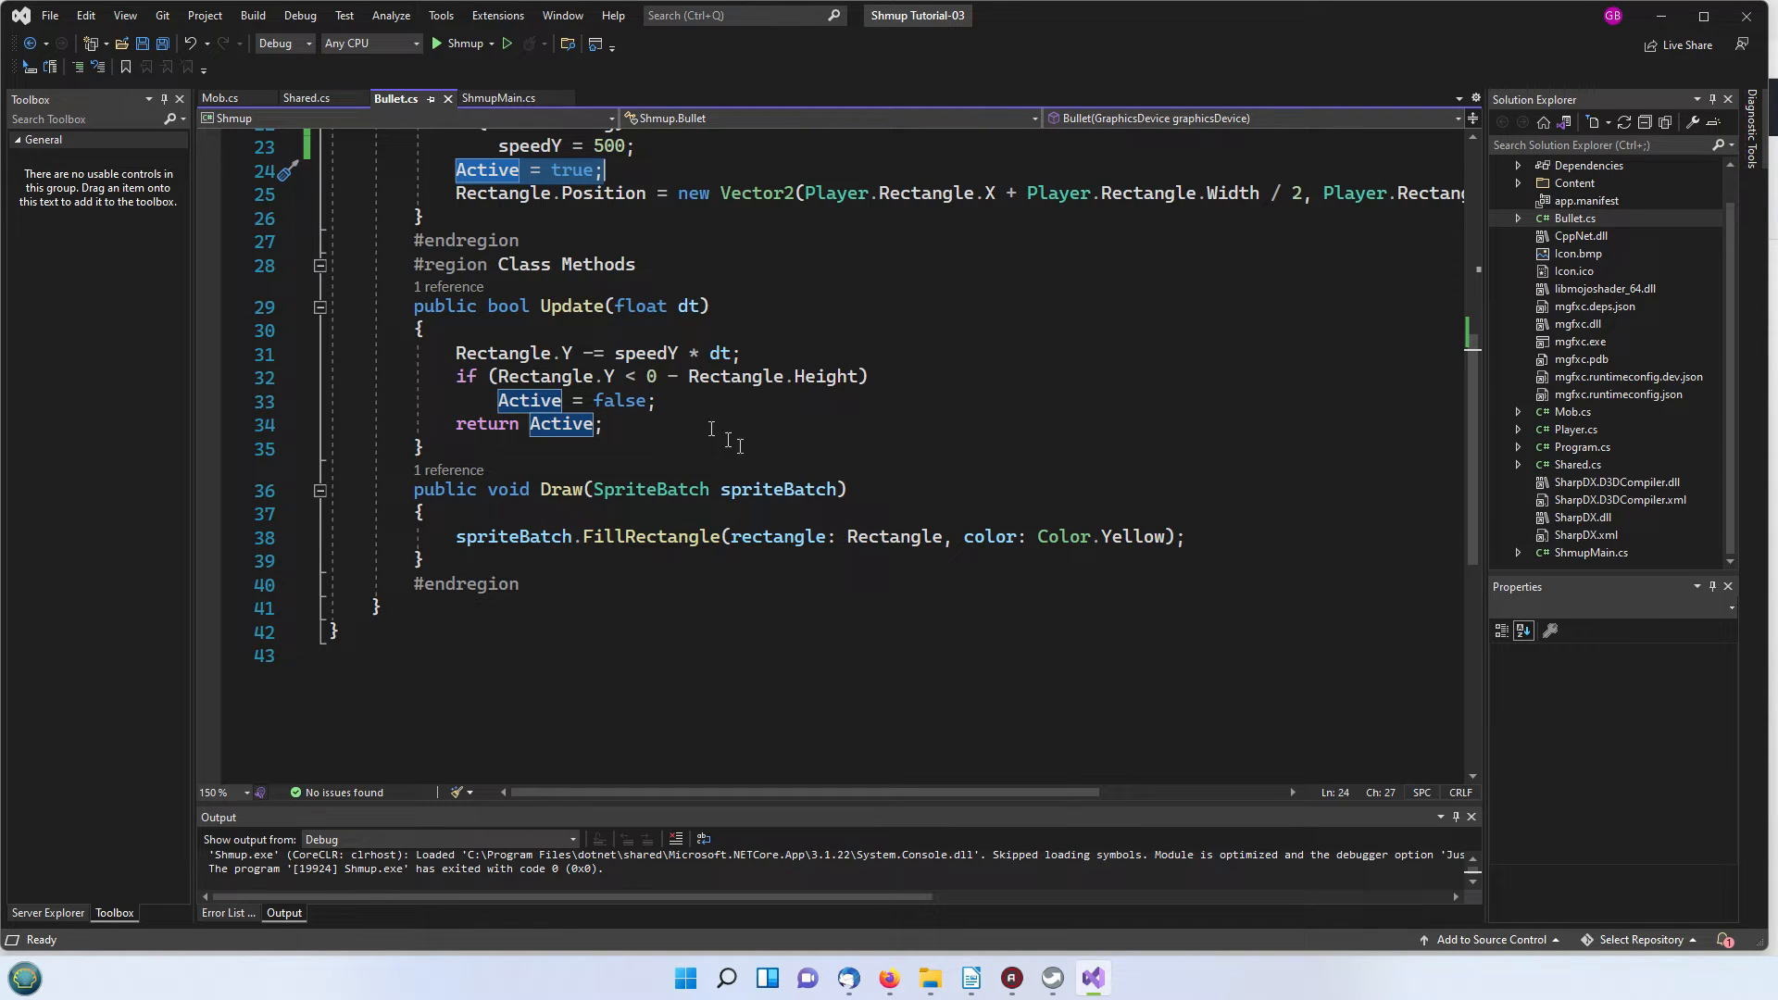
pyautogui.moveTo(863, 452)
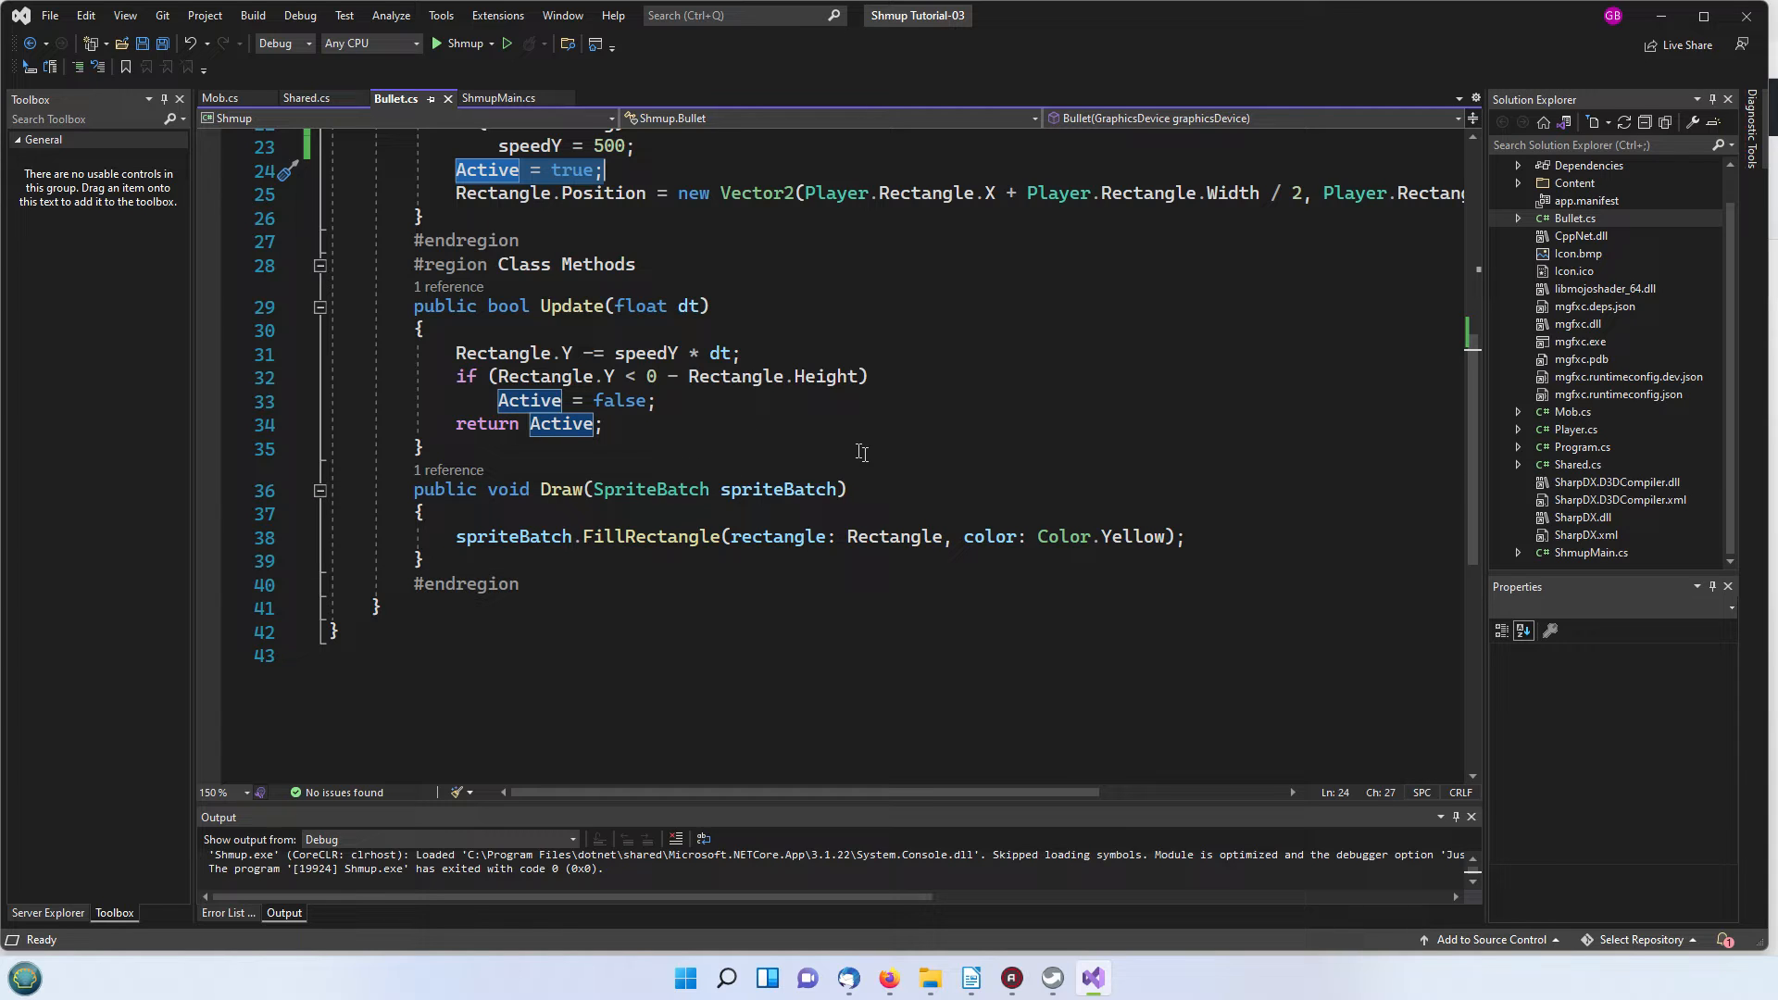
pyautogui.moveTo(722, 441)
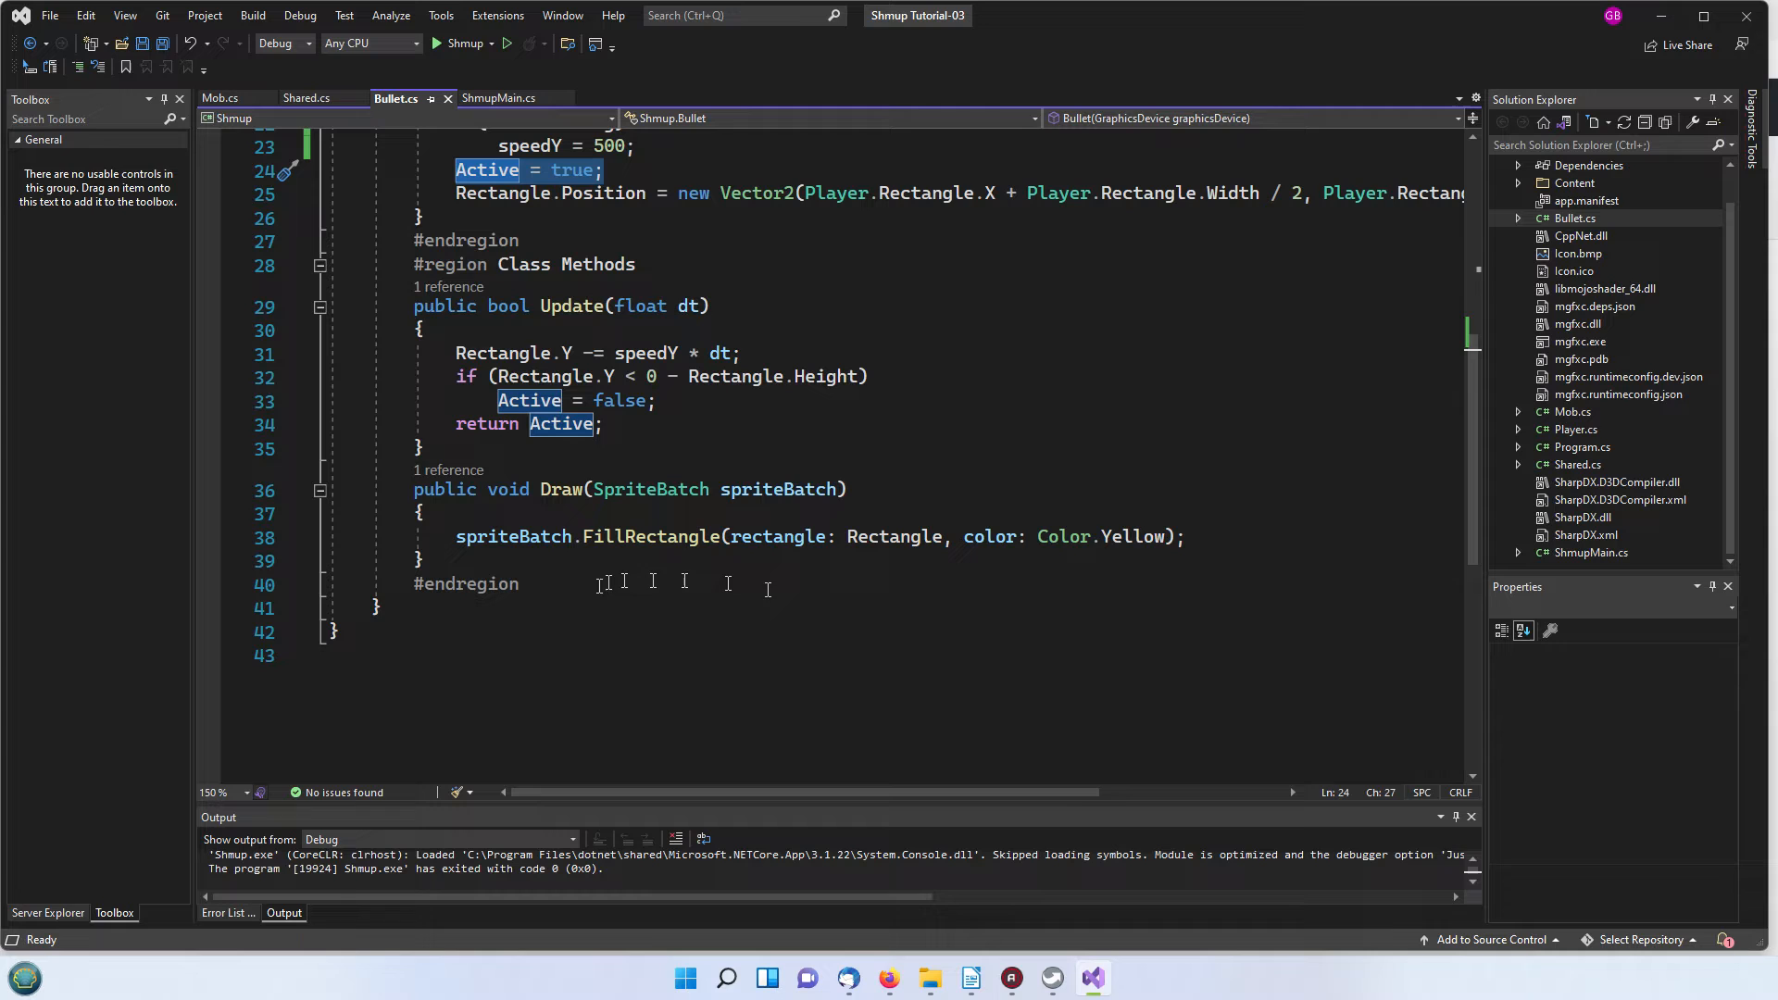
pyautogui.click(455, 537)
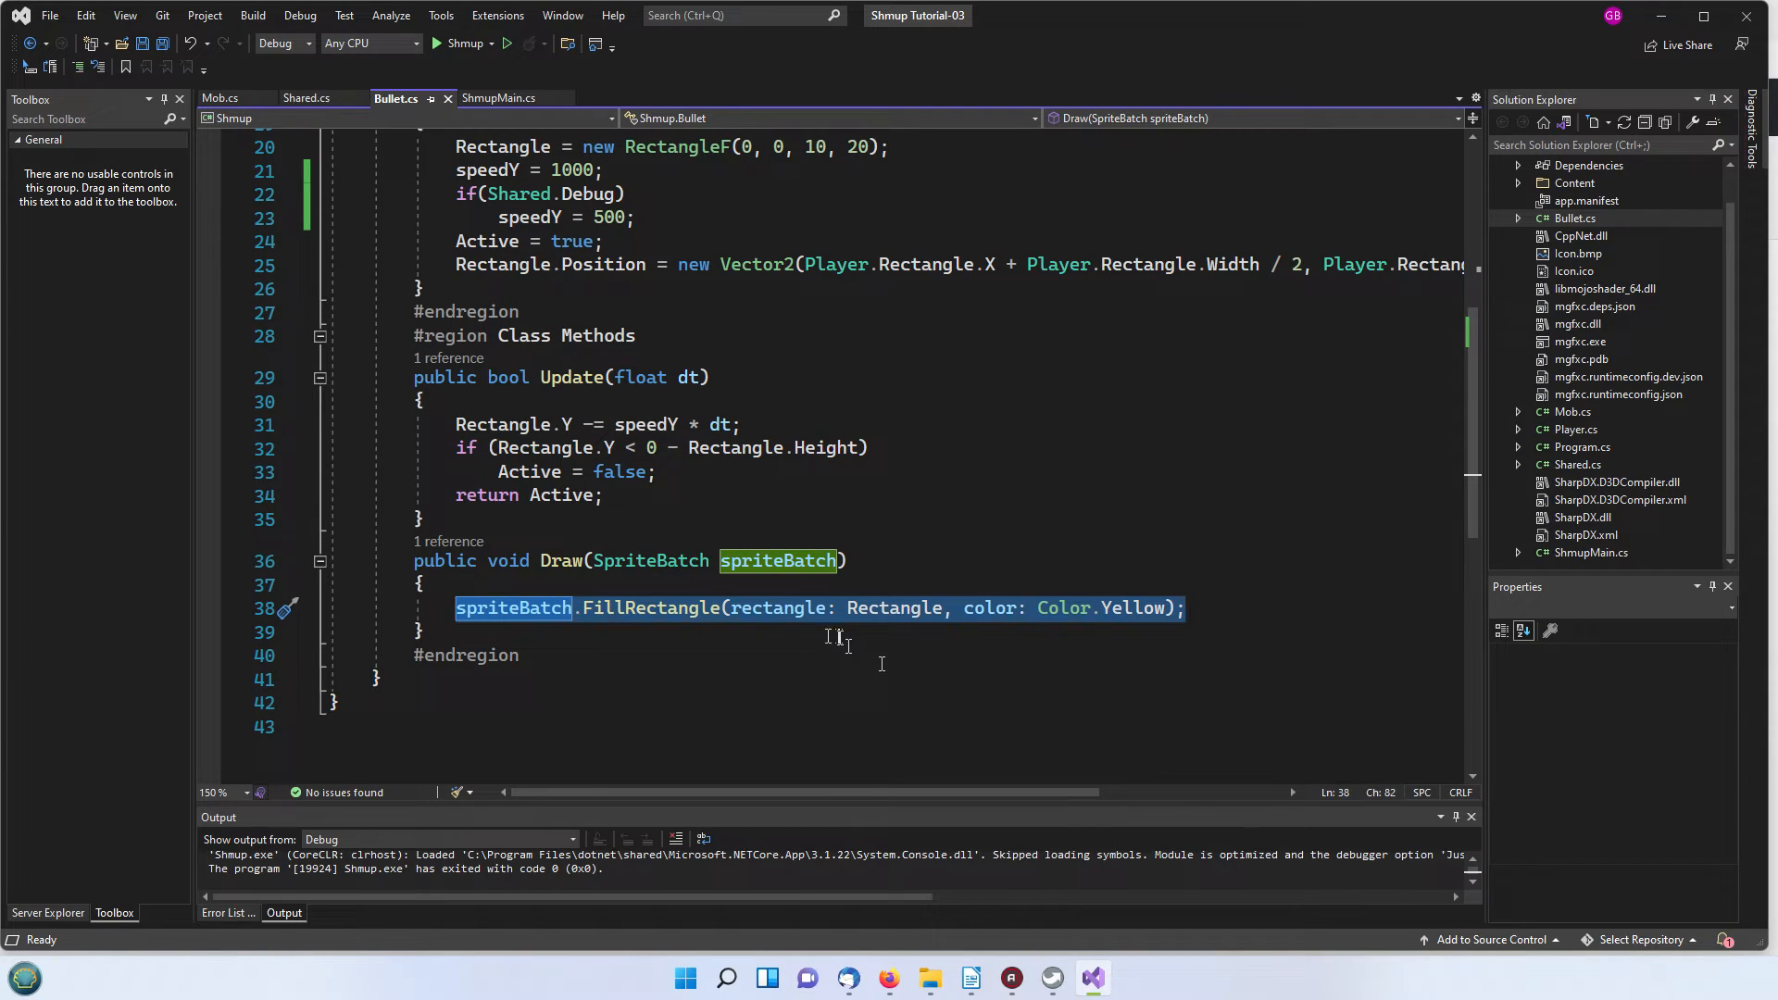
pyautogui.moveTo(1141, 611)
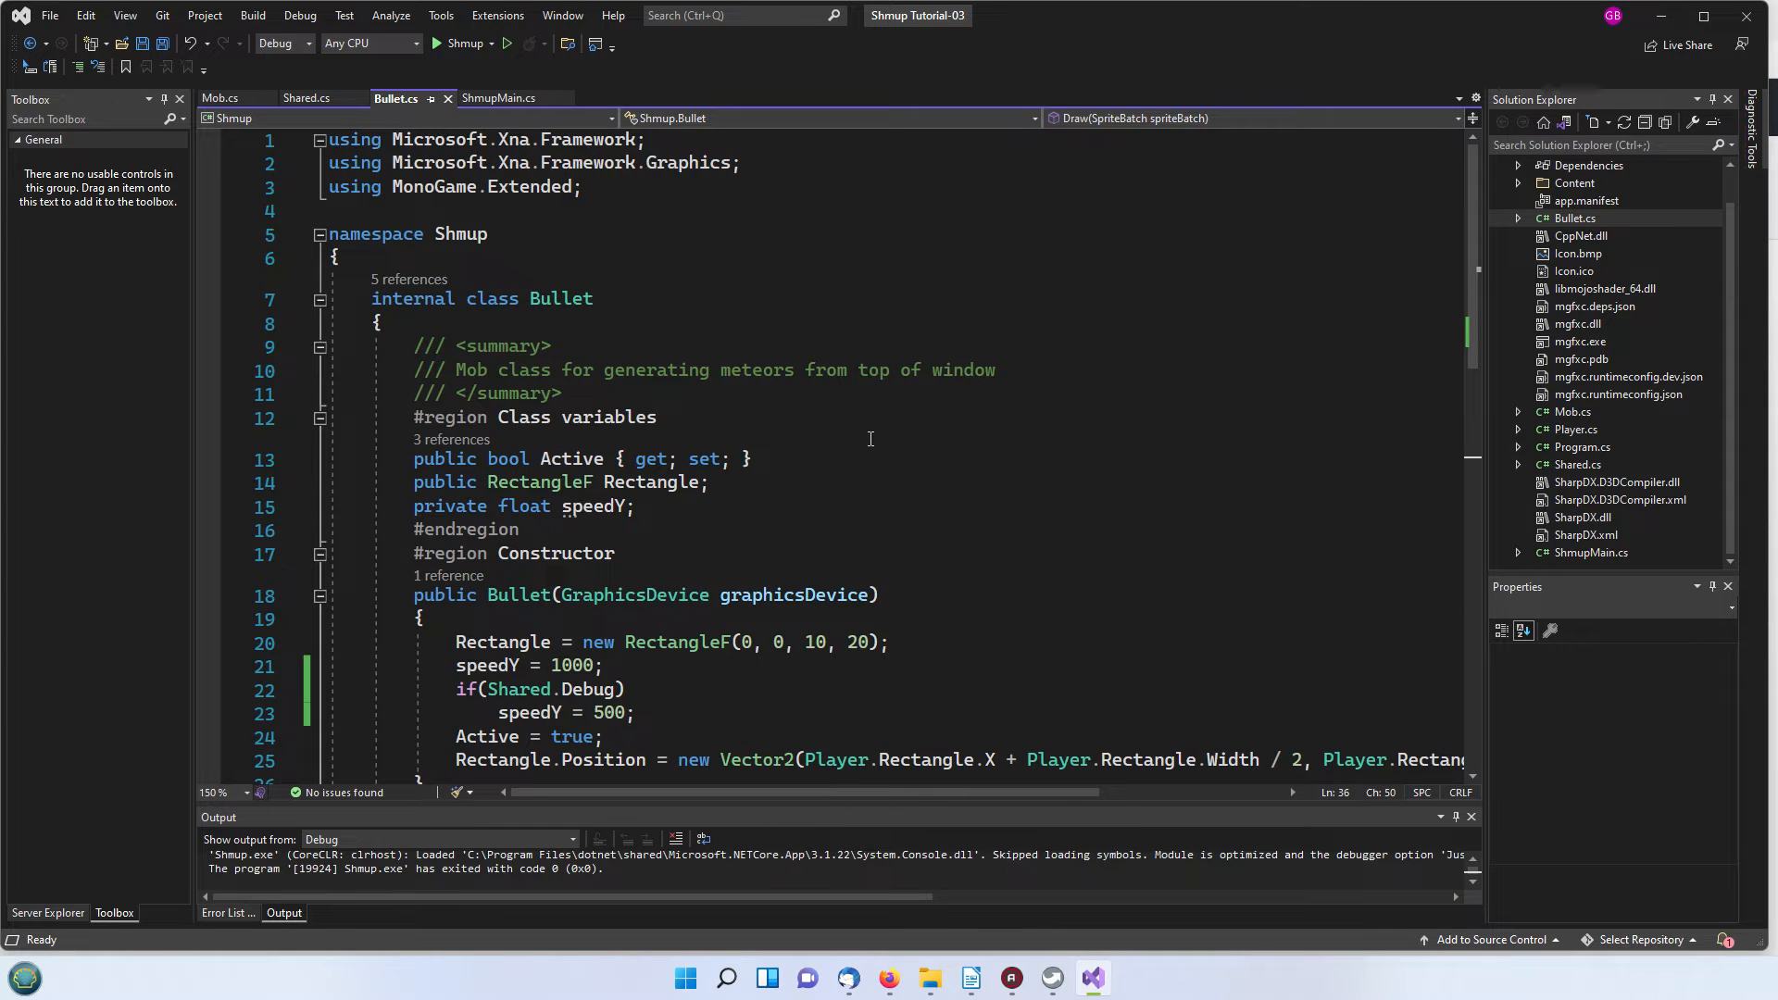
pyautogui.scroll(-3)
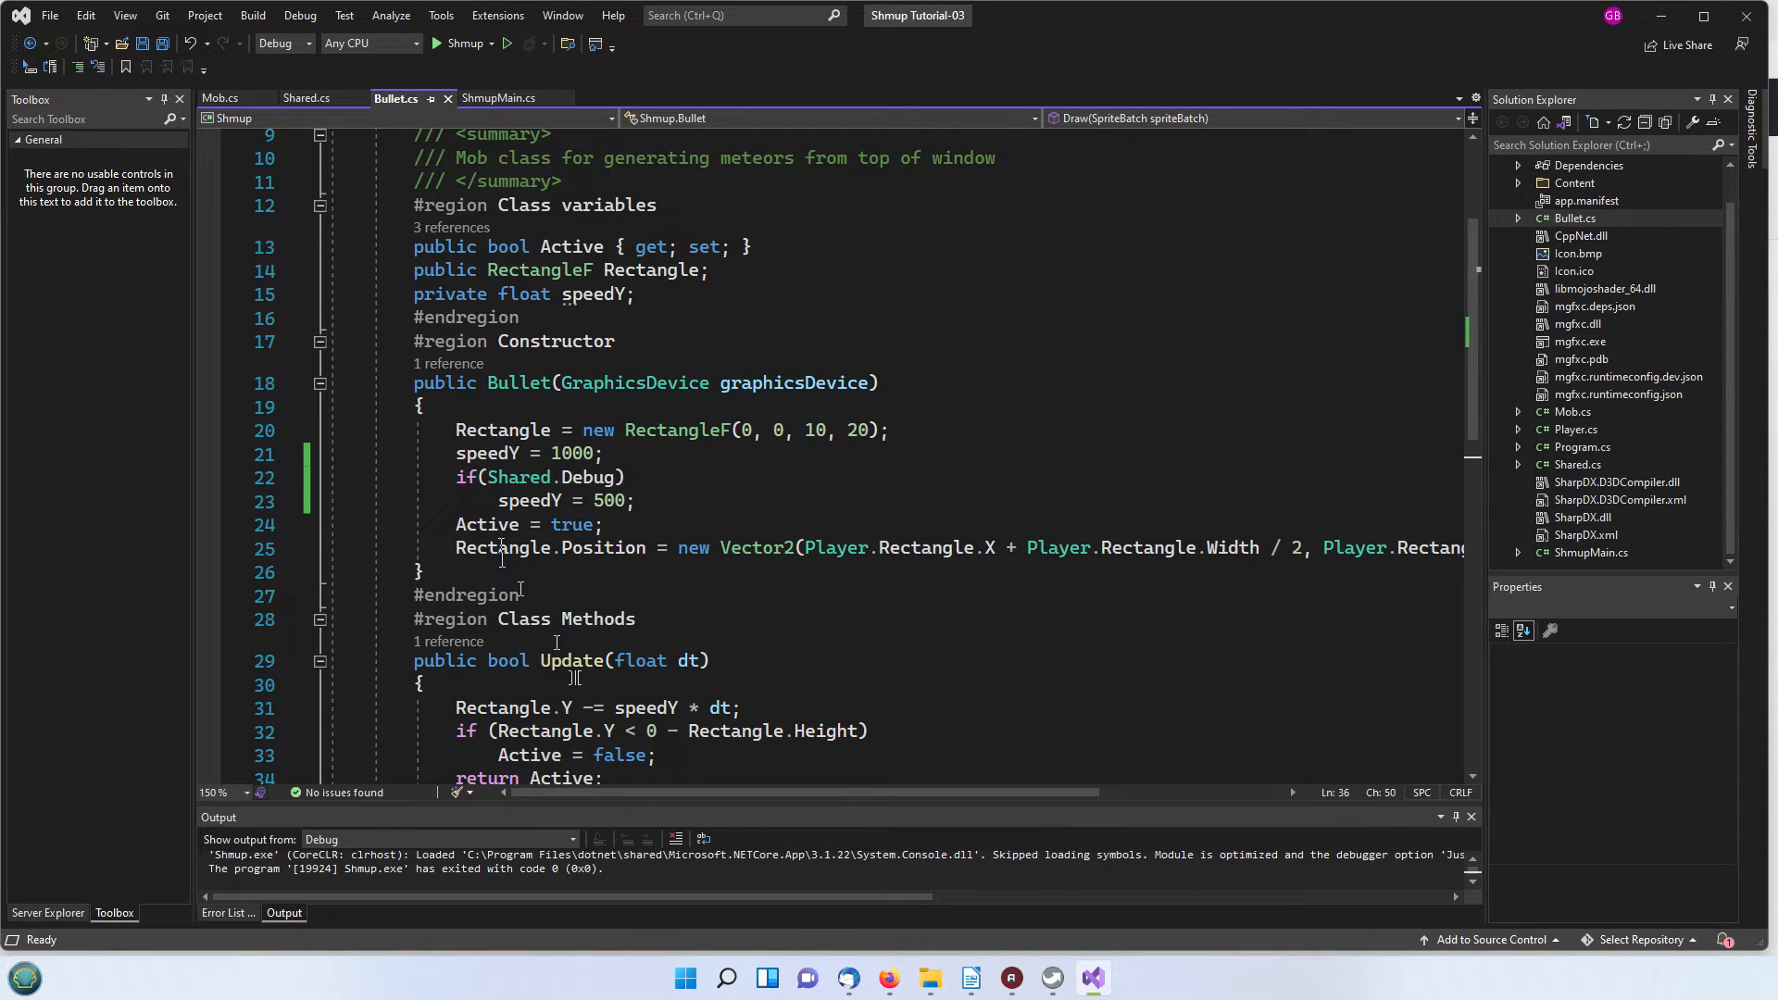
pyautogui.moveTo(772, 518)
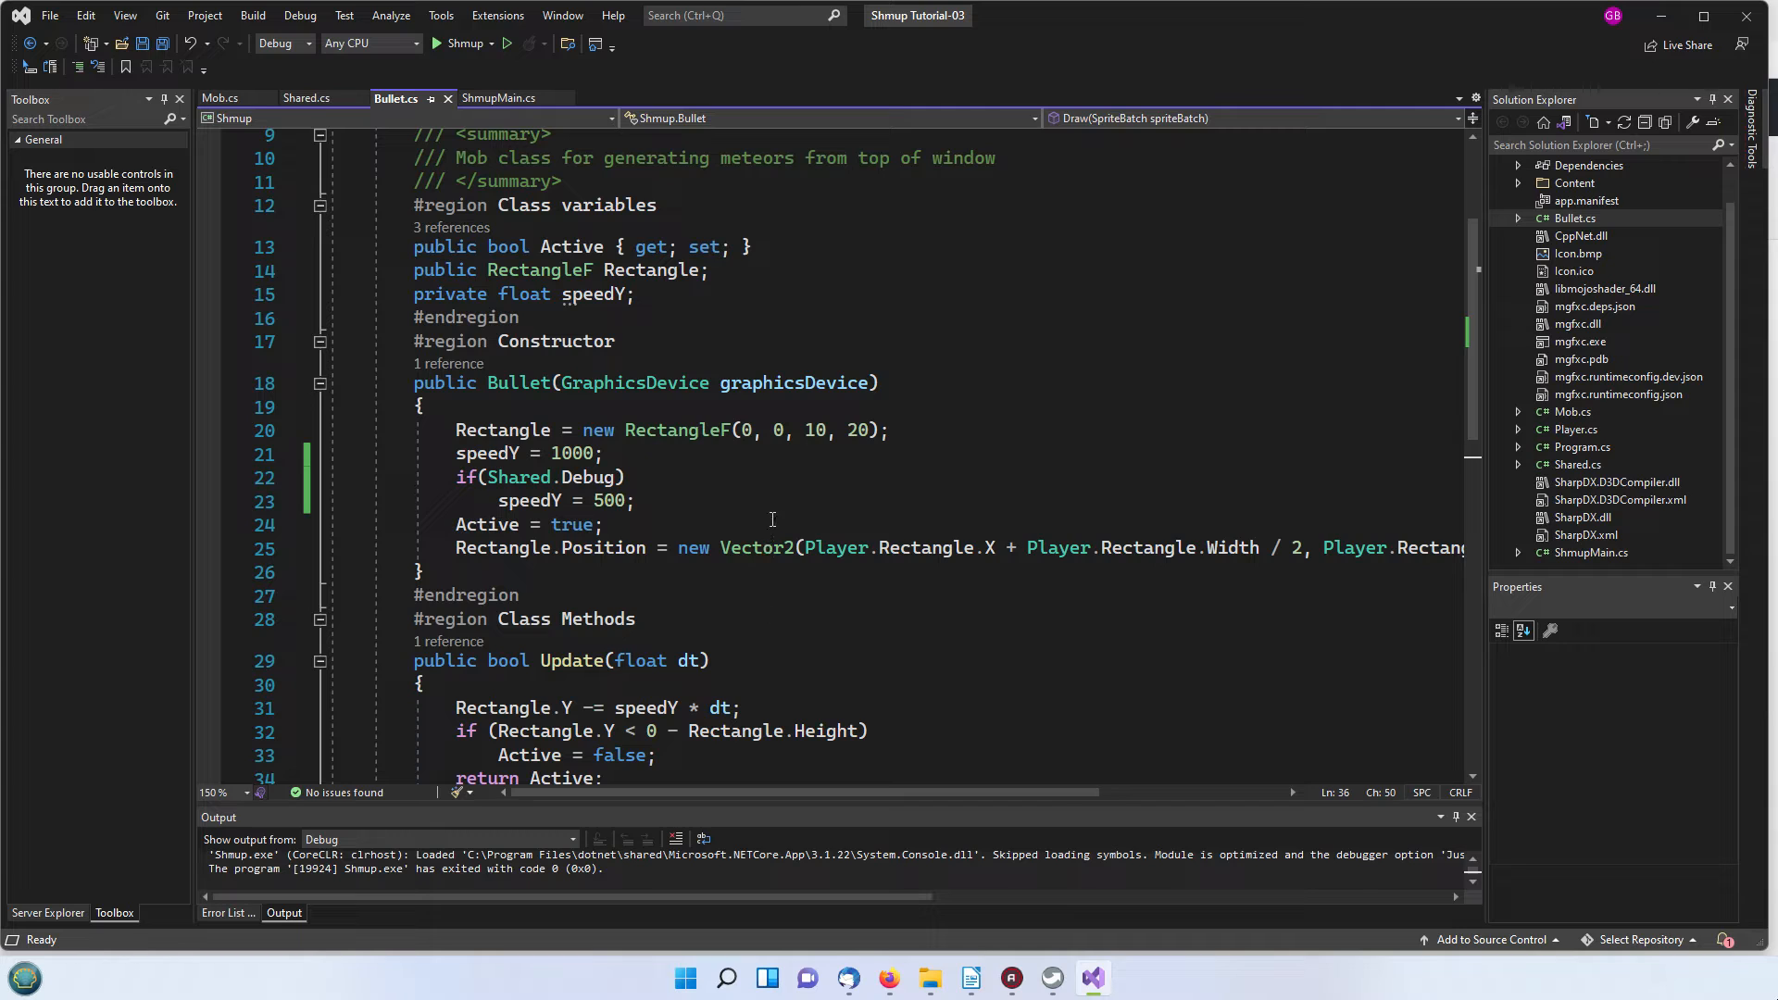
pyautogui.moveTo(955, 526)
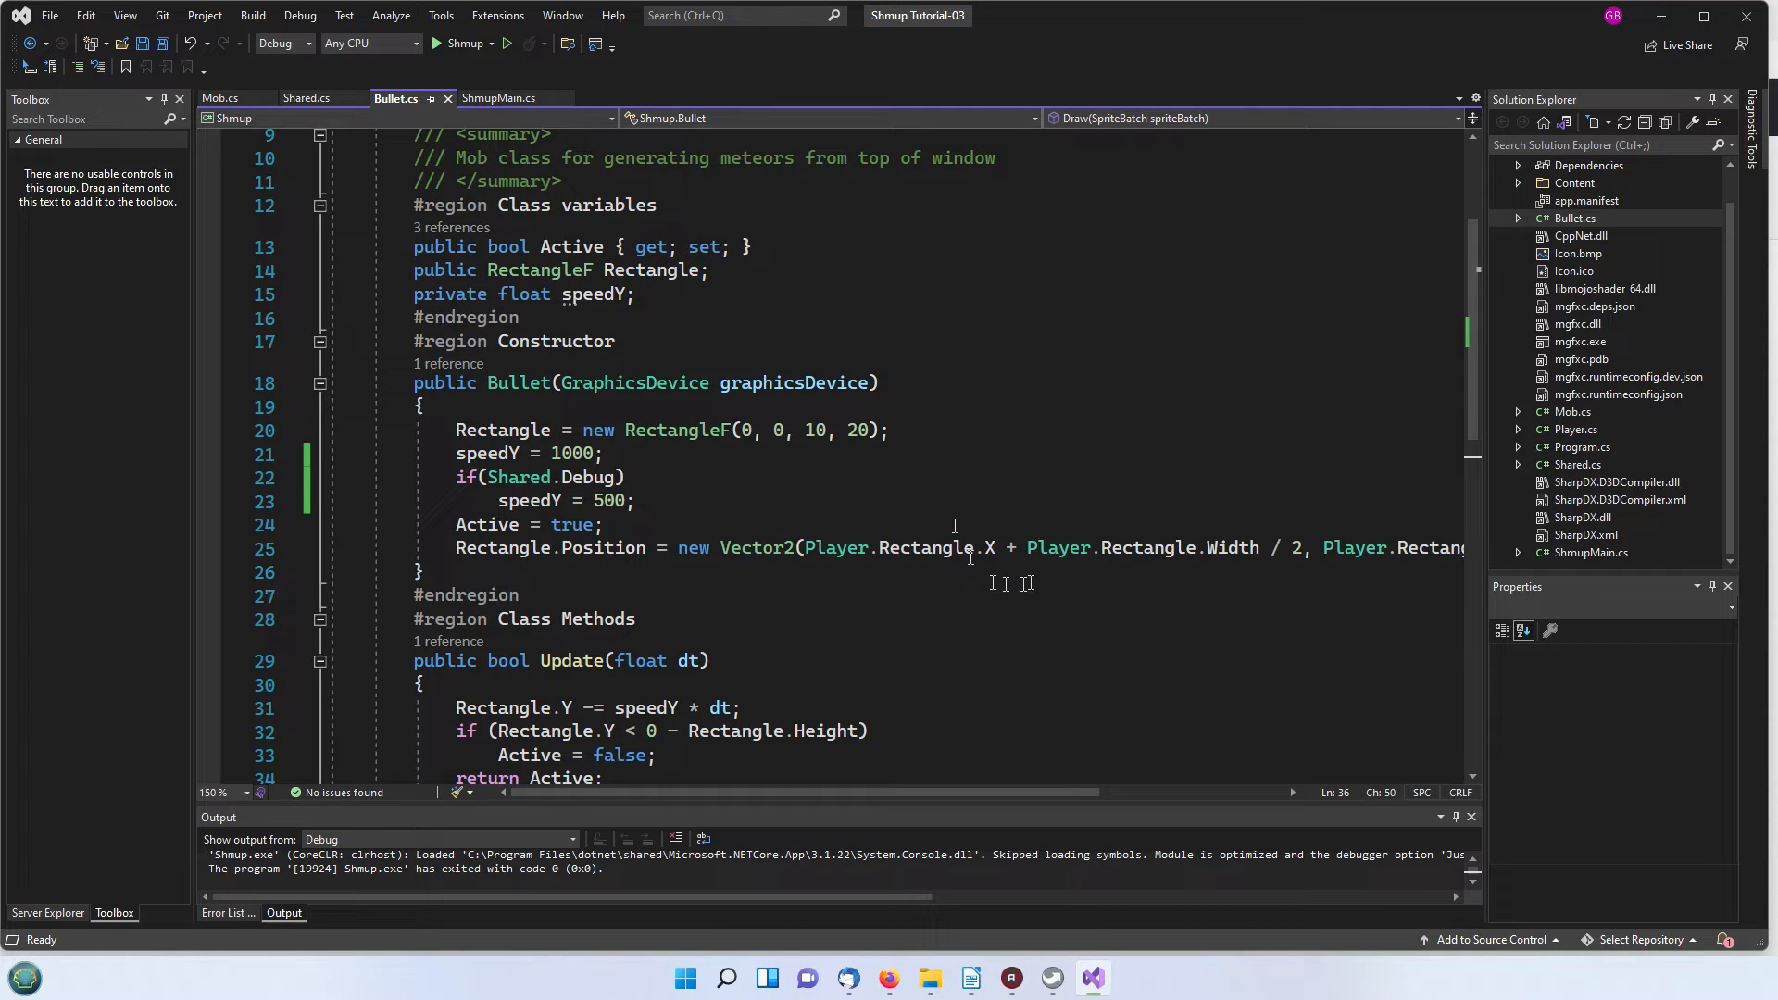
pyautogui.moveTo(792, 522)
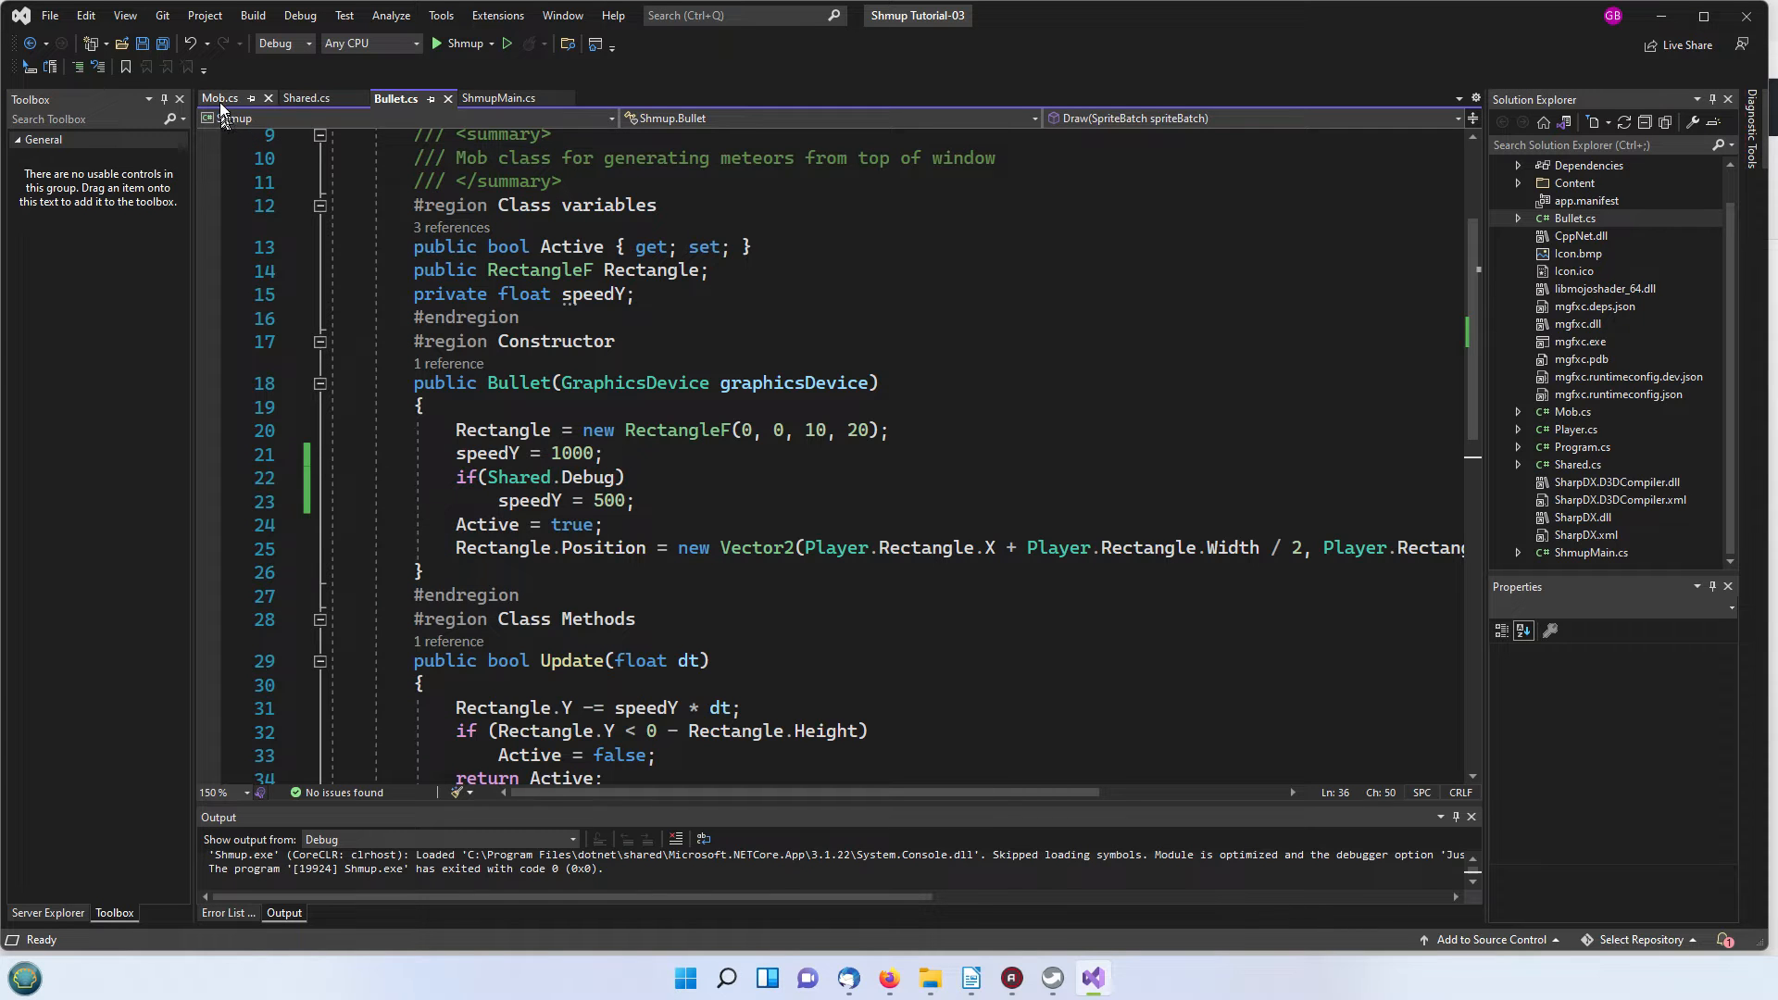
# Step: Switch via Mob.cs to ShmupMain.cs and fold the Draw and CheckMobBulletCollisions bodies
pyautogui.click(221, 98)
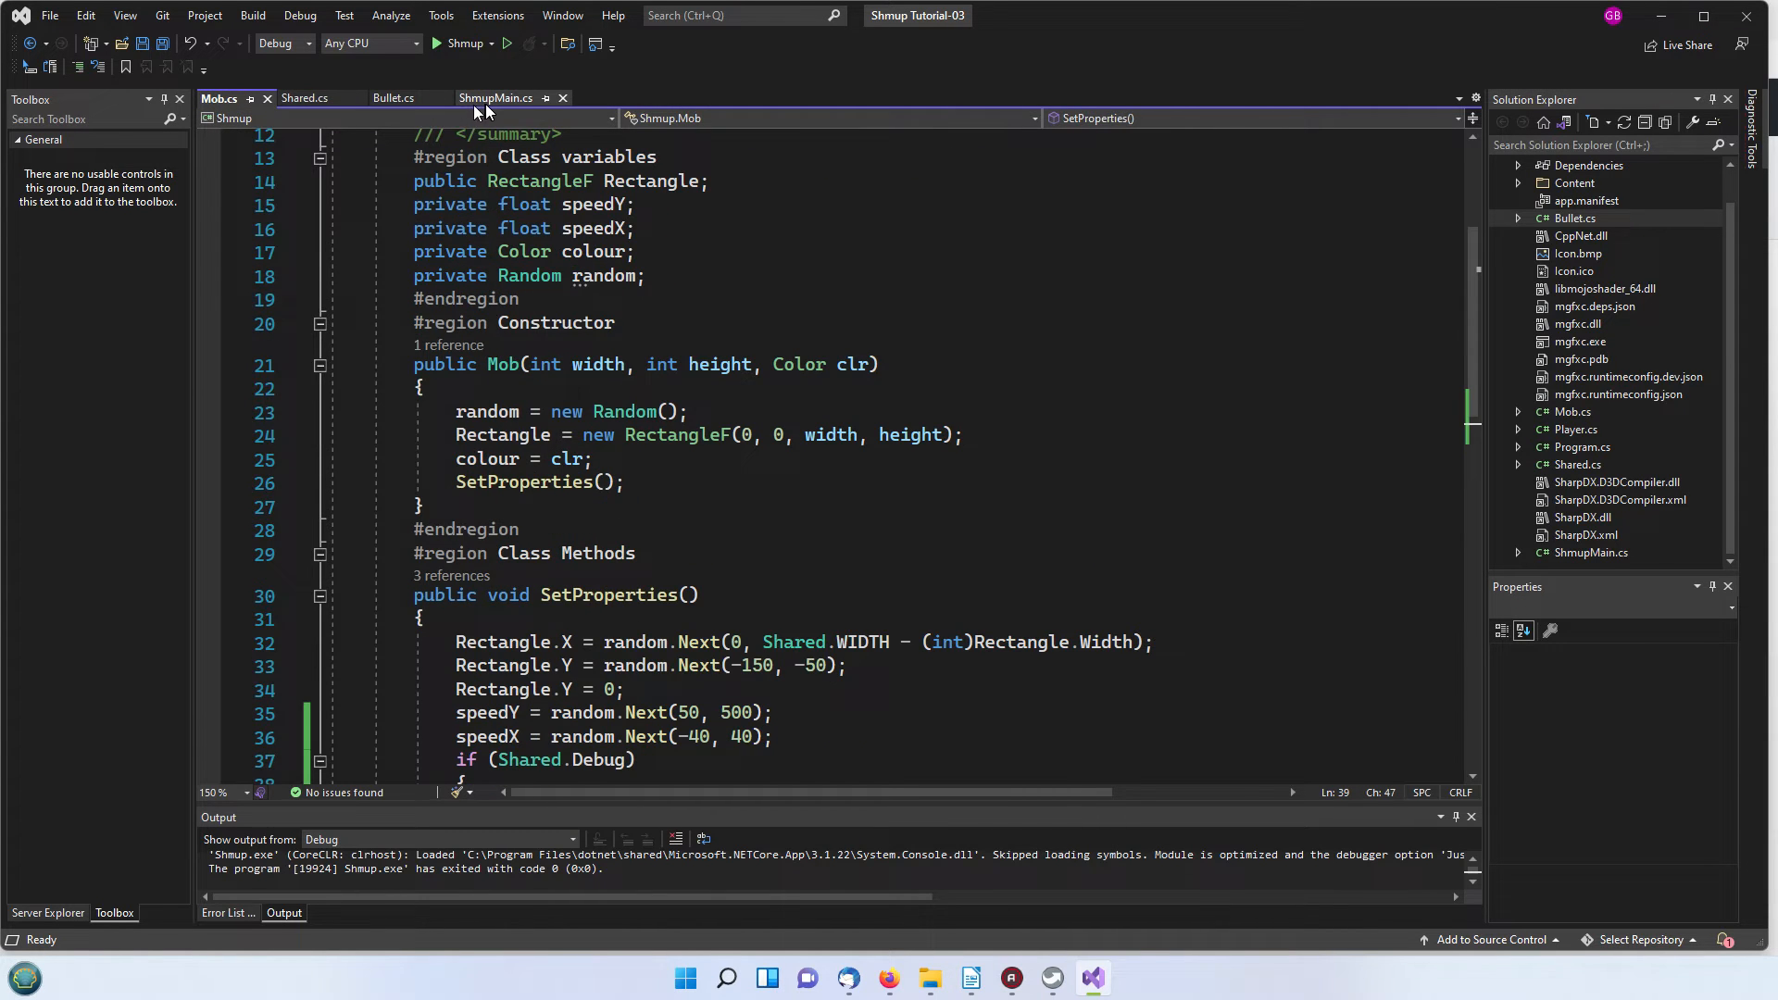
pyautogui.click(496, 98)
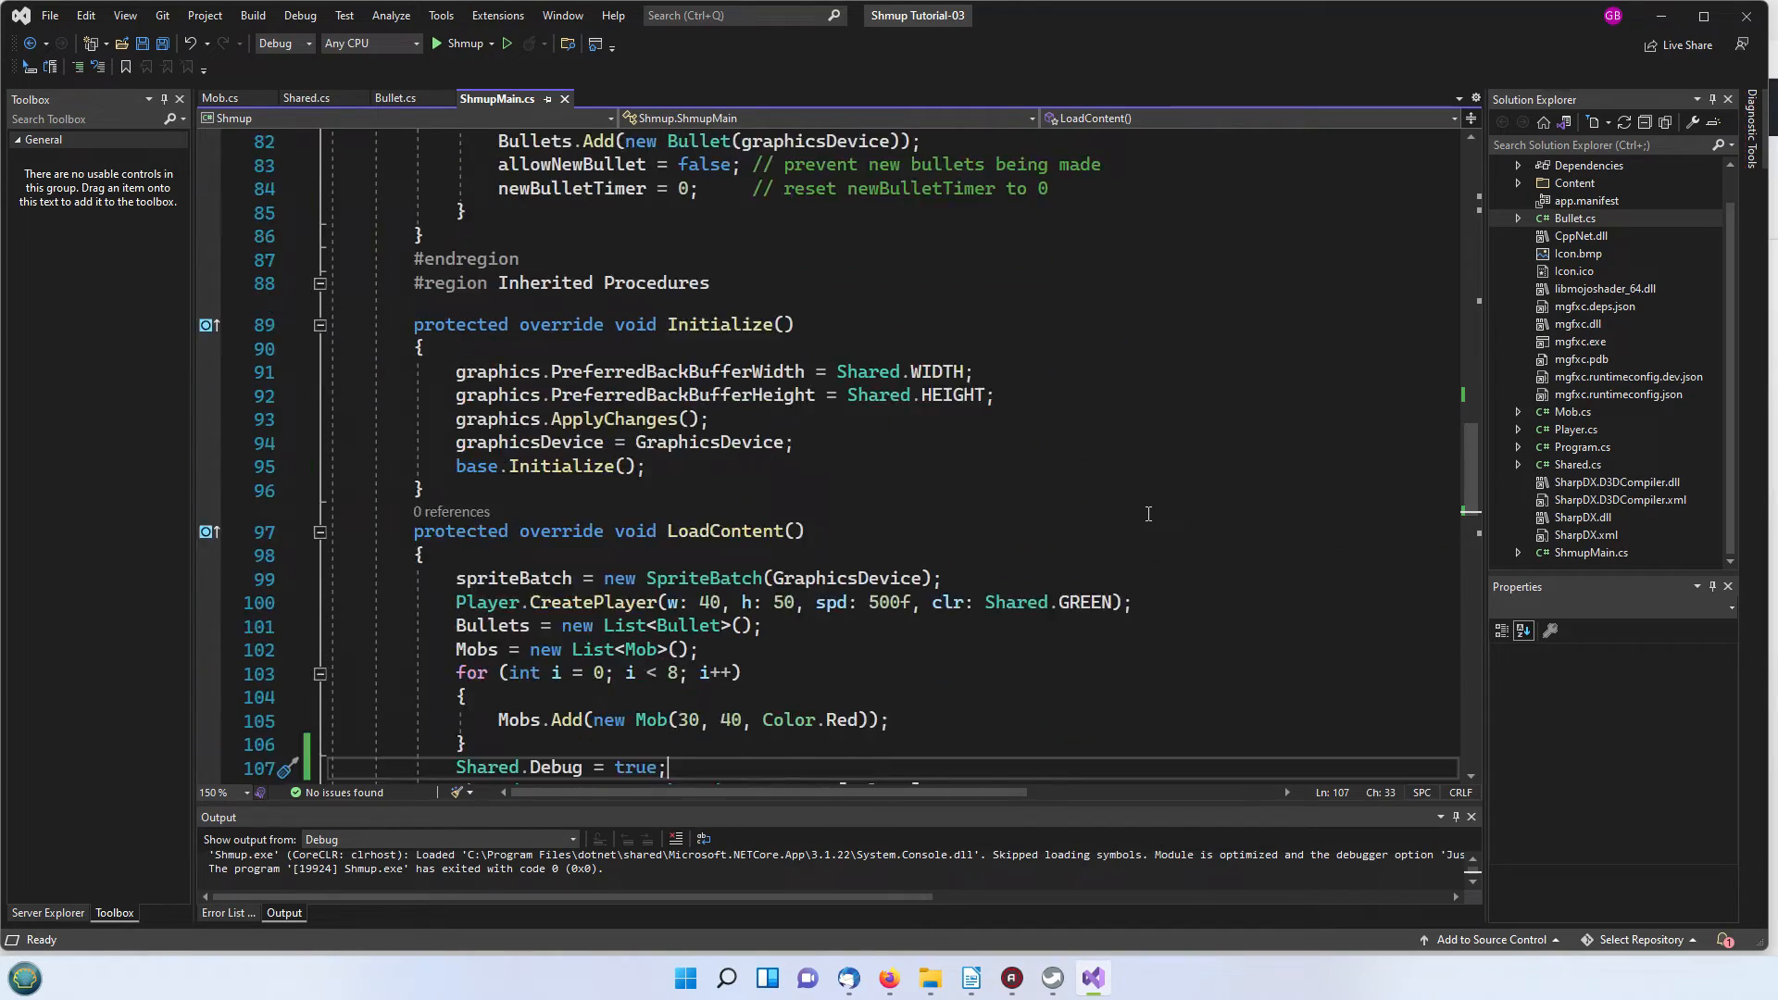
pyautogui.scroll(-3)
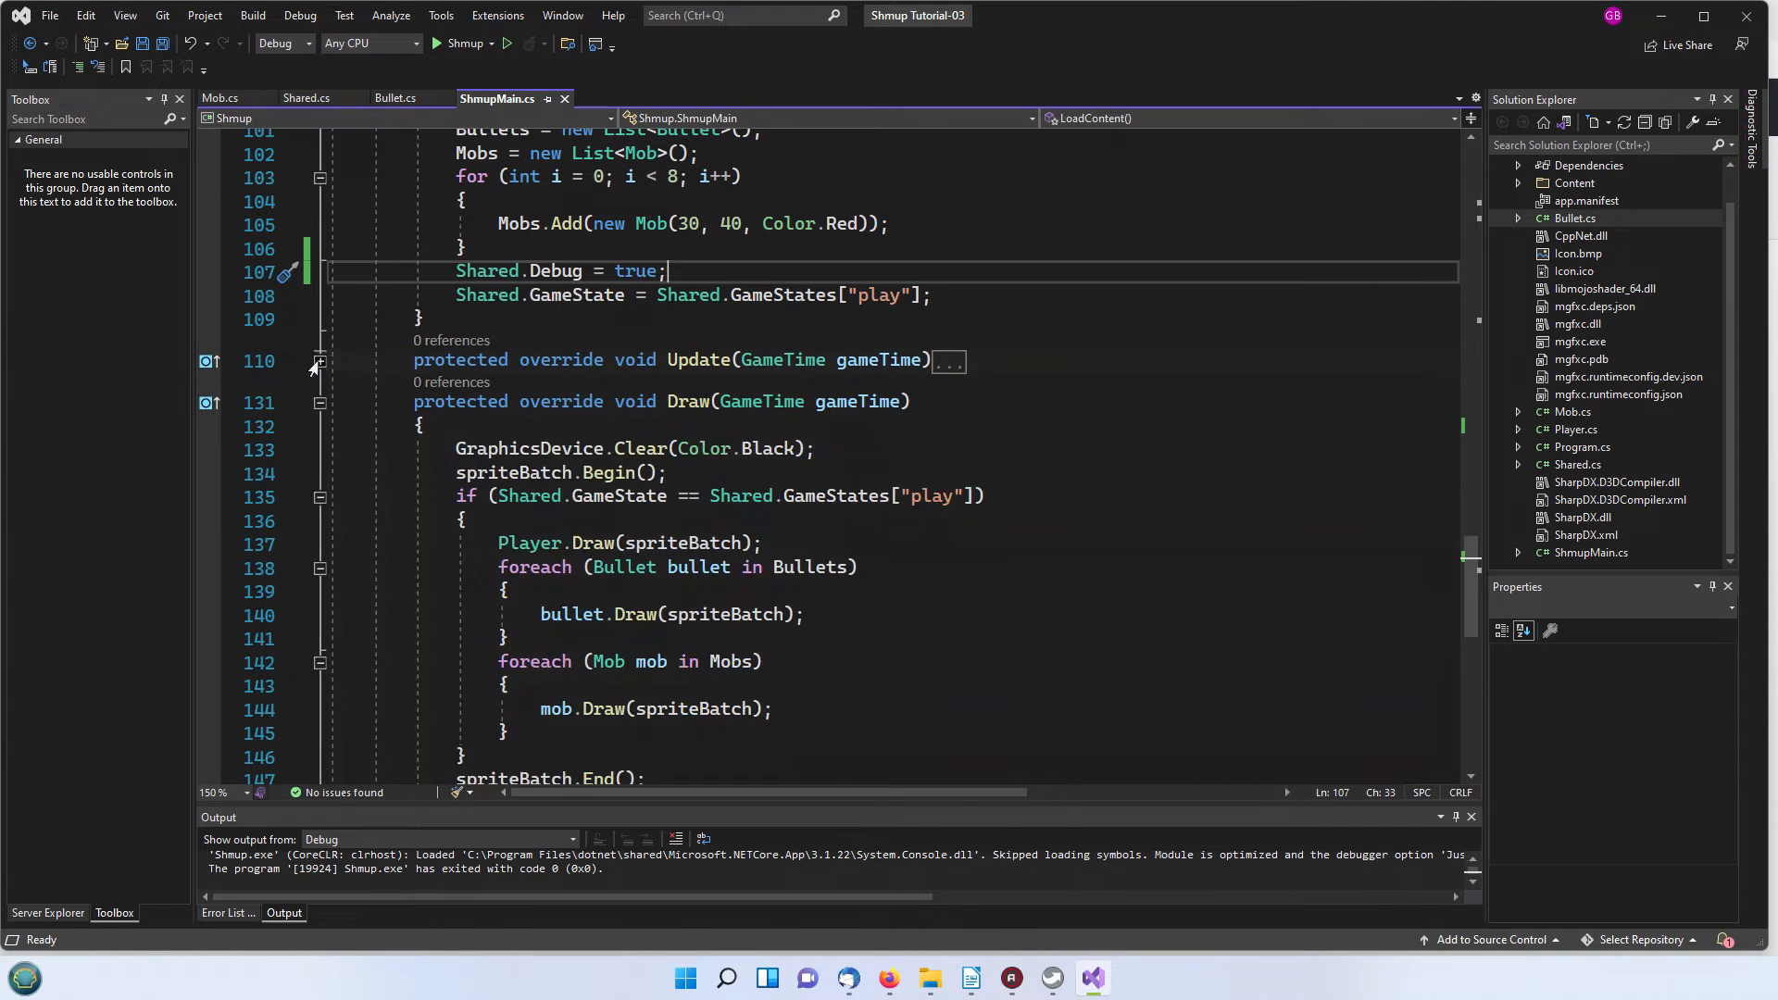
pyautogui.click(319, 402)
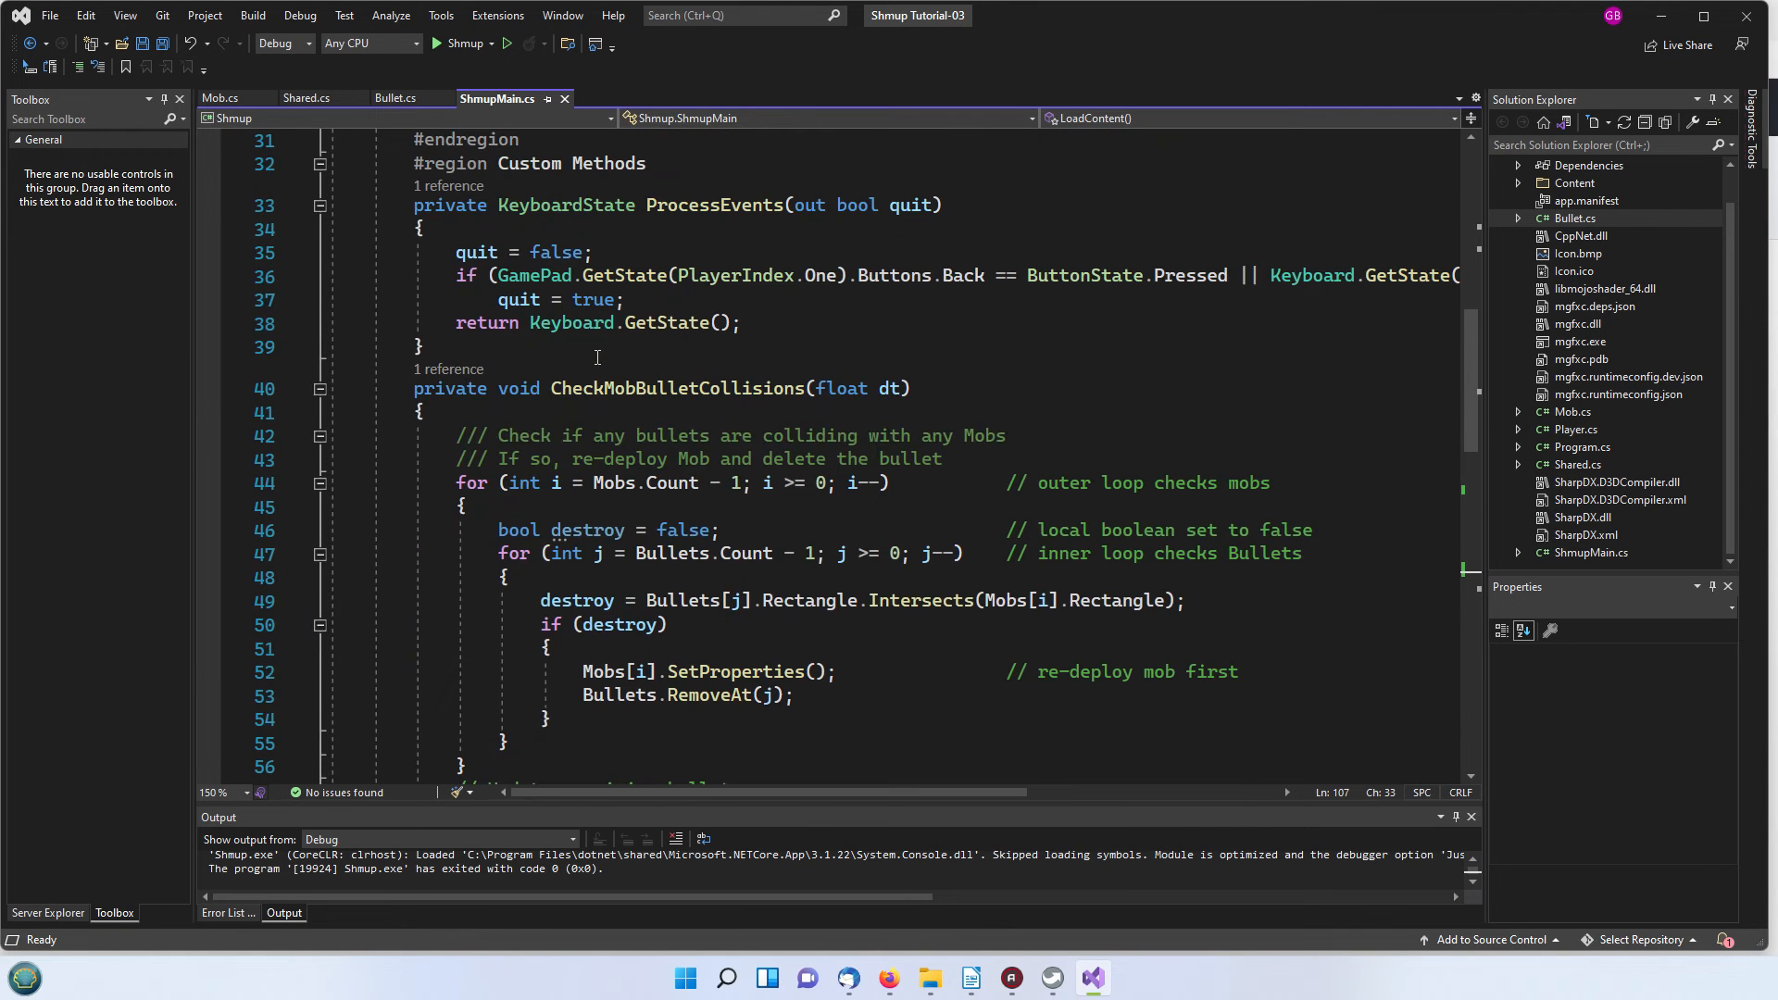
pyautogui.click(320, 389)
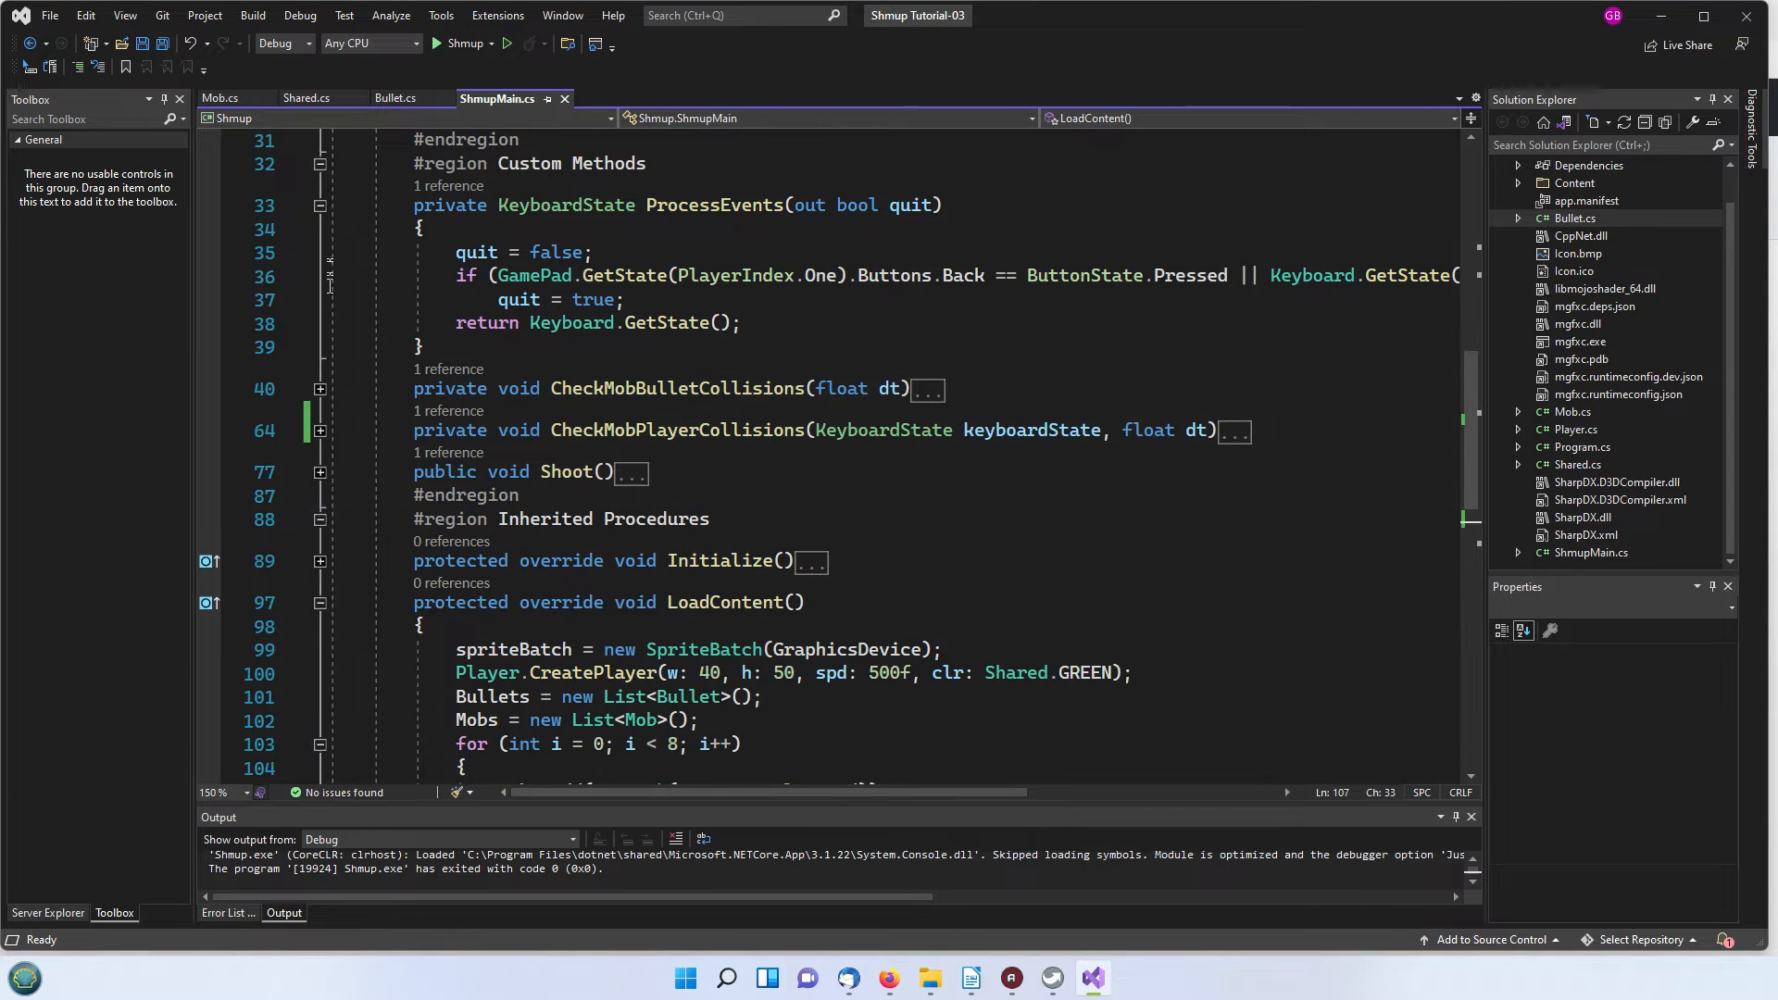
# Step: Highlight LoadContent's player/bullet/mob setup and debug/game-state lines, then fold LoadContent
pyautogui.scroll(-3)
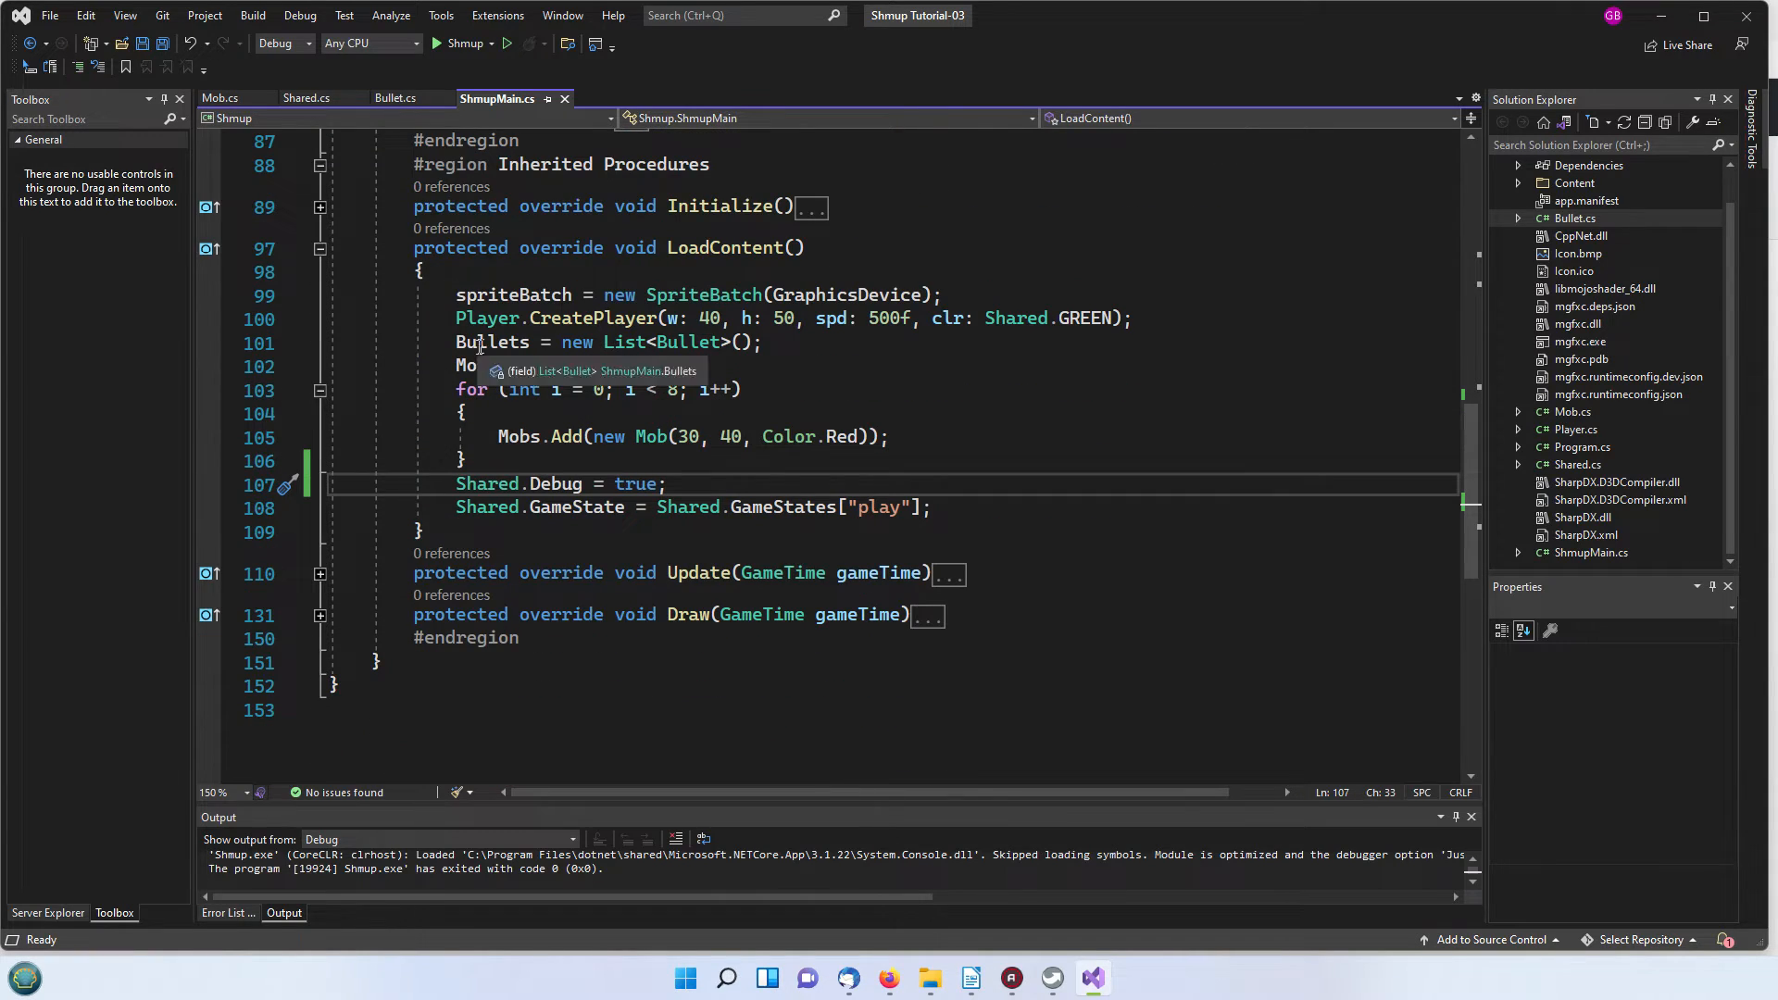
pyautogui.moveTo(453, 295); pyautogui.dragTo(619, 365)
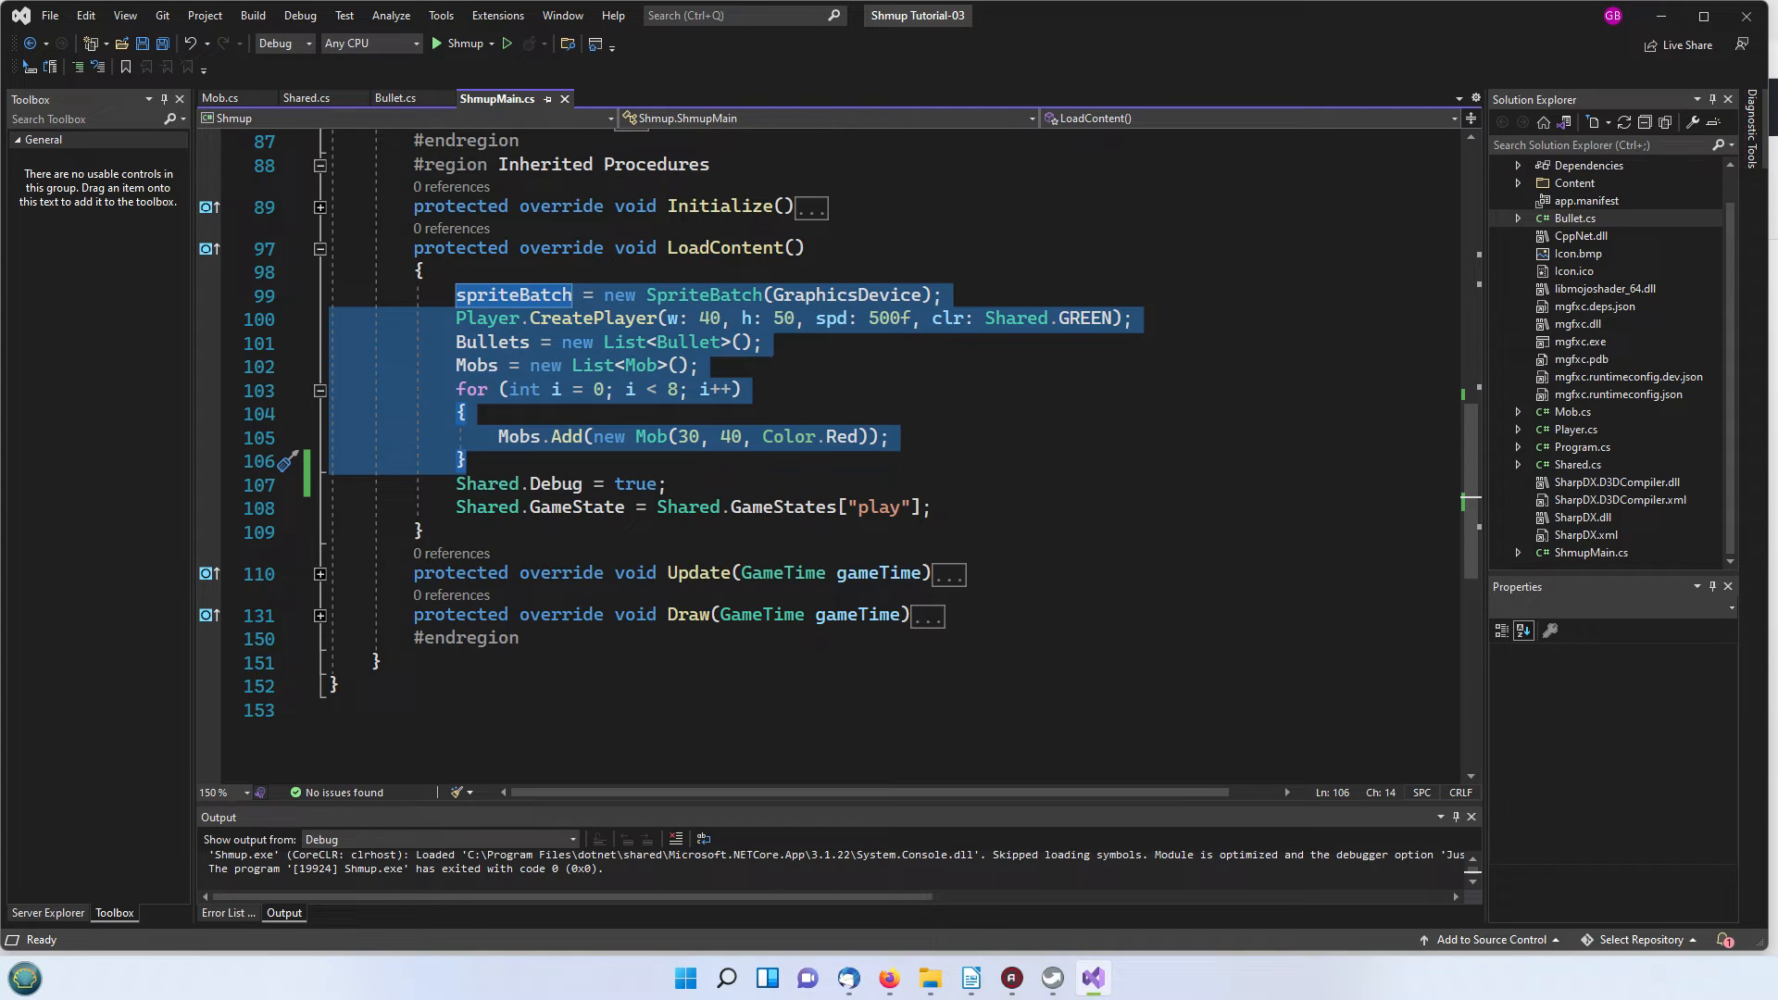
pyautogui.moveTo(750, 465)
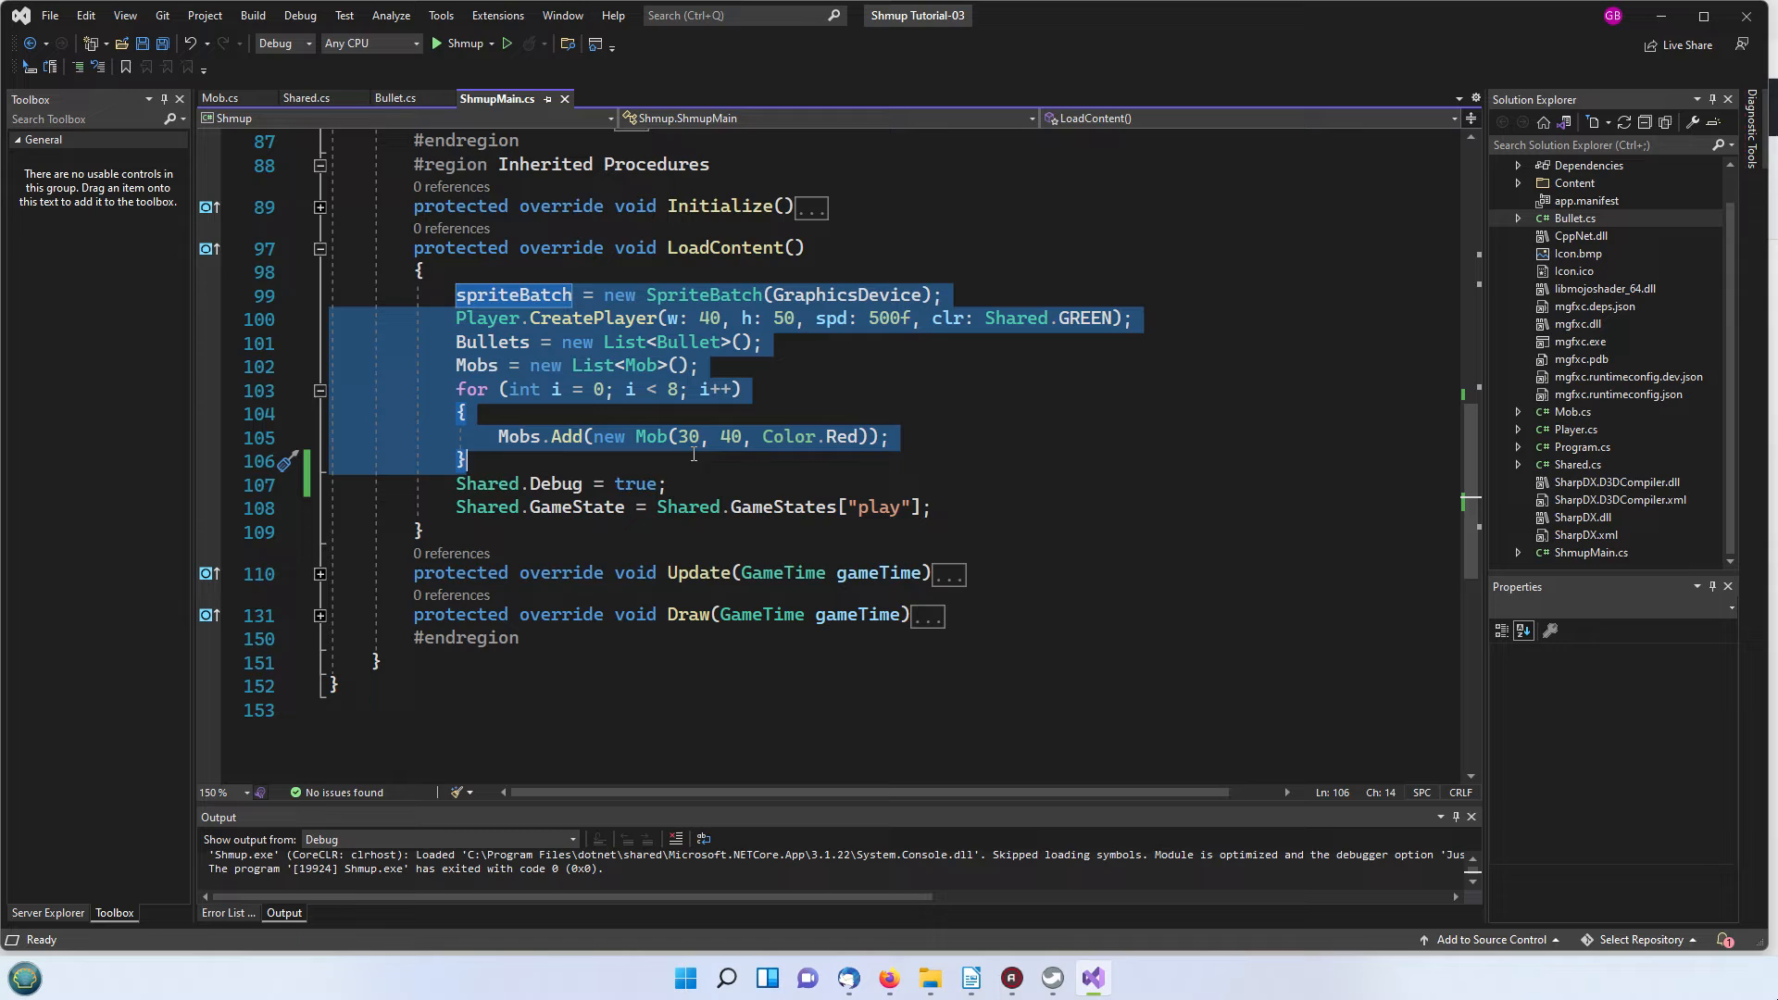
pyautogui.moveTo(791, 467)
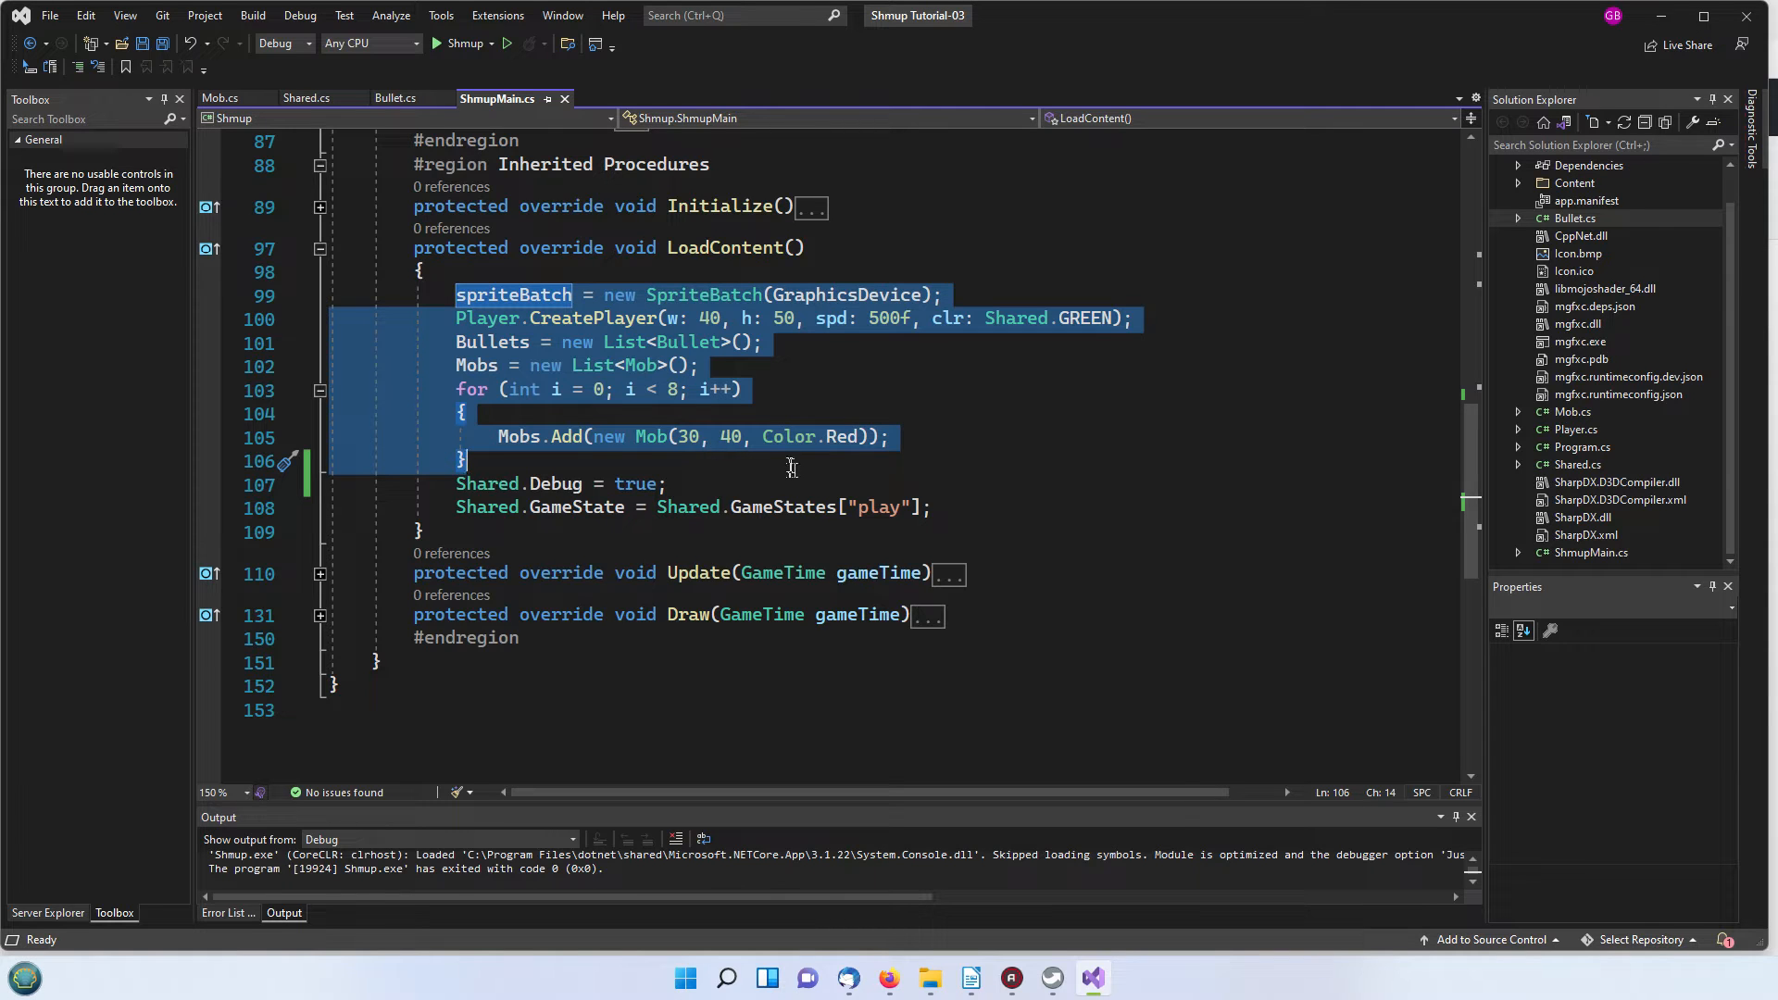
pyautogui.moveTo(993, 489)
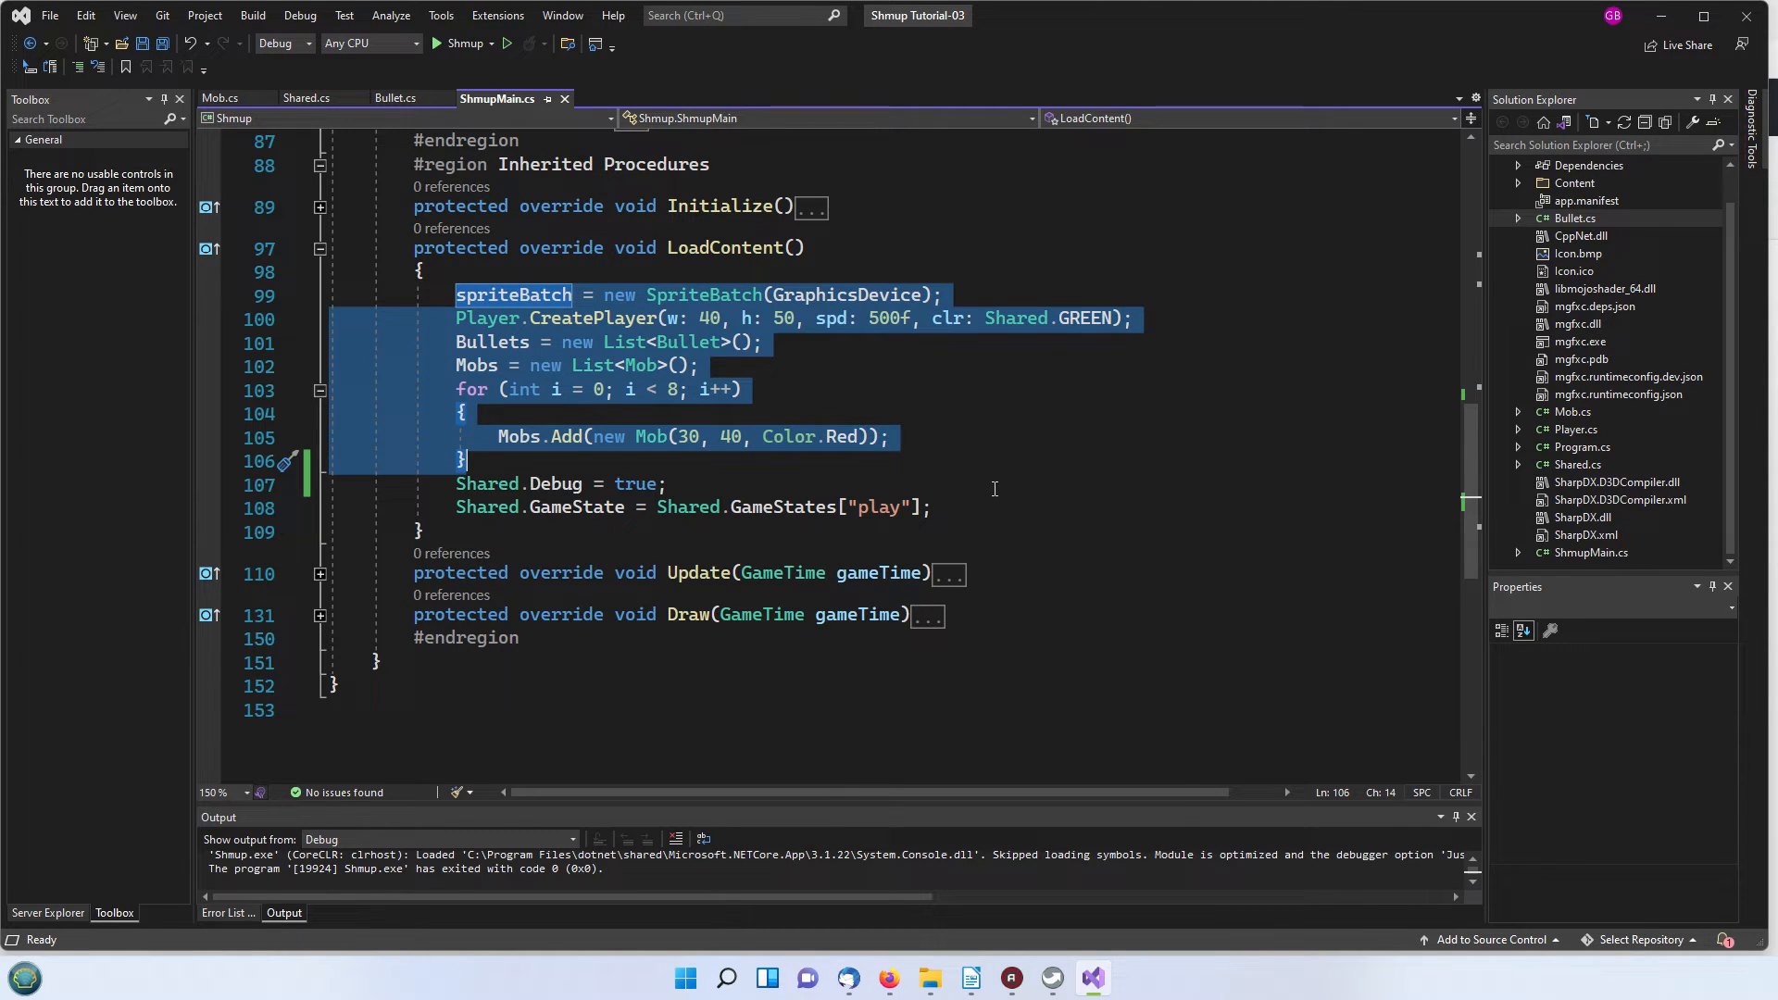
pyautogui.moveTo(772, 468)
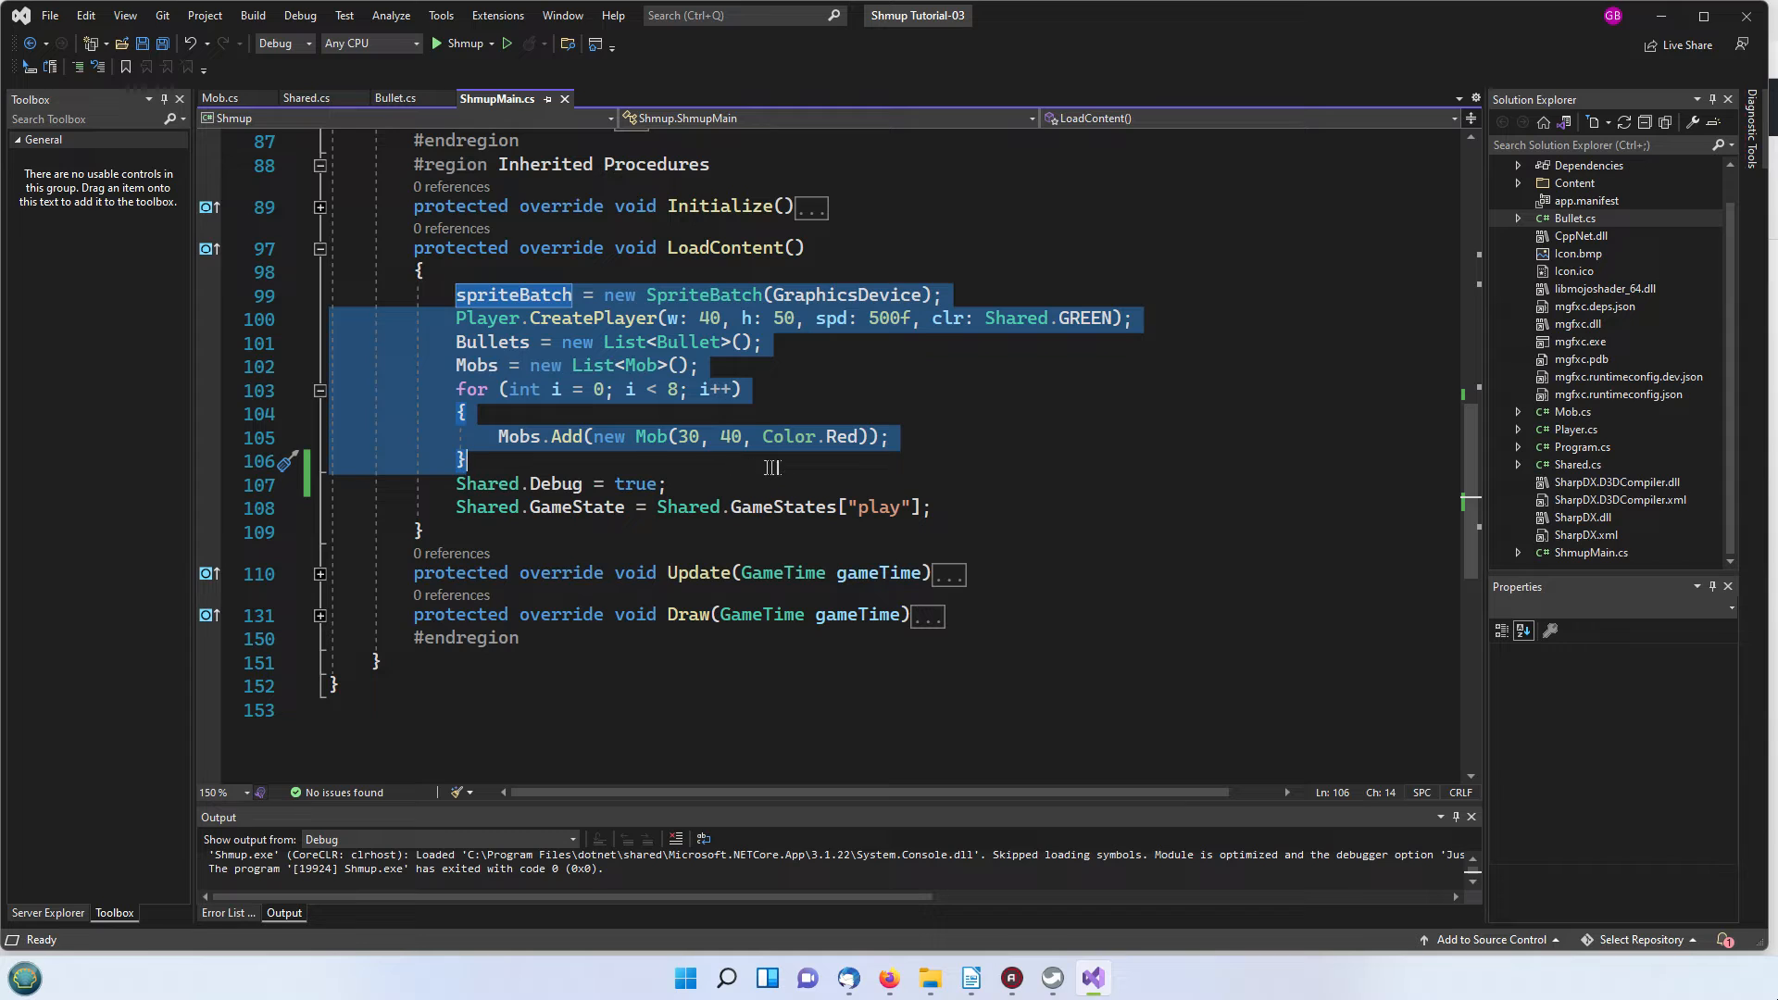
pyautogui.moveTo(779, 435)
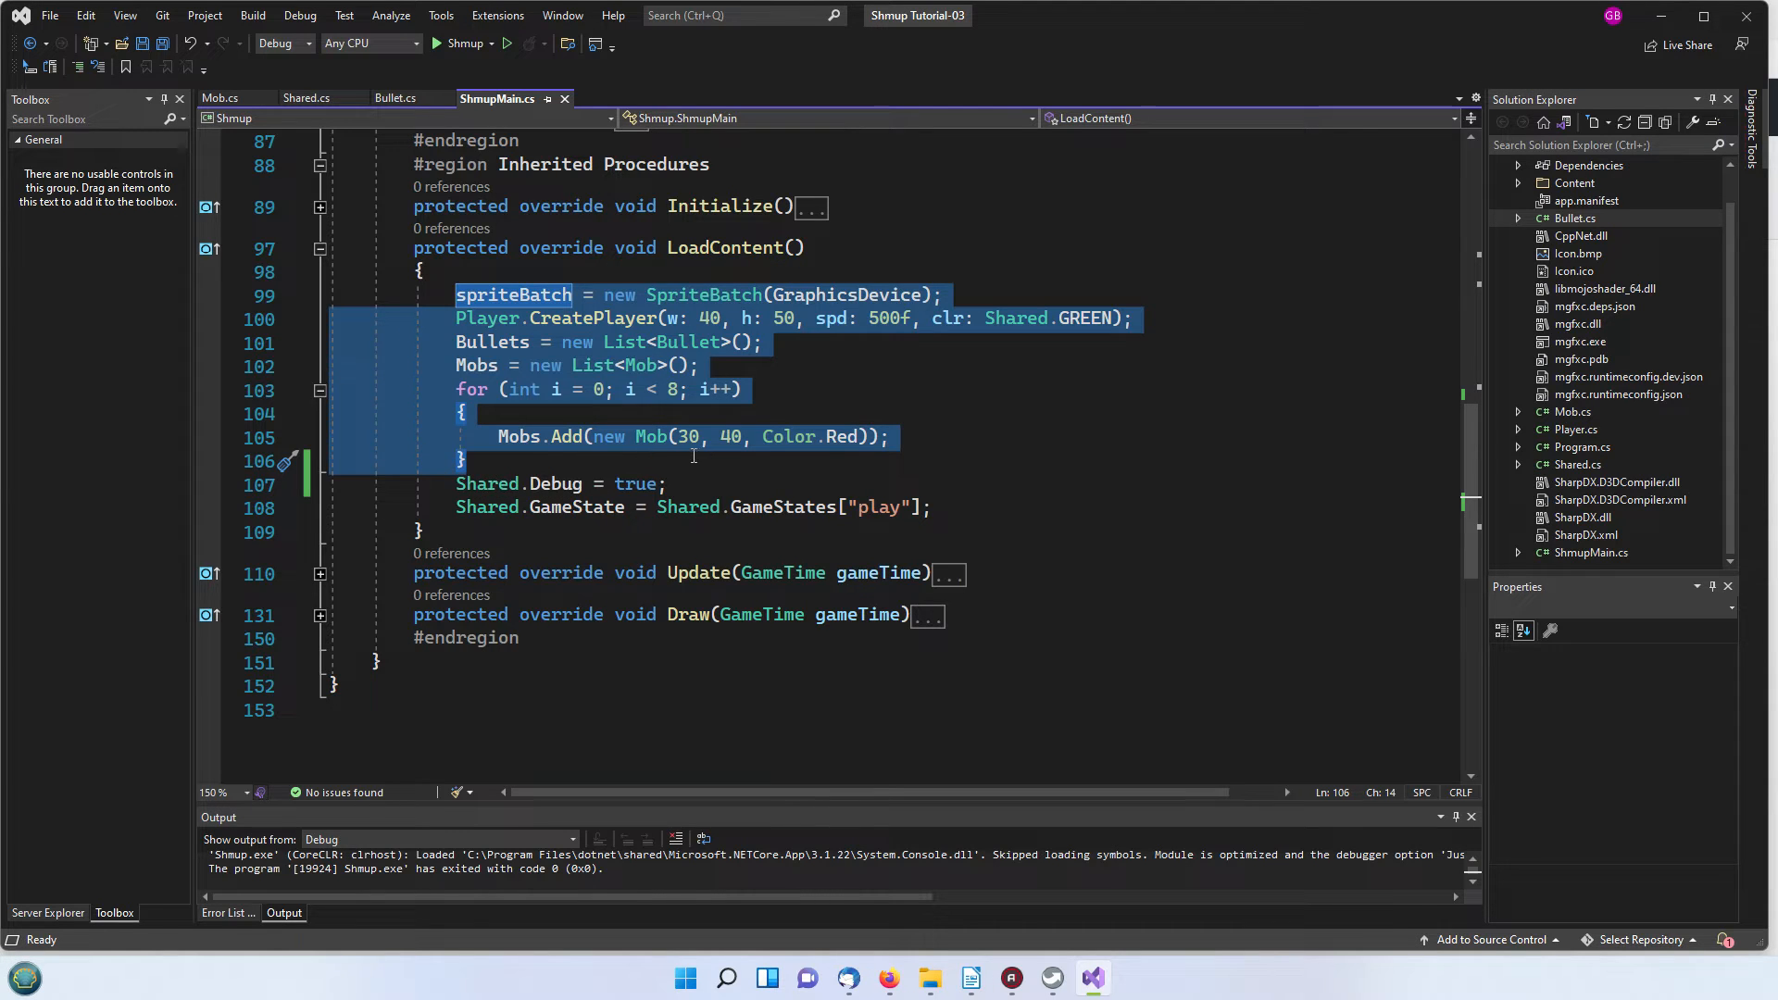
pyautogui.moveTo(713, 478)
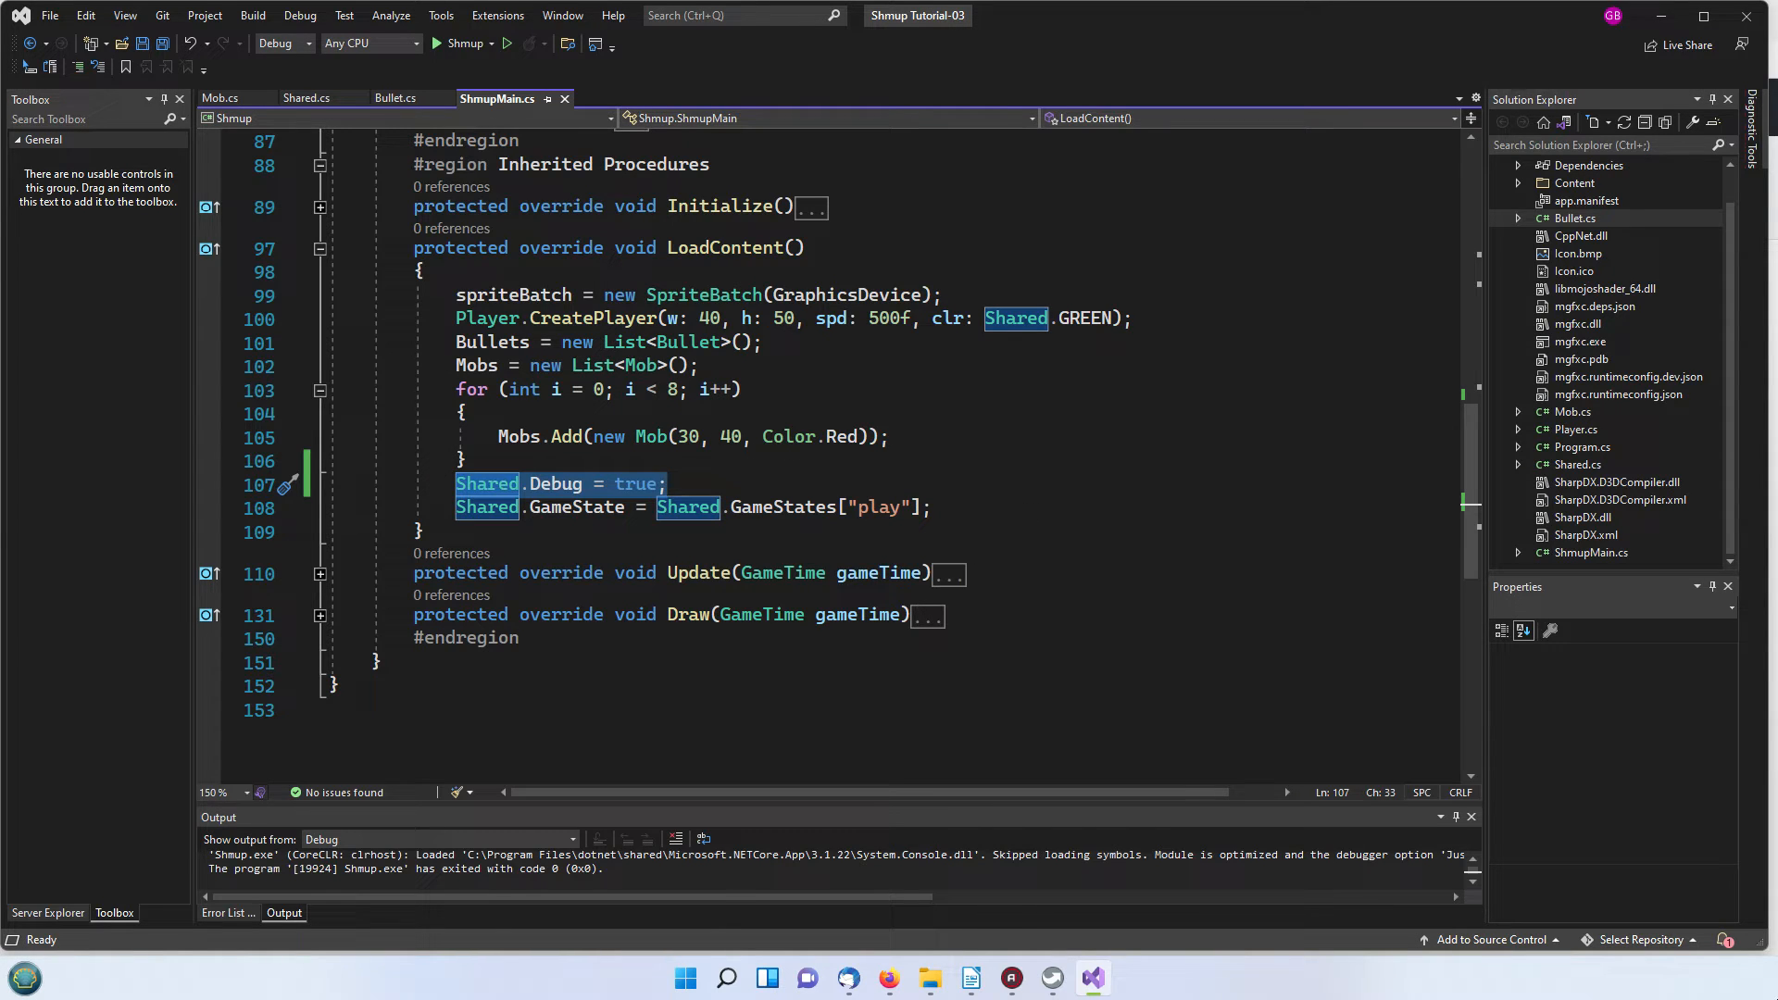
pyautogui.moveTo(557, 548)
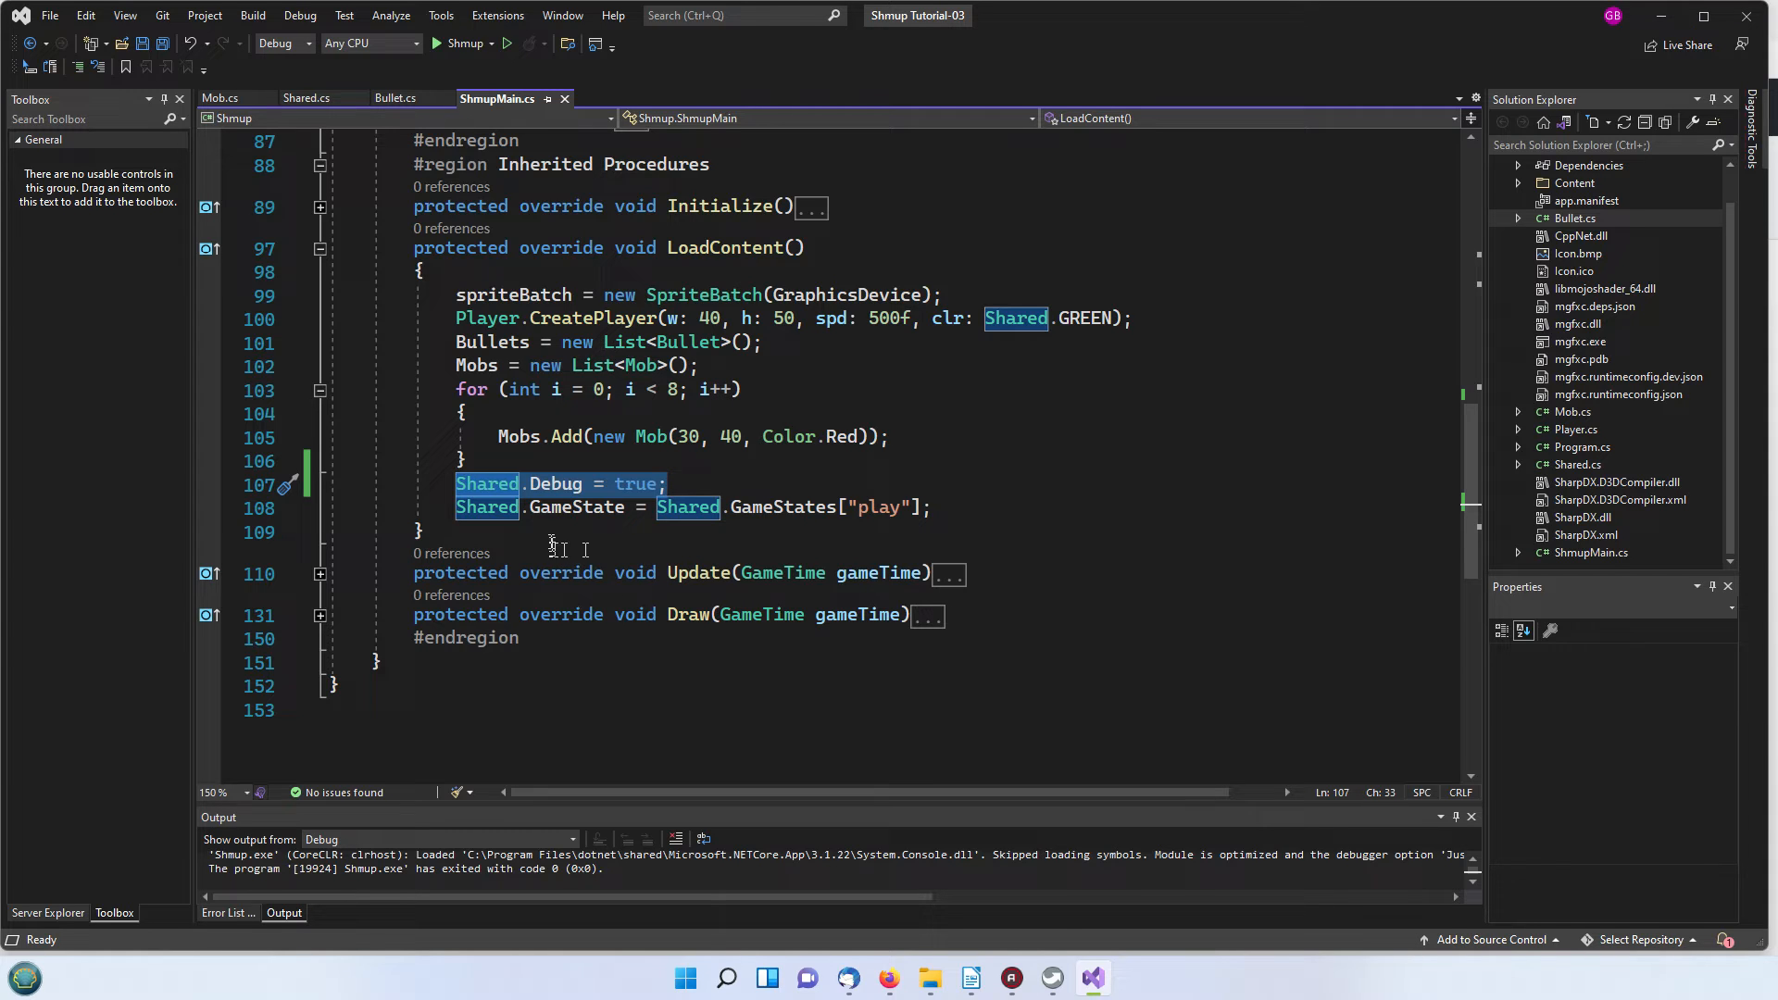
pyautogui.moveTo(965, 505)
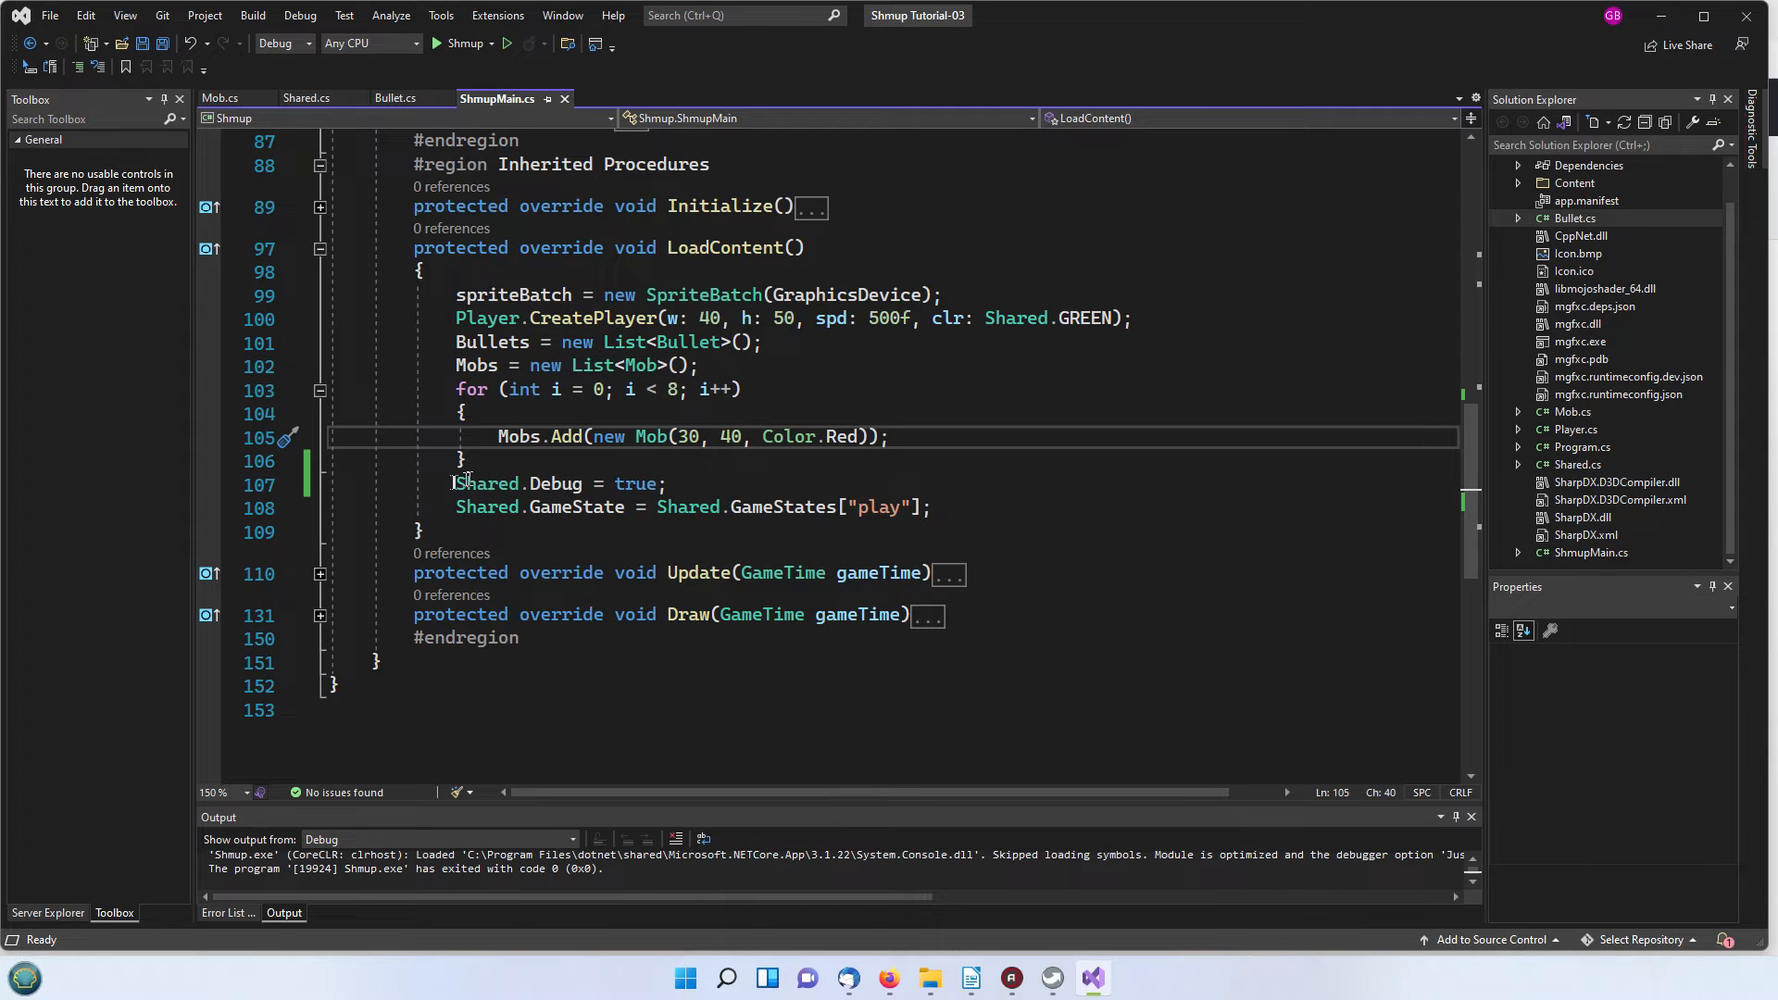
pyautogui.moveTo(454, 483); pyautogui.dragTo(919, 508)
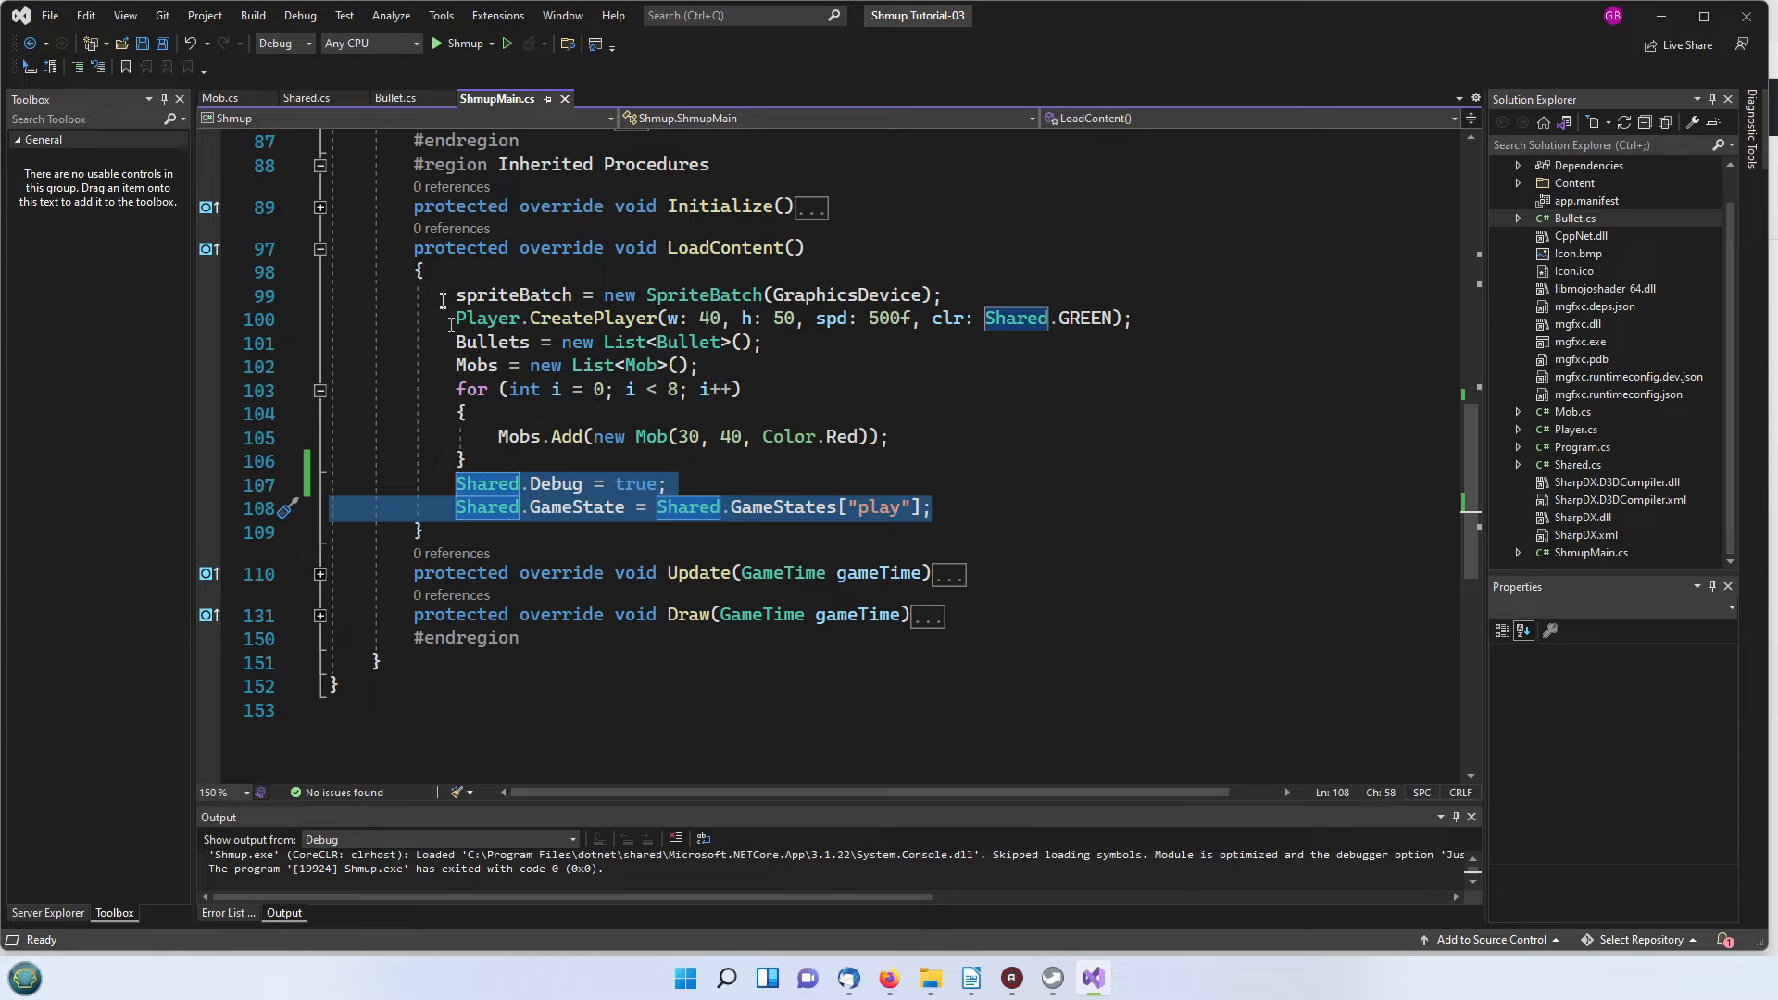
pyautogui.click(318, 248)
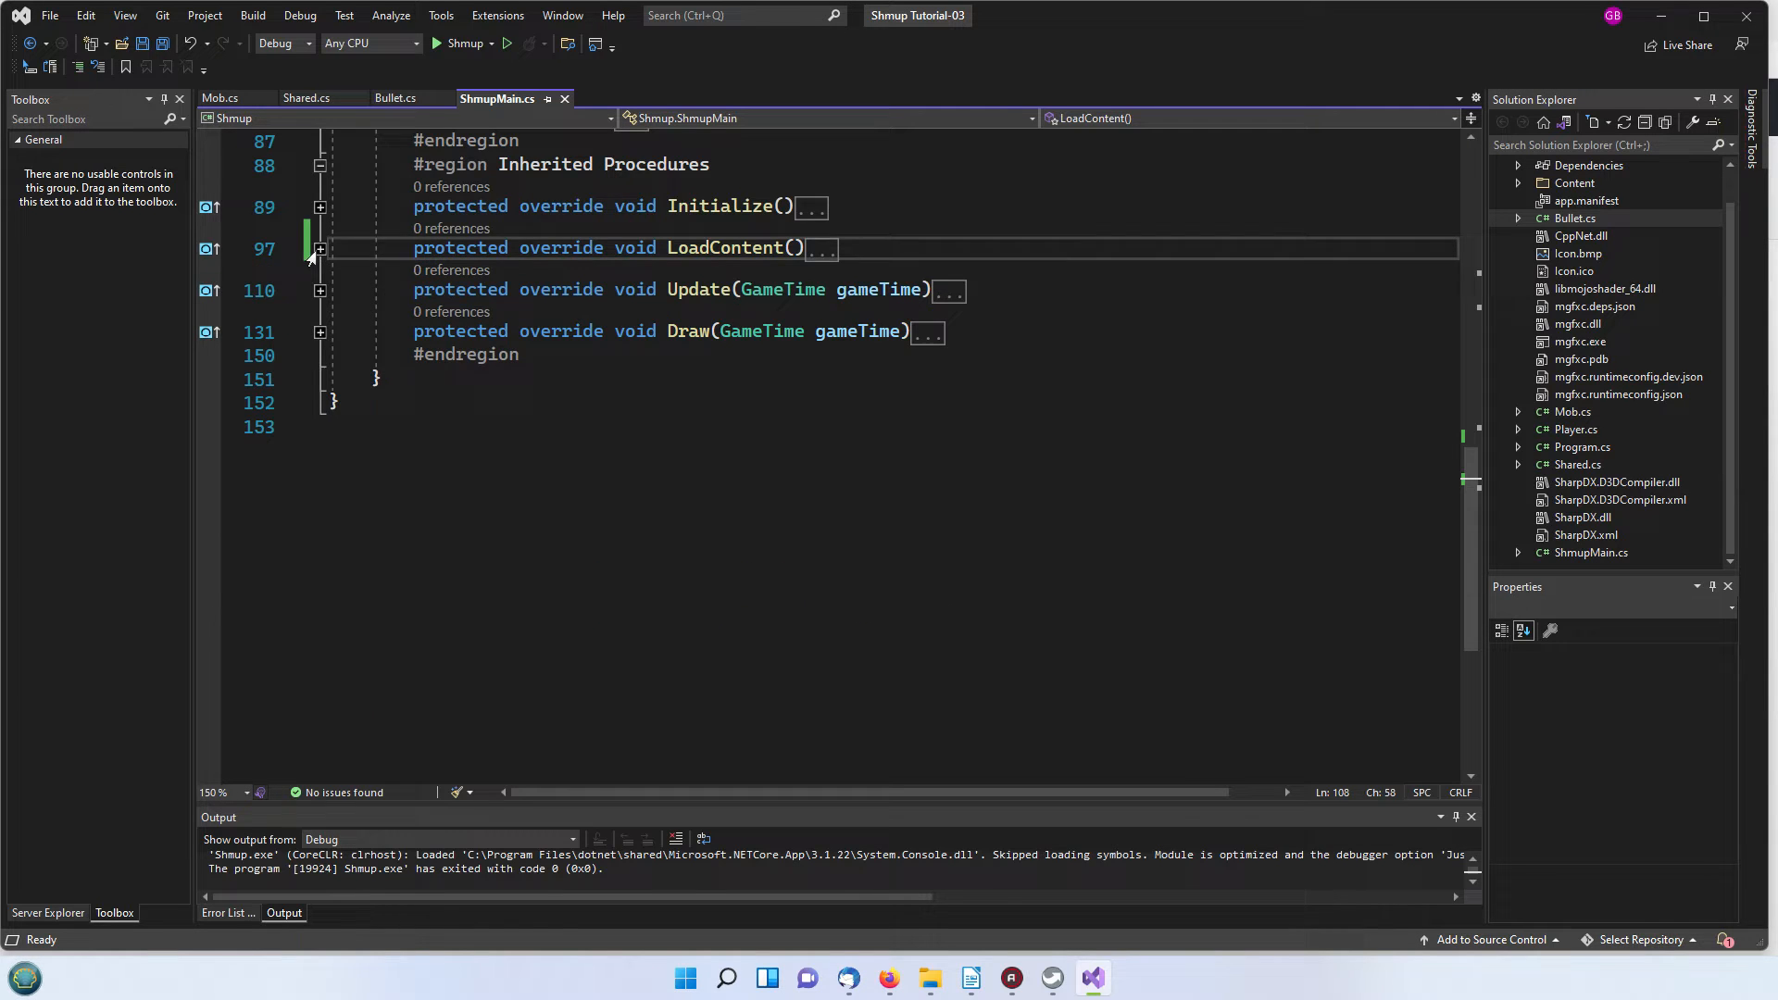
# Step: Expand the Update method to show its bullet timer and collision checks
pyautogui.click(319, 289)
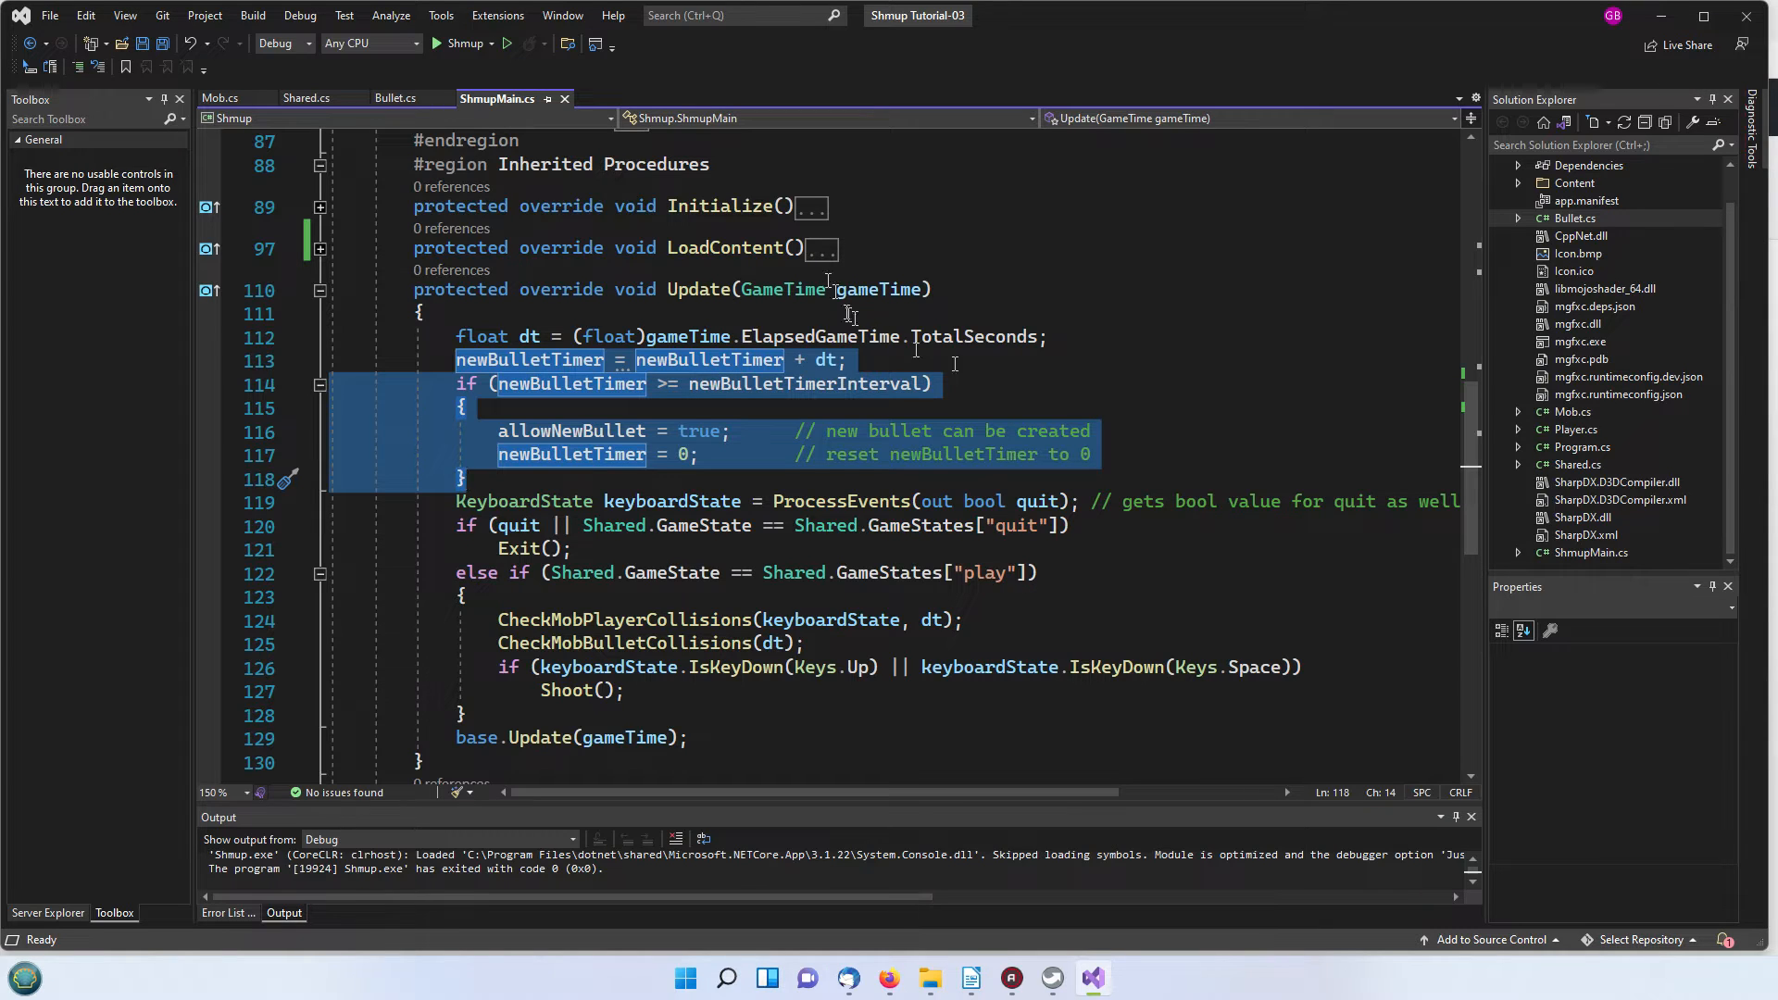
pyautogui.moveTo(1133, 443)
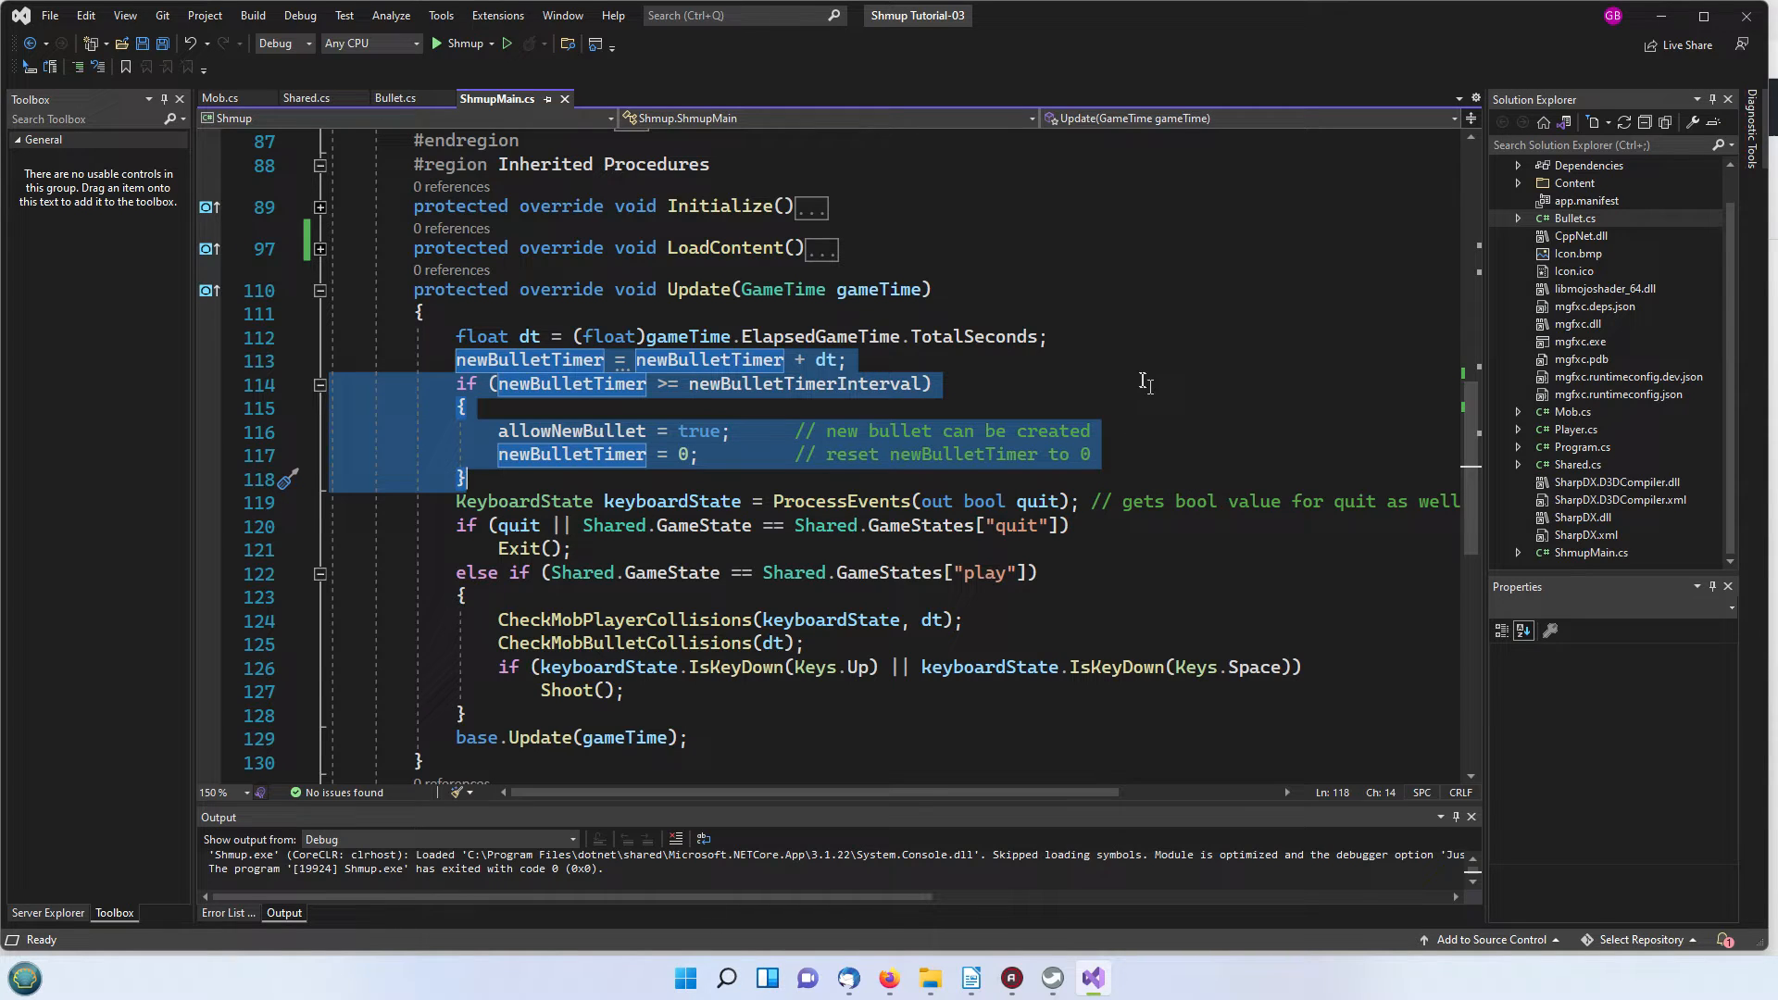
pyautogui.moveTo(1004, 445)
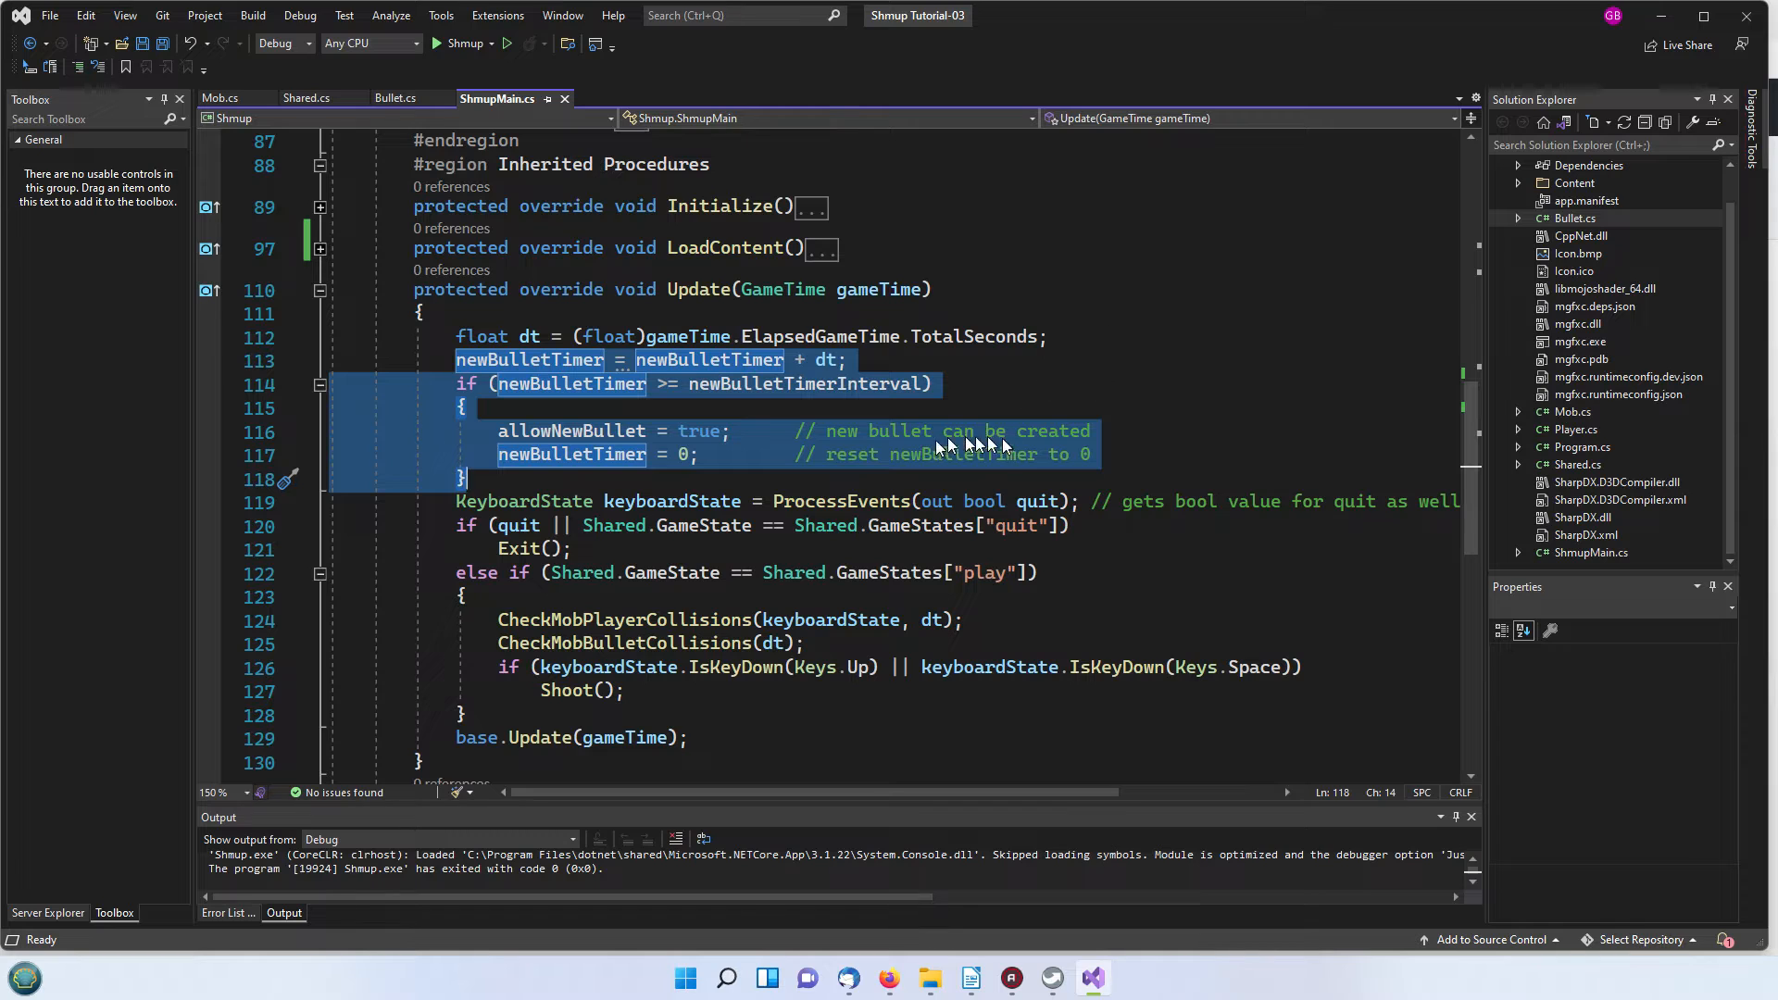
pyautogui.moveTo(1159, 450)
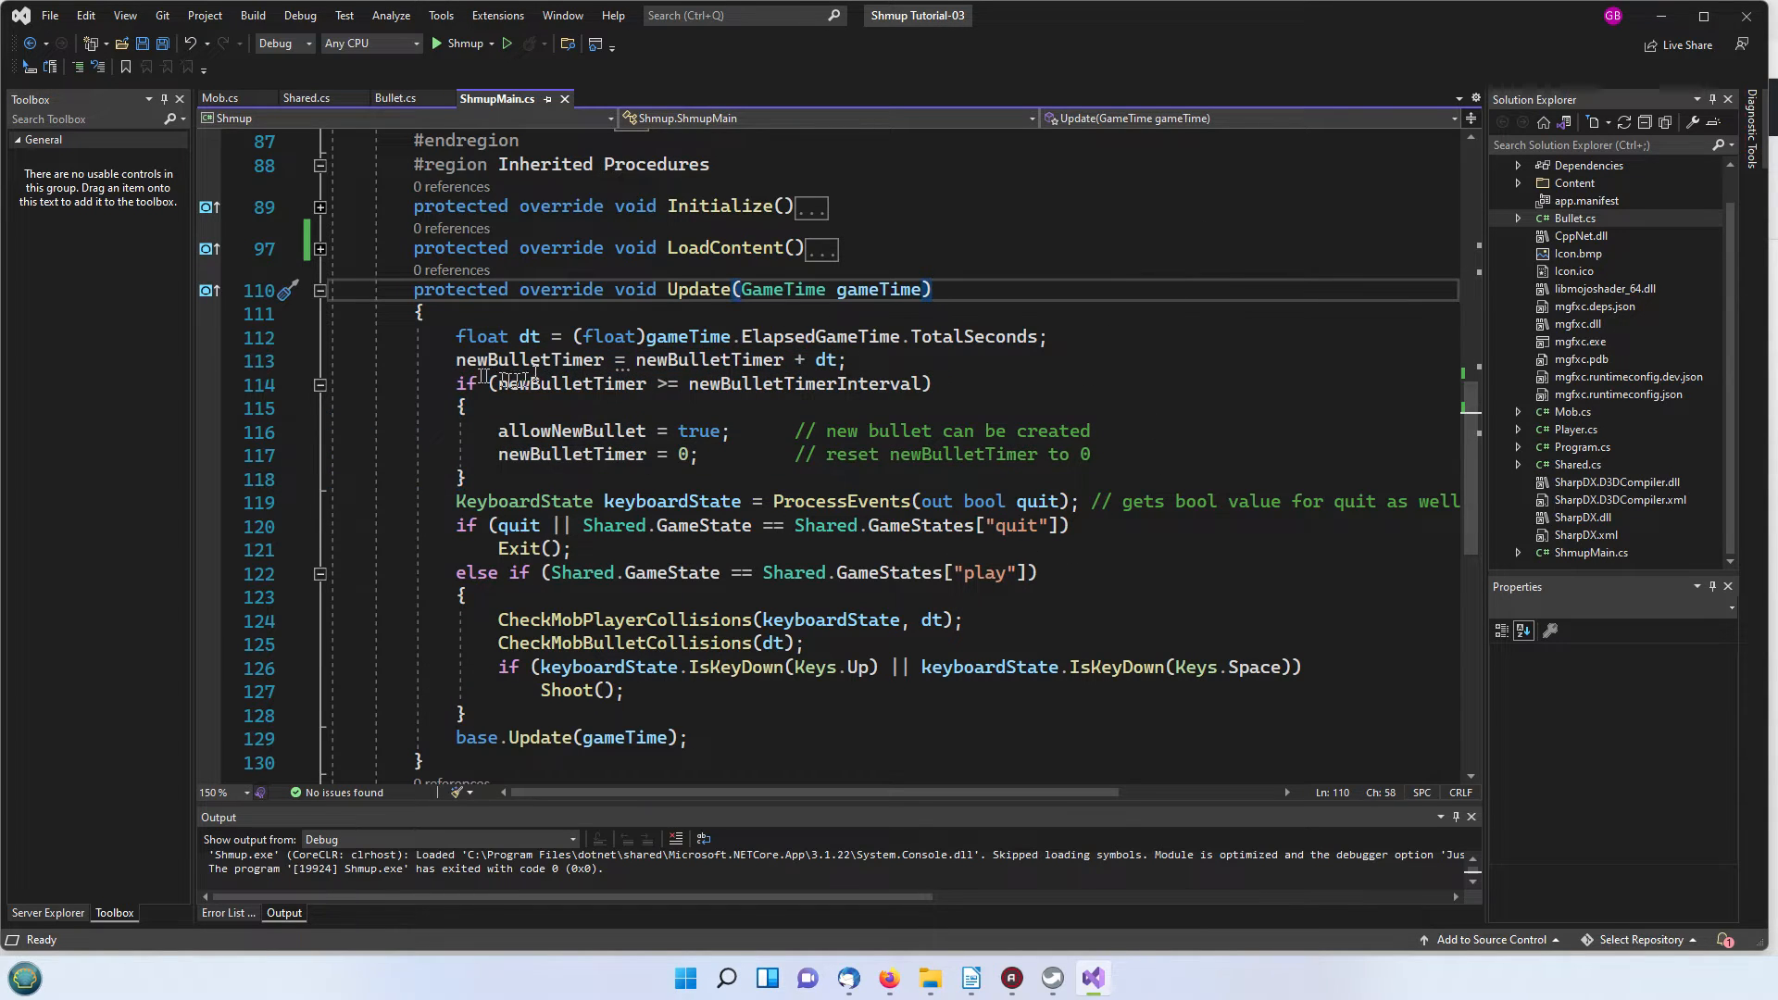
# Step: Jump from Update to the newBulletTimer declaration among the class variables
pyautogui.doubleClick(522, 359)
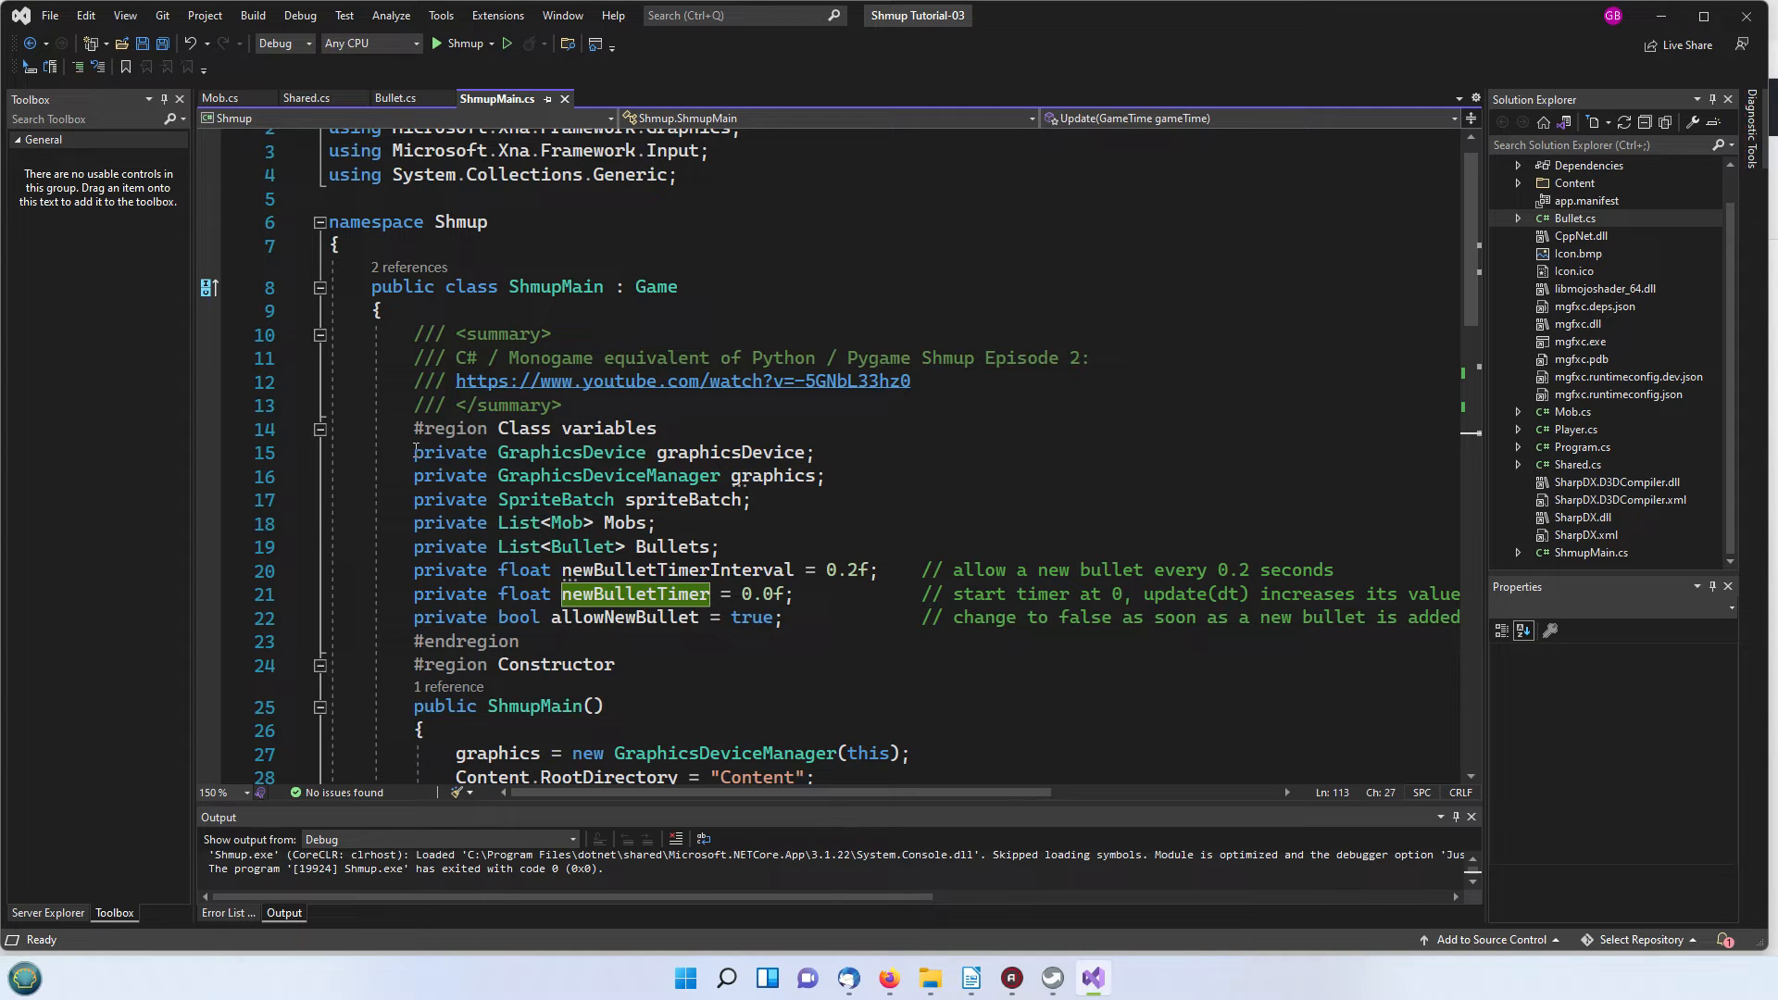
pyautogui.moveTo(674, 382)
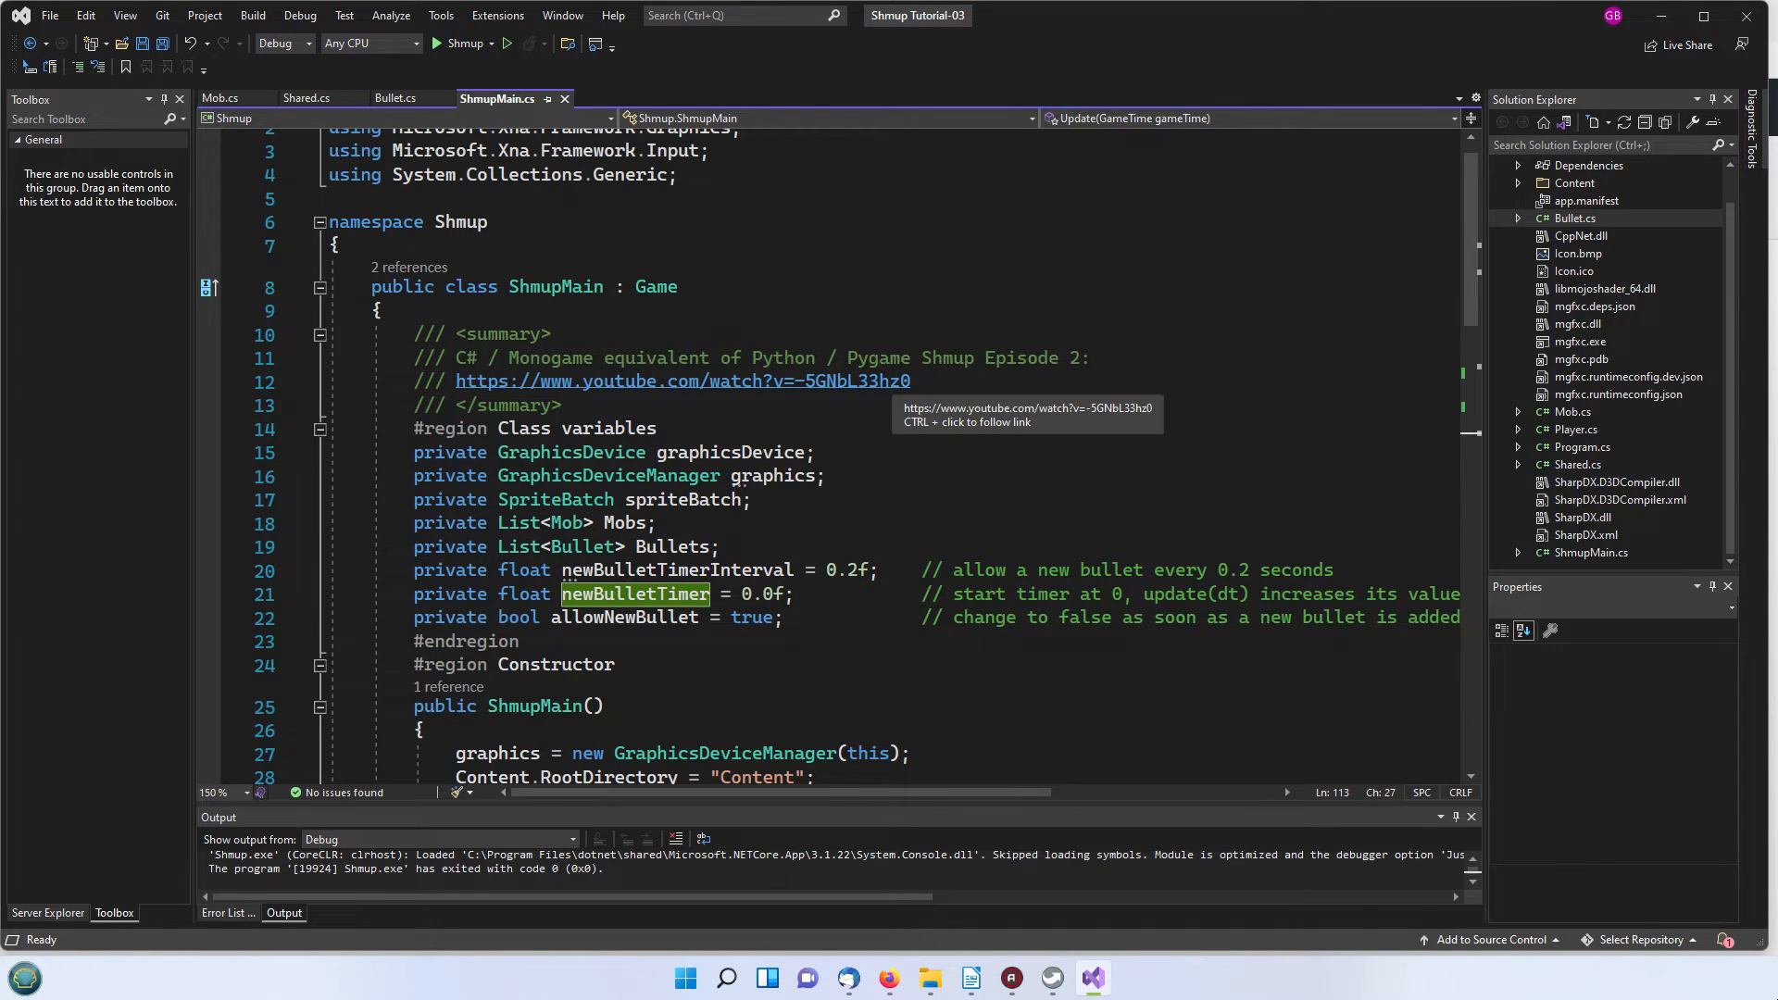
pyautogui.moveTo(859, 374)
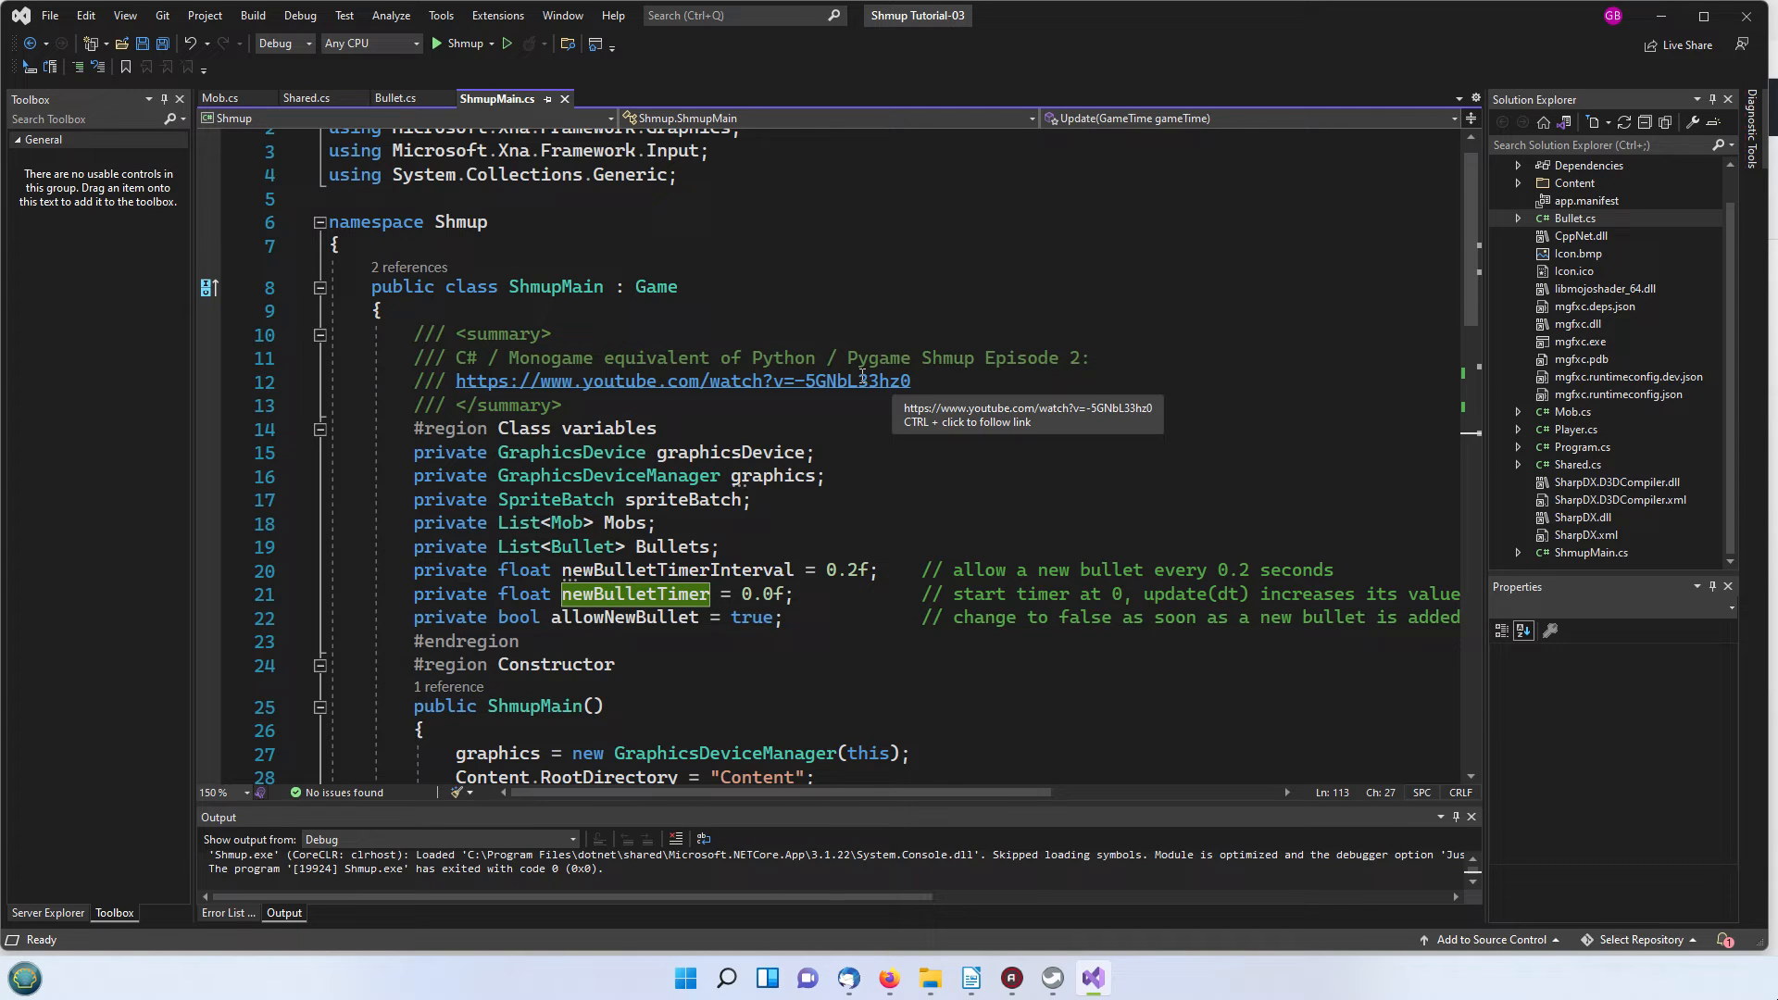
pyautogui.moveTo(561, 633)
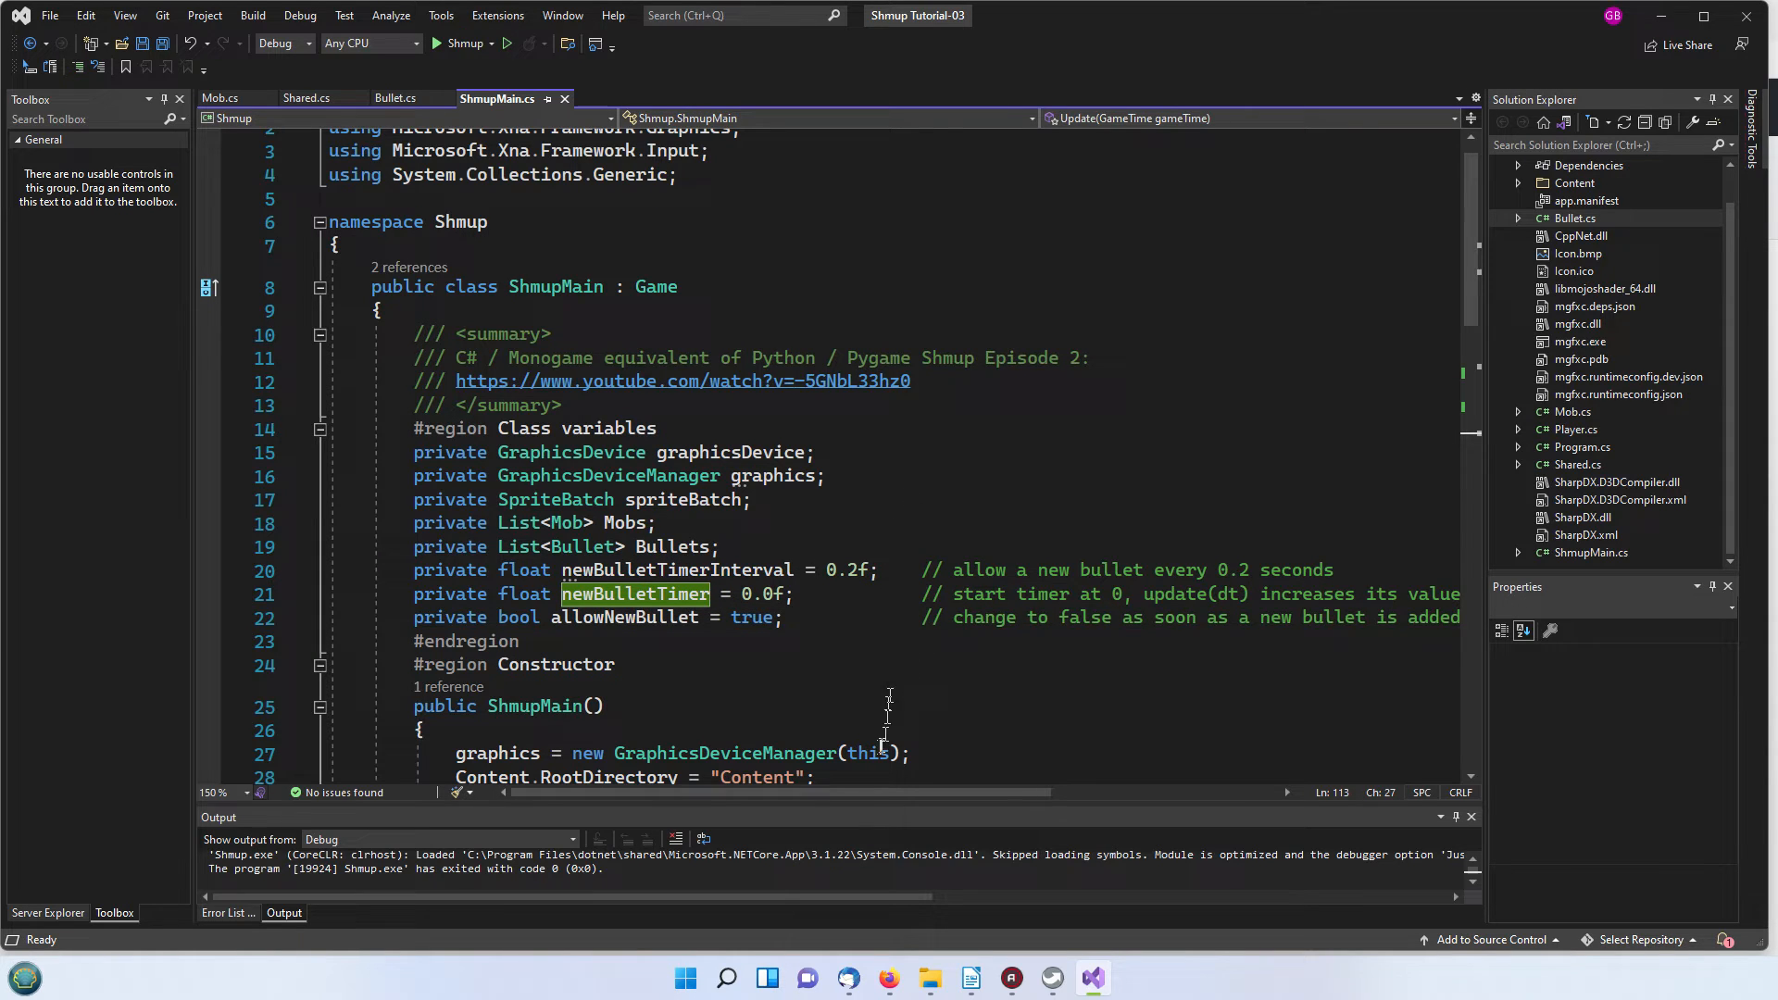
pyautogui.moveTo(844, 718)
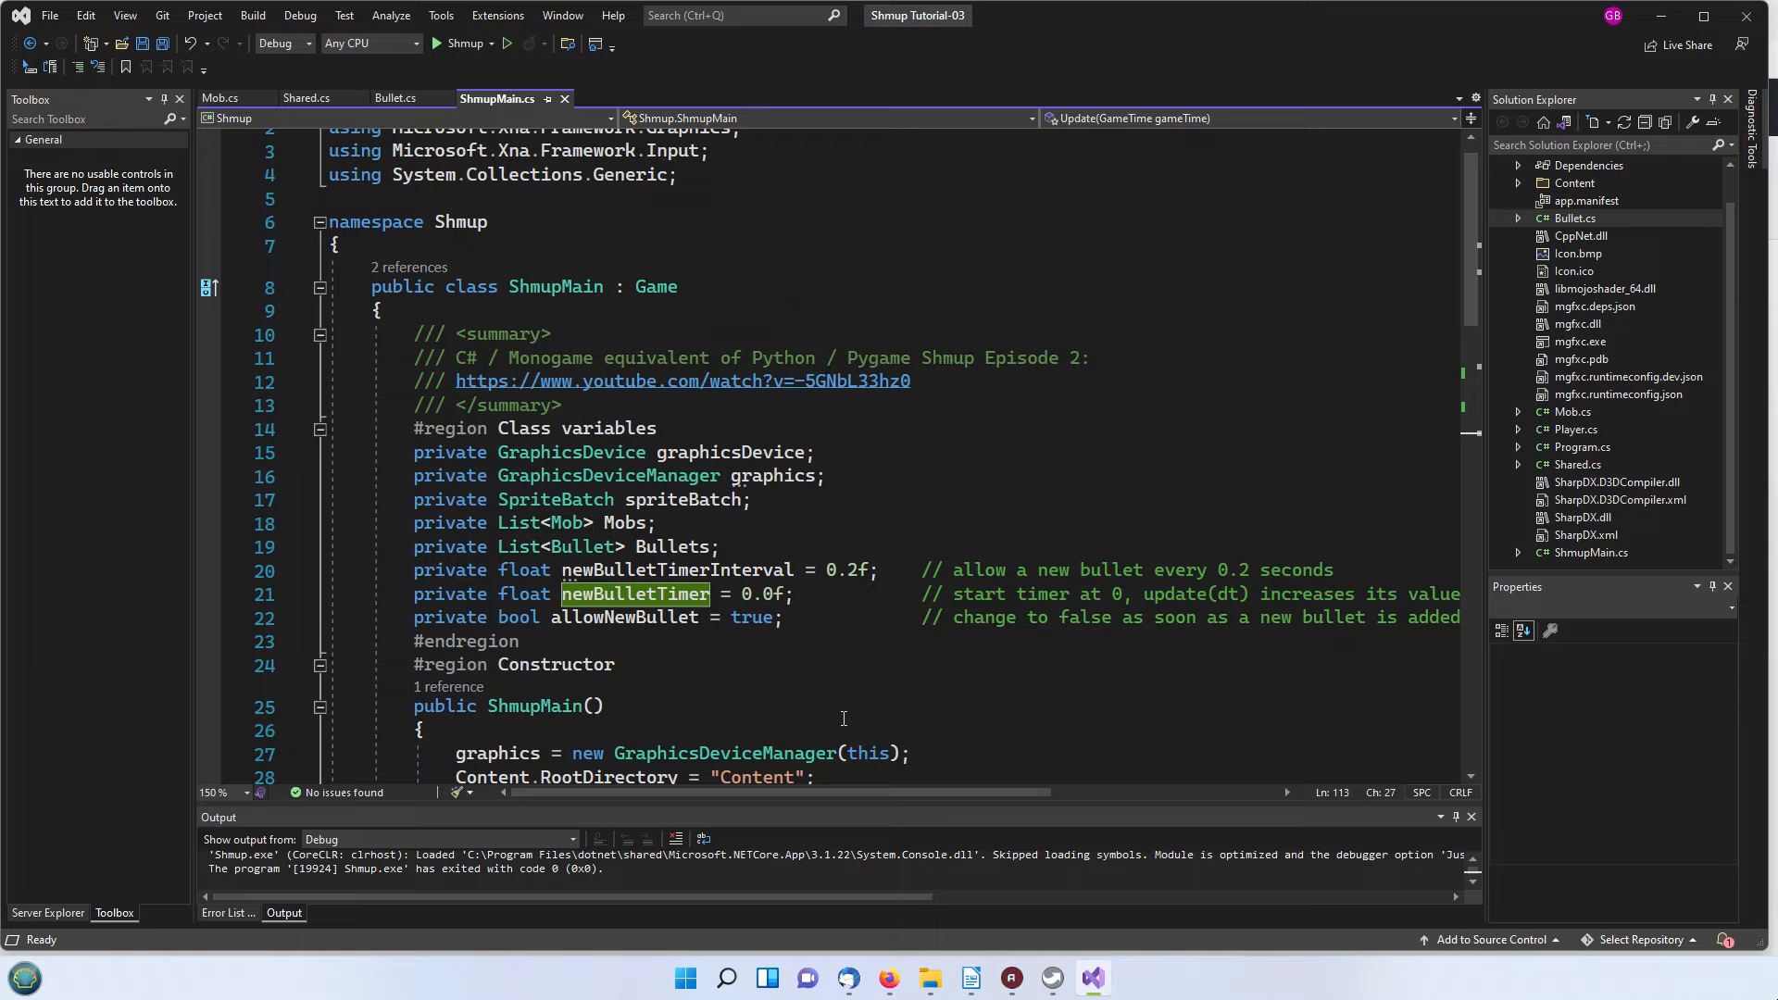
pyautogui.moveTo(850, 718)
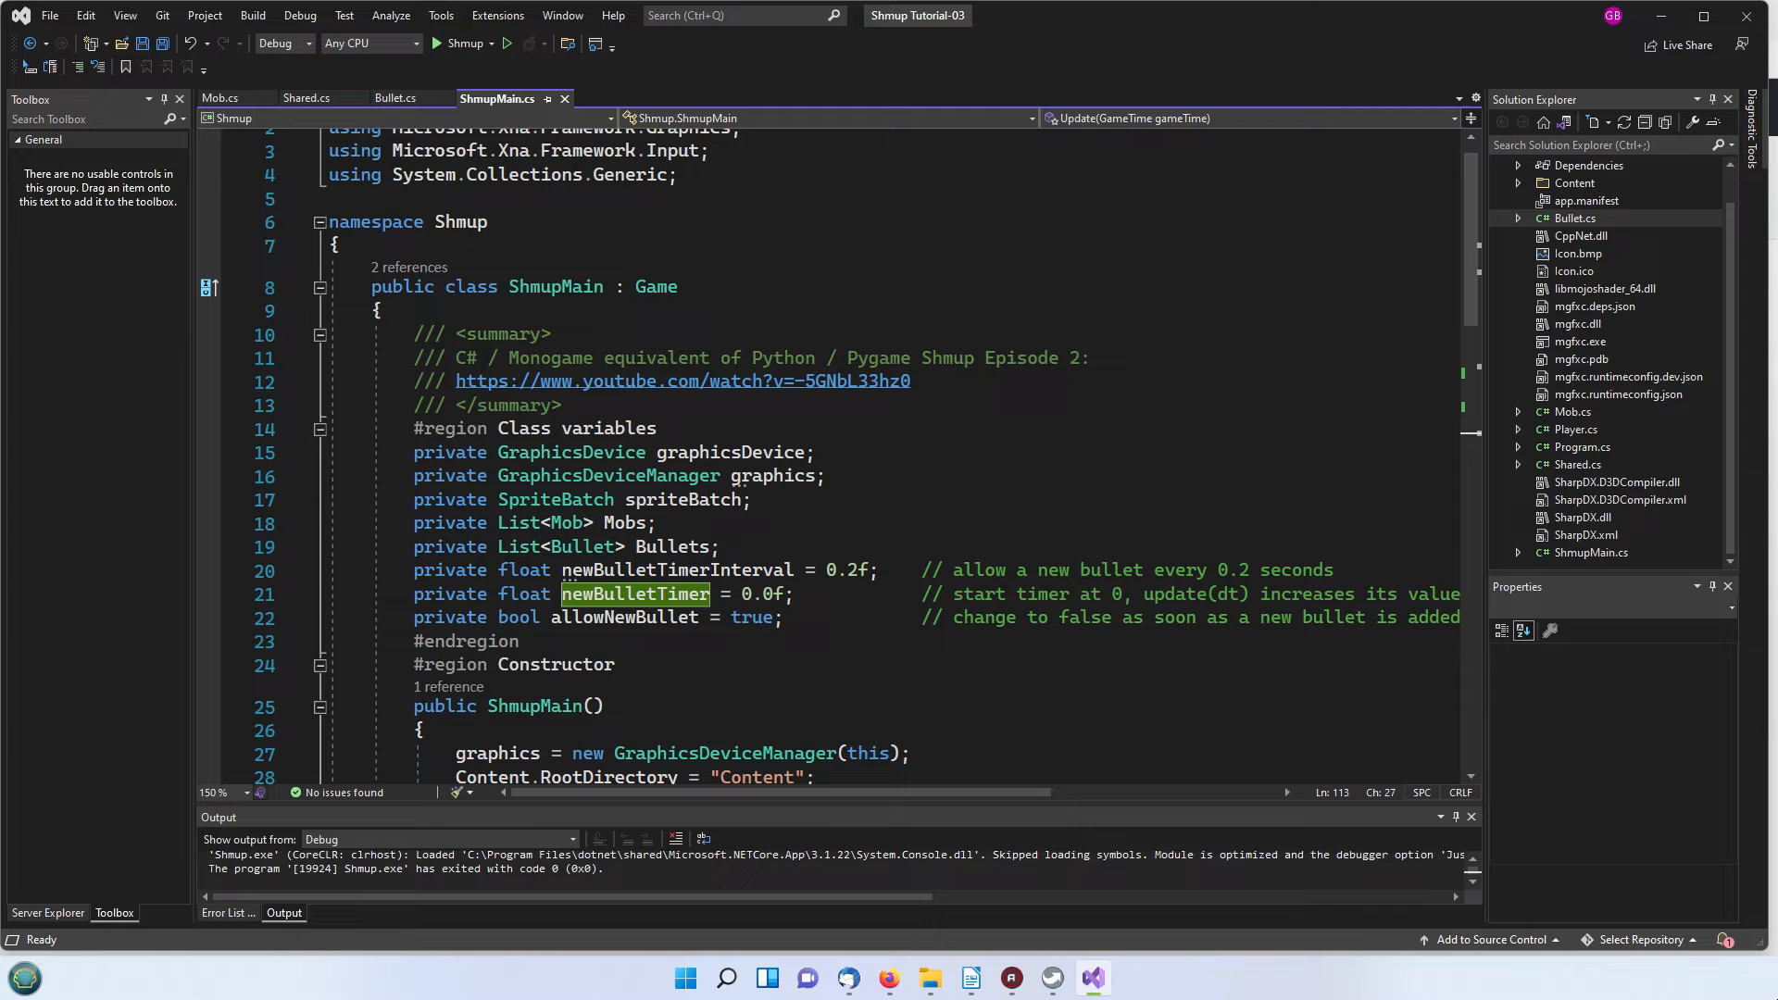
pyautogui.moveTo(667, 663)
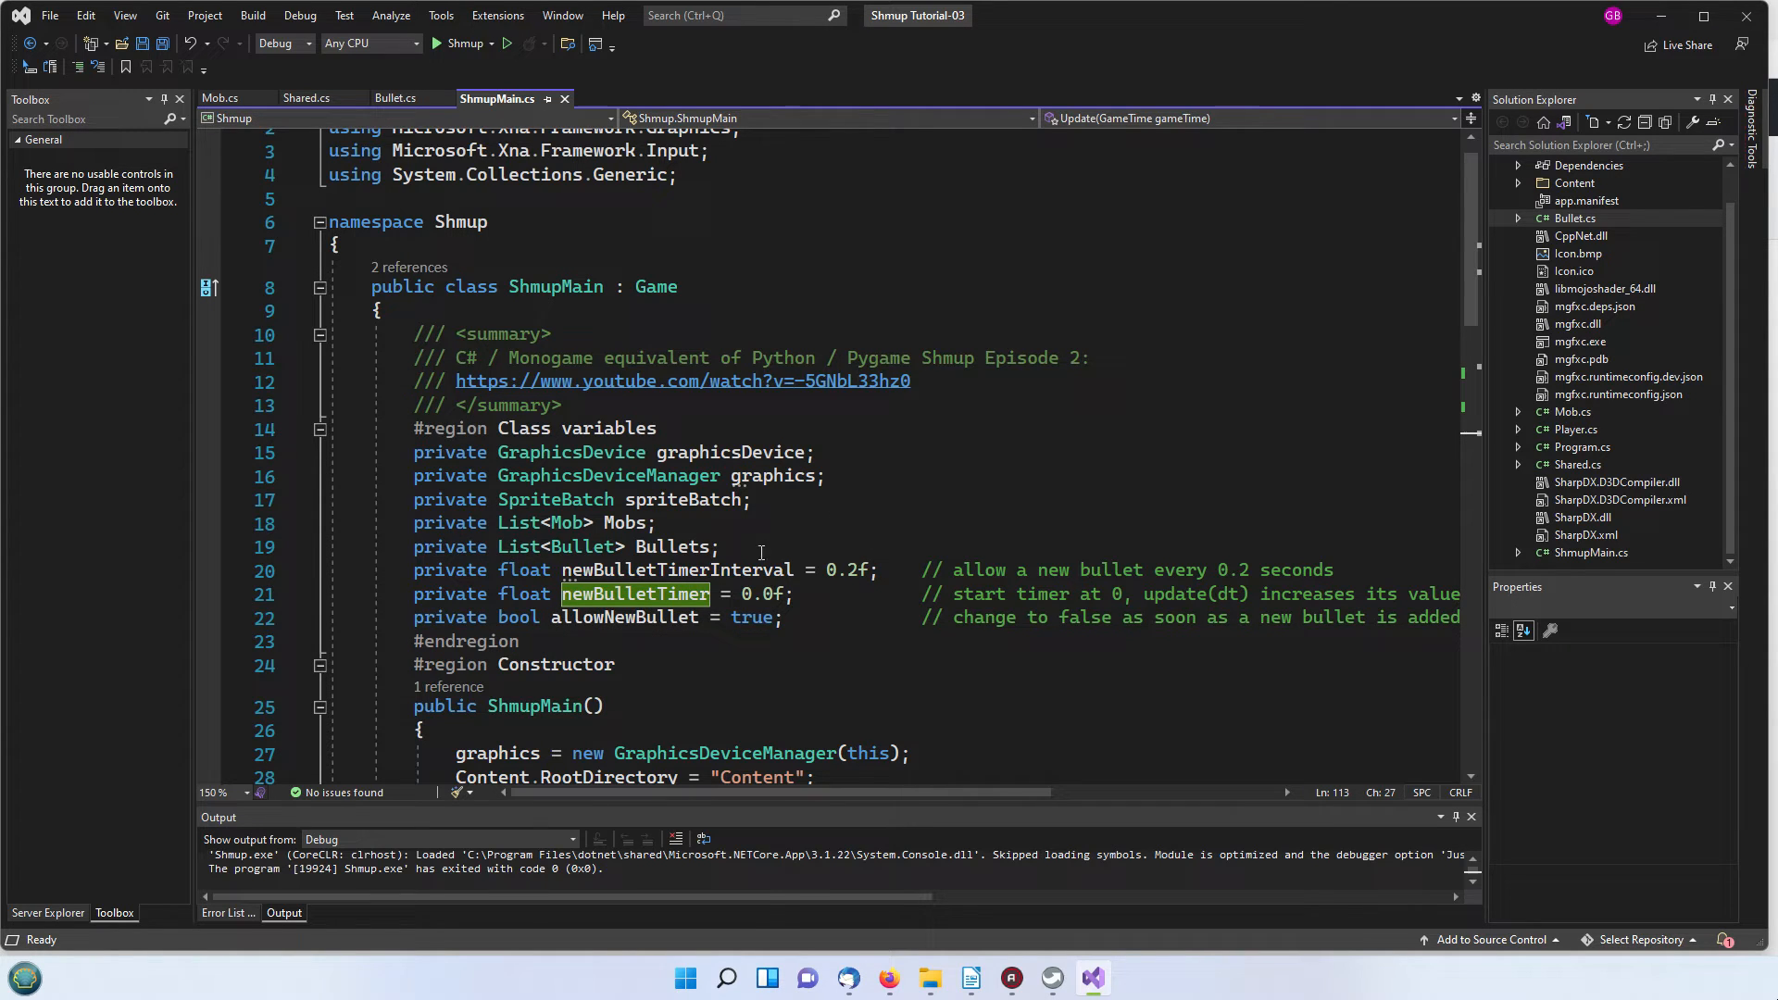
pyautogui.moveTo(900, 526)
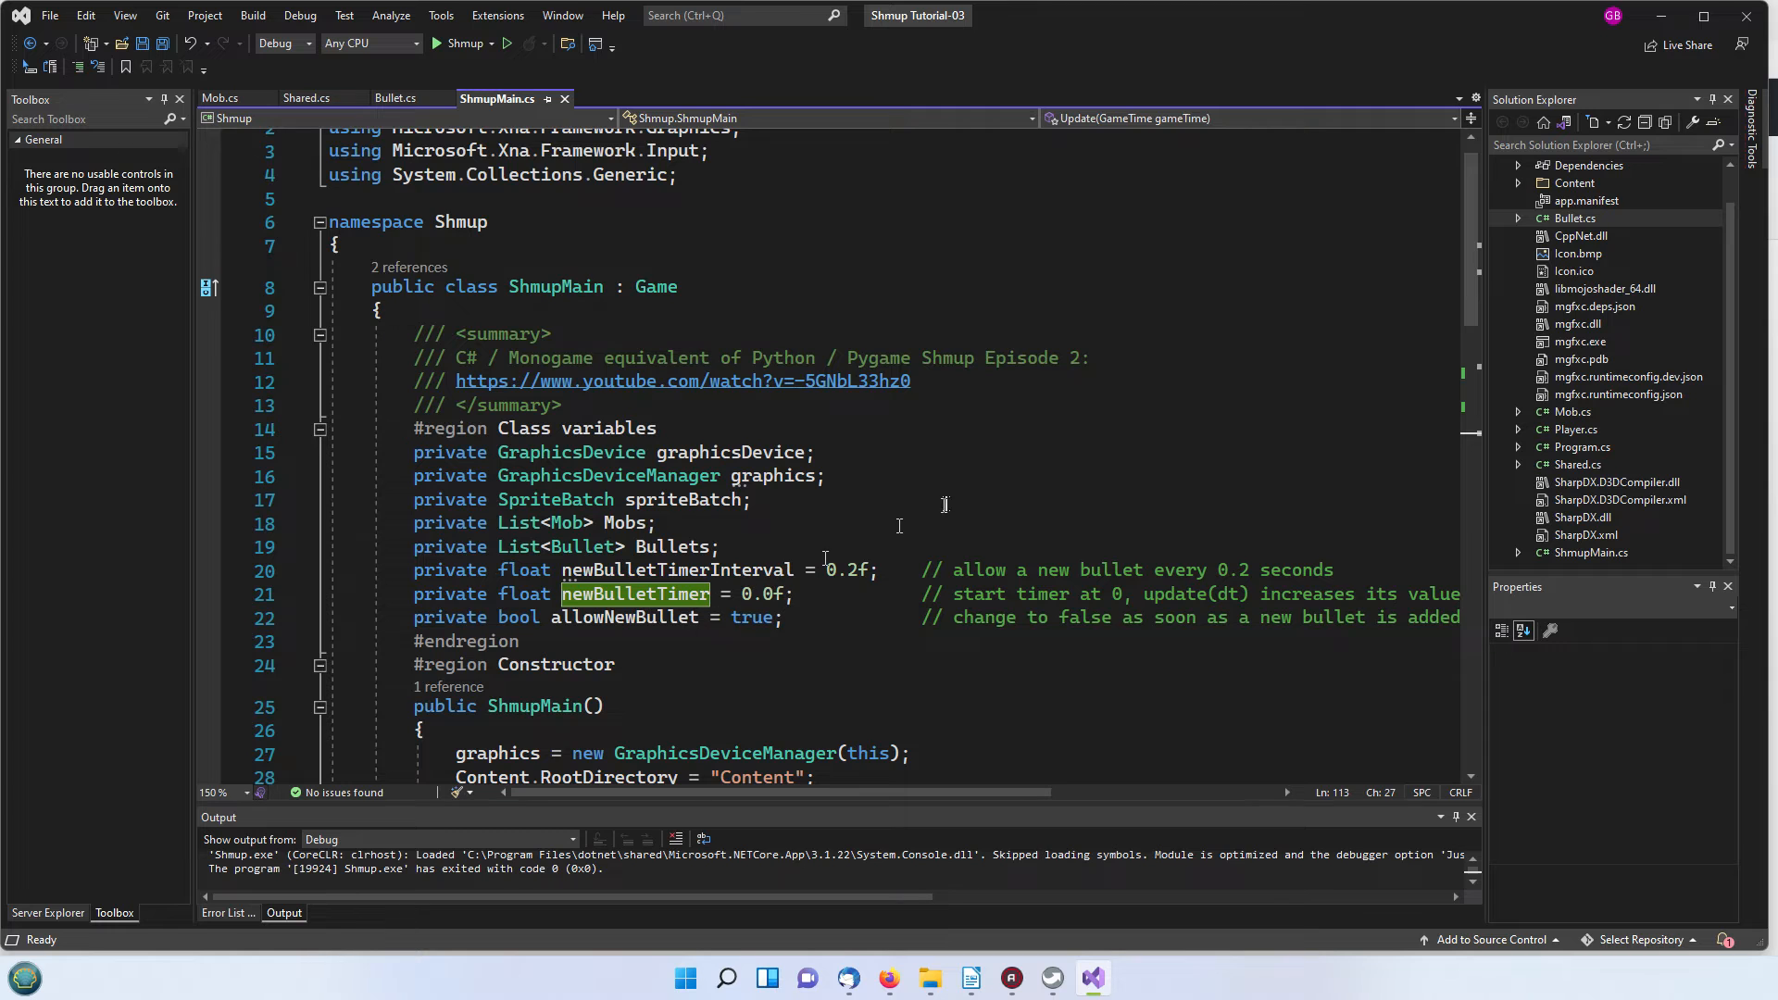
# Step: Complete the timer check as newBulletTimer > newBulletTimerInterval, then go to Shoot's definition
pyautogui.scroll(-3)
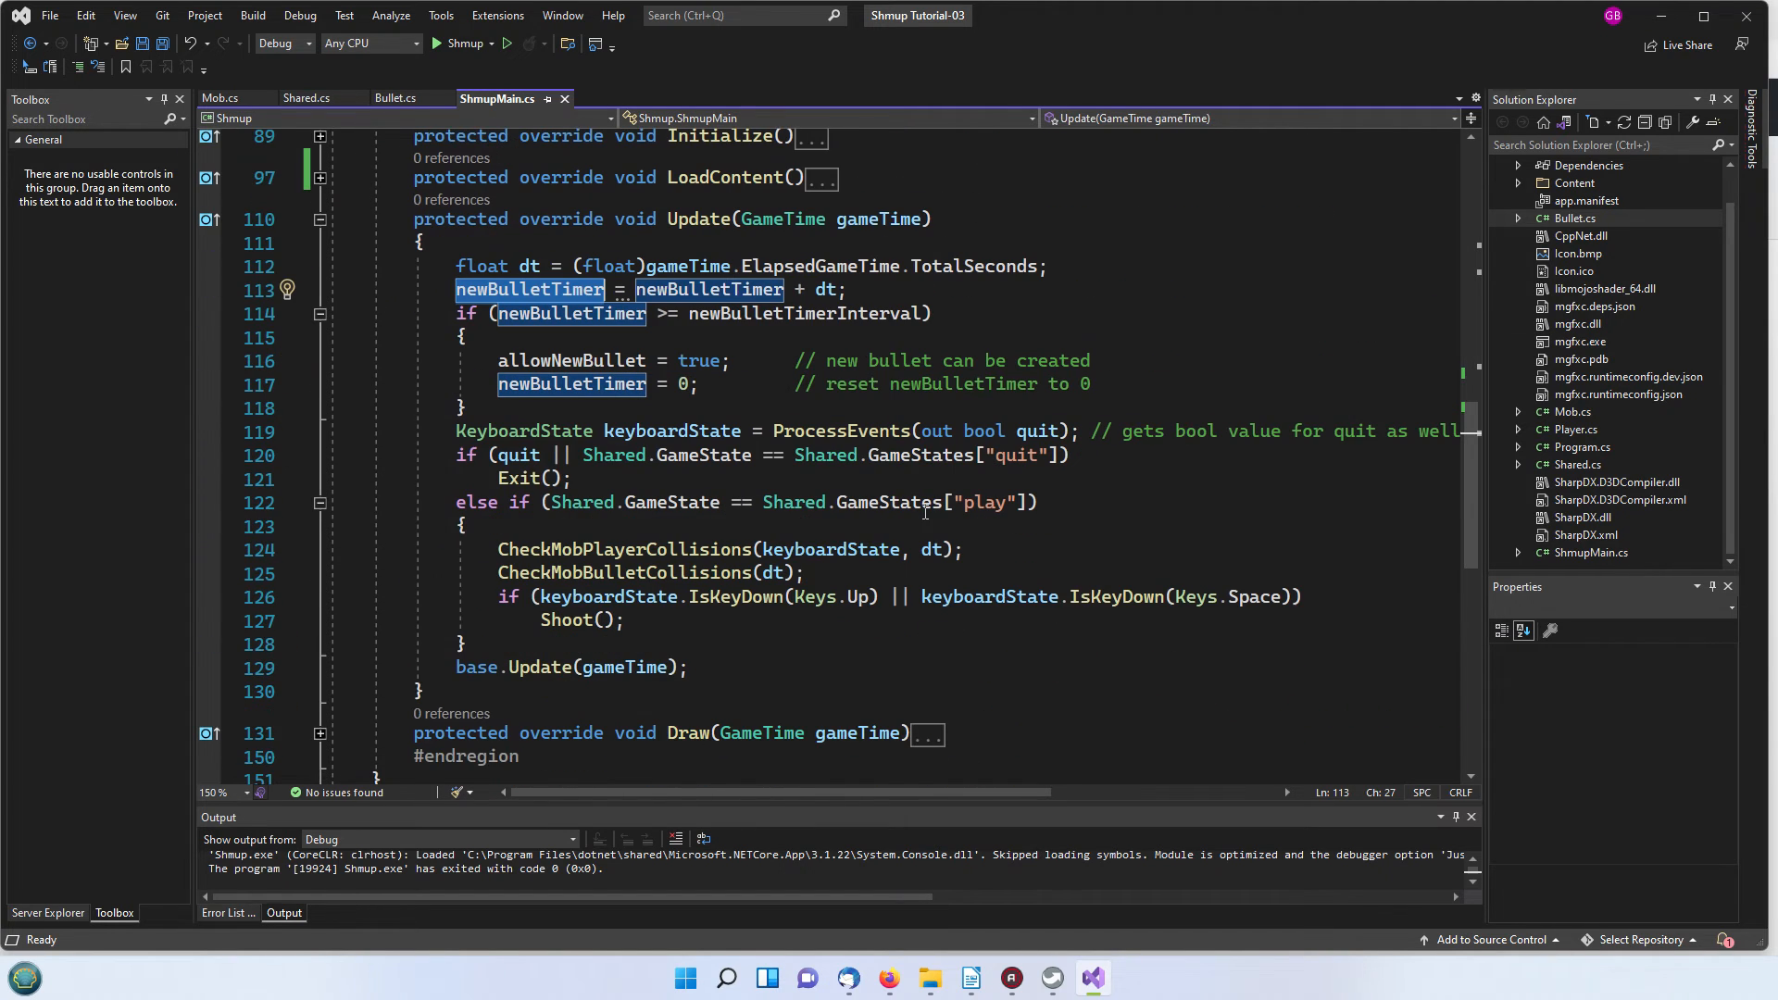
pyautogui.moveTo(687, 336)
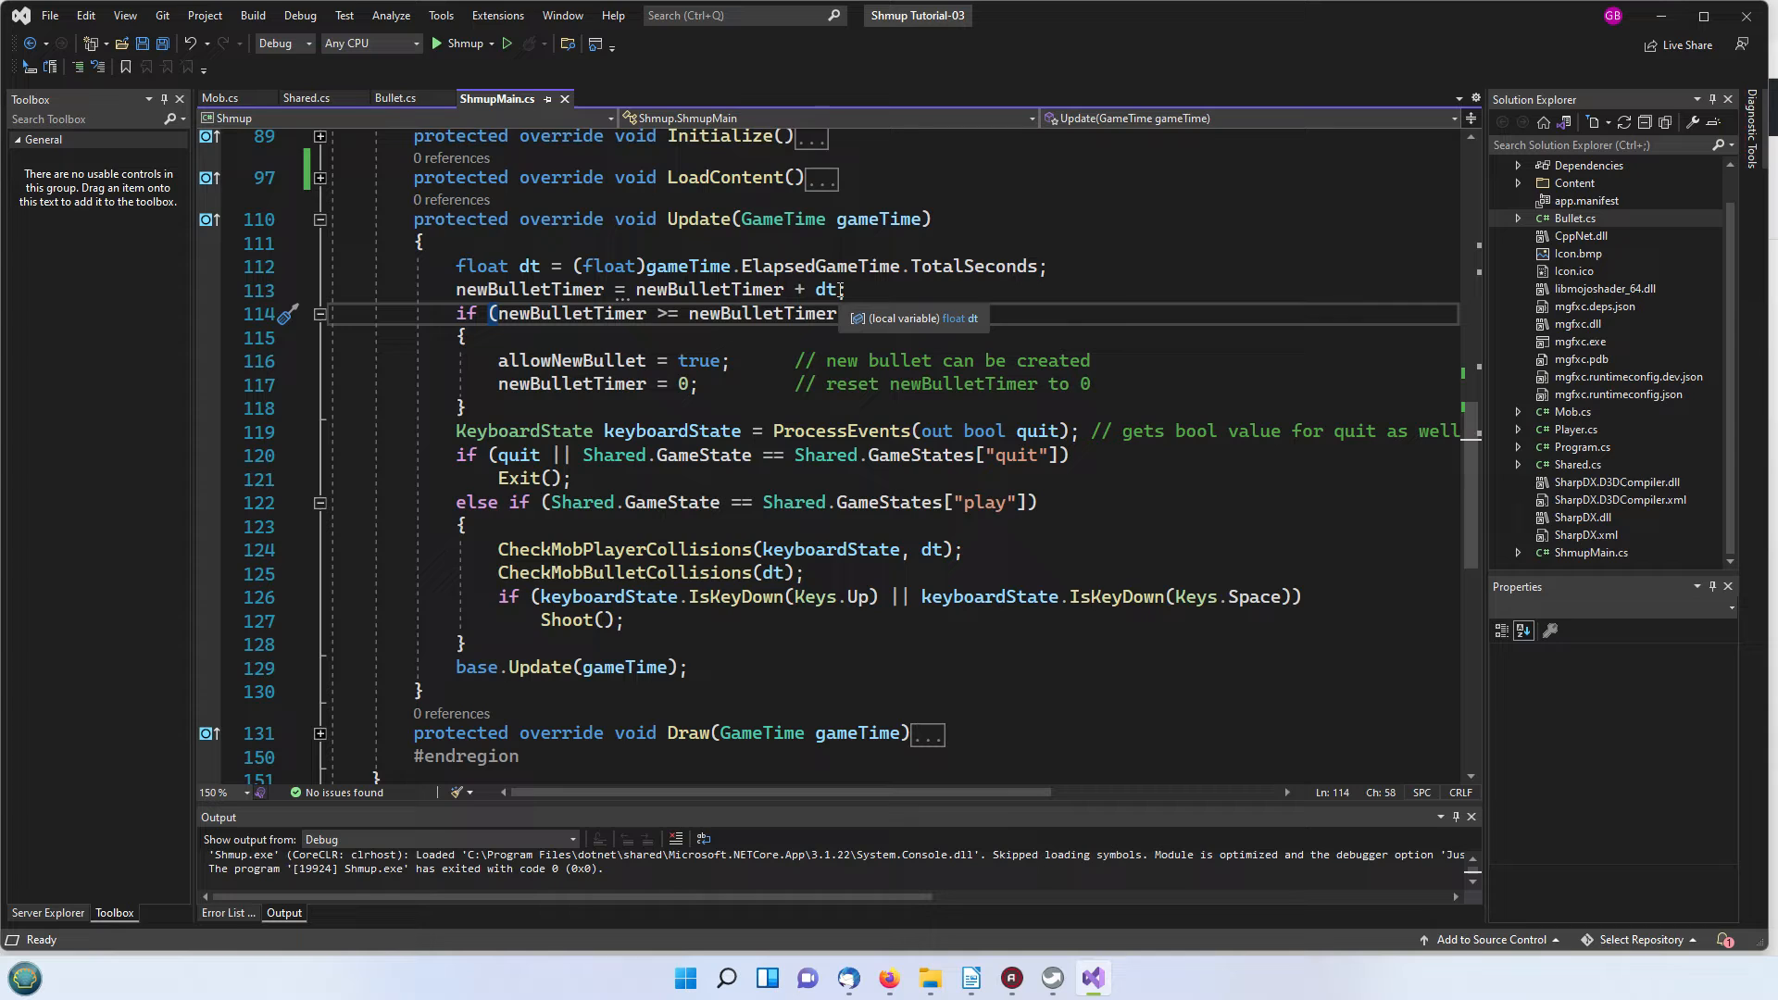
pyautogui.write('Interval)')
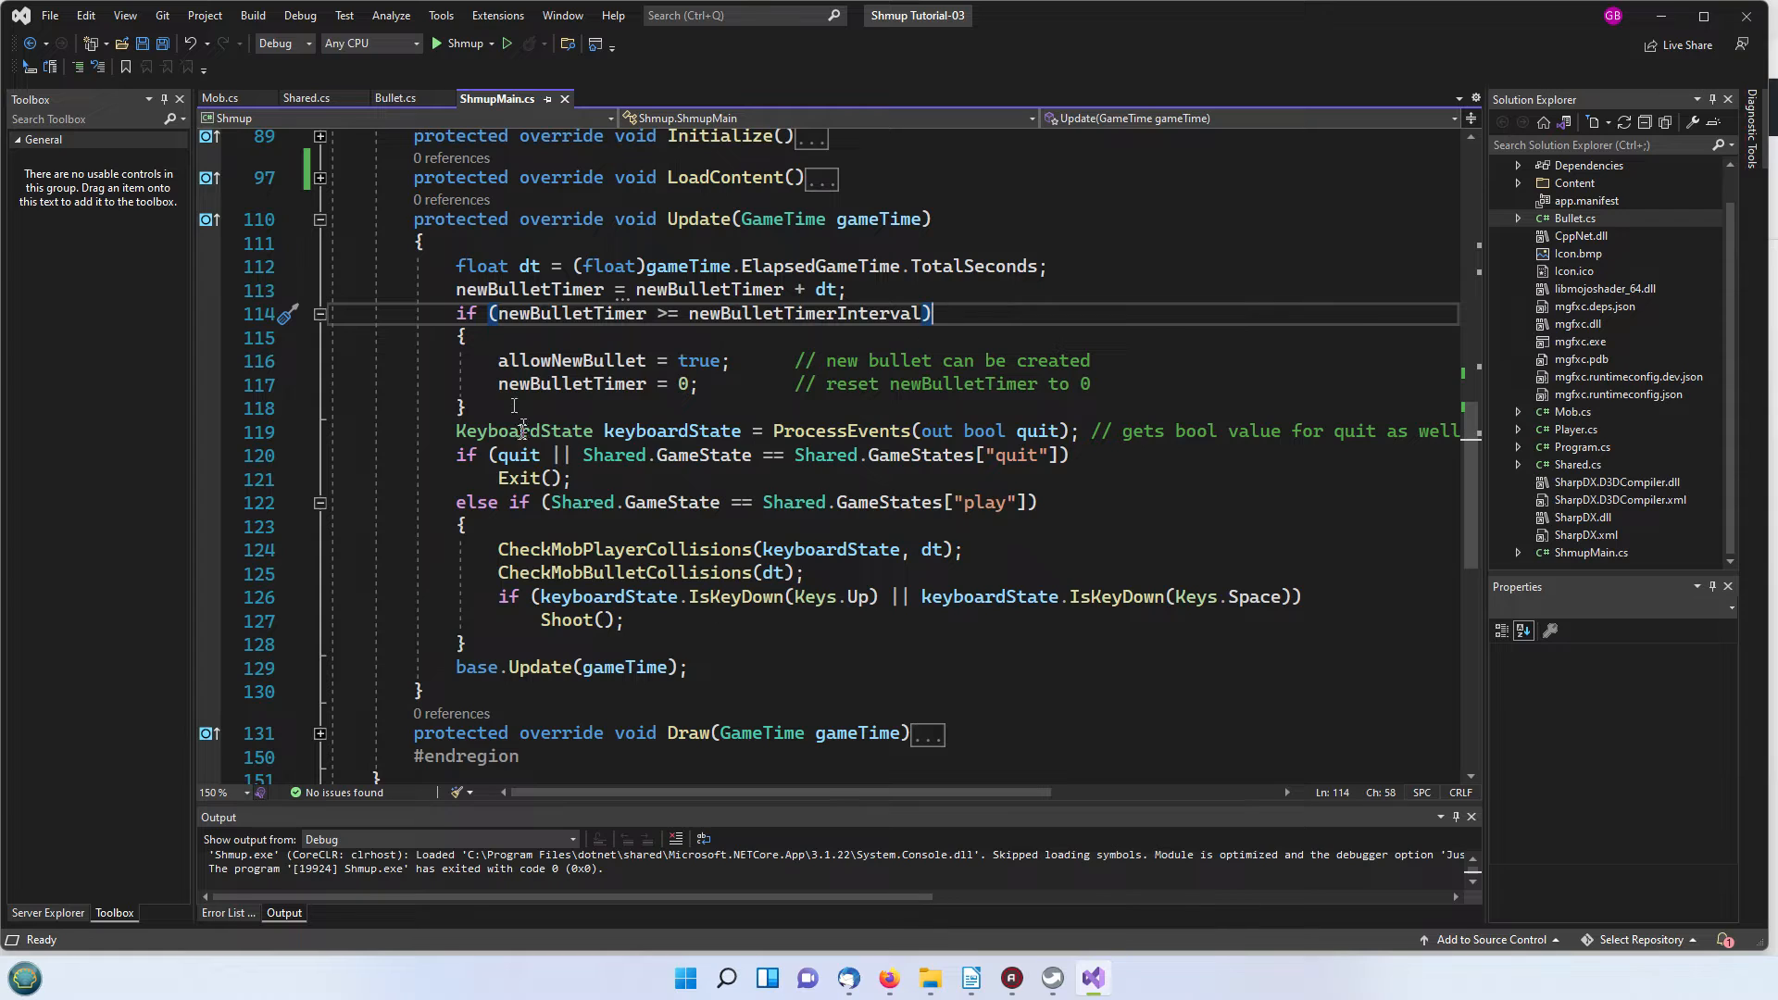
pyautogui.moveTo(702, 360)
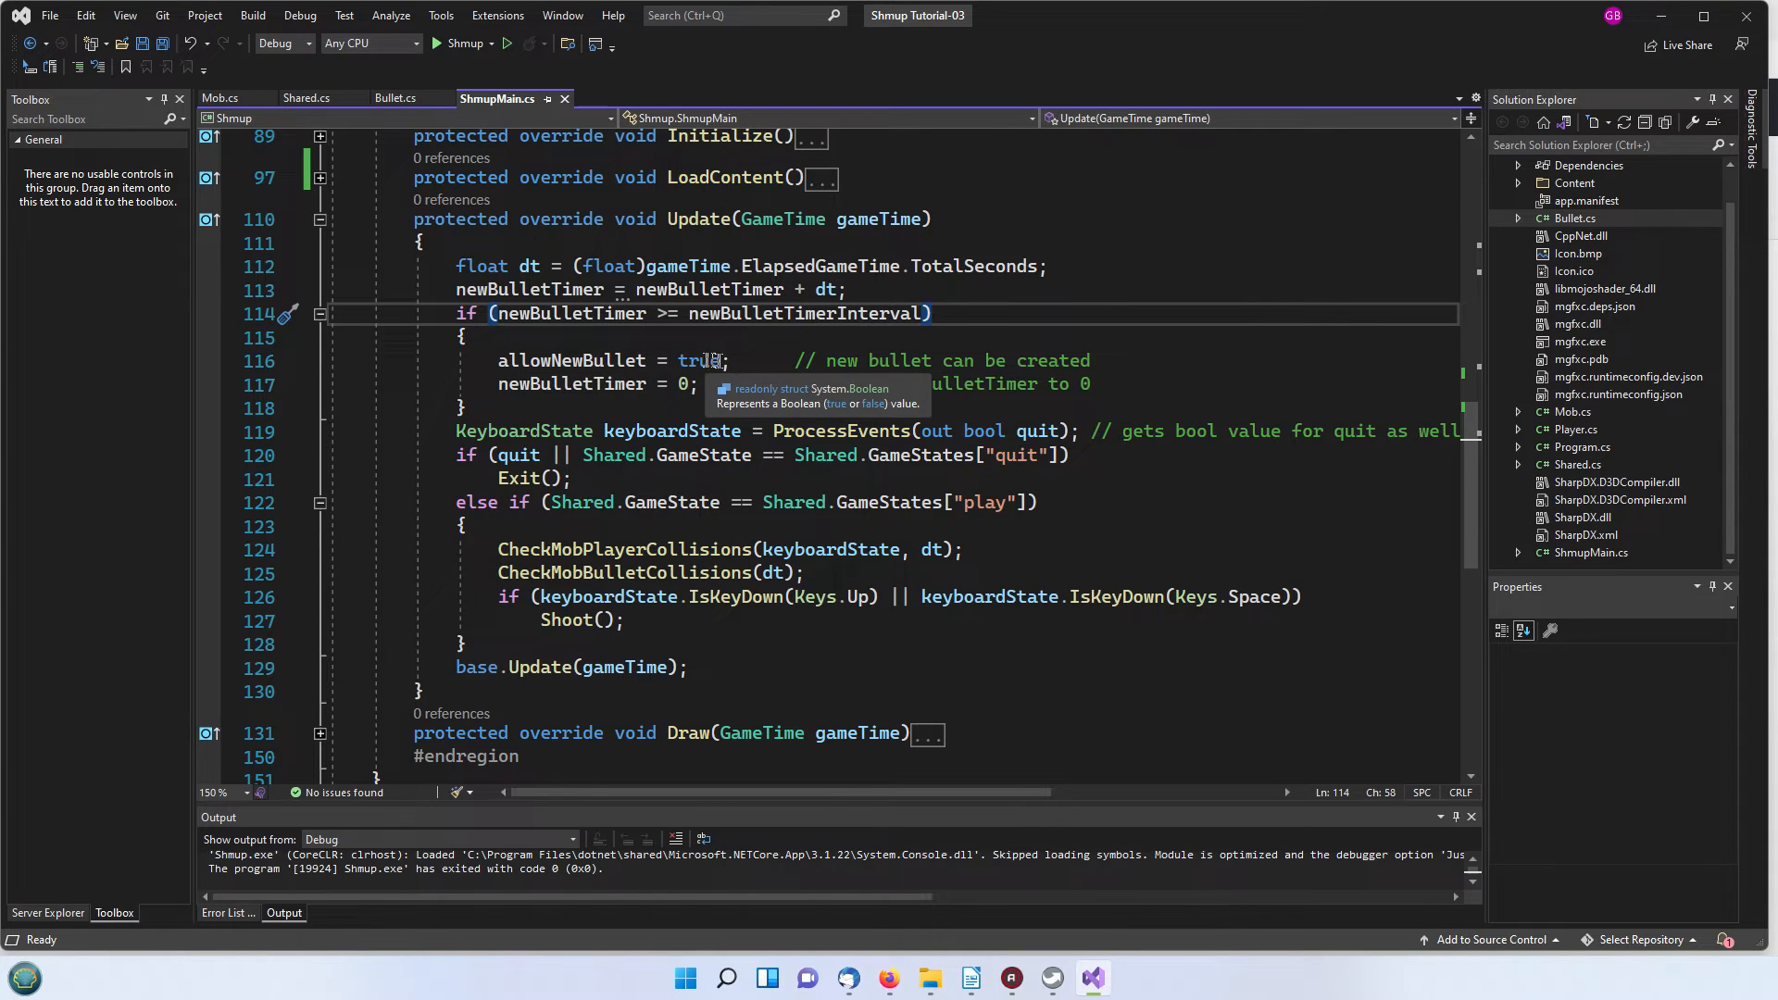
pyautogui.moveTo(691, 383)
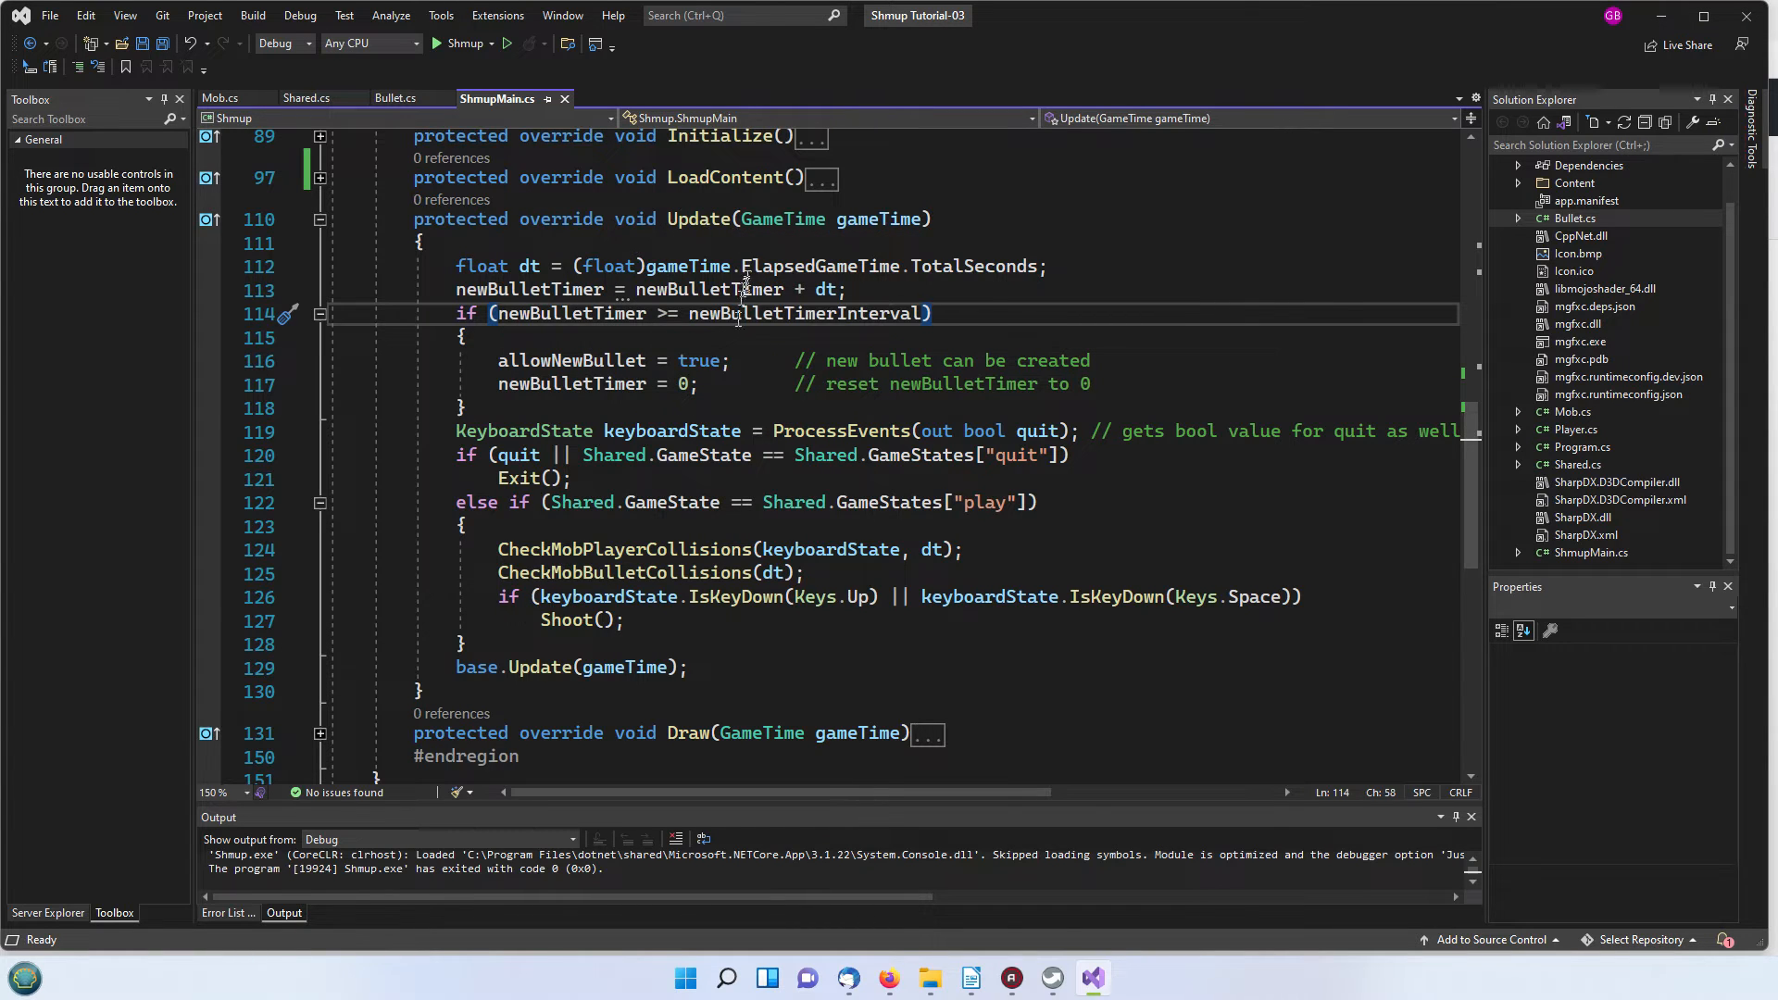
pyautogui.moveTo(570, 383)
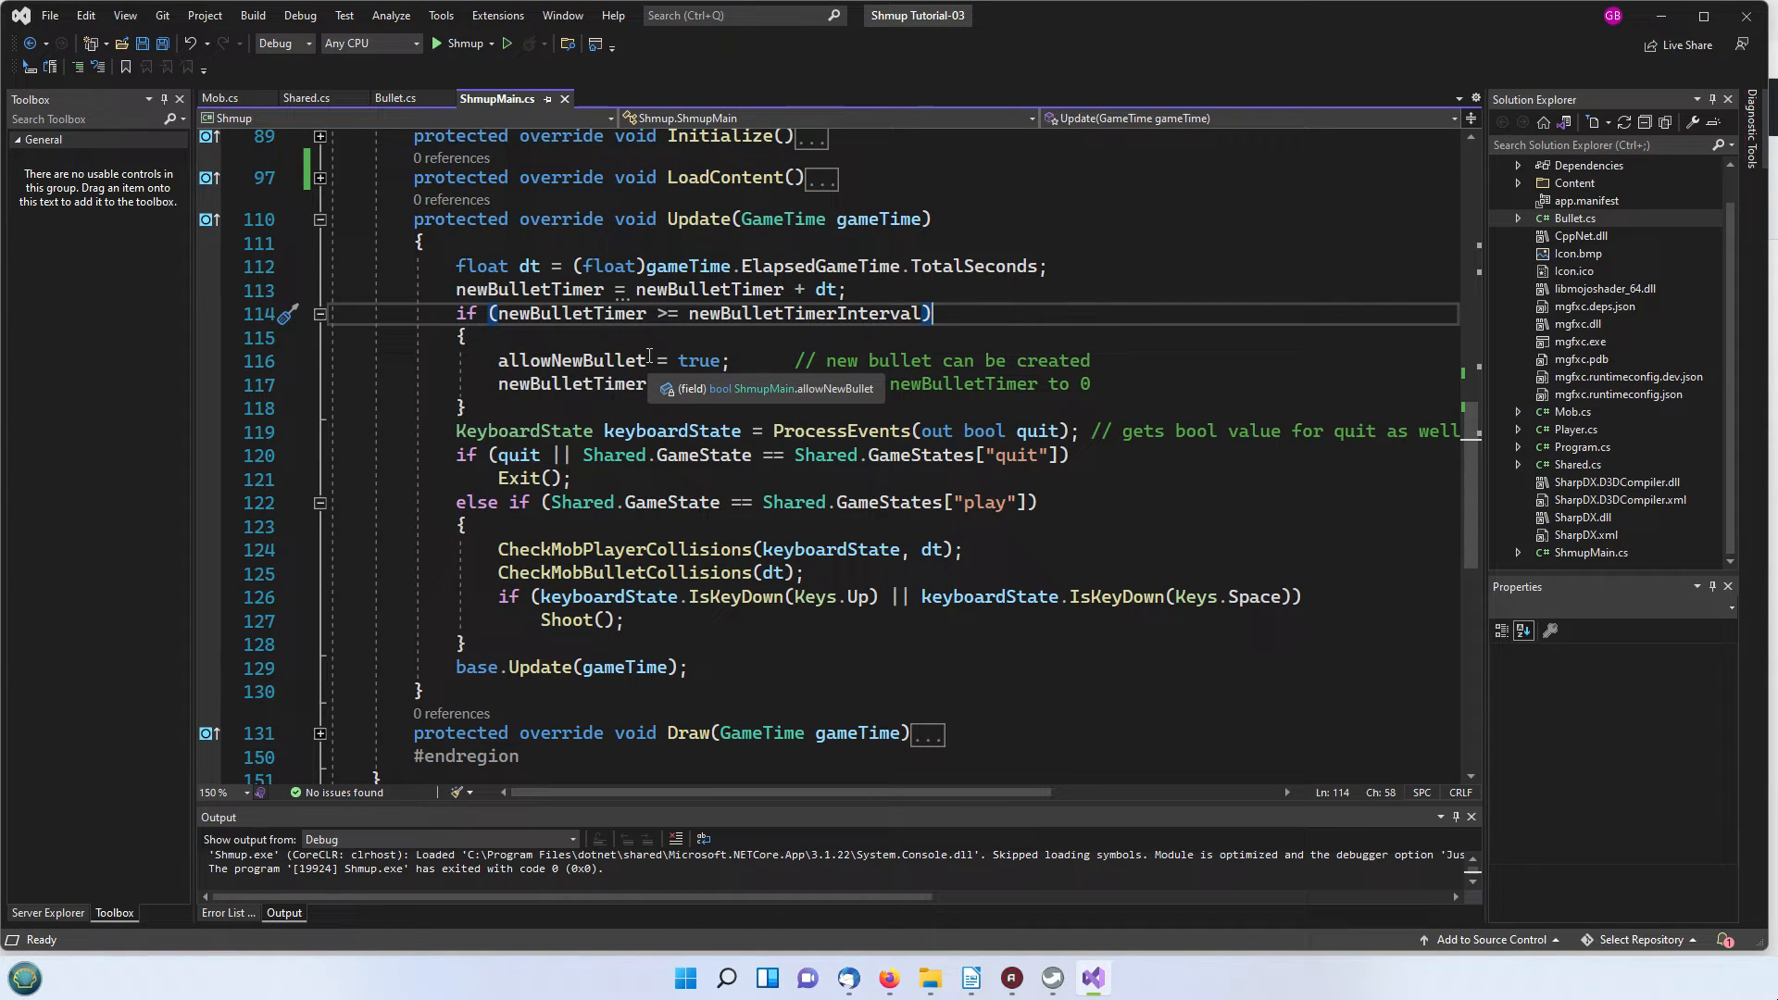
pyautogui.scroll(-3)
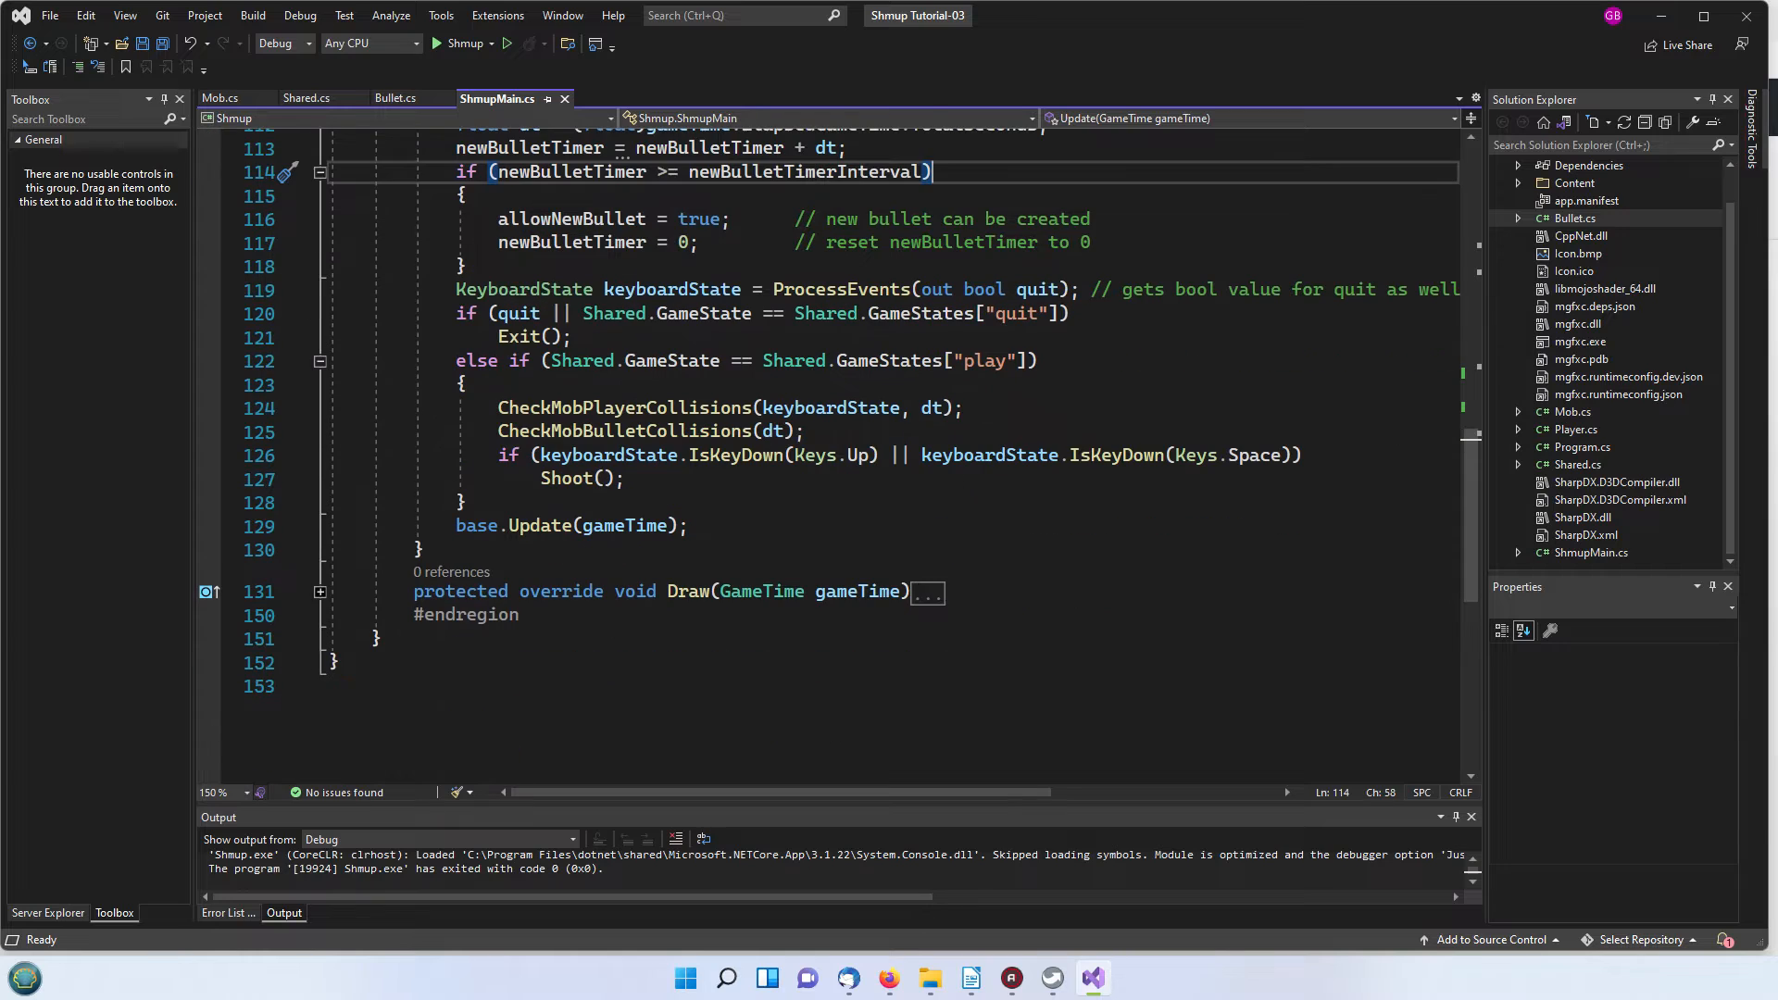
pyautogui.moveTo(517, 478)
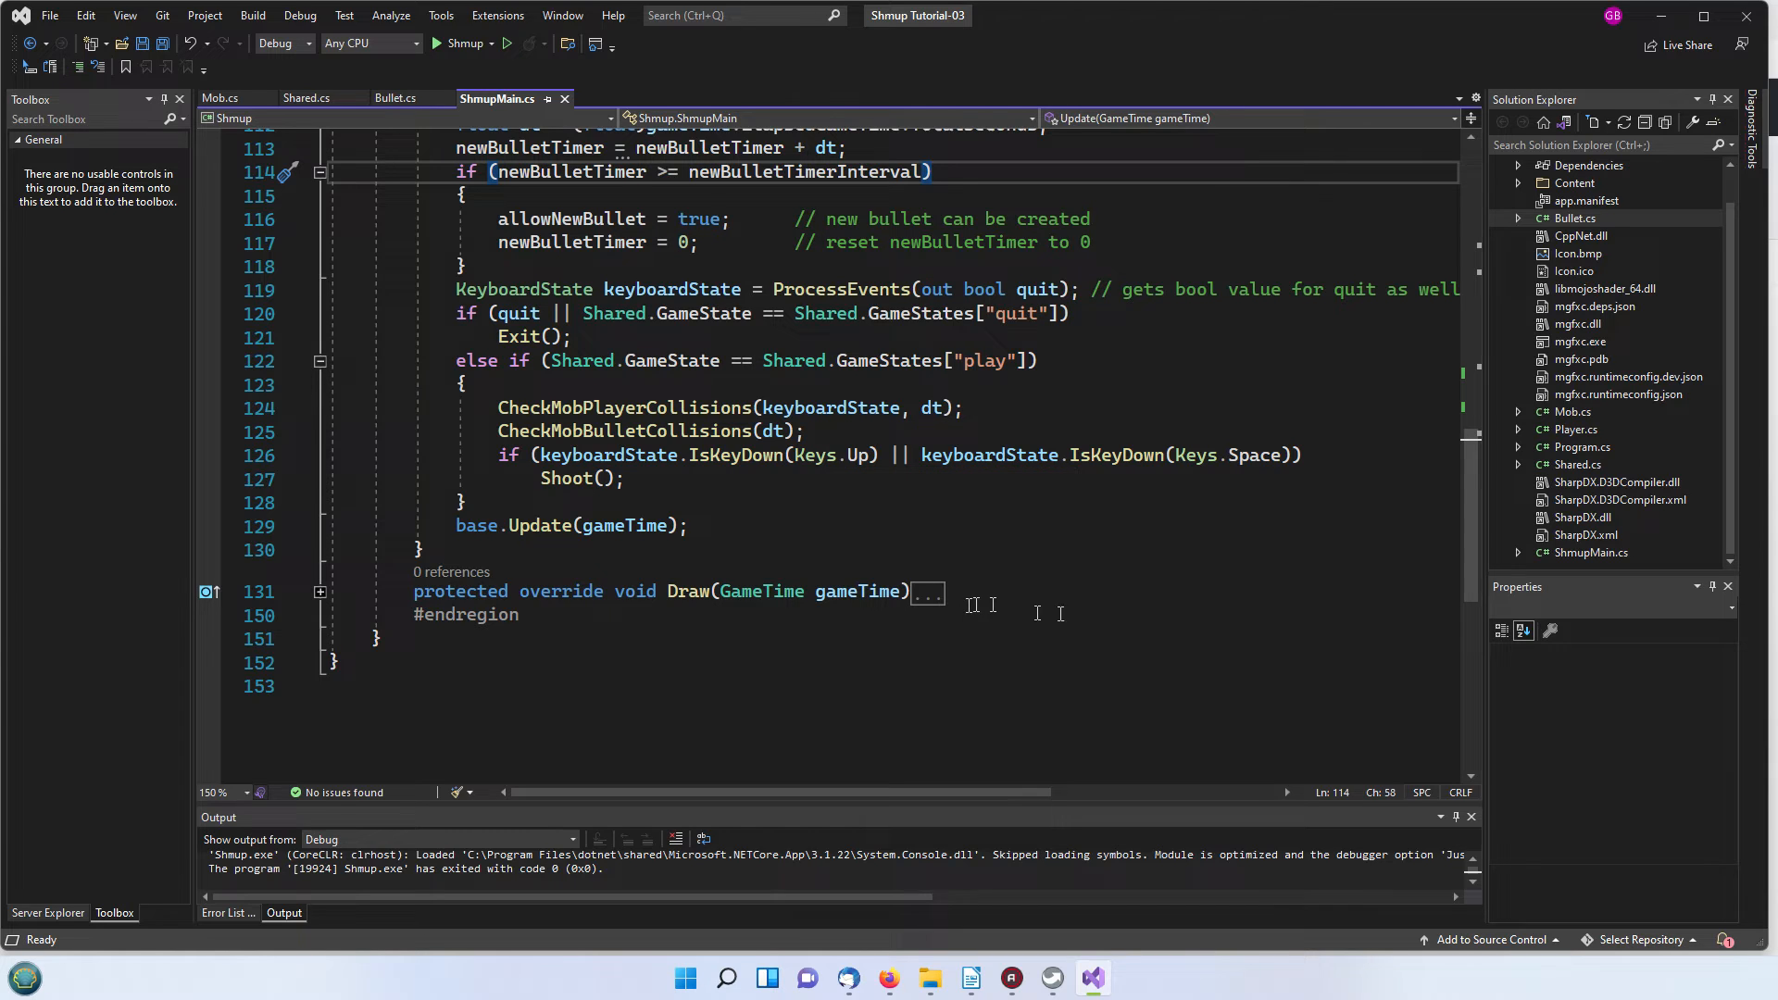
pyautogui.moveTo(862, 455)
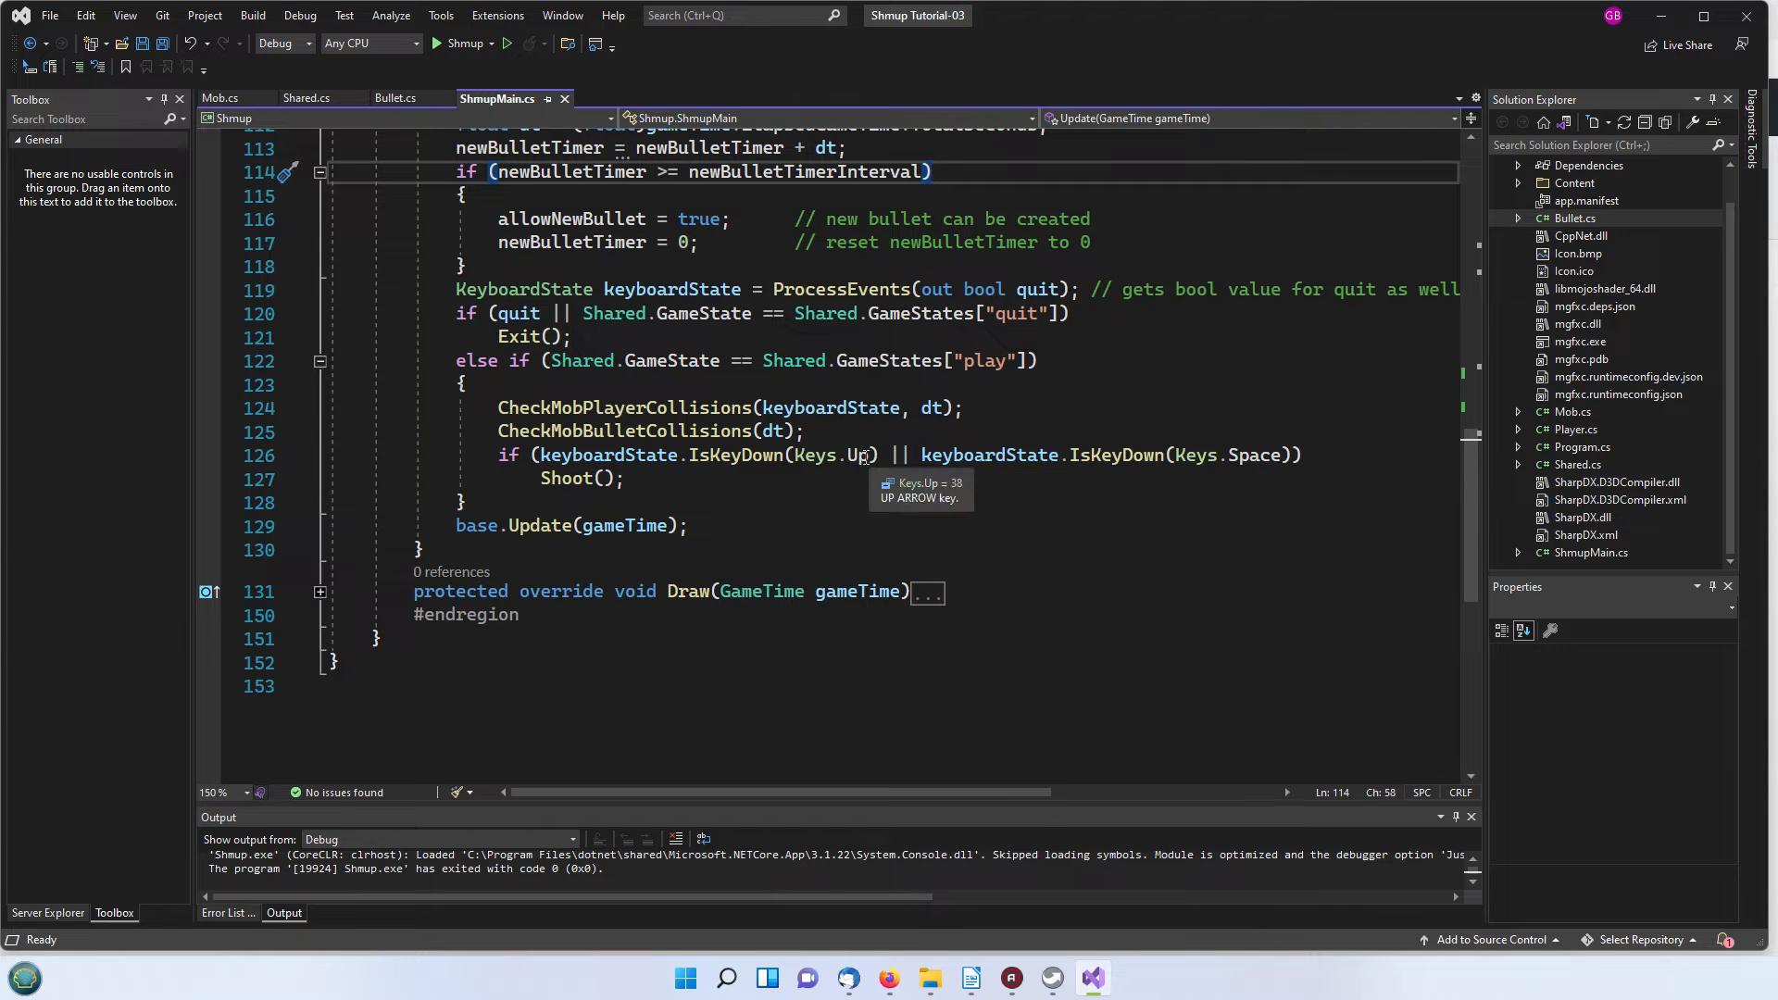
pyautogui.moveTo(1287, 456)
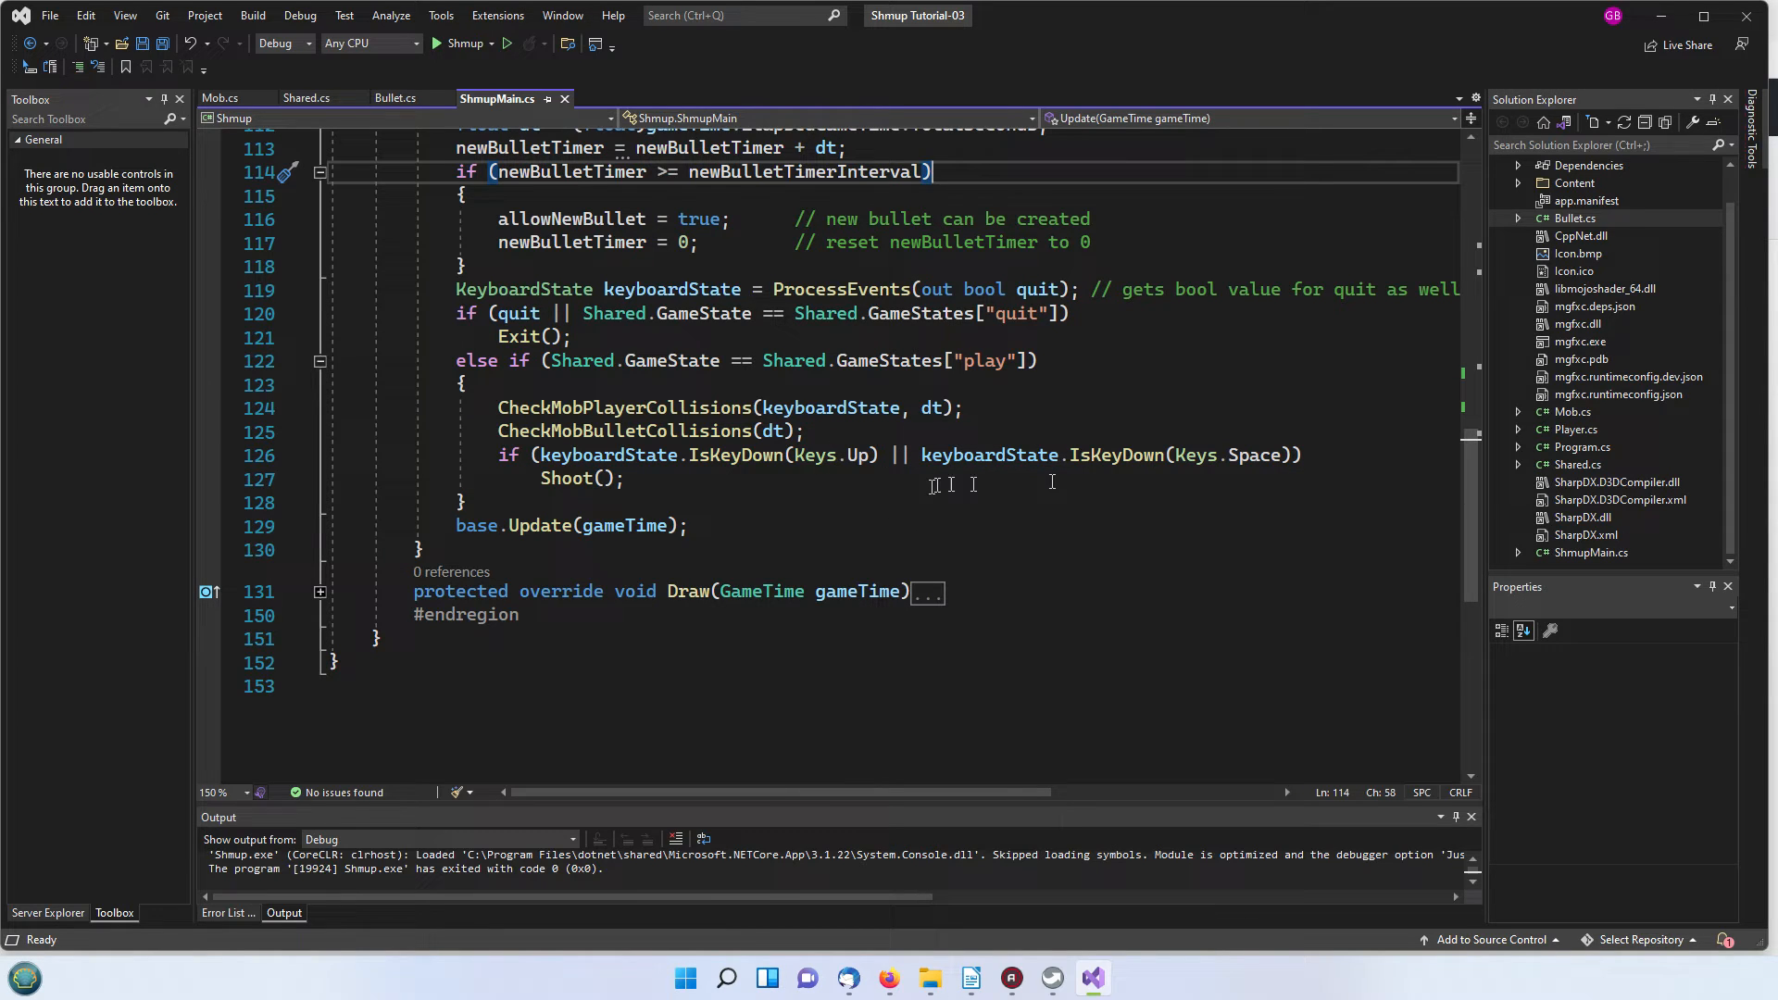
pyautogui.moveTo(871, 470)
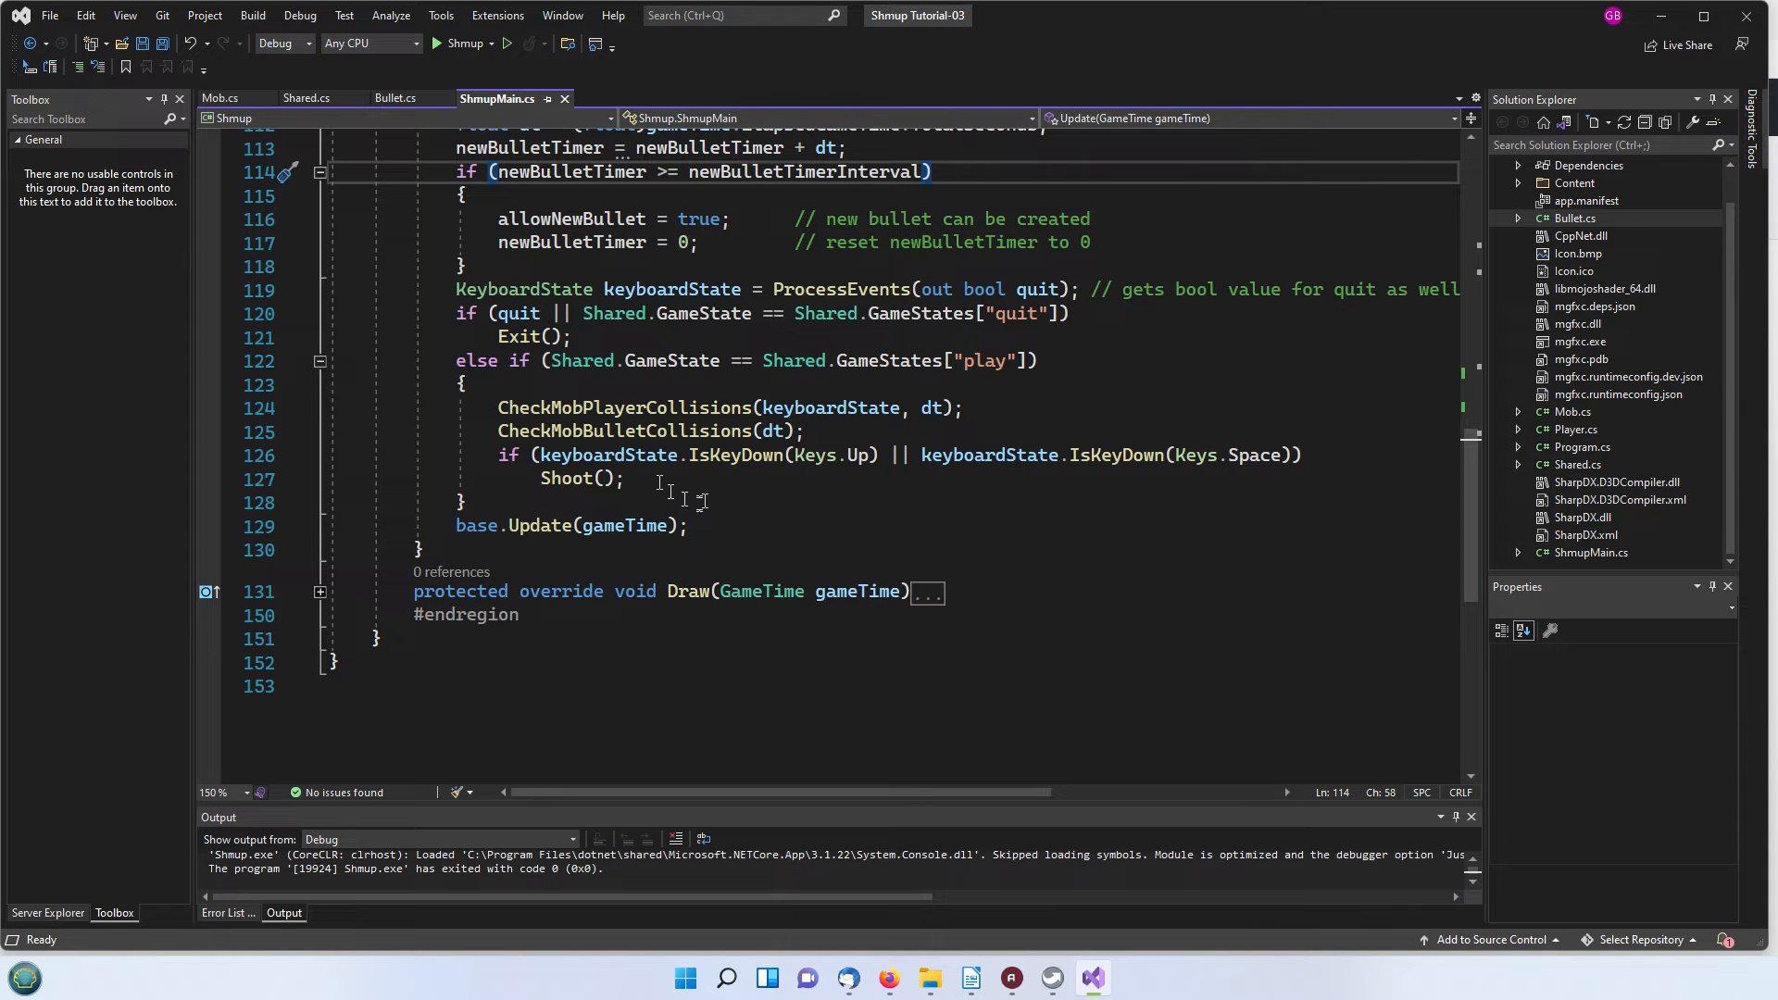
pyautogui.doubleClick(565, 478)
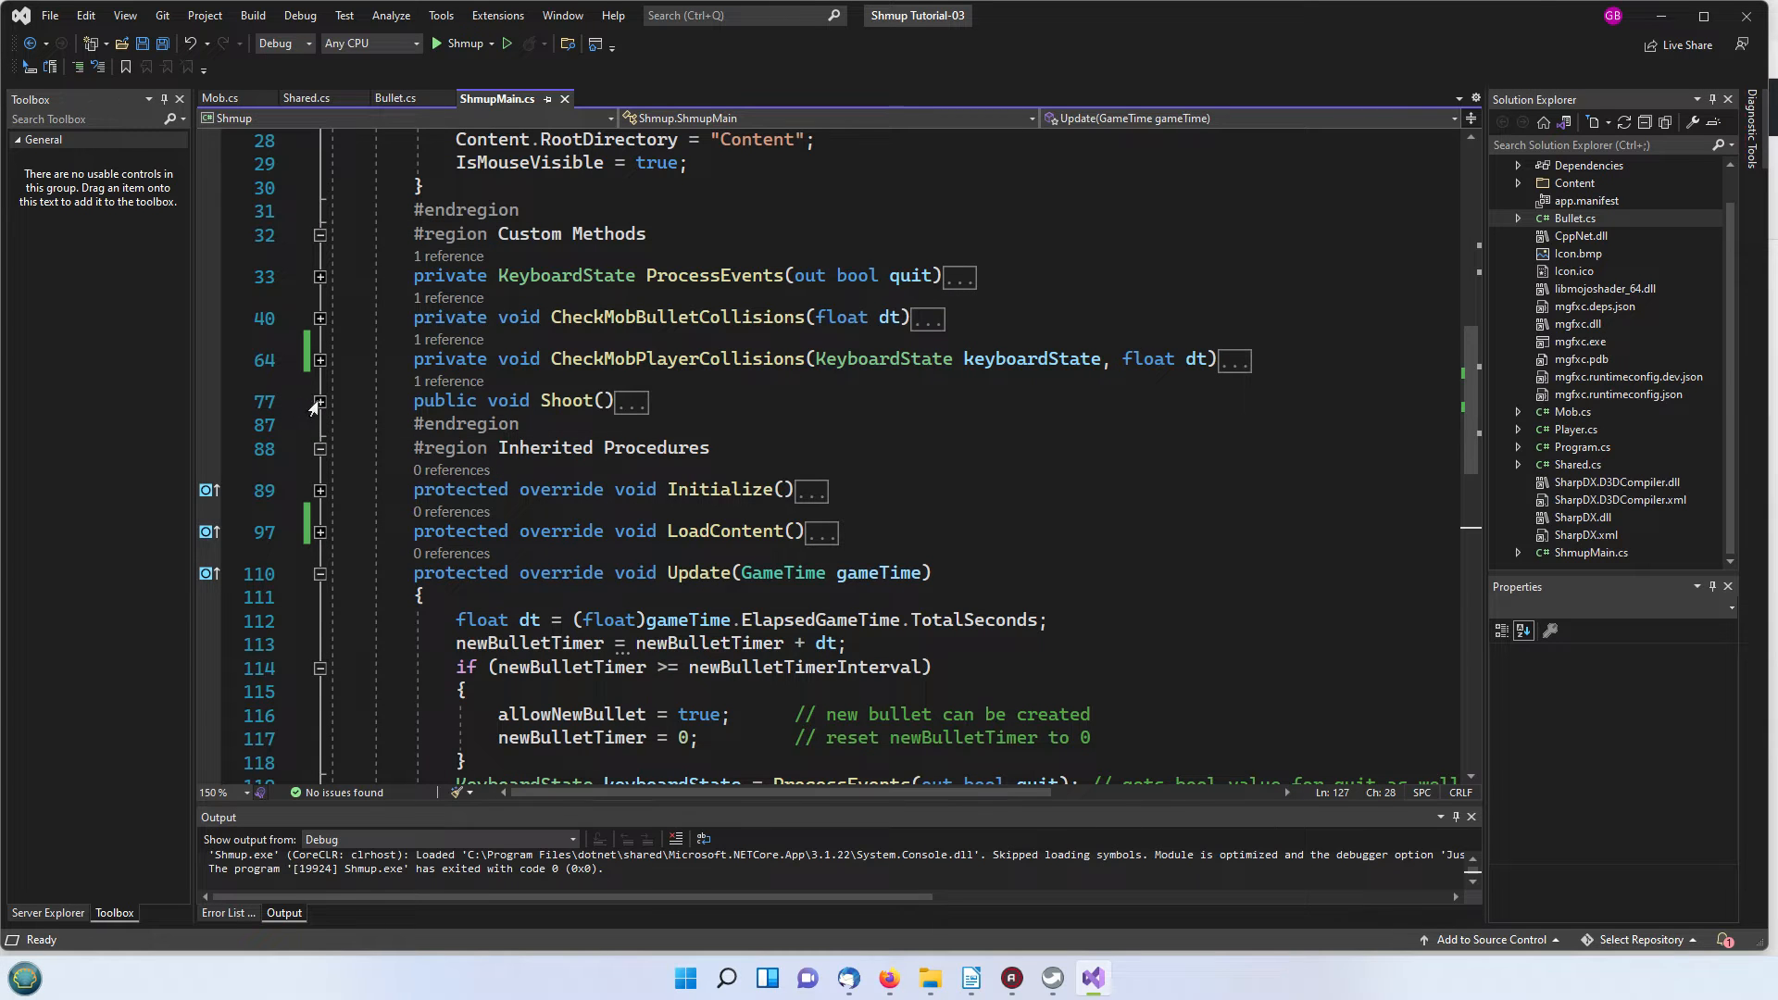
# Step: Expand Shoot to show the new Bullet added and timer reset, peeking at the Bullets list declaration
pyautogui.click(319, 402)
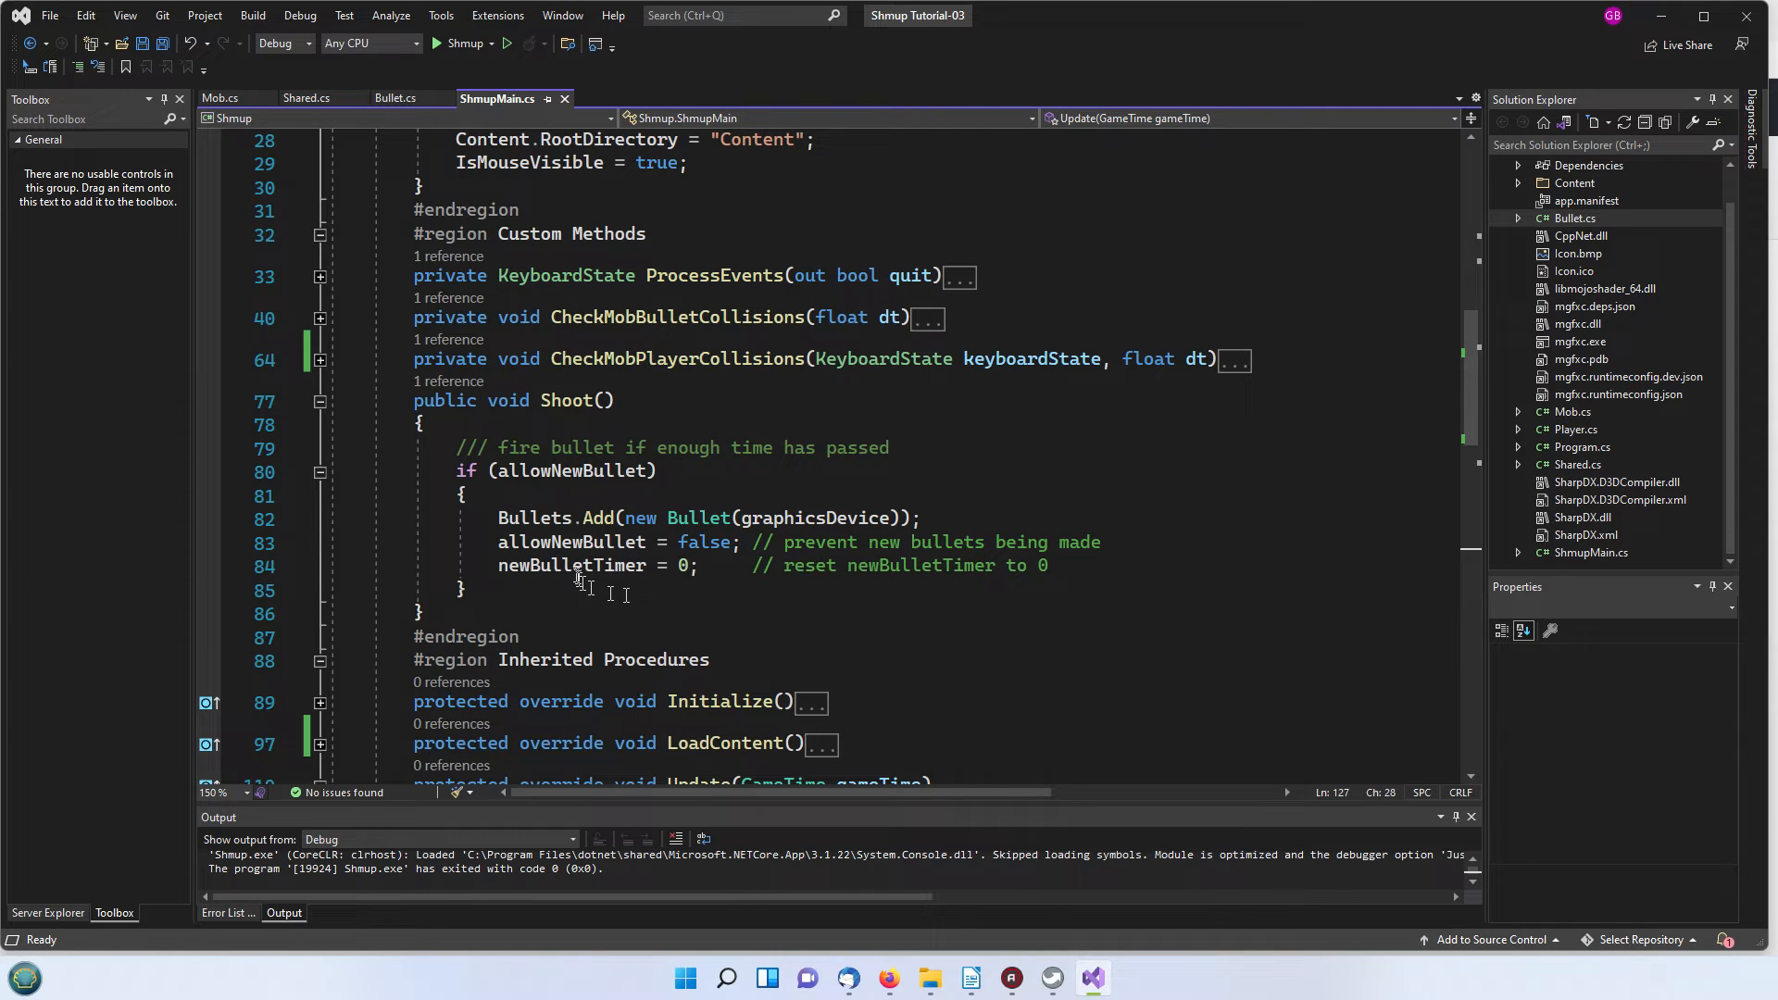
pyautogui.doubleClick(530, 518)
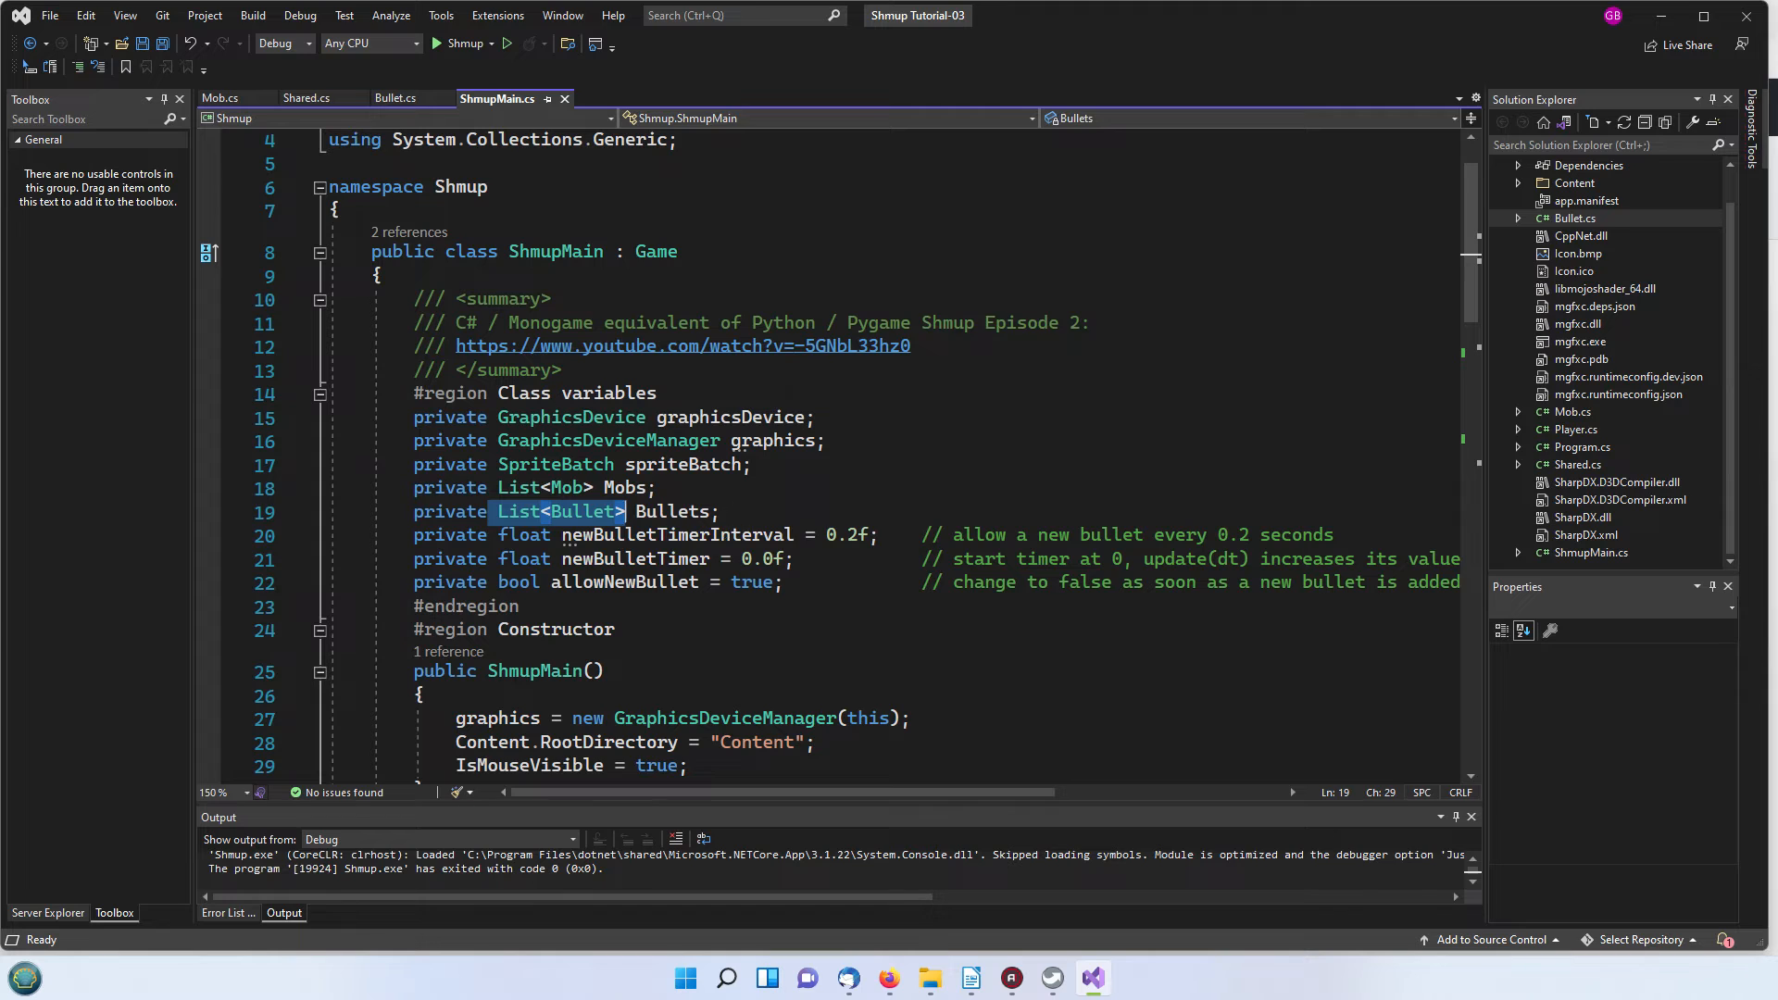
pyautogui.moveTo(385, 500)
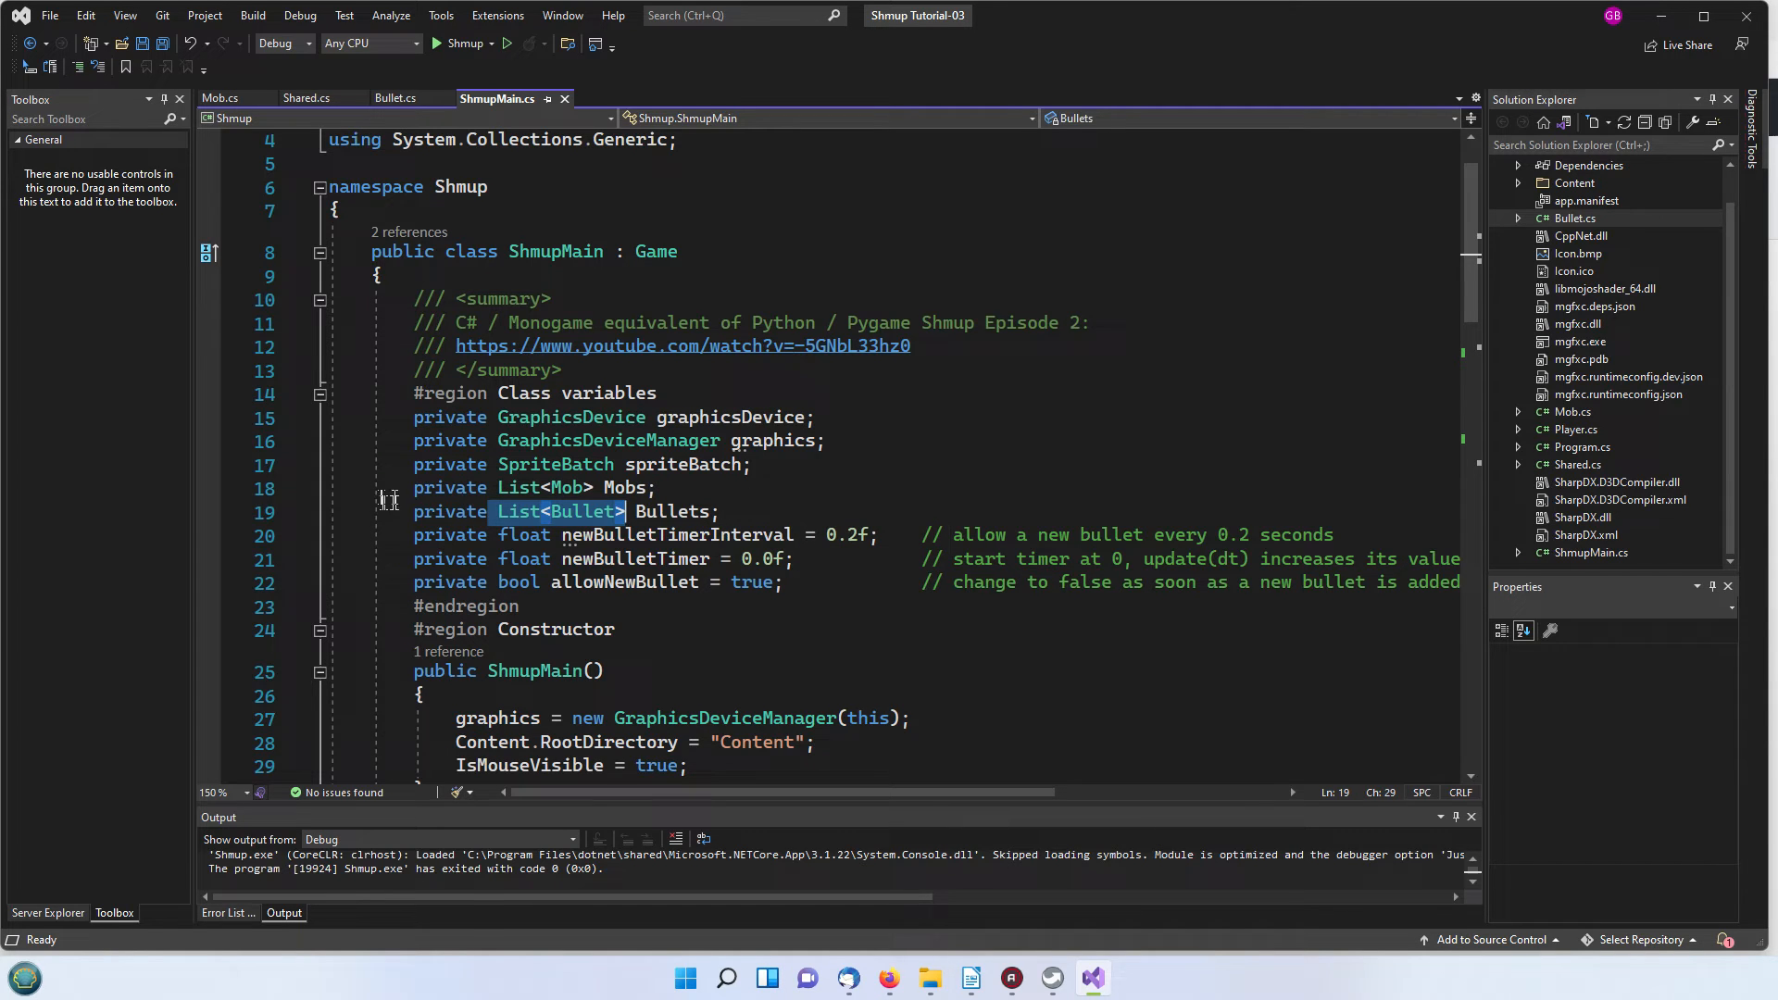
pyautogui.moveTo(724, 511)
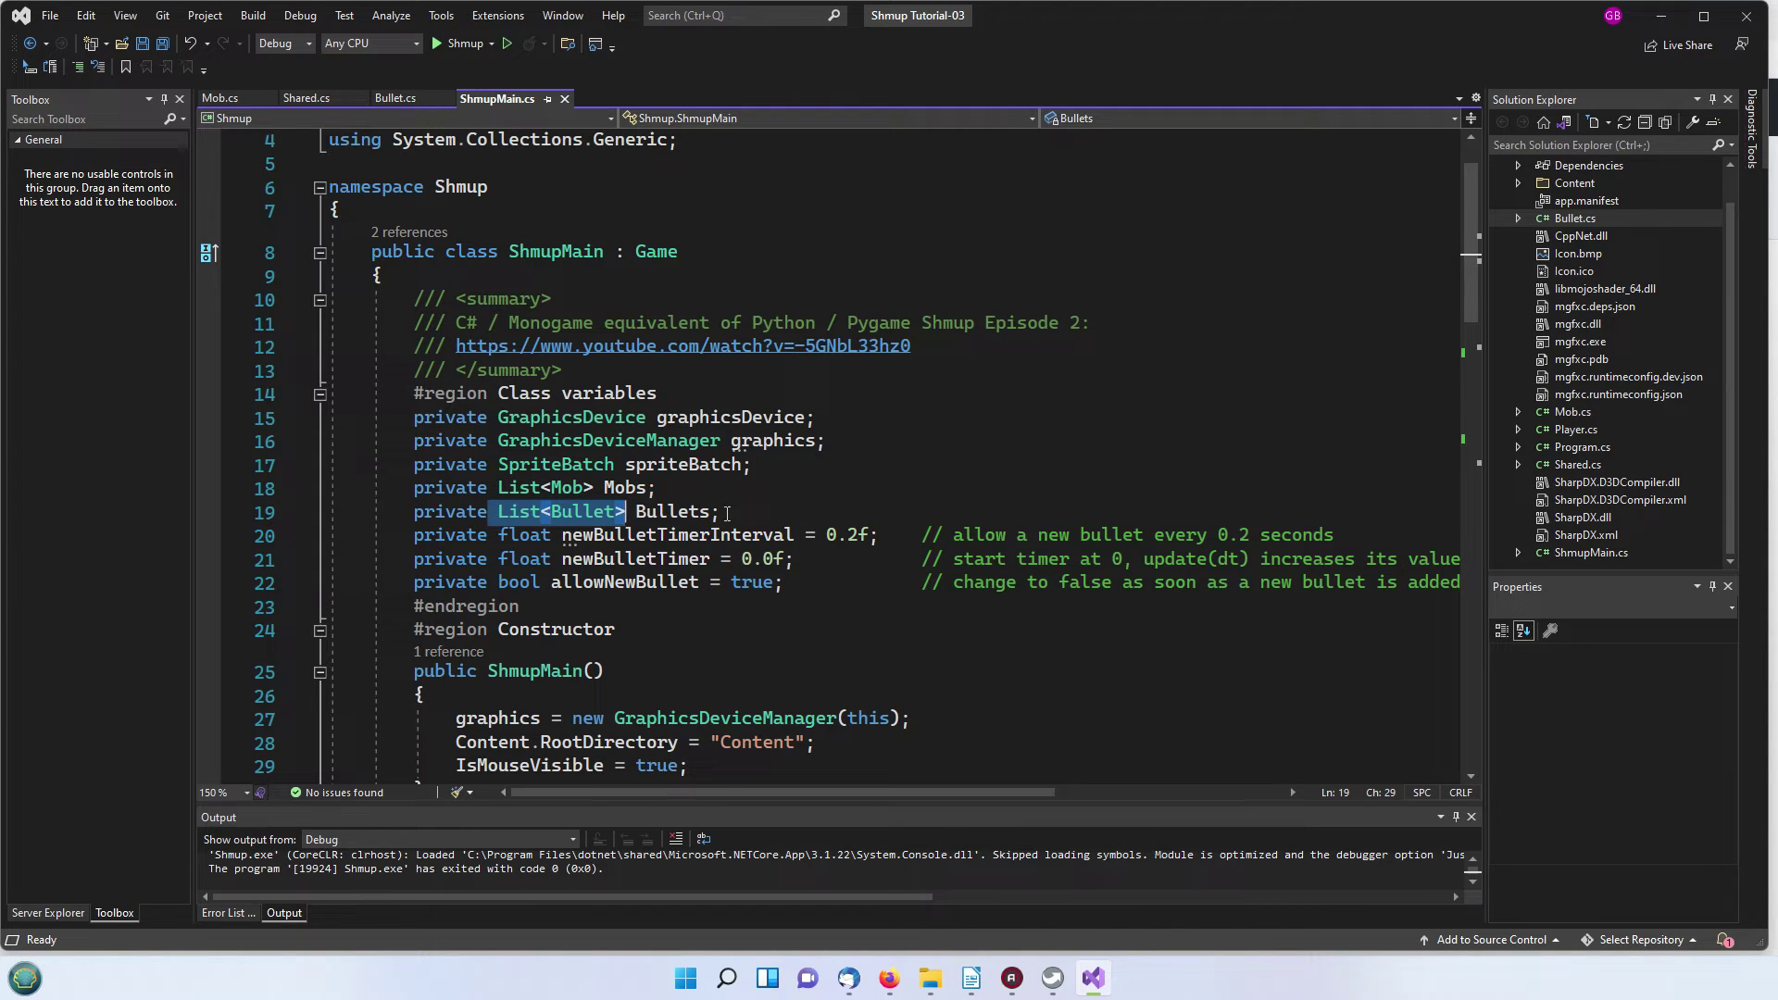
pyautogui.moveTo(728, 504)
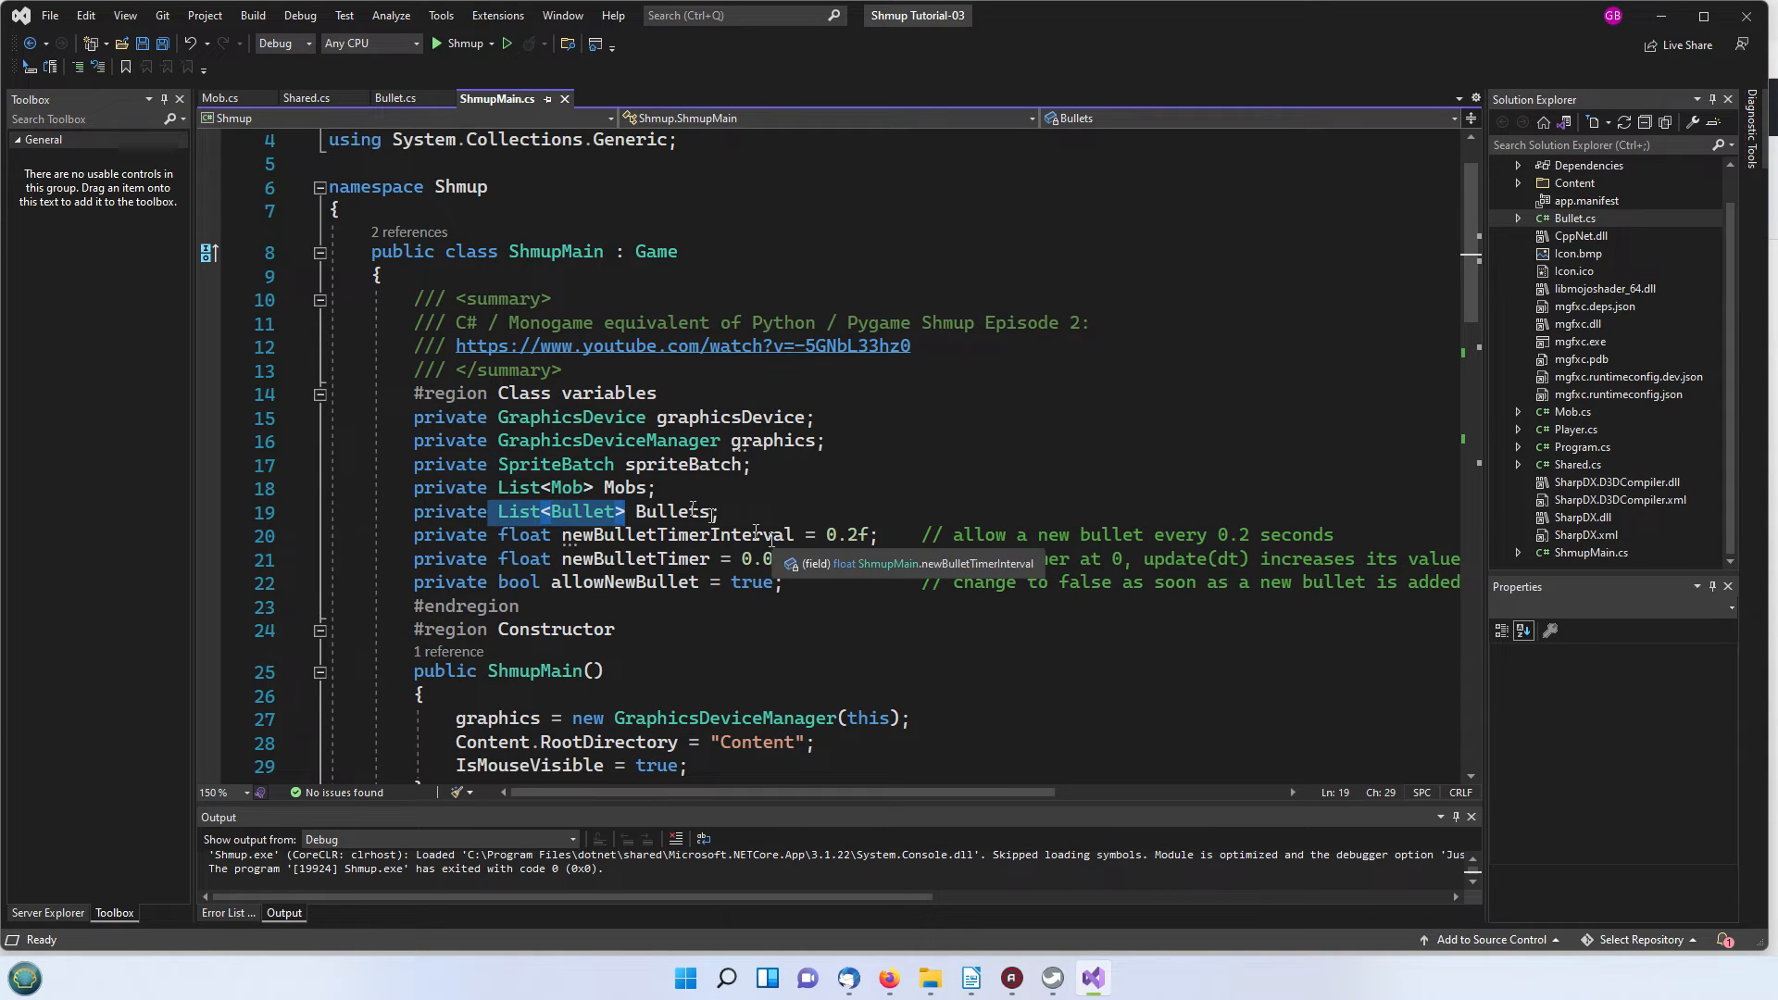
pyautogui.scroll(-3)
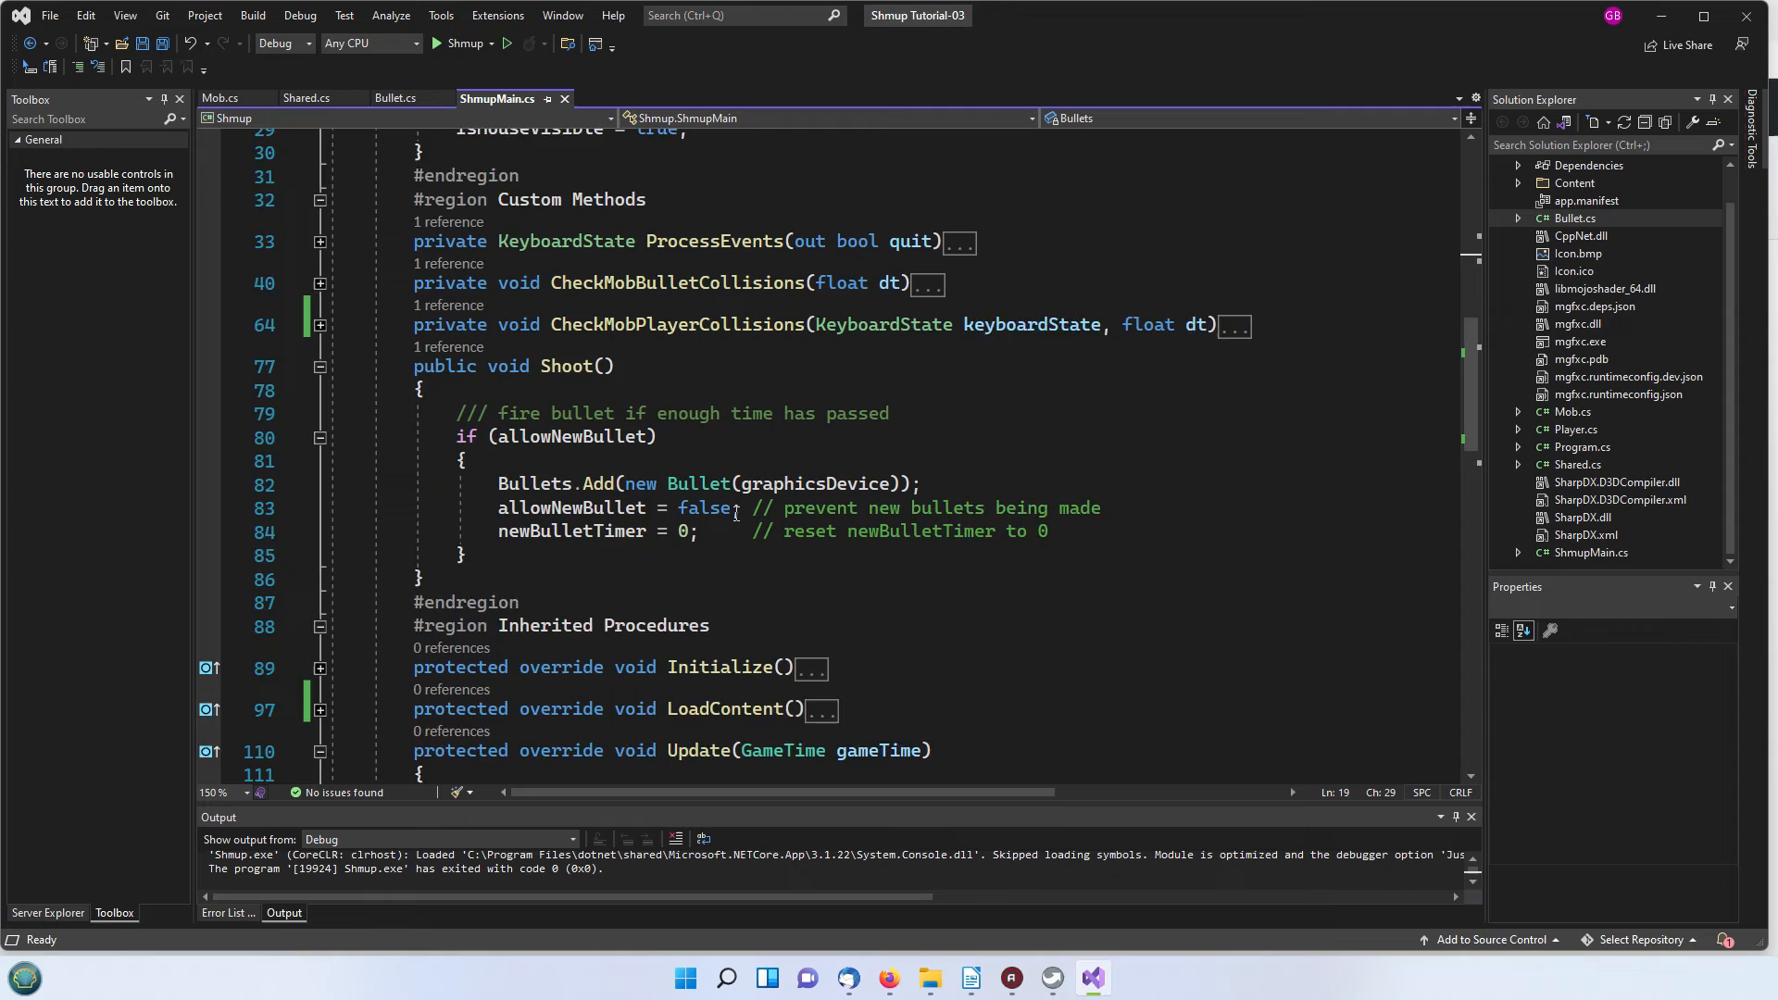
pyautogui.scroll(-3)
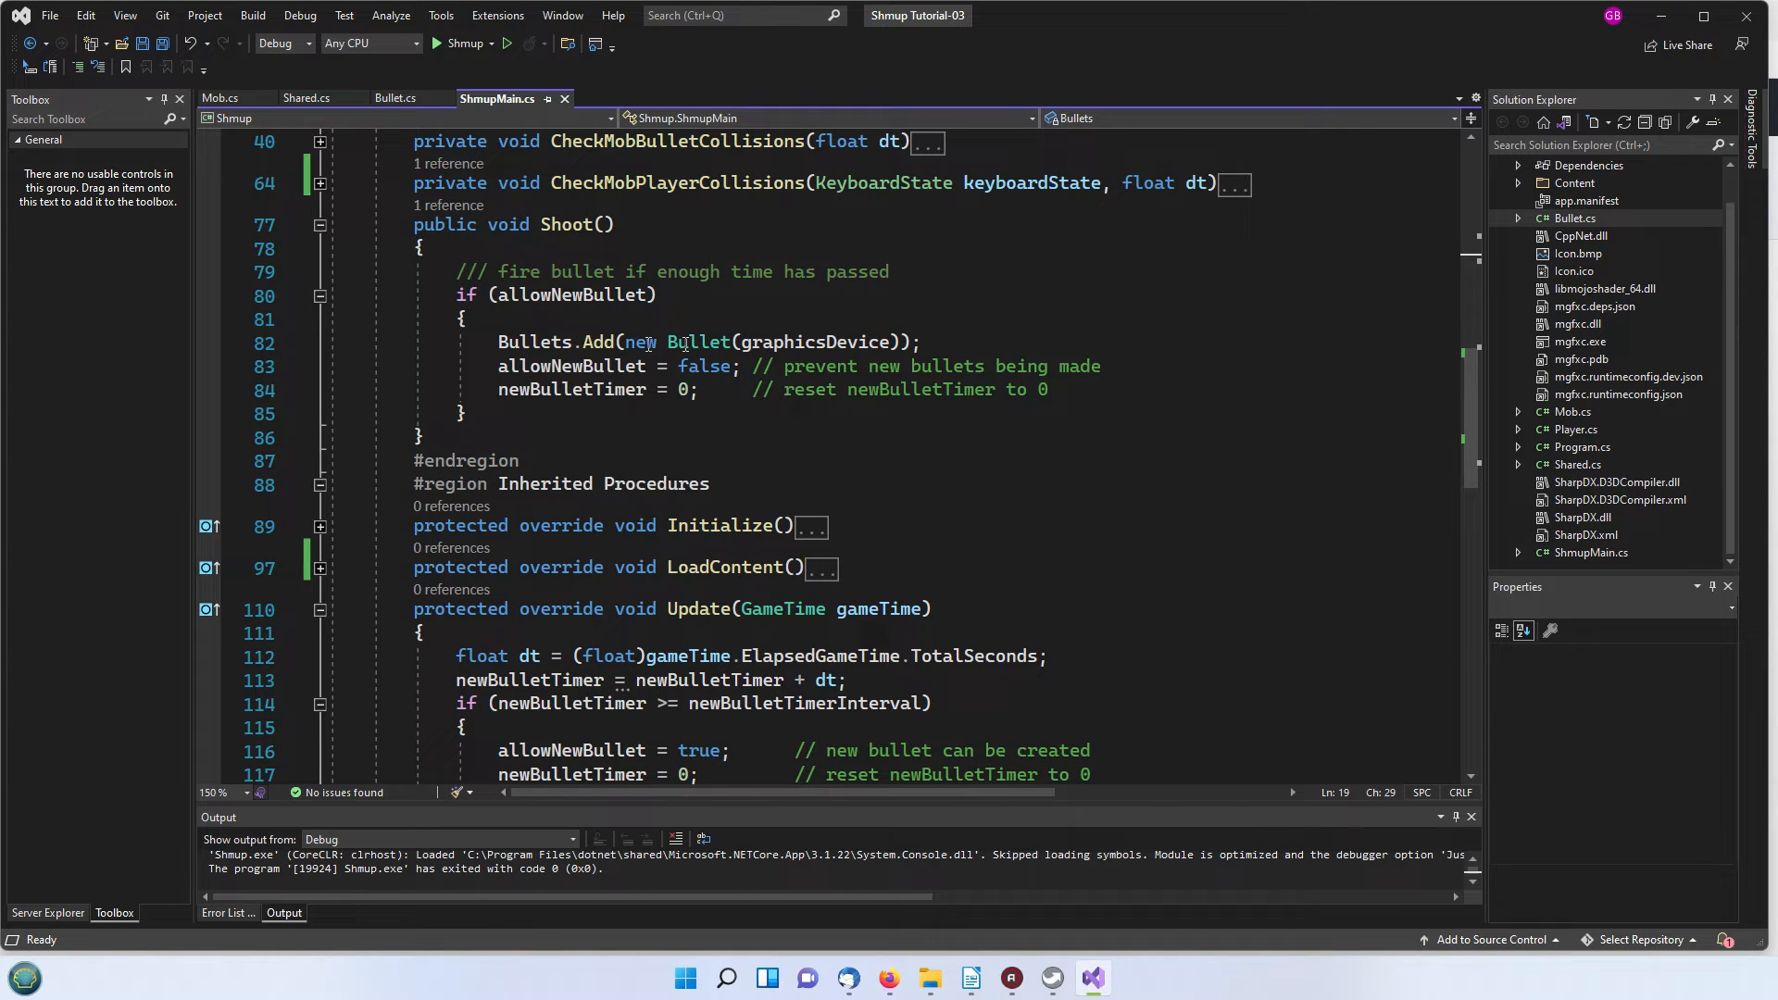
pyautogui.moveTo(694, 341)
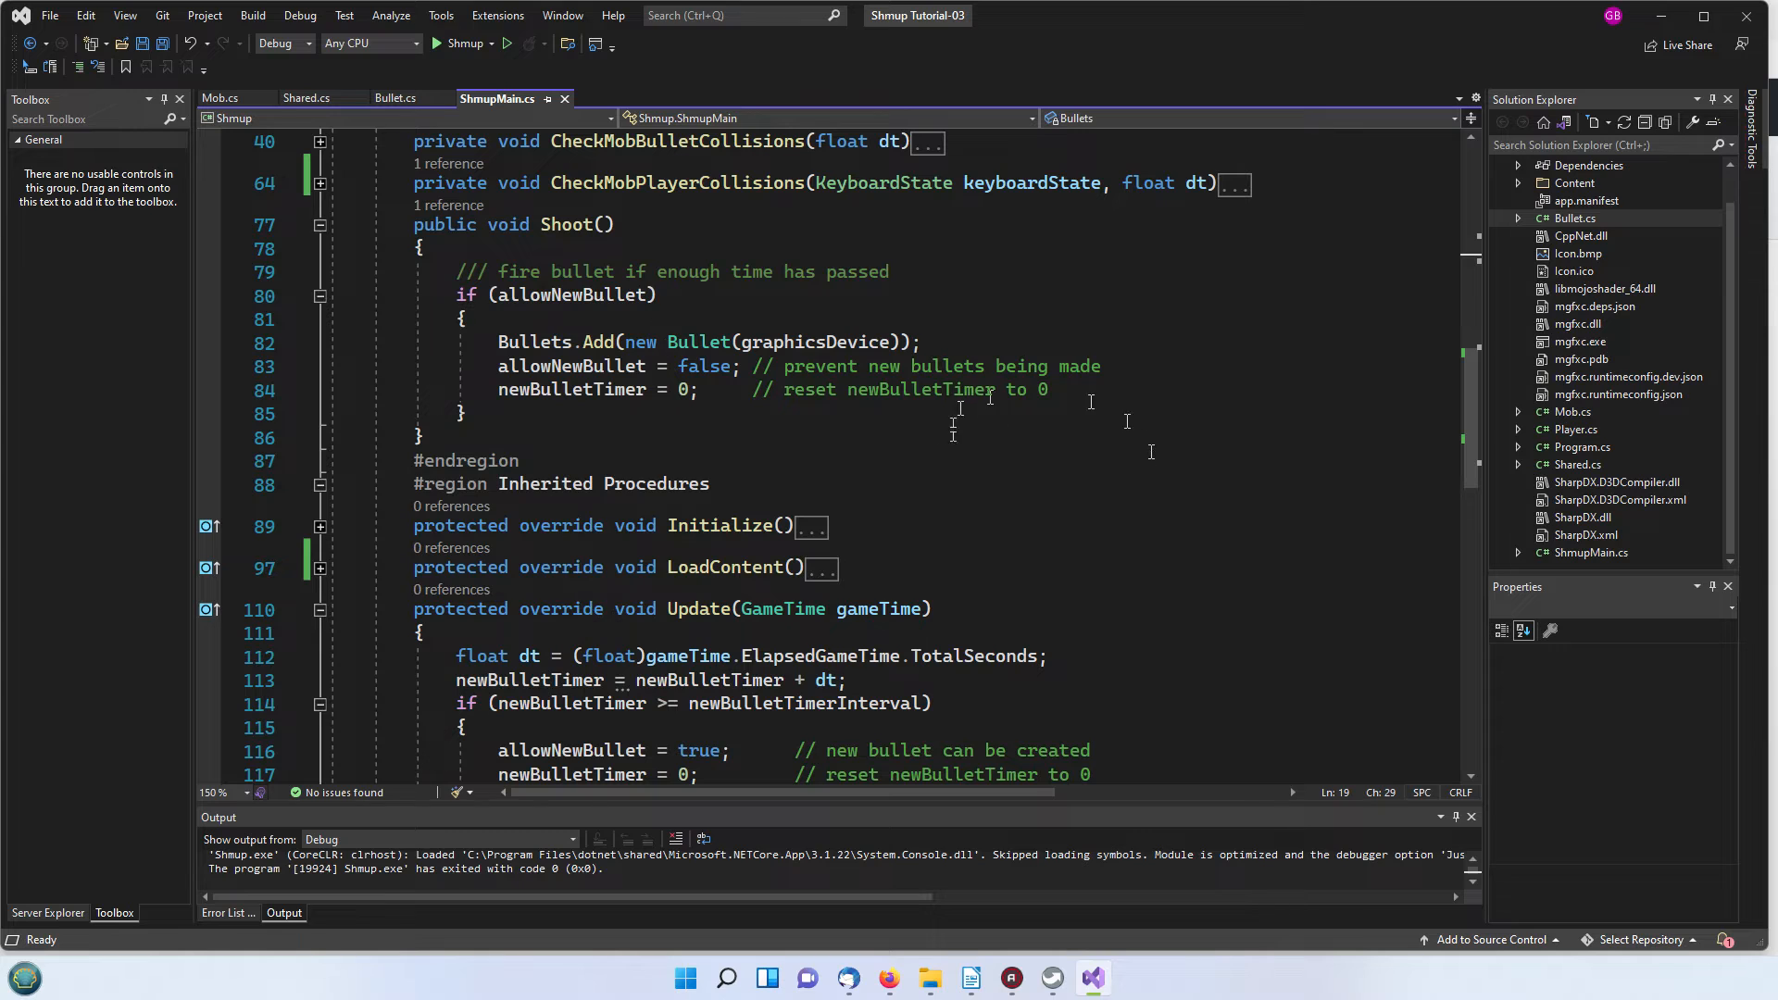
pyautogui.moveTo(1546, 456)
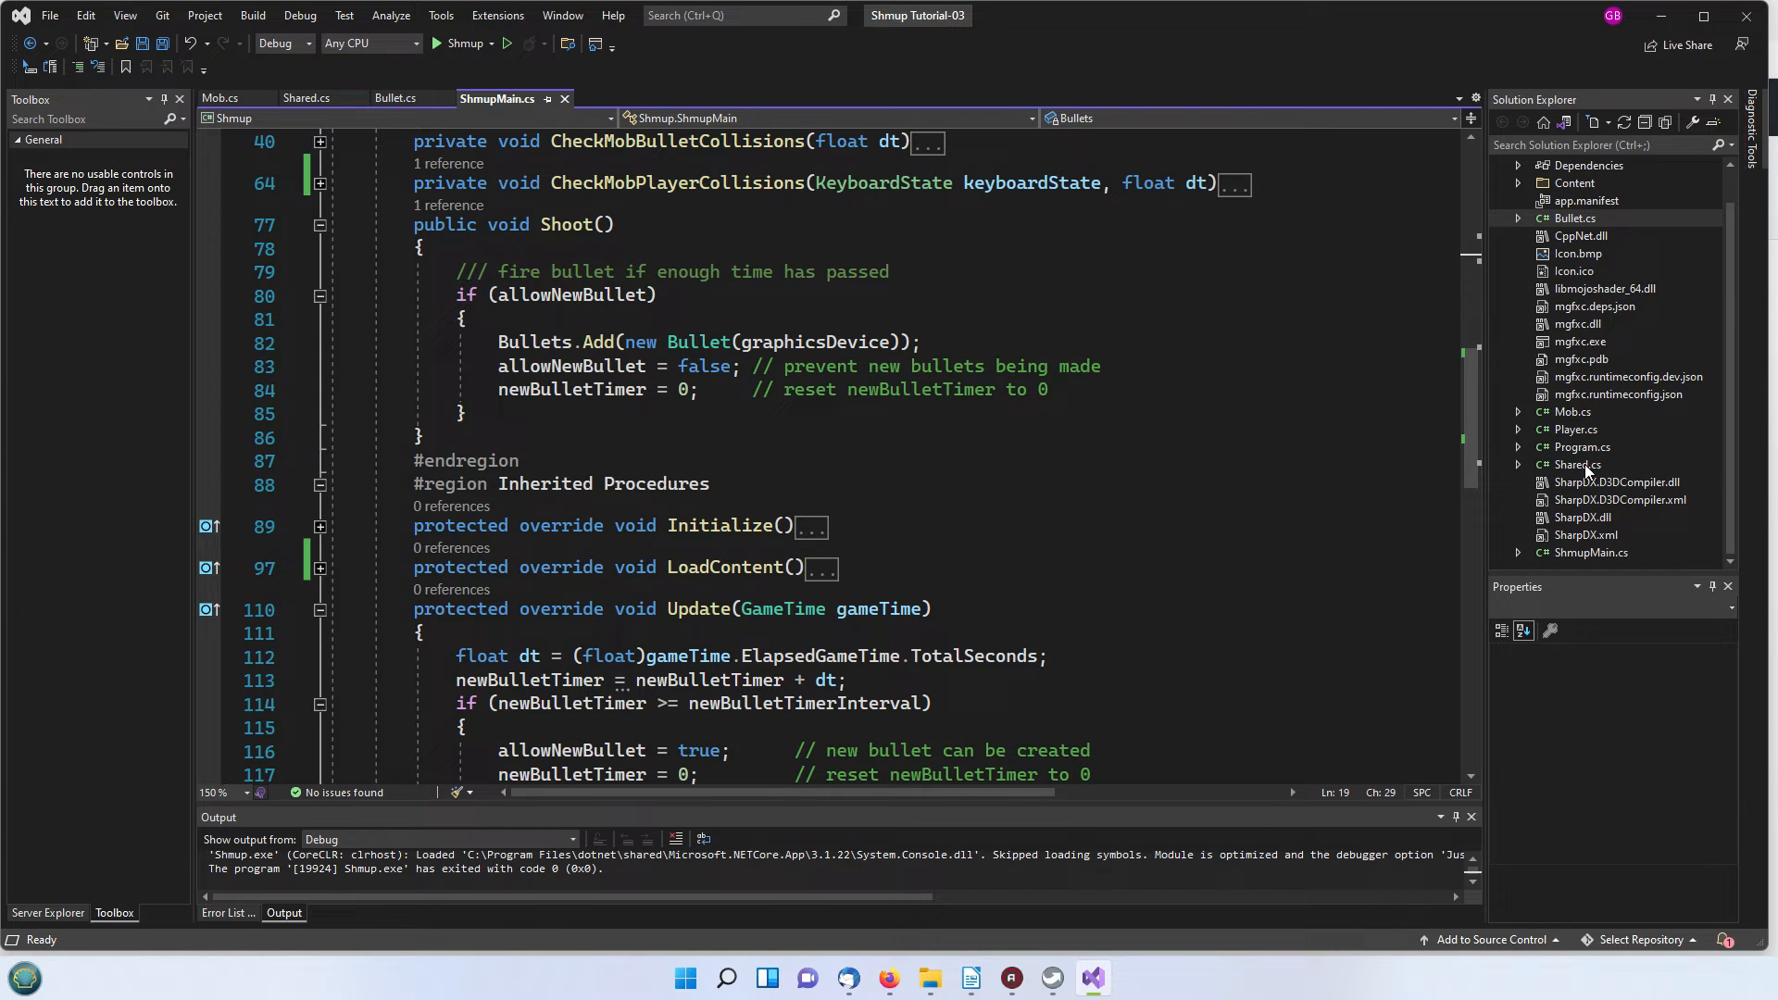
pyautogui.moveTo(1570, 429)
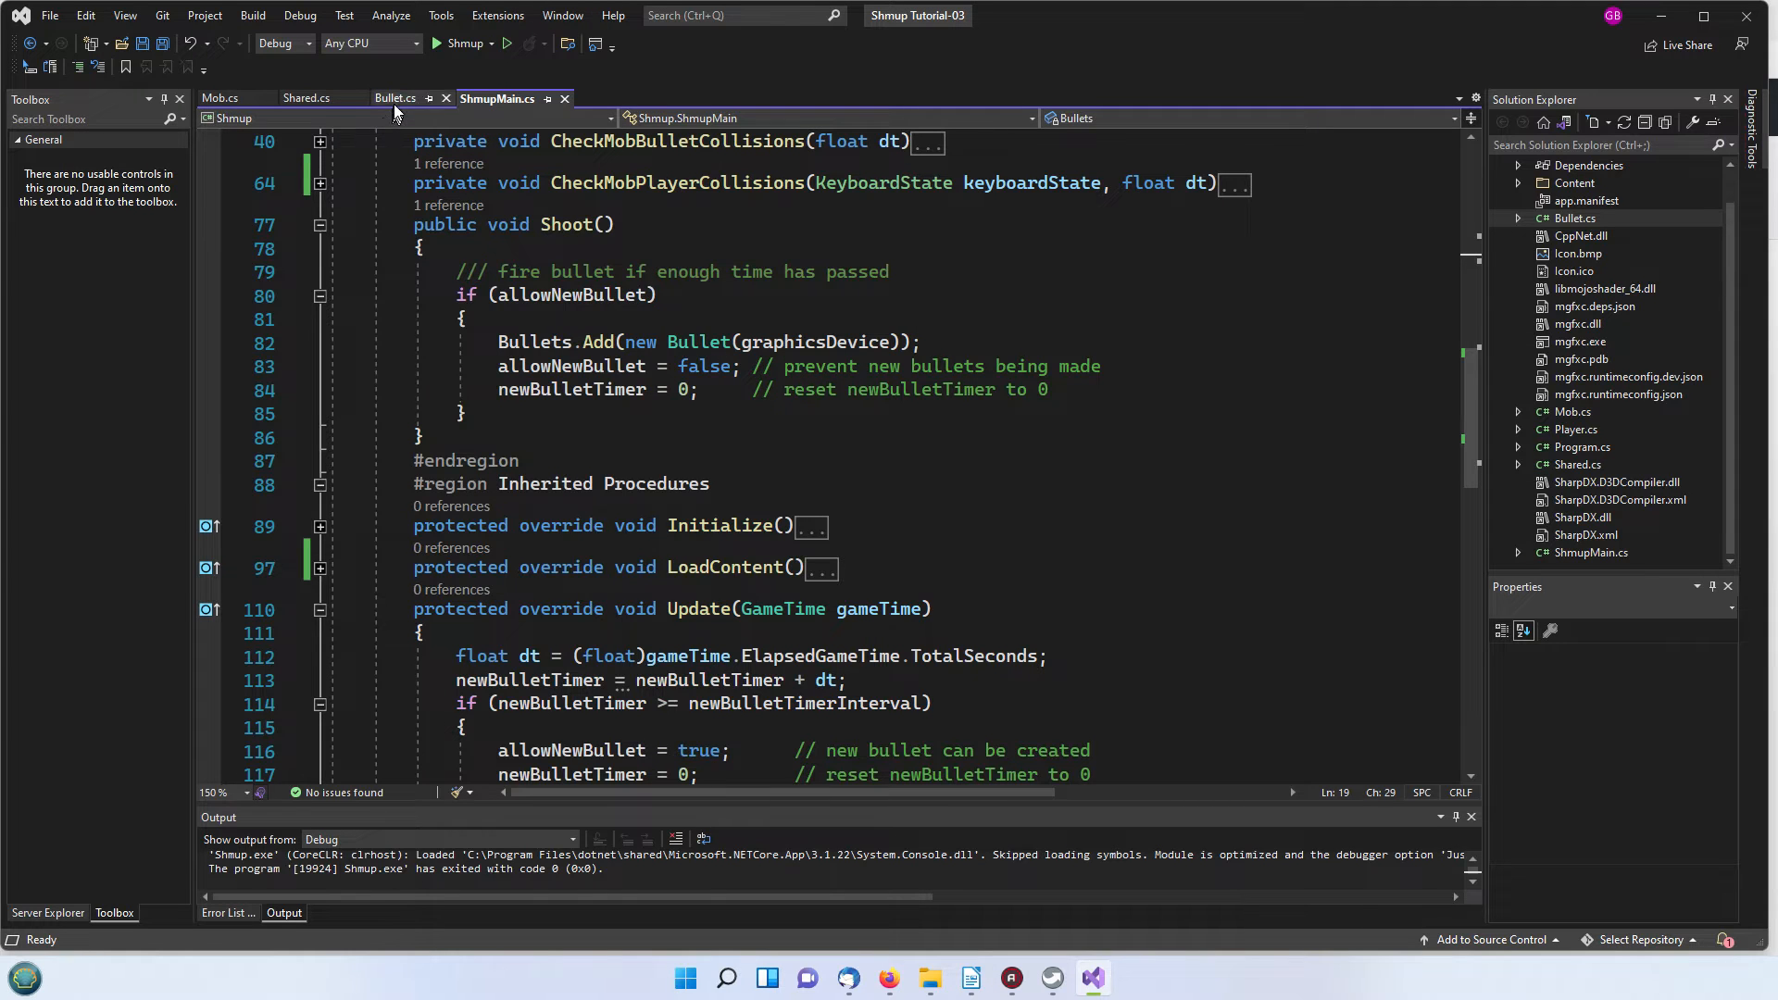
# Step: Show Bullet.cs and highlight Vector2 in the constructor's starting-position line
pyautogui.click(394, 98)
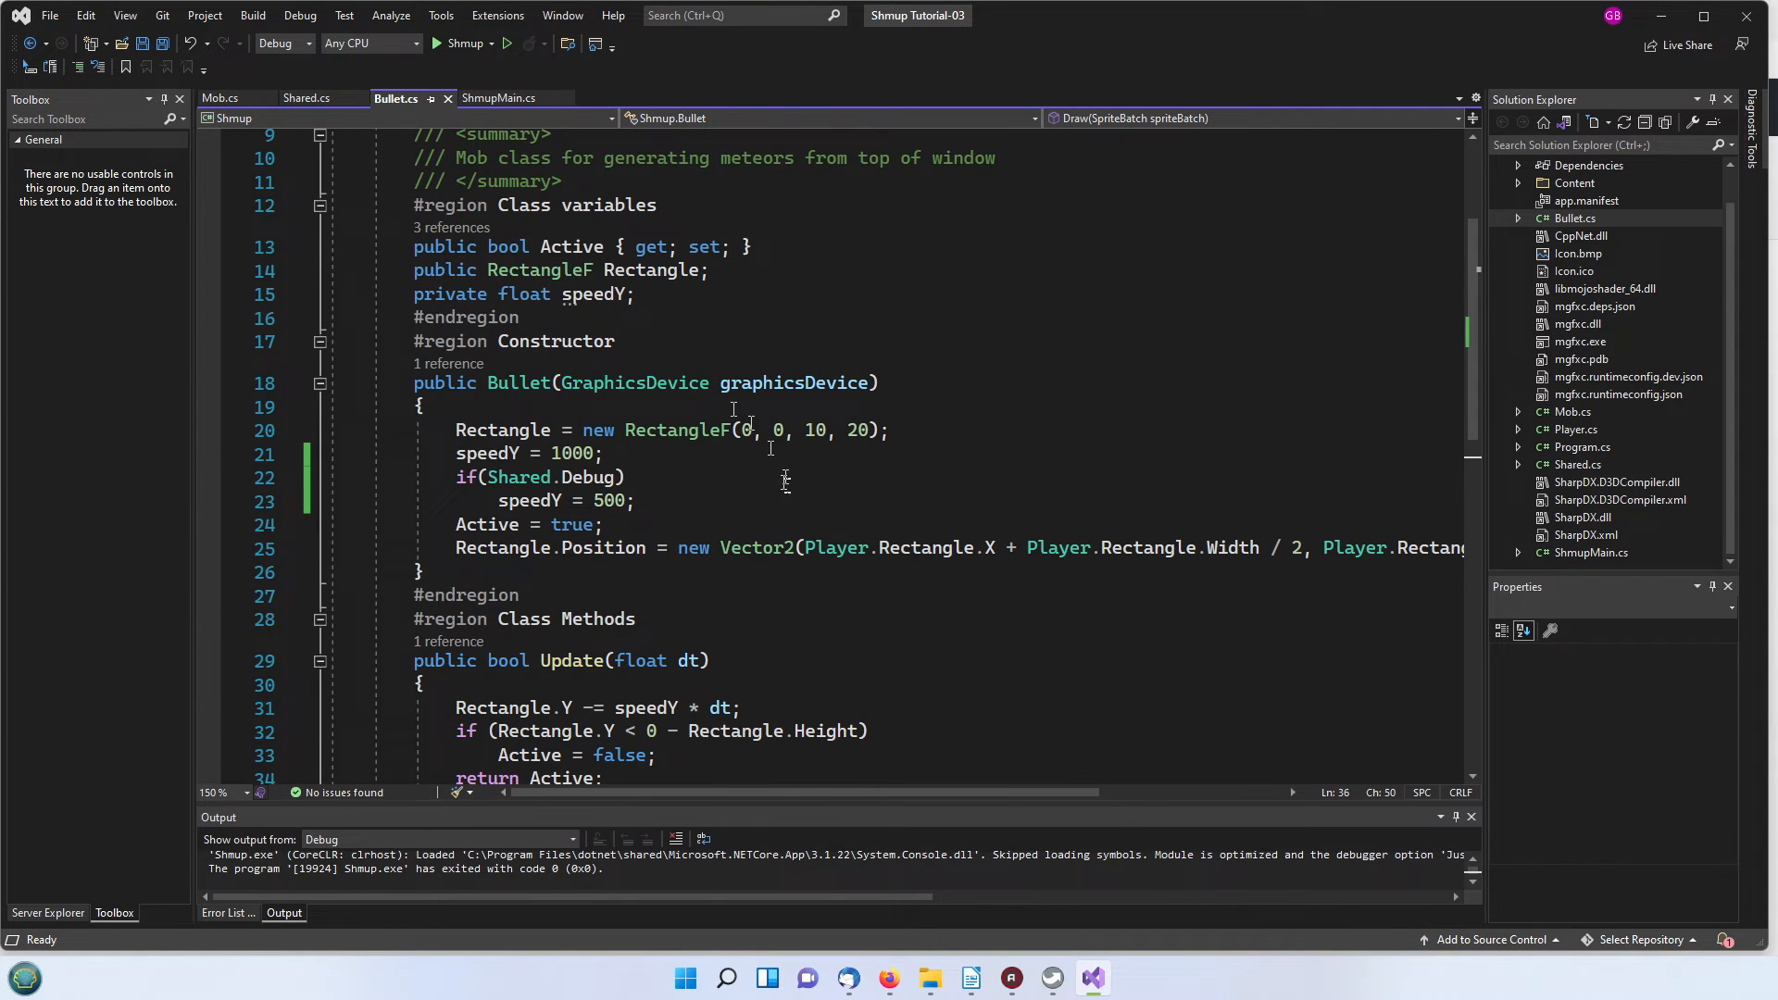
pyautogui.doubleClick(837, 548)
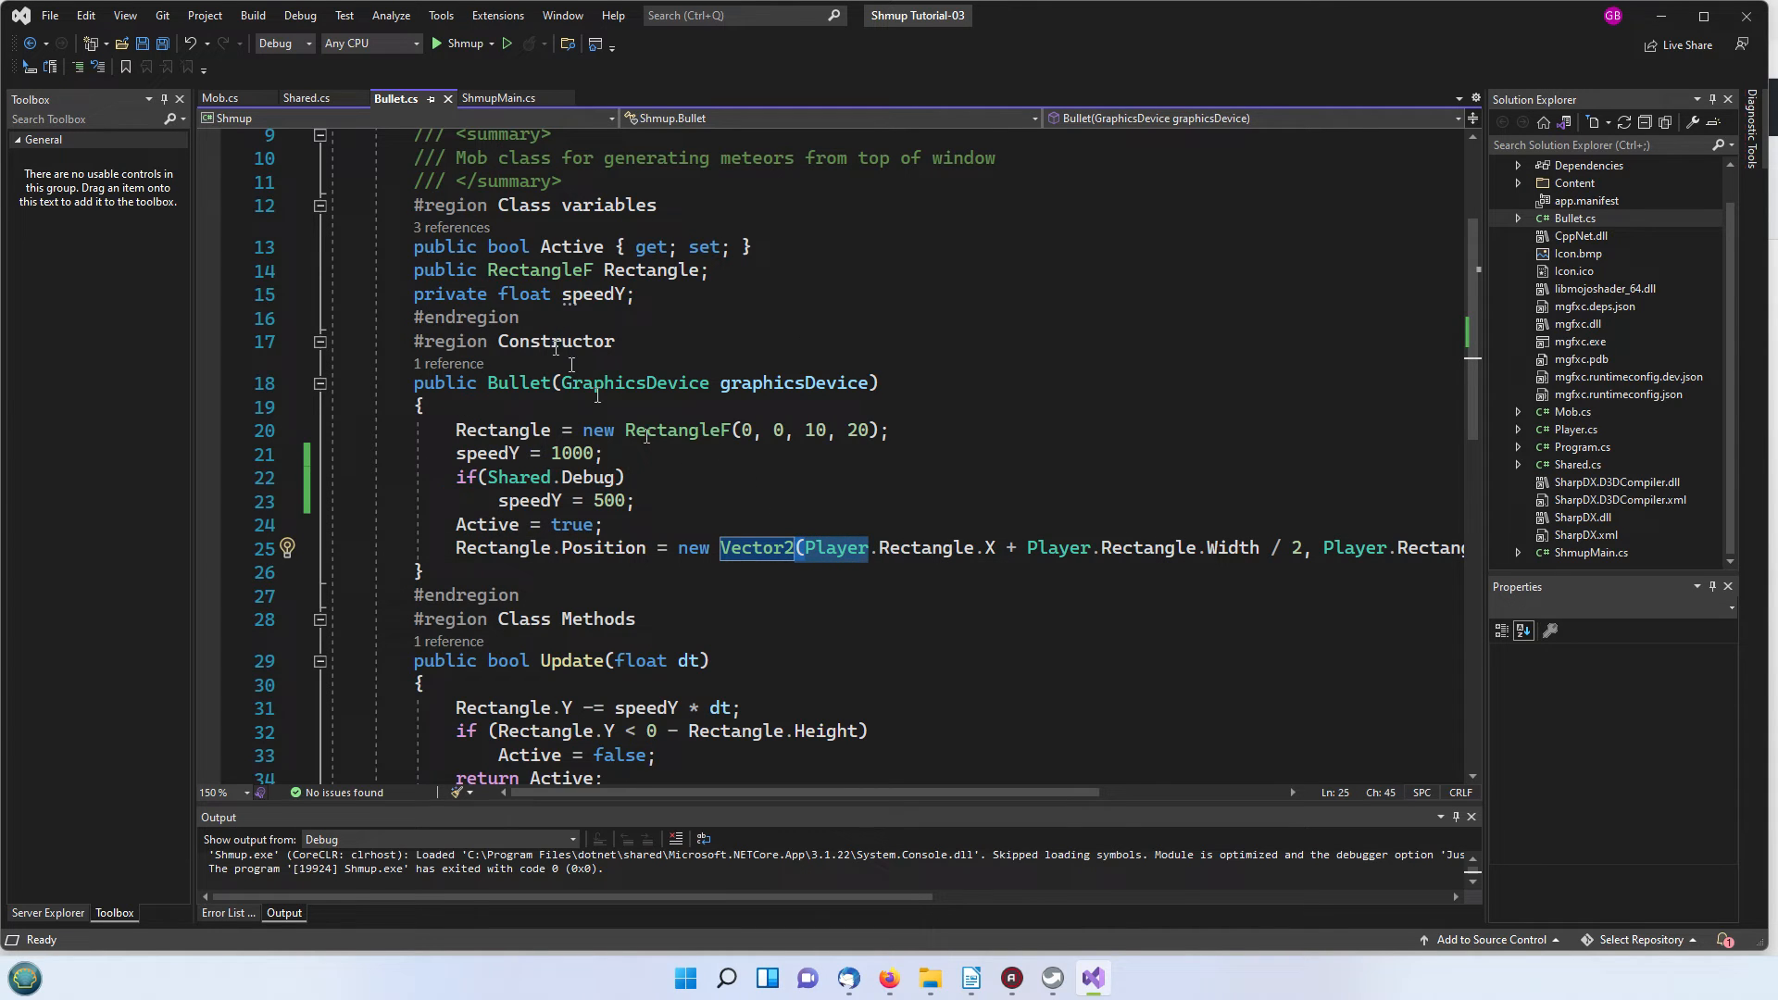
pyautogui.moveTo(1316, 574)
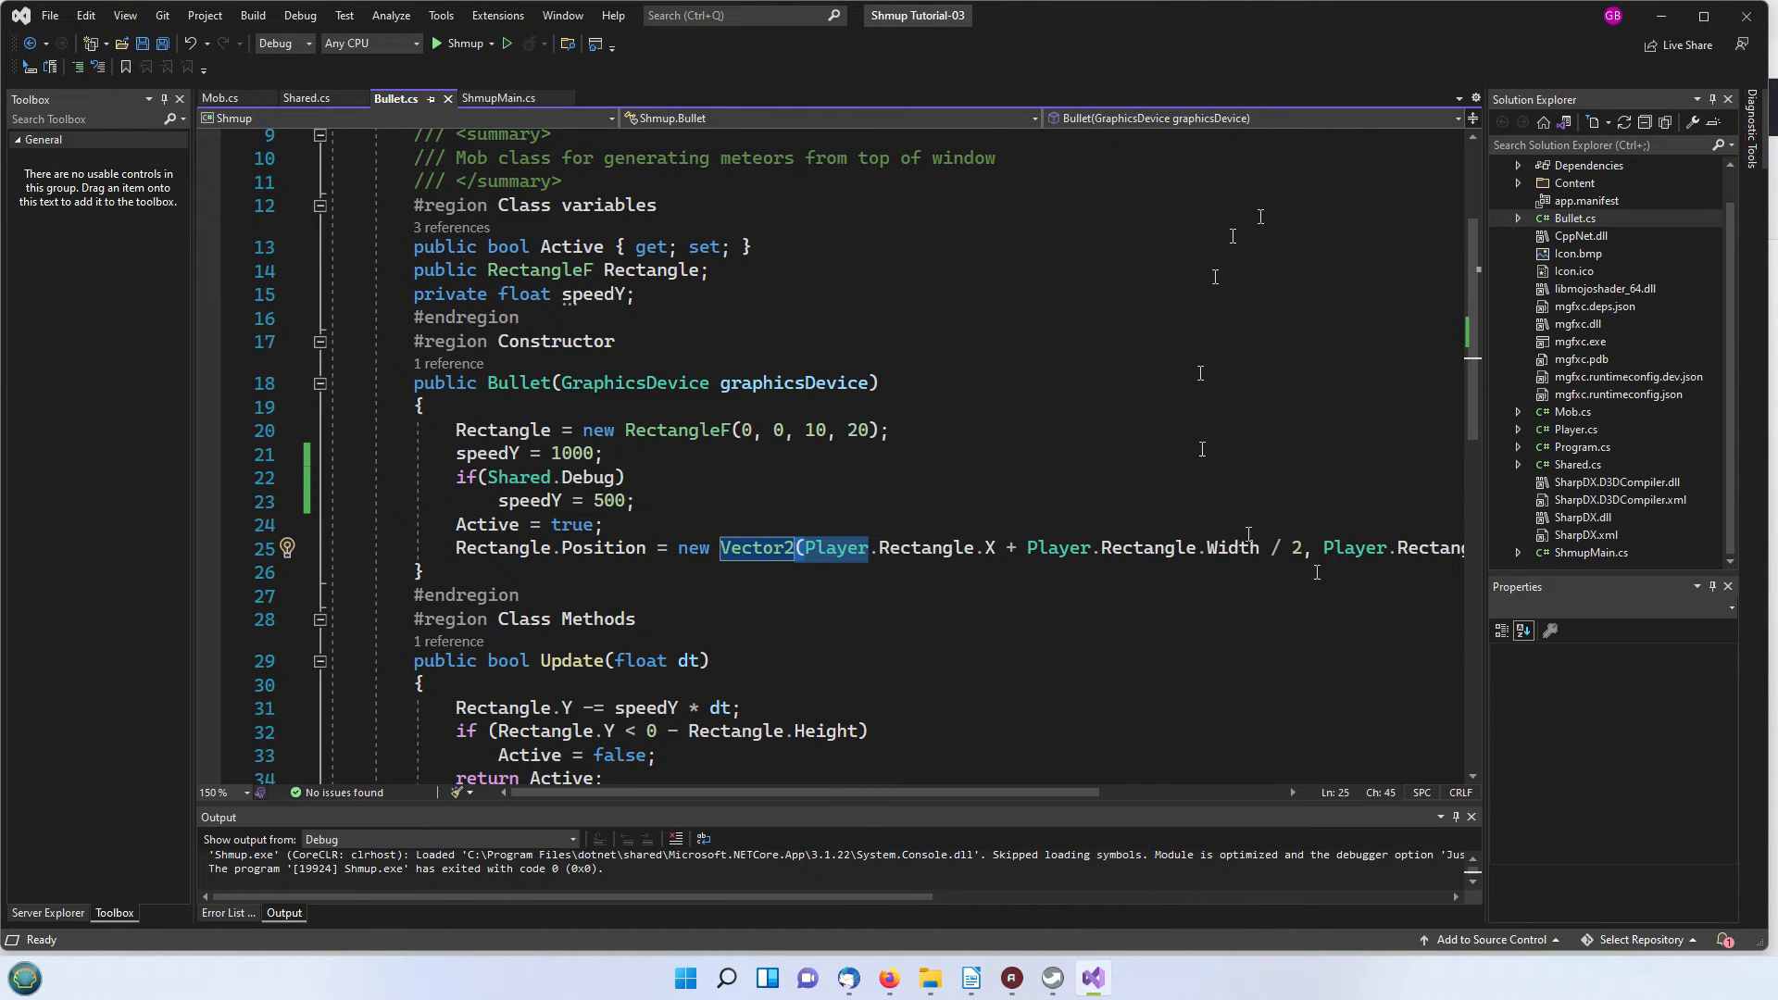
pyautogui.moveTo(1655, 522)
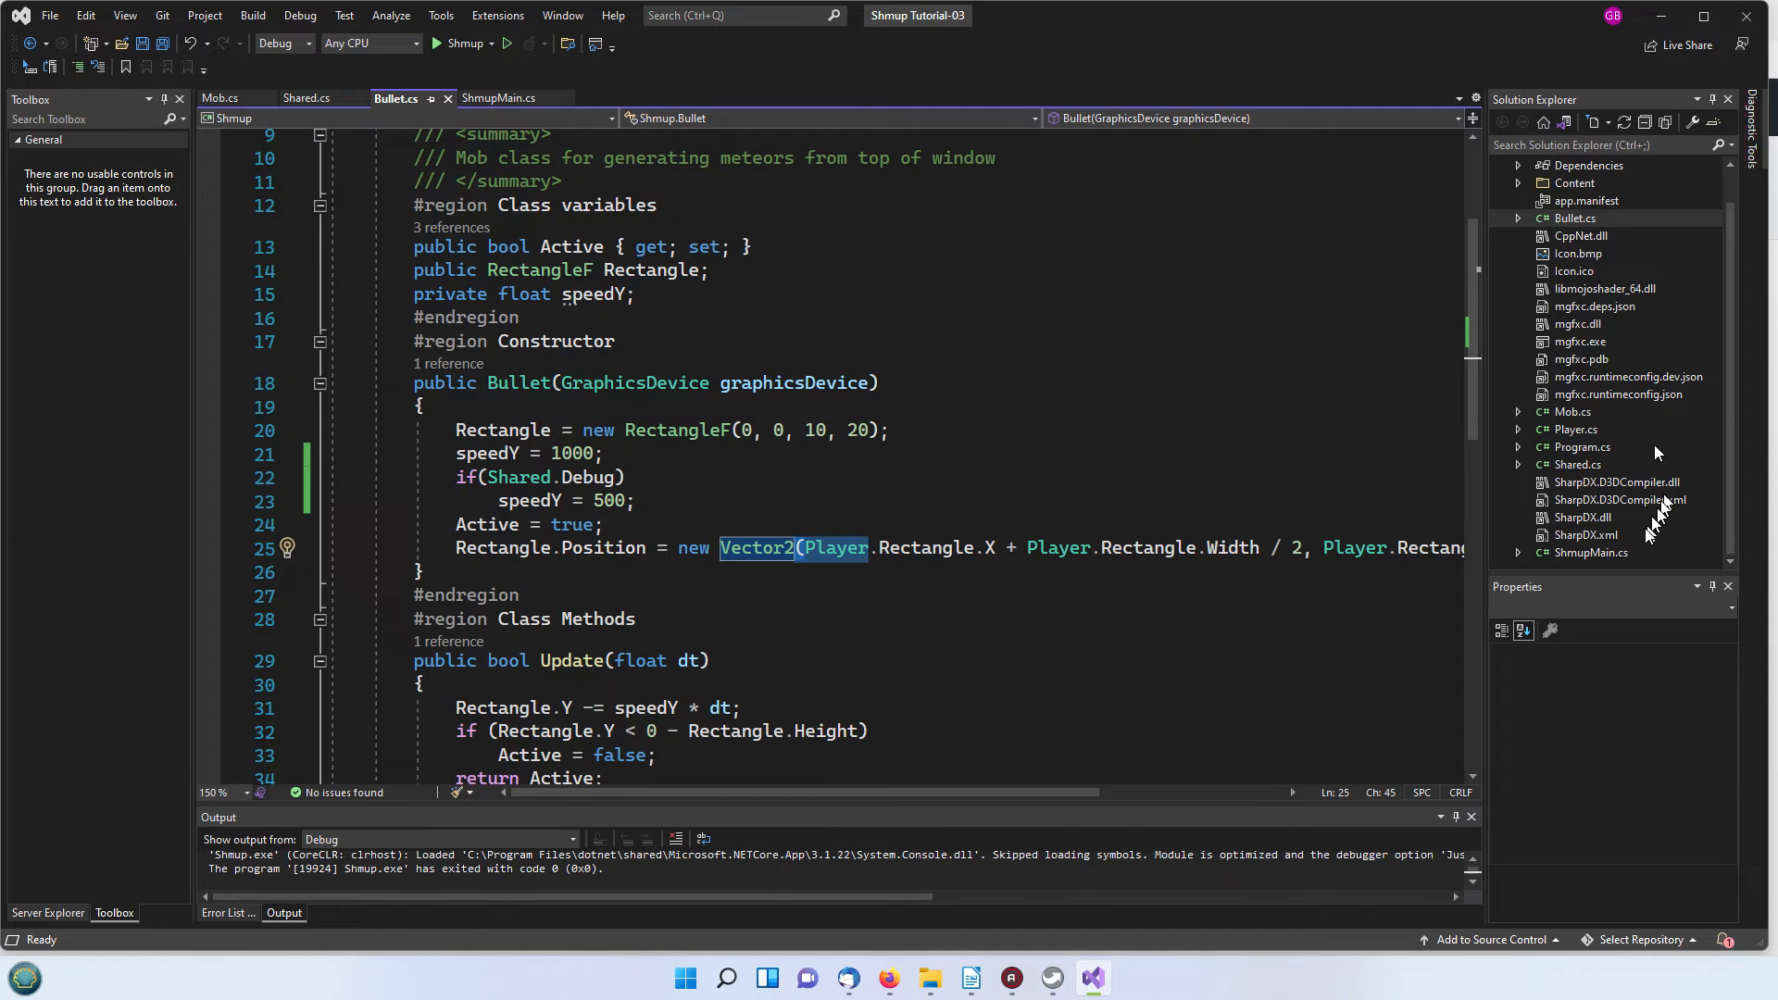
pyautogui.moveTo(1582, 446)
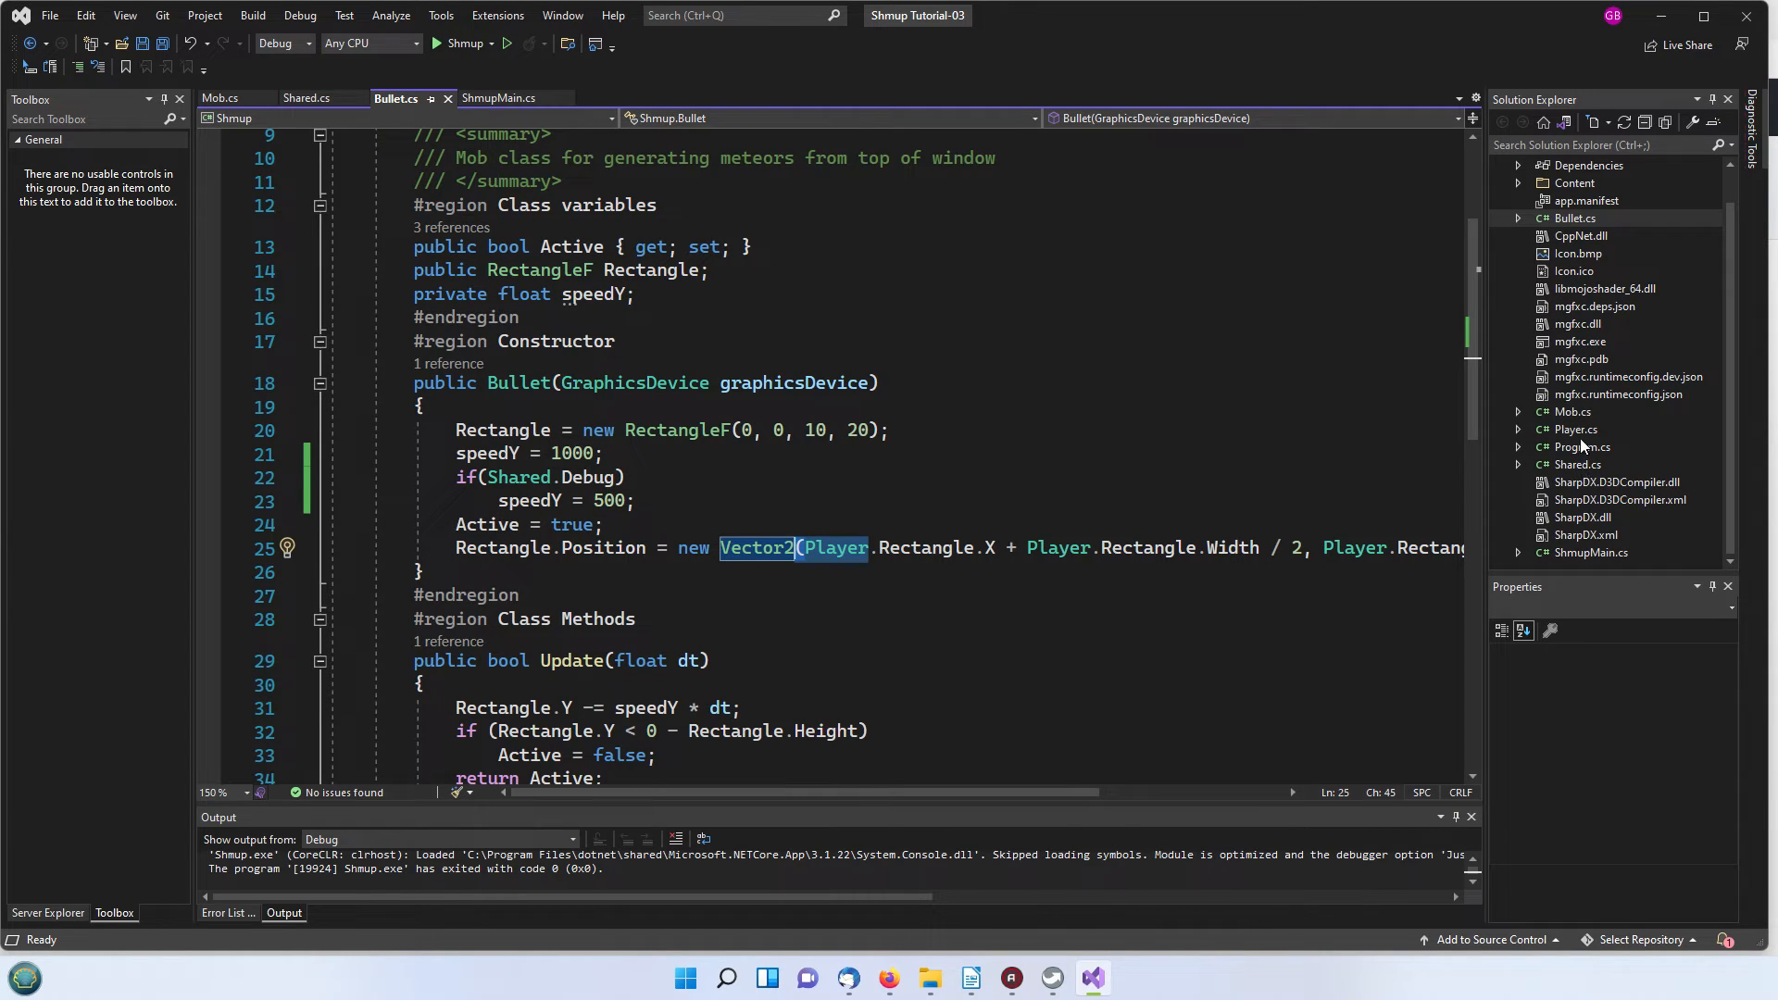
pyautogui.moveTo(918, 493)
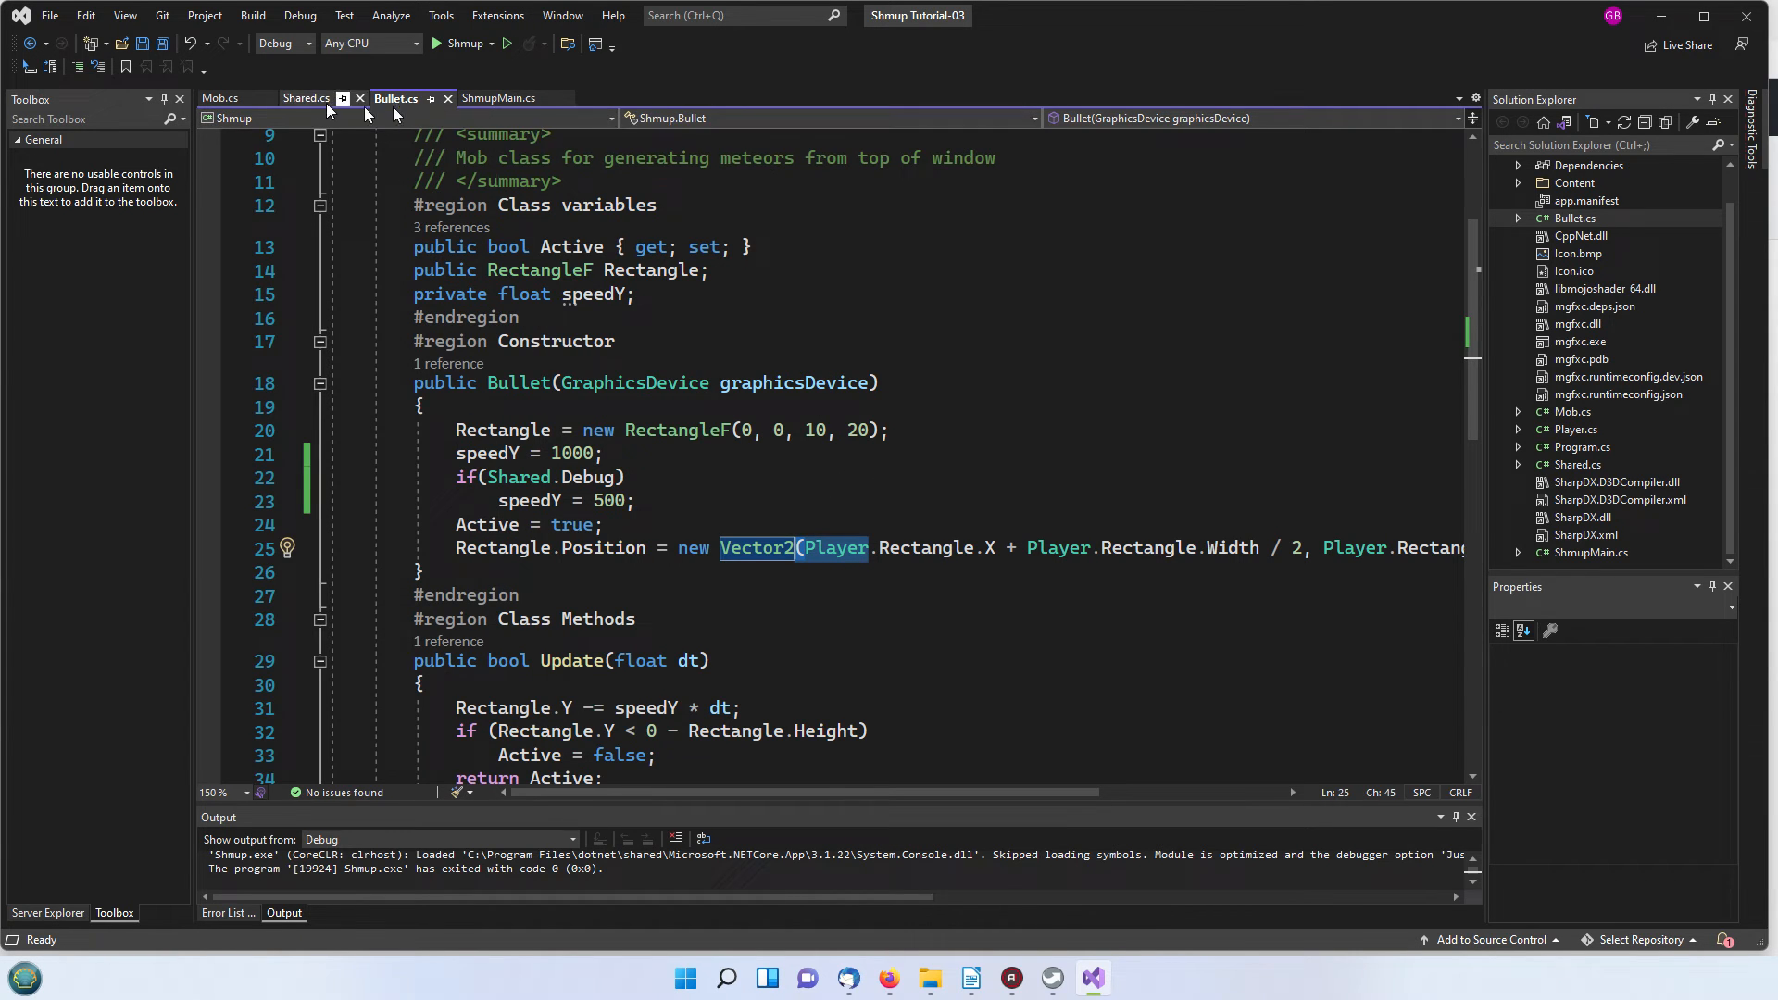
pyautogui.moveTo(223, 98)
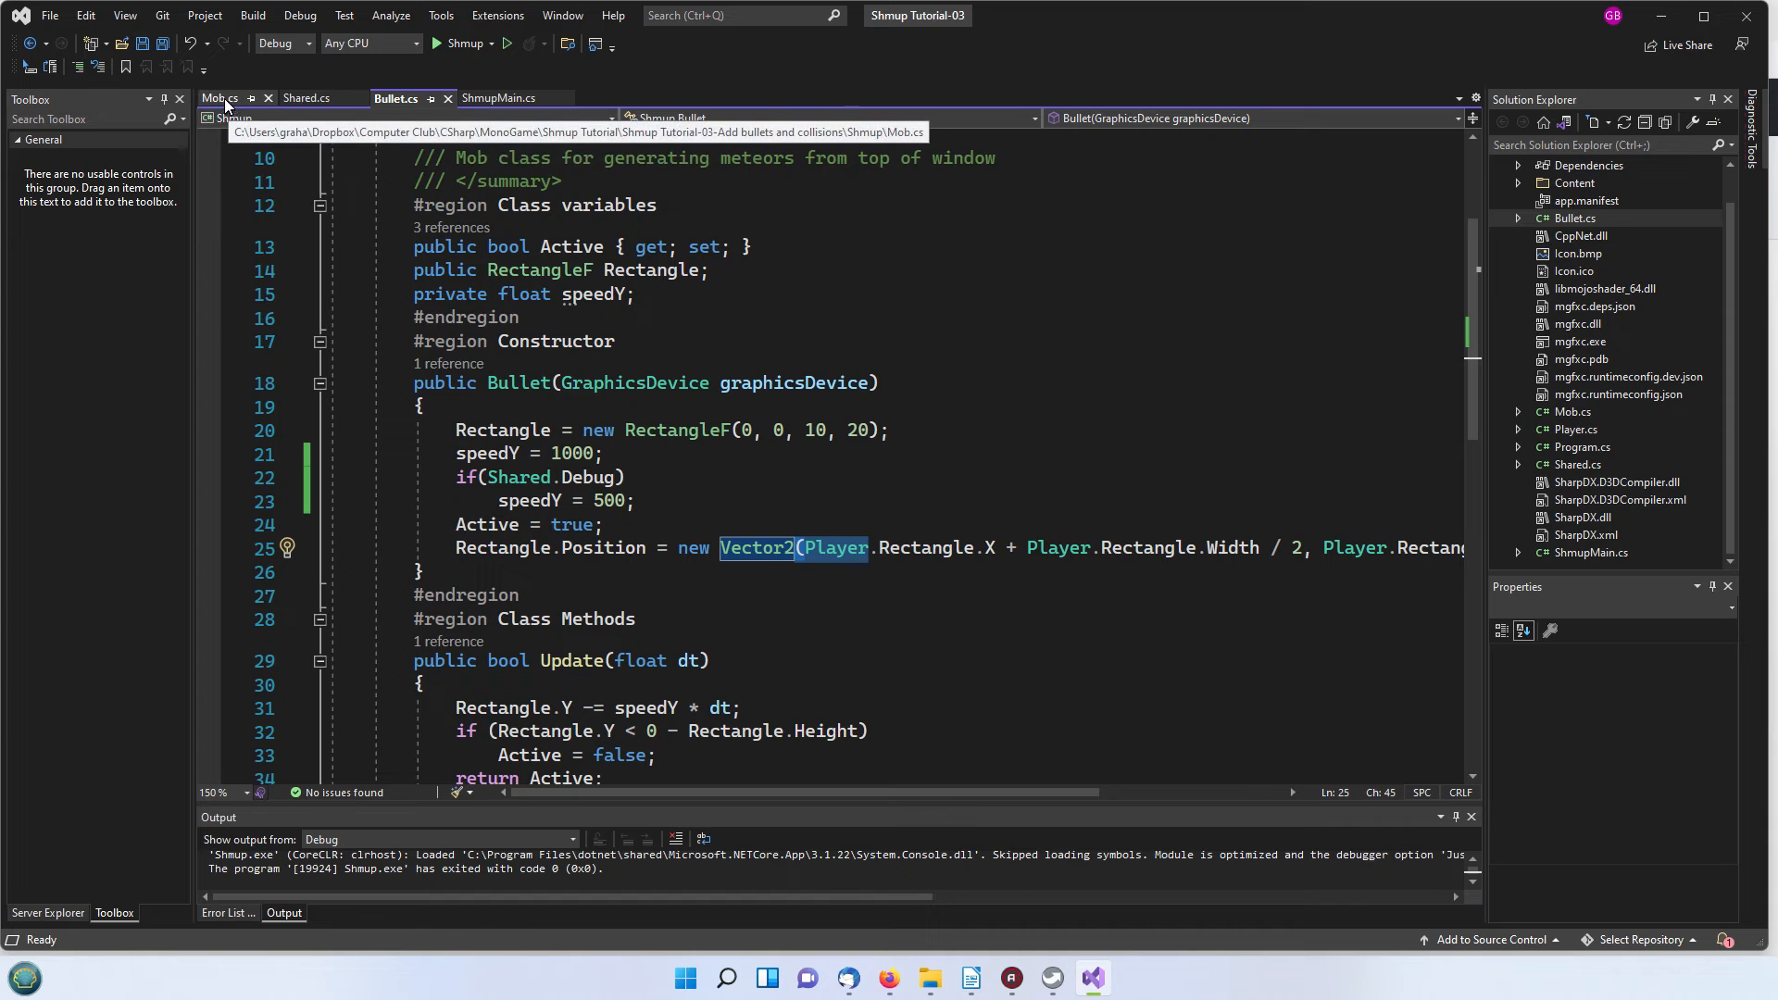
# Step: Return to ShmupMain.cs and scroll to Update's collision checks and Shoot call
pyautogui.click(498, 96)
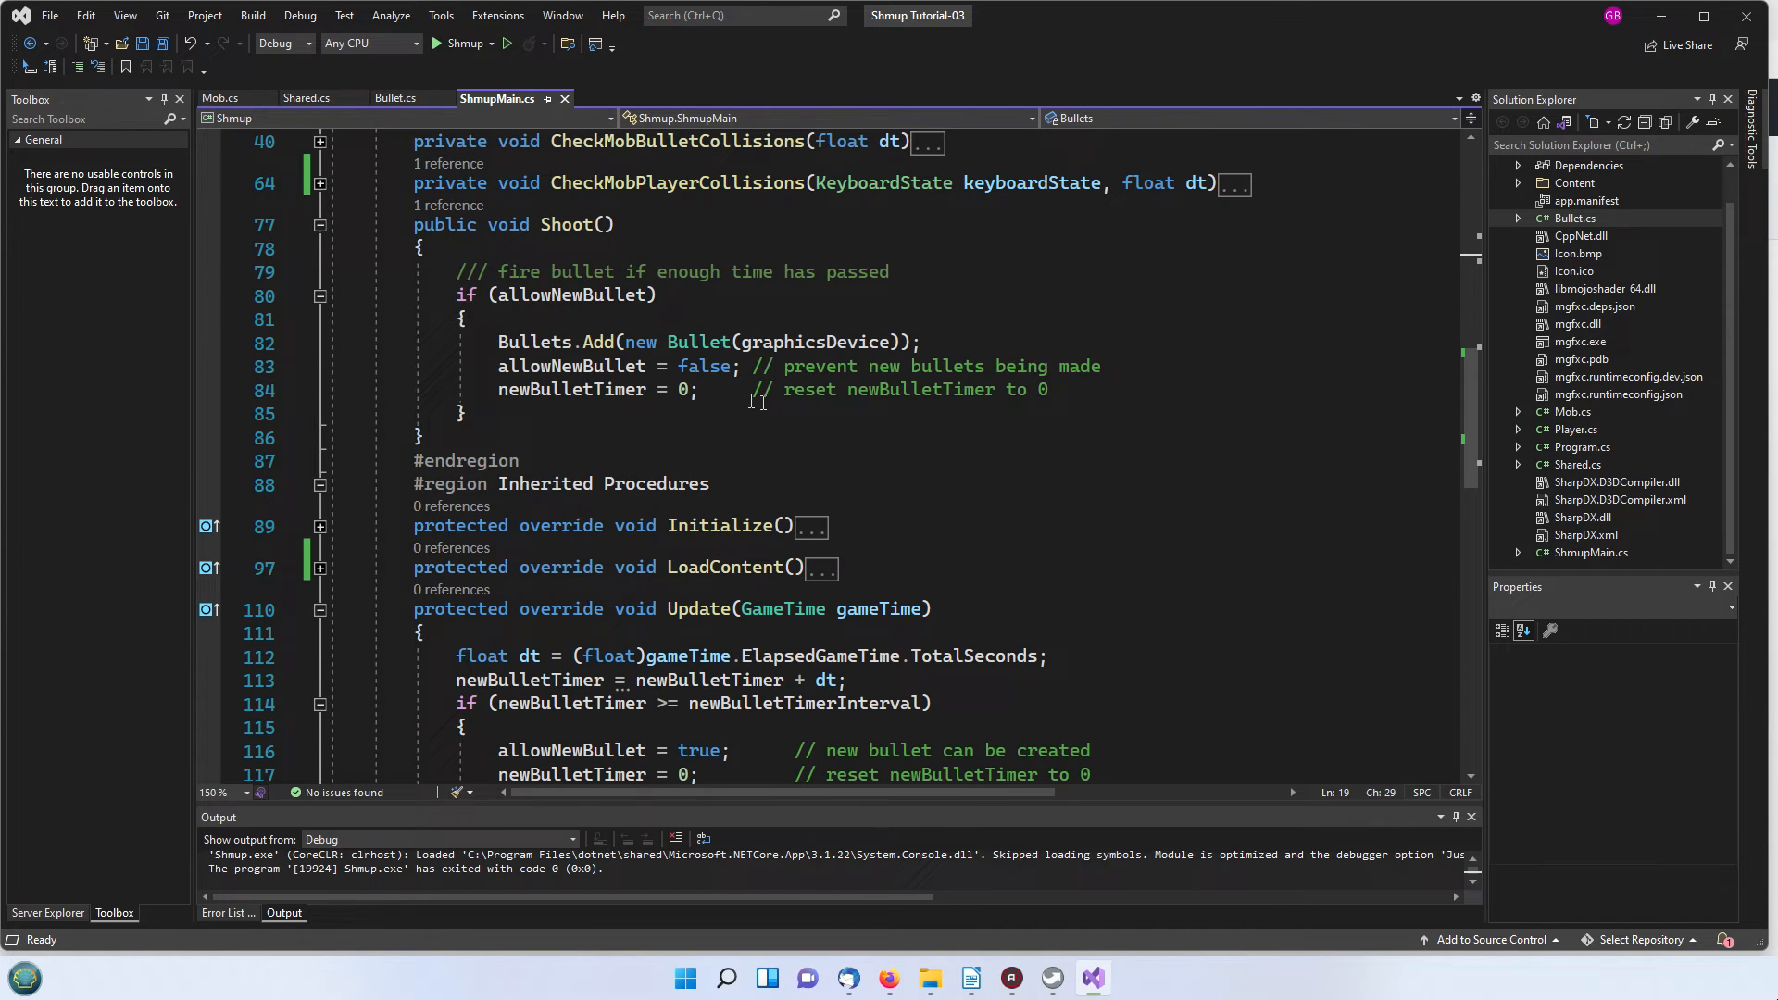
pyautogui.scroll(-3)
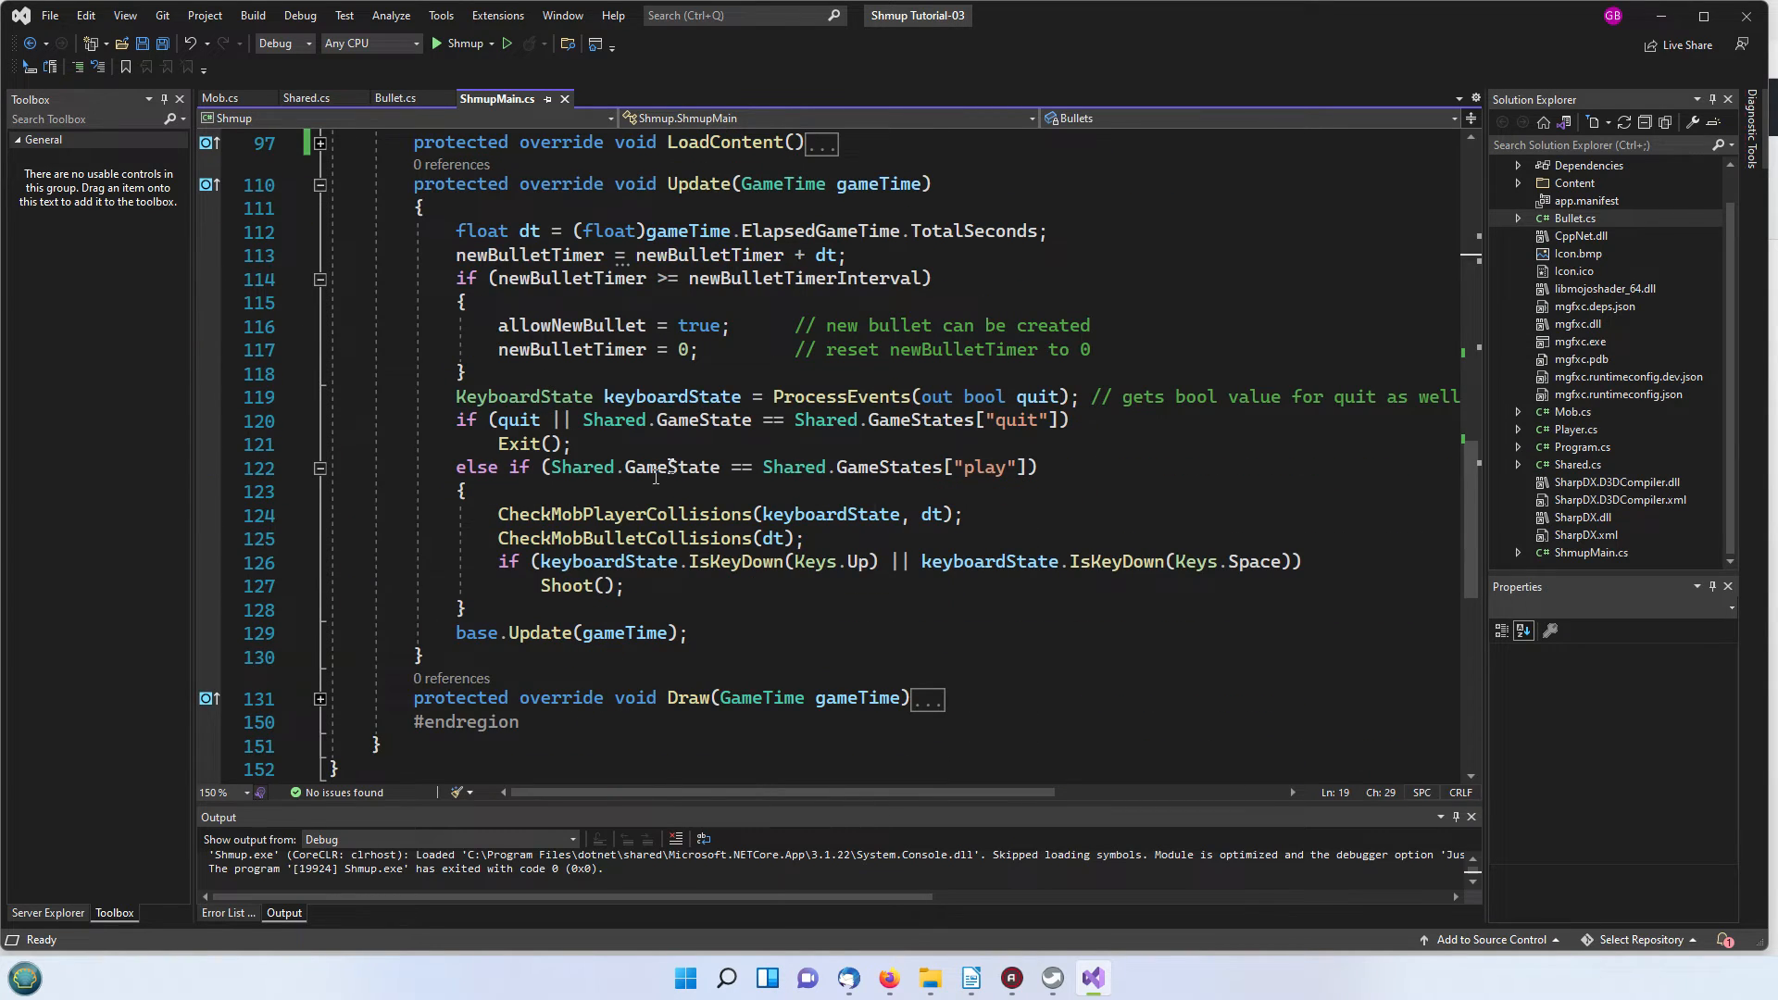
pyautogui.moveTo(671, 467)
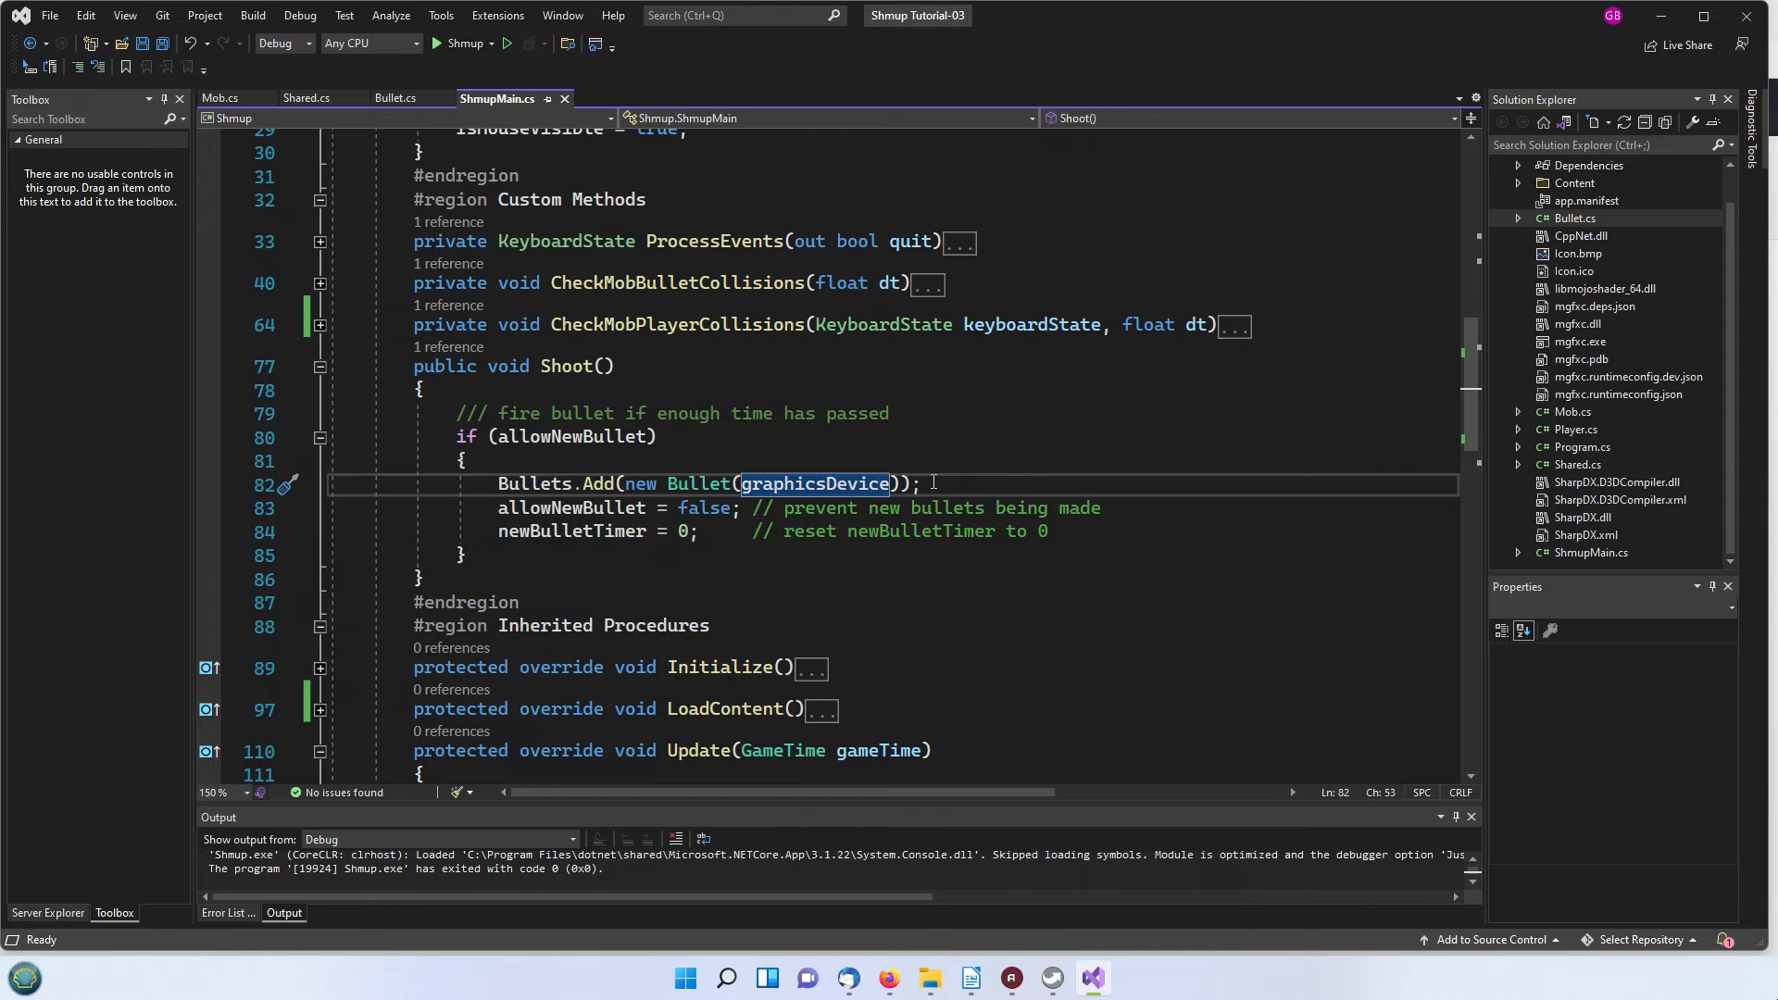
pyautogui.moveTo(611, 484)
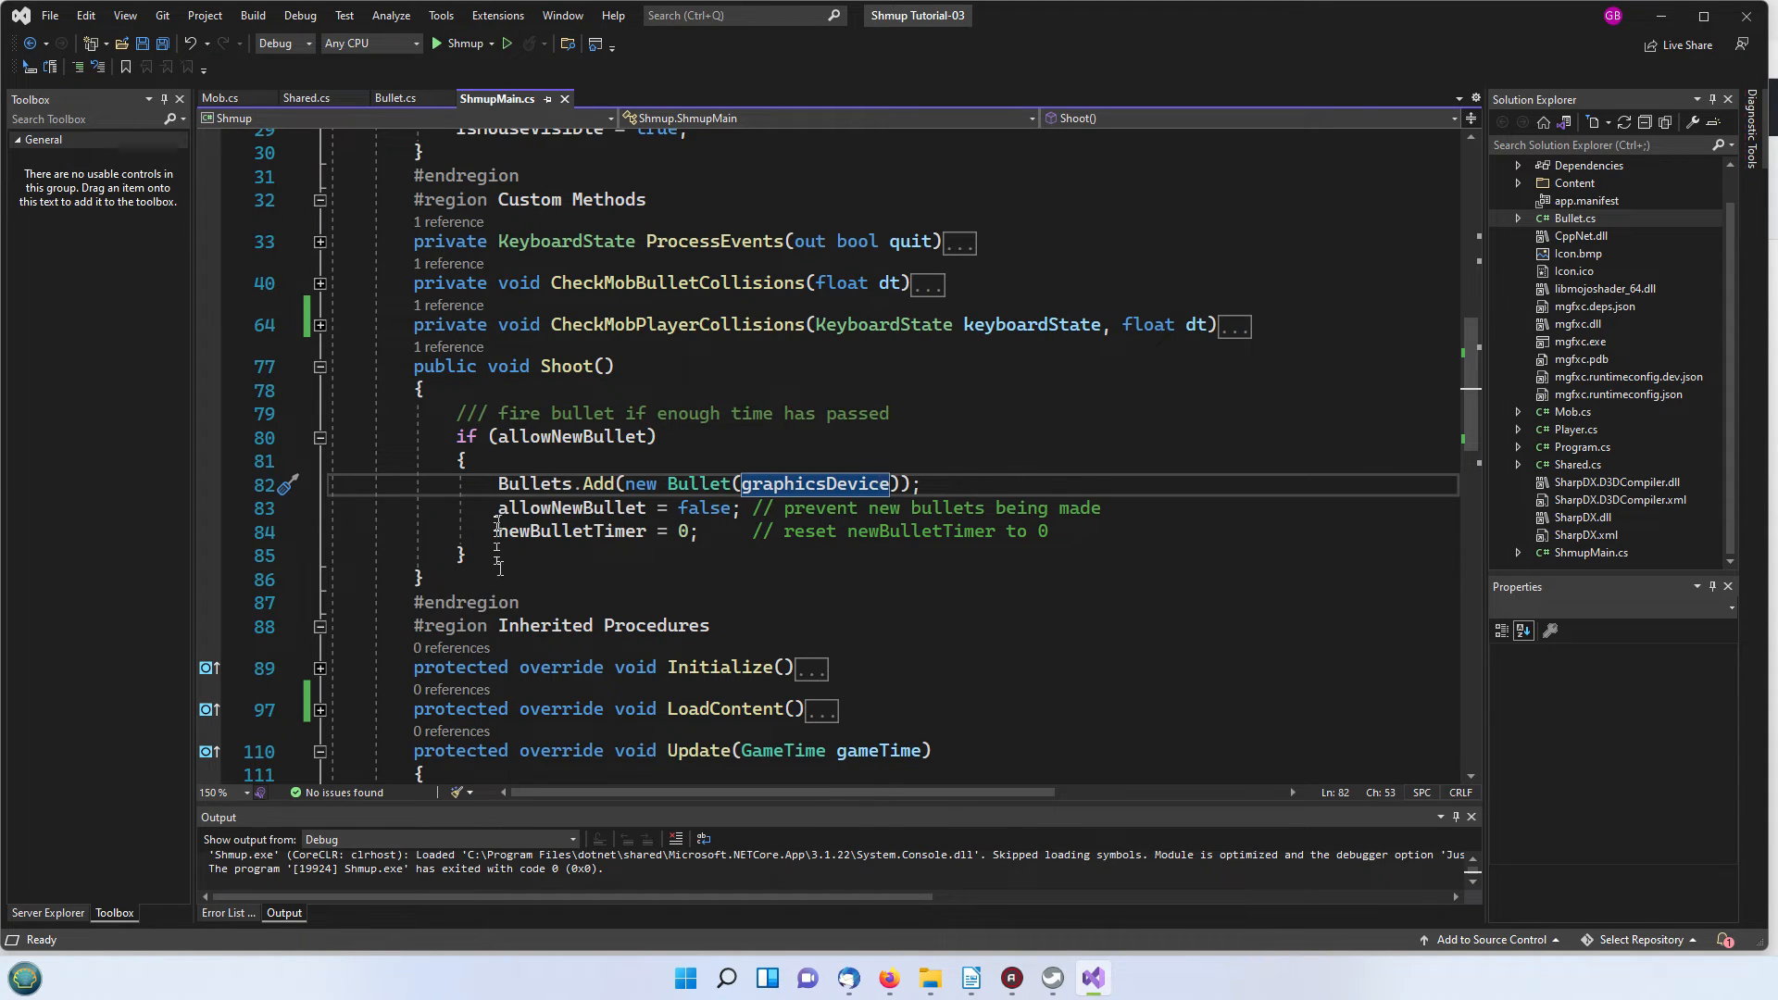
pyautogui.moveTo(641, 493)
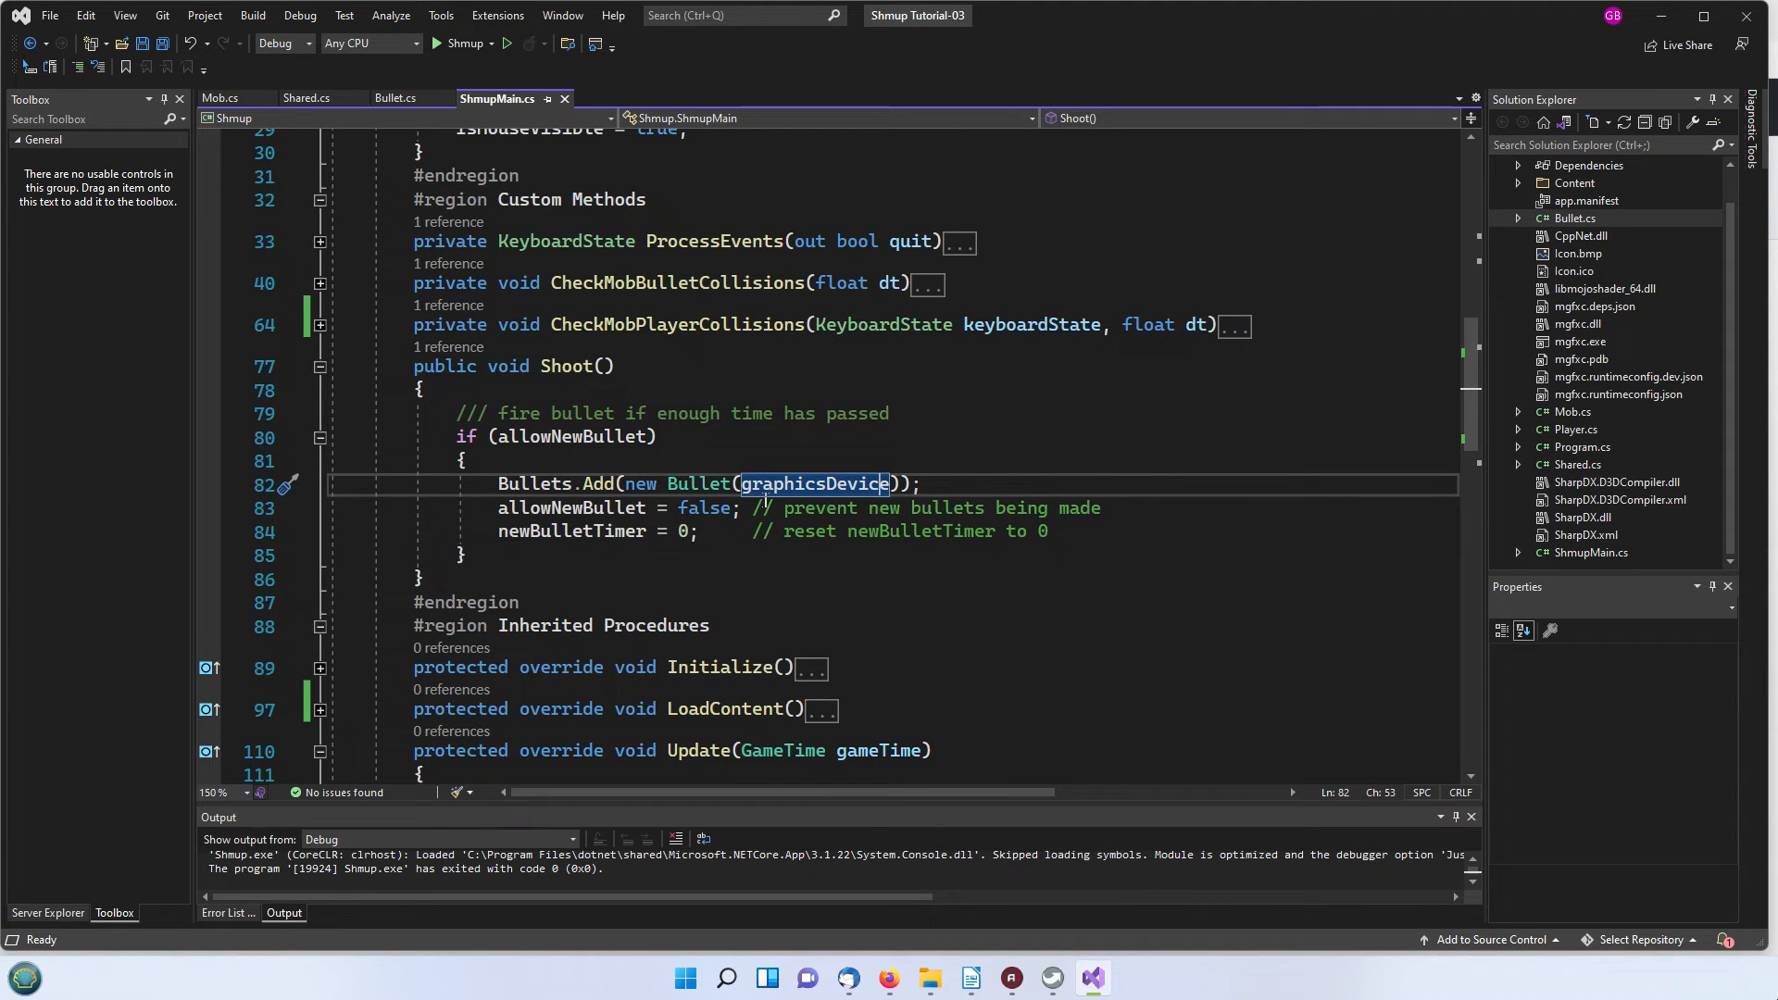
pyautogui.scroll(-3)
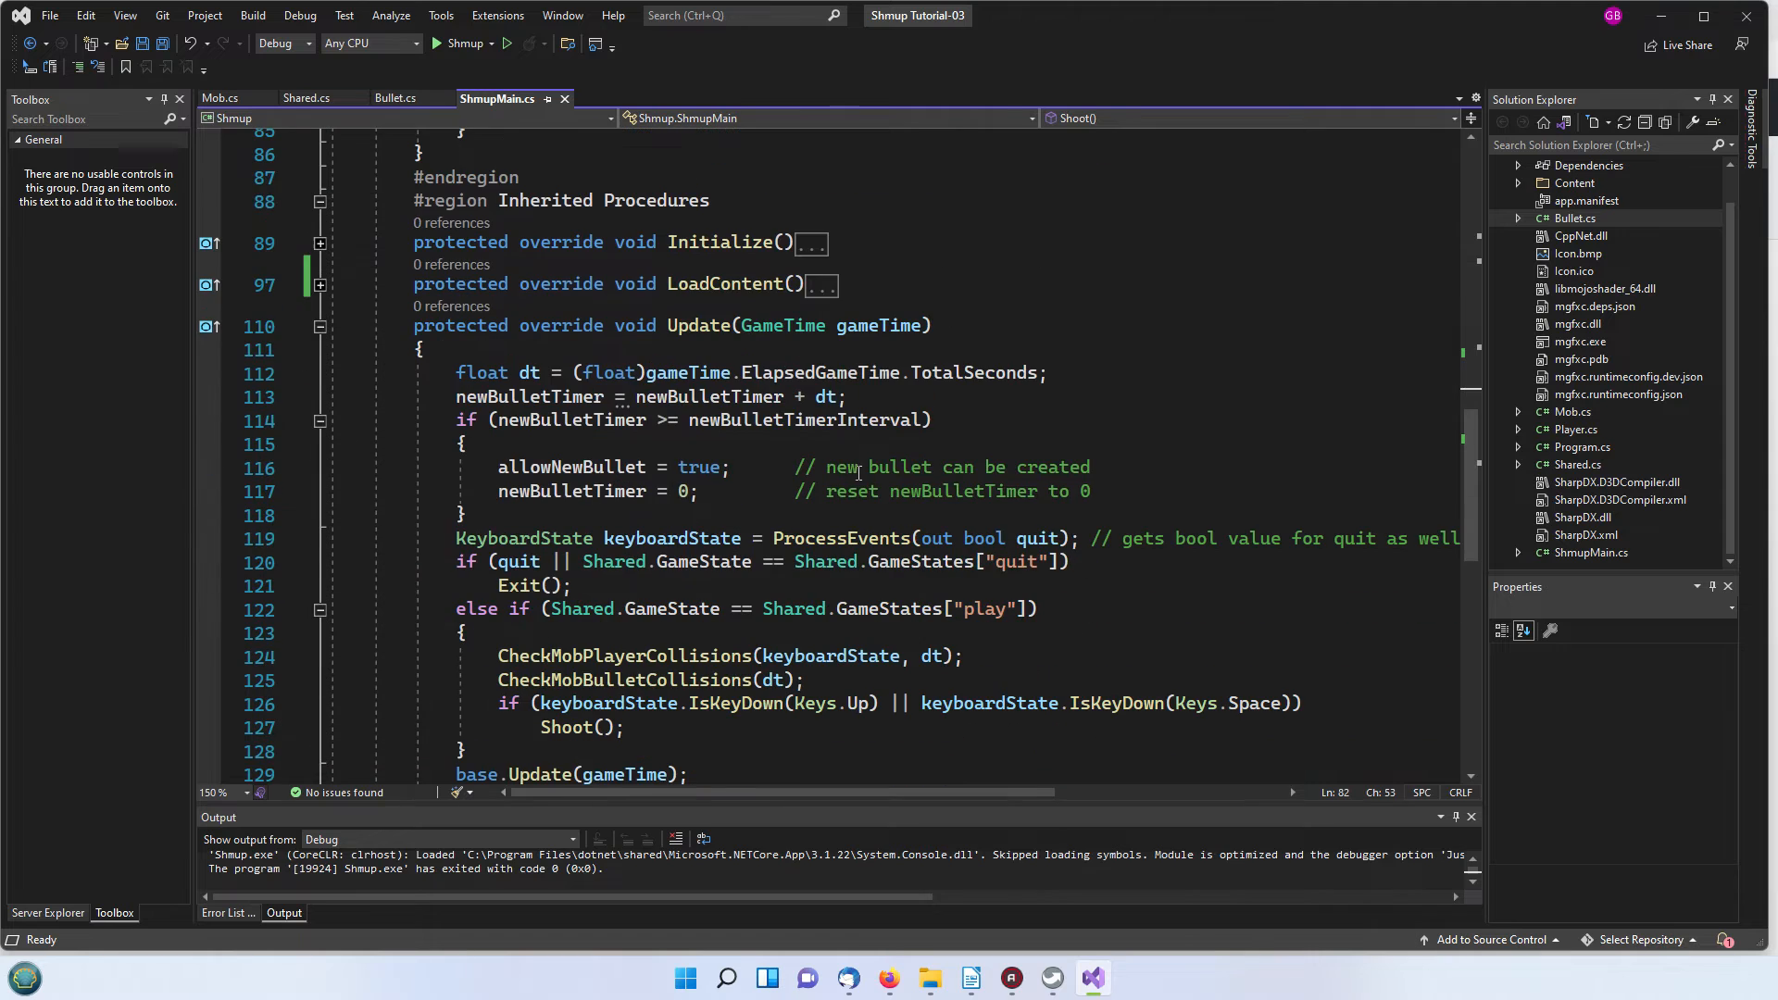
pyautogui.scroll(-3)
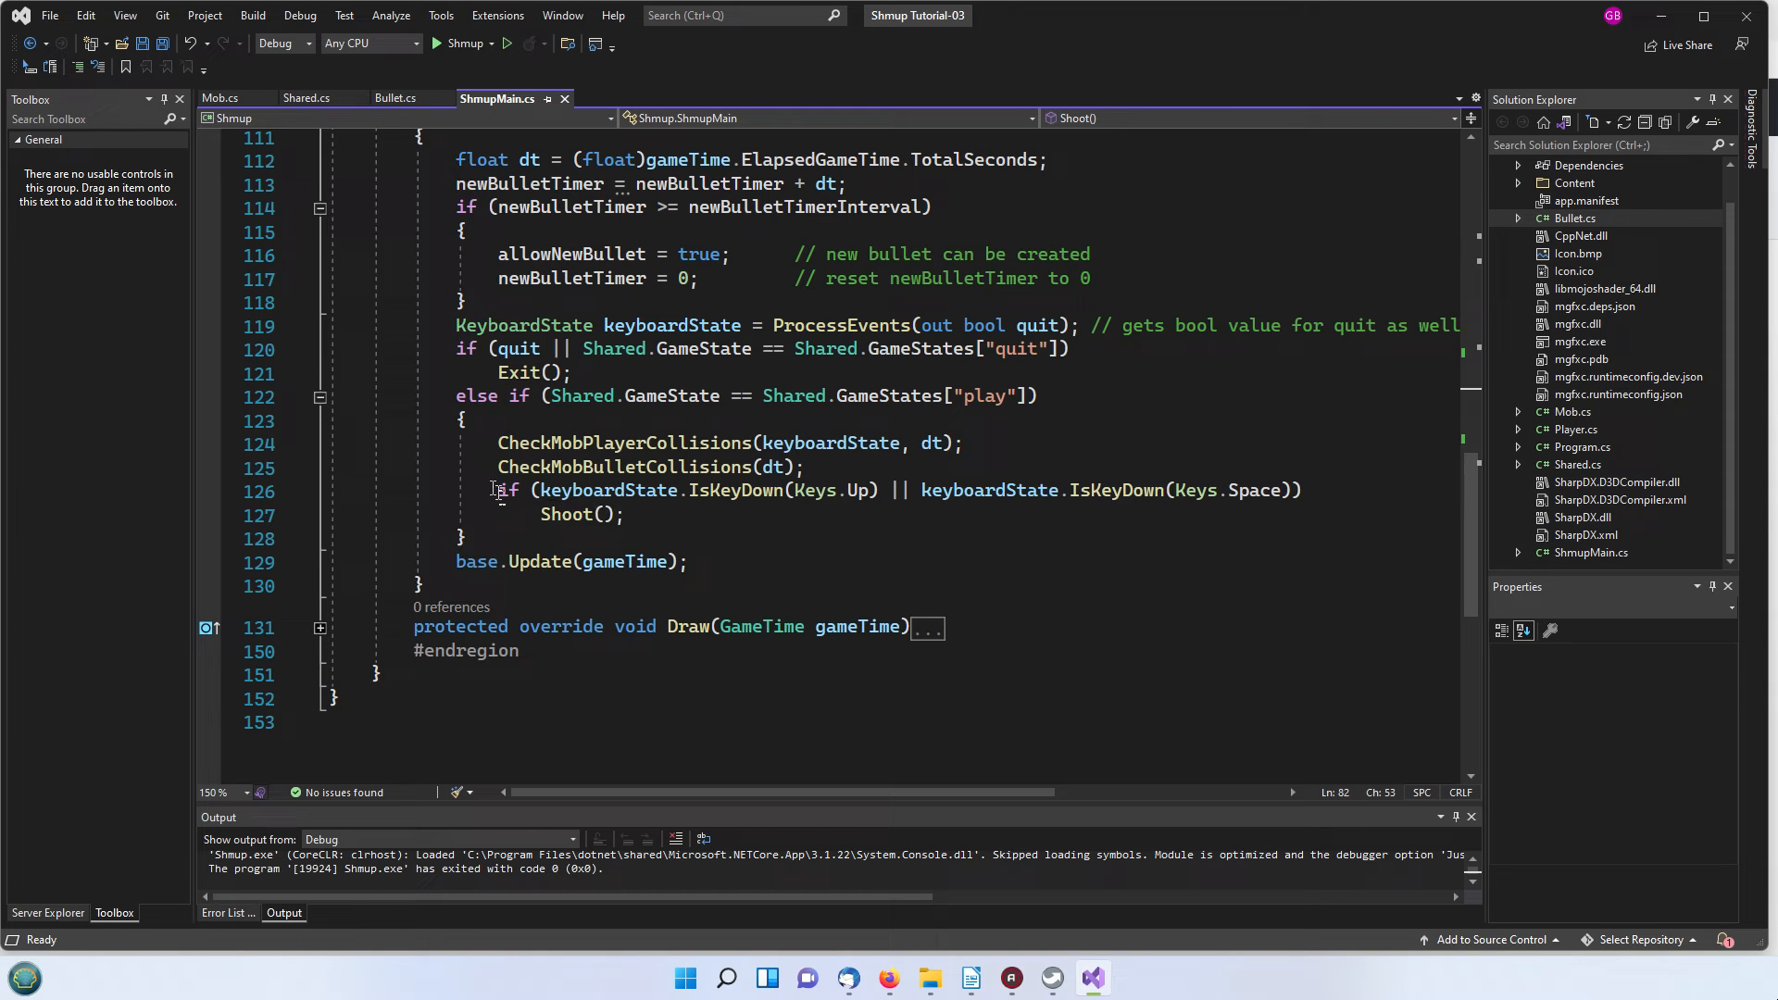
# Step: Highlight the shoot-on-key condition in Update, then pick out the CheckMobPlayerCollisions call
pyautogui.moveTo(493, 489); pyautogui.dragTo(625, 513)
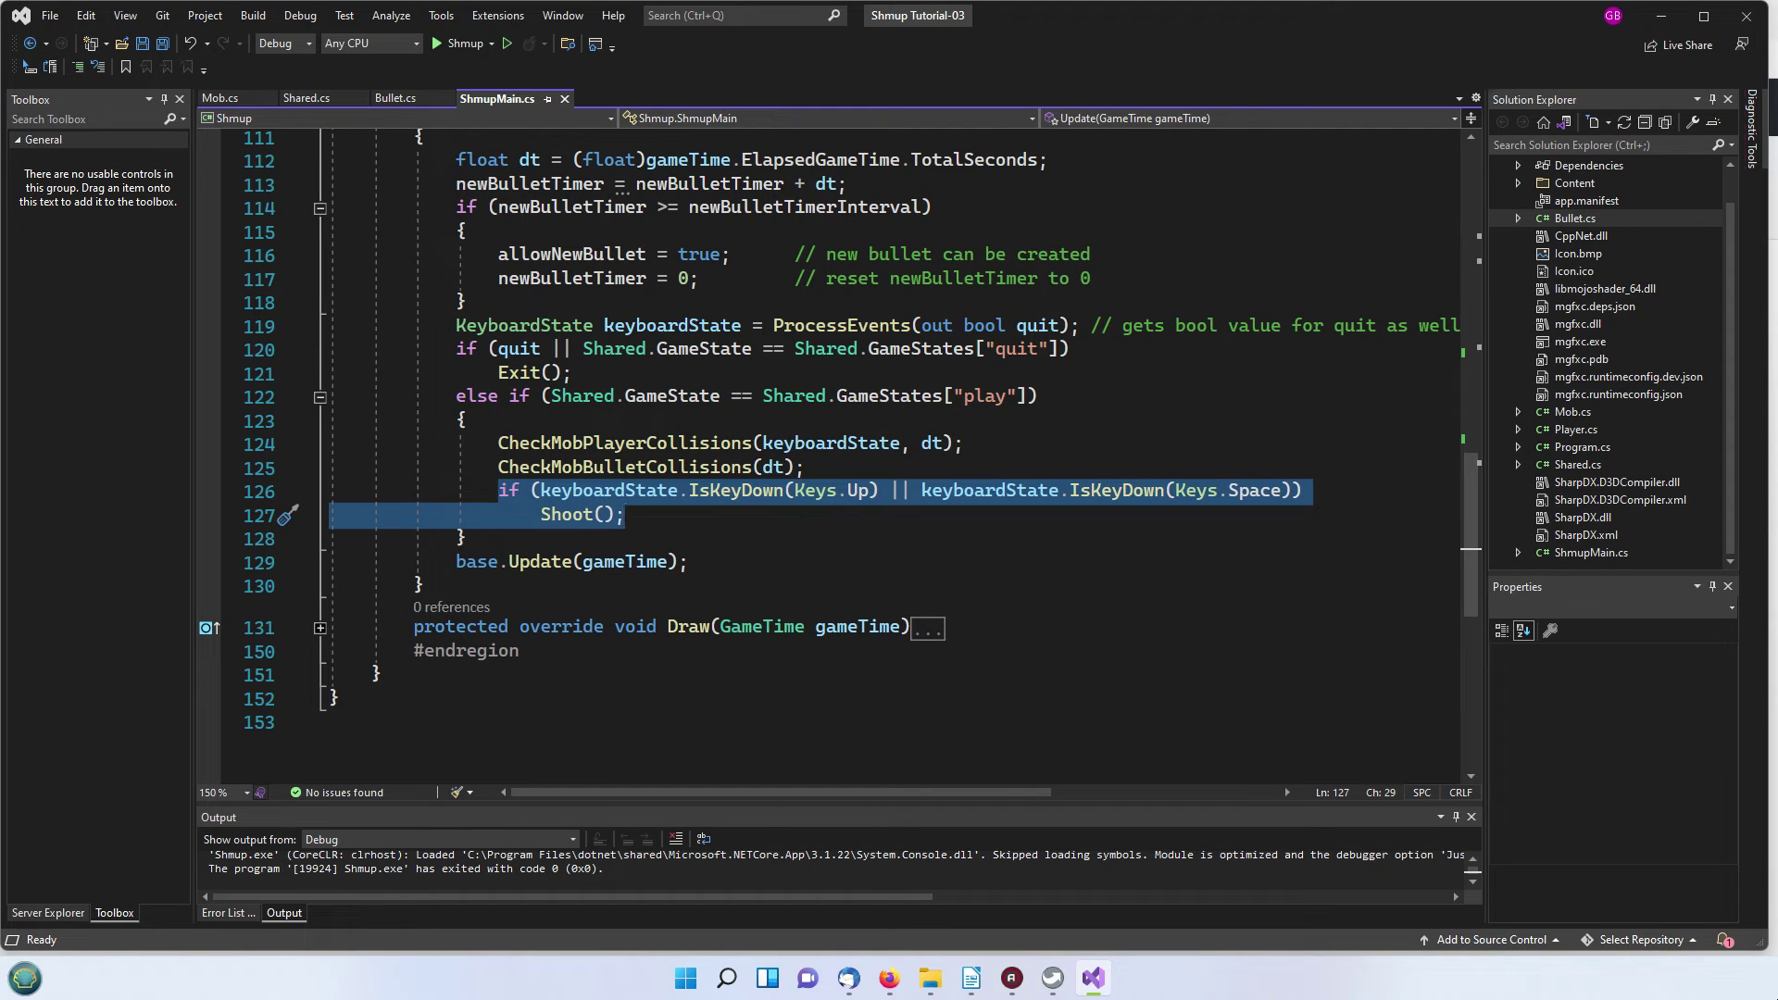
pyautogui.moveTo(570, 491)
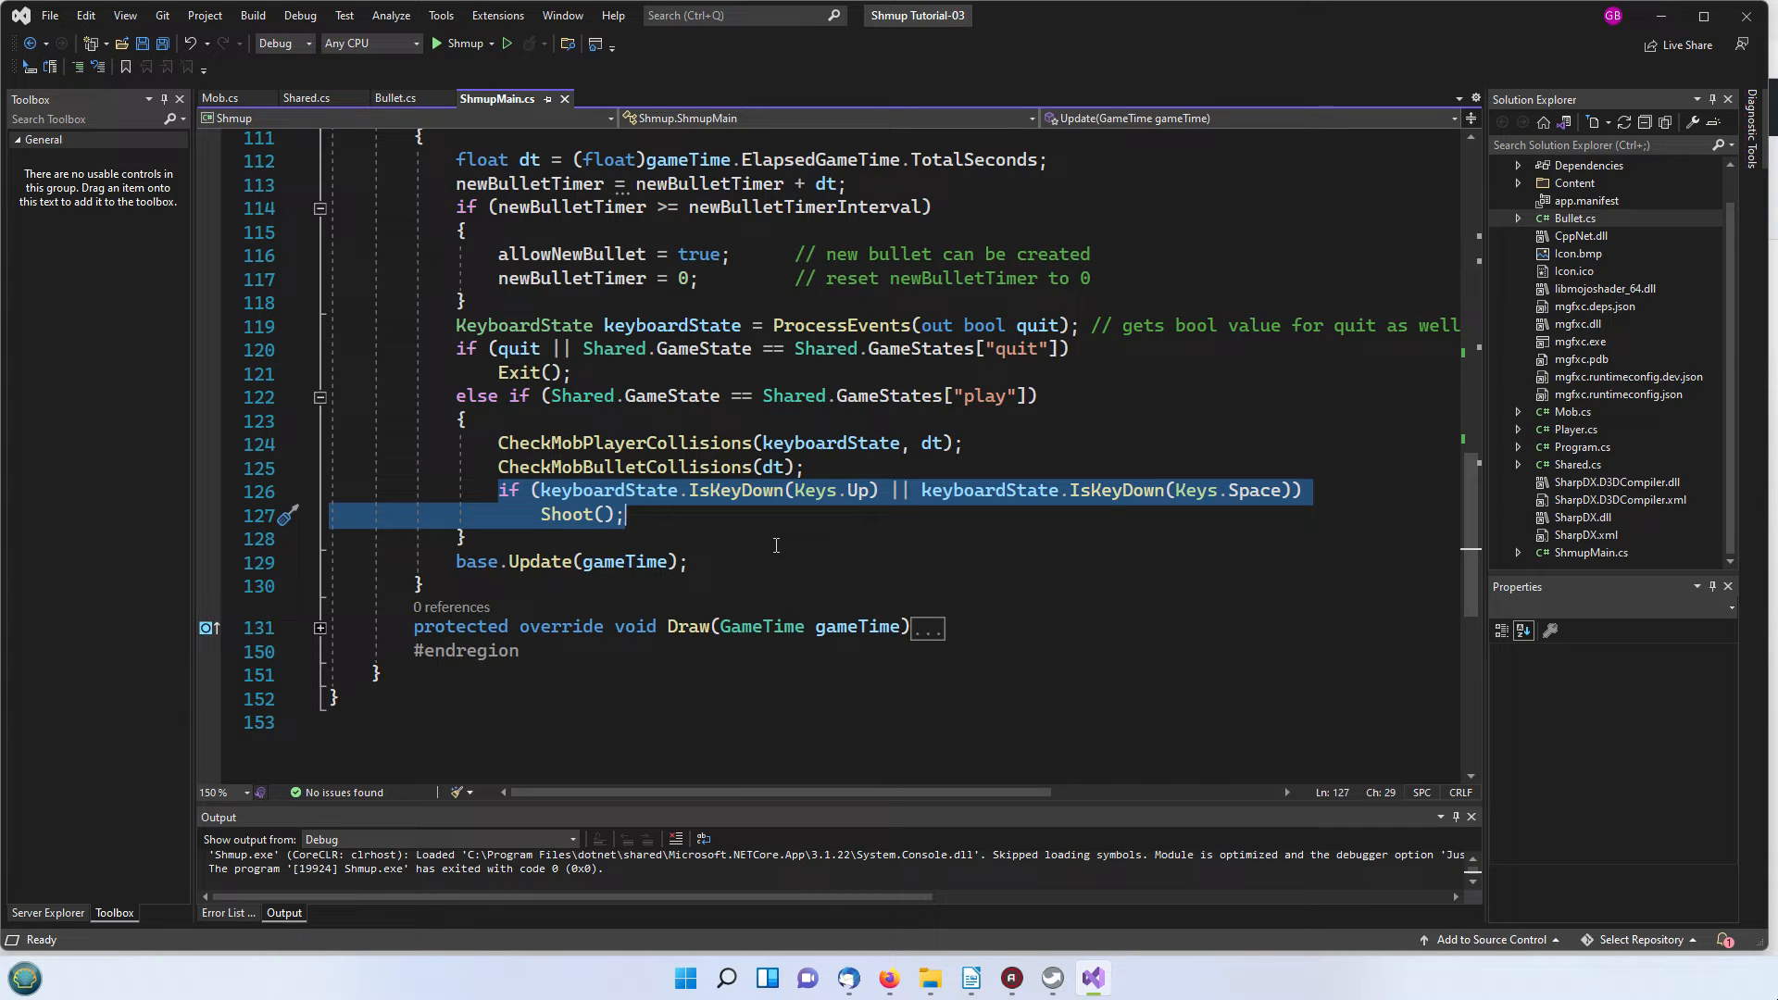
pyautogui.moveTo(572, 502)
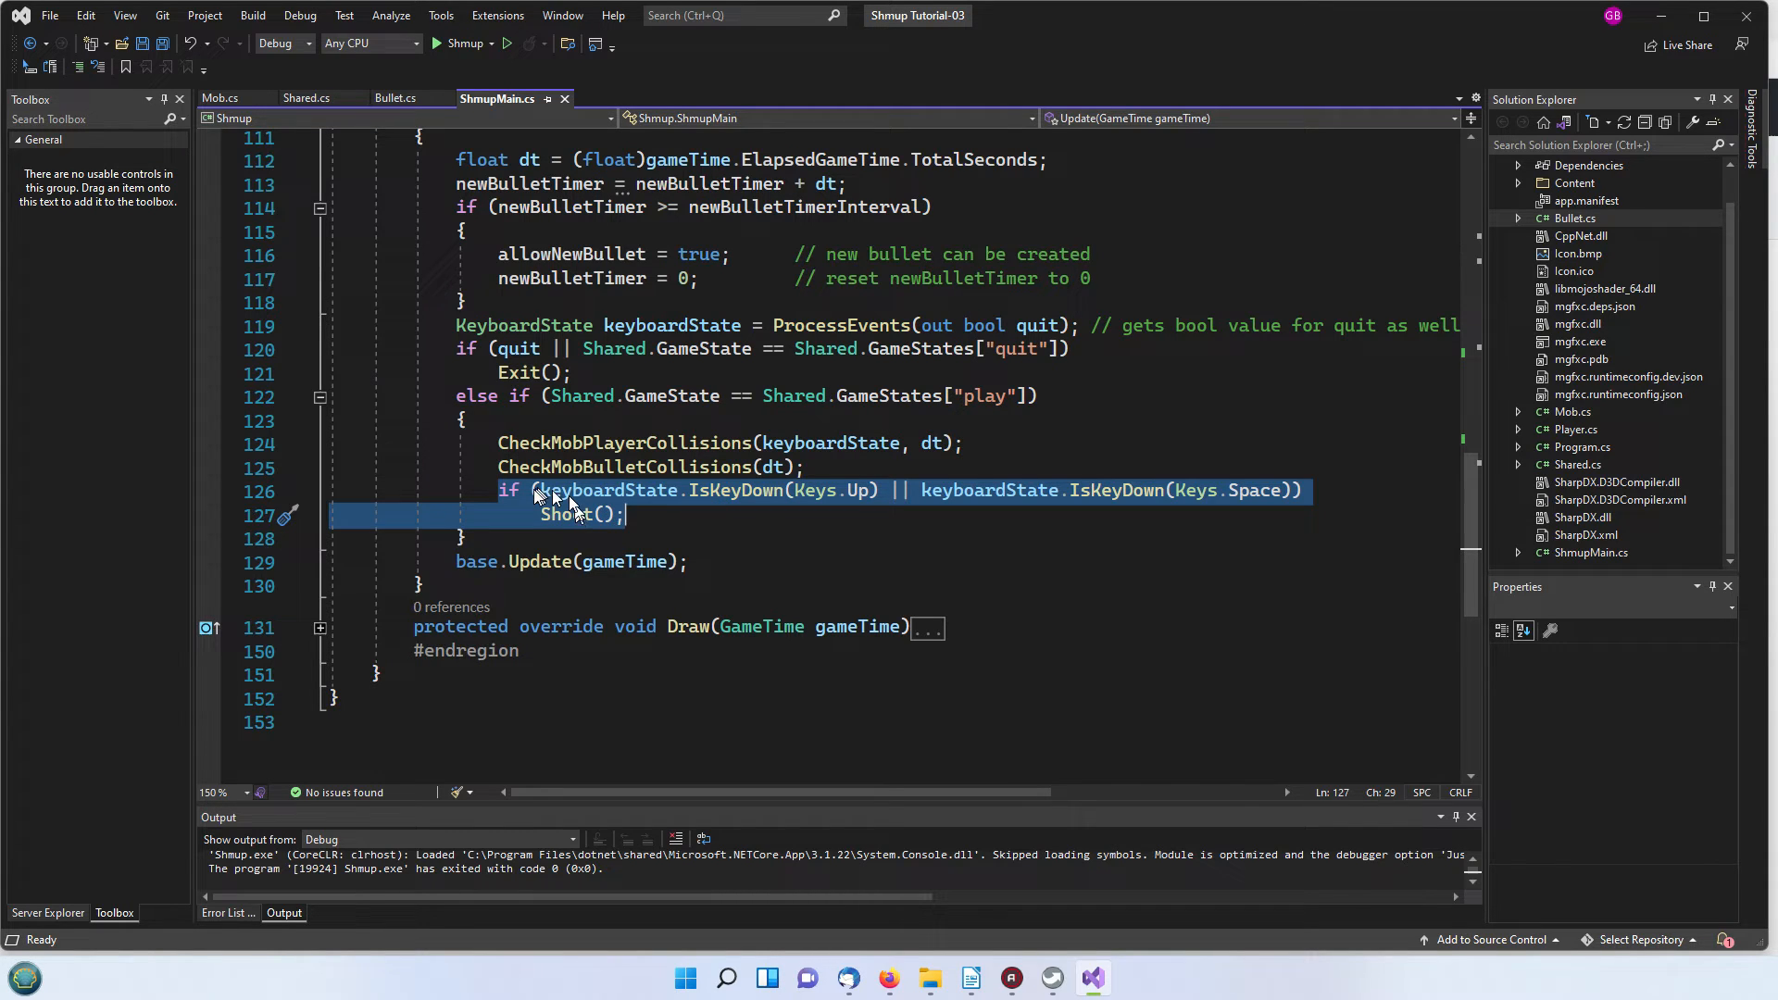
pyautogui.moveTo(504, 435)
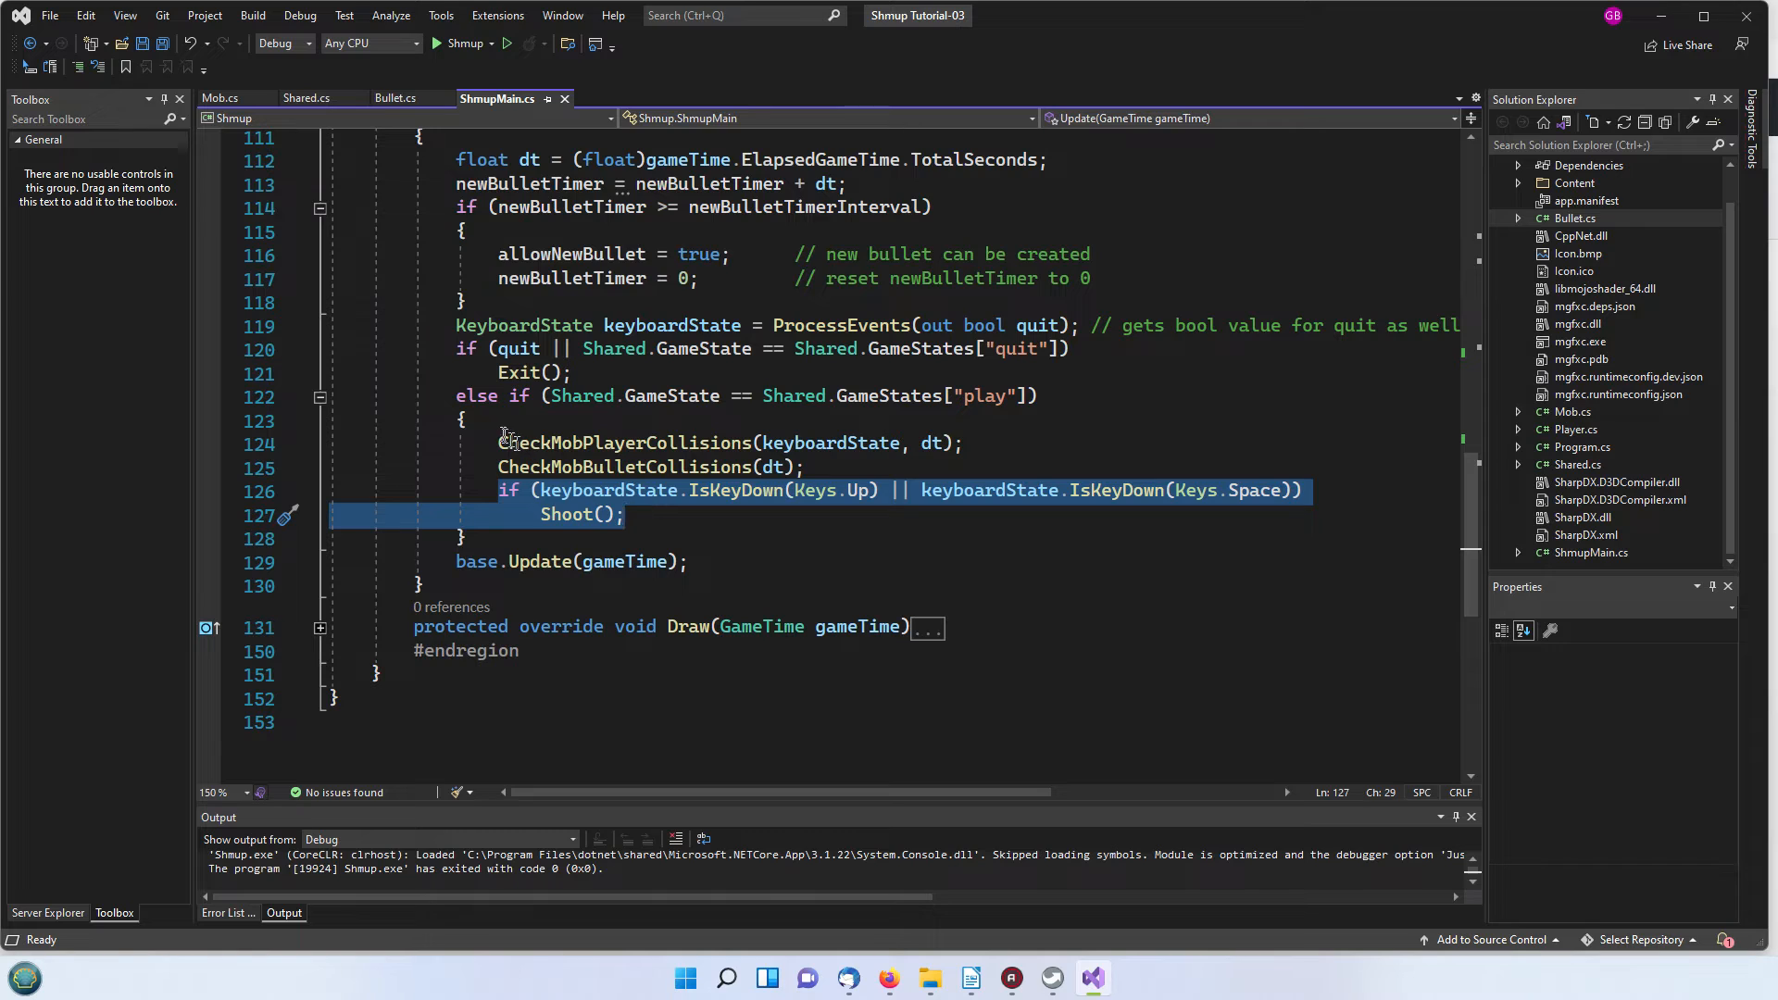
pyautogui.moveTo(744, 518)
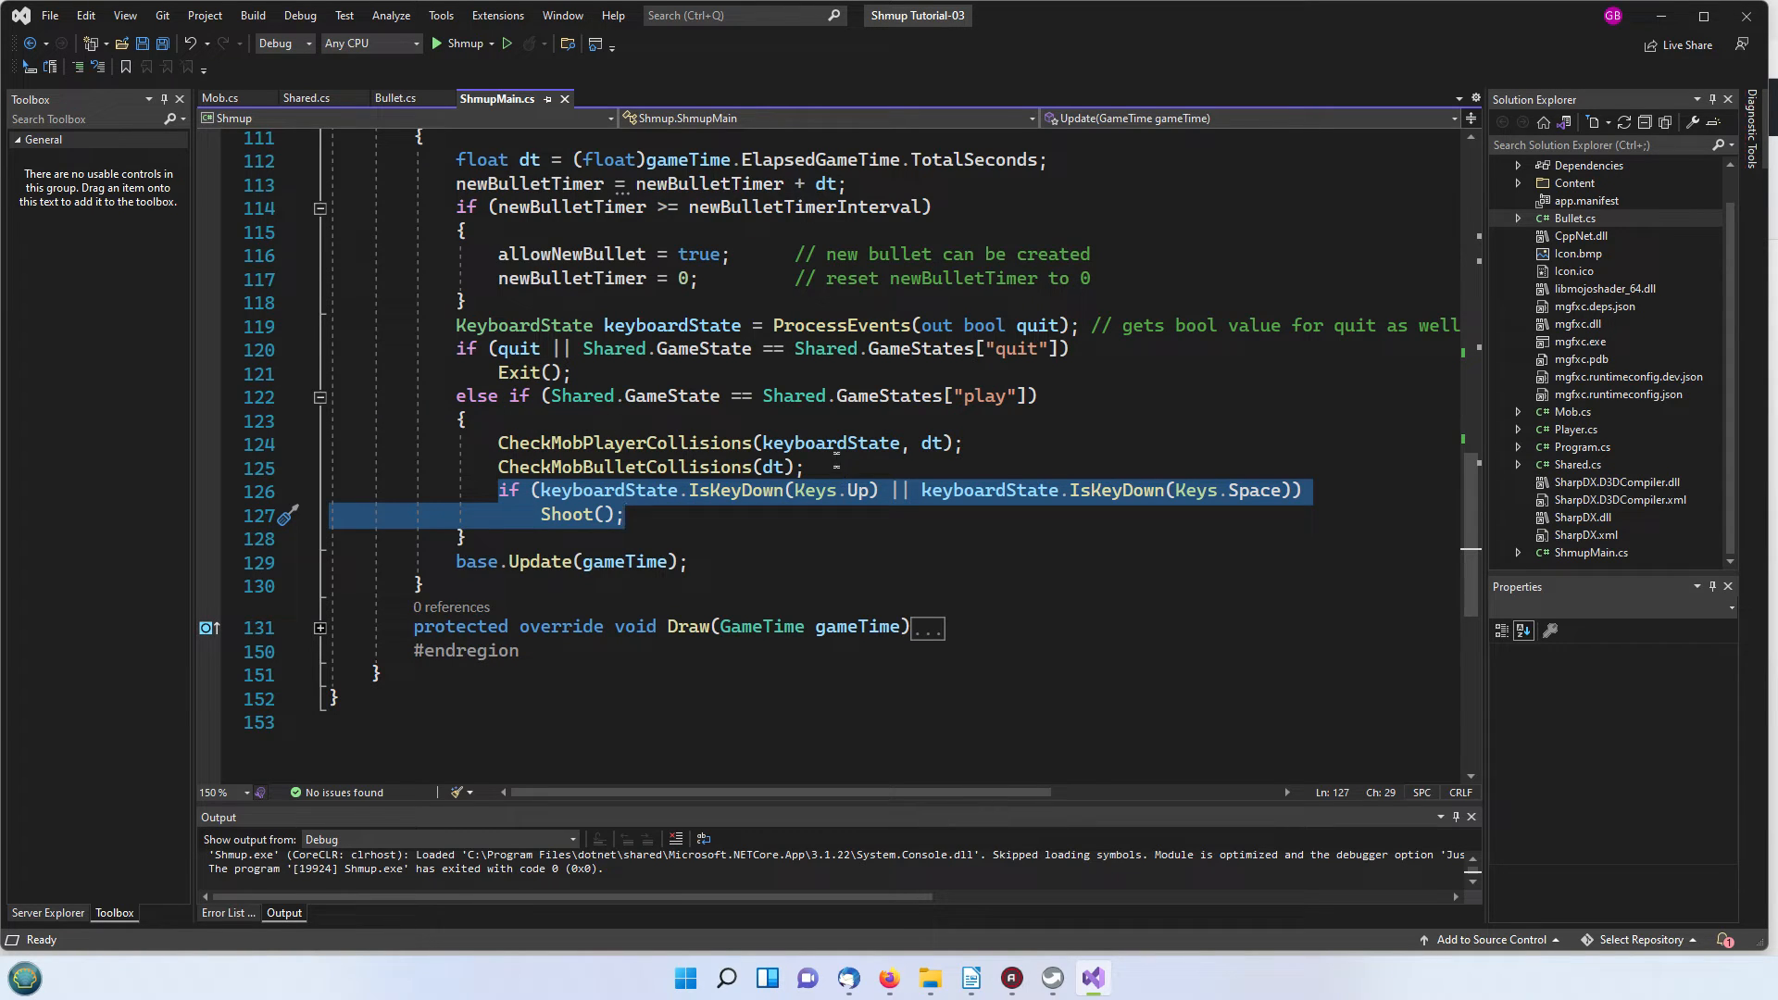
pyautogui.moveTo(744, 529)
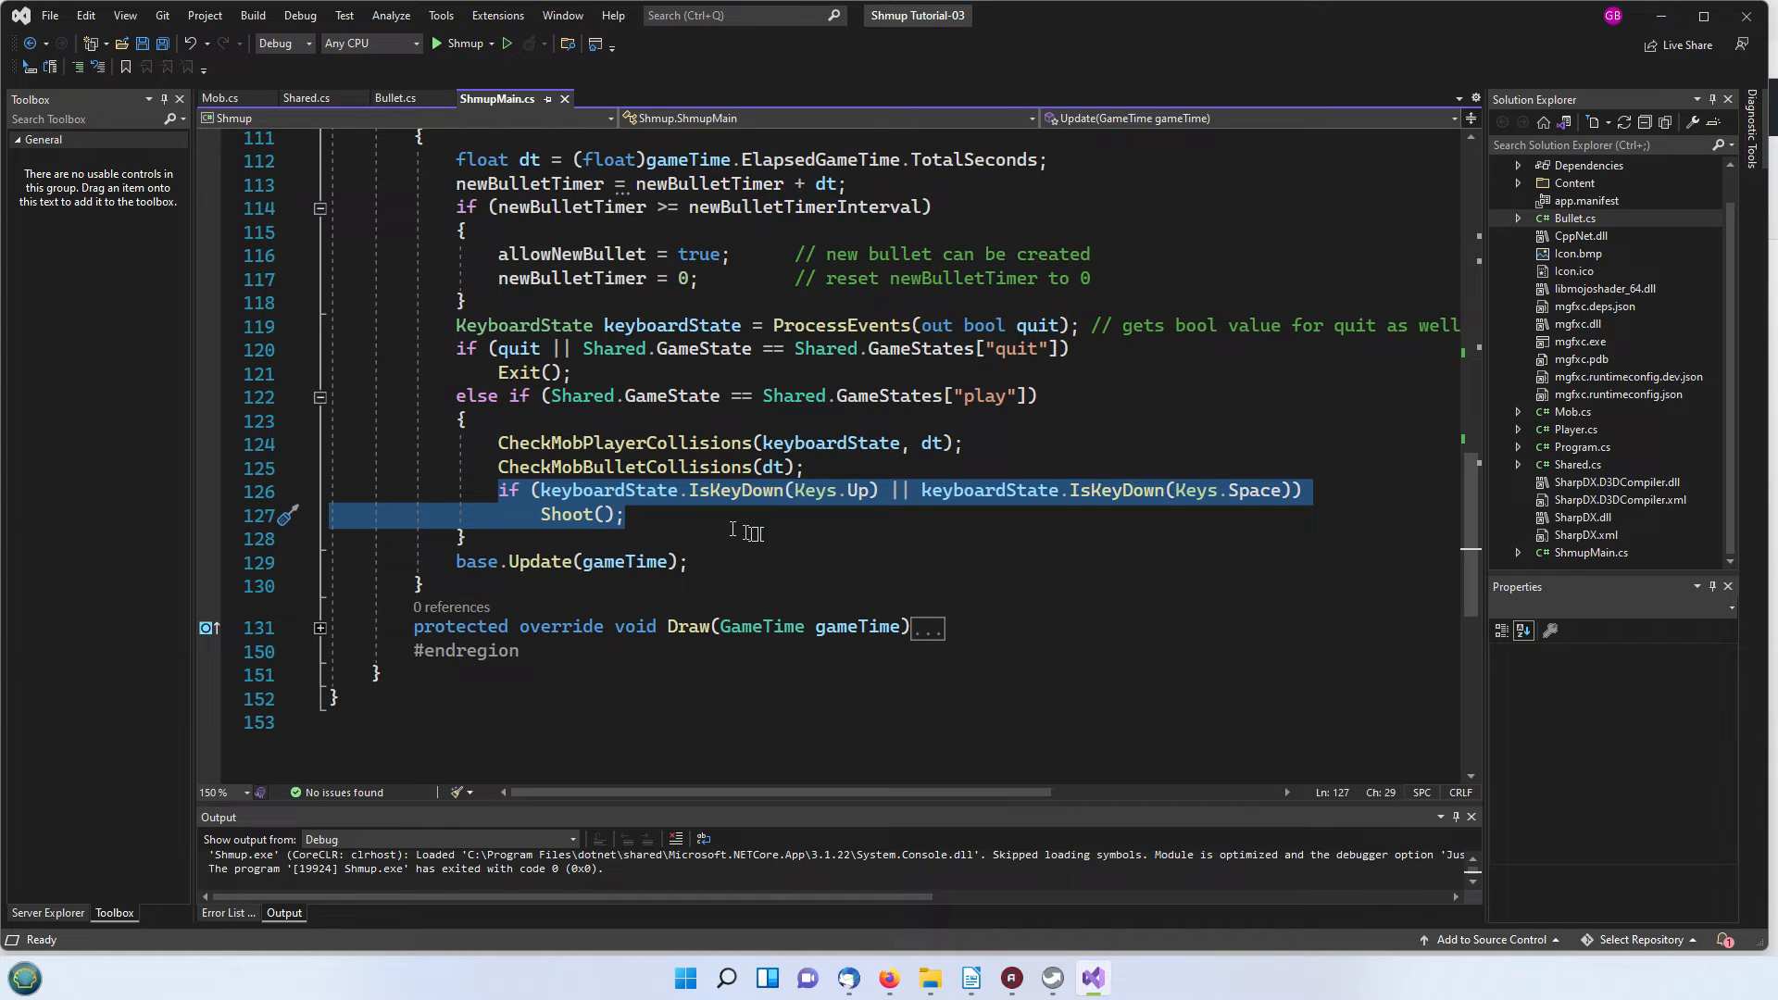
pyautogui.click(730, 529)
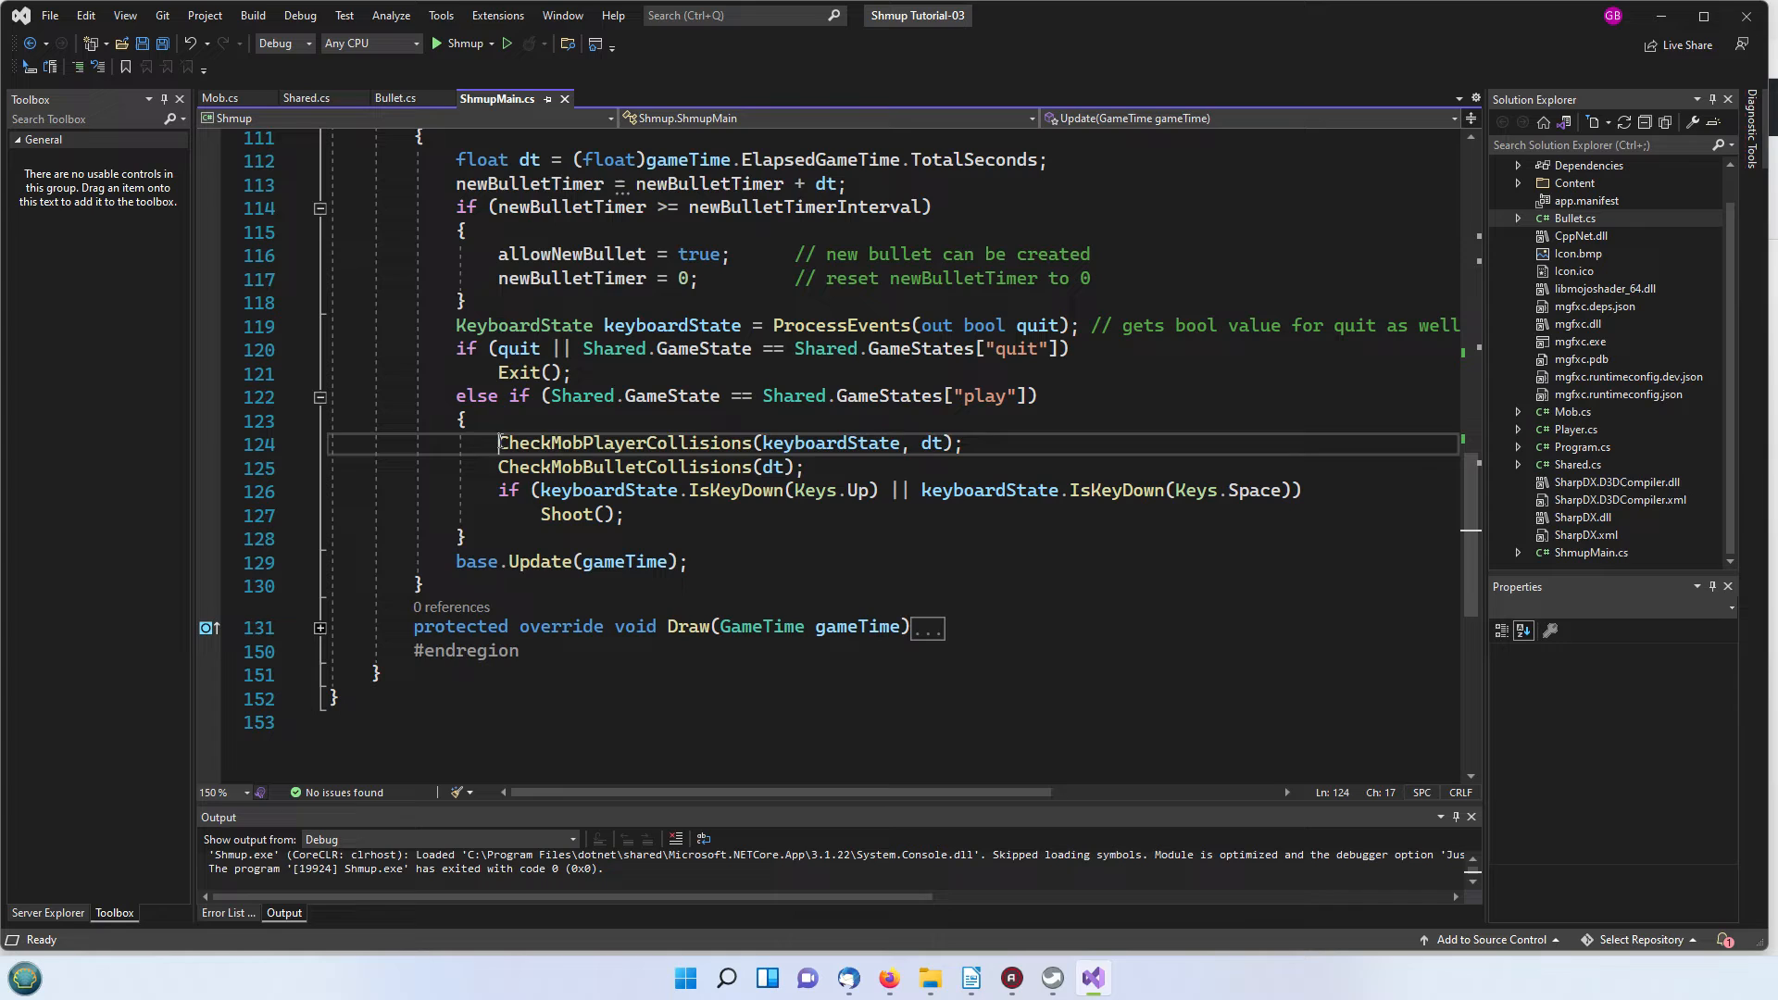
pyautogui.doubleClick(622, 442)
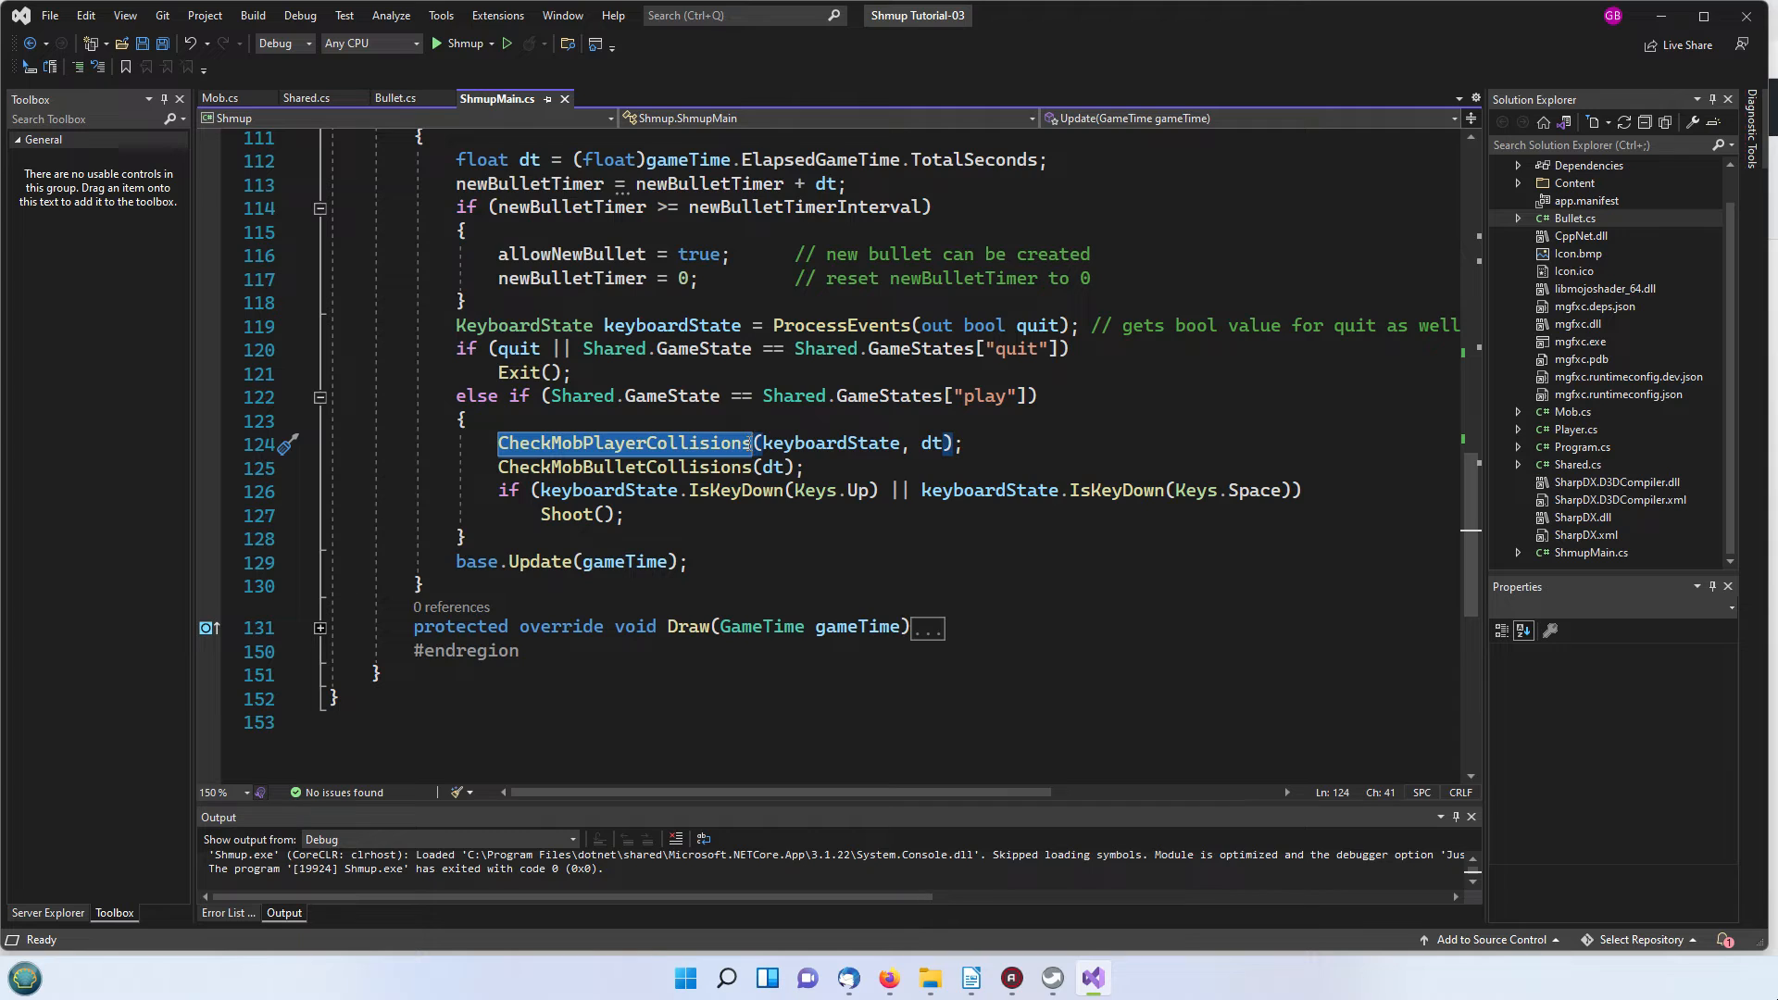
pyautogui.moveTo(1033, 590)
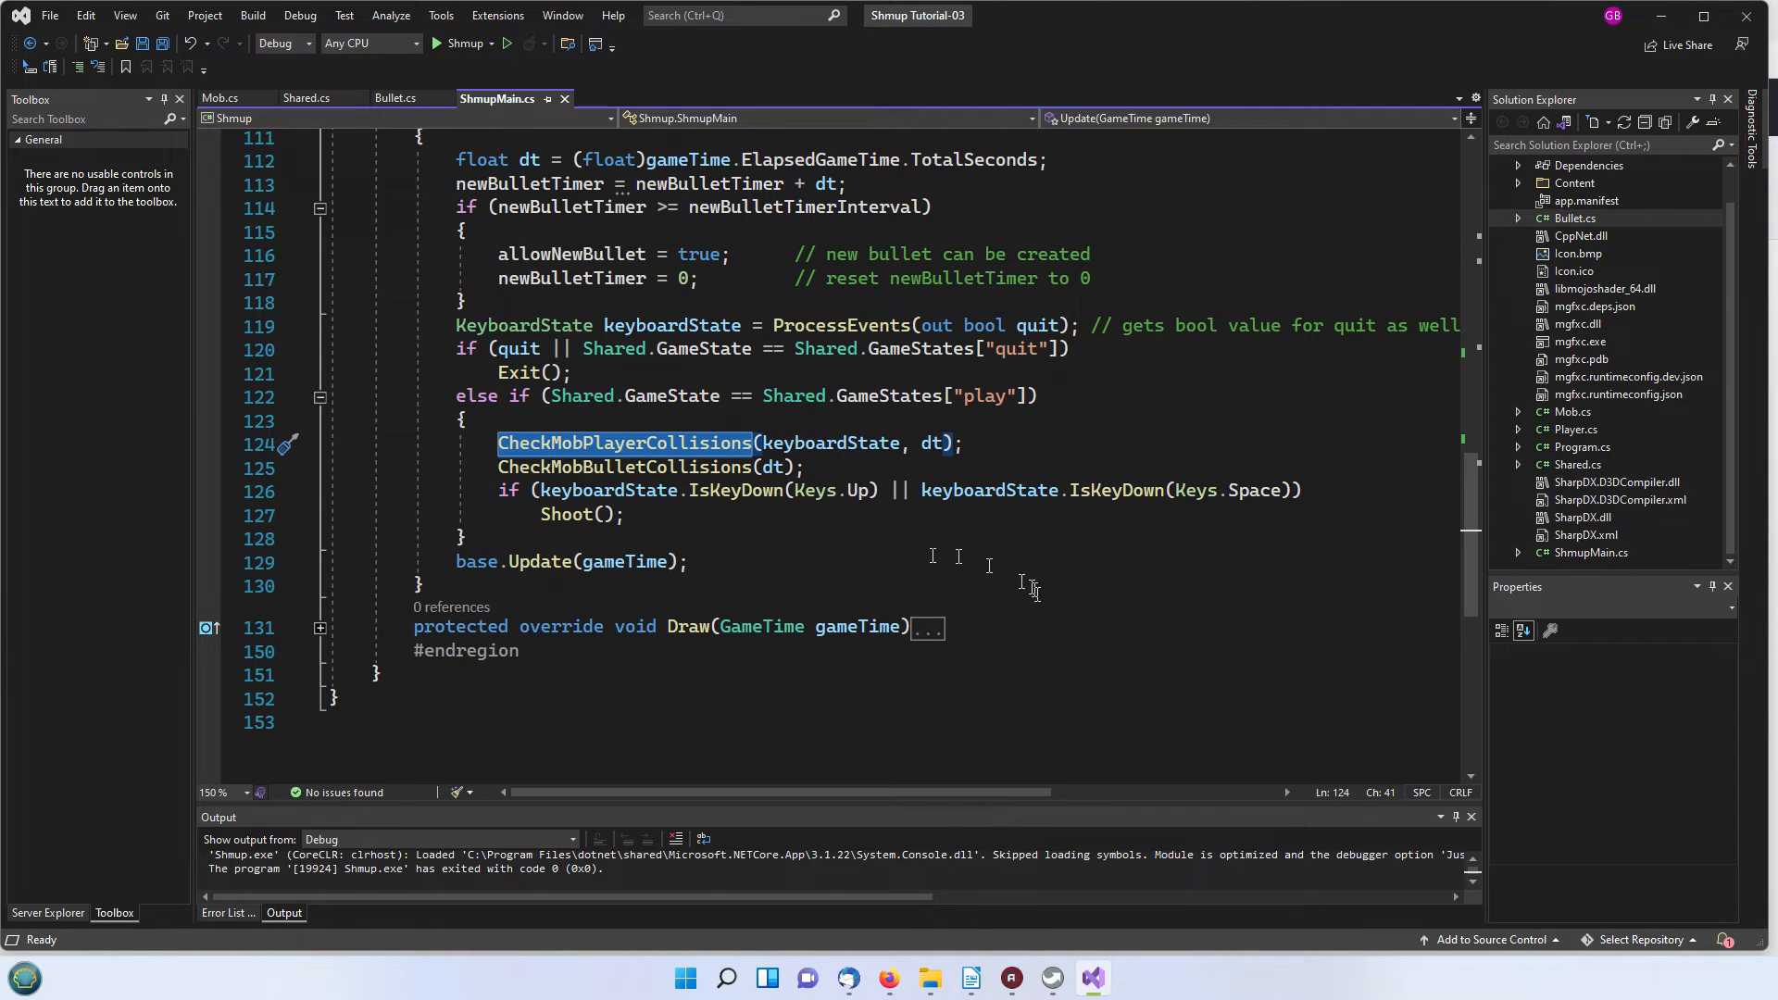
pyautogui.moveTo(988, 489)
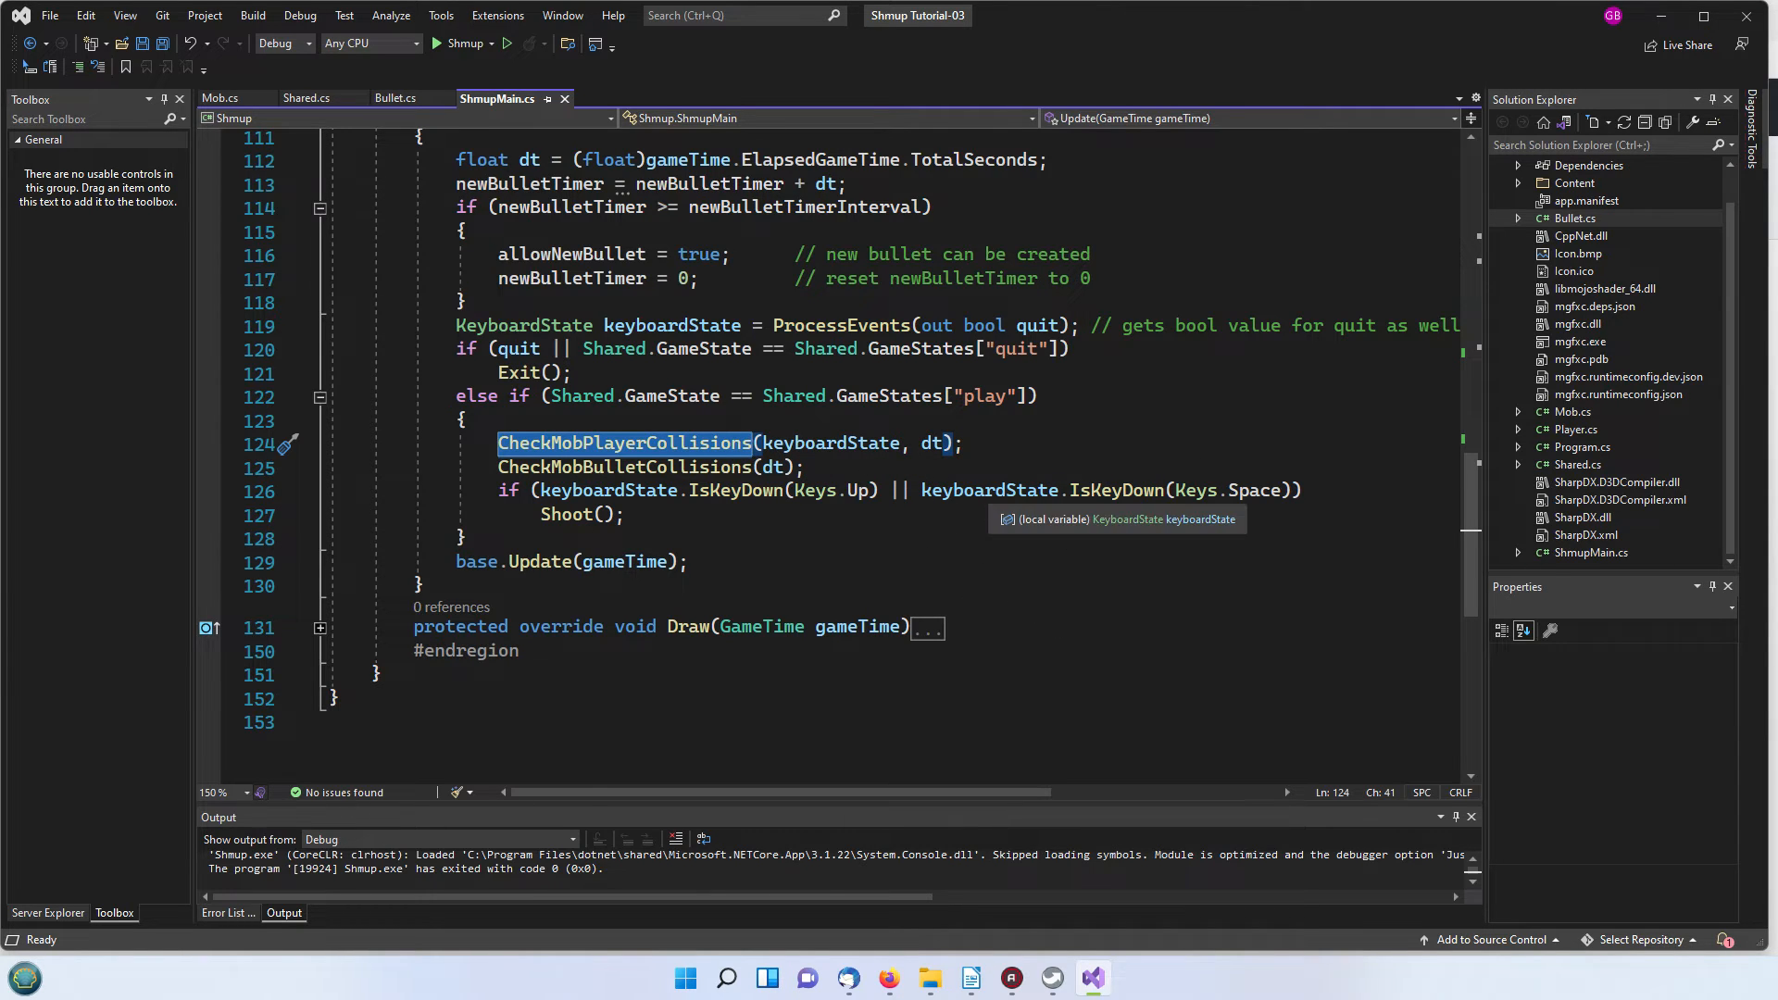
pyautogui.moveTo(1028, 533)
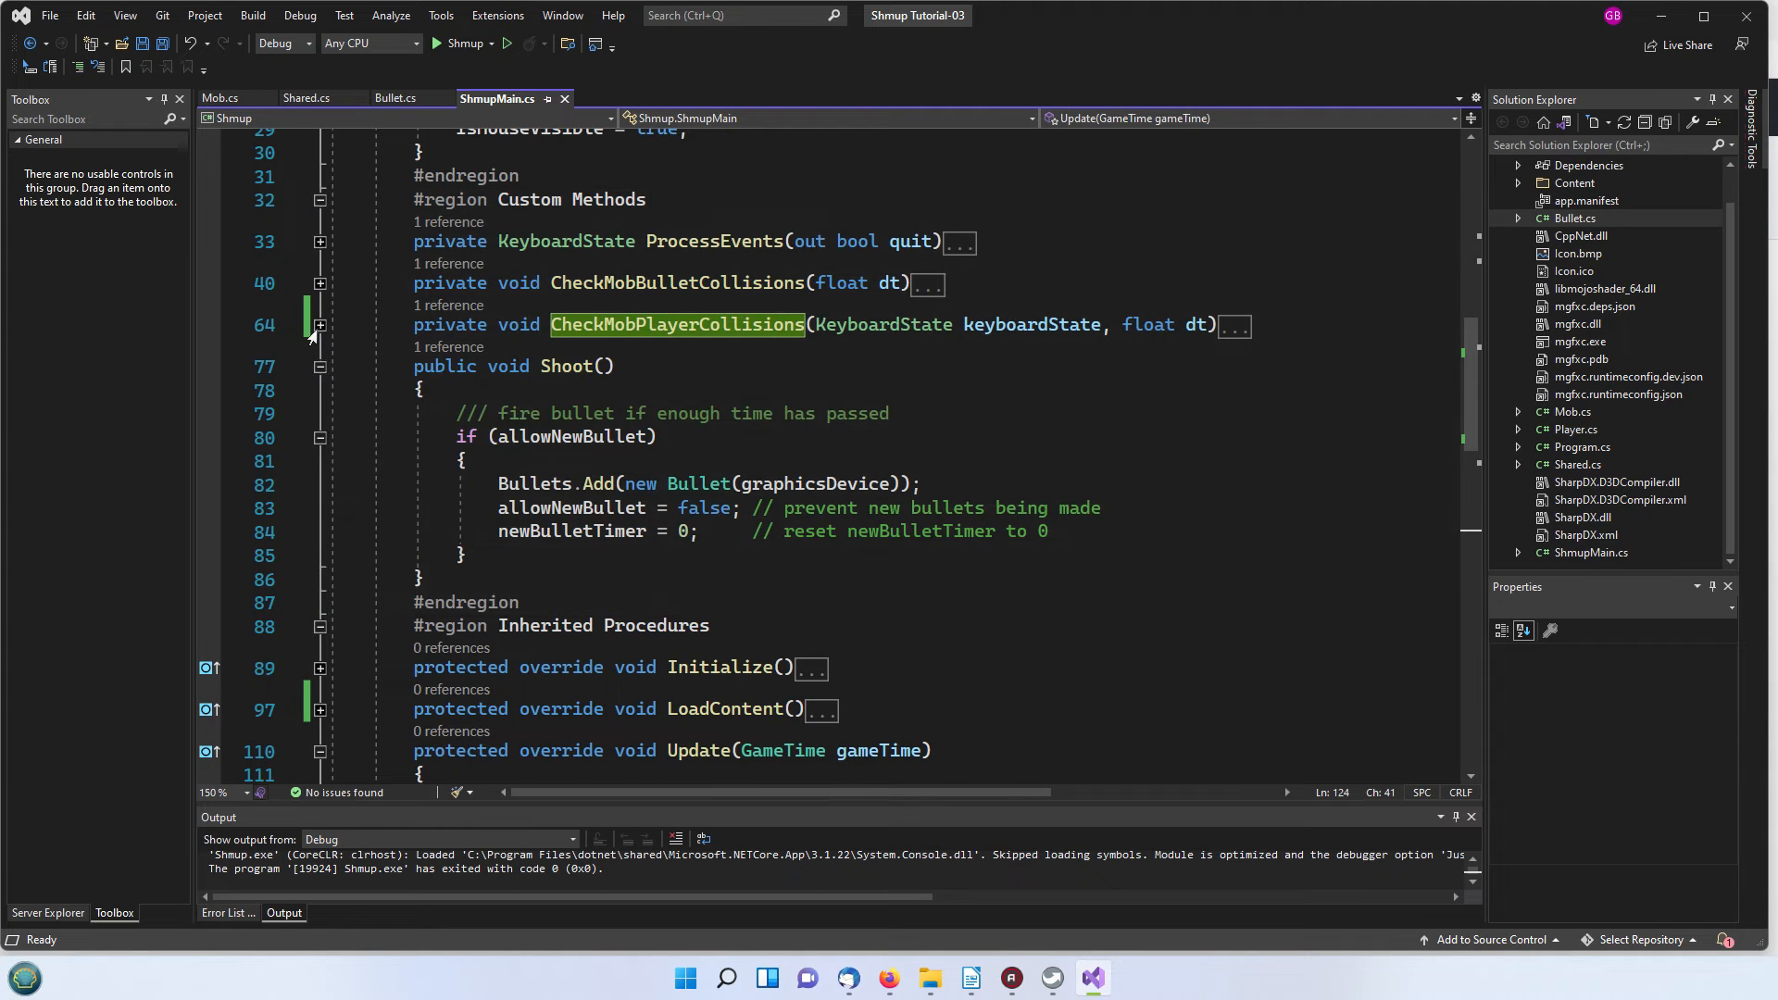
pyautogui.click(318, 324)
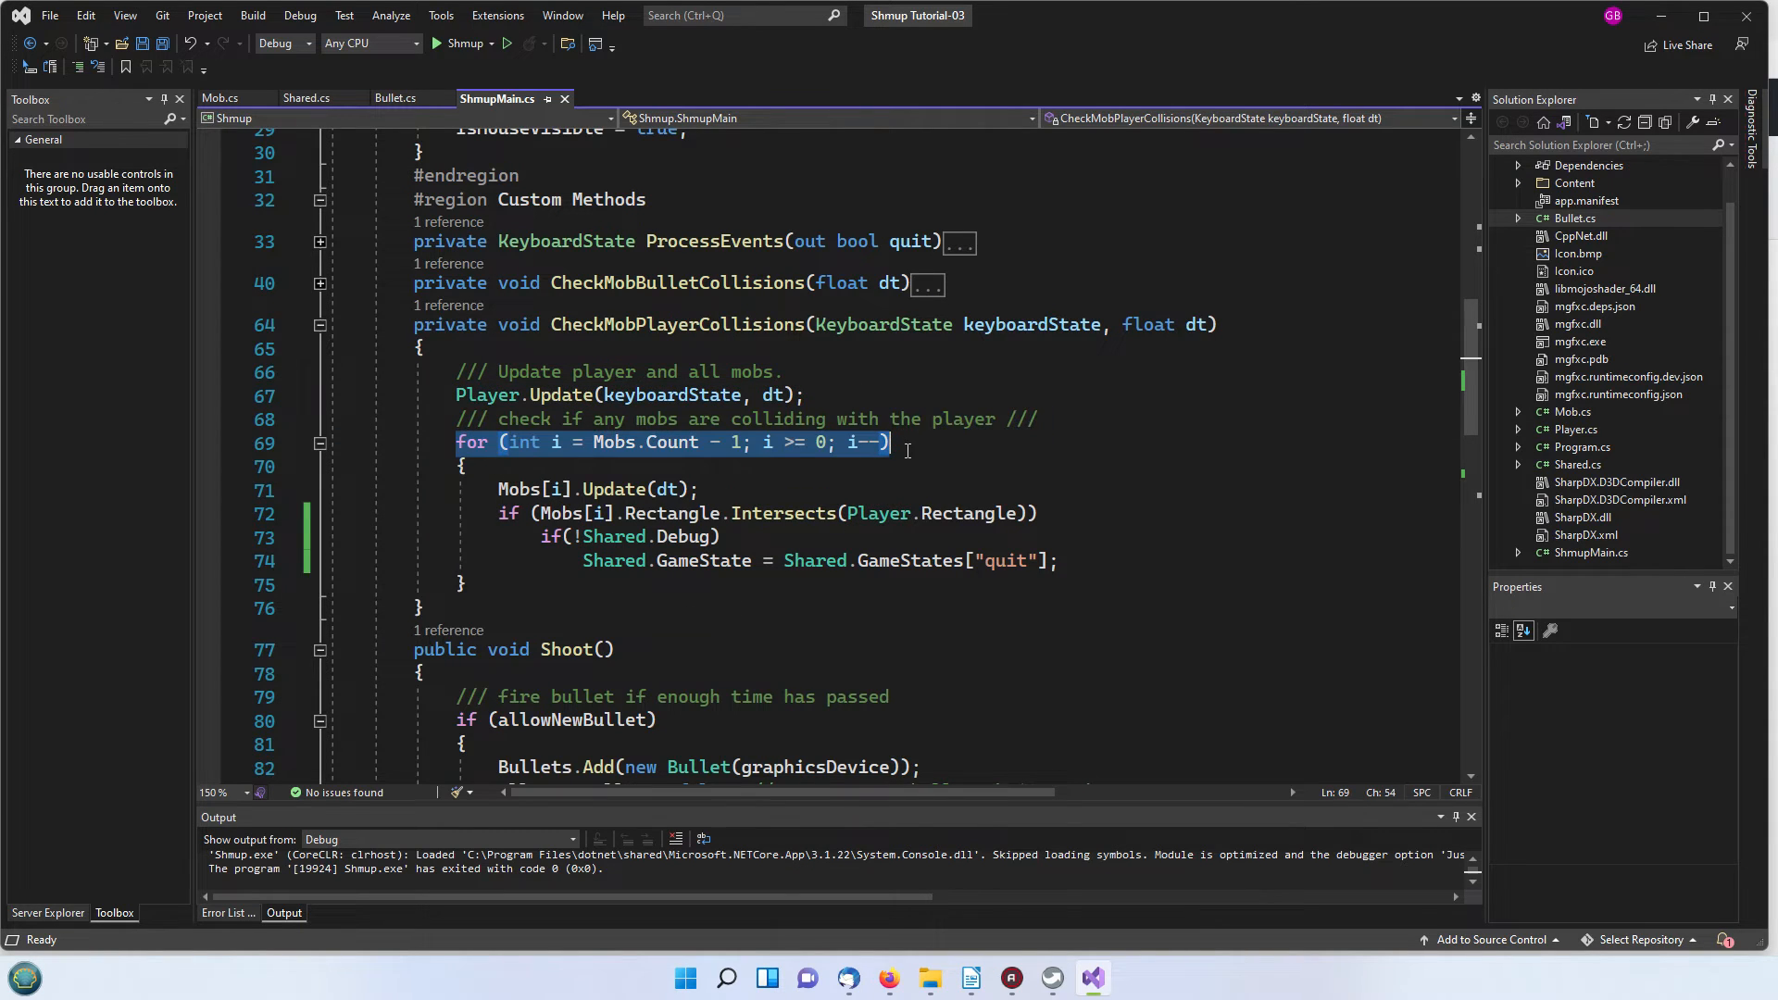
pyautogui.moveTo(613, 442)
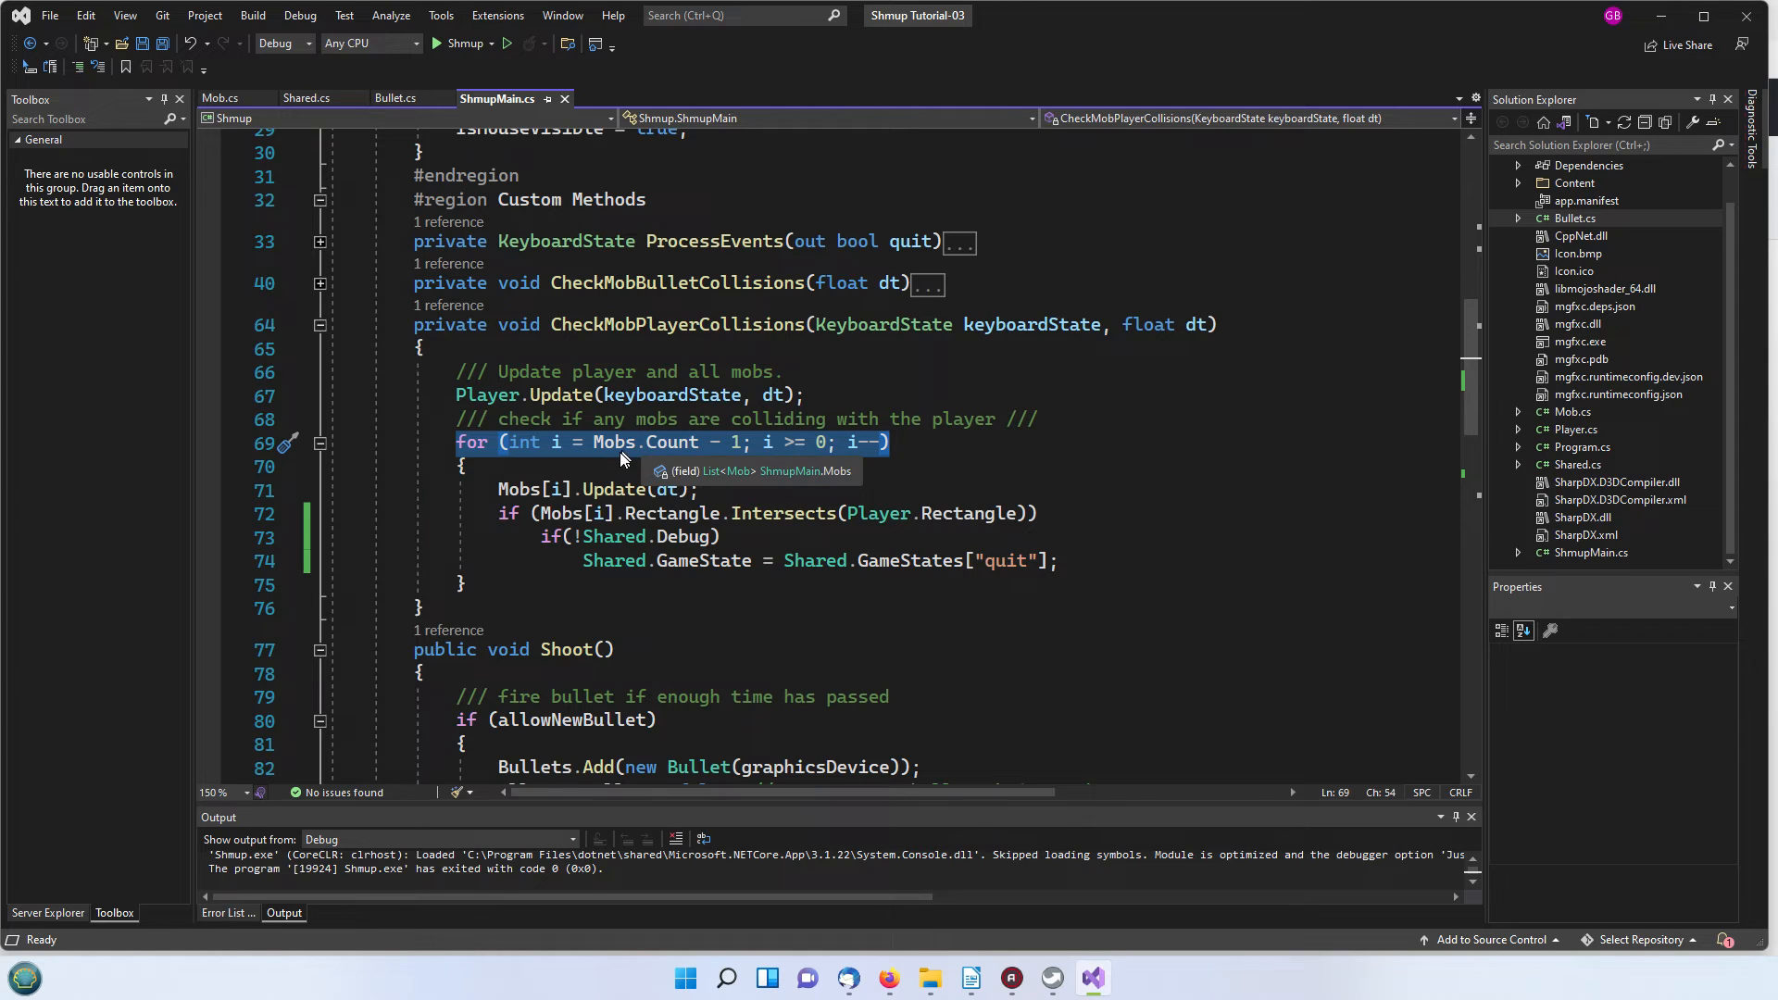
pyautogui.moveTo(518, 526)
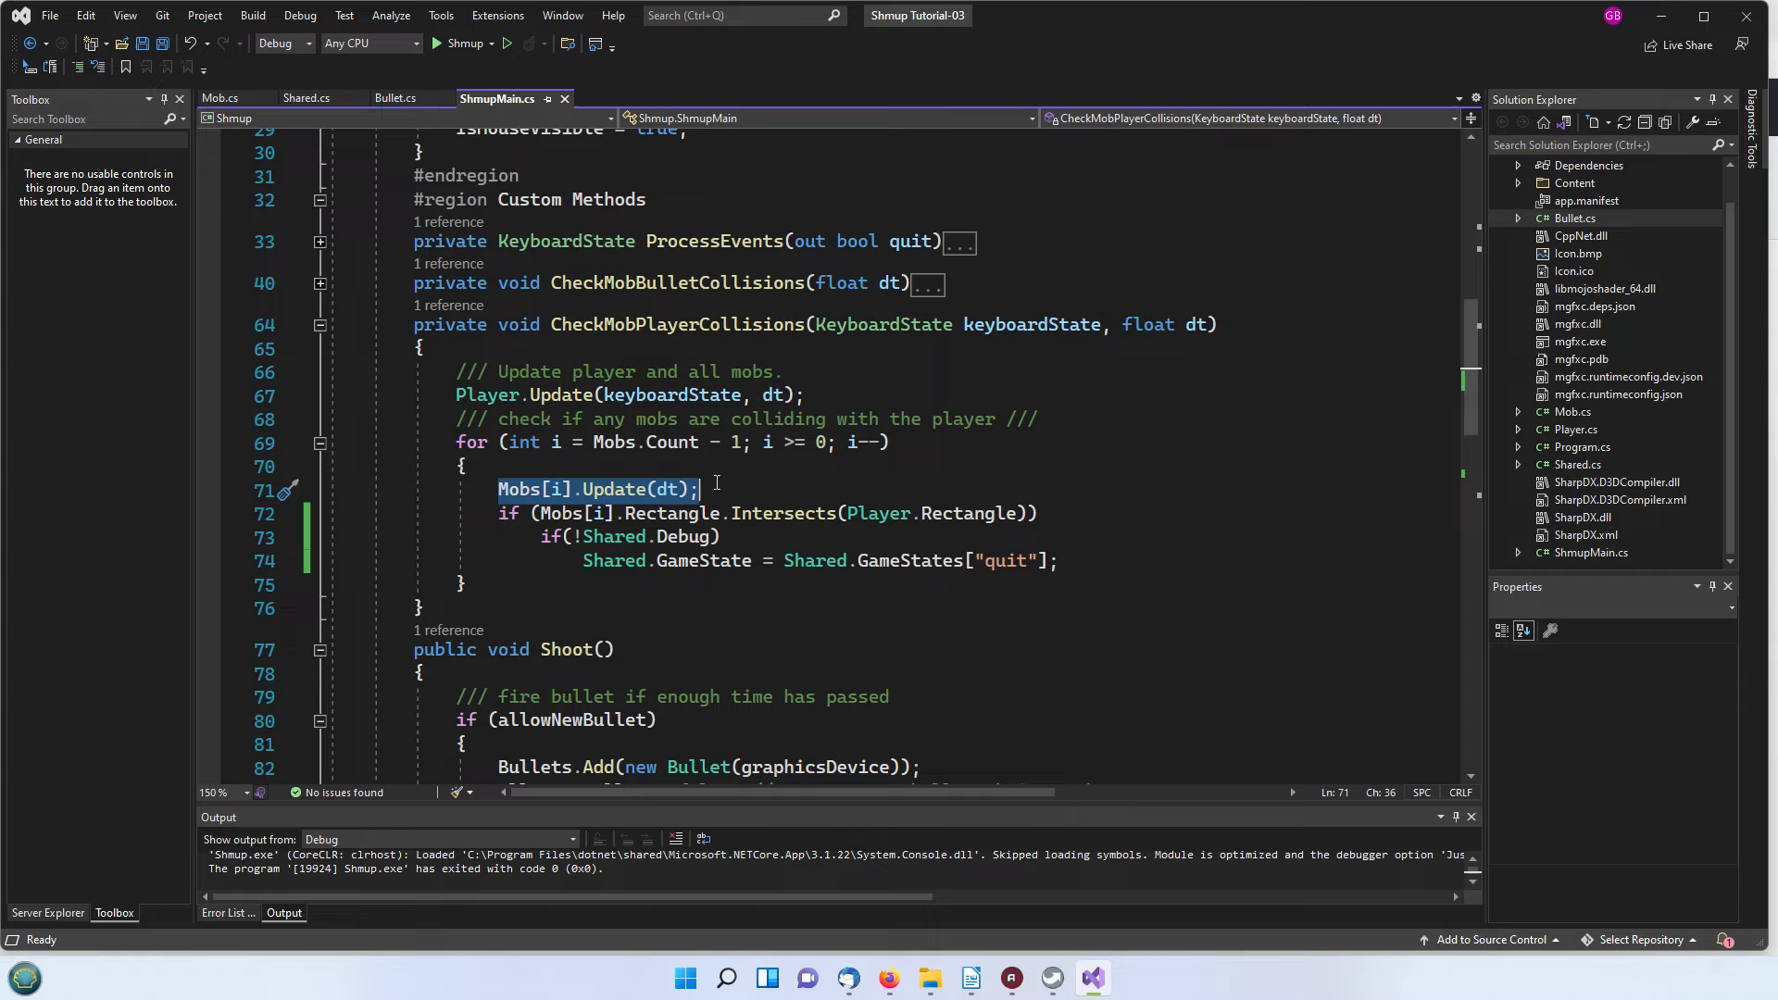
pyautogui.doubleClick(613, 442)
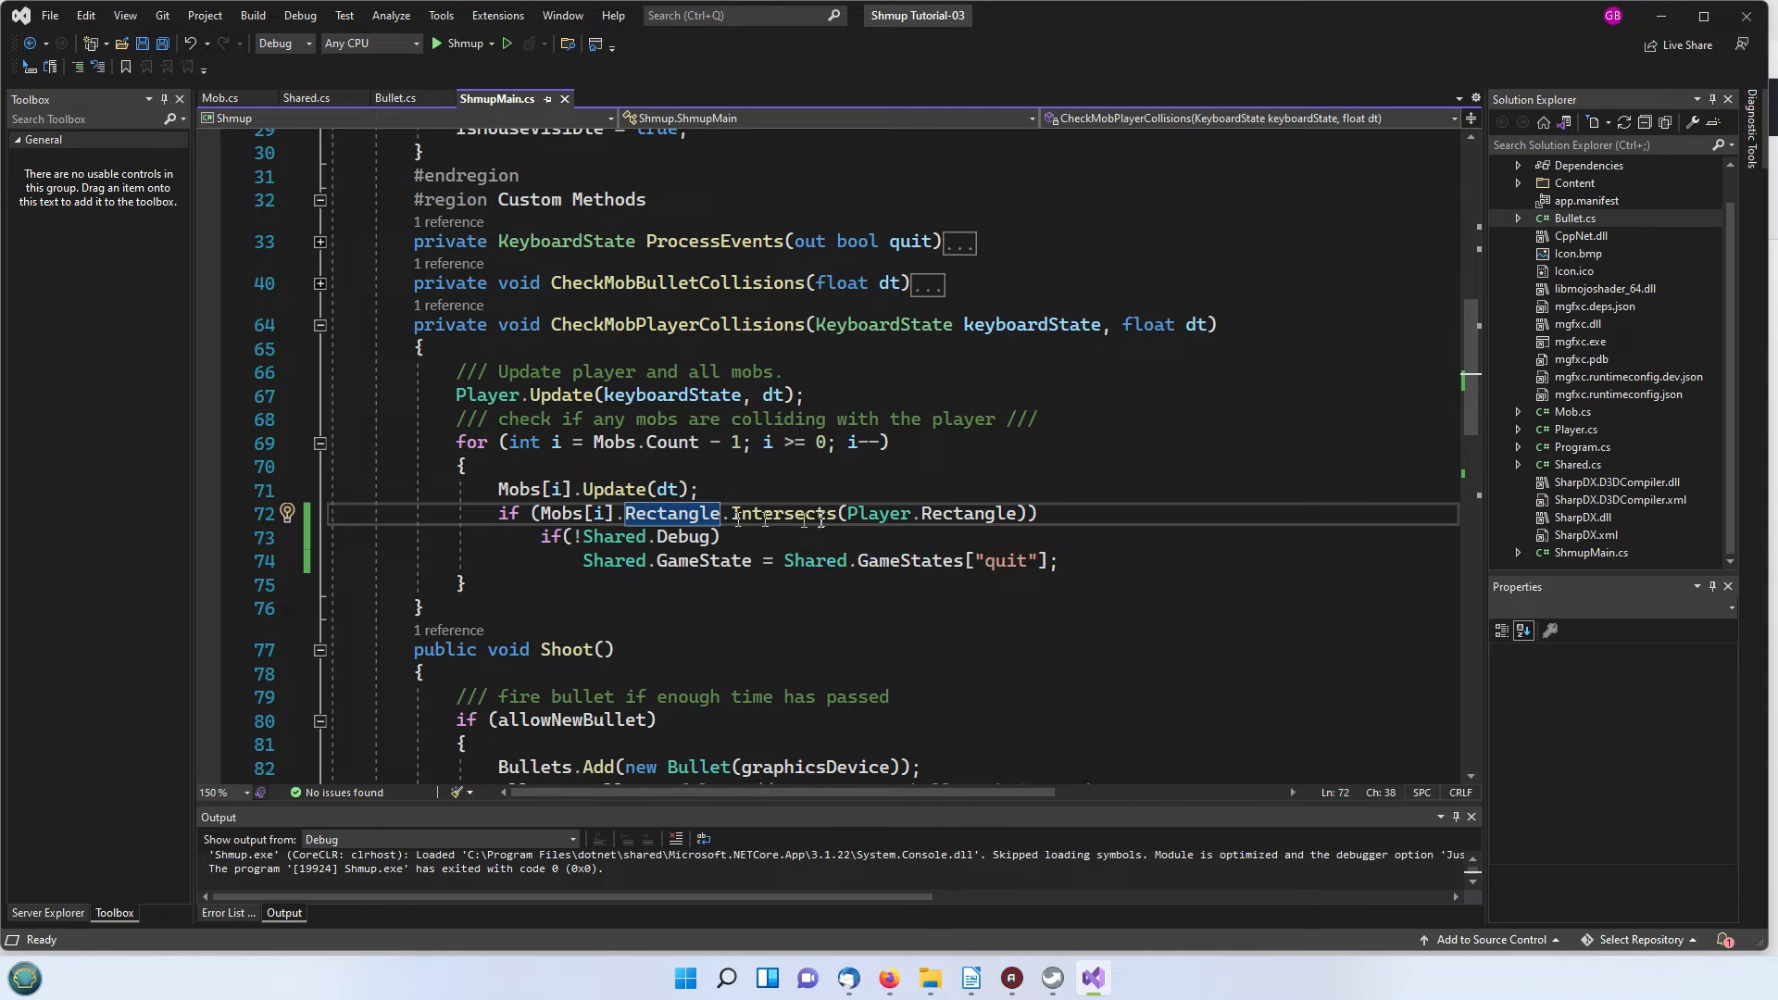
pyautogui.moveTo(1046, 532)
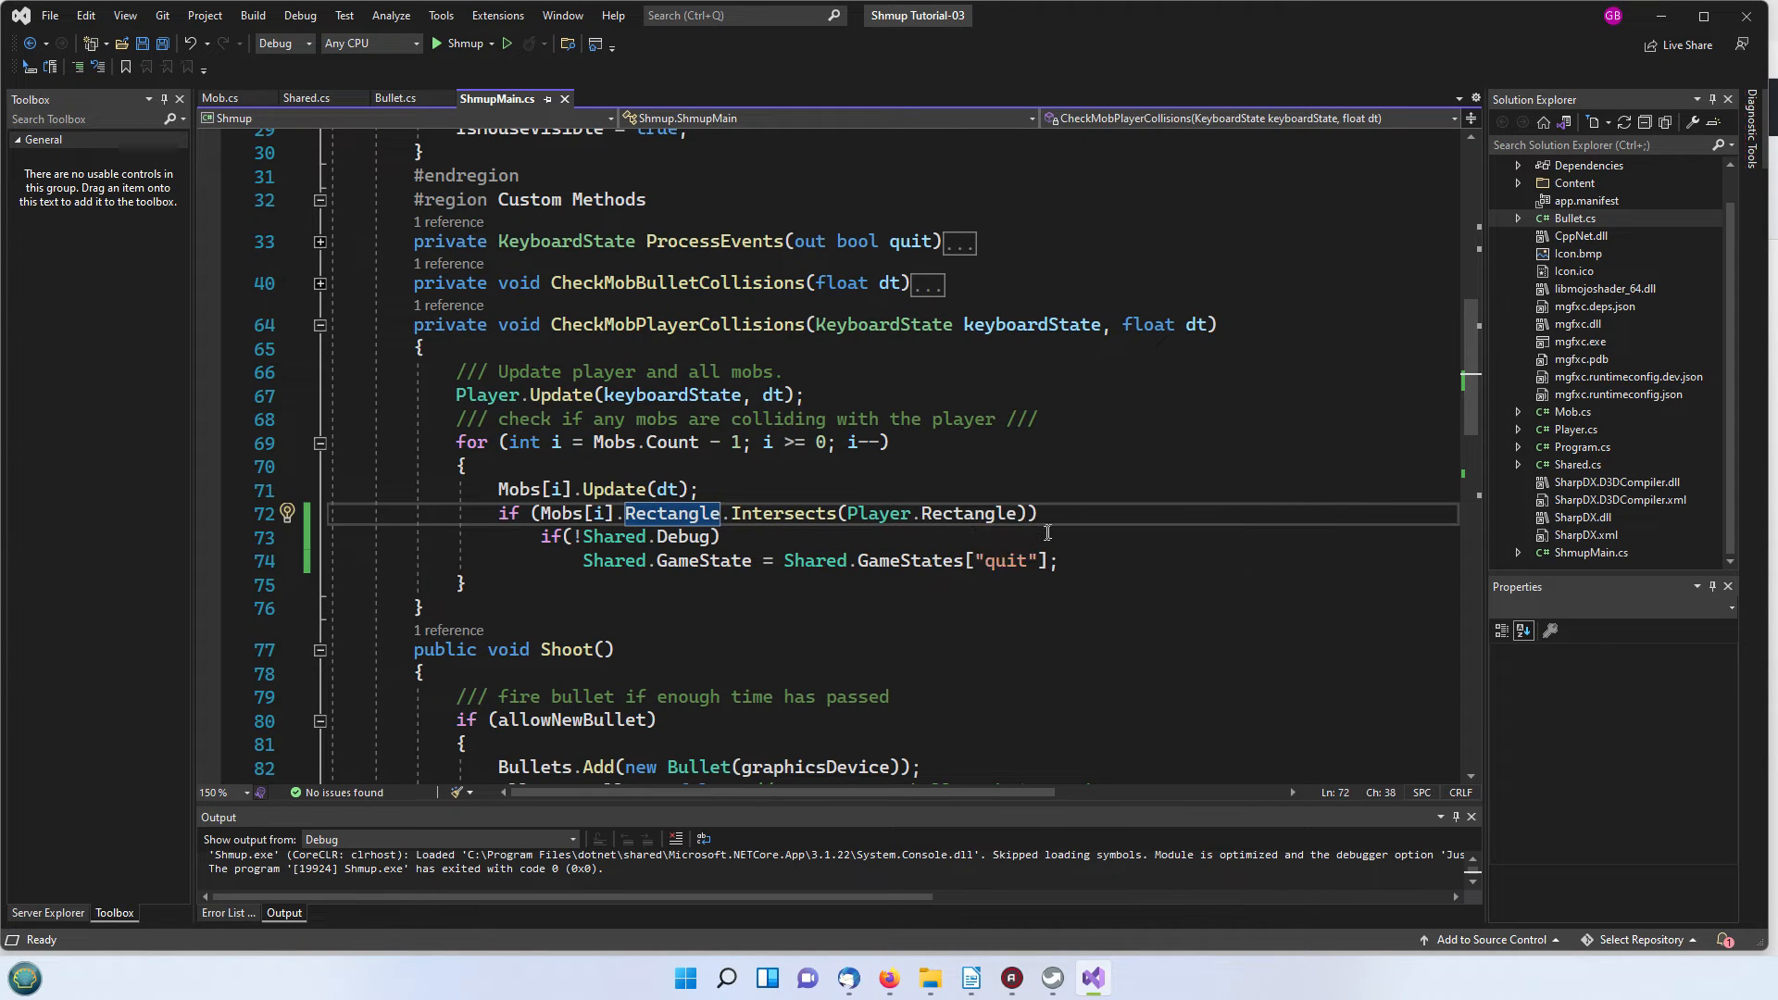
pyautogui.moveTo(741, 537)
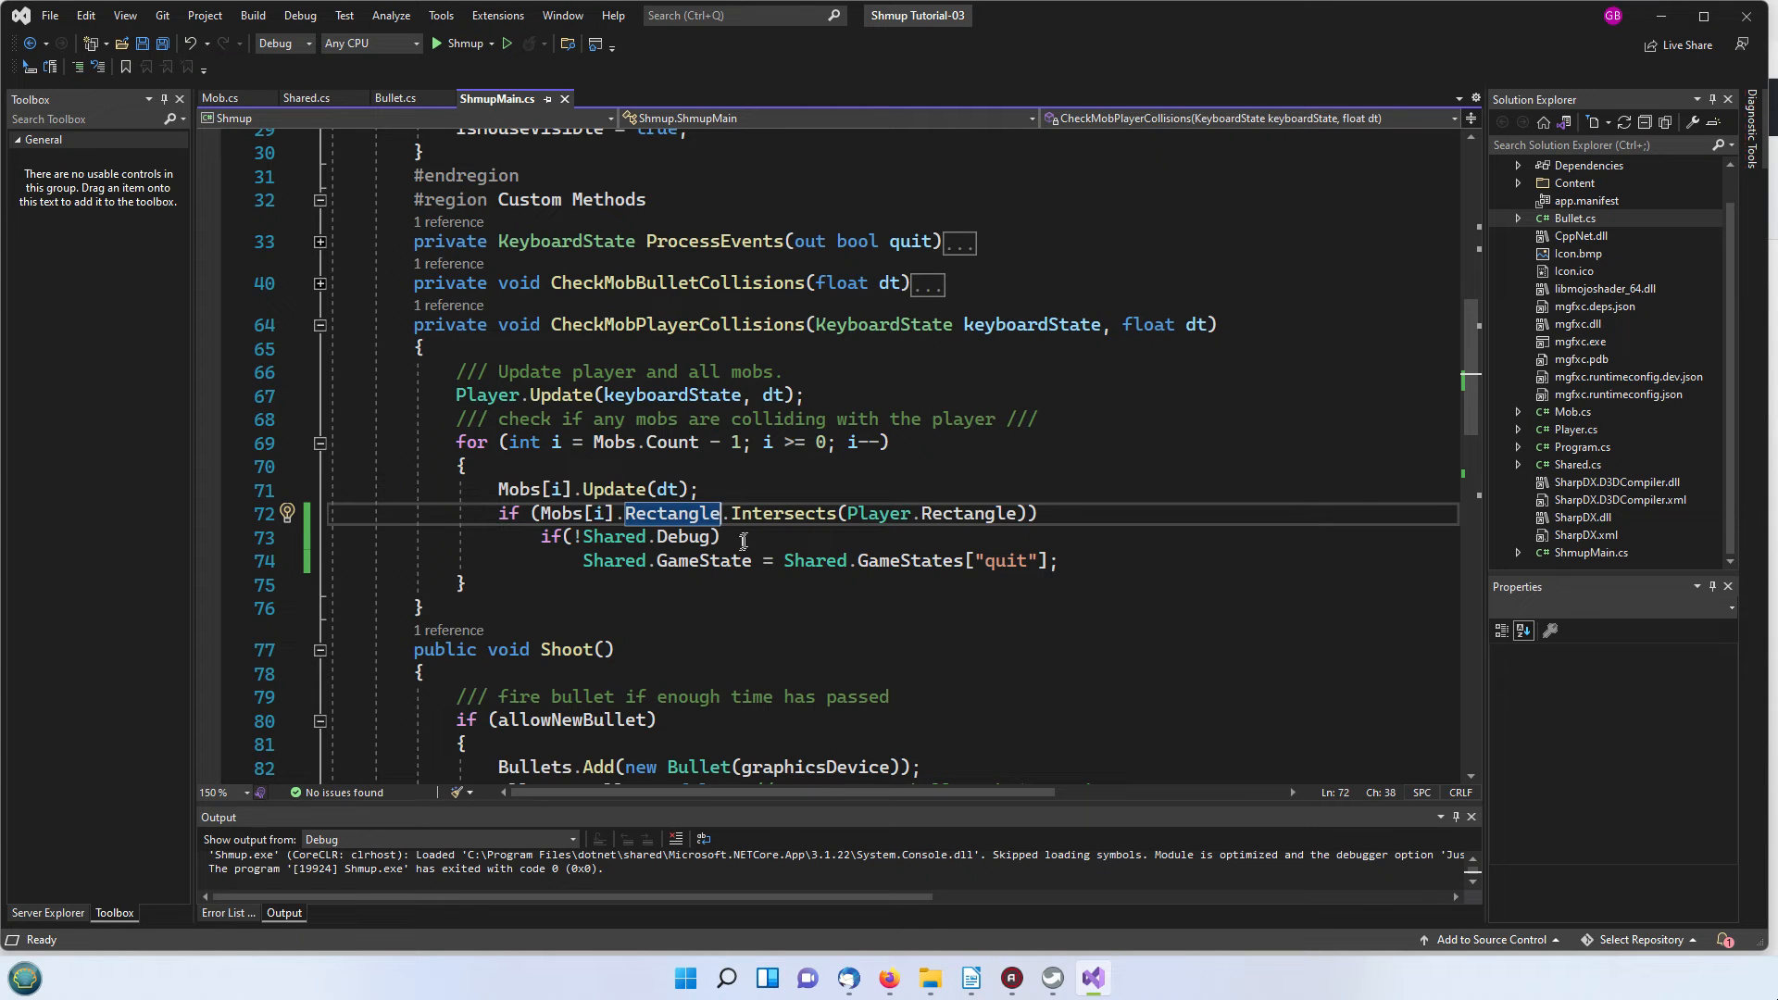
pyautogui.moveTo(703, 560)
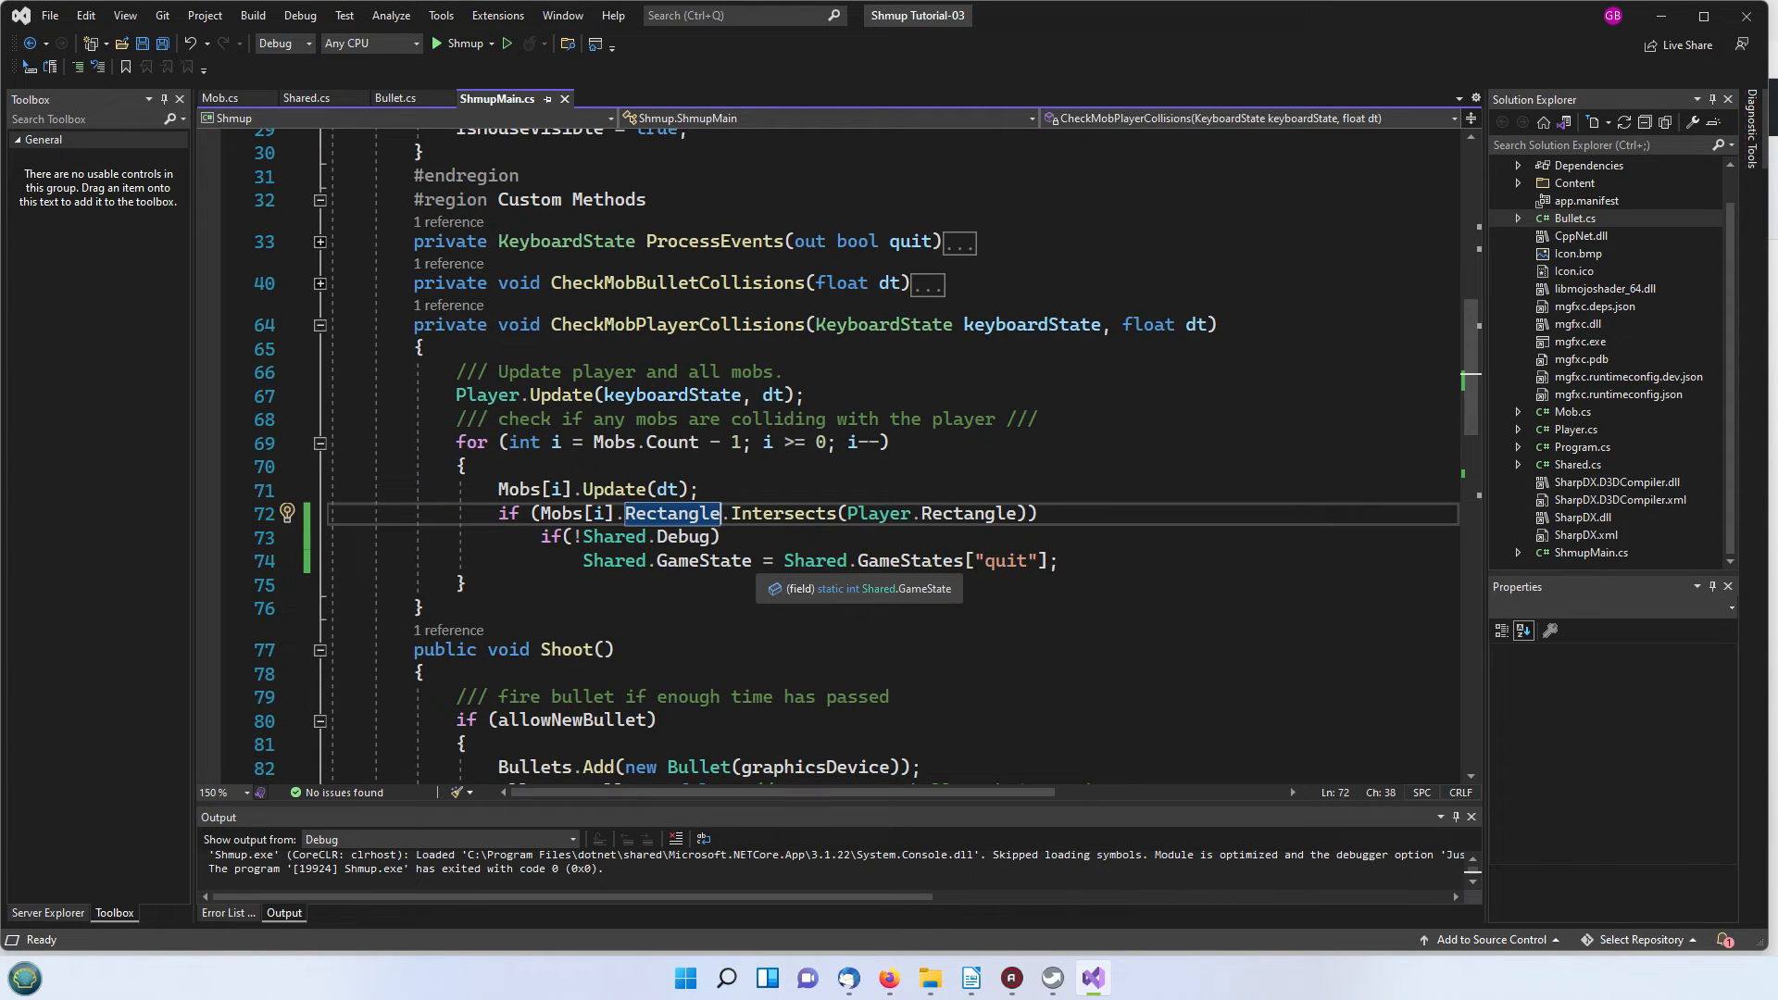
pyautogui.moveTo(756, 513)
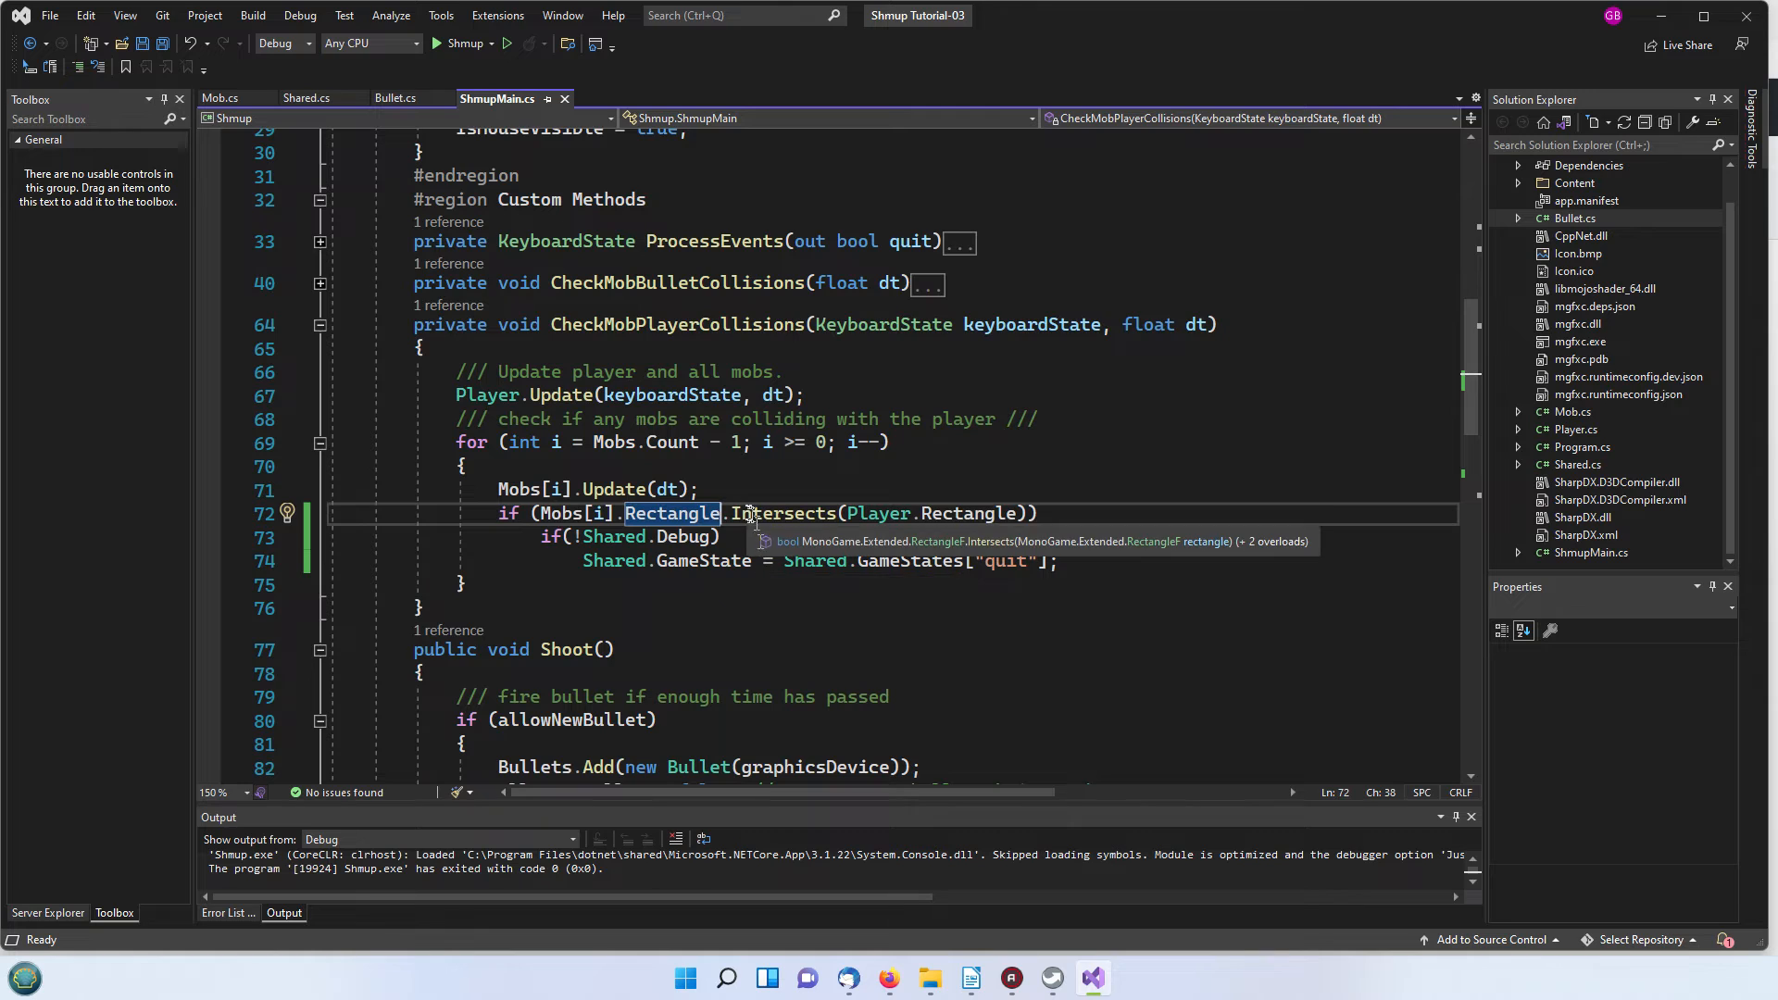
pyautogui.moveTo(743, 537)
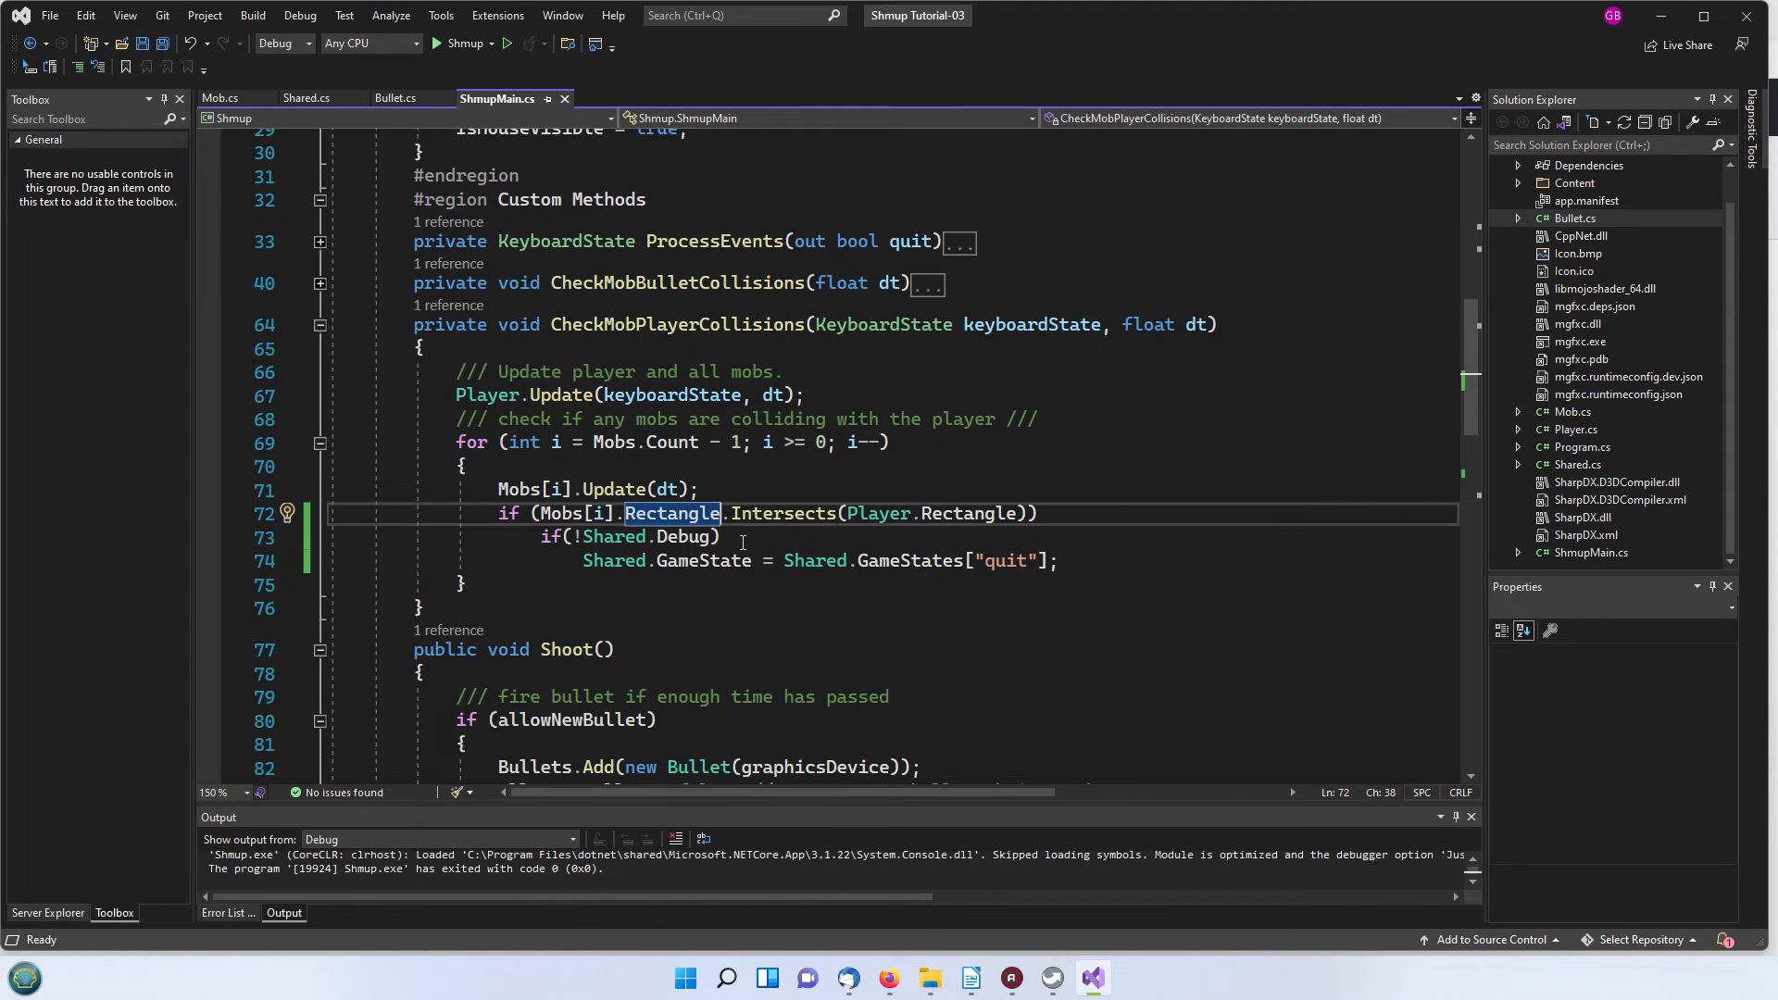
pyautogui.moveTo(735, 537)
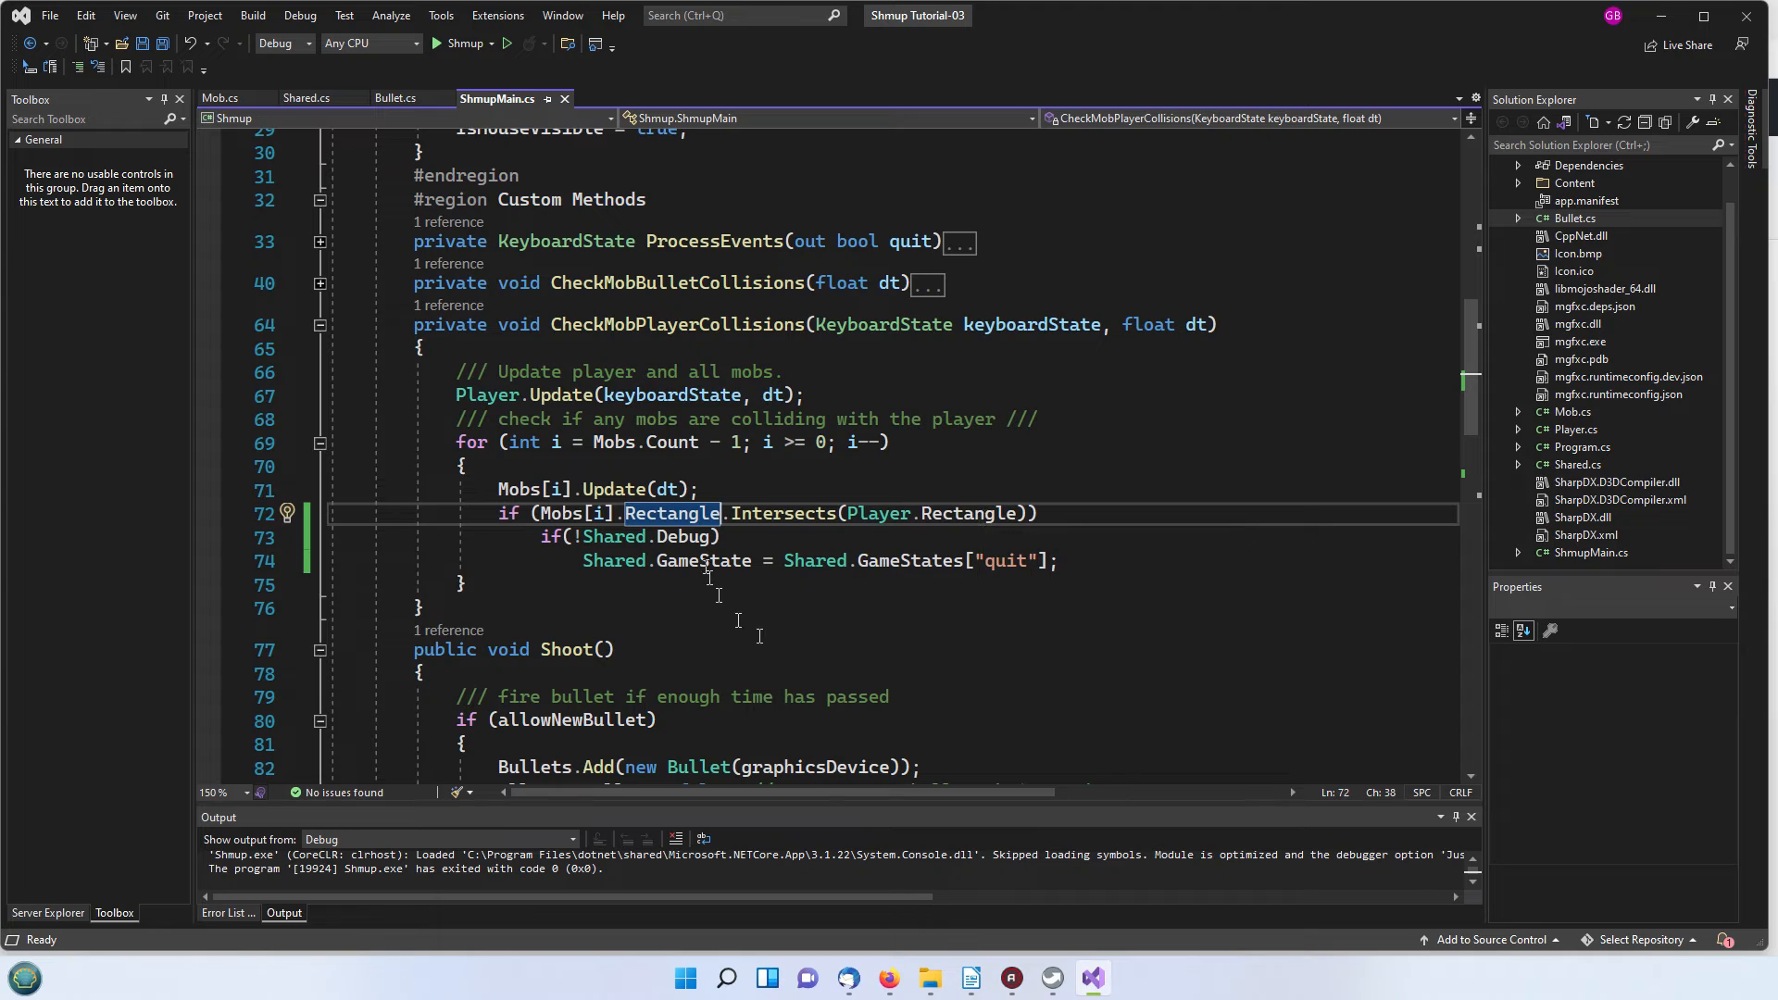
pyautogui.moveTo(671, 513)
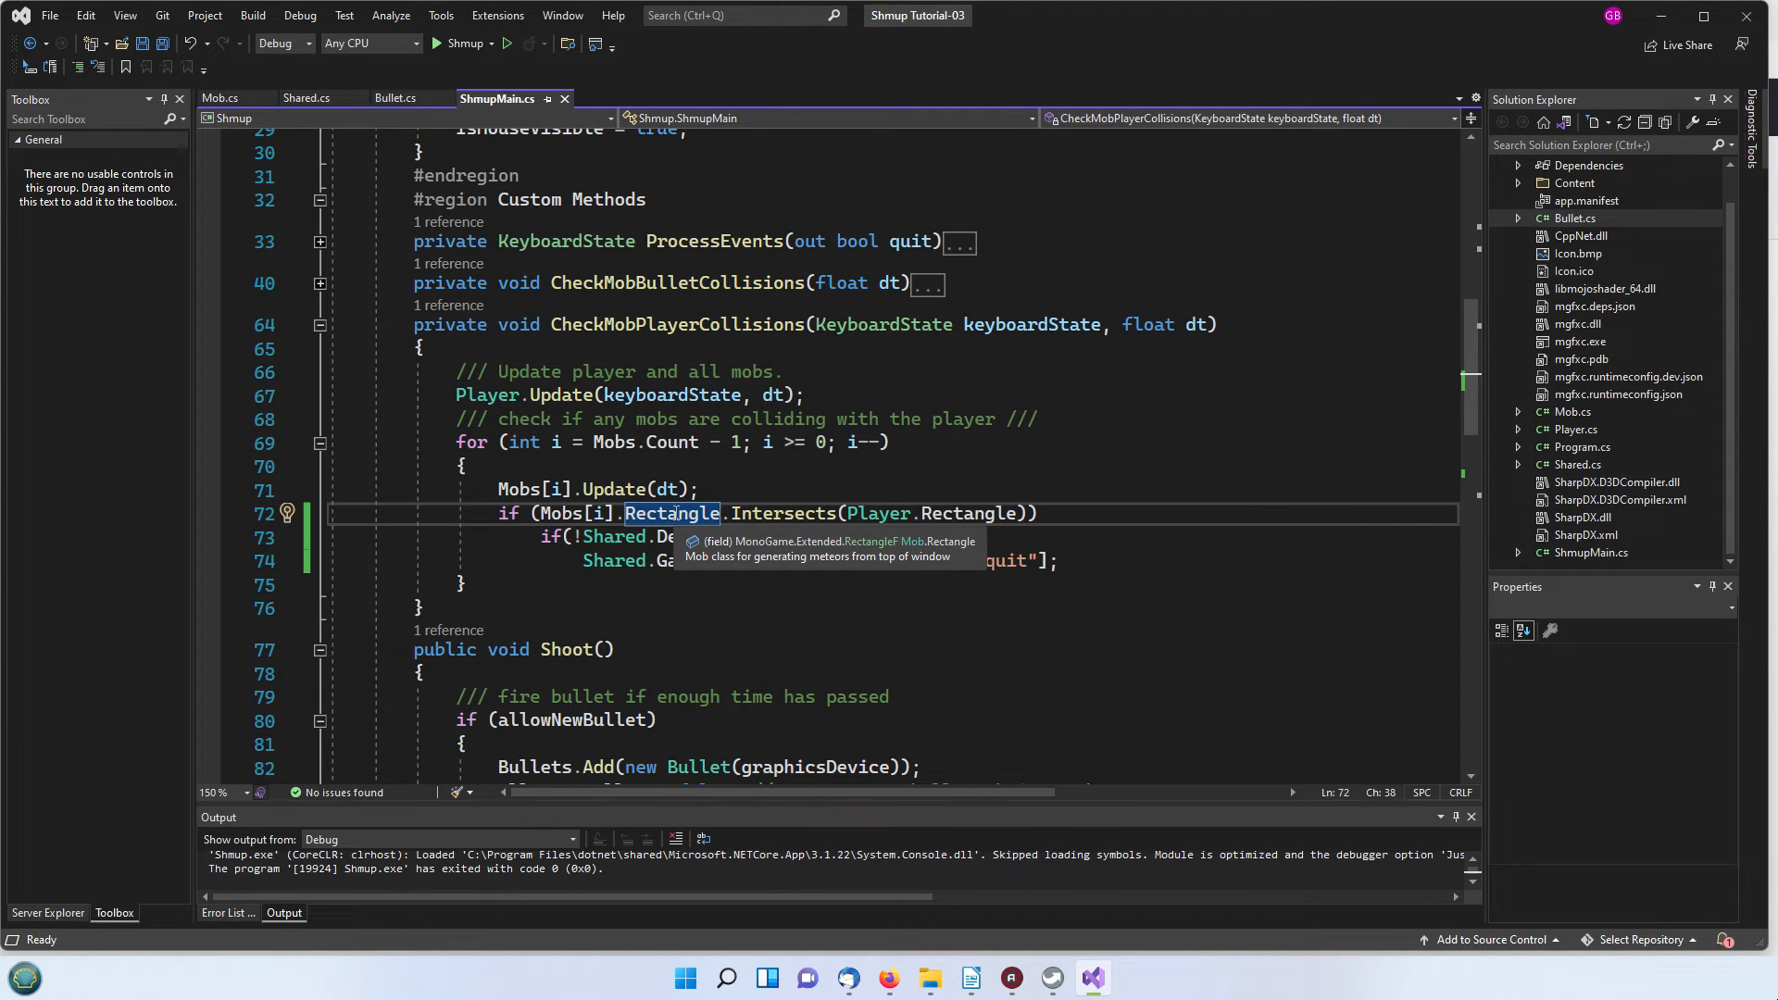
pyautogui.moveTo(974, 513)
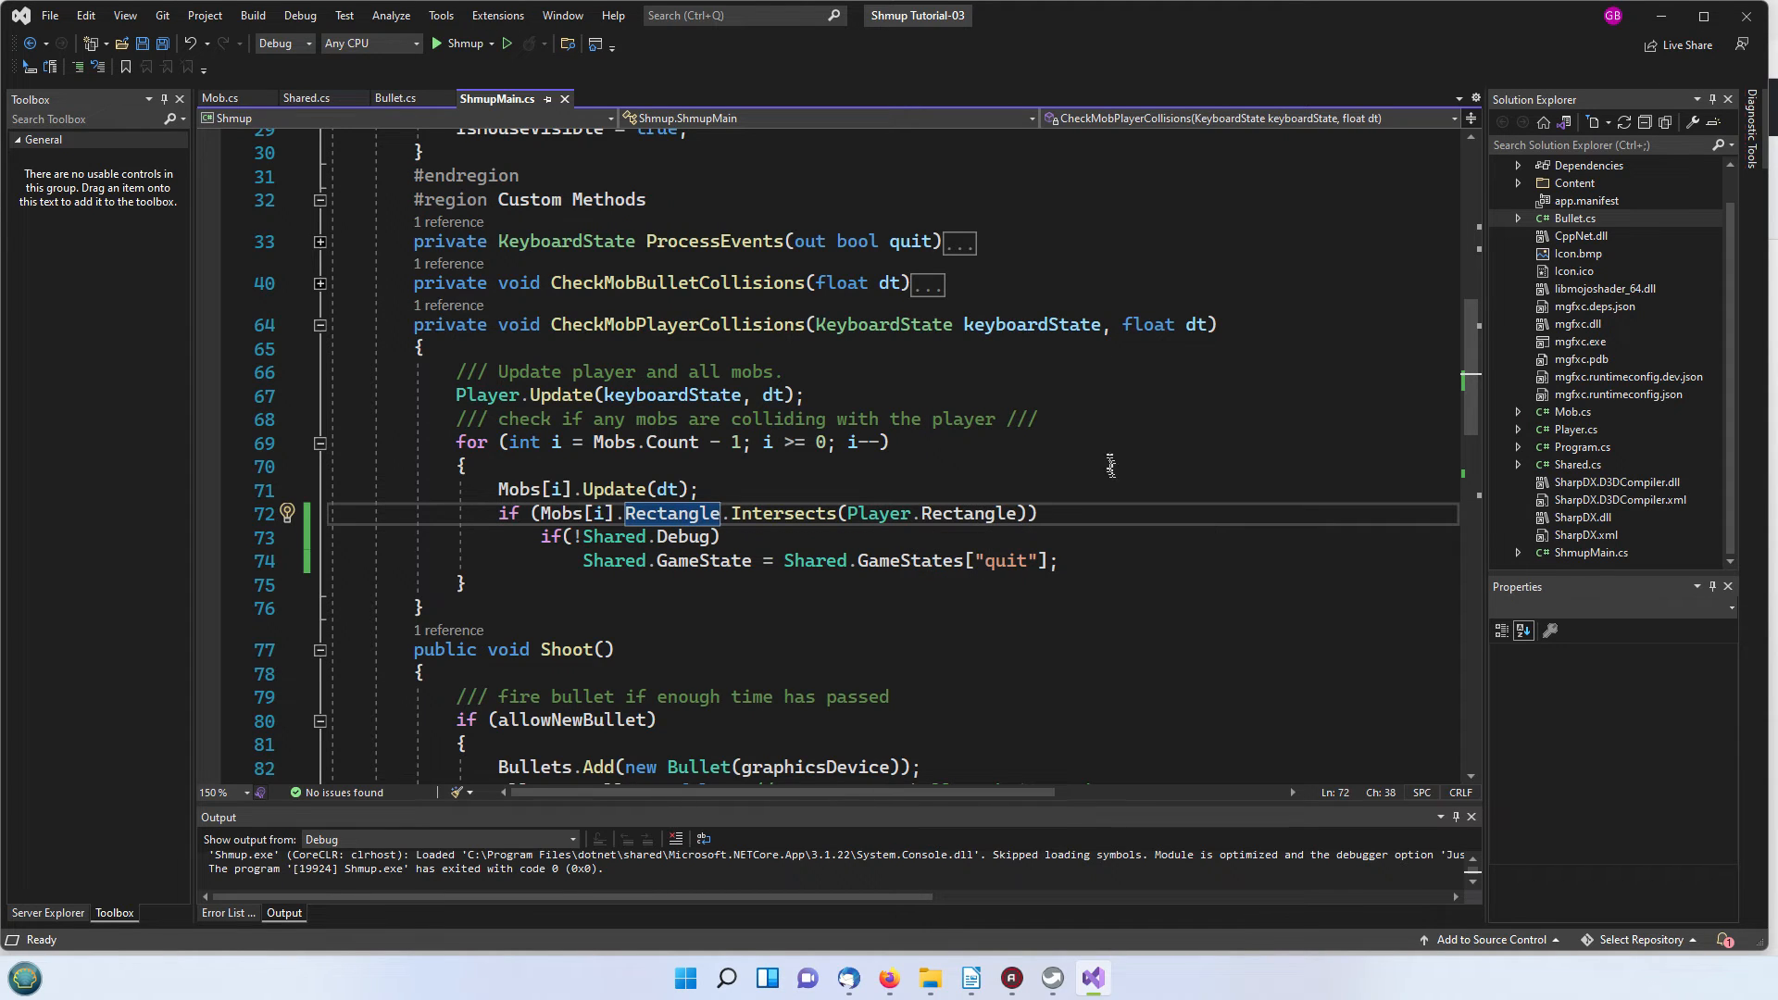
pyautogui.moveTo(1133, 606)
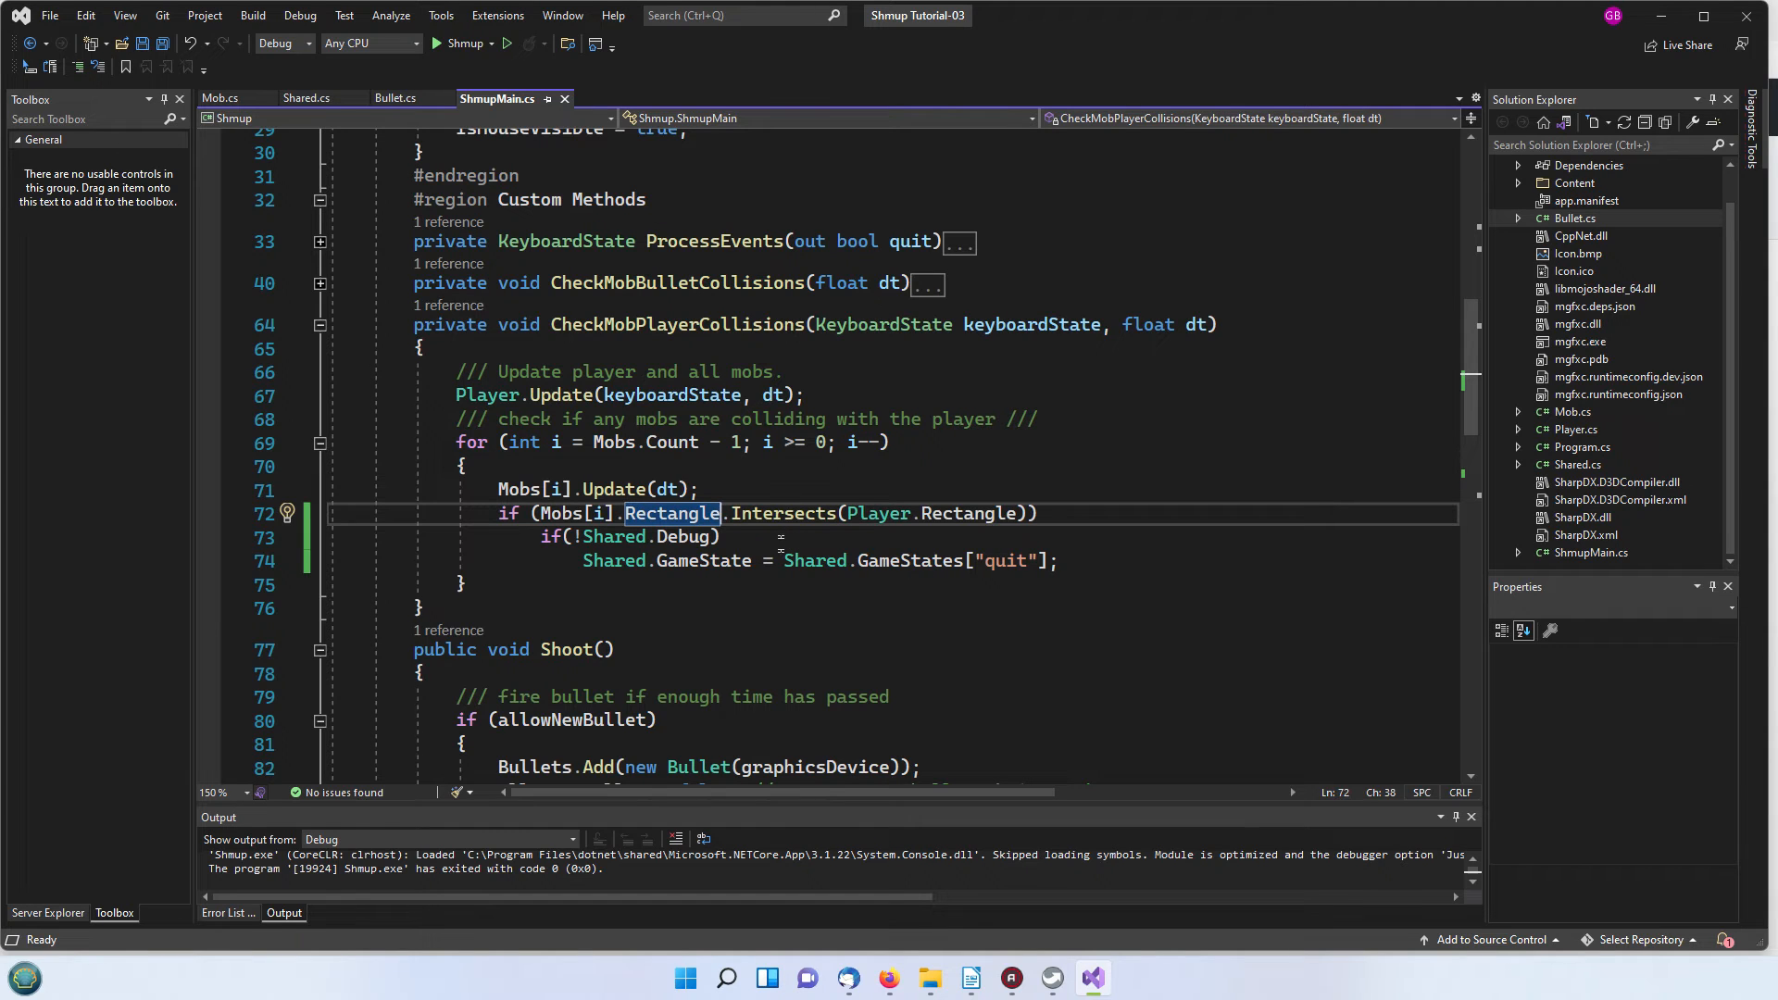
pyautogui.moveTo(671, 513)
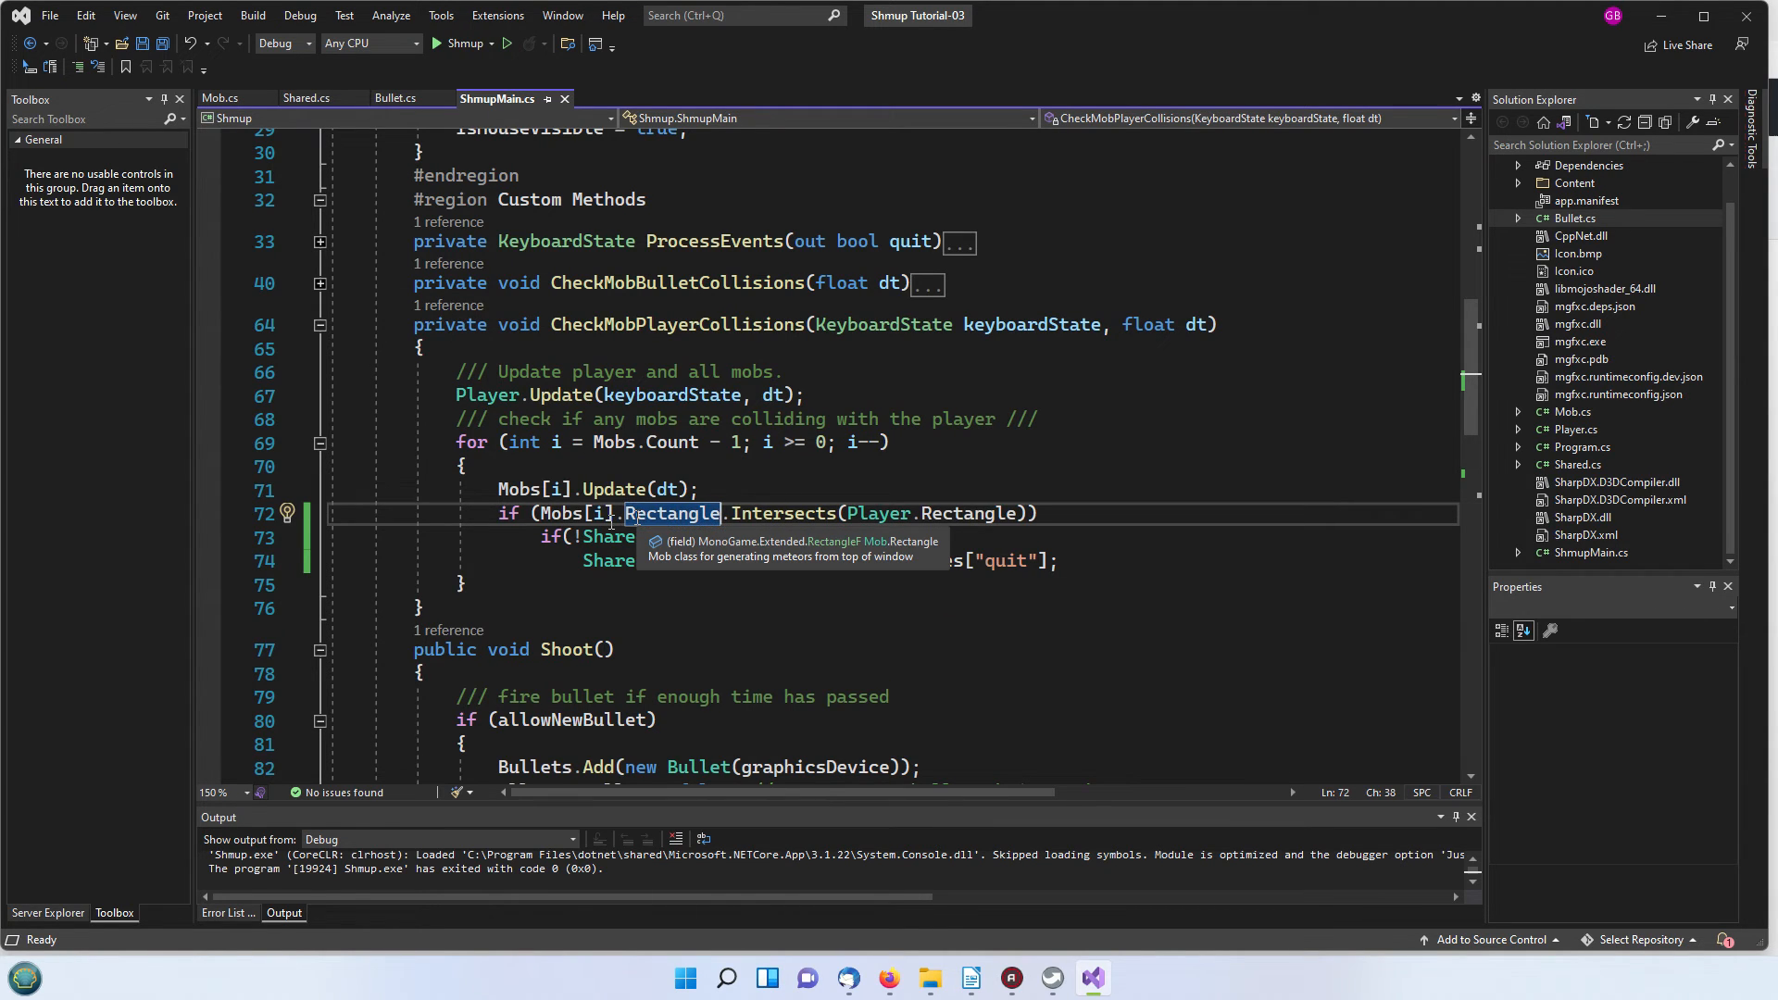
pyautogui.moveTo(572, 513)
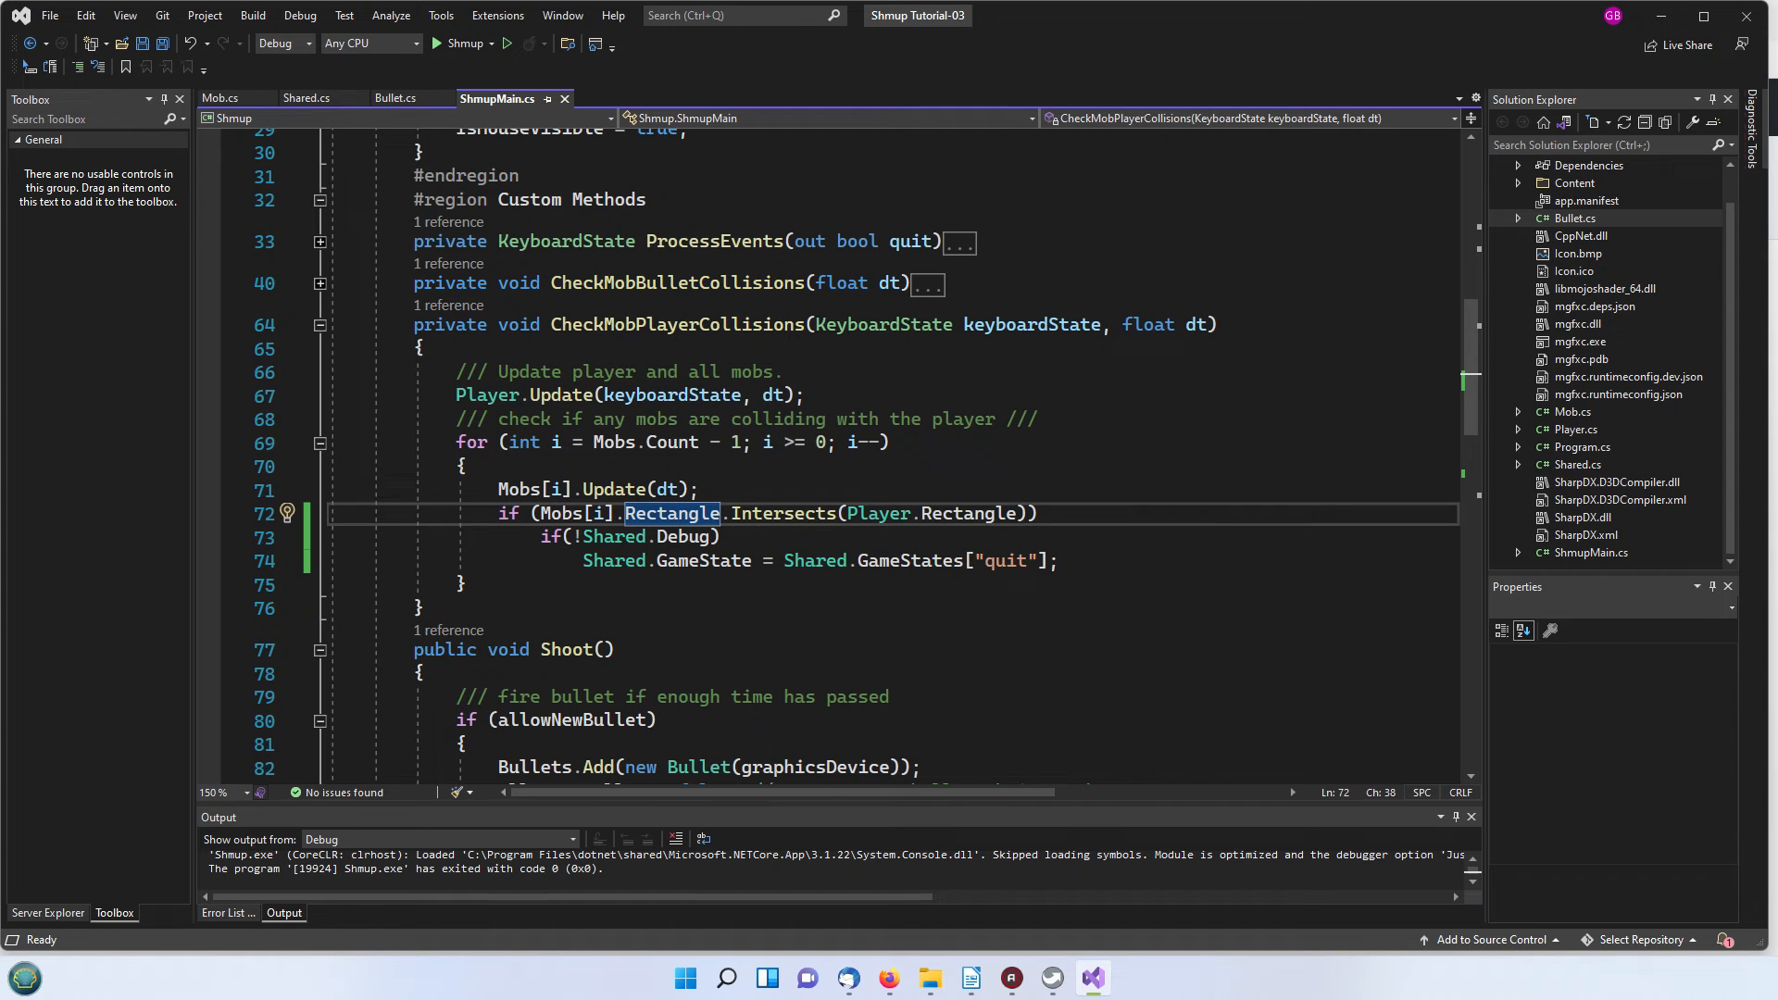
pyautogui.moveTo(722, 543)
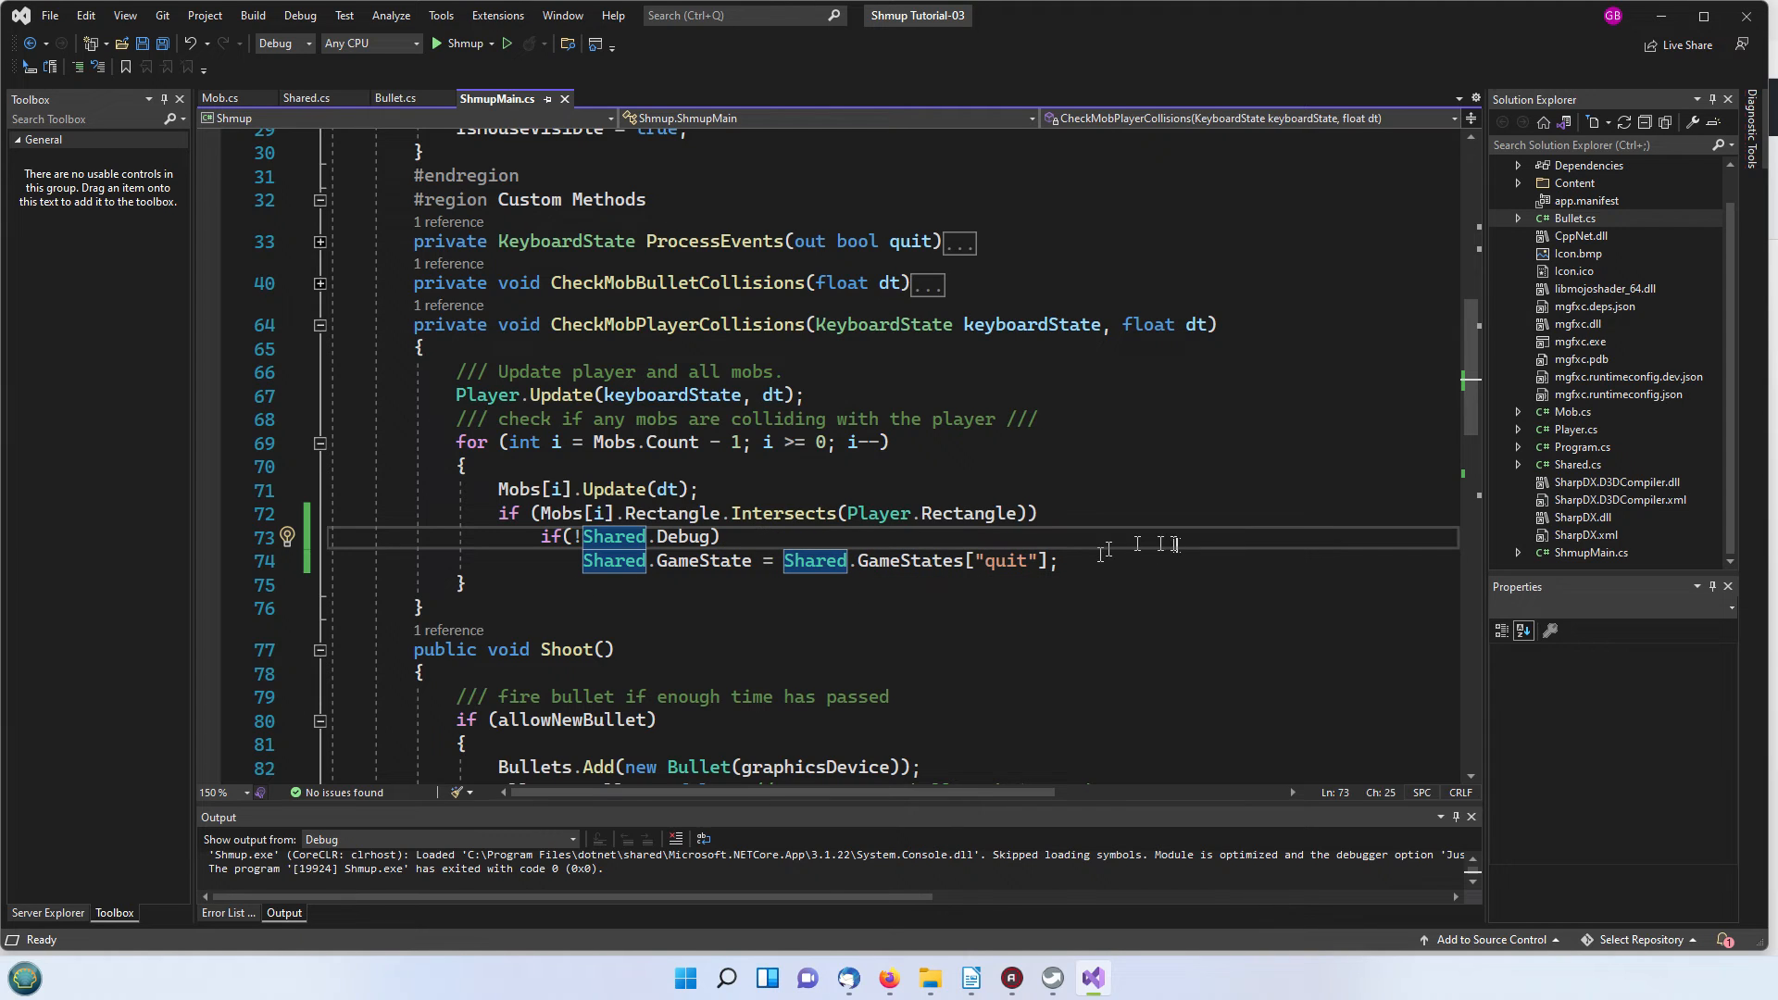
pyautogui.moveTo(950, 559)
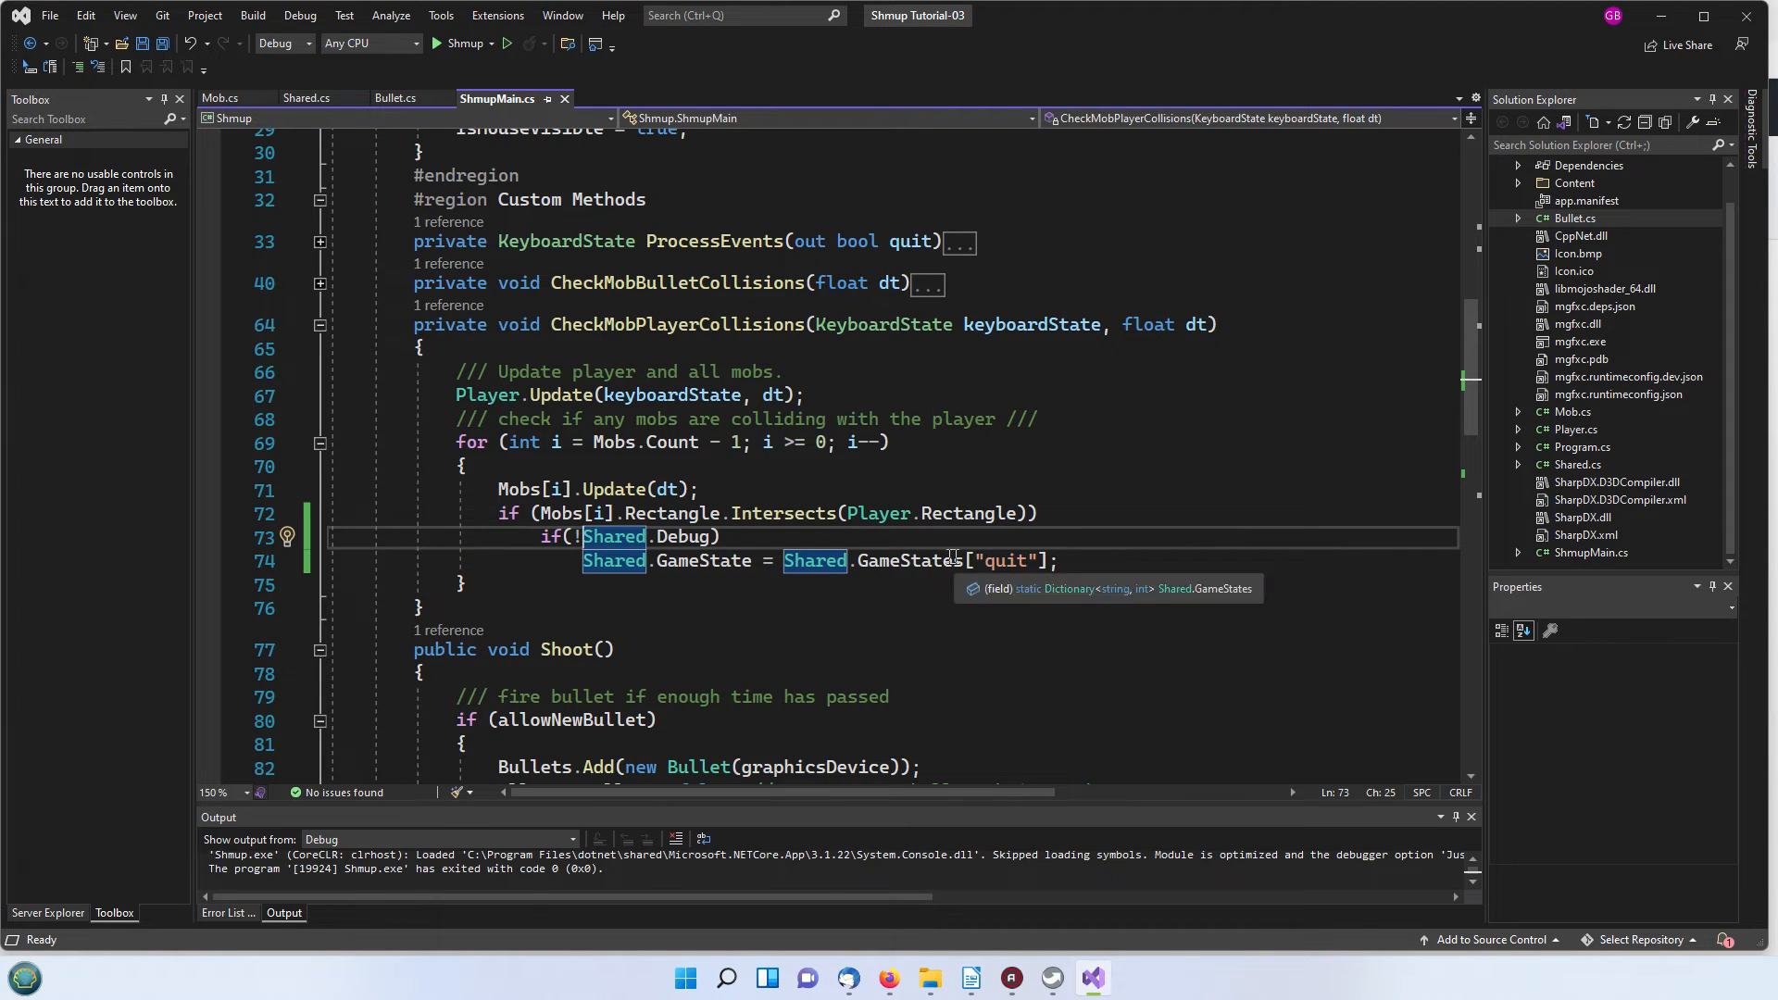
pyautogui.moveTo(671, 441)
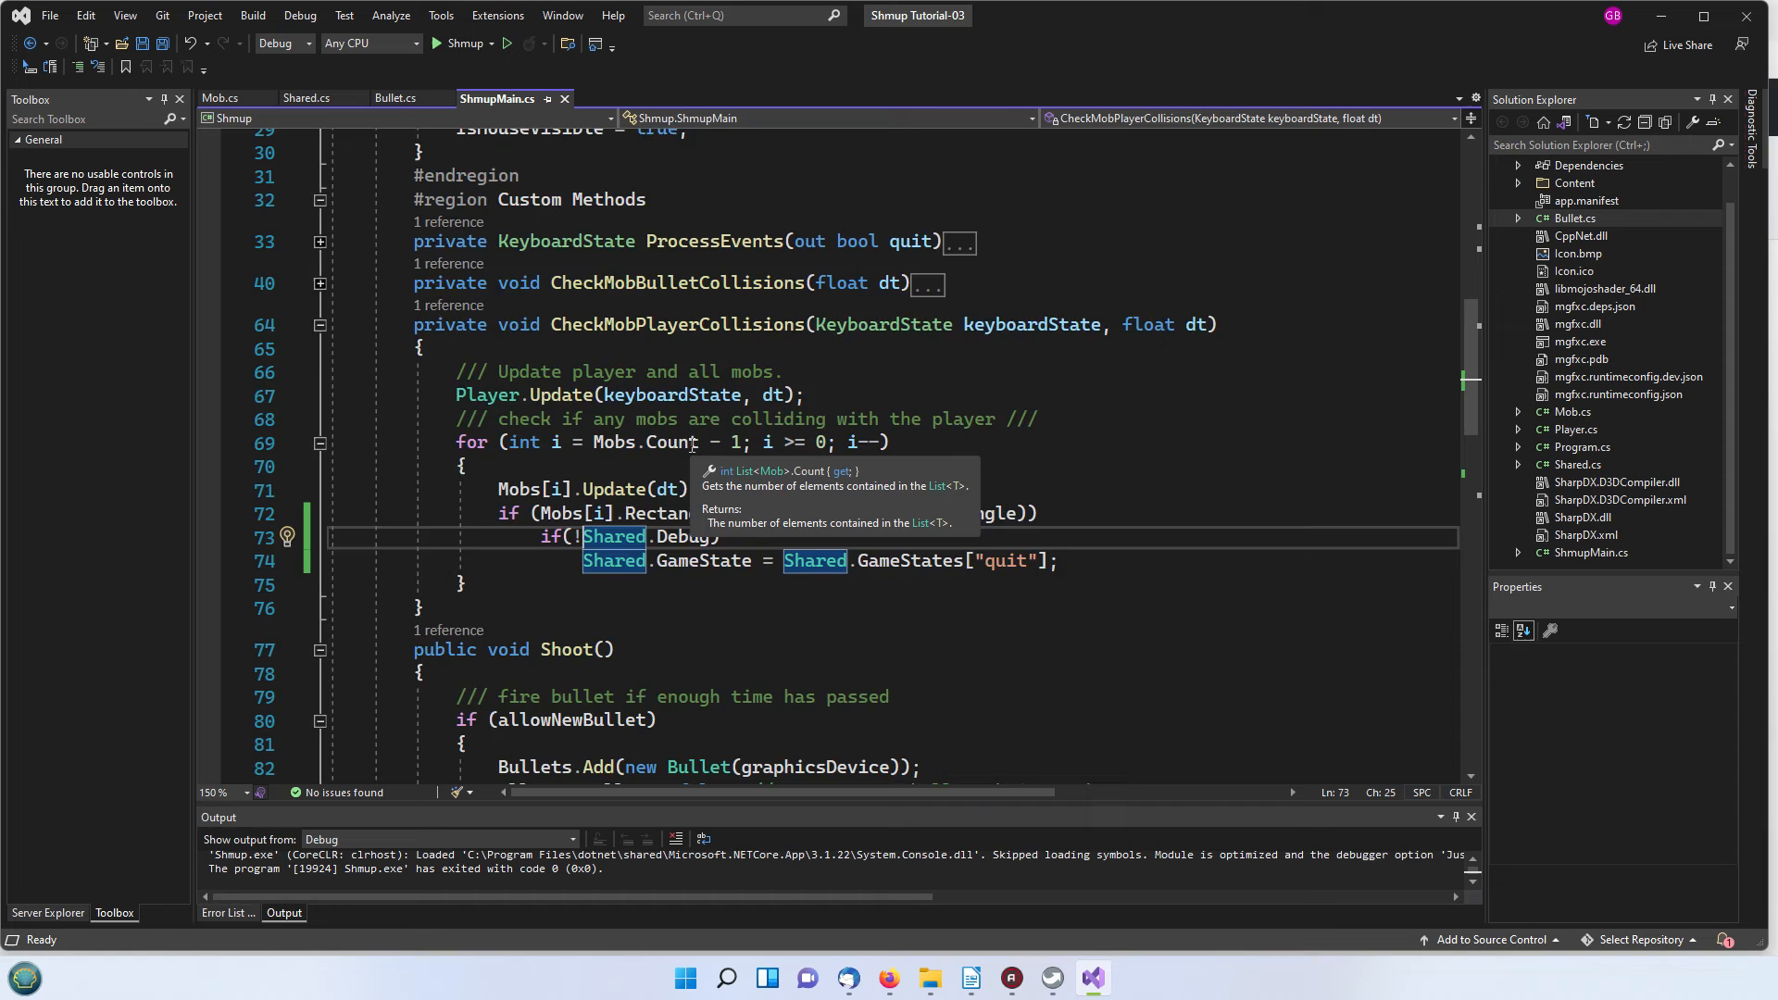
pyautogui.scroll(-3)
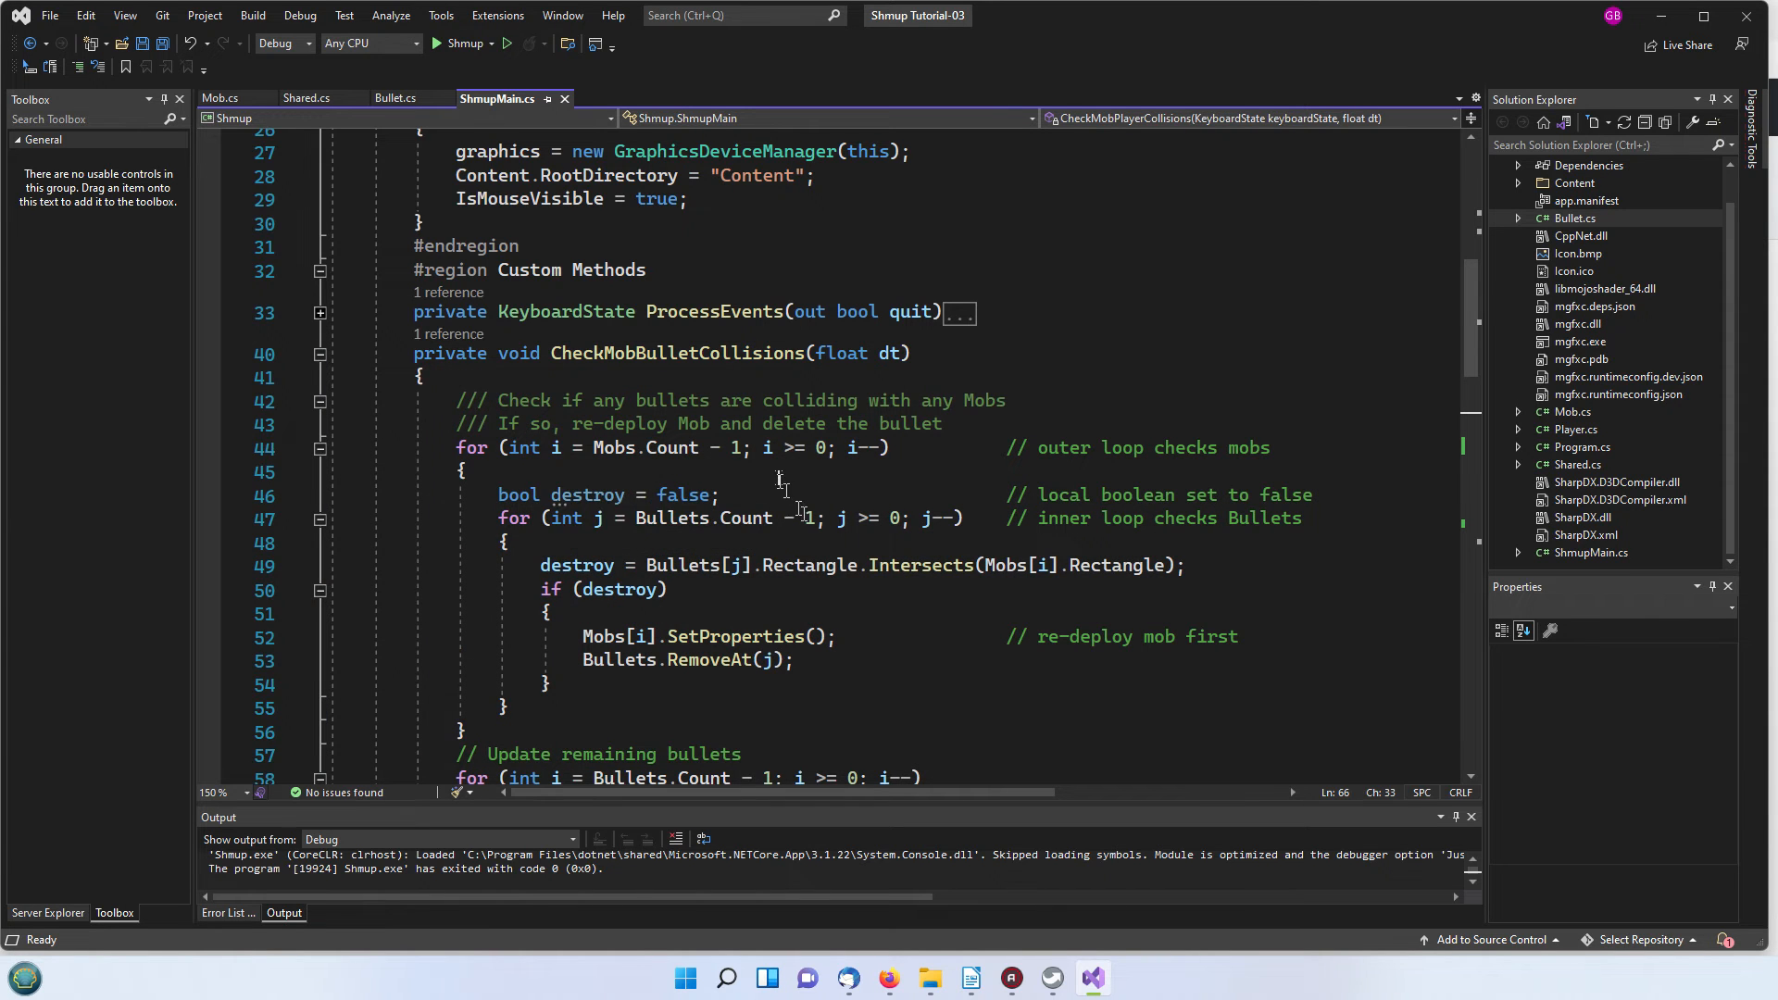
pyautogui.scroll(-3)
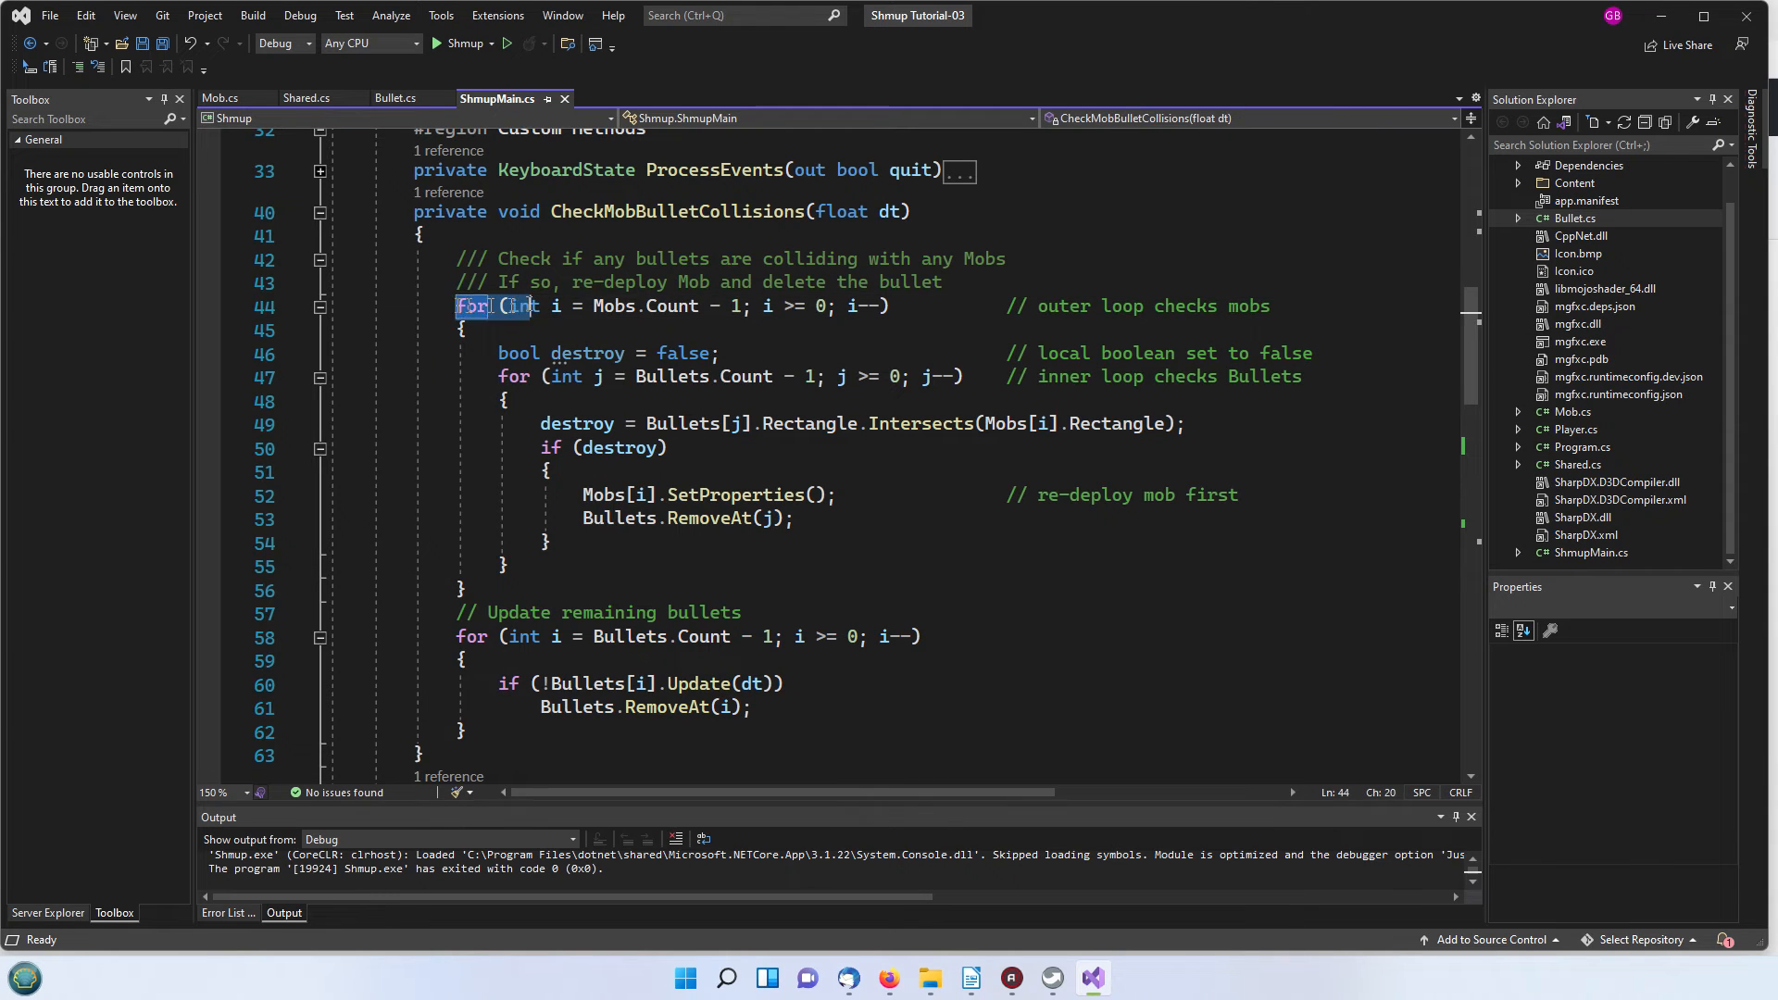
pyautogui.moveTo(455, 305); pyautogui.dragTo(913, 306)
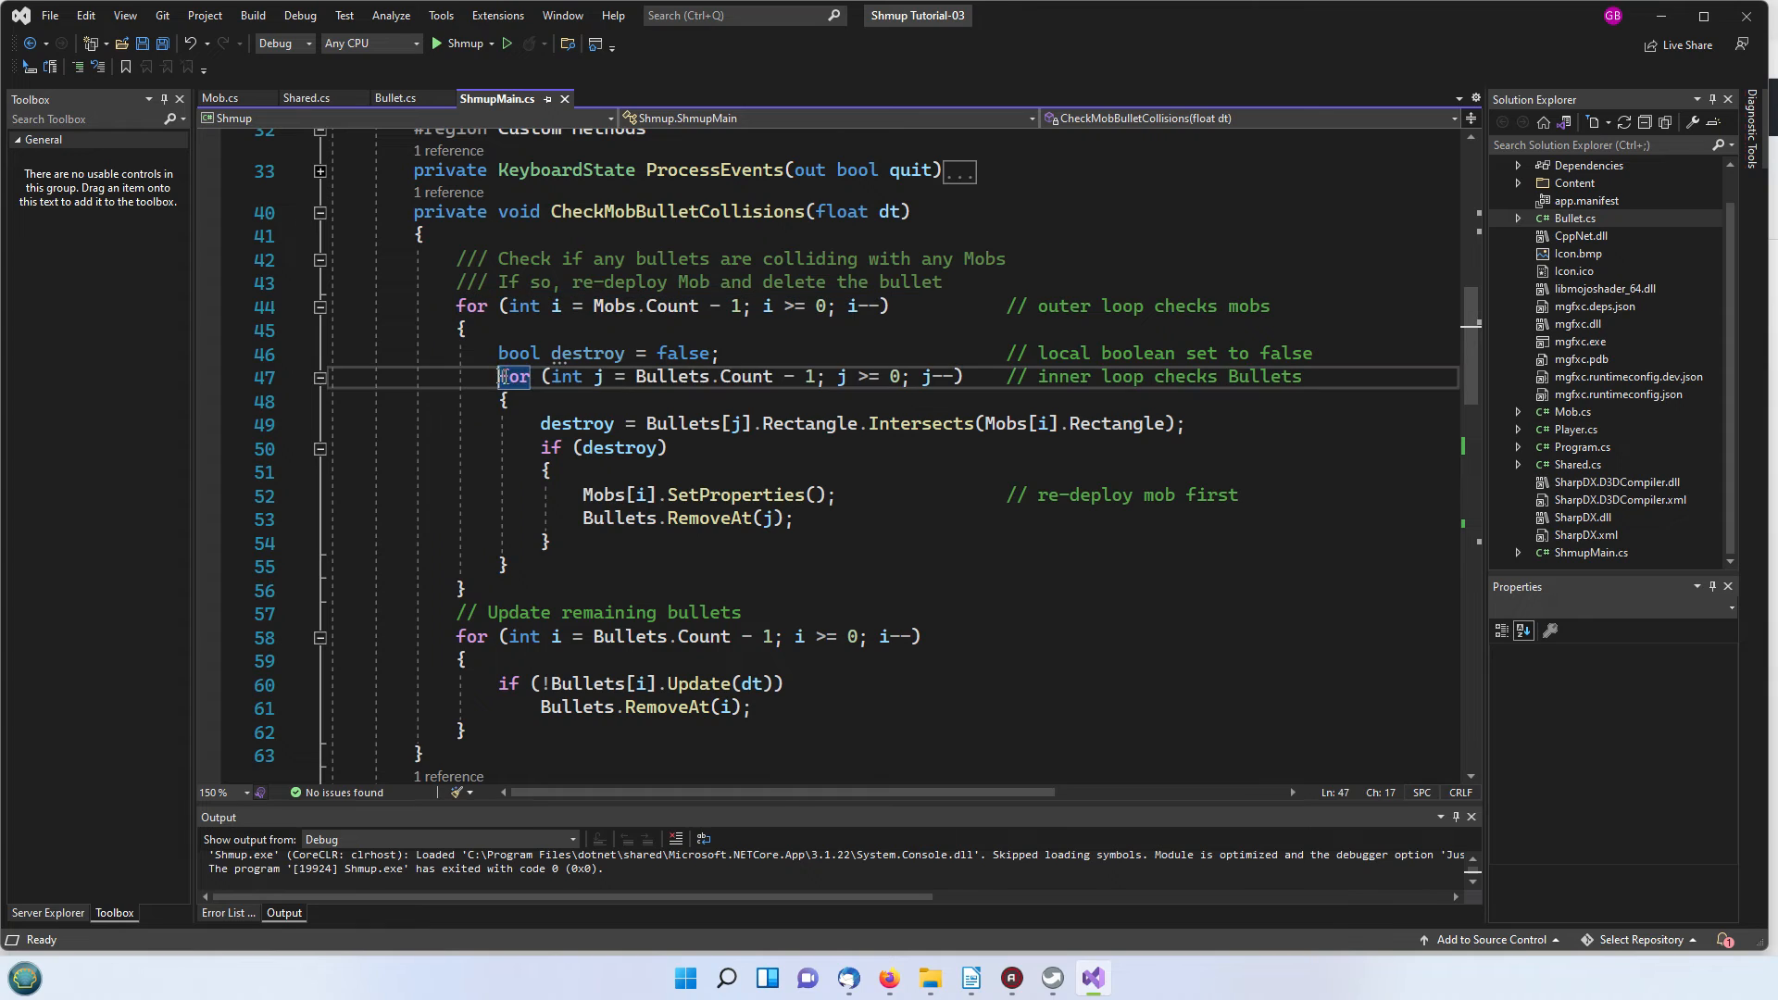
pyautogui.moveTo(498, 376); pyautogui.dragTo(963, 376)
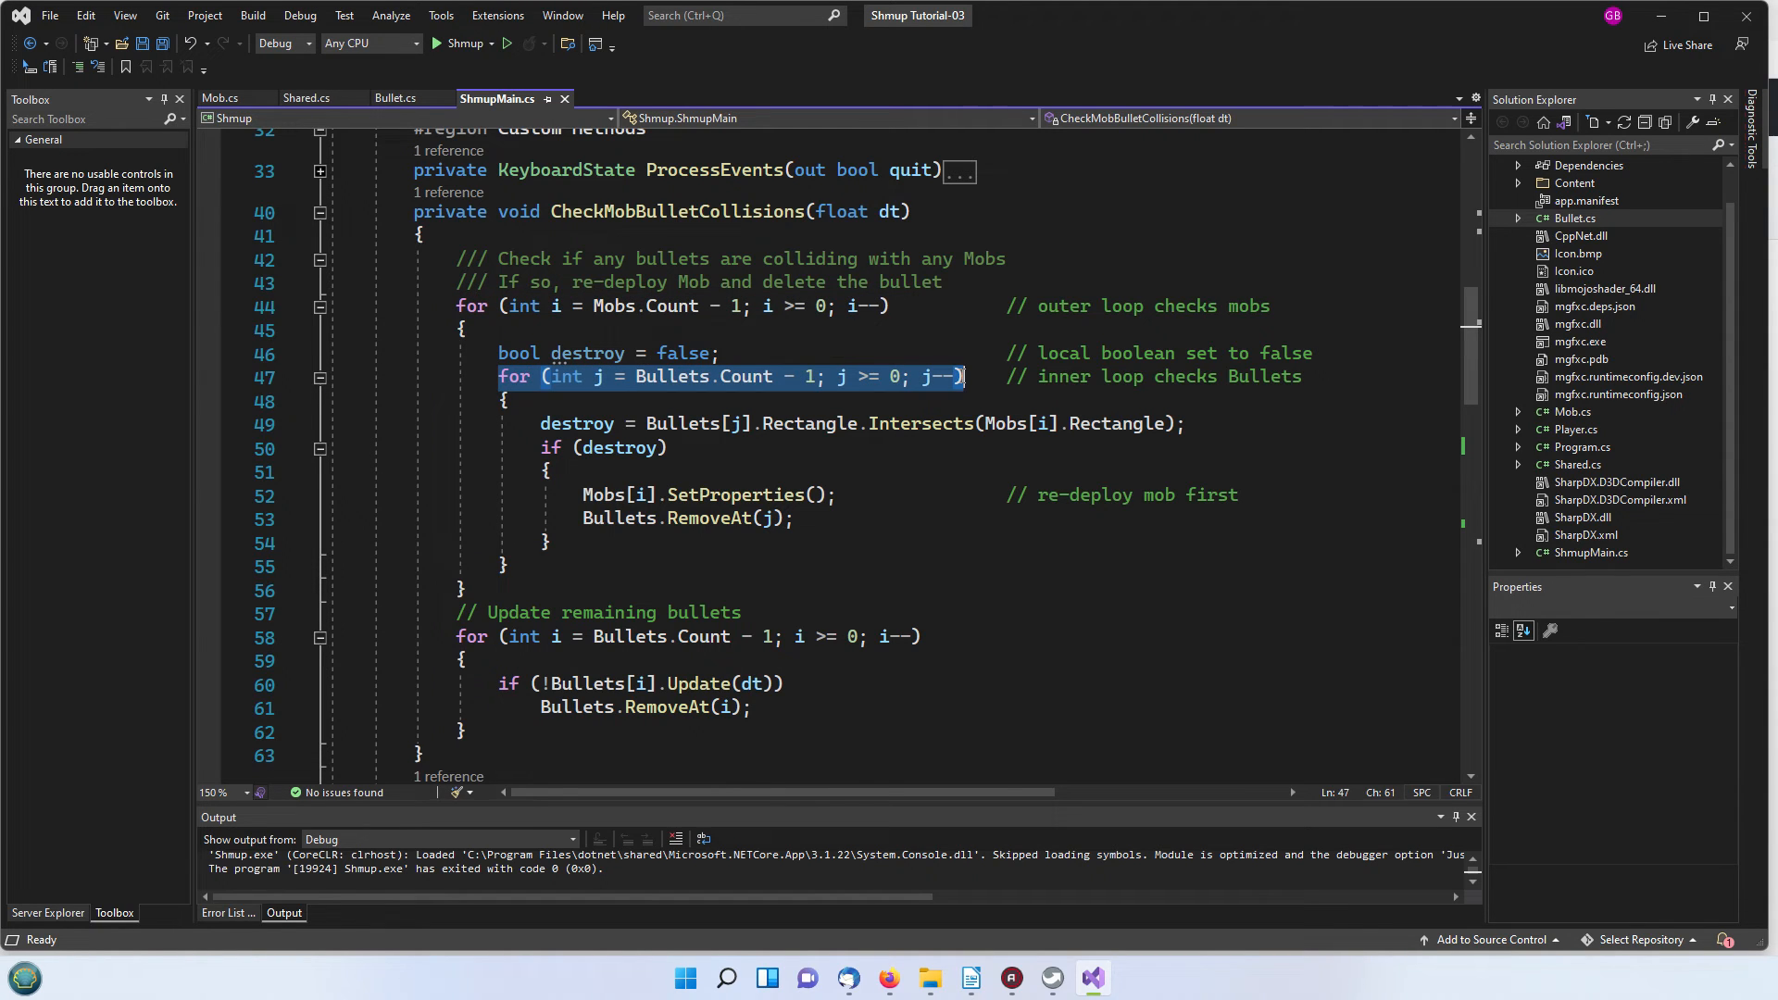
pyautogui.moveTo(689, 422)
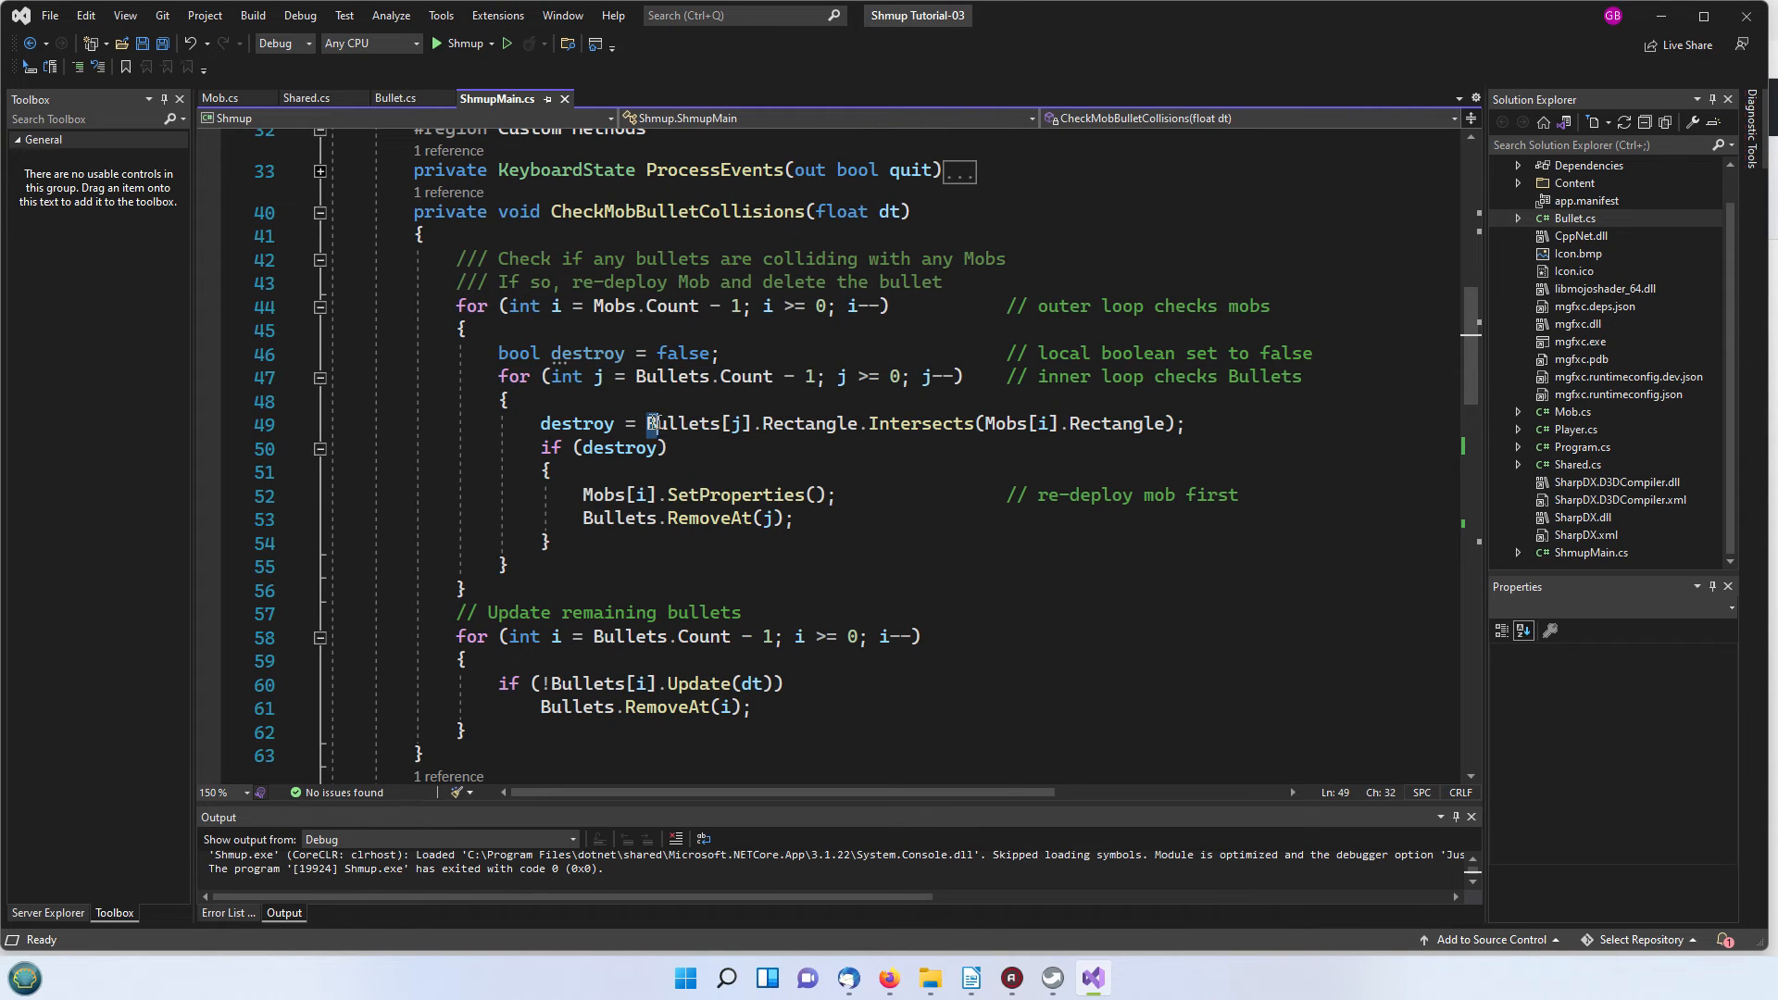
pyautogui.doubleClick(681, 422)
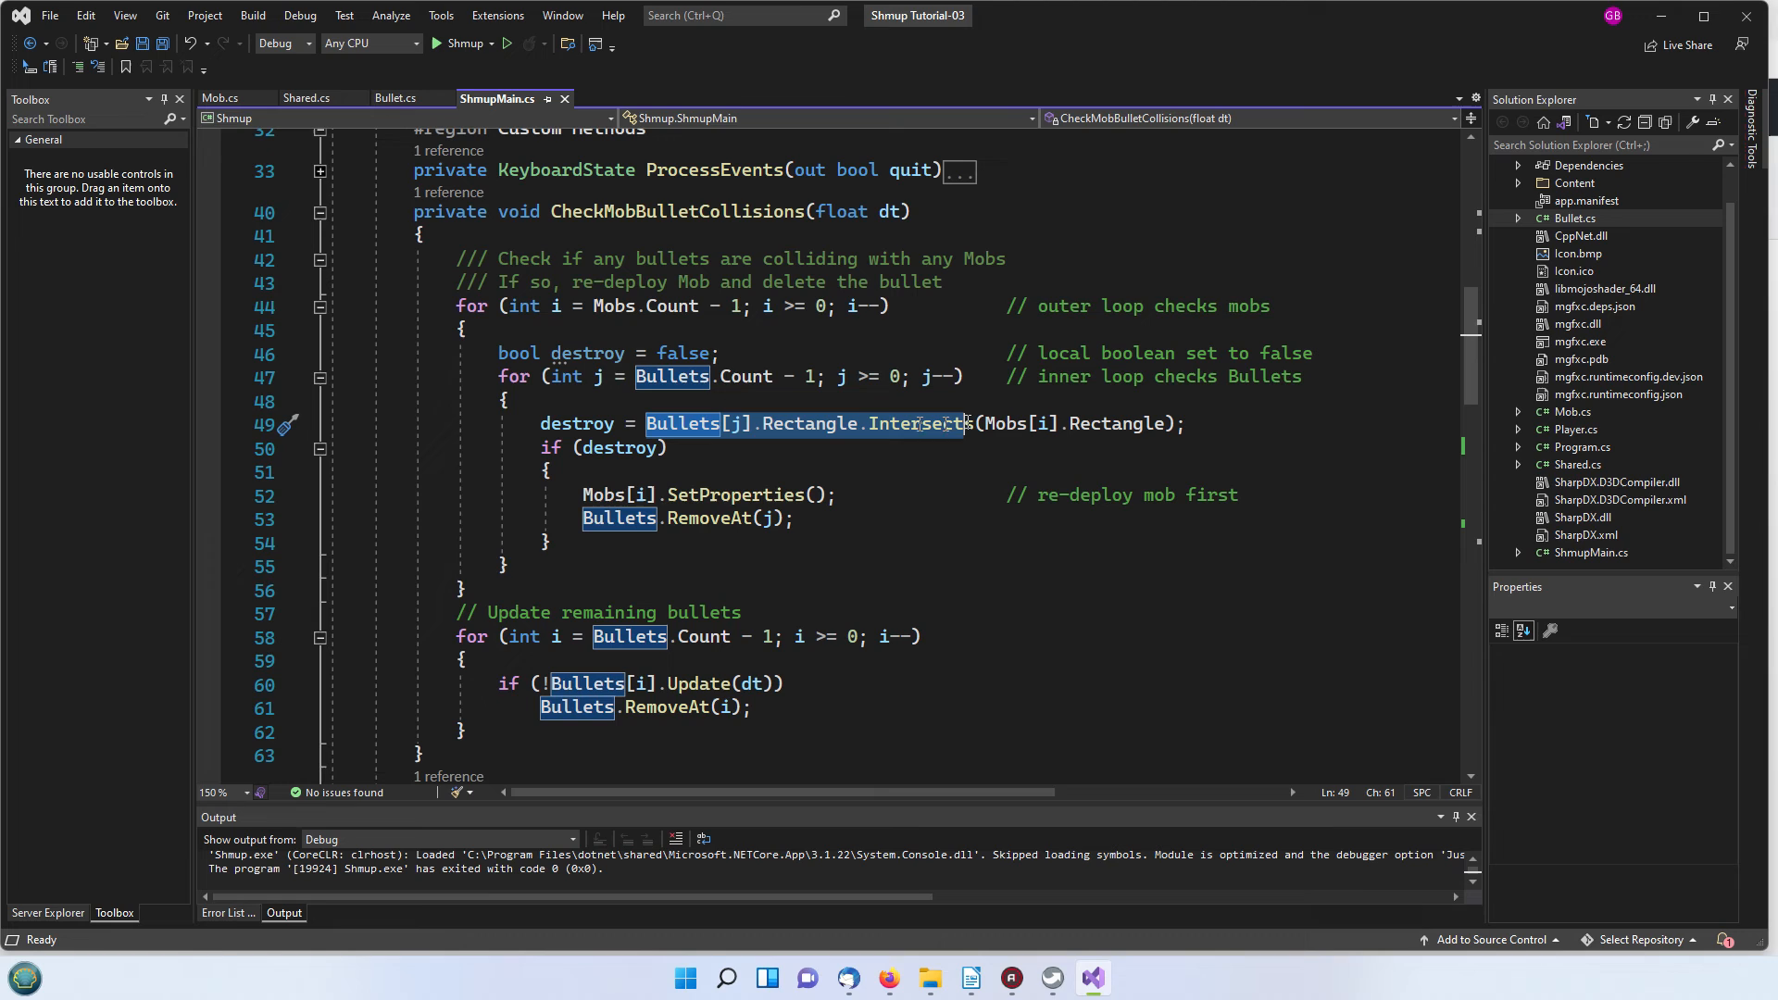
pyautogui.moveTo(1041, 422)
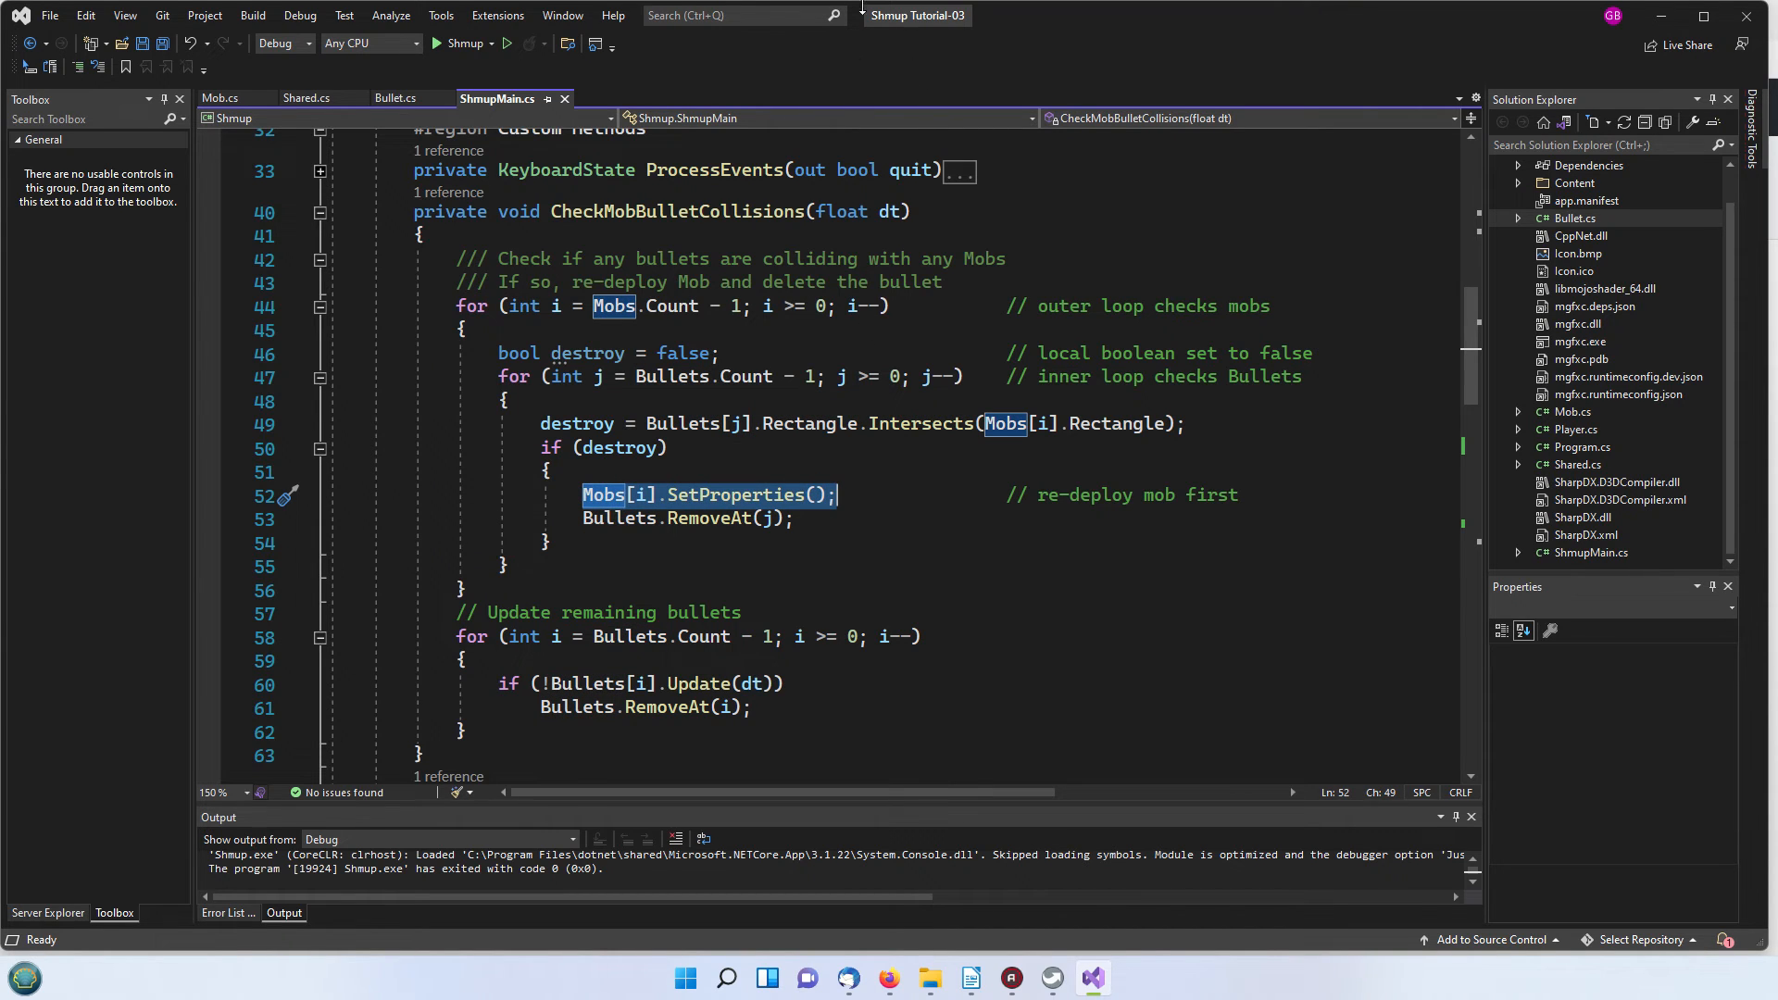
pyautogui.moveTo(885, 56)
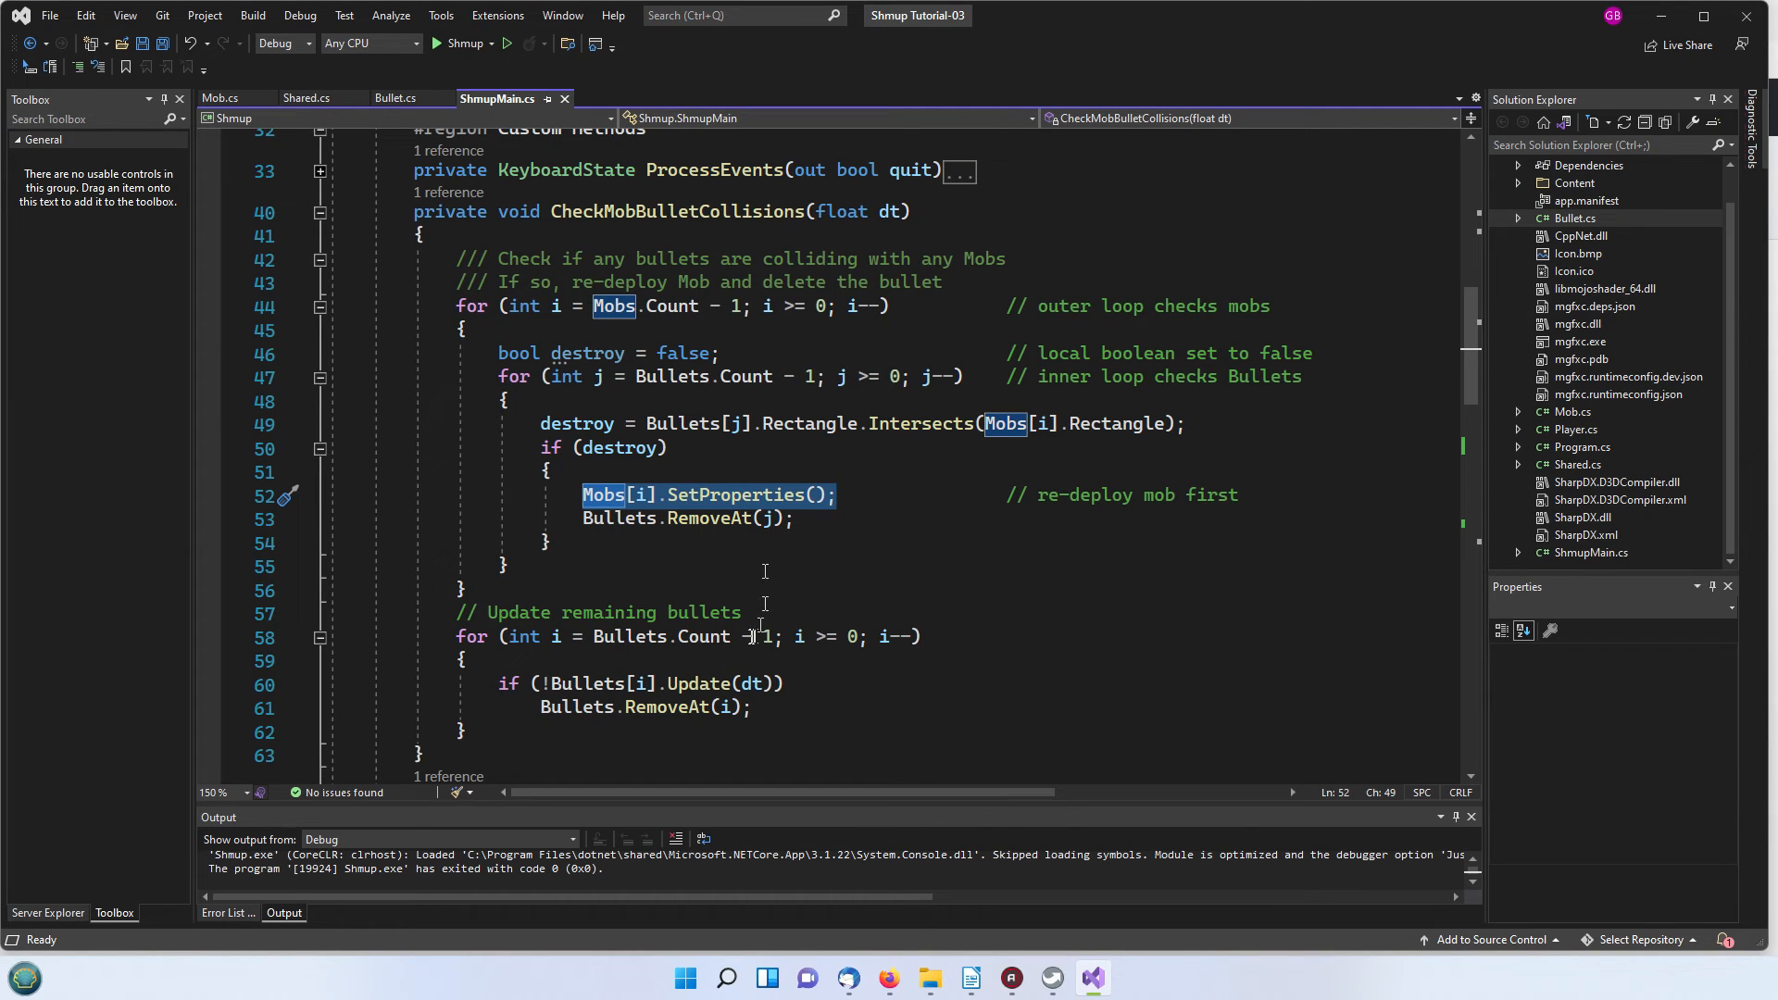
pyautogui.moveTo(702, 593)
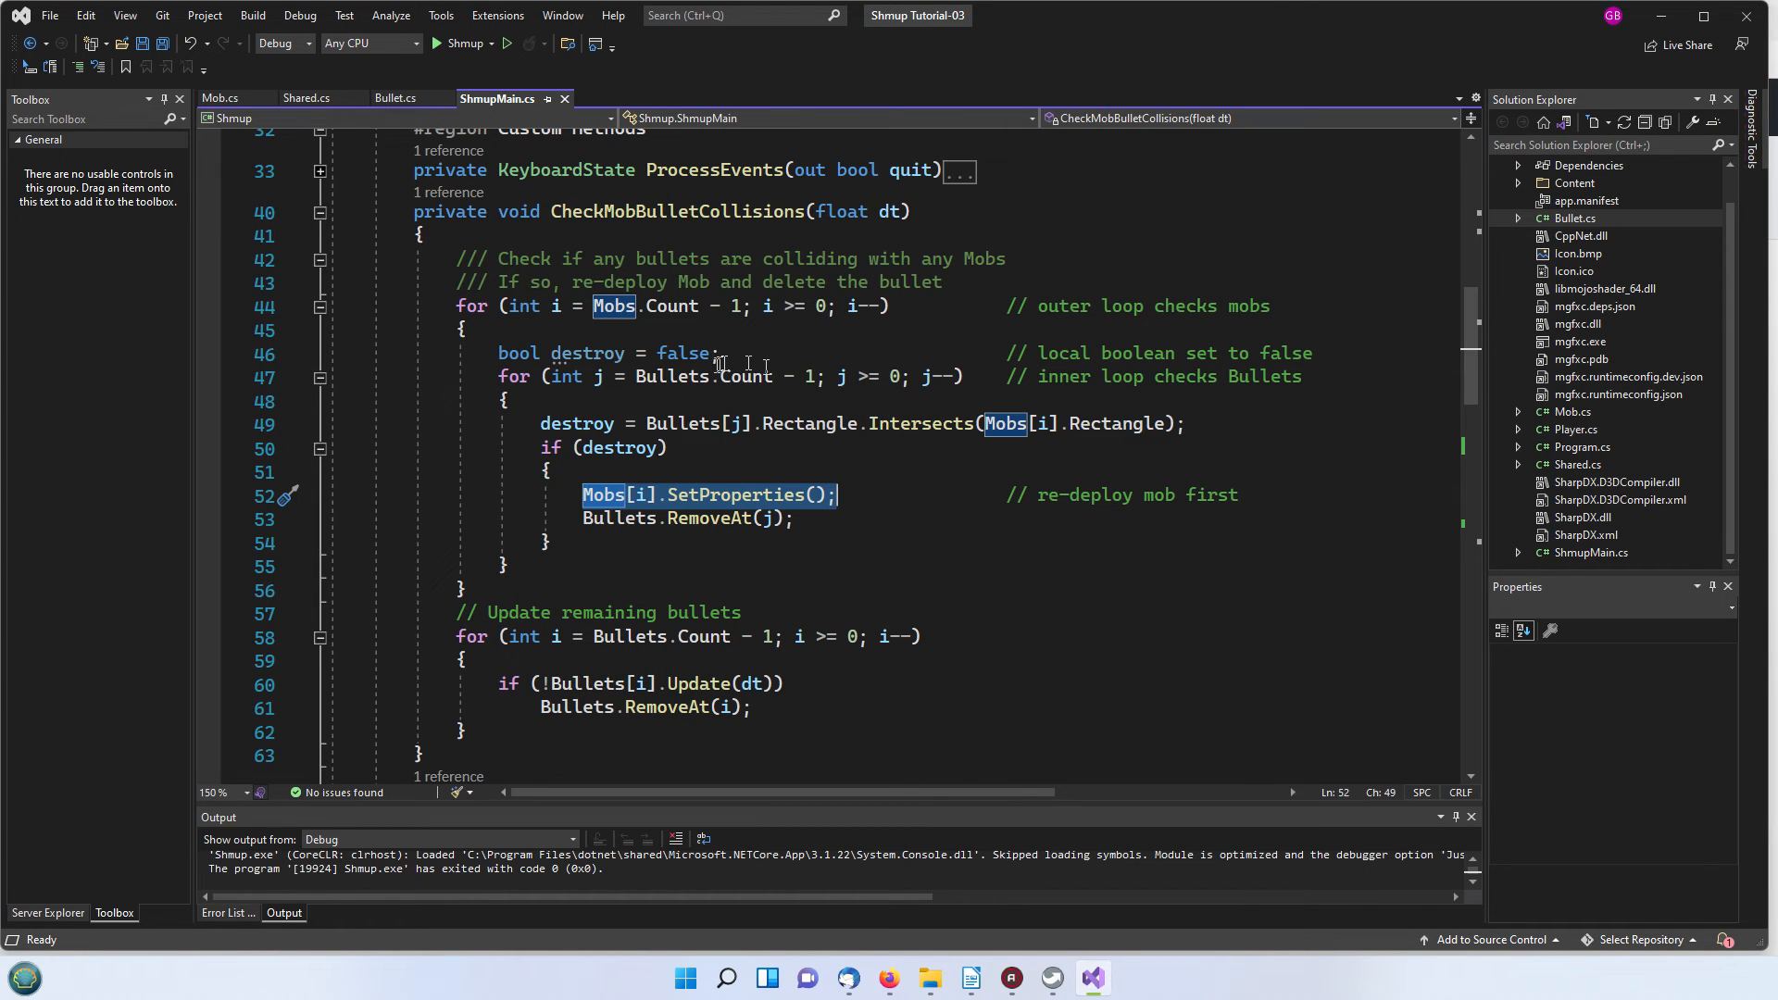
pyautogui.moveTo(674, 376)
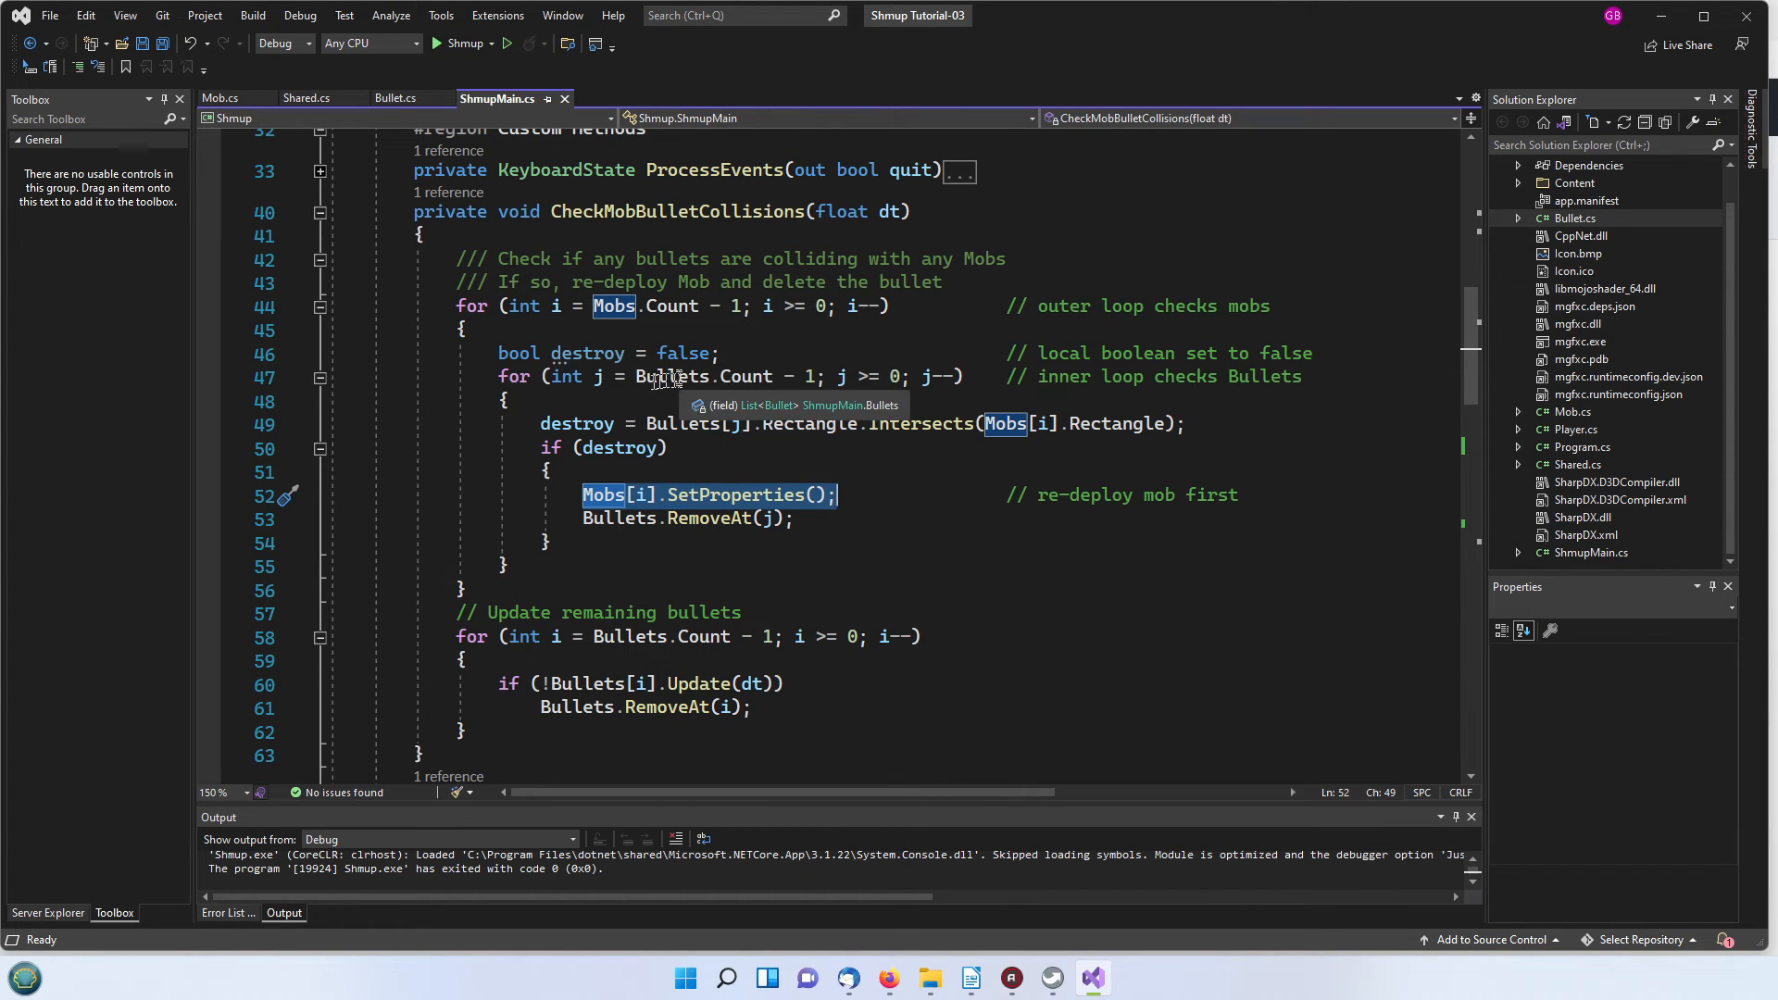
pyautogui.moveTo(663, 385)
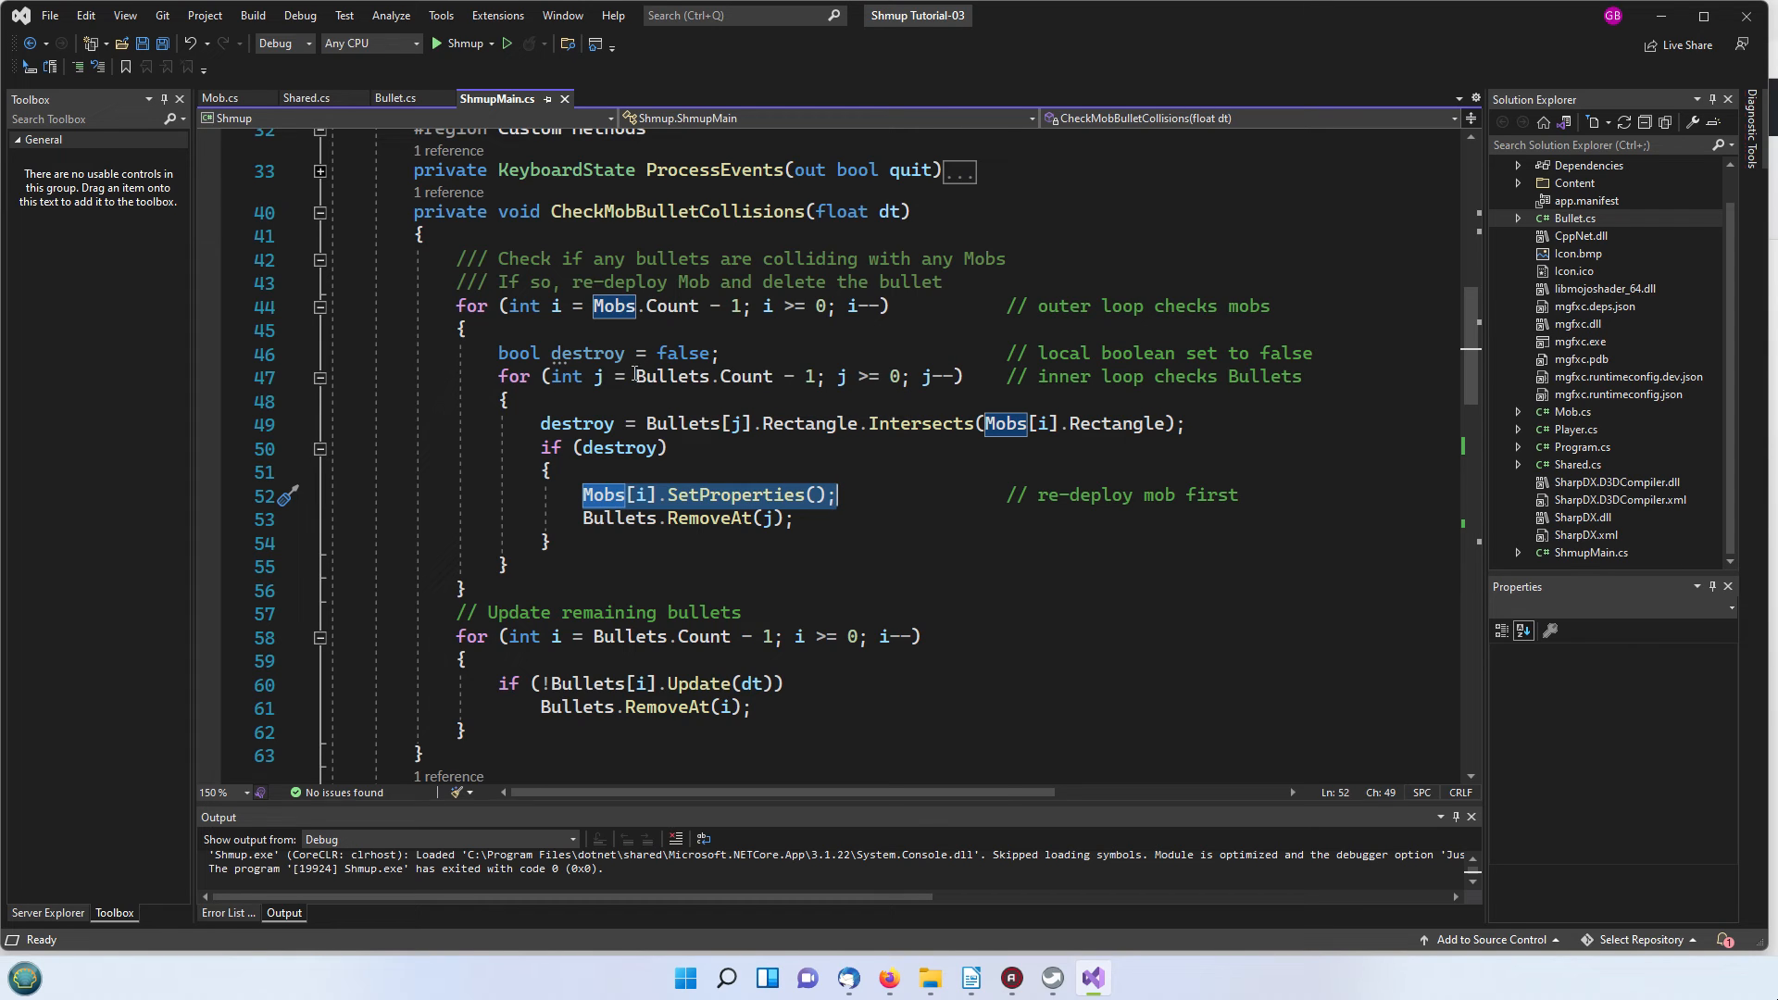
pyautogui.moveTo(678, 376)
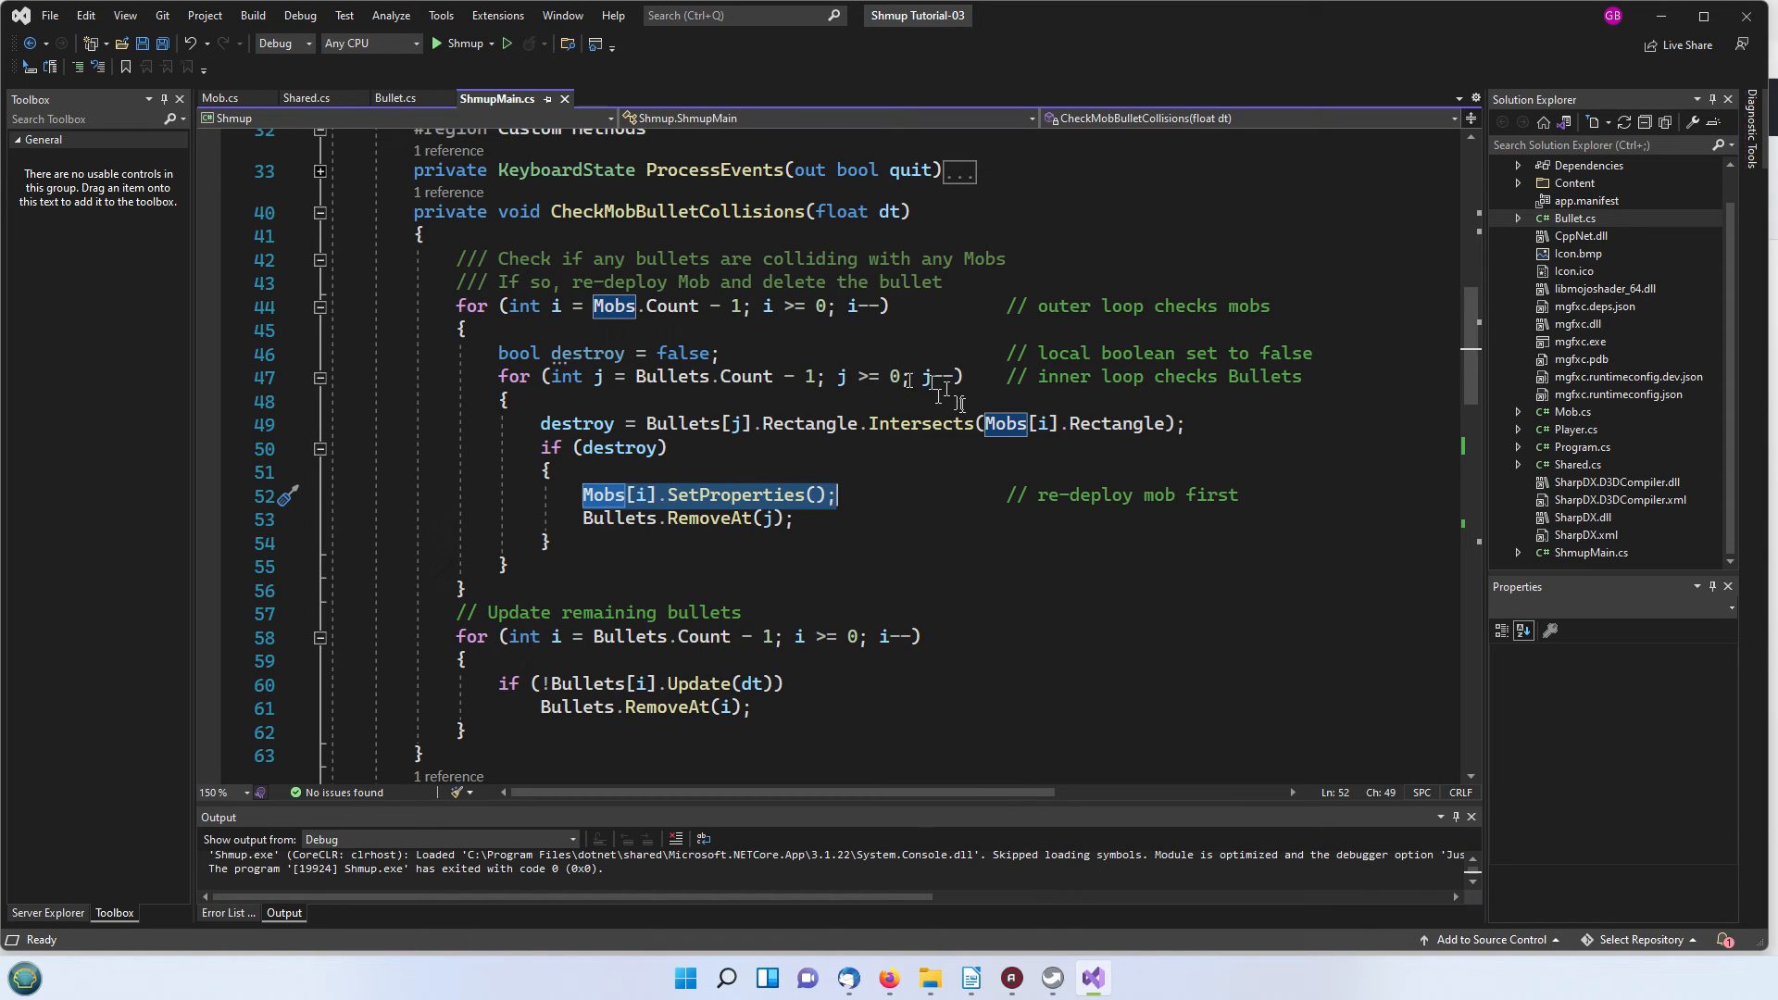
pyautogui.moveTo(659, 519)
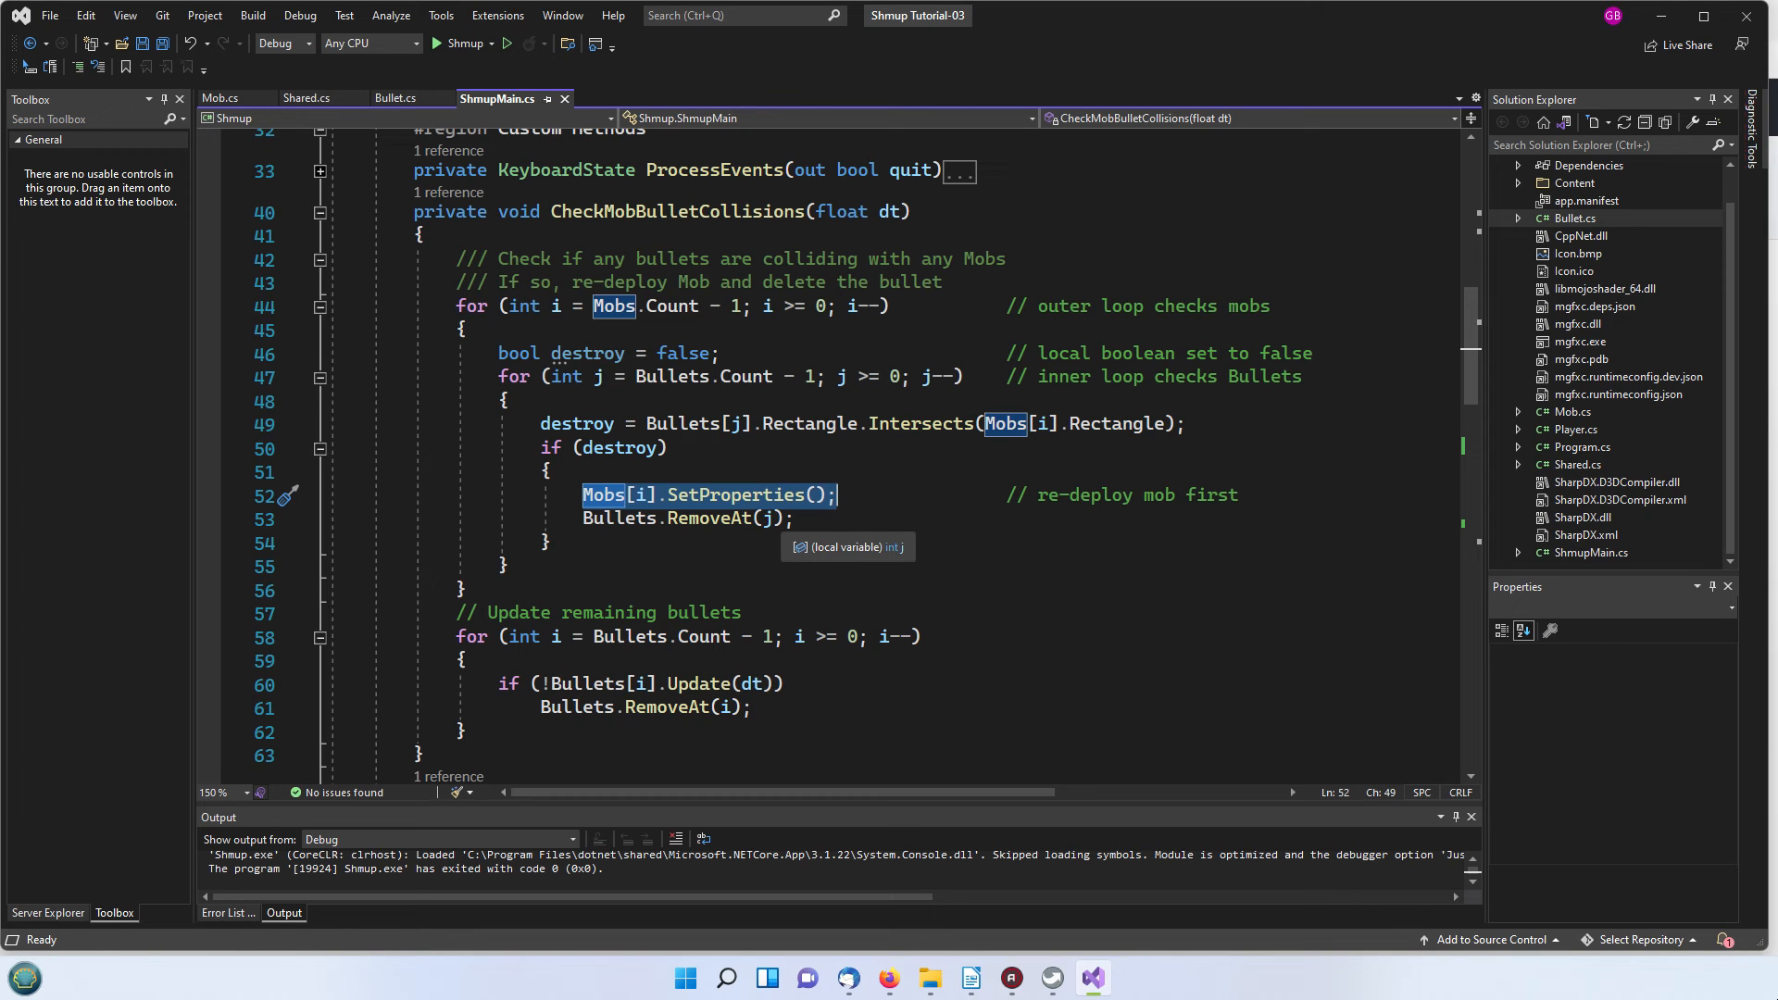
pyautogui.moveTo(581, 511)
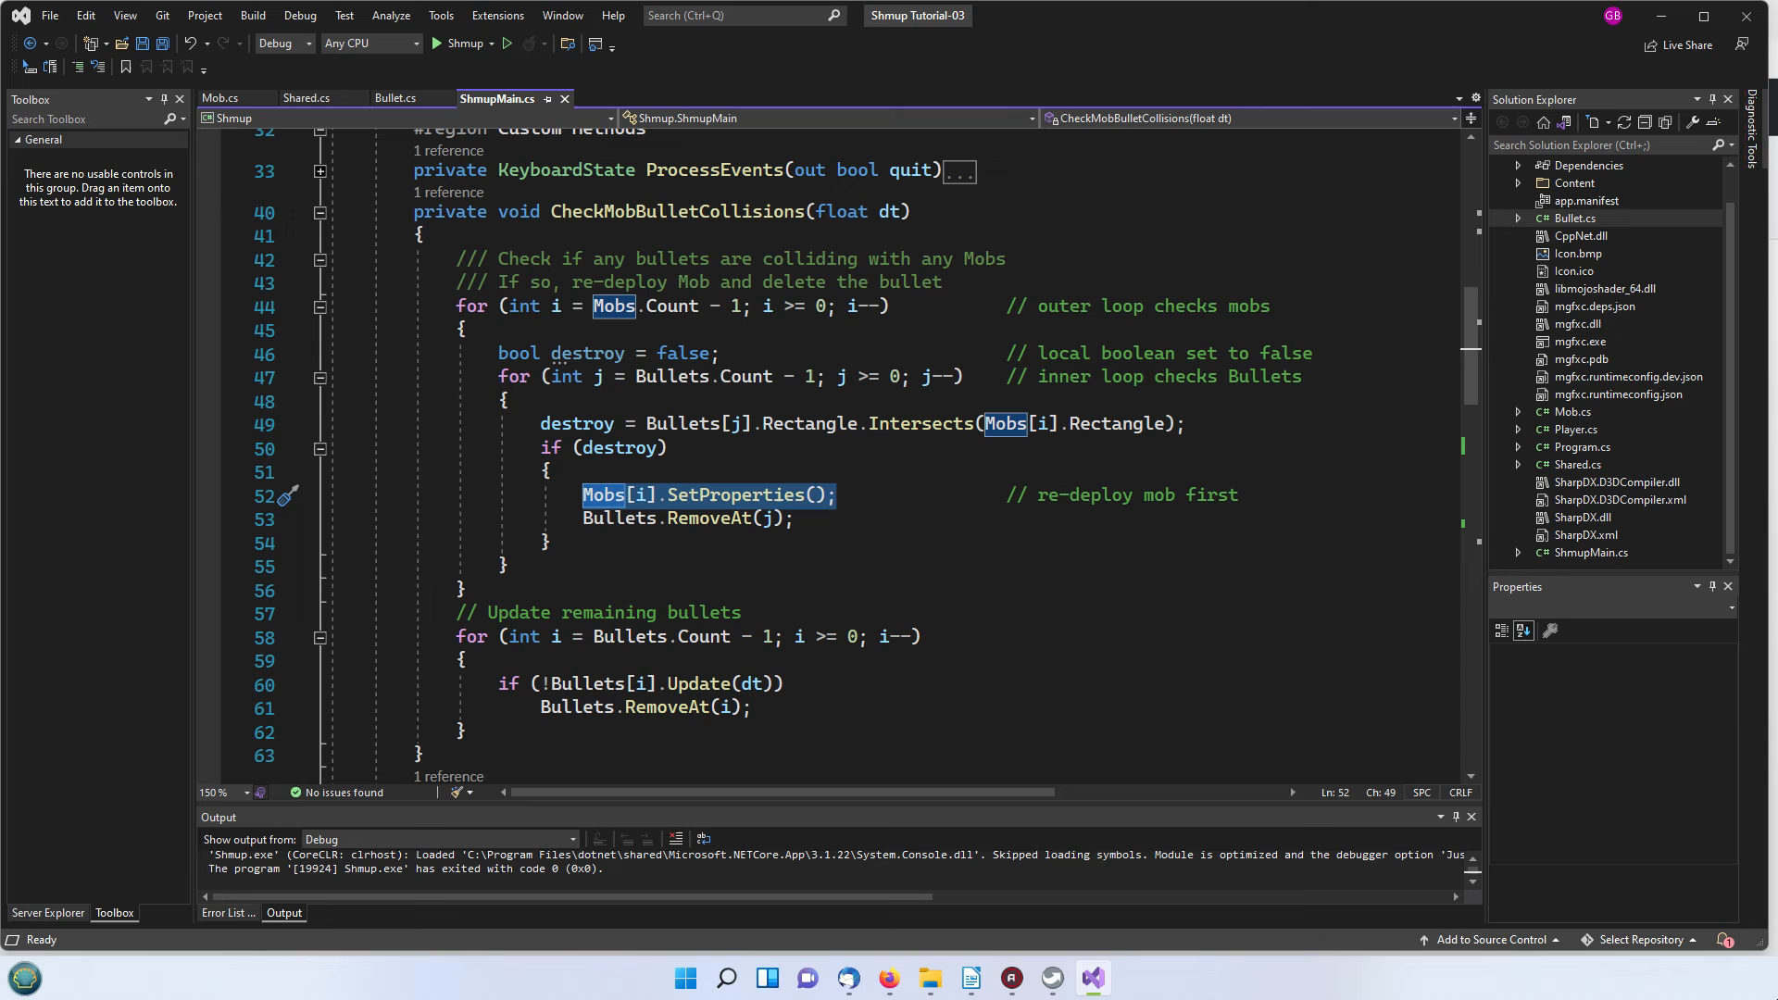
pyautogui.moveTo(822, 523)
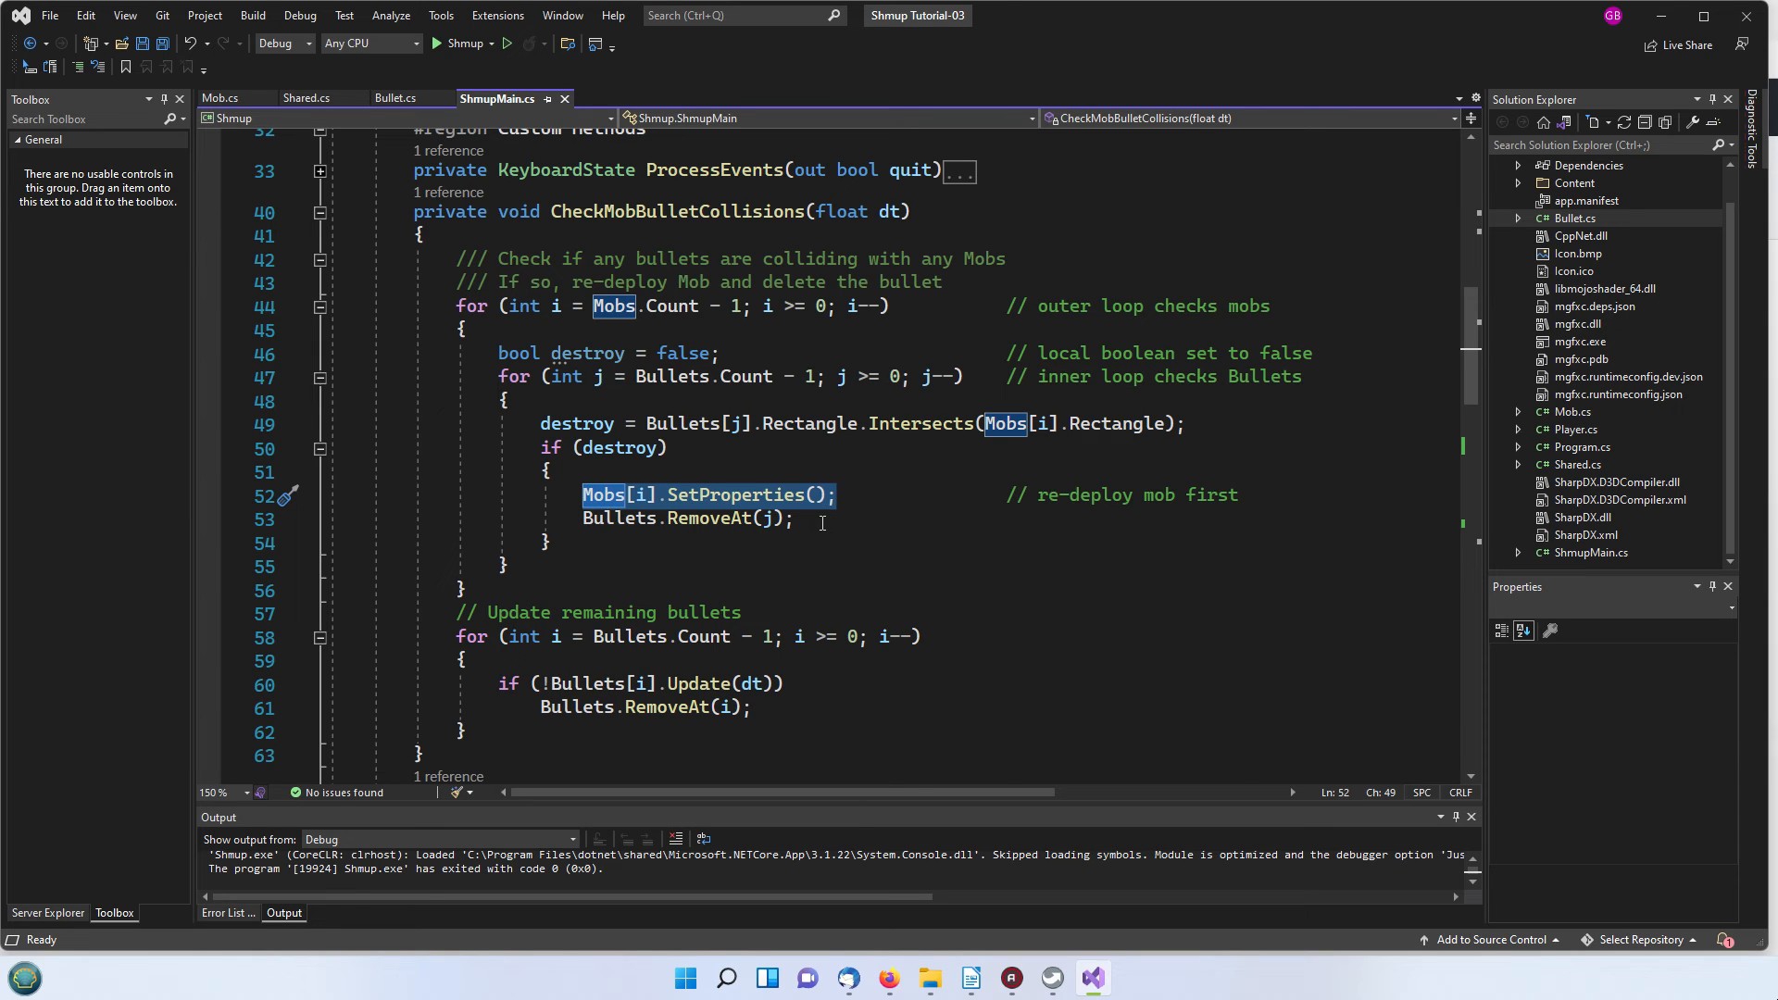
pyautogui.scroll(-3)
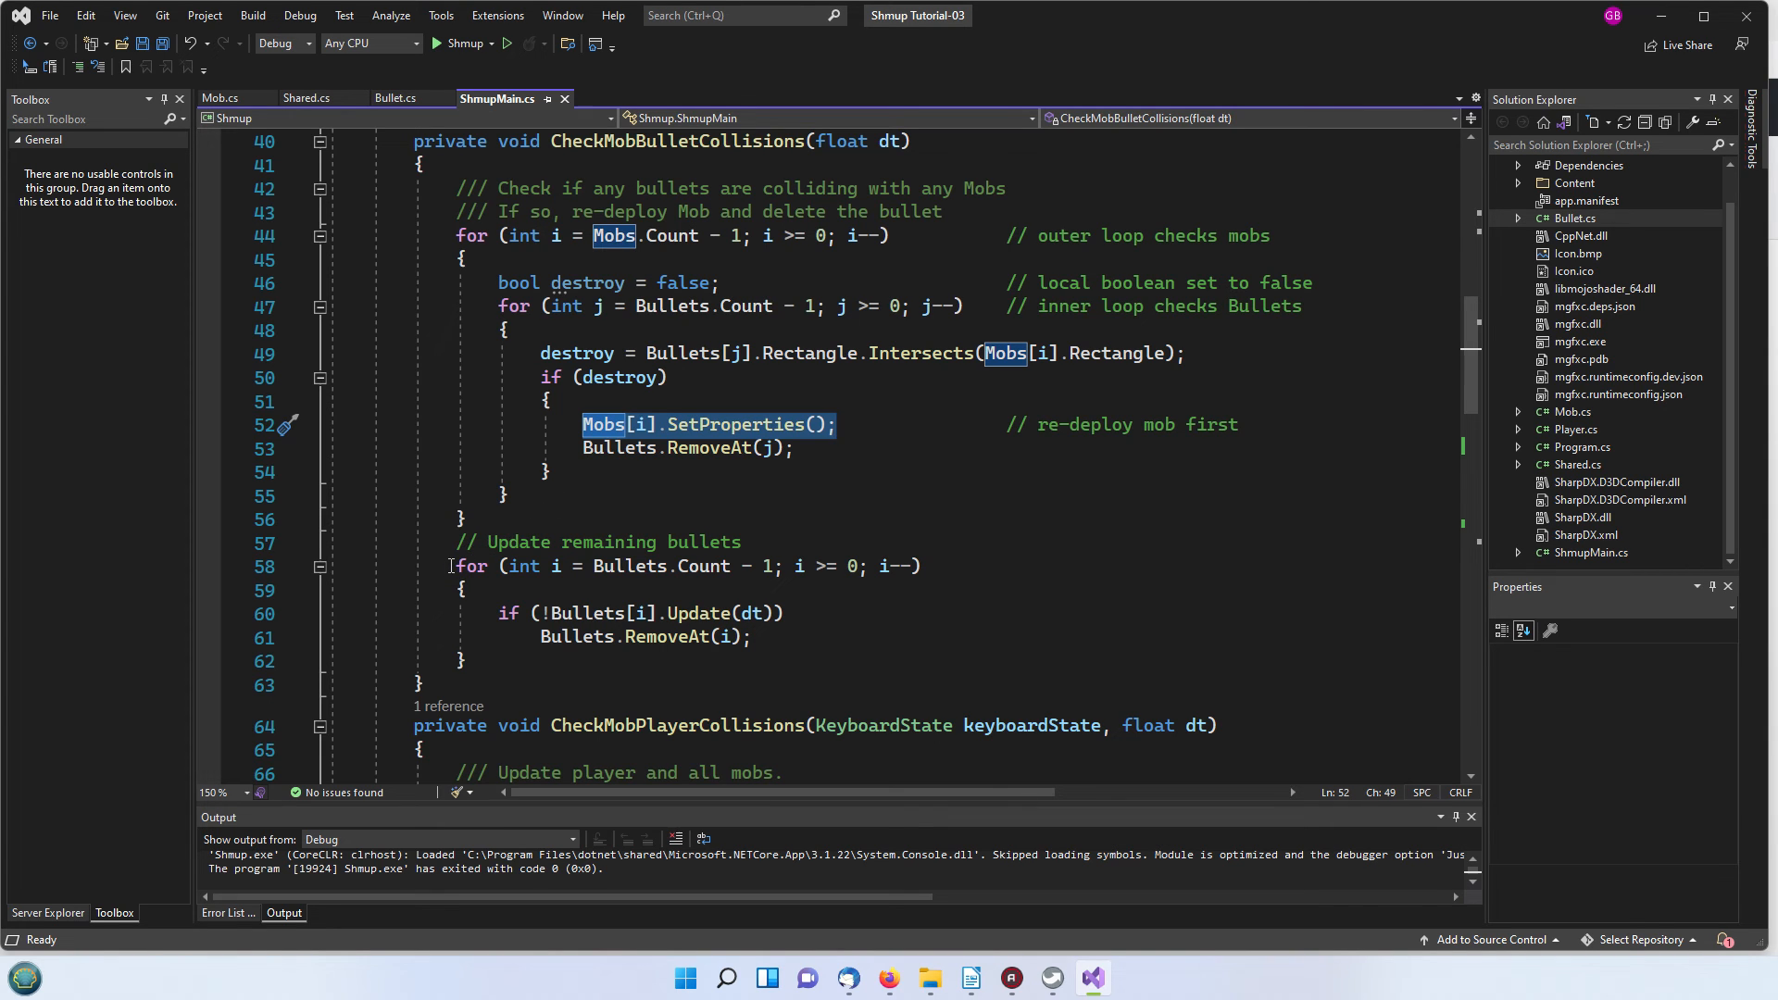
pyautogui.moveTo(450, 566); pyautogui.dragTo(465, 661)
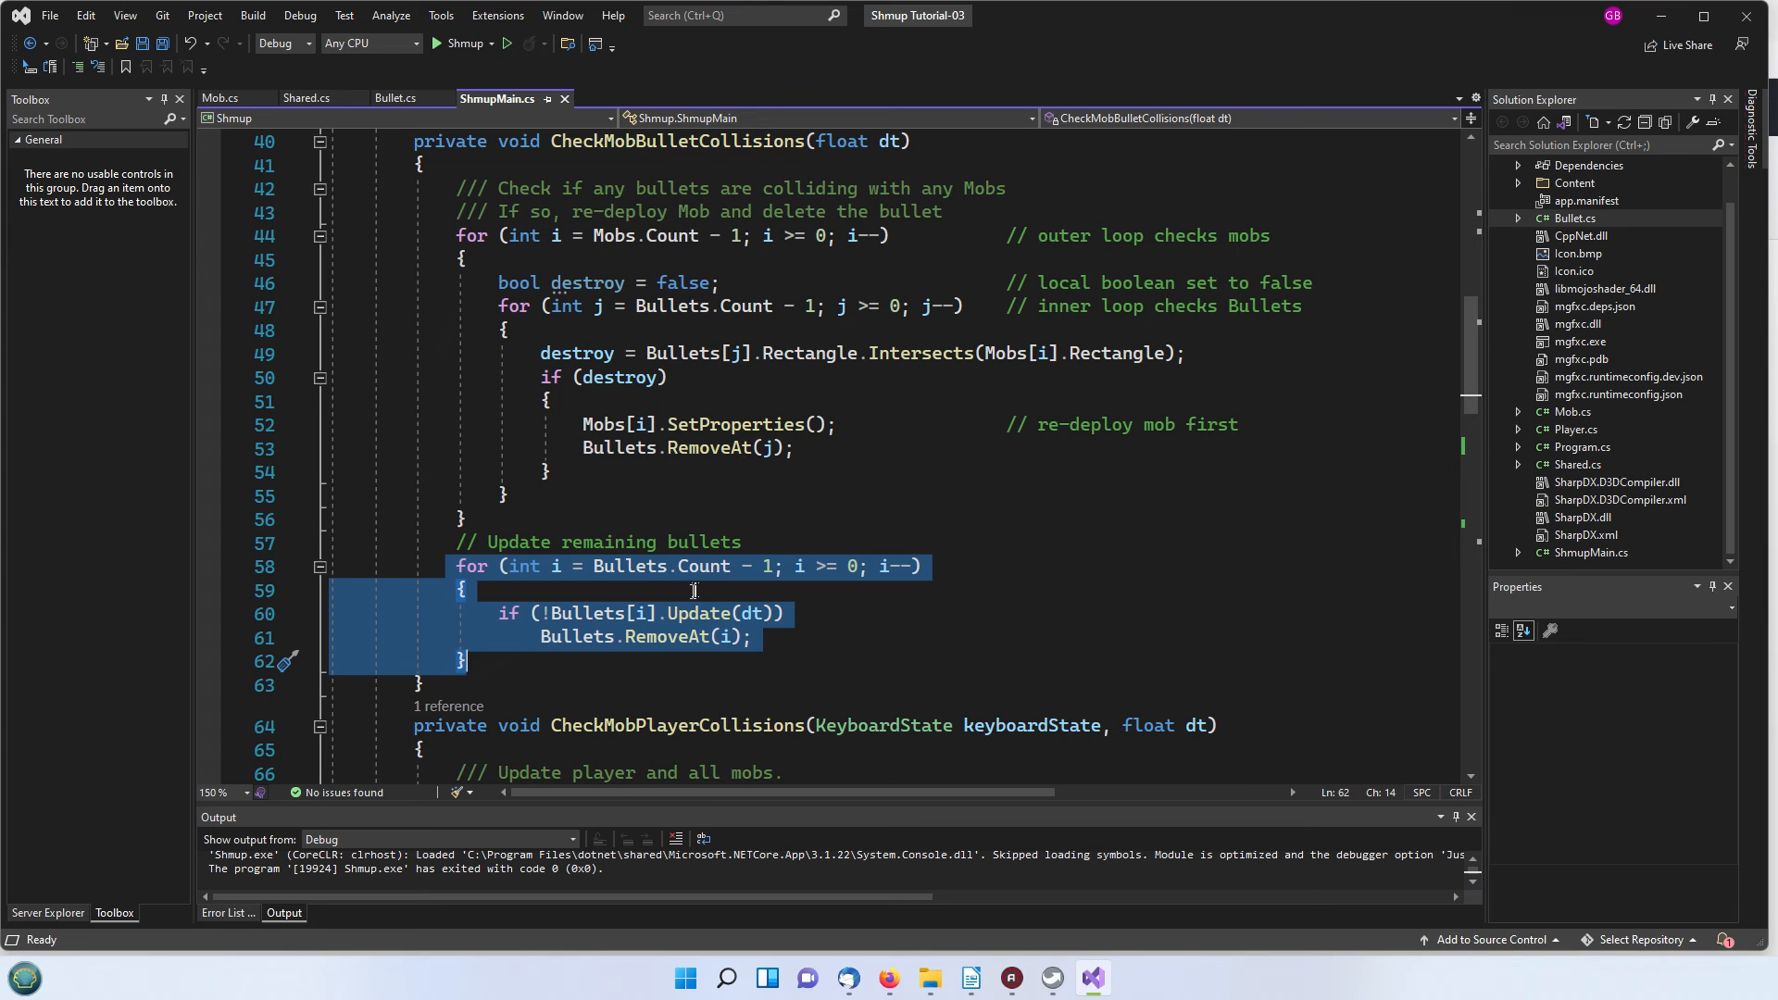
pyautogui.moveTo(635, 589)
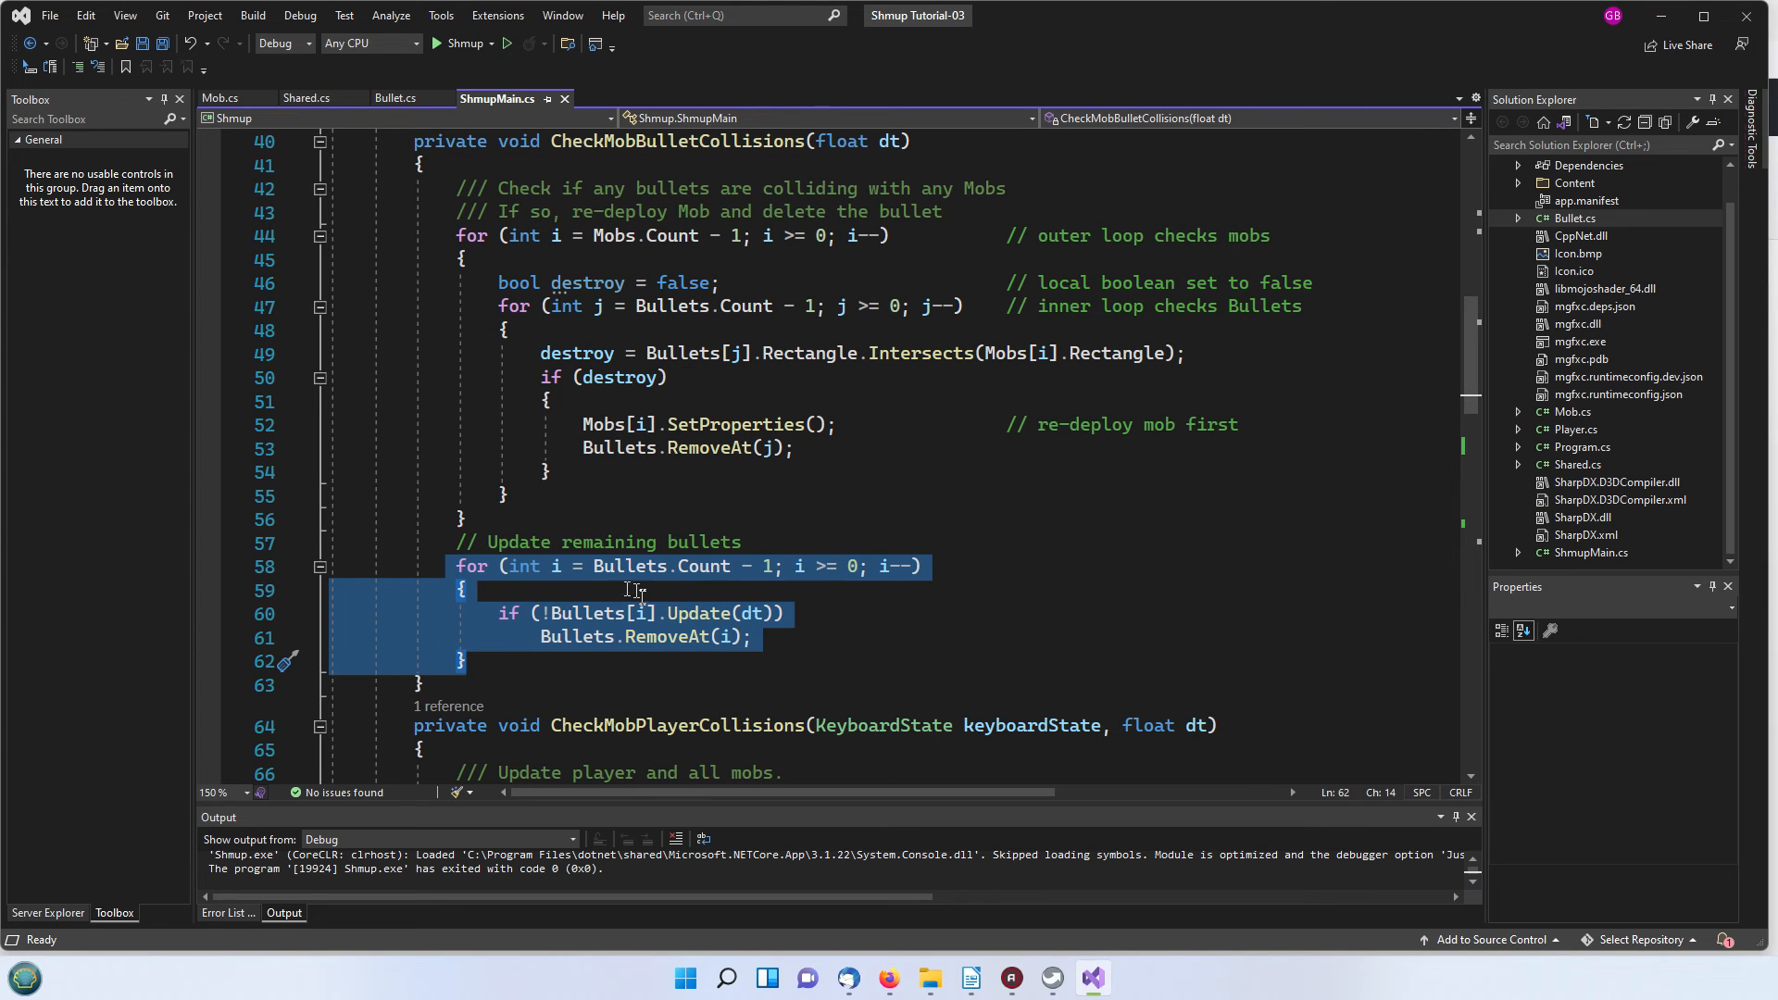
pyautogui.click(469, 590)
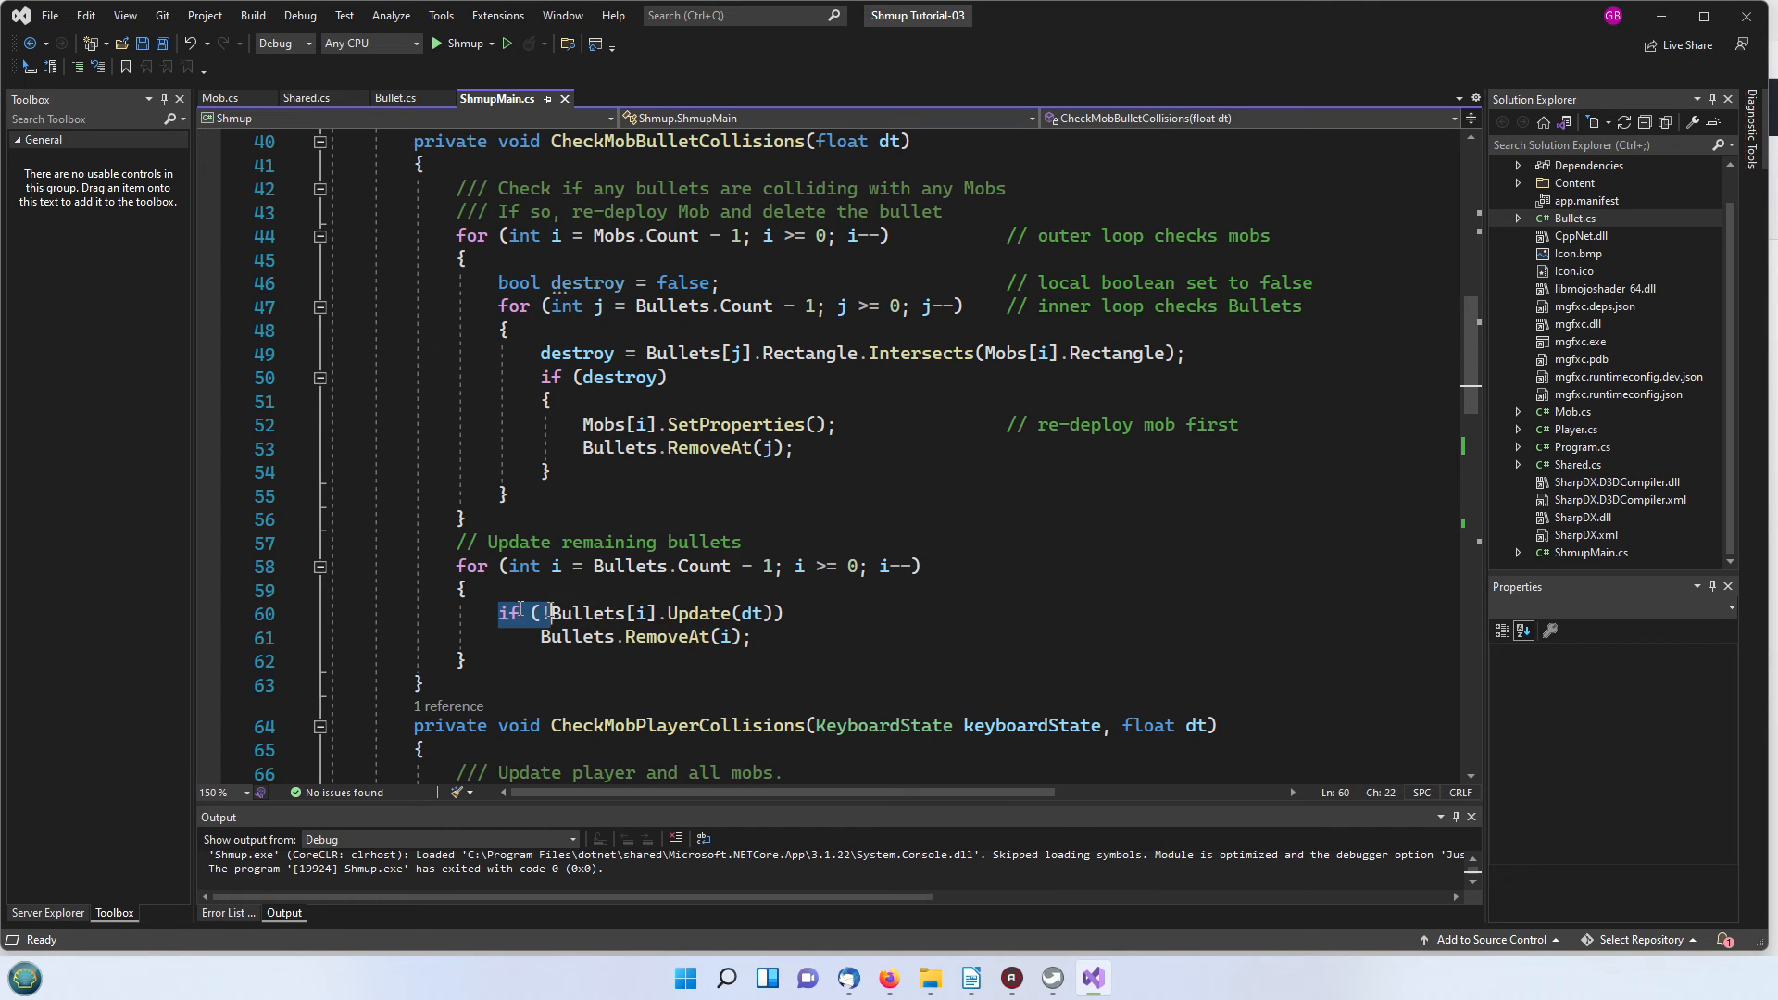
pyautogui.moveTo(500, 613); pyautogui.dragTo(782, 613)
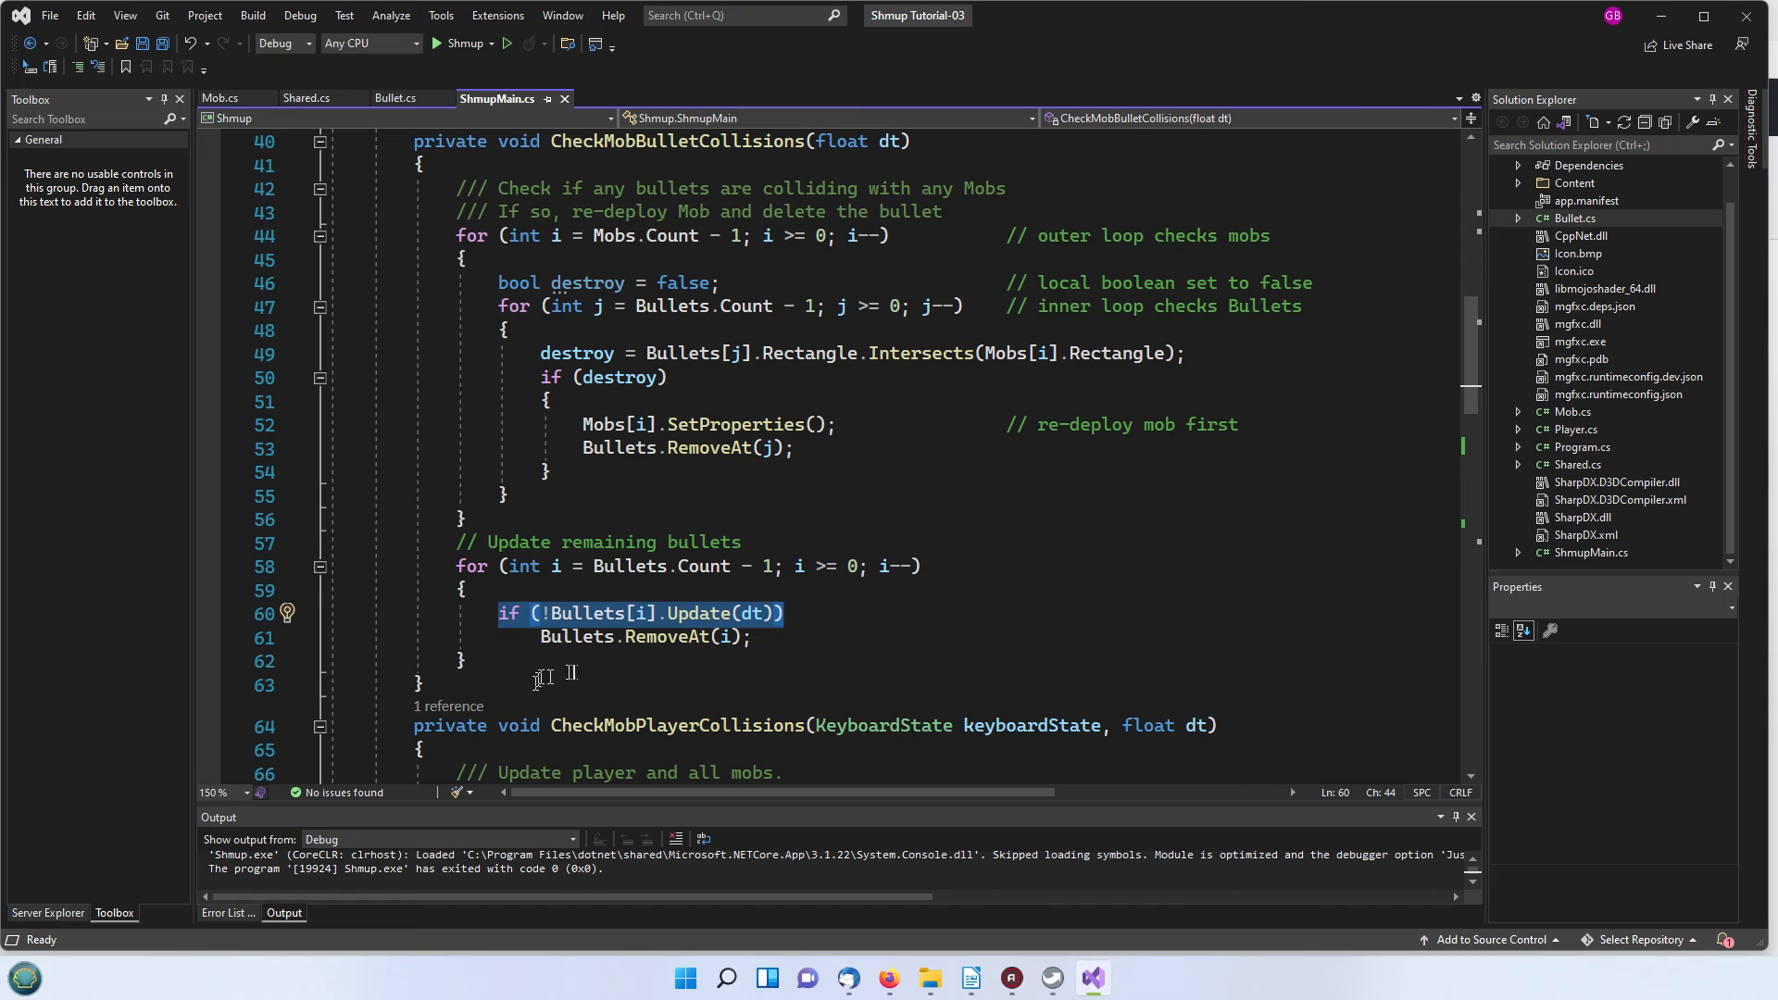
pyautogui.moveTo(939, 592)
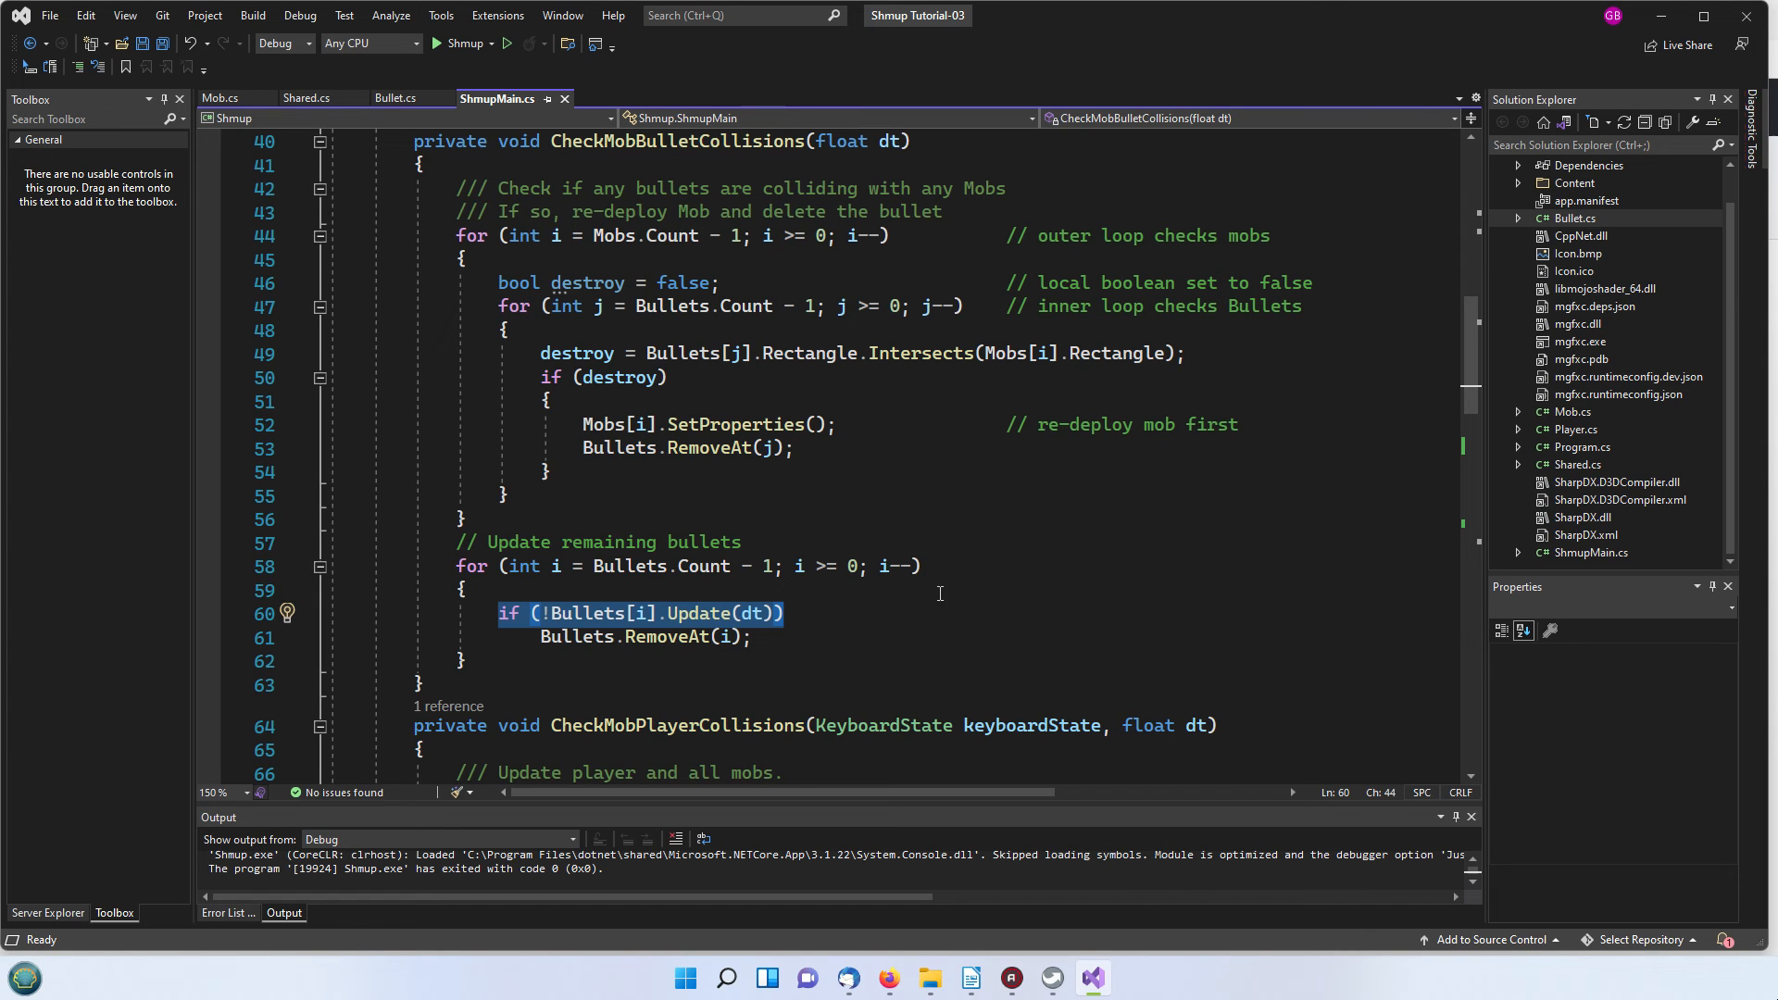
pyautogui.moveTo(907, 574)
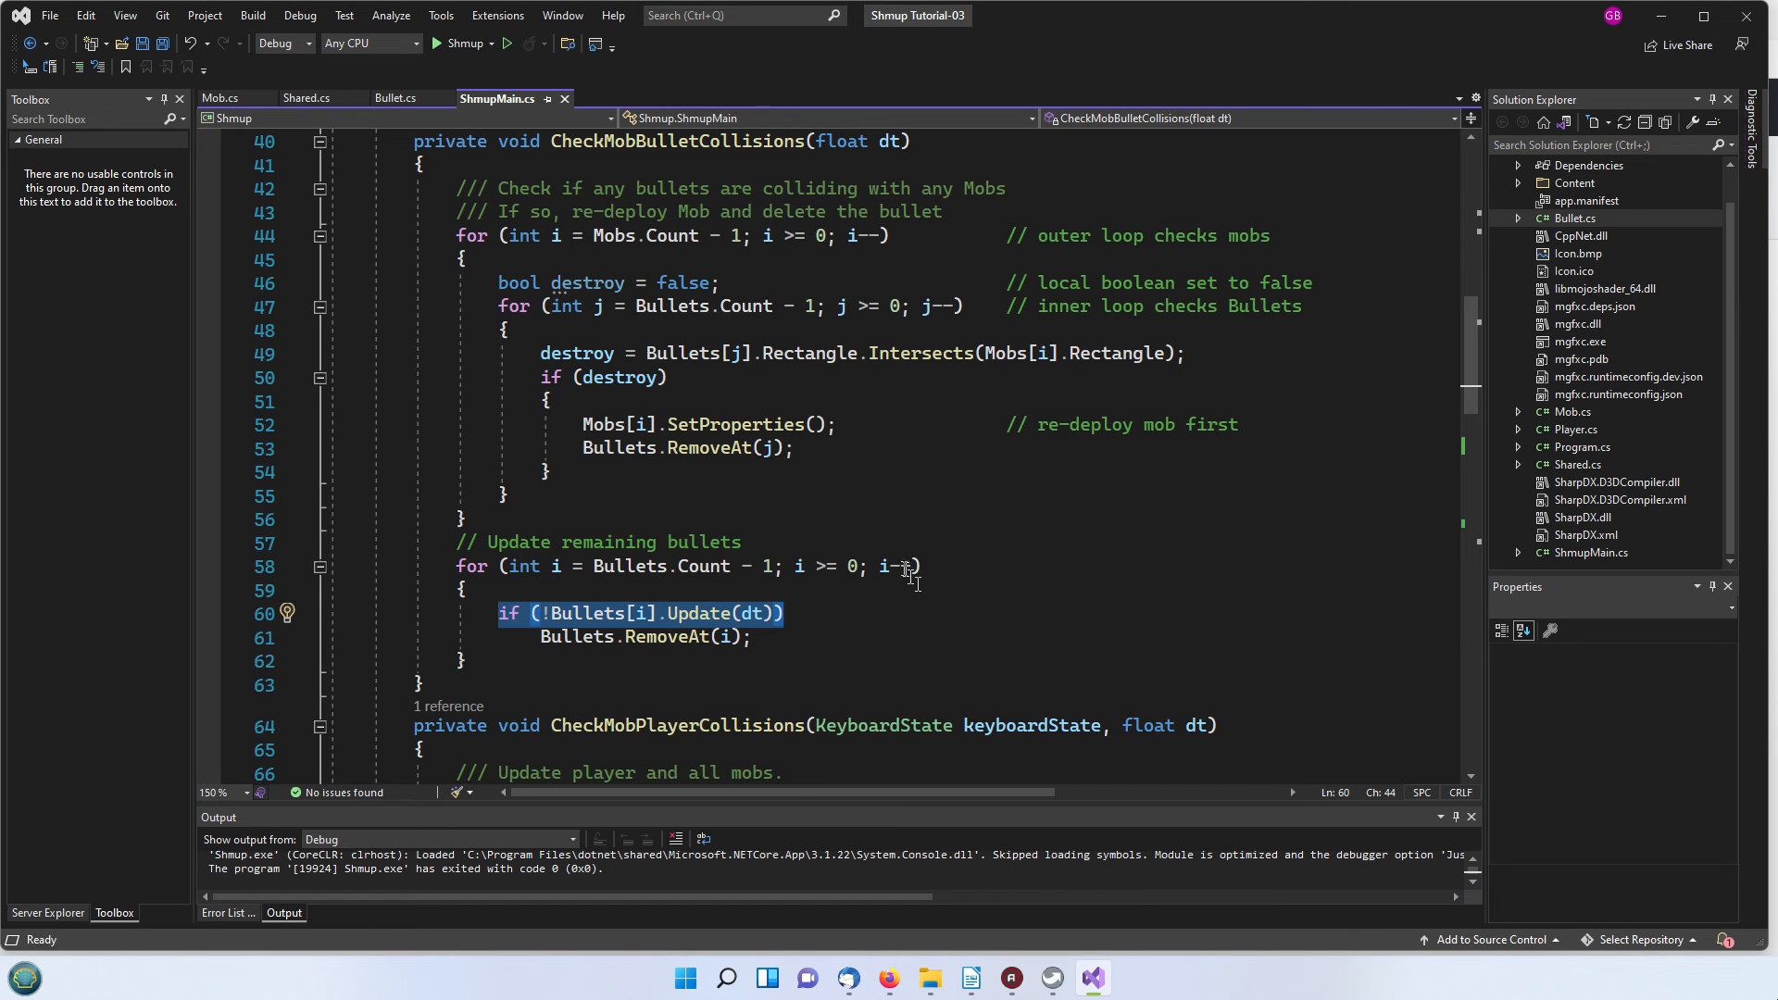
pyautogui.moveTo(902, 566)
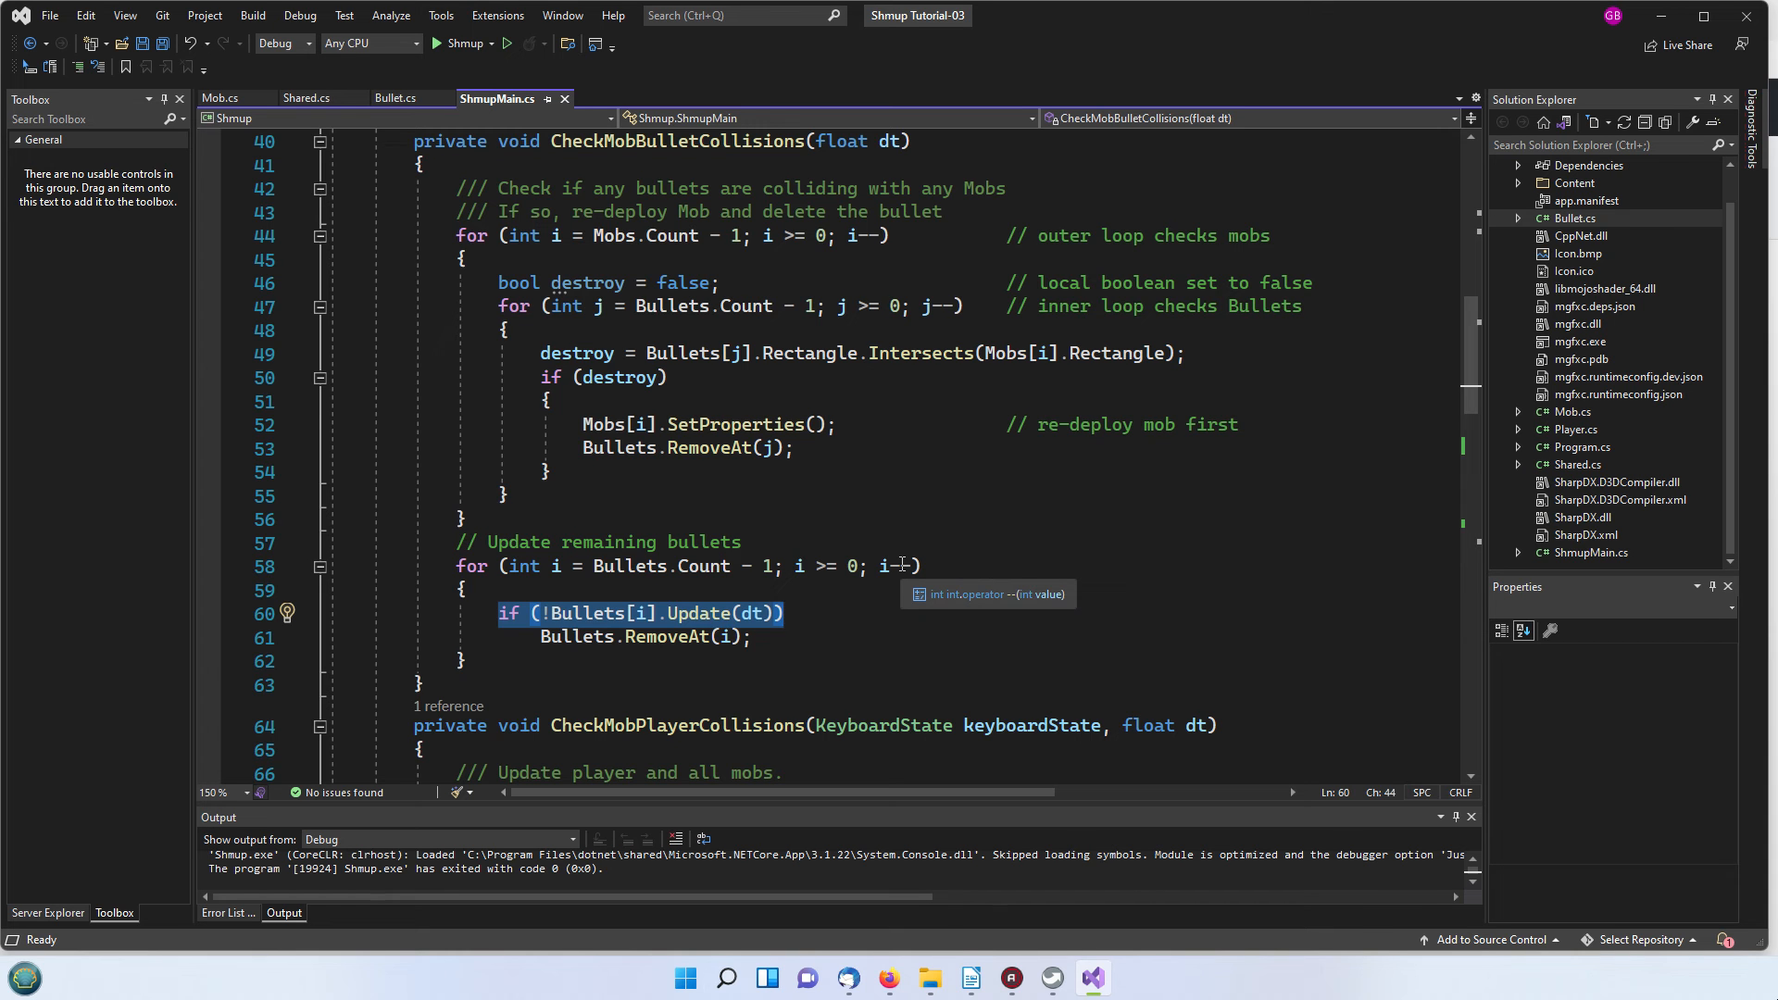
pyautogui.scroll(-3)
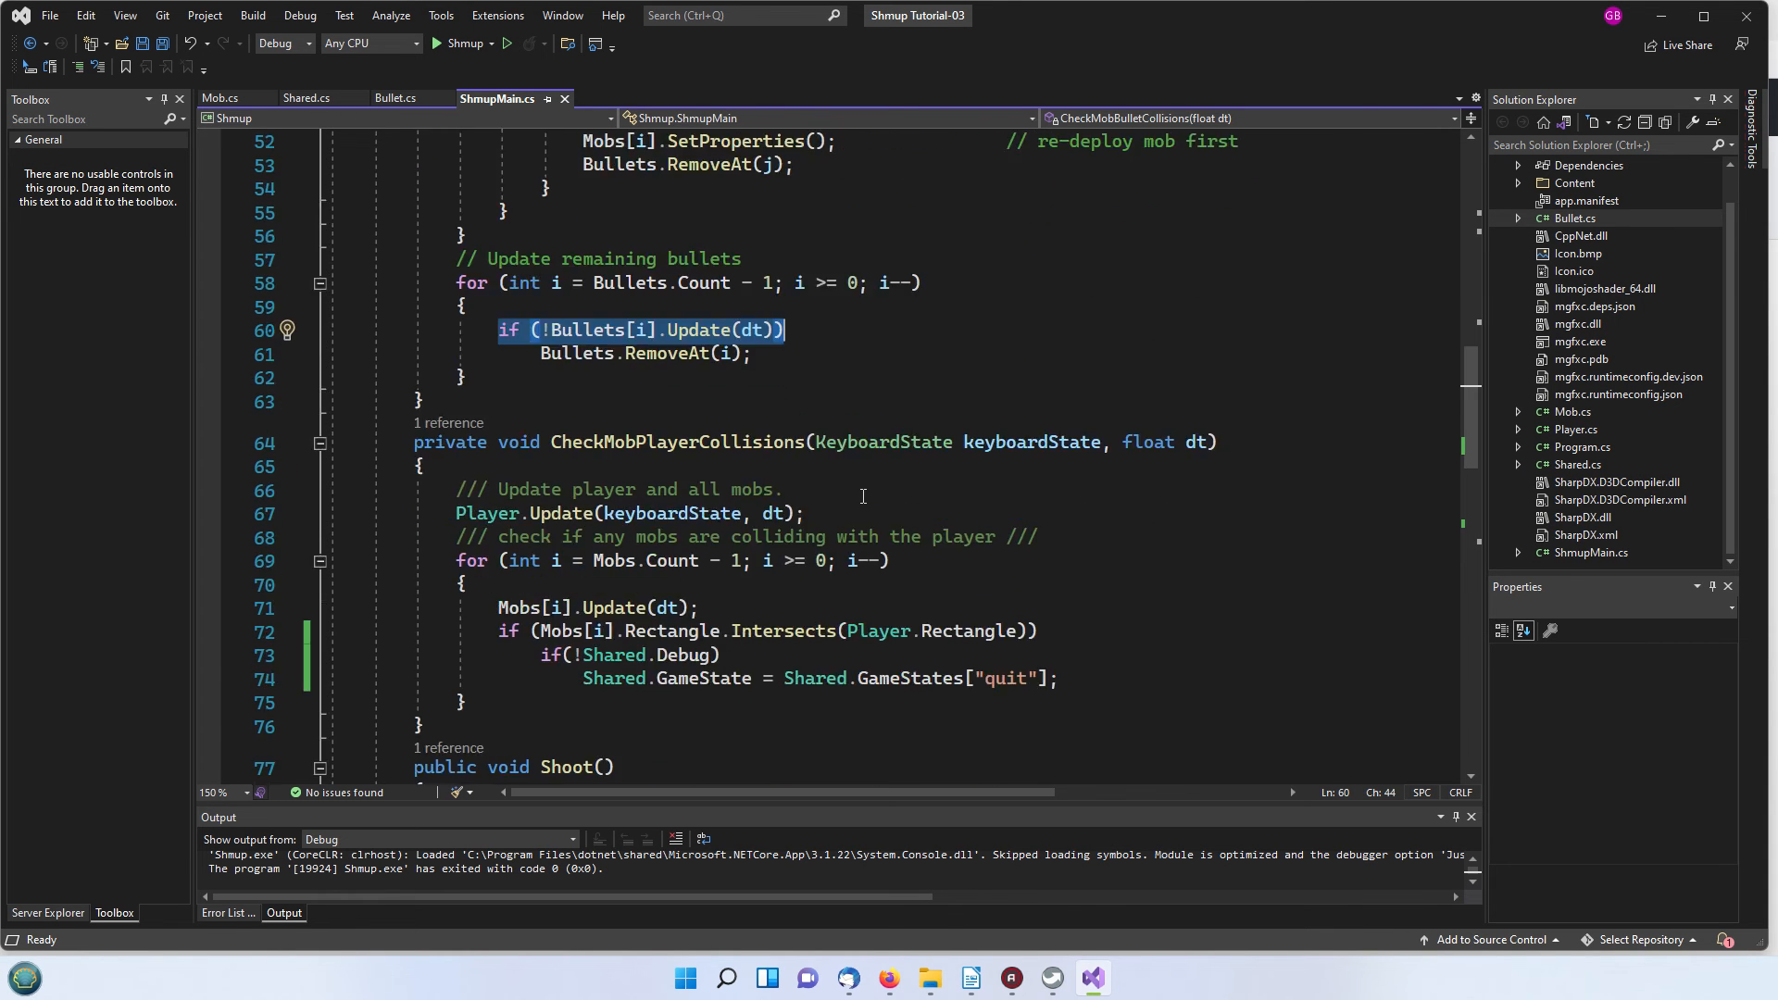
pyautogui.scroll(-3)
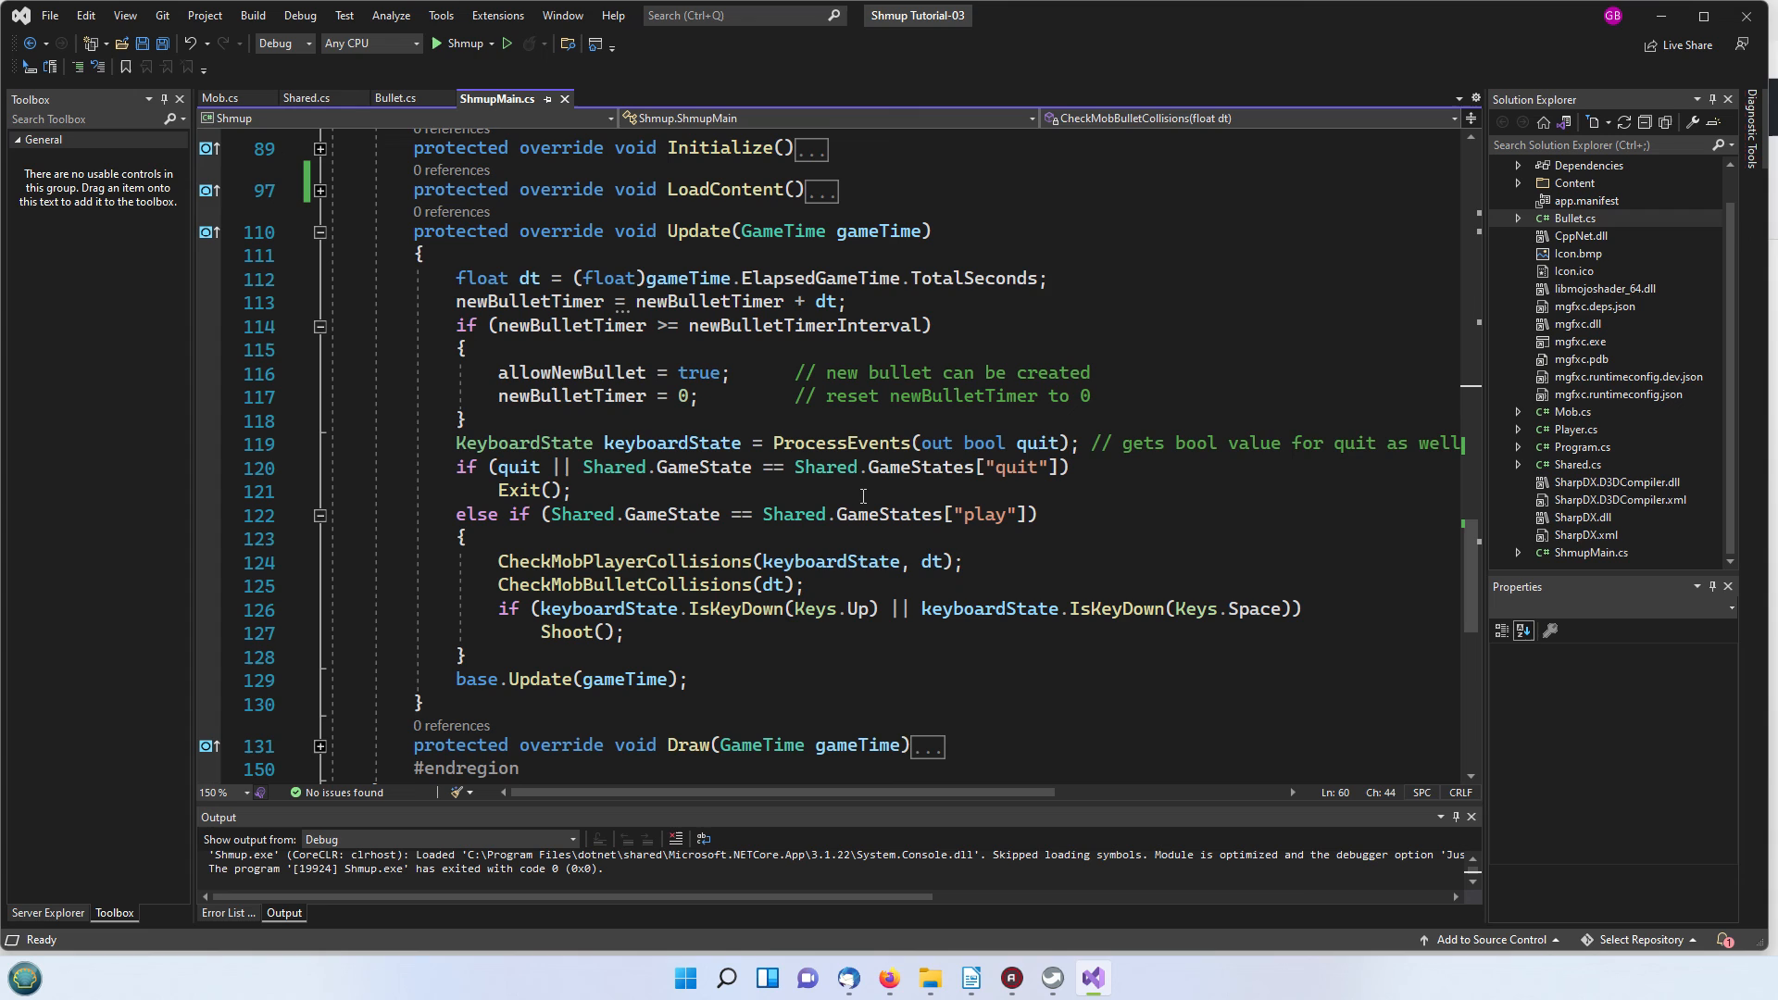
pyautogui.moveTo(859, 629)
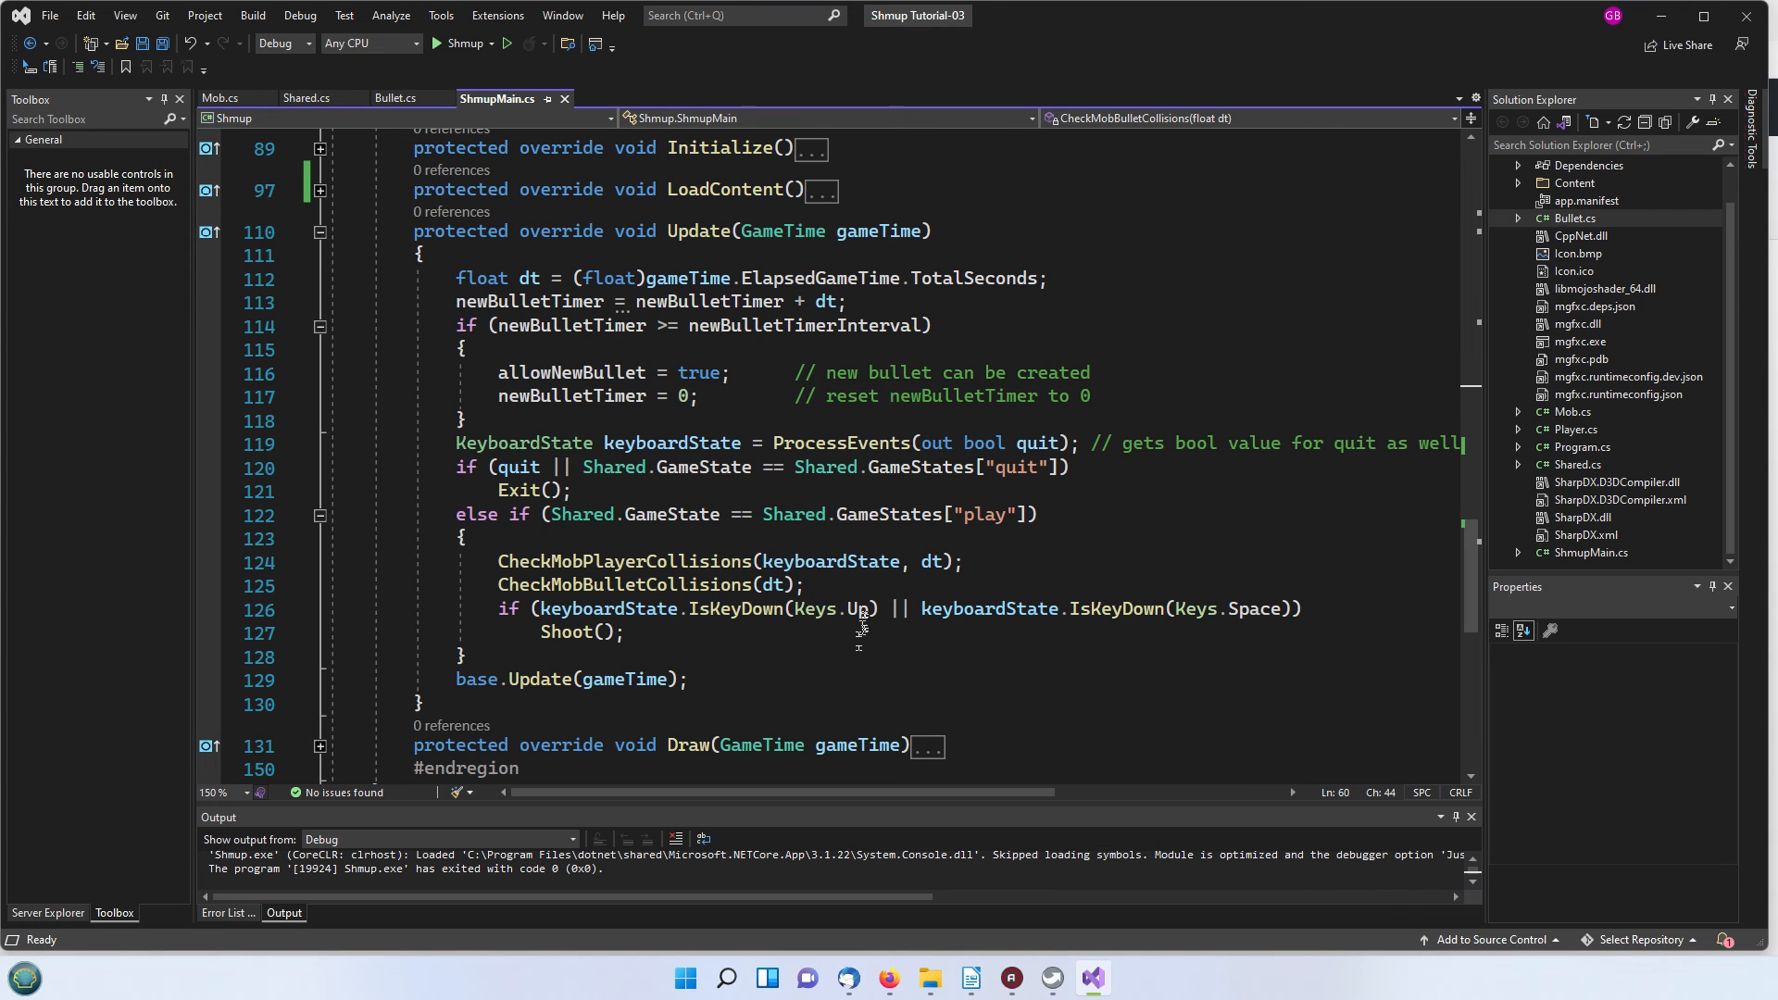
pyautogui.moveTo(578, 633)
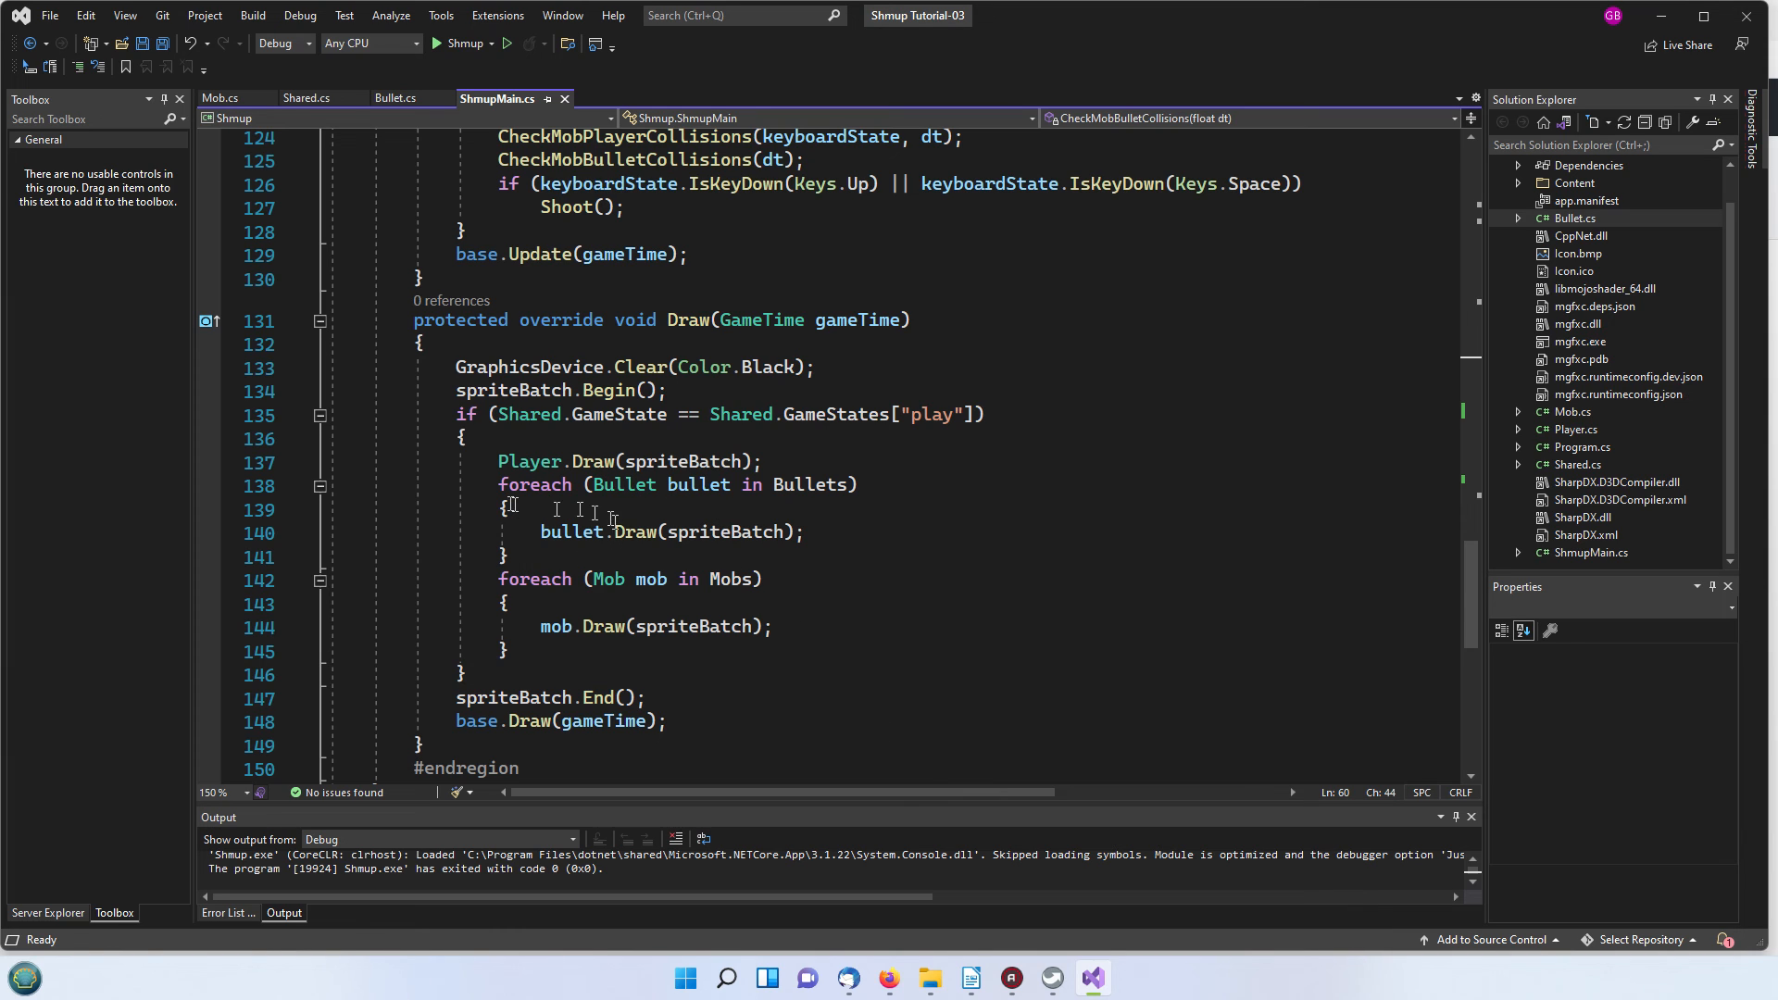
pyautogui.moveTo(498, 461); pyautogui.dragTo(508, 558)
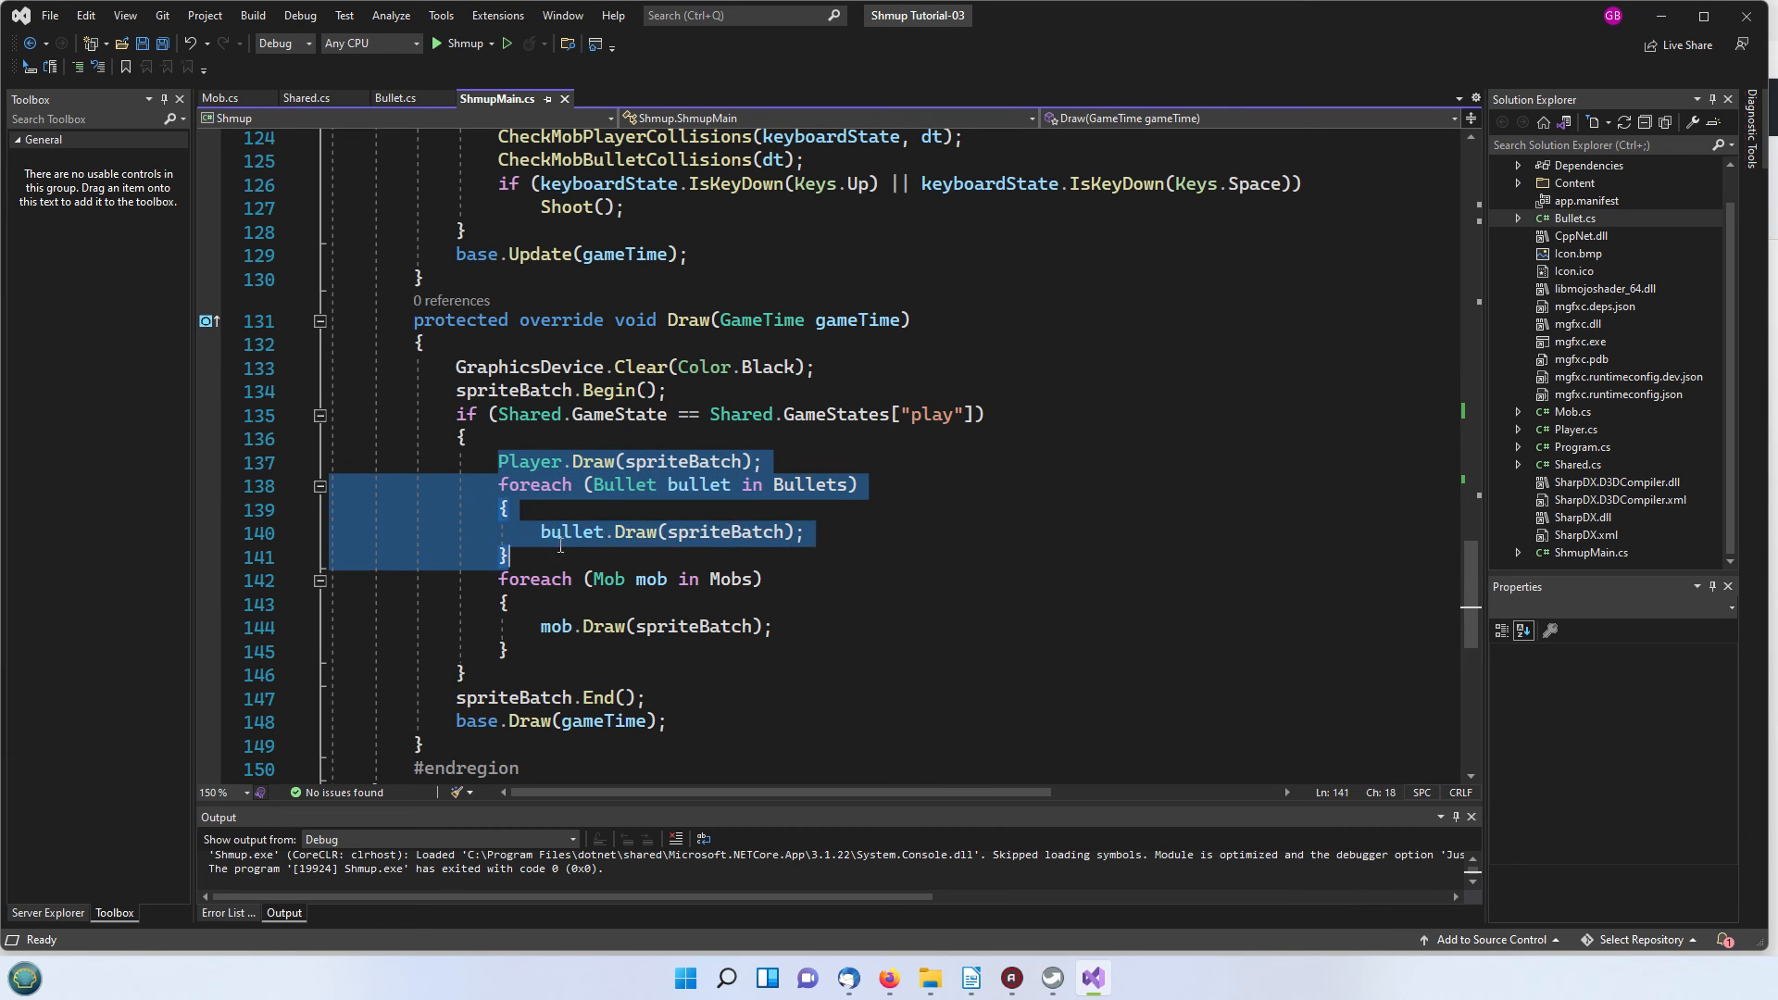
pyautogui.click(774, 626)
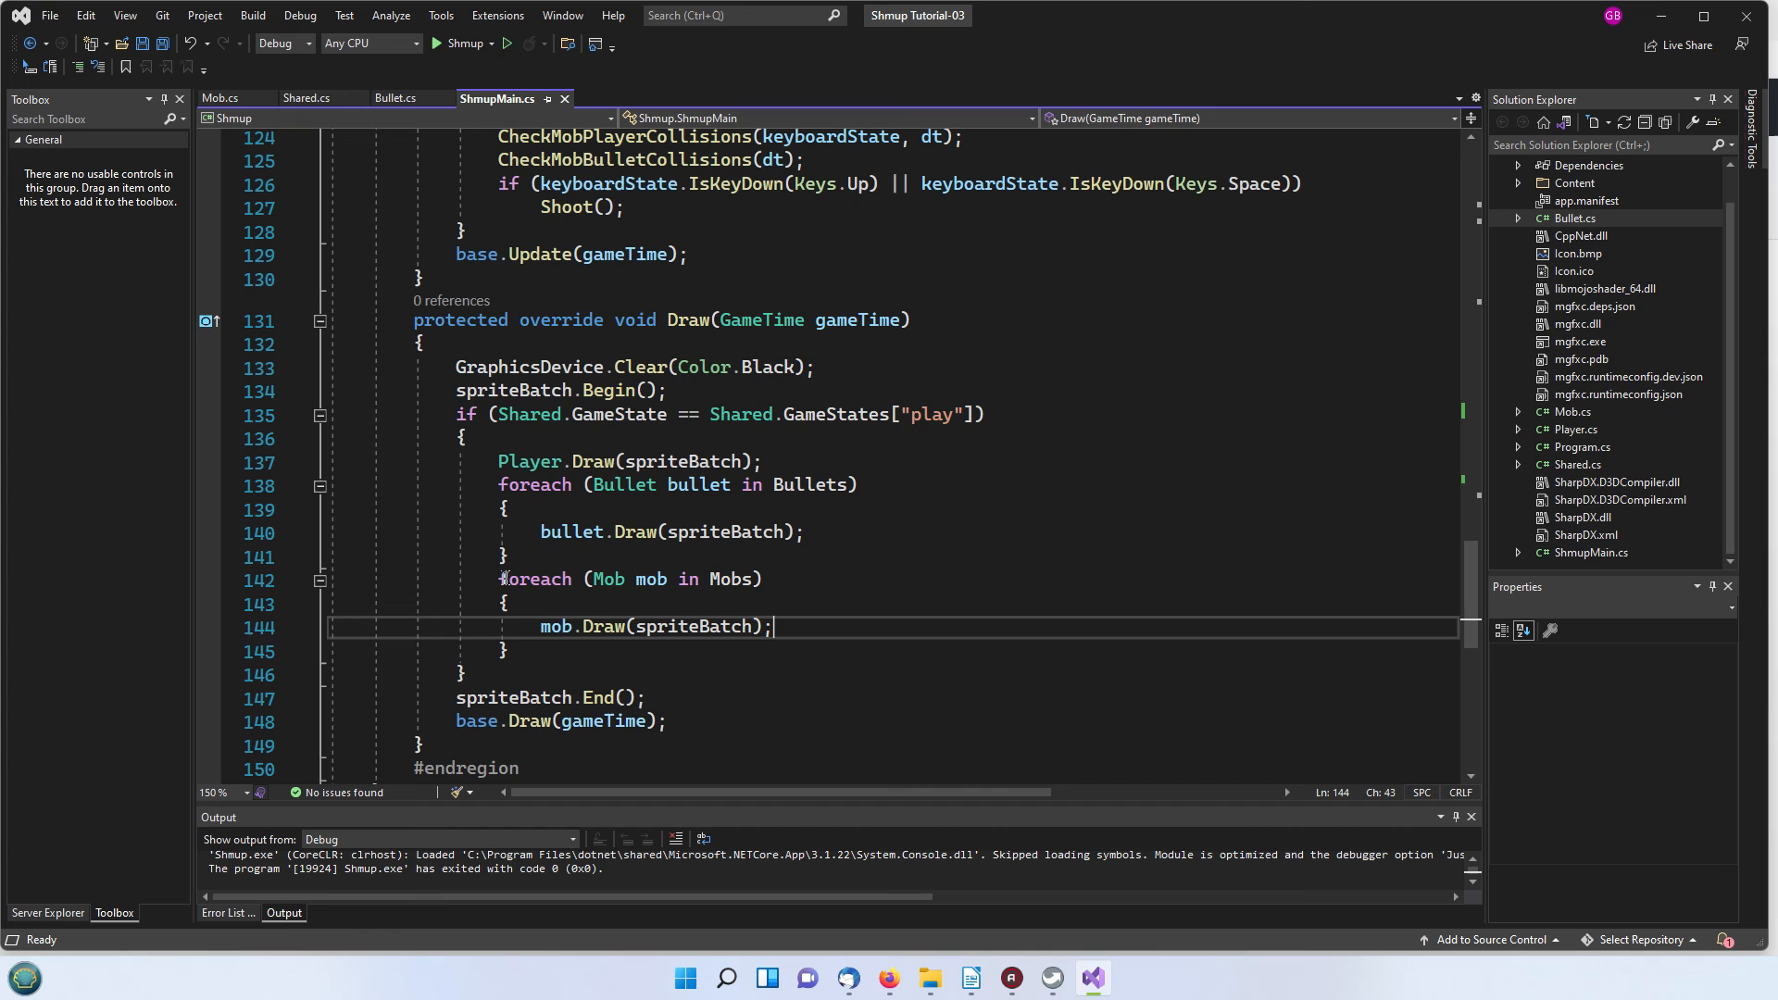
pyautogui.moveTo(498, 578); pyautogui.dragTo(507, 650)
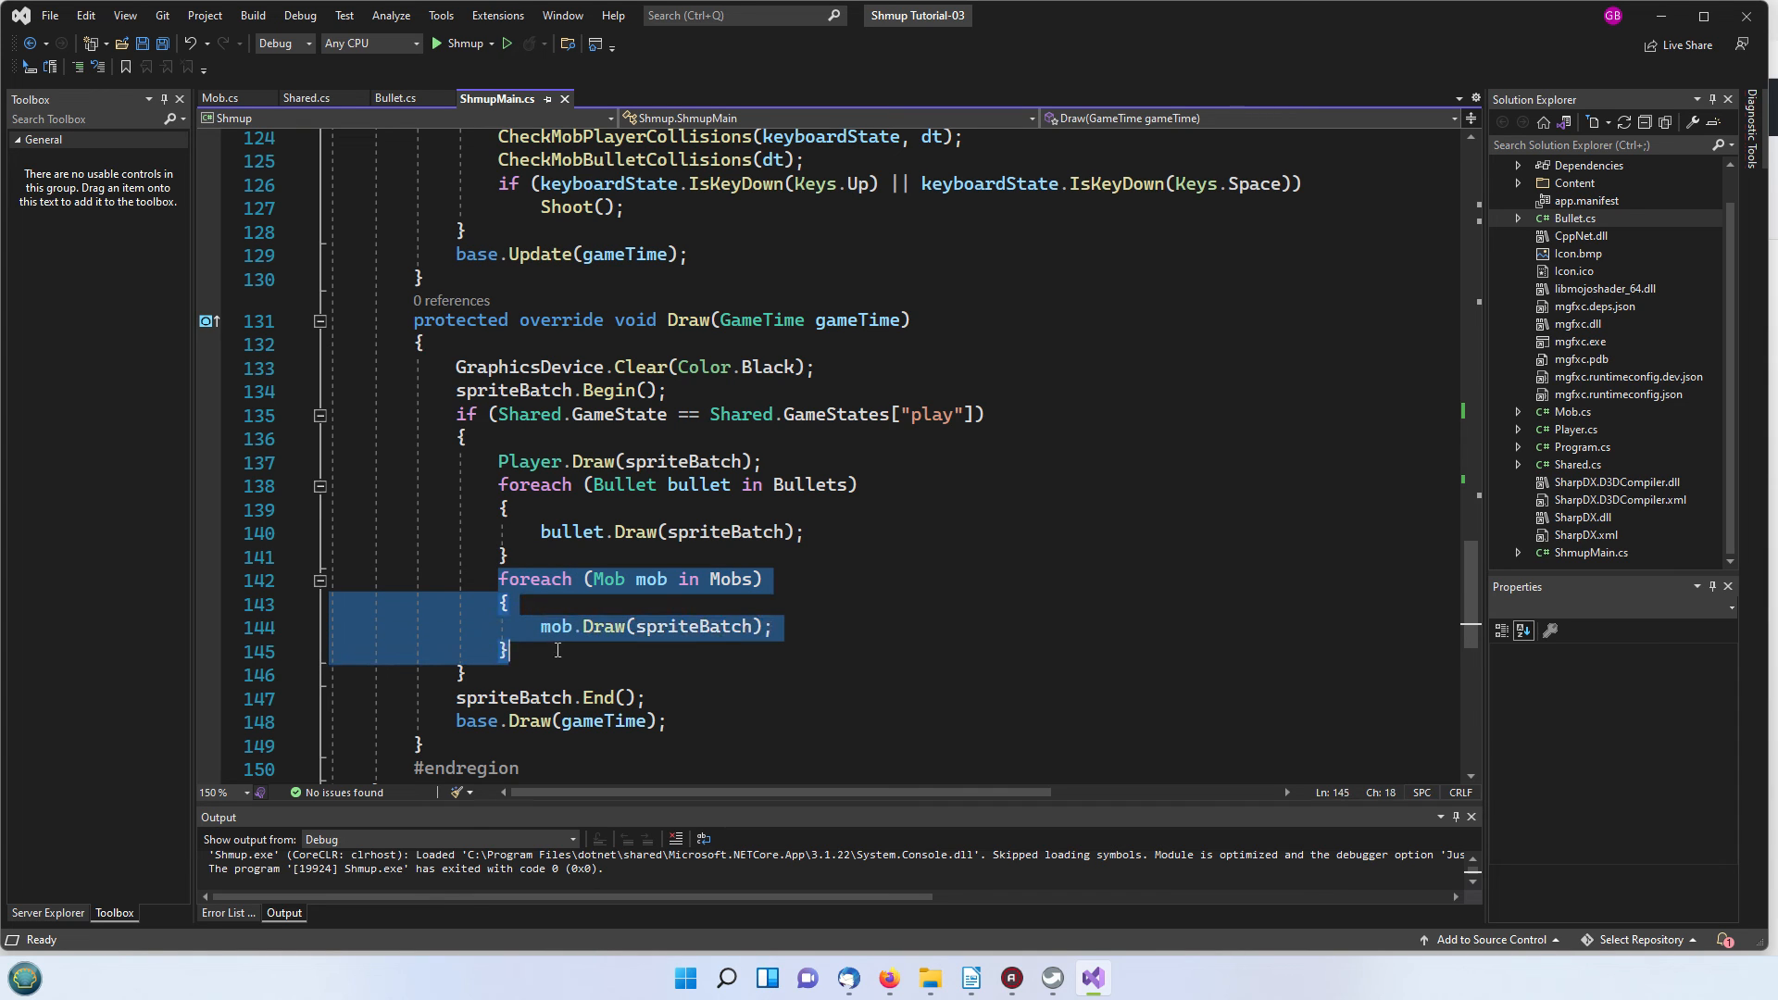
pyautogui.click(776, 626)
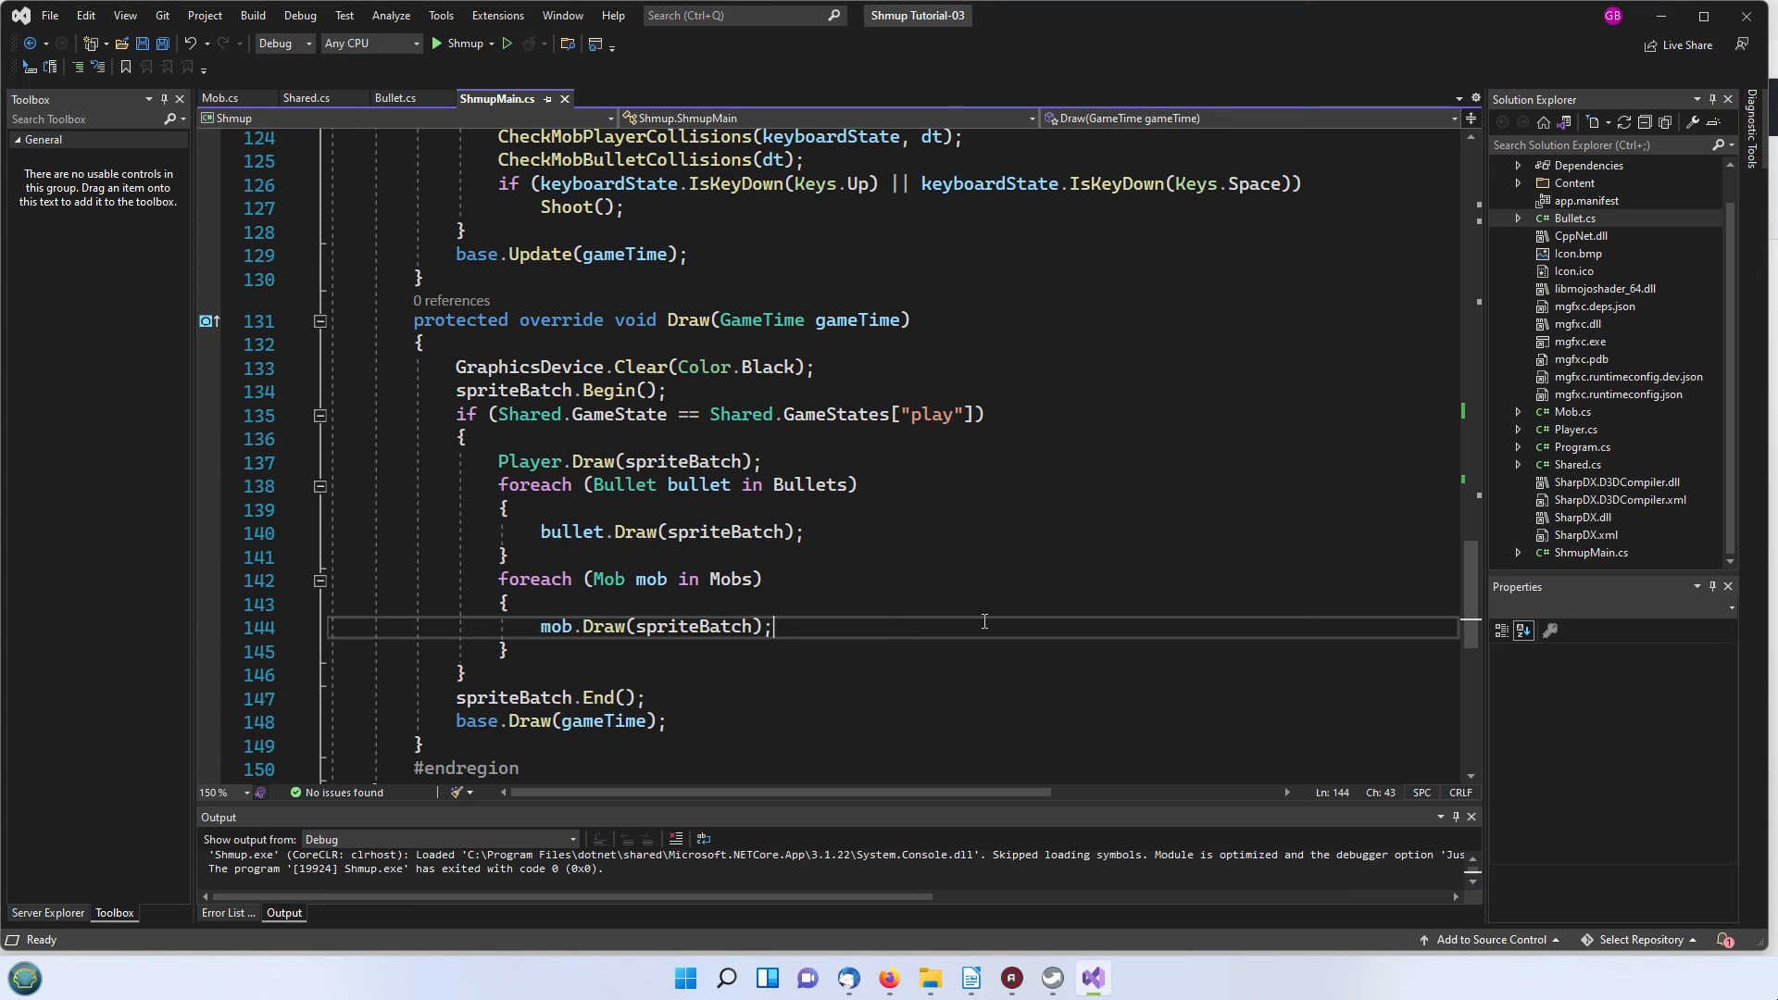
pyautogui.moveTo(967, 623)
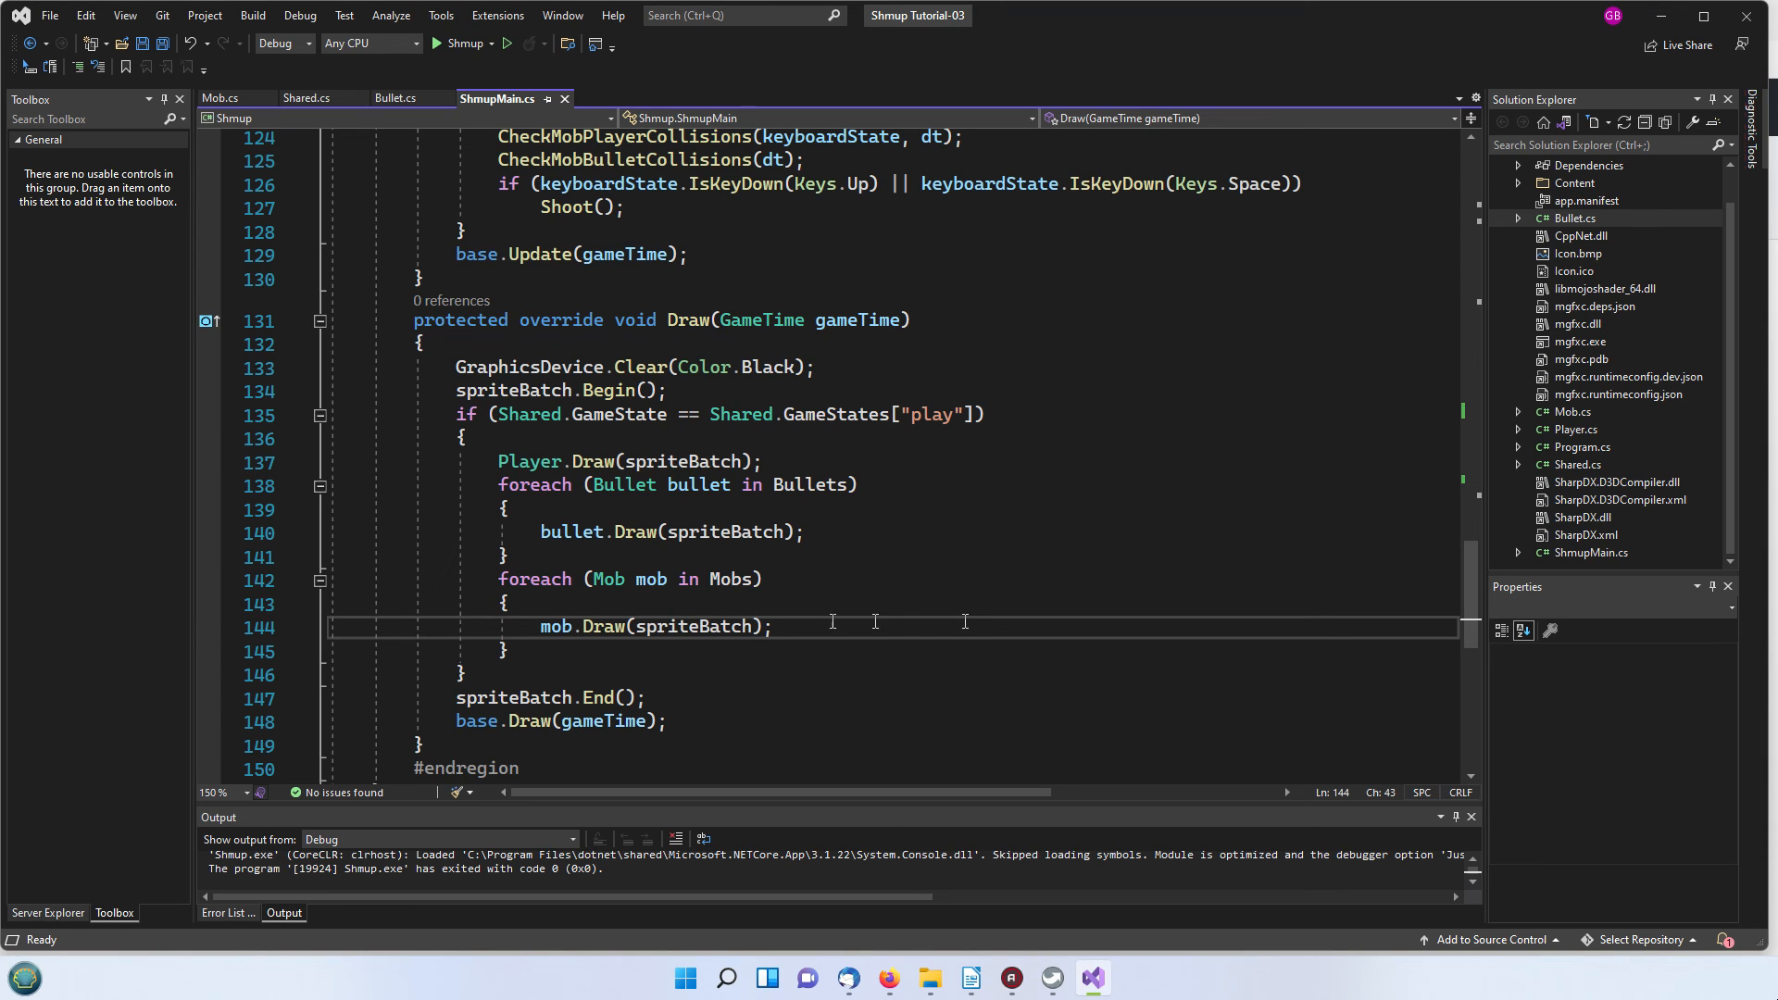
pyautogui.moveTo(803, 617)
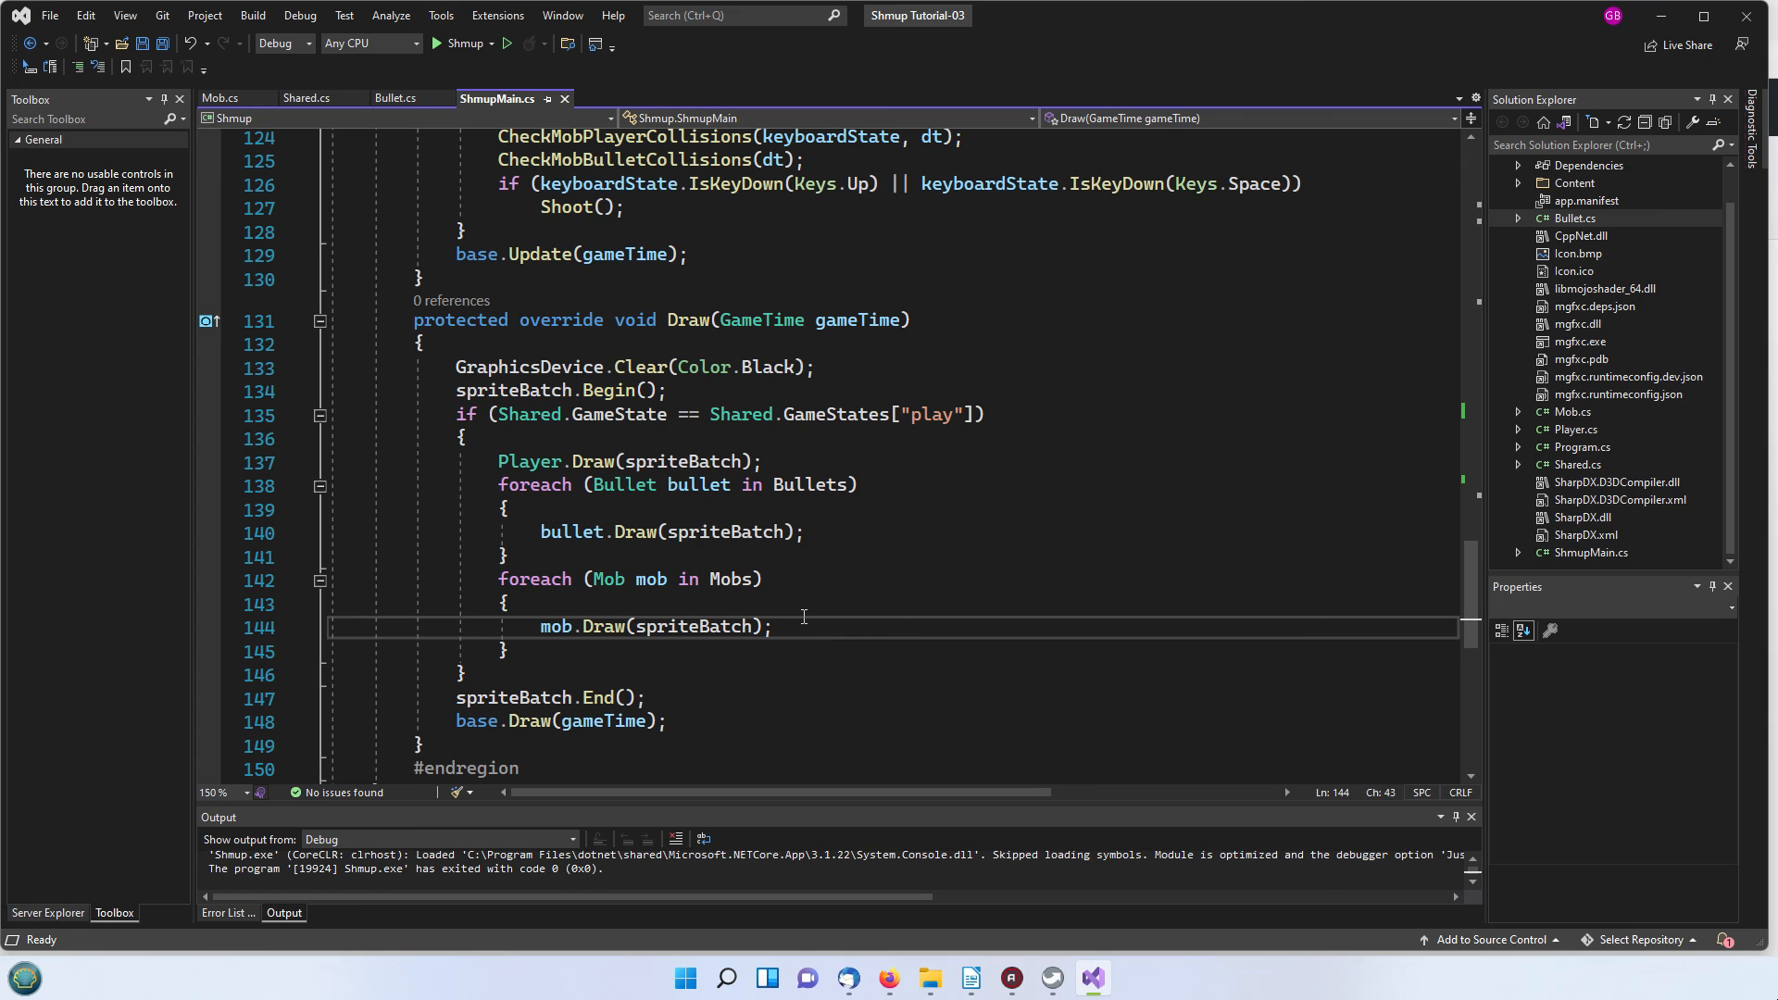
pyautogui.moveTo(682, 470)
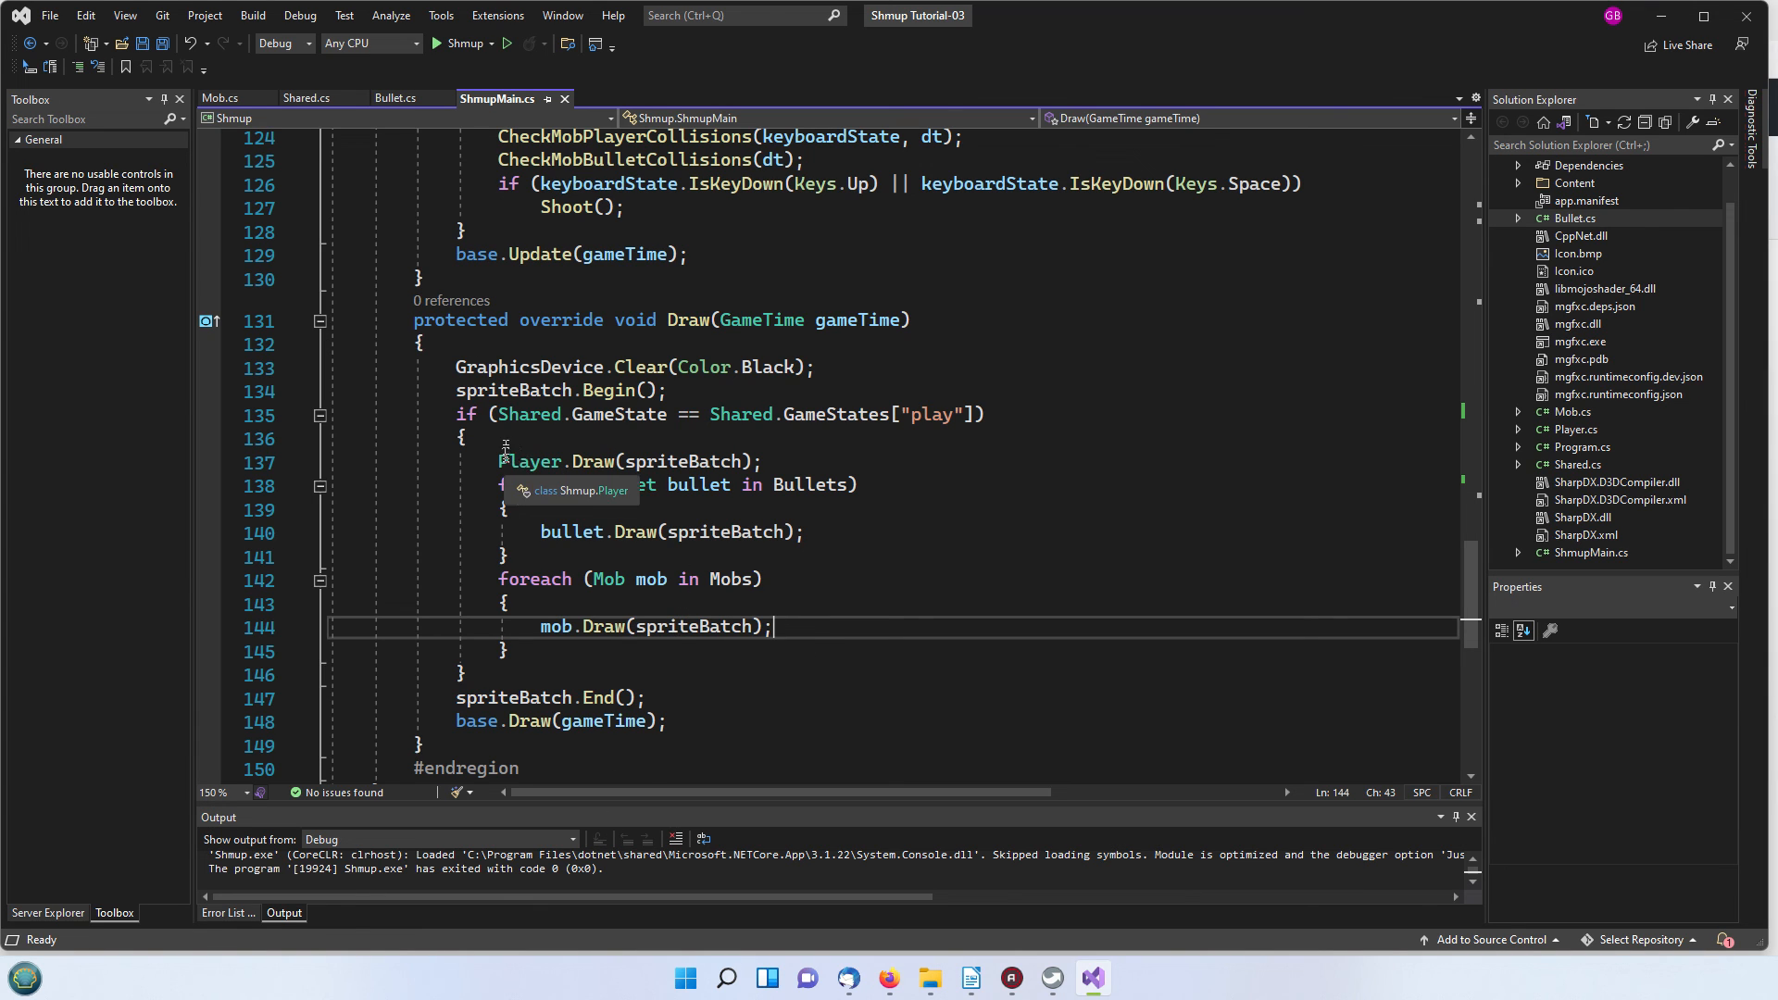
pyautogui.doubleClick(528, 461)
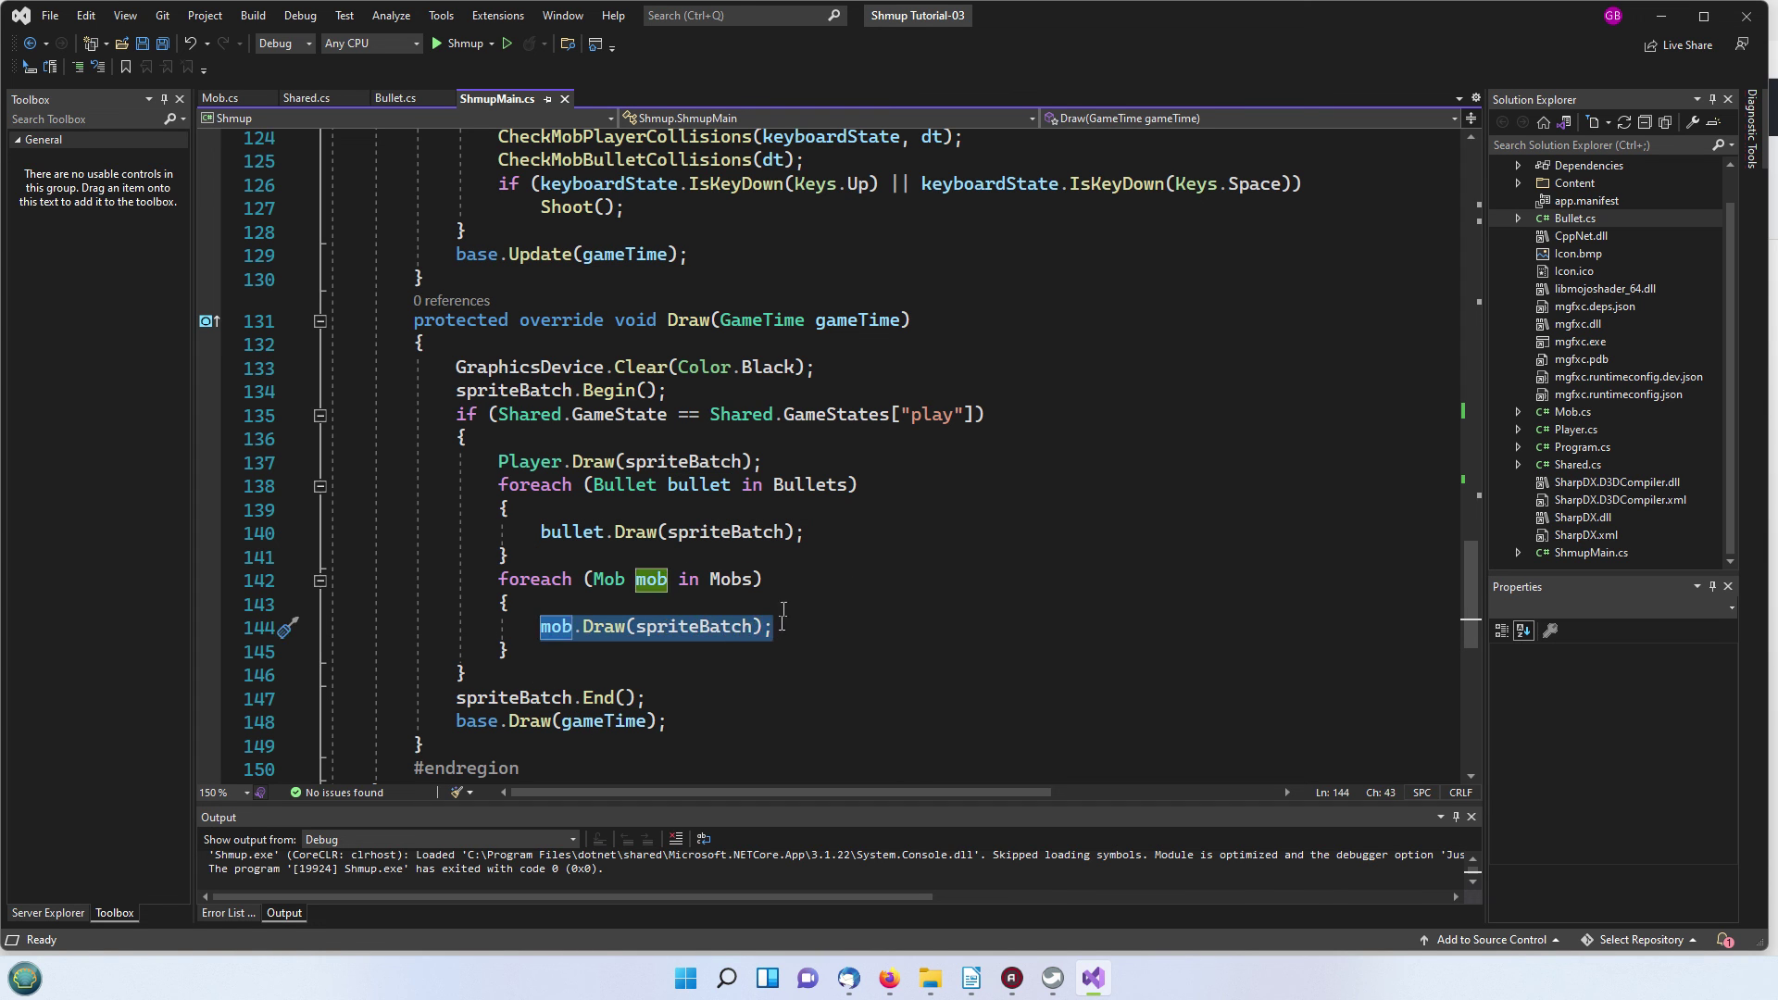
pyautogui.moveTo(963, 589)
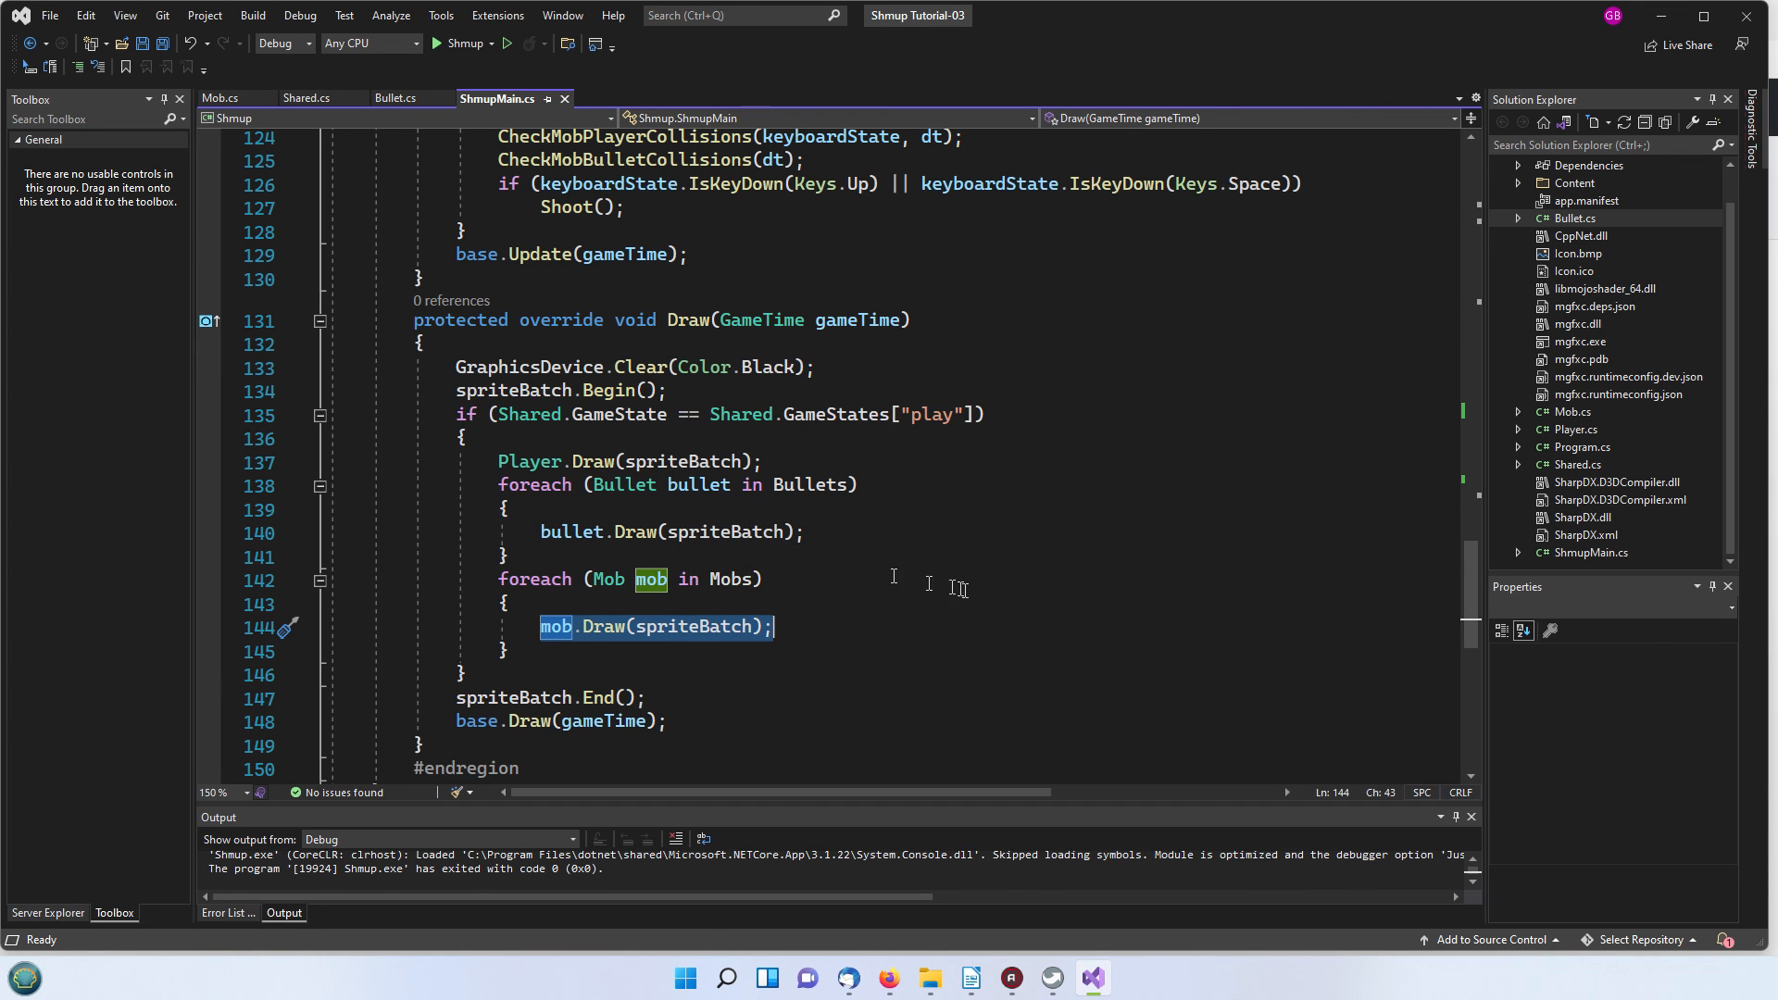
pyautogui.scroll(3)
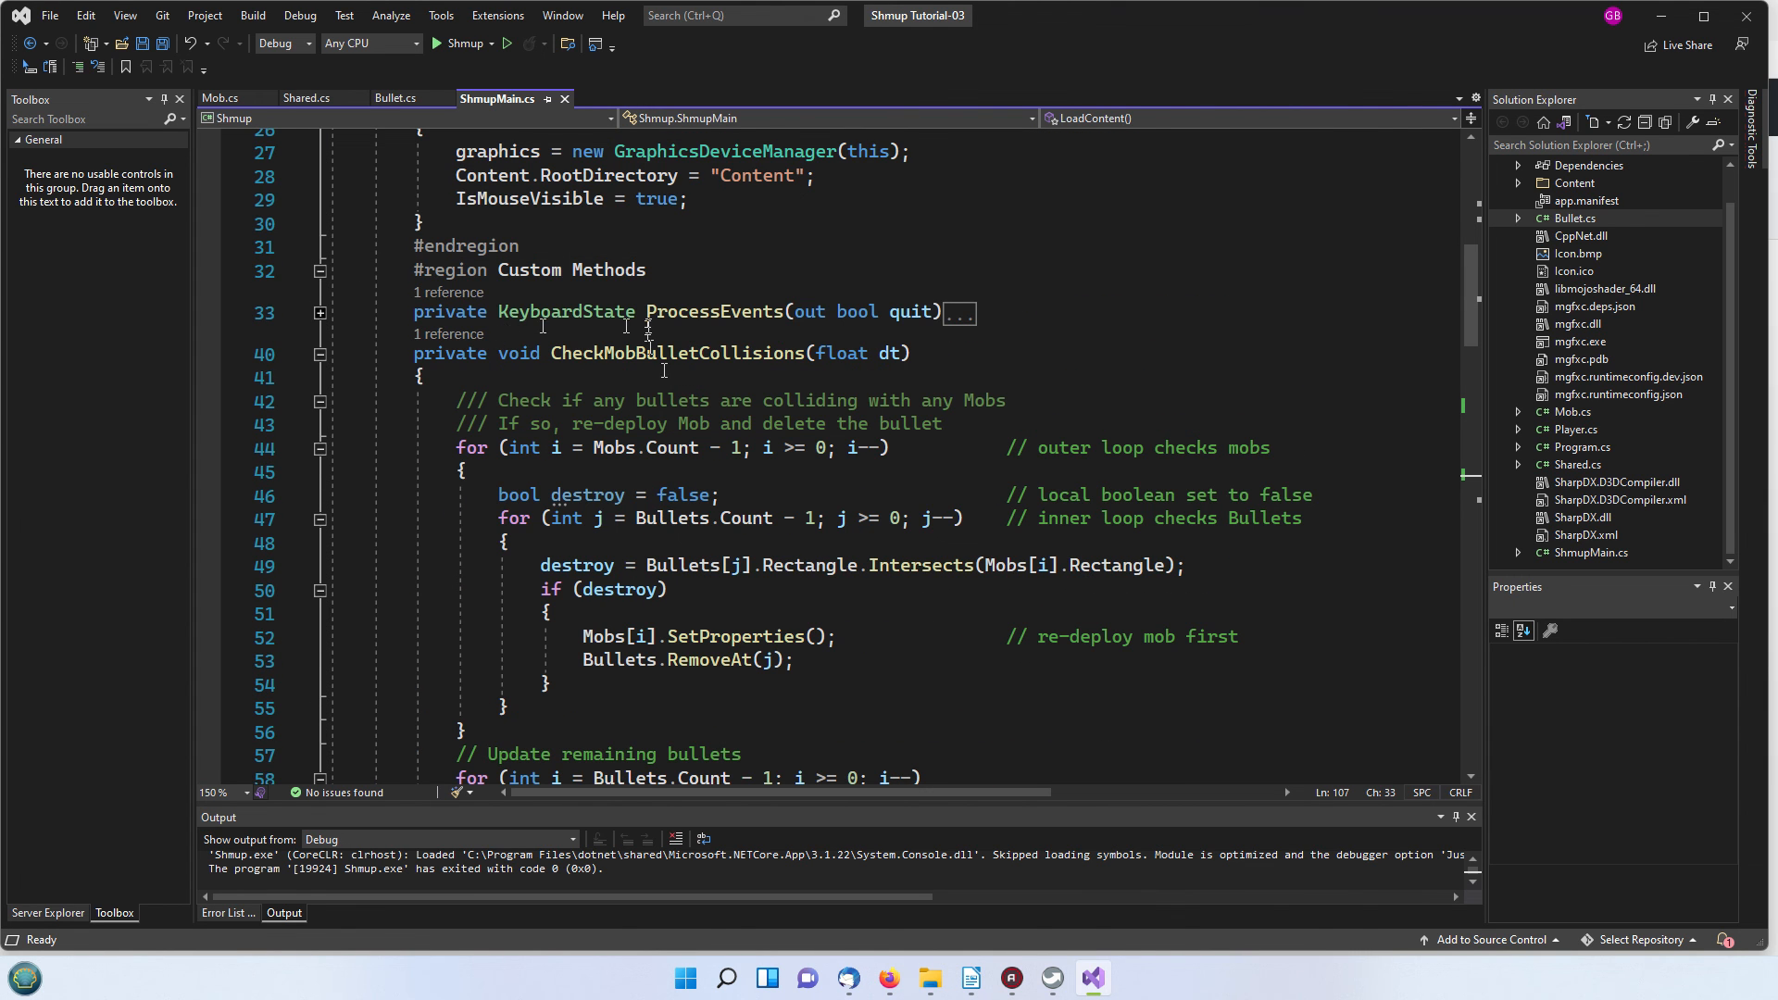
pyautogui.scroll(3)
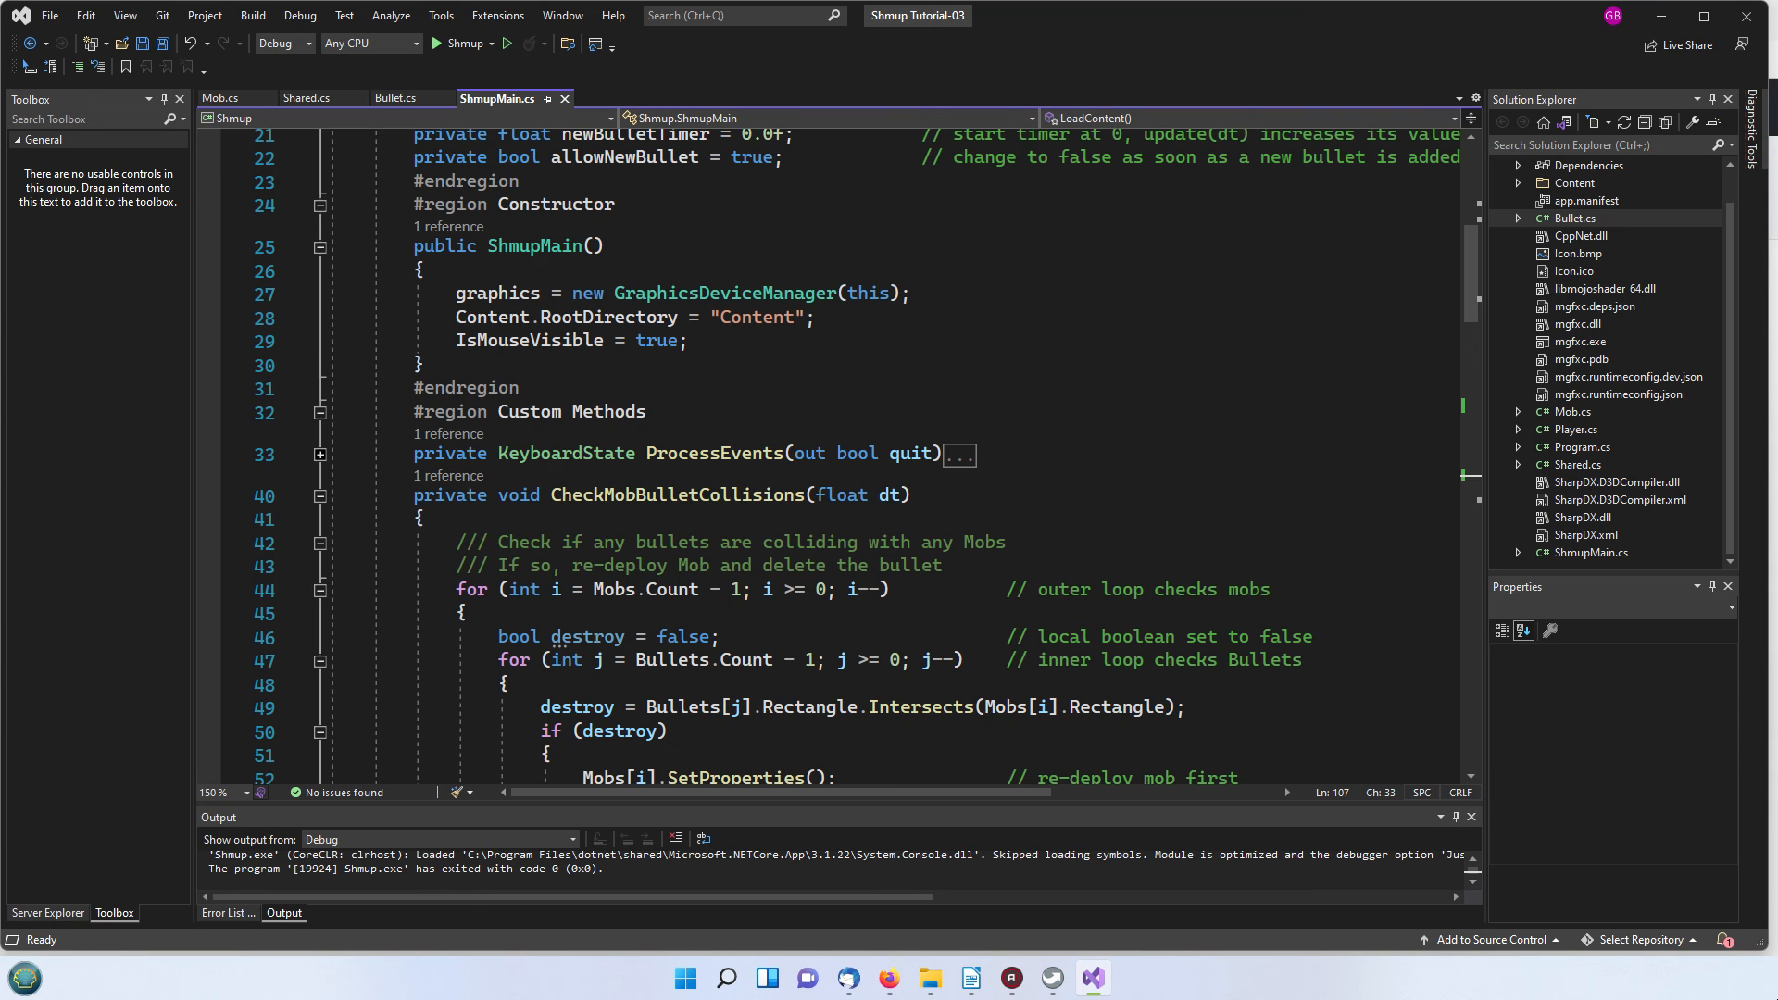
pyautogui.moveTo(1028, 460)
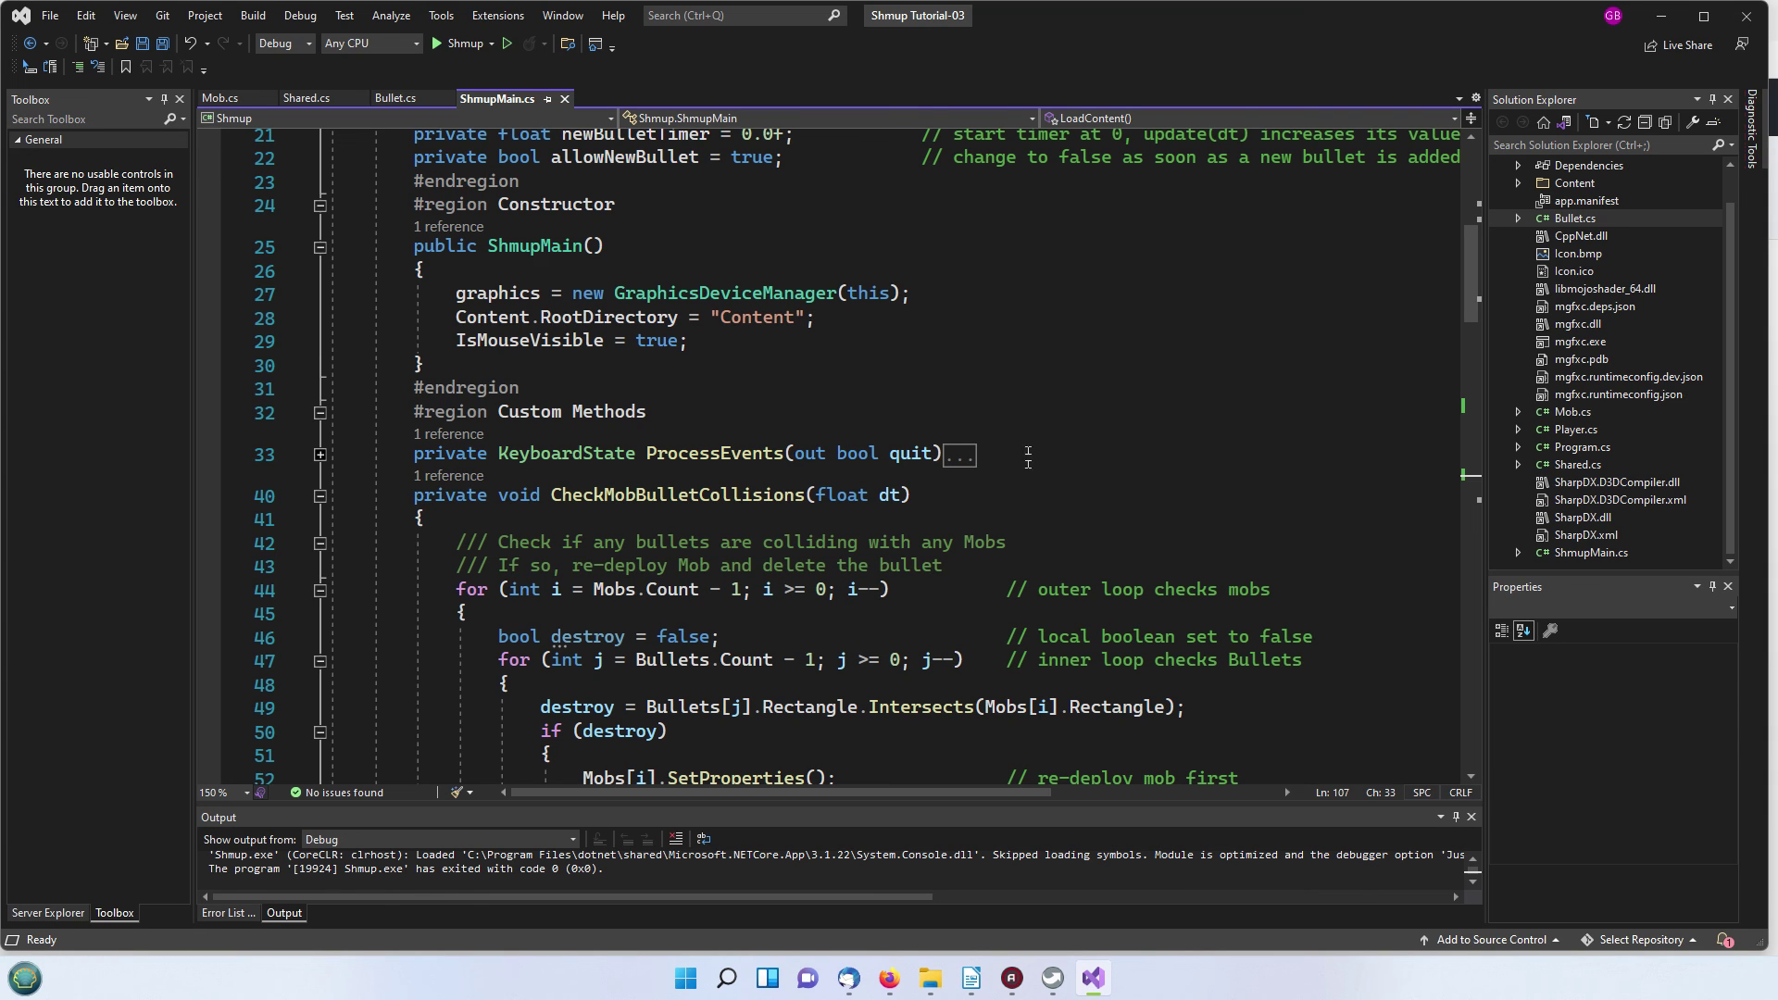